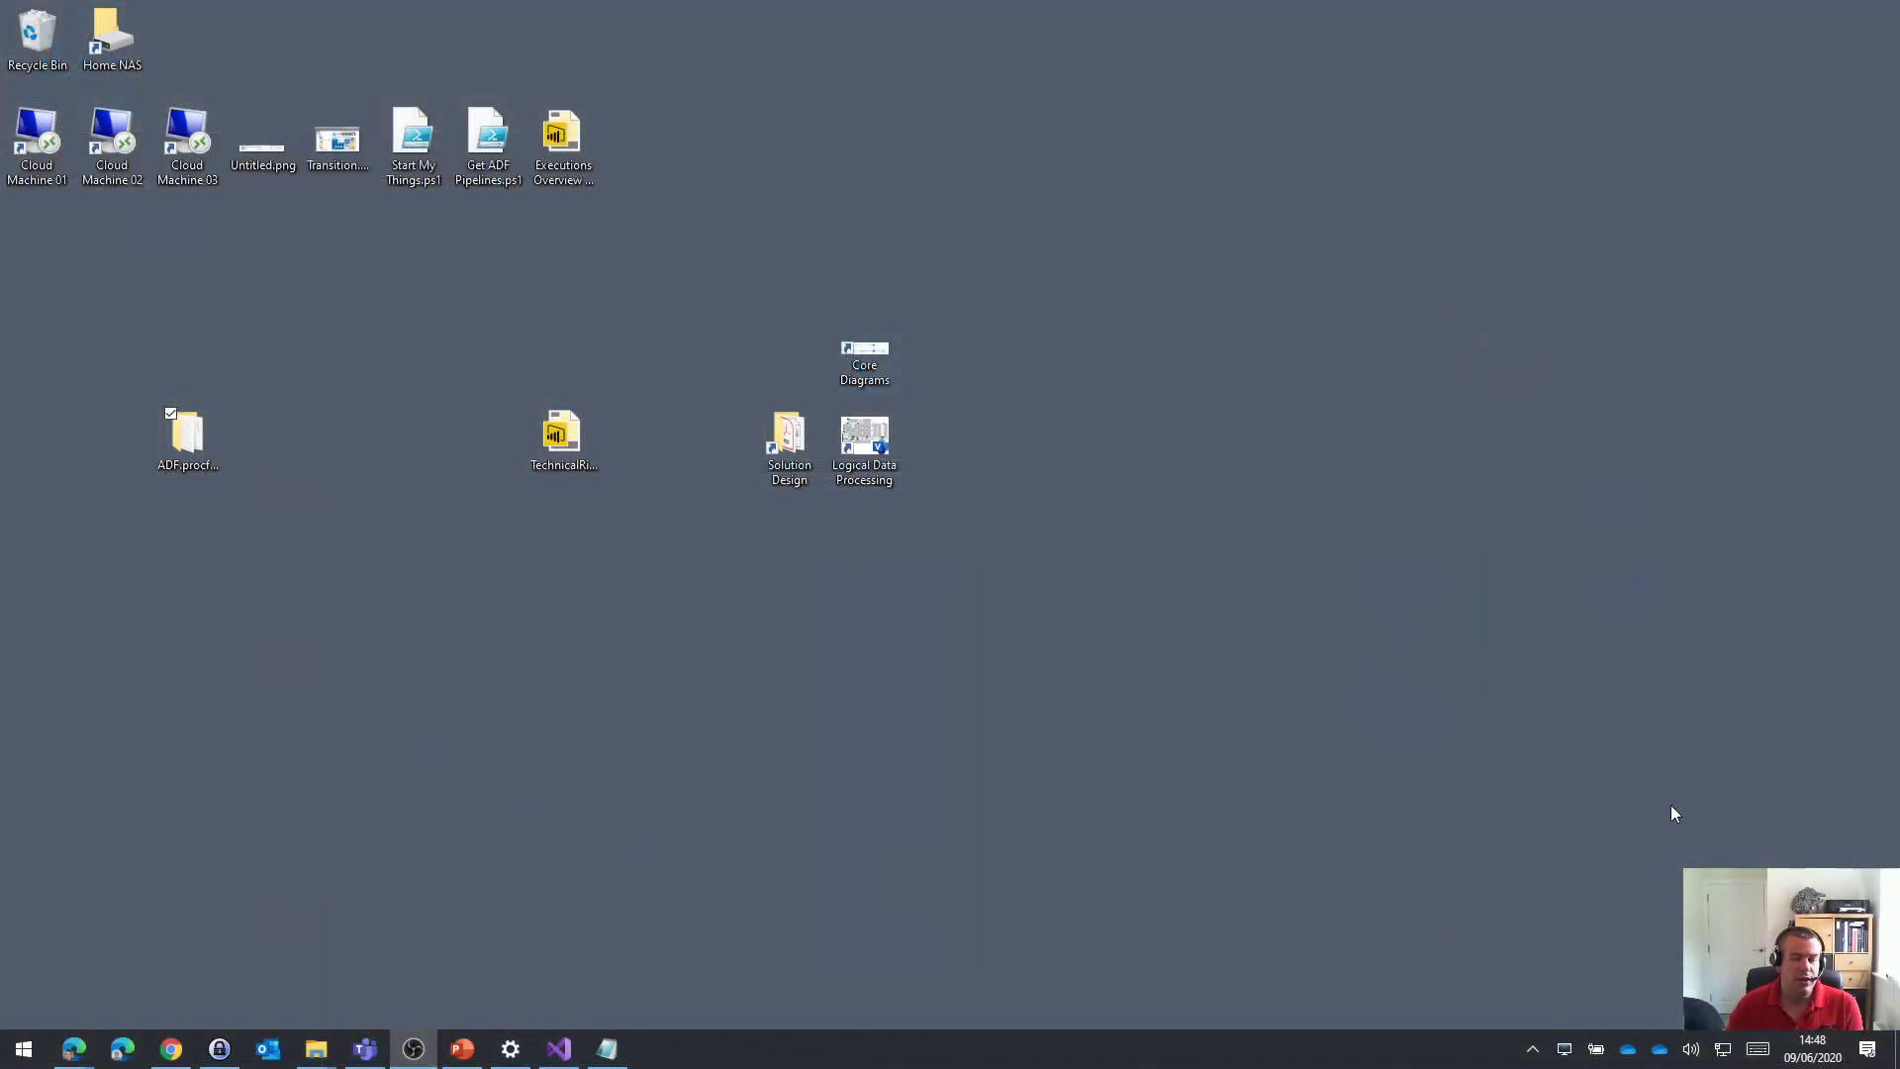
mouse_move(447, 957)
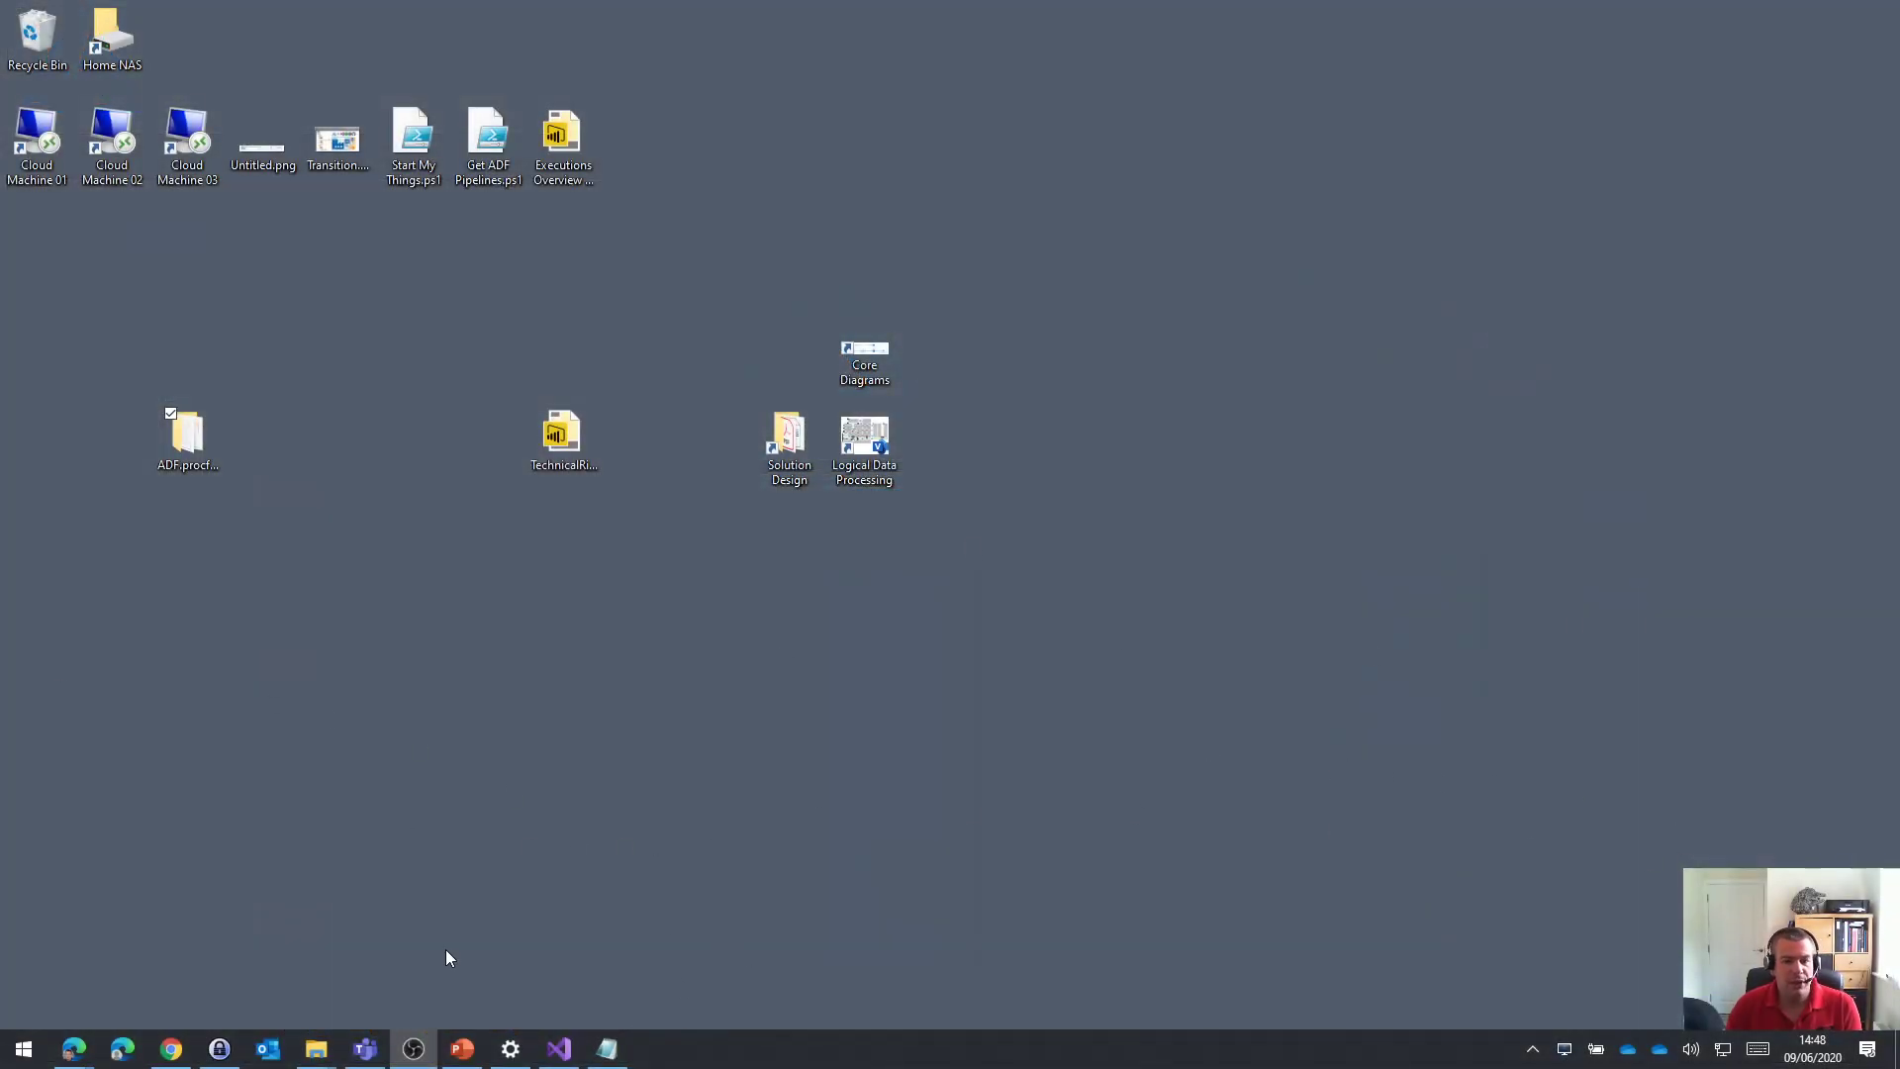
mouse_move(557, 1048)
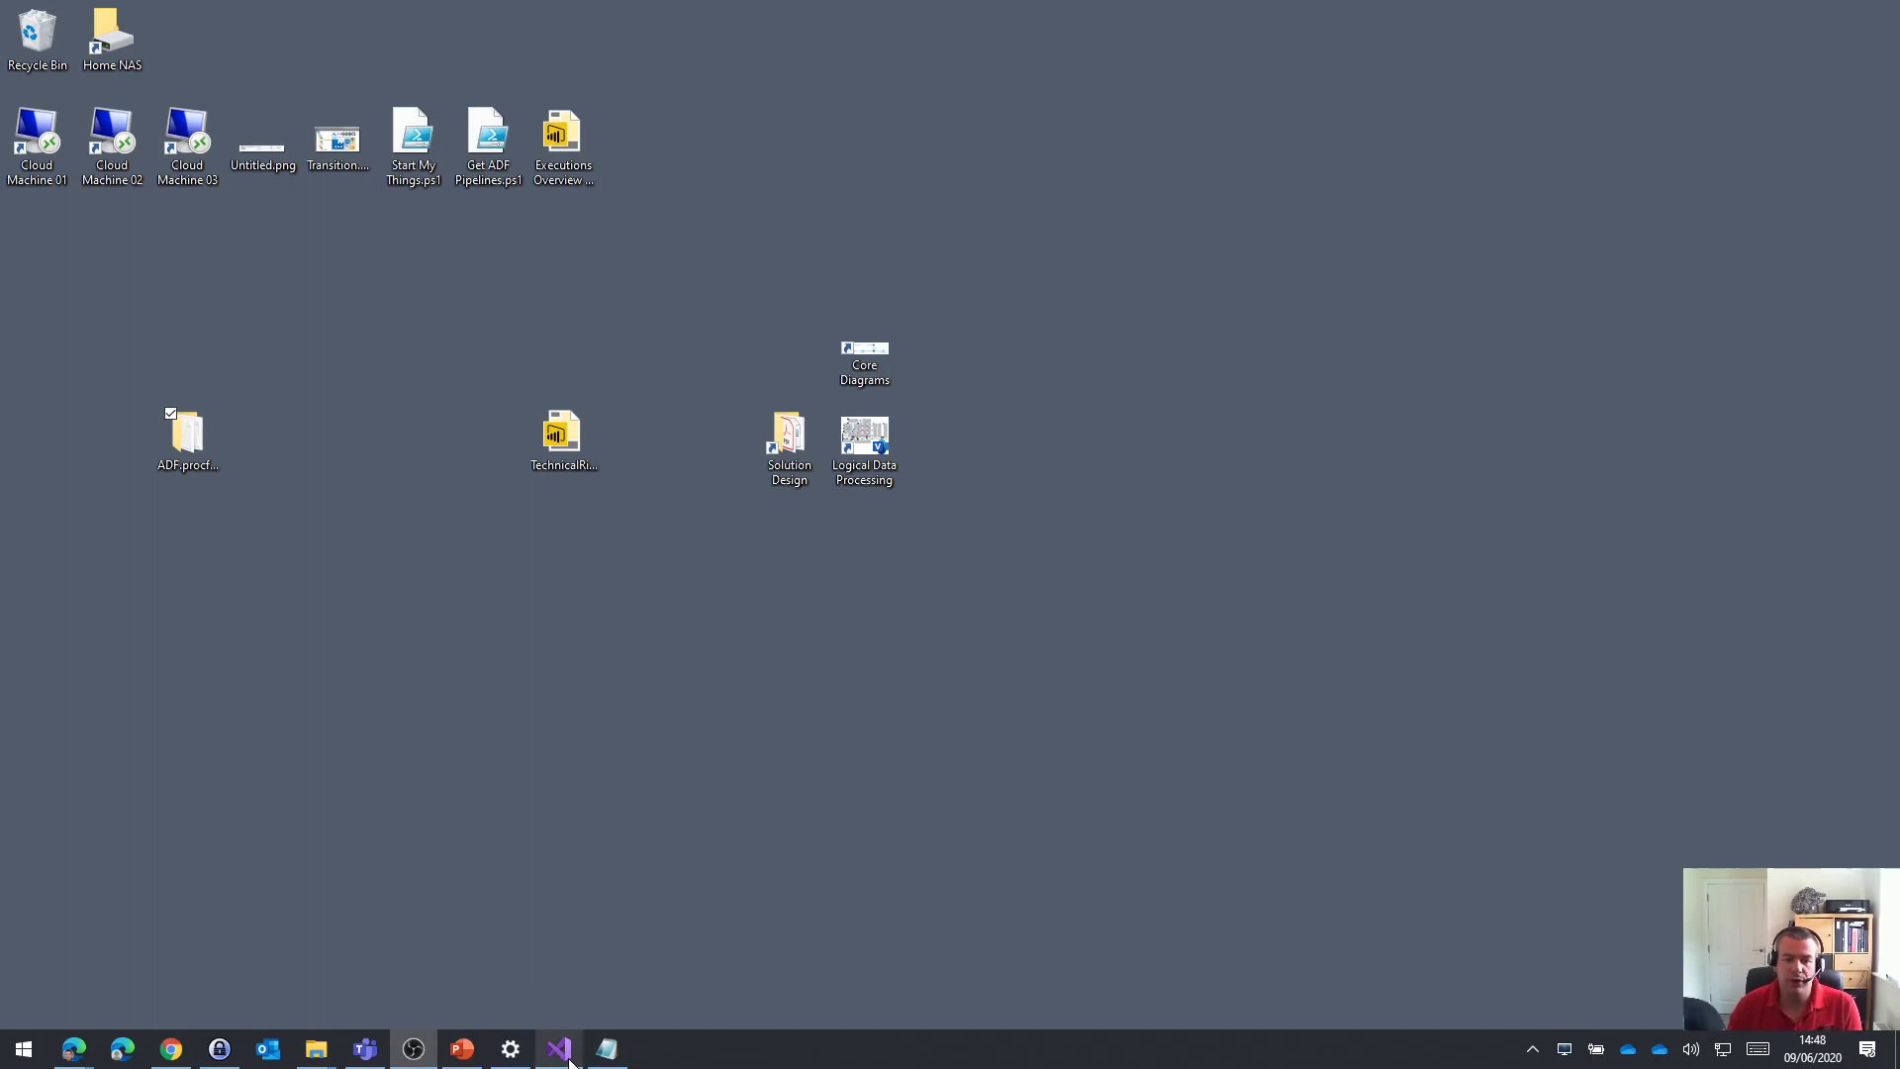
Step: Open Deployment Steps.md from the Markdown folder in Visual Studio with its rendered preview
click(556, 1048)
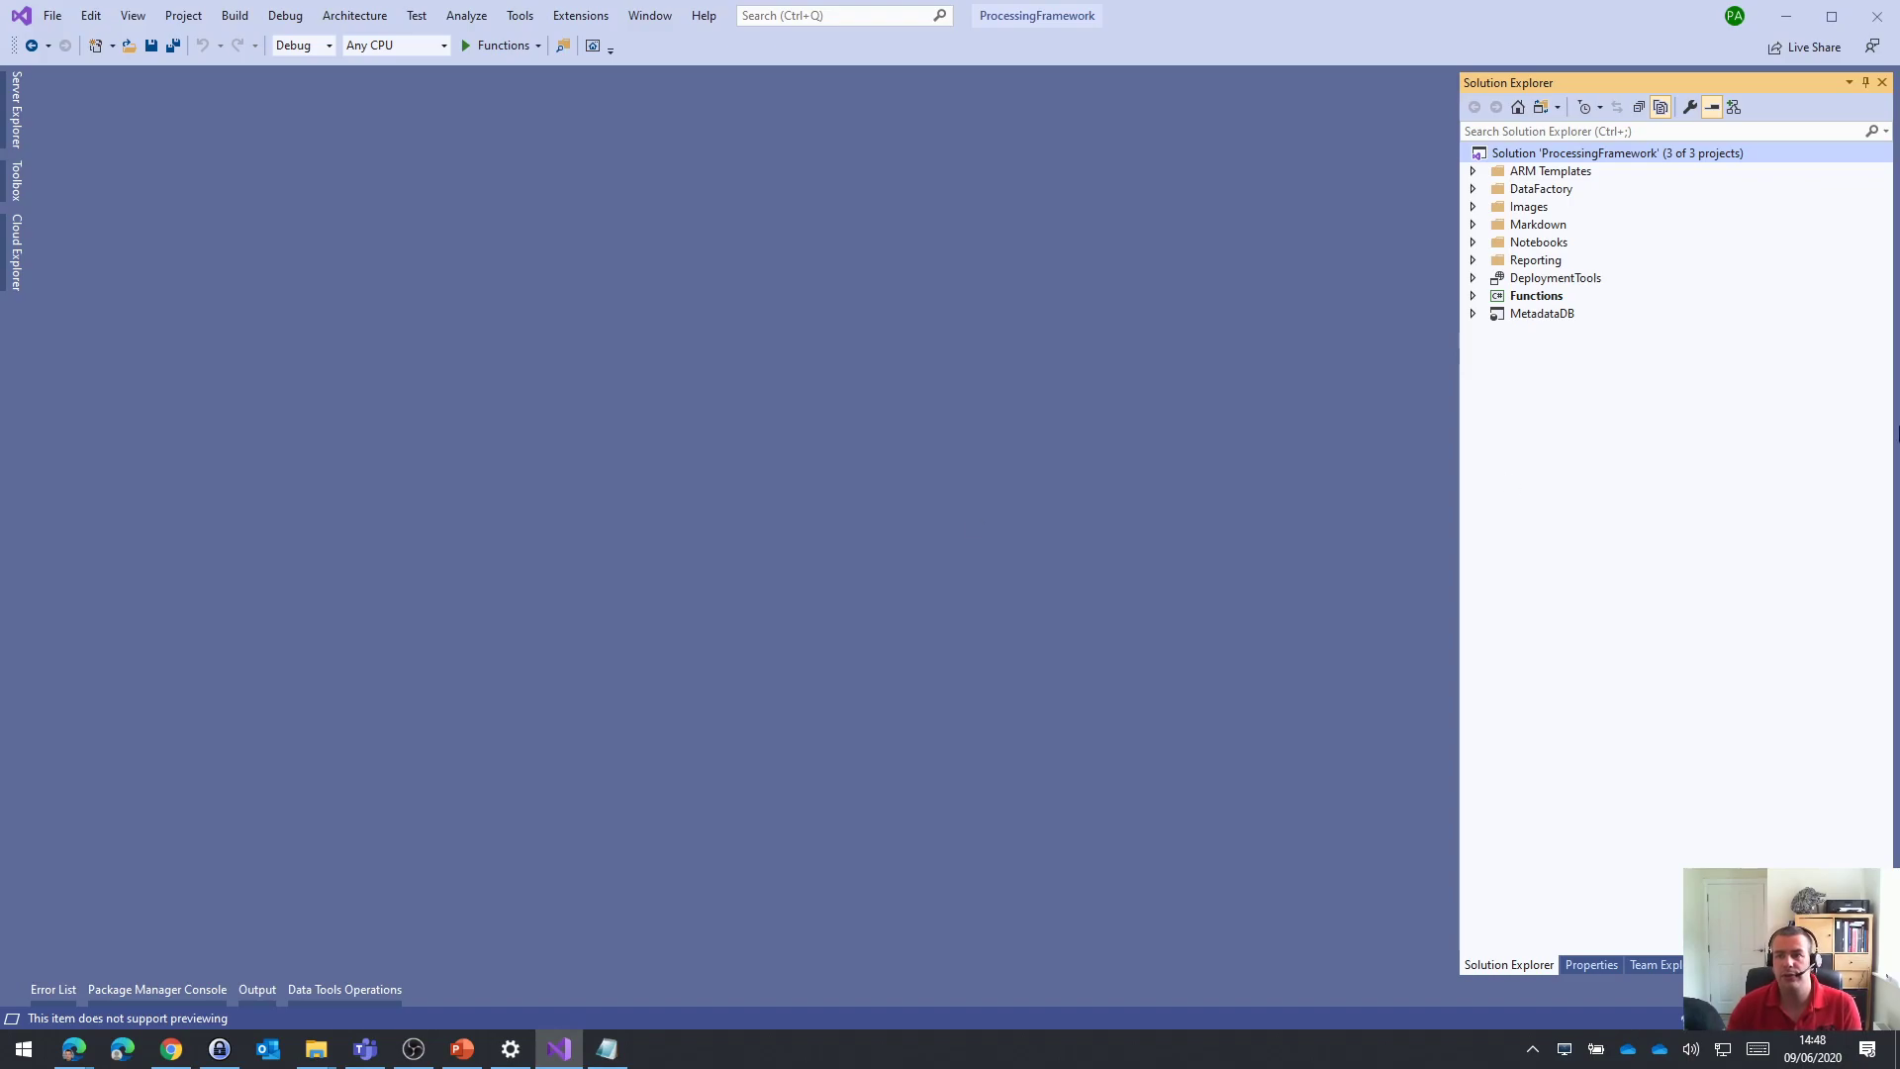
mouse_move(1501, 236)
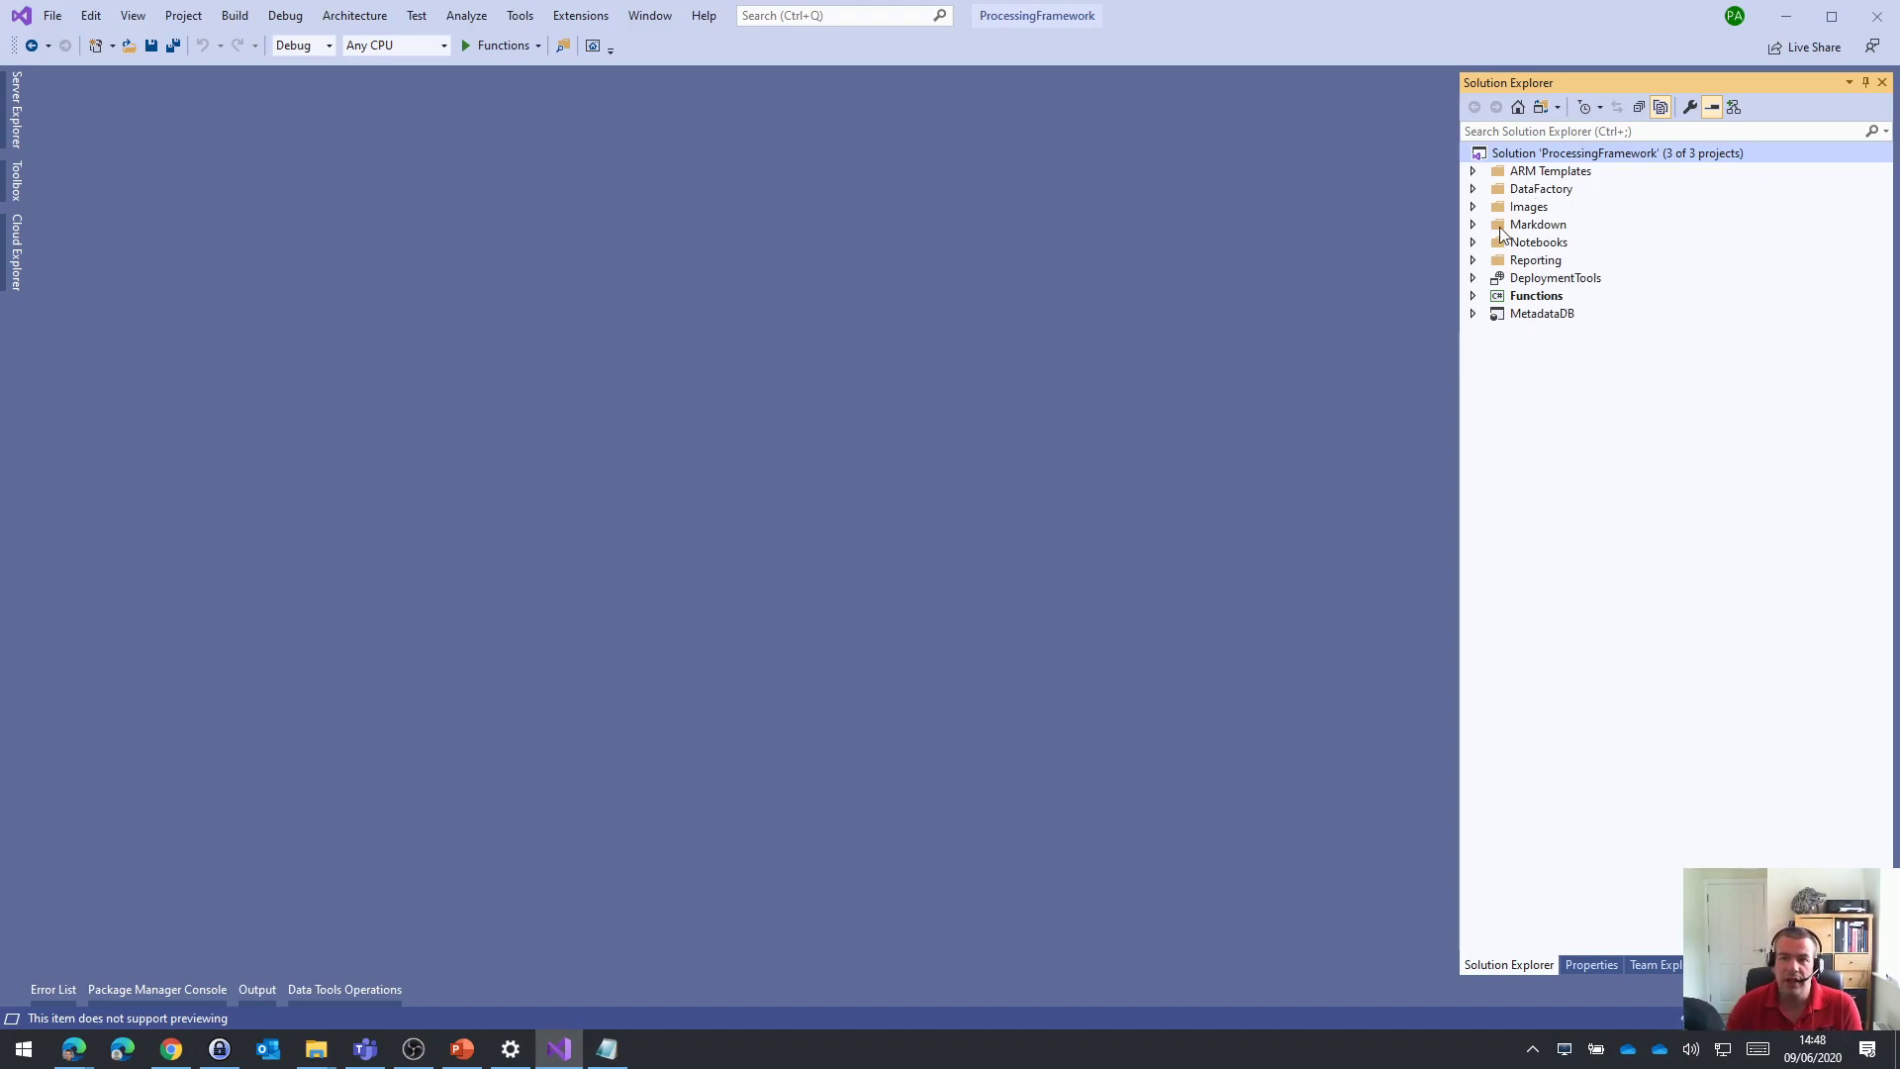
mouse_move(1116, 351)
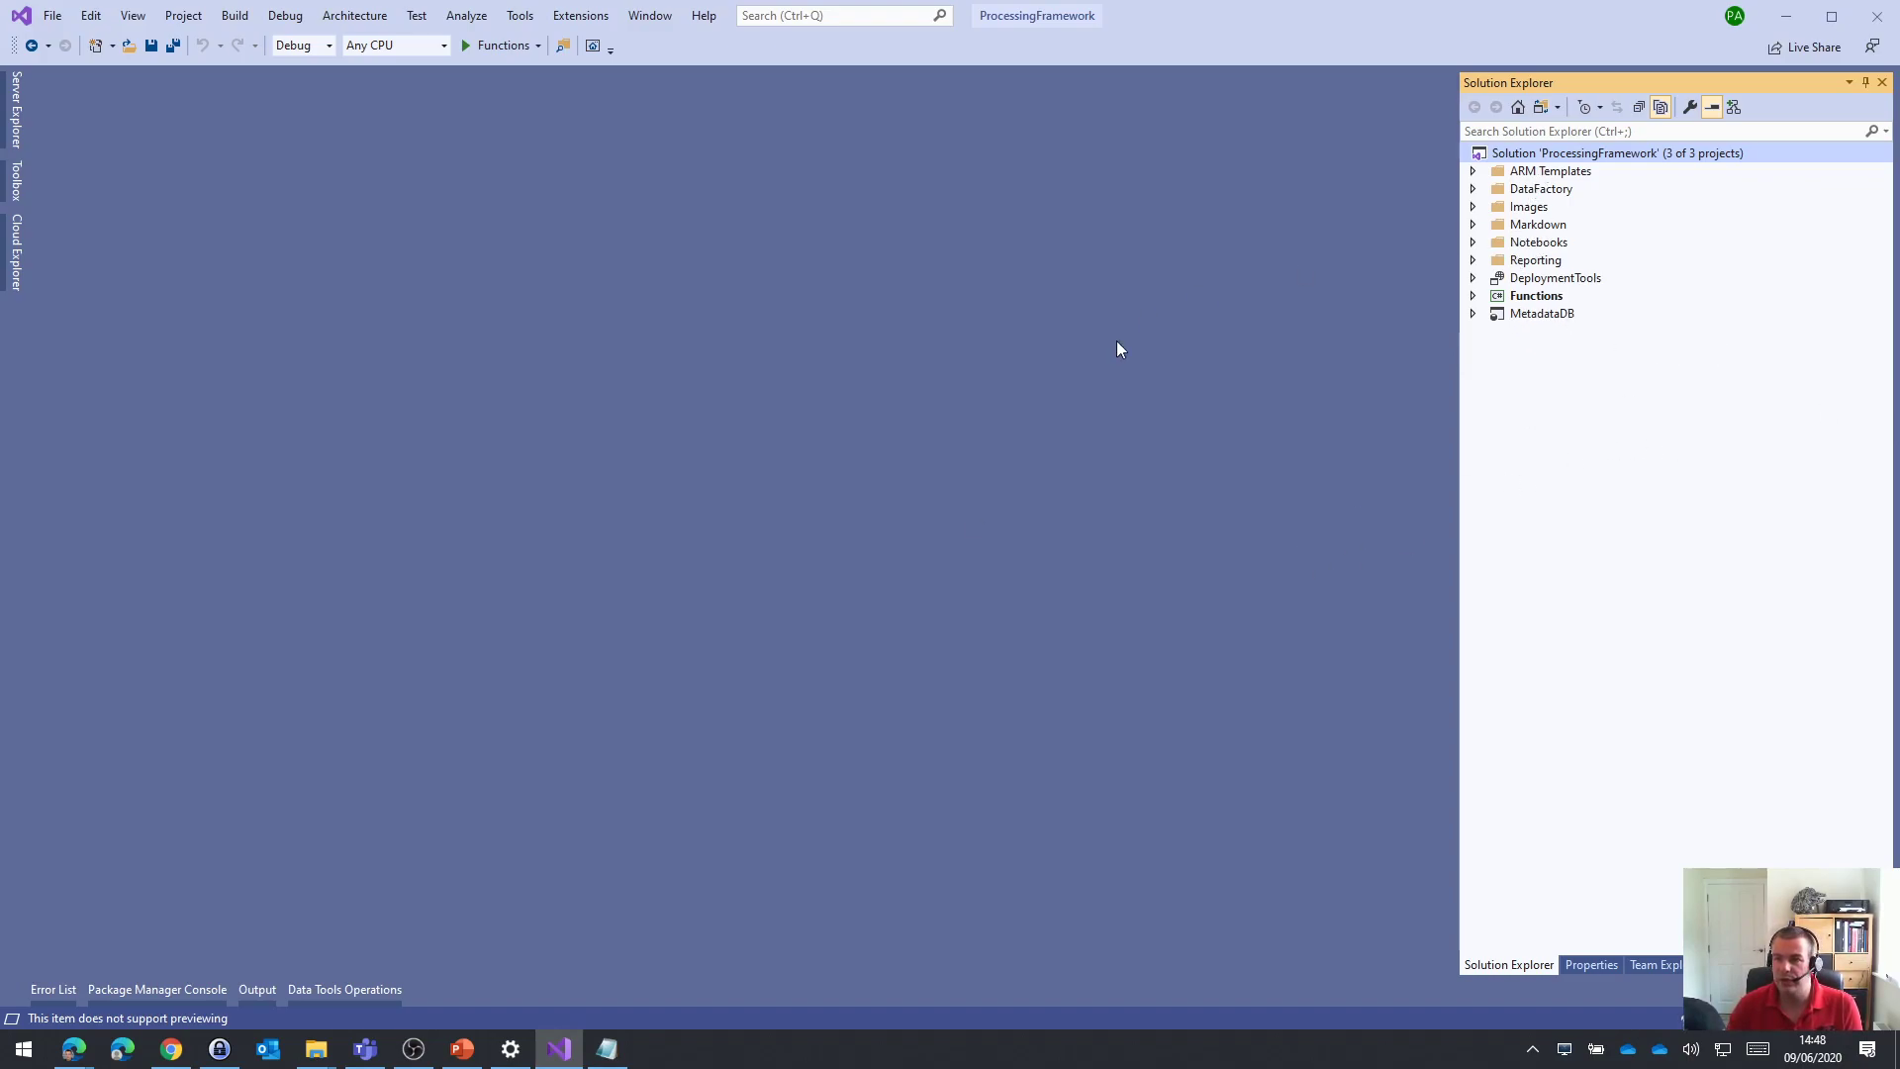
mouse_move(1513, 328)
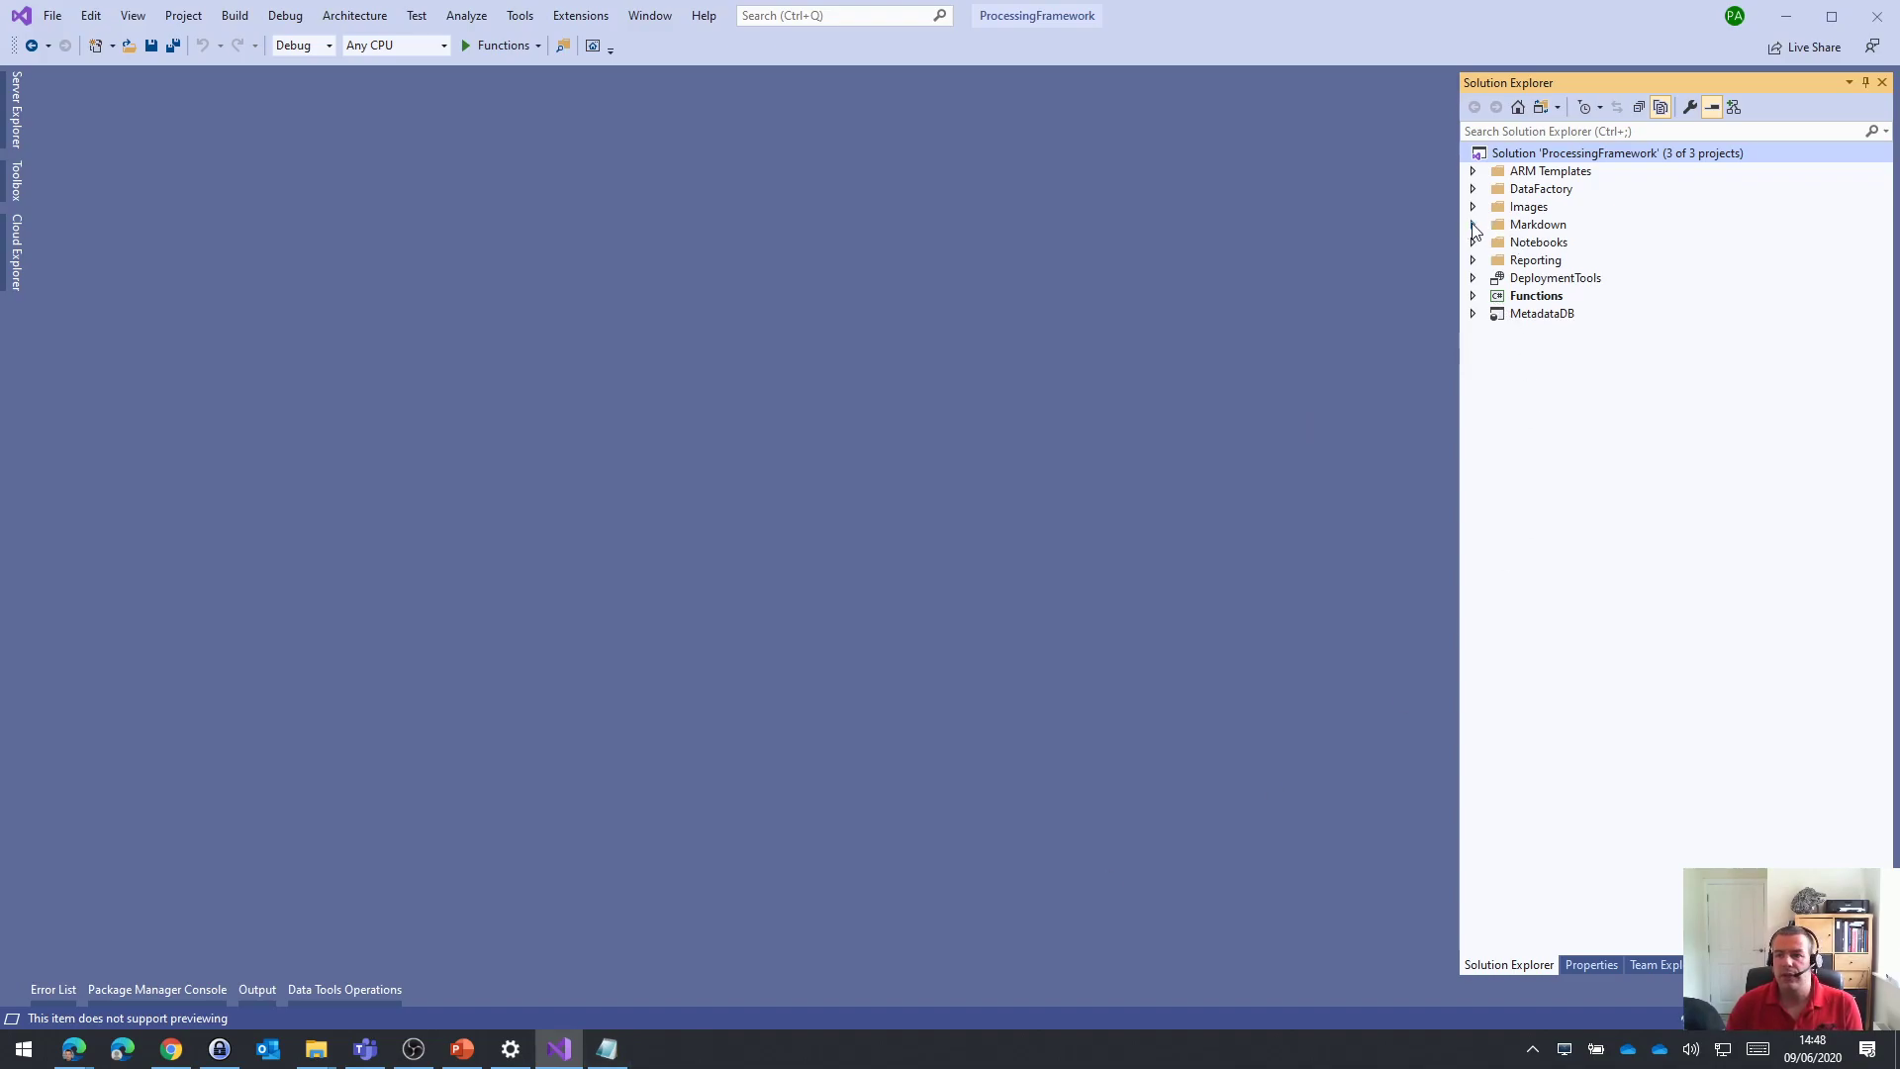
click(1474, 224)
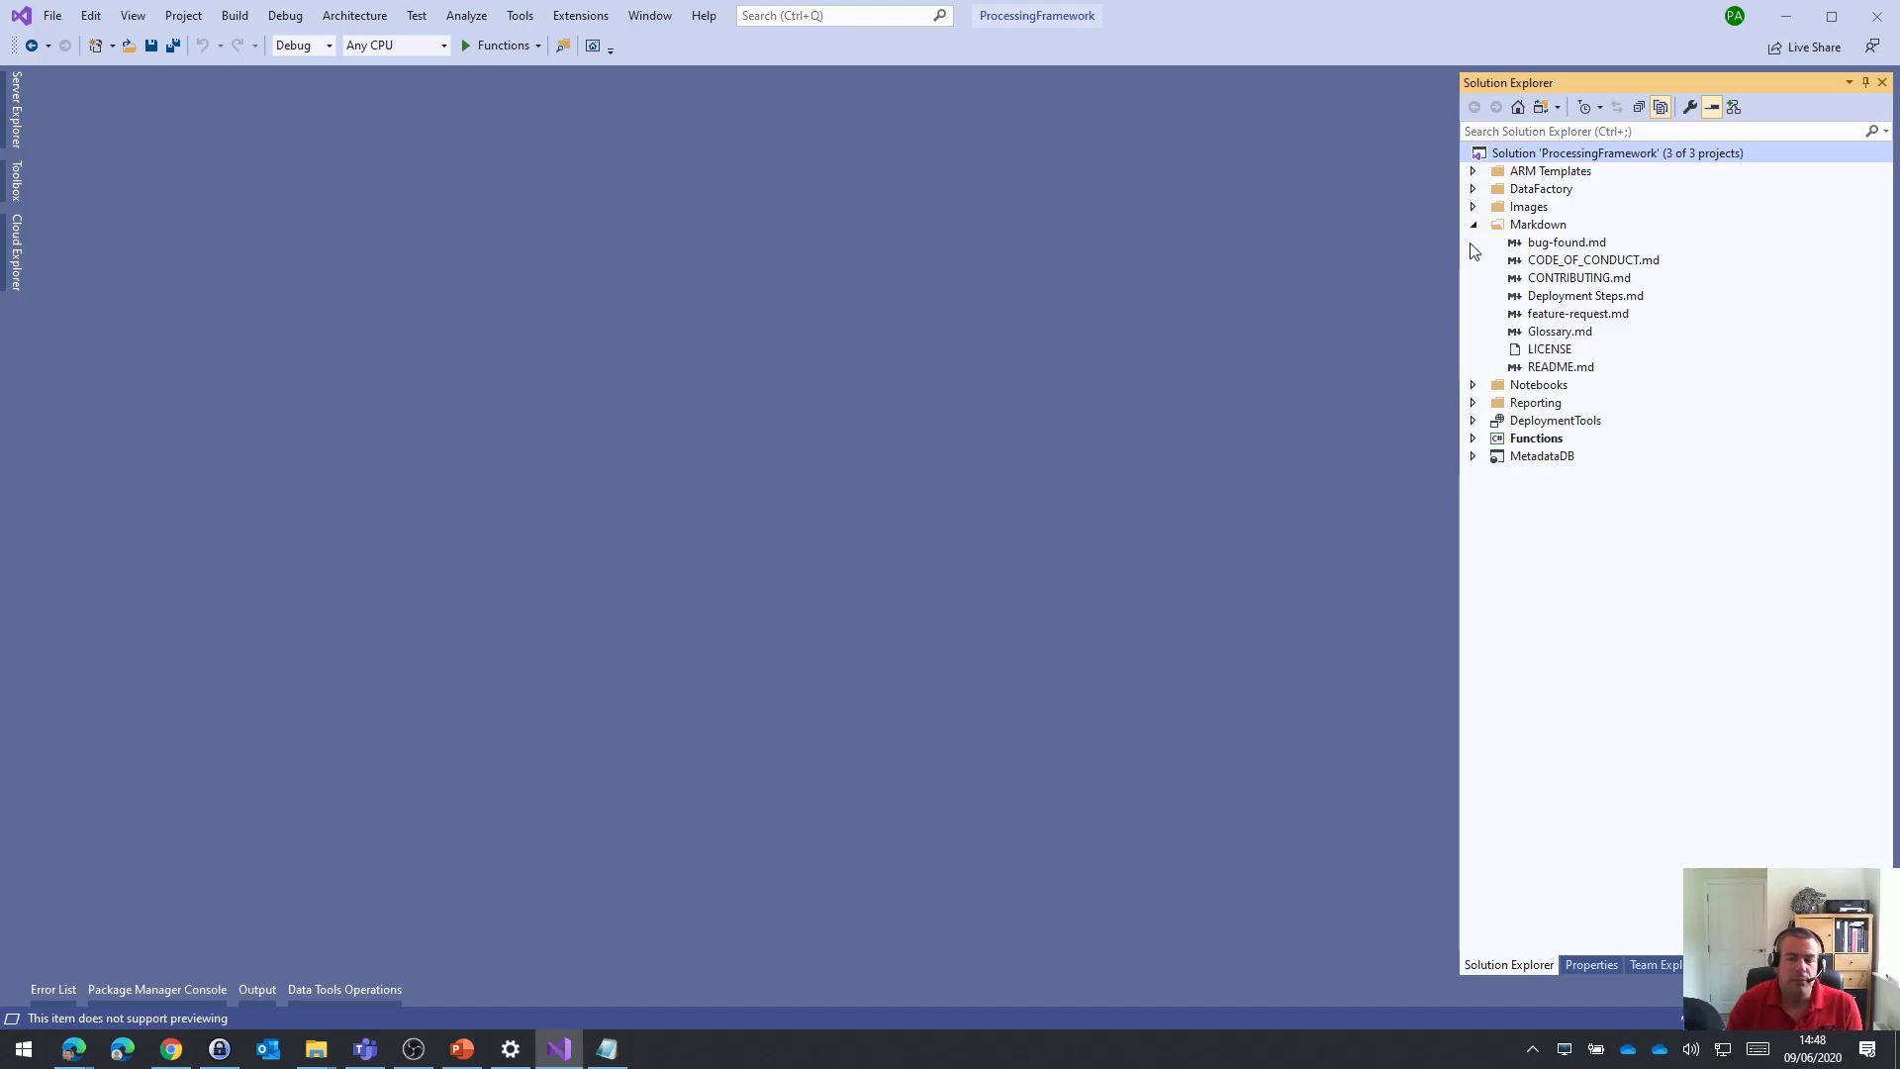
mouse_move(1544, 307)
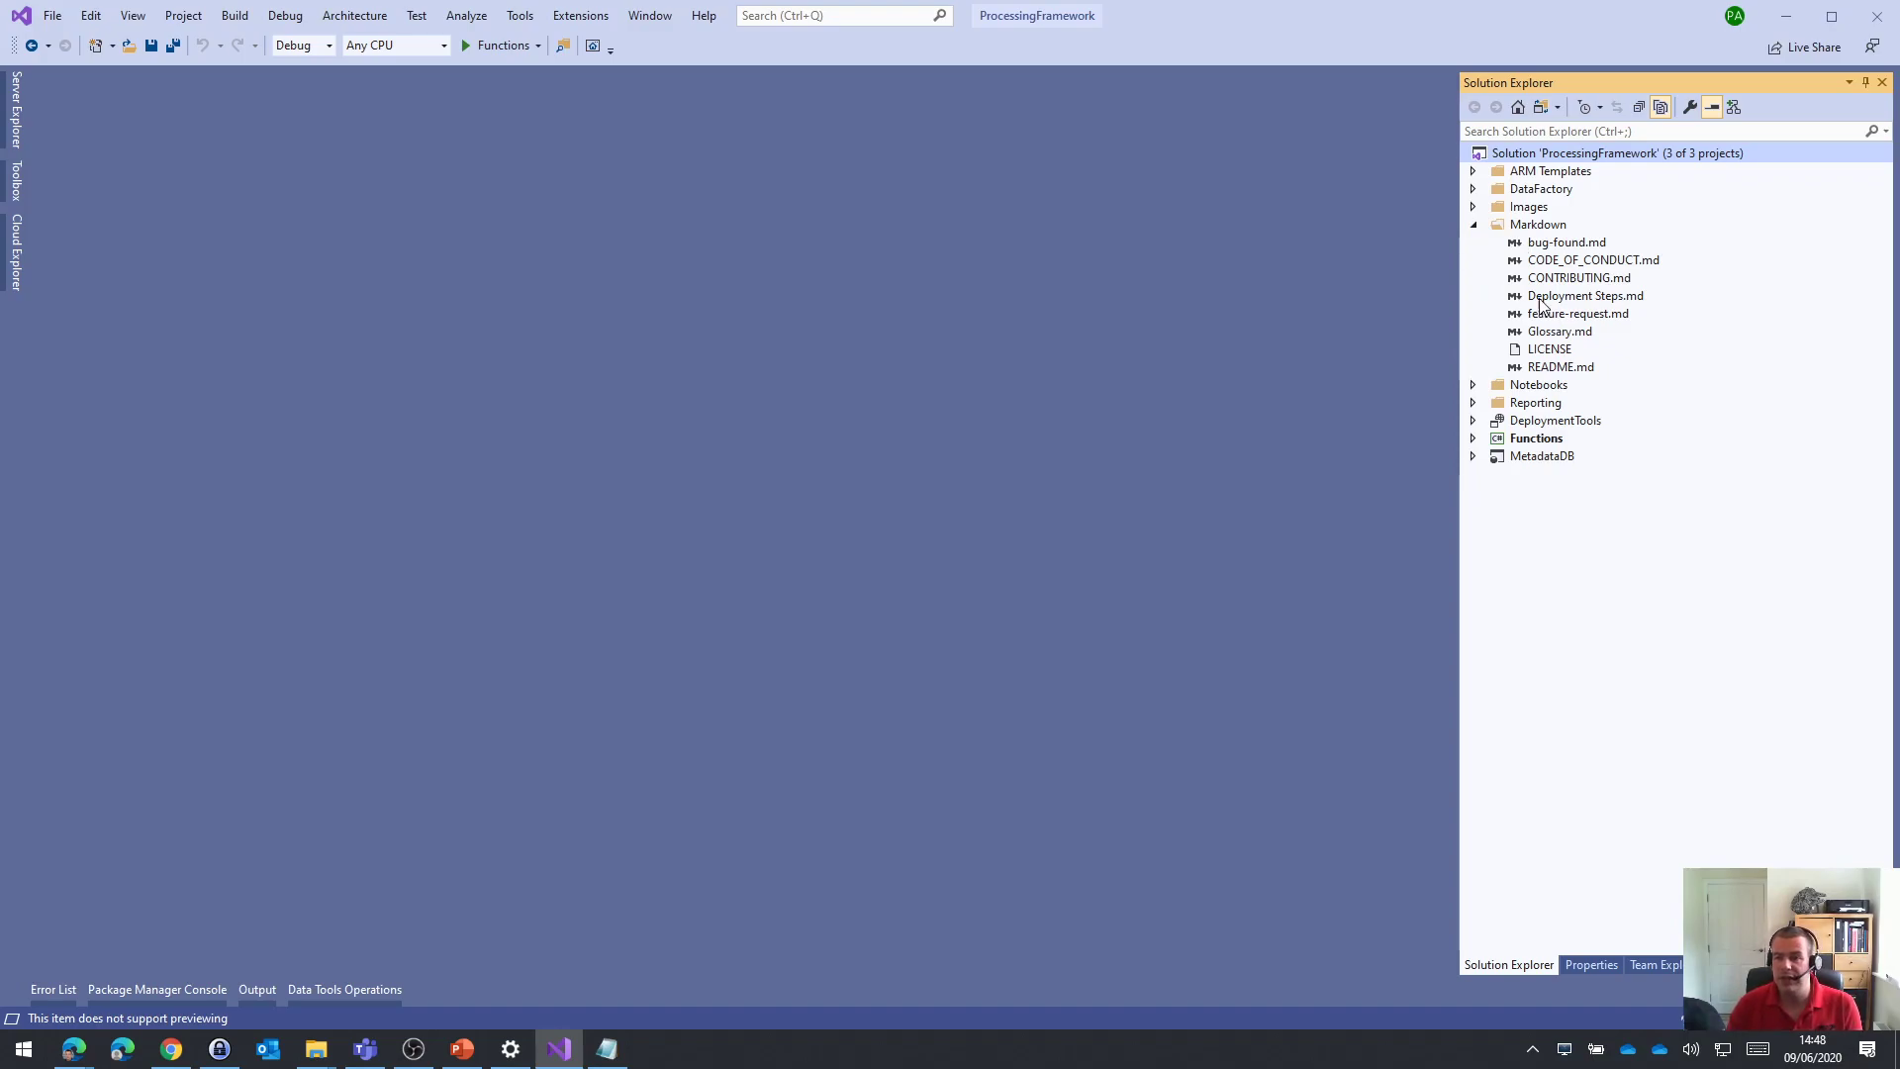
mouse_move(1569, 309)
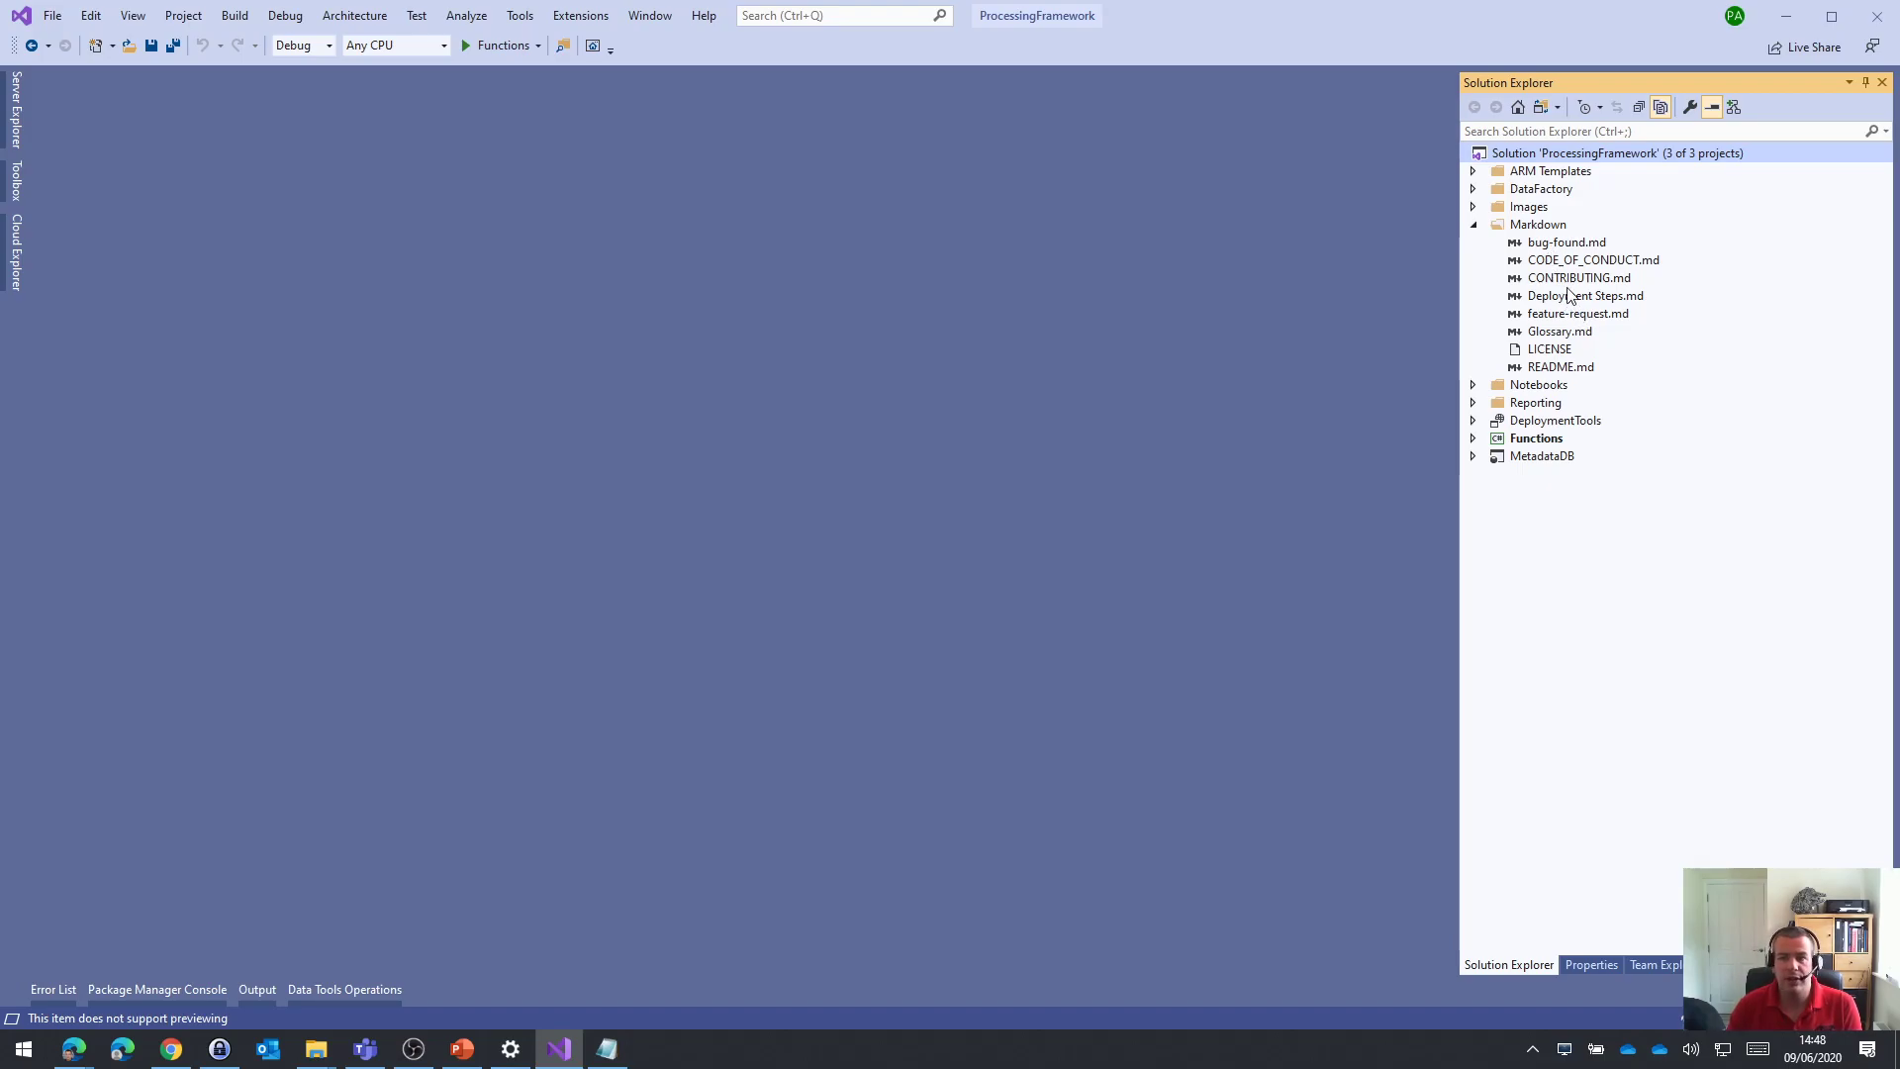
click(1586, 294)
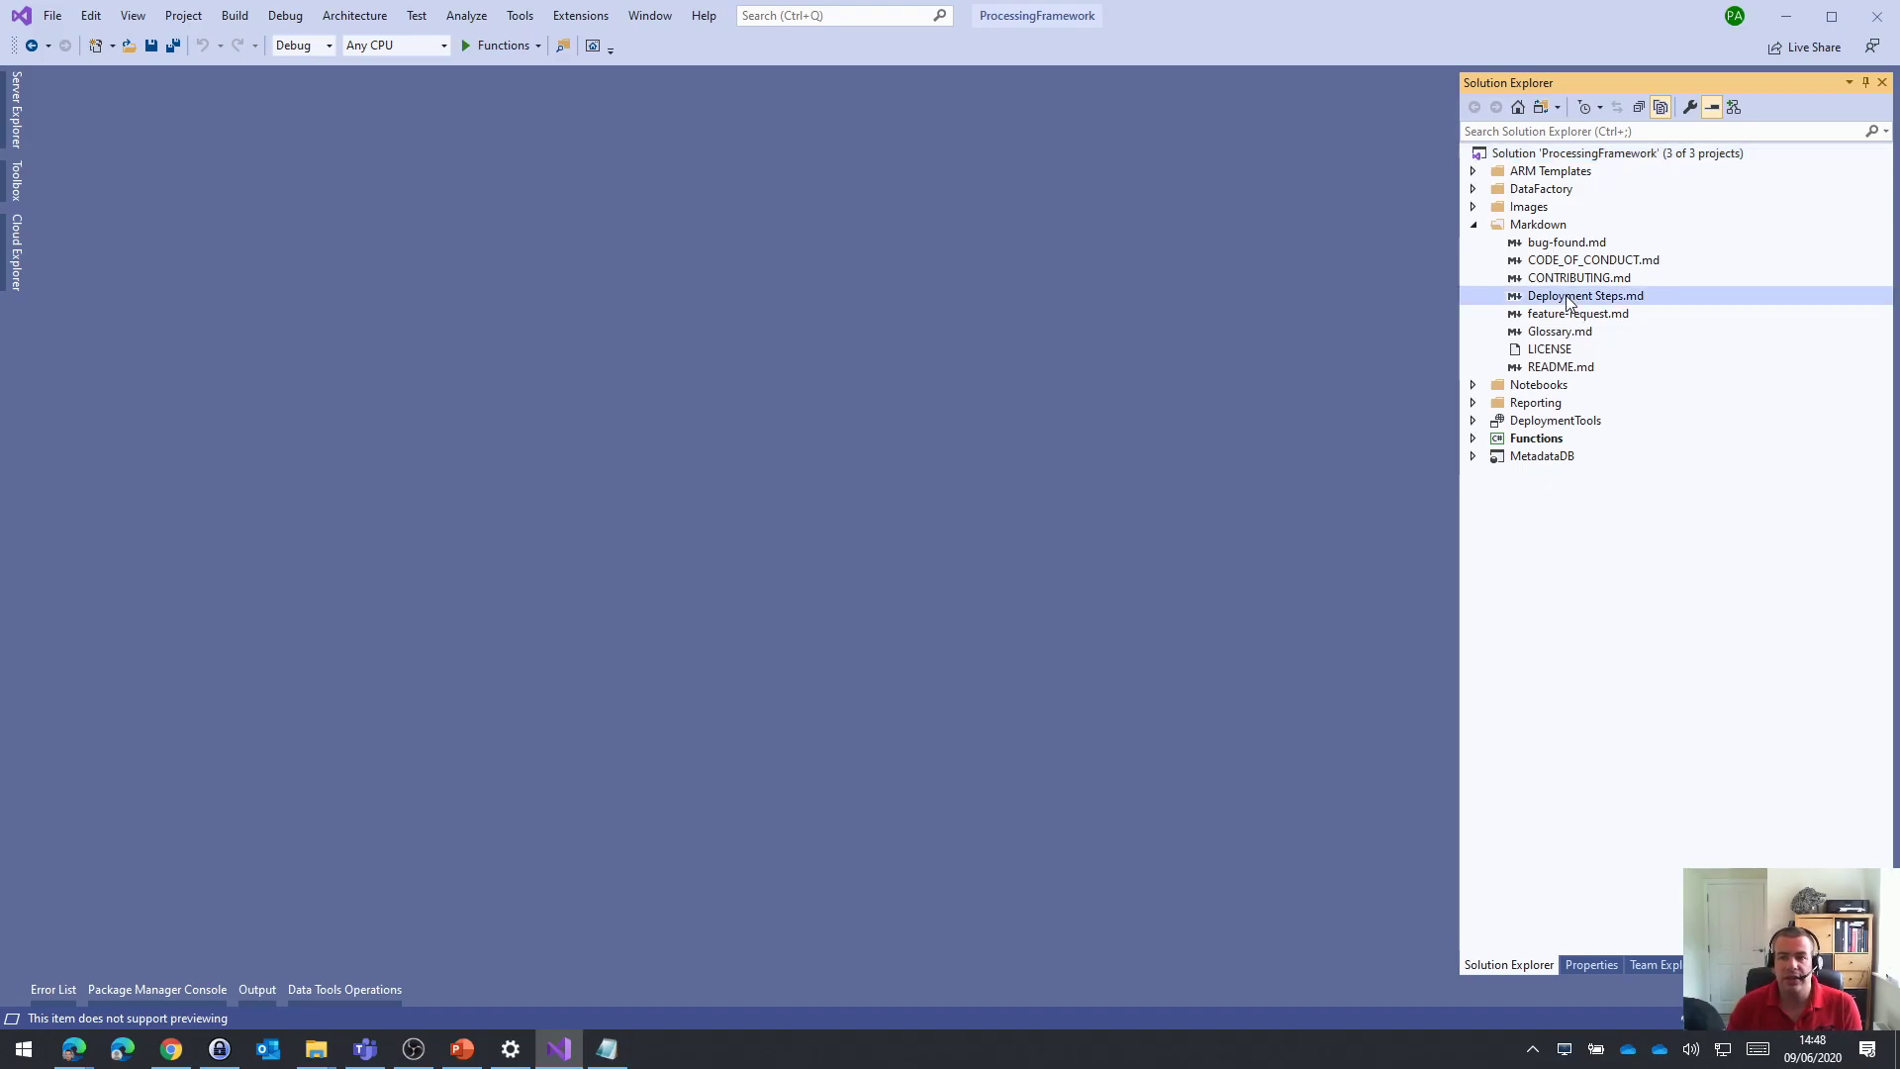
double_click(1586, 296)
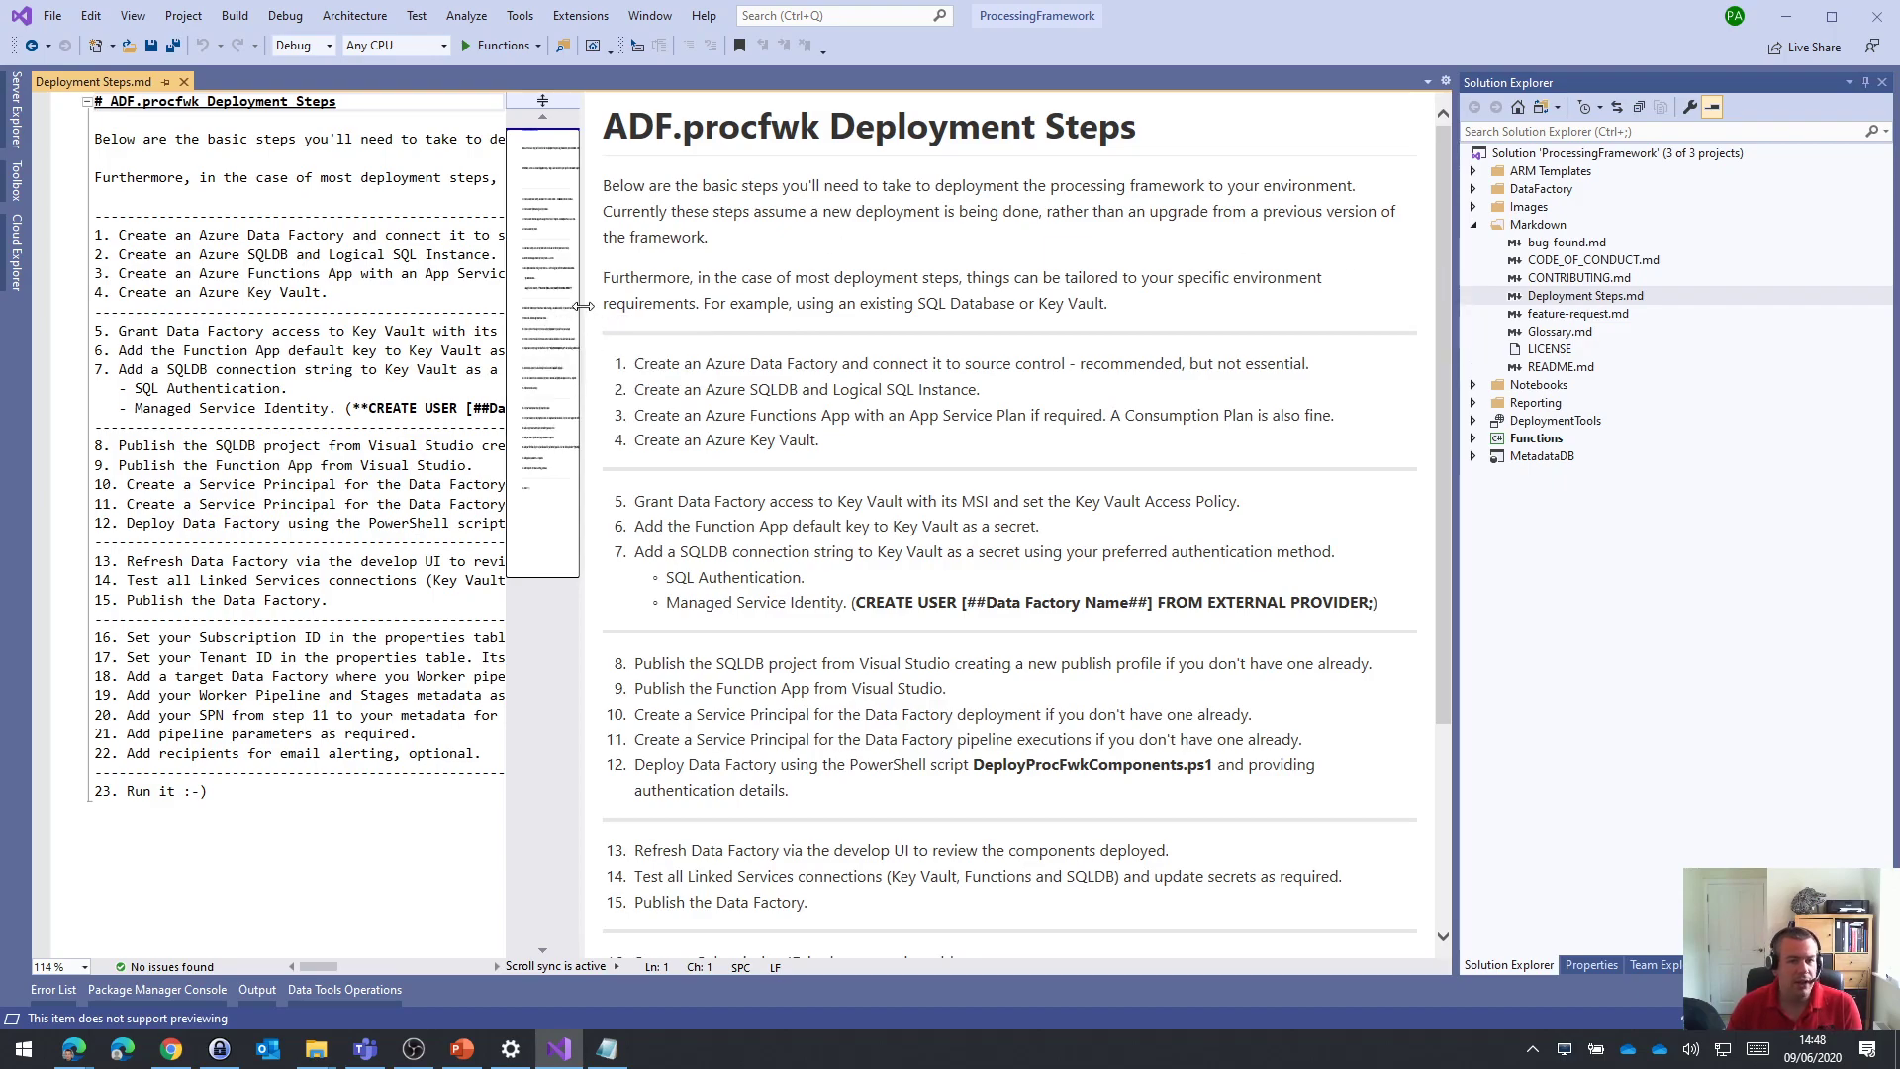
mouse_move(581, 15)
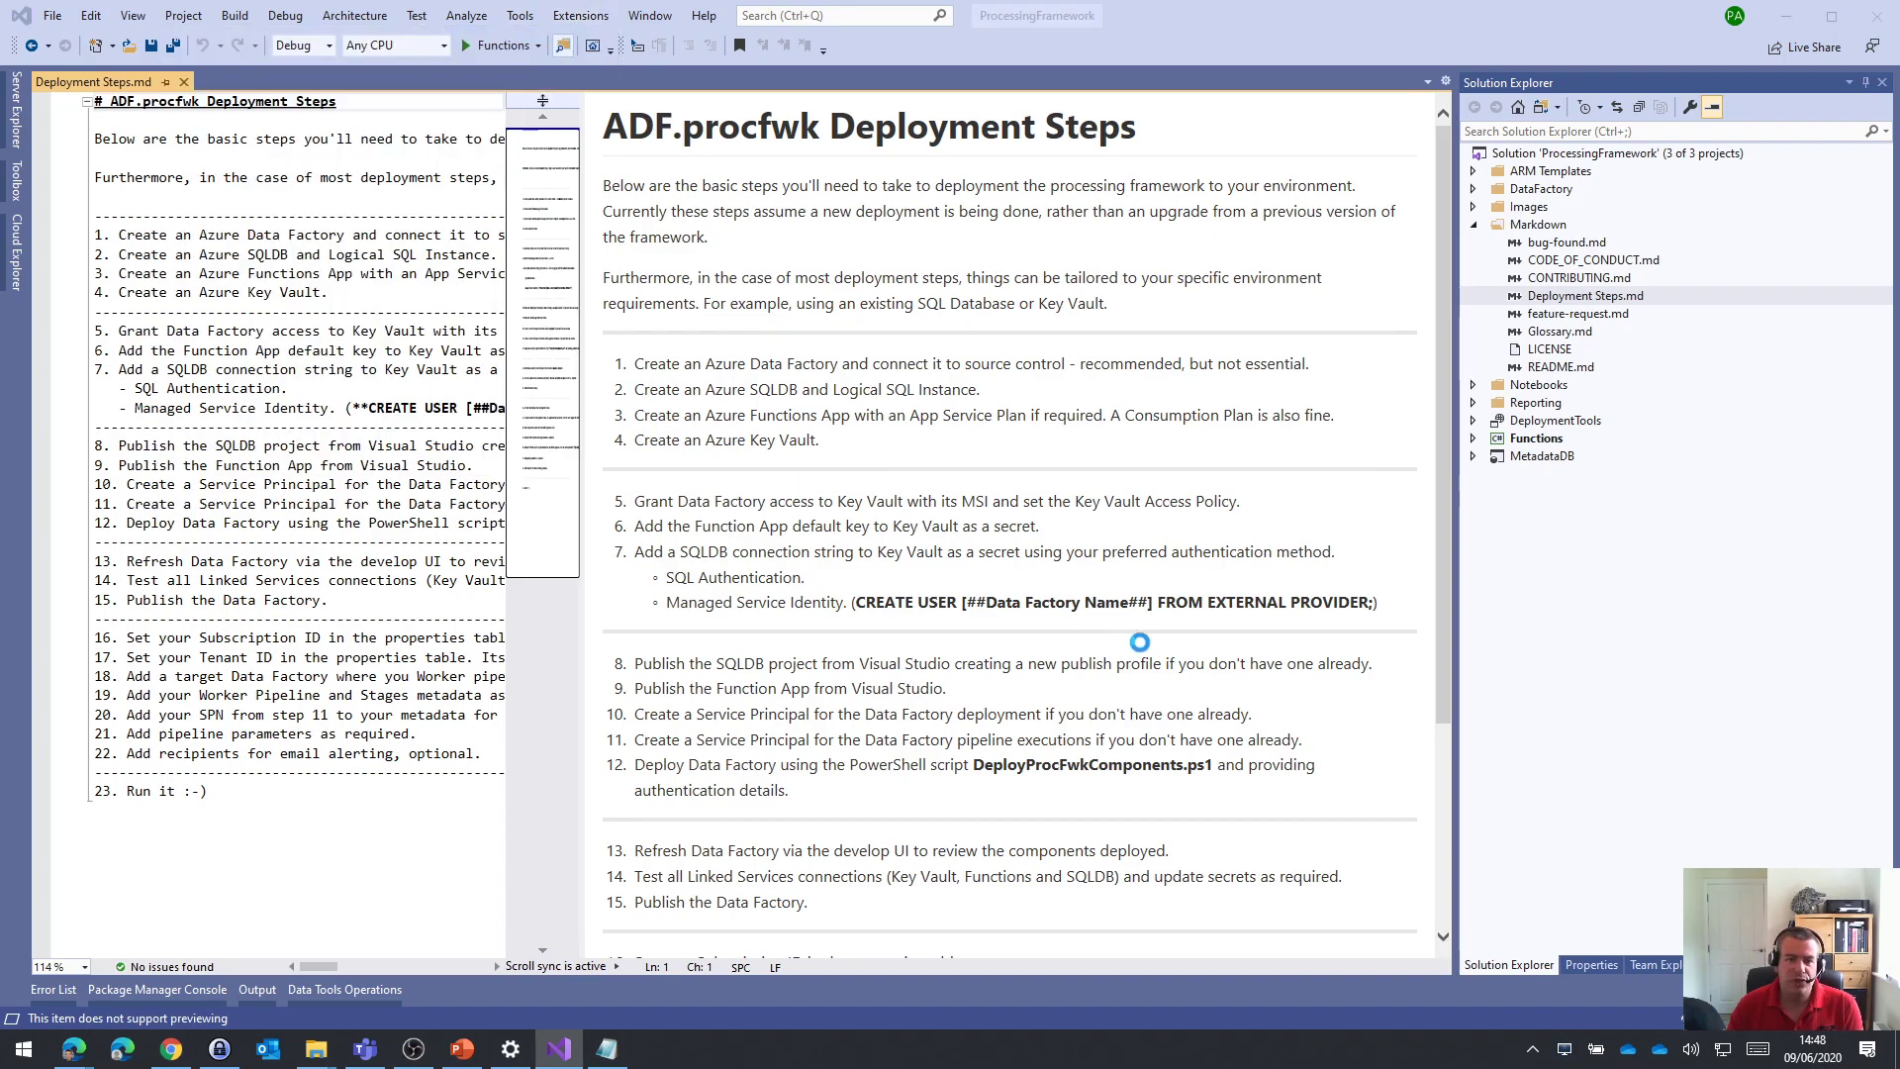
click(579, 16)
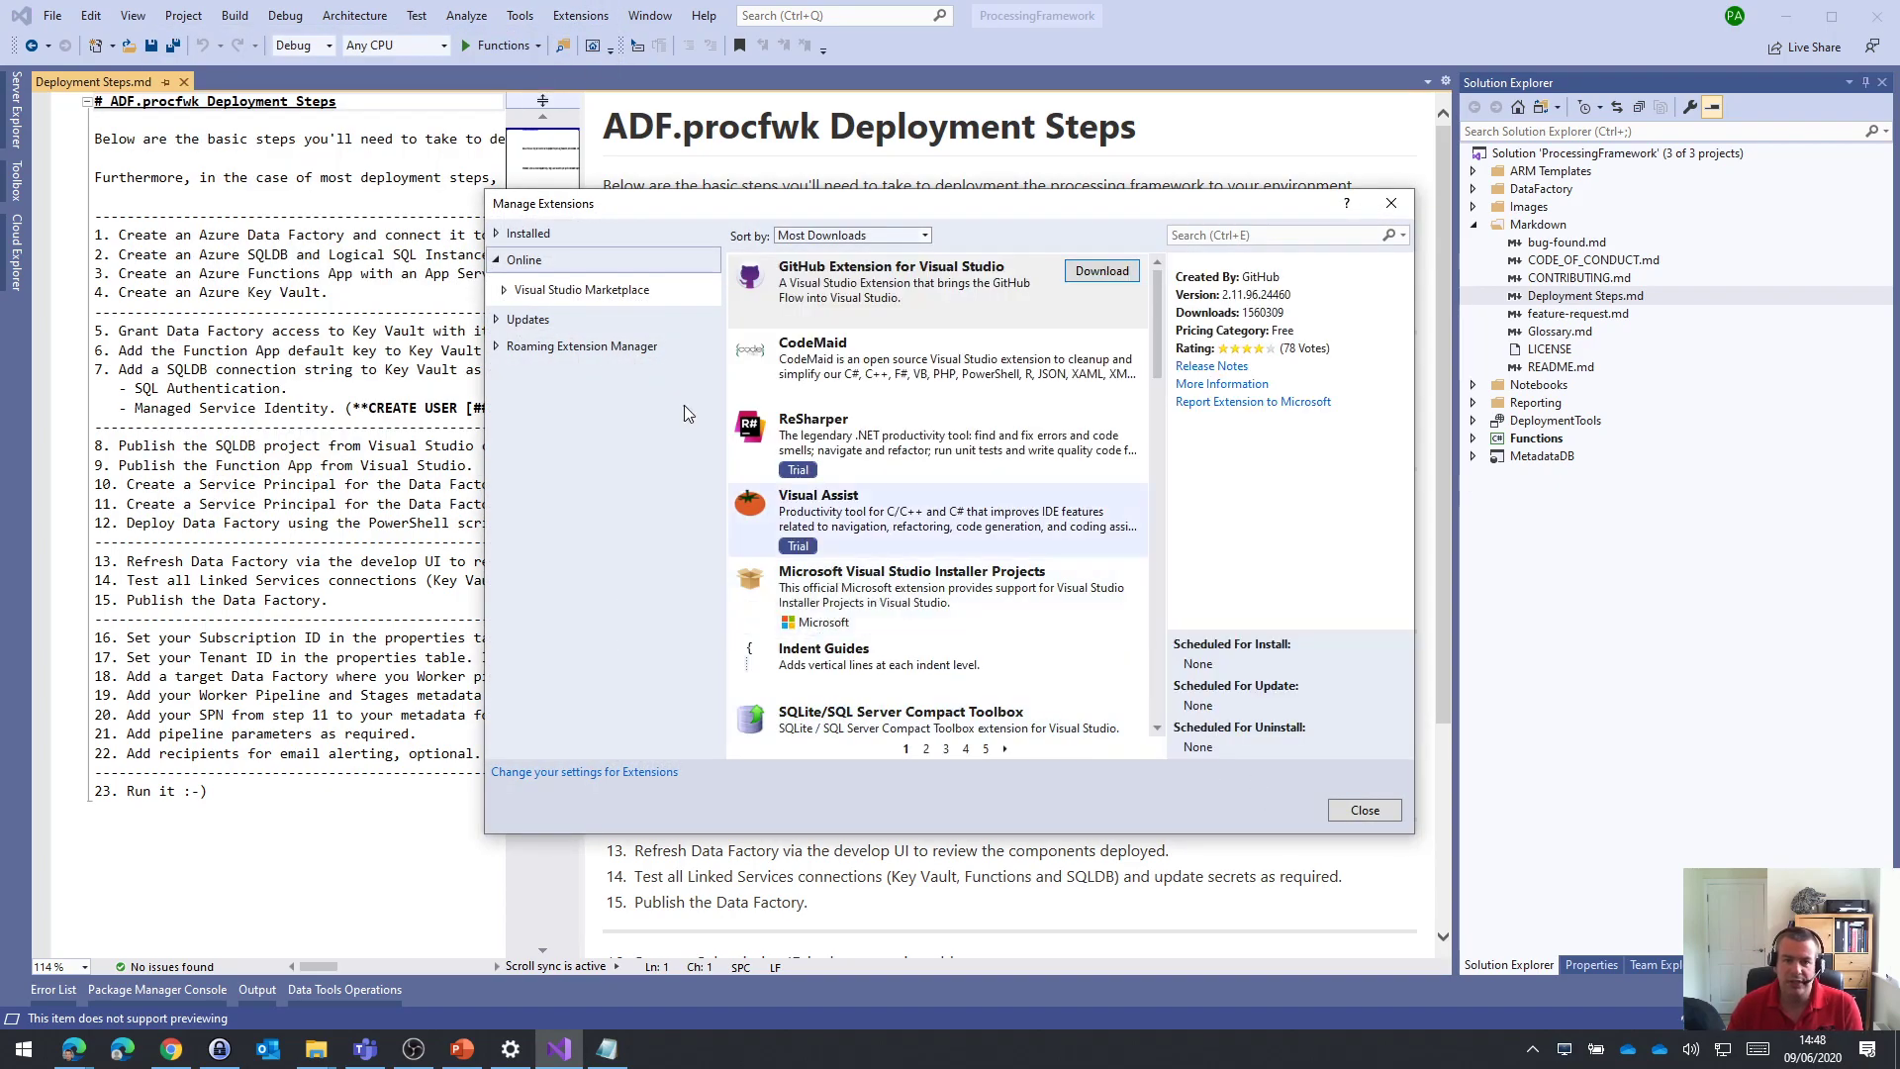
click(528, 233)
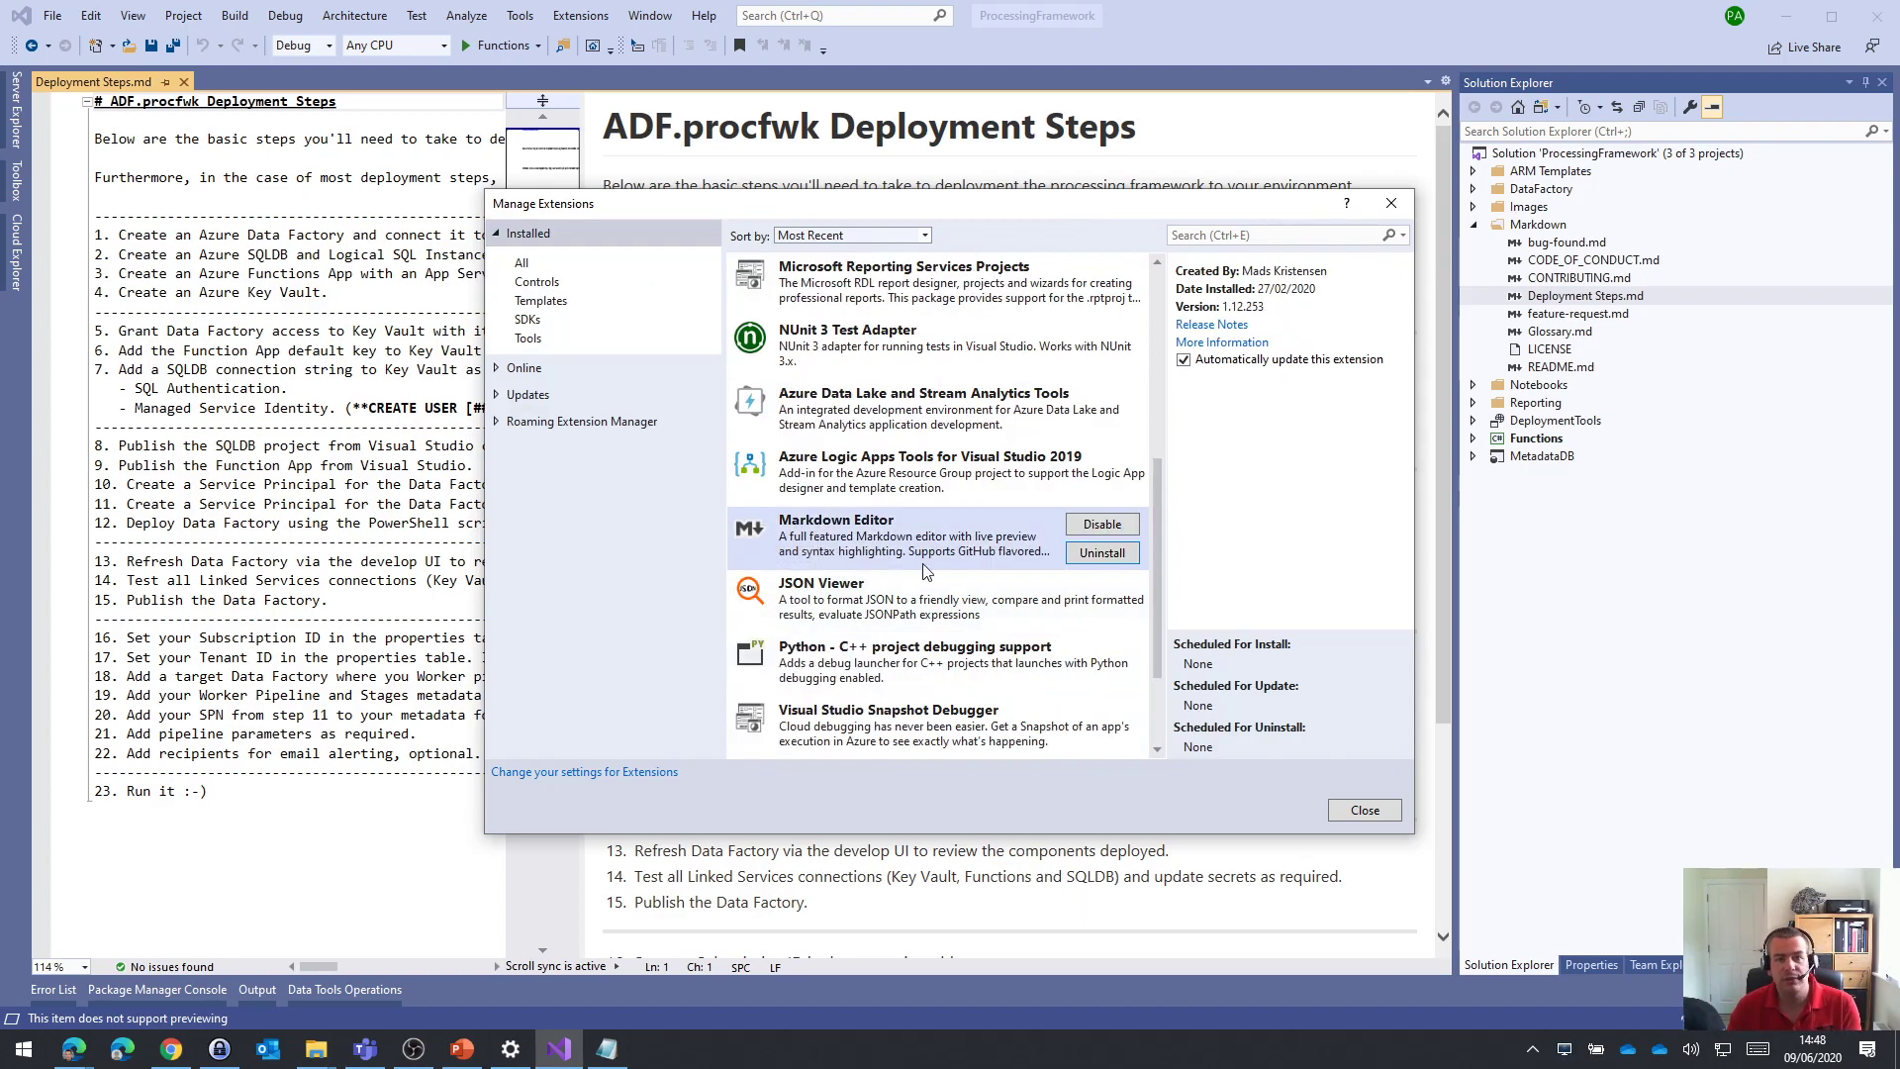
mouse_move(714, 142)
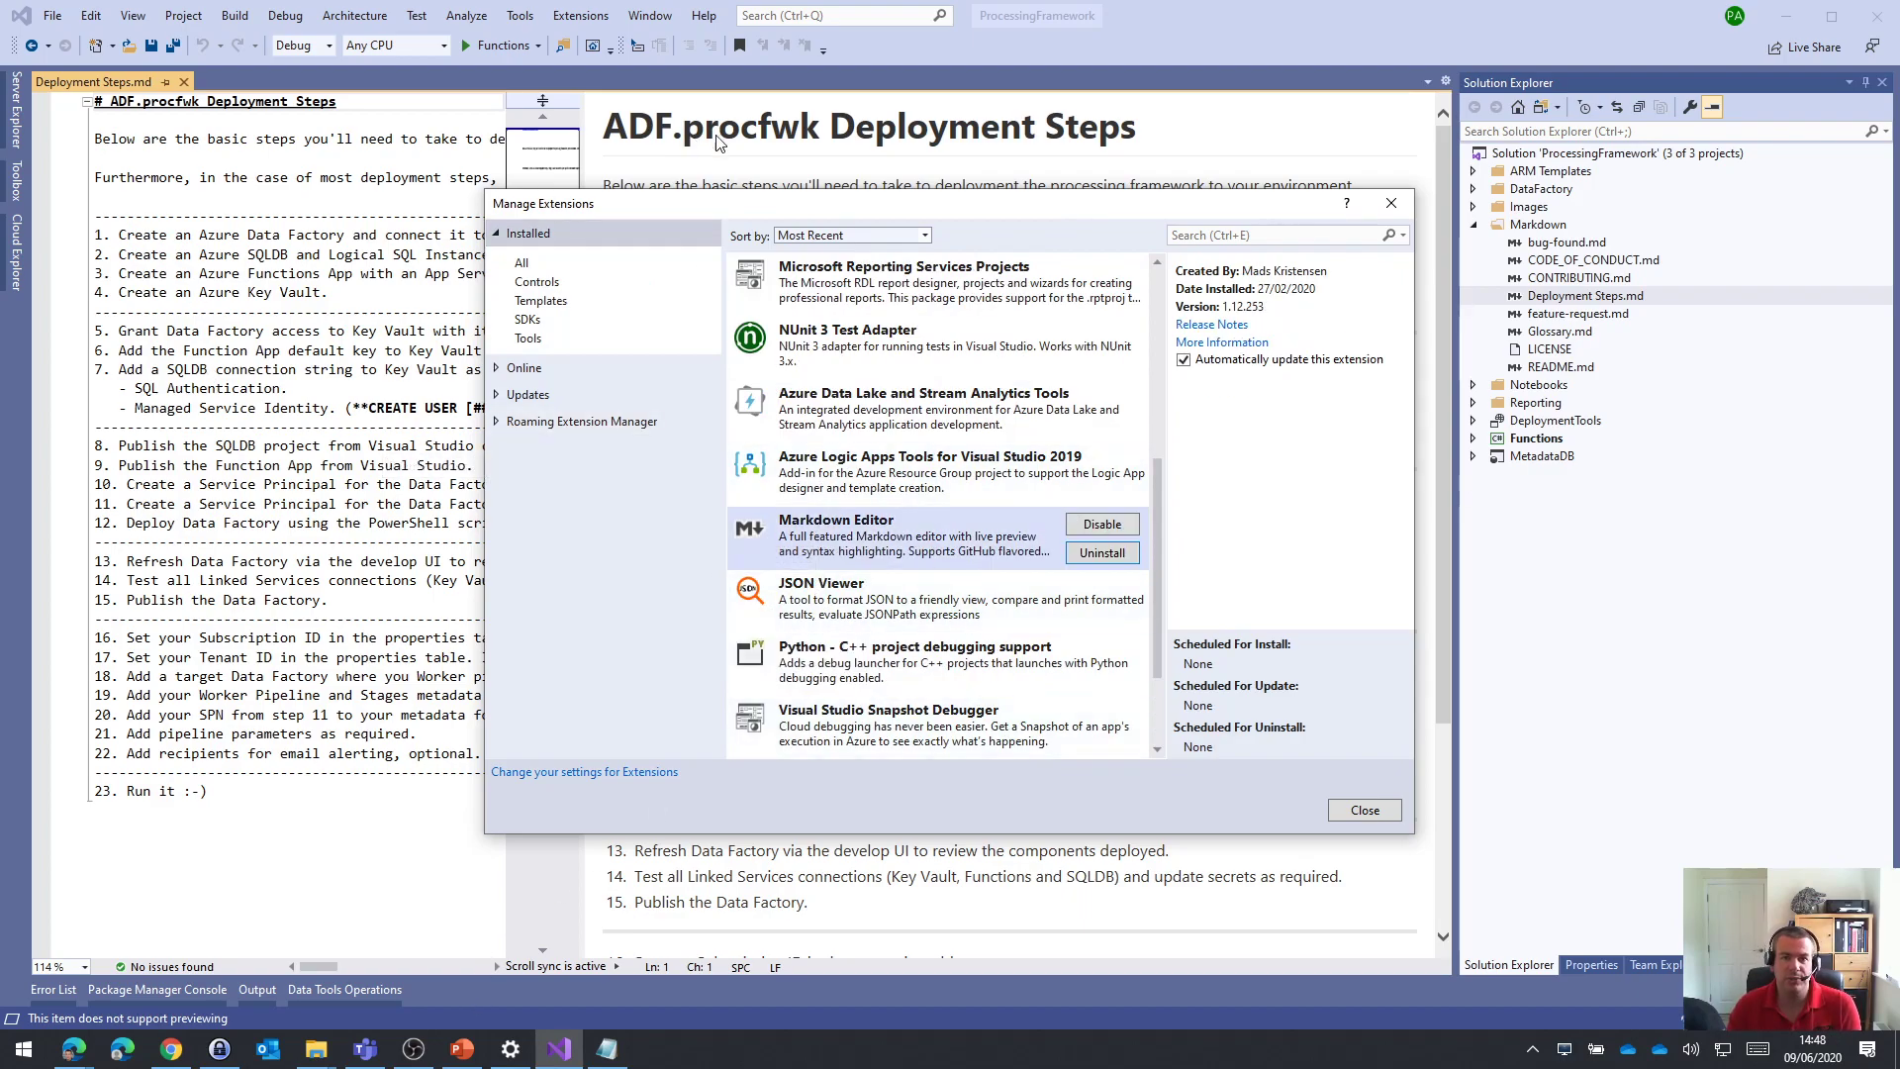
click(1364, 810)
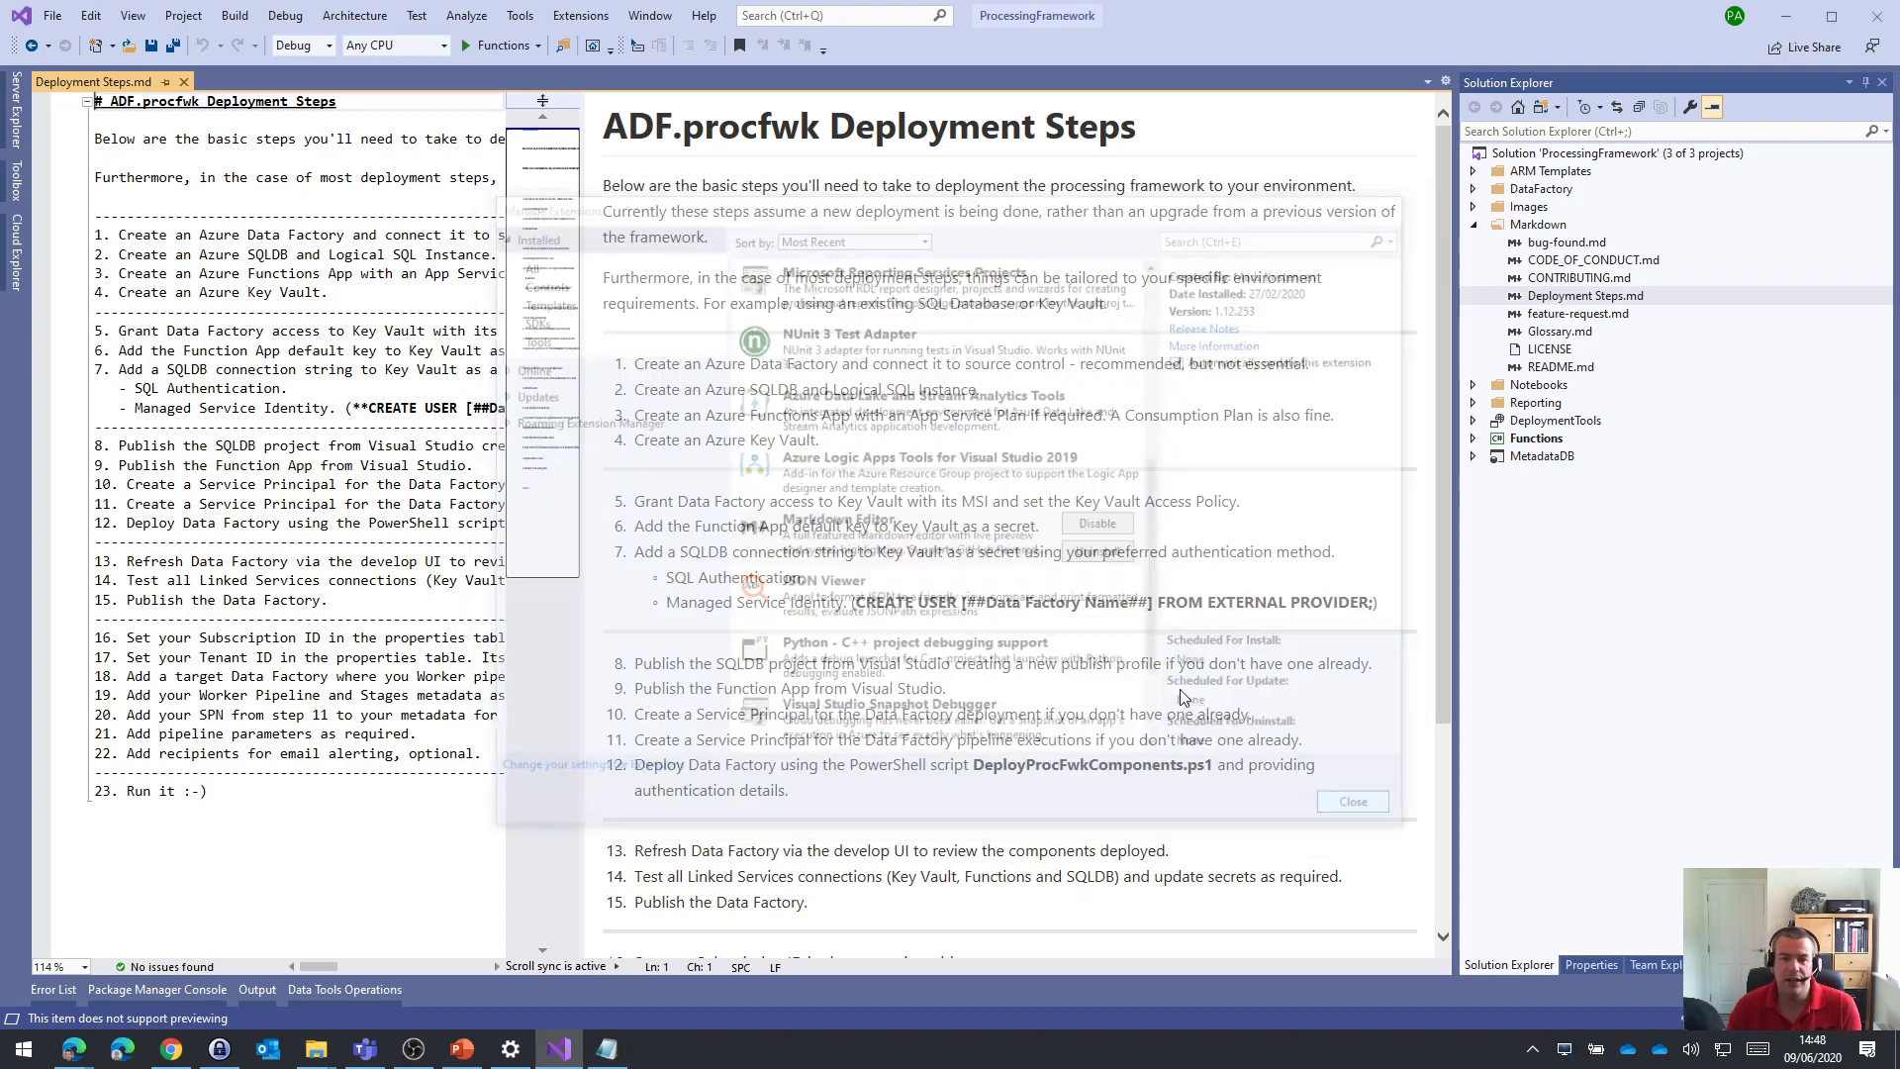
Step: Widen the markdown preview and highlight deployment steps 1–4 for review
click(1350, 801)
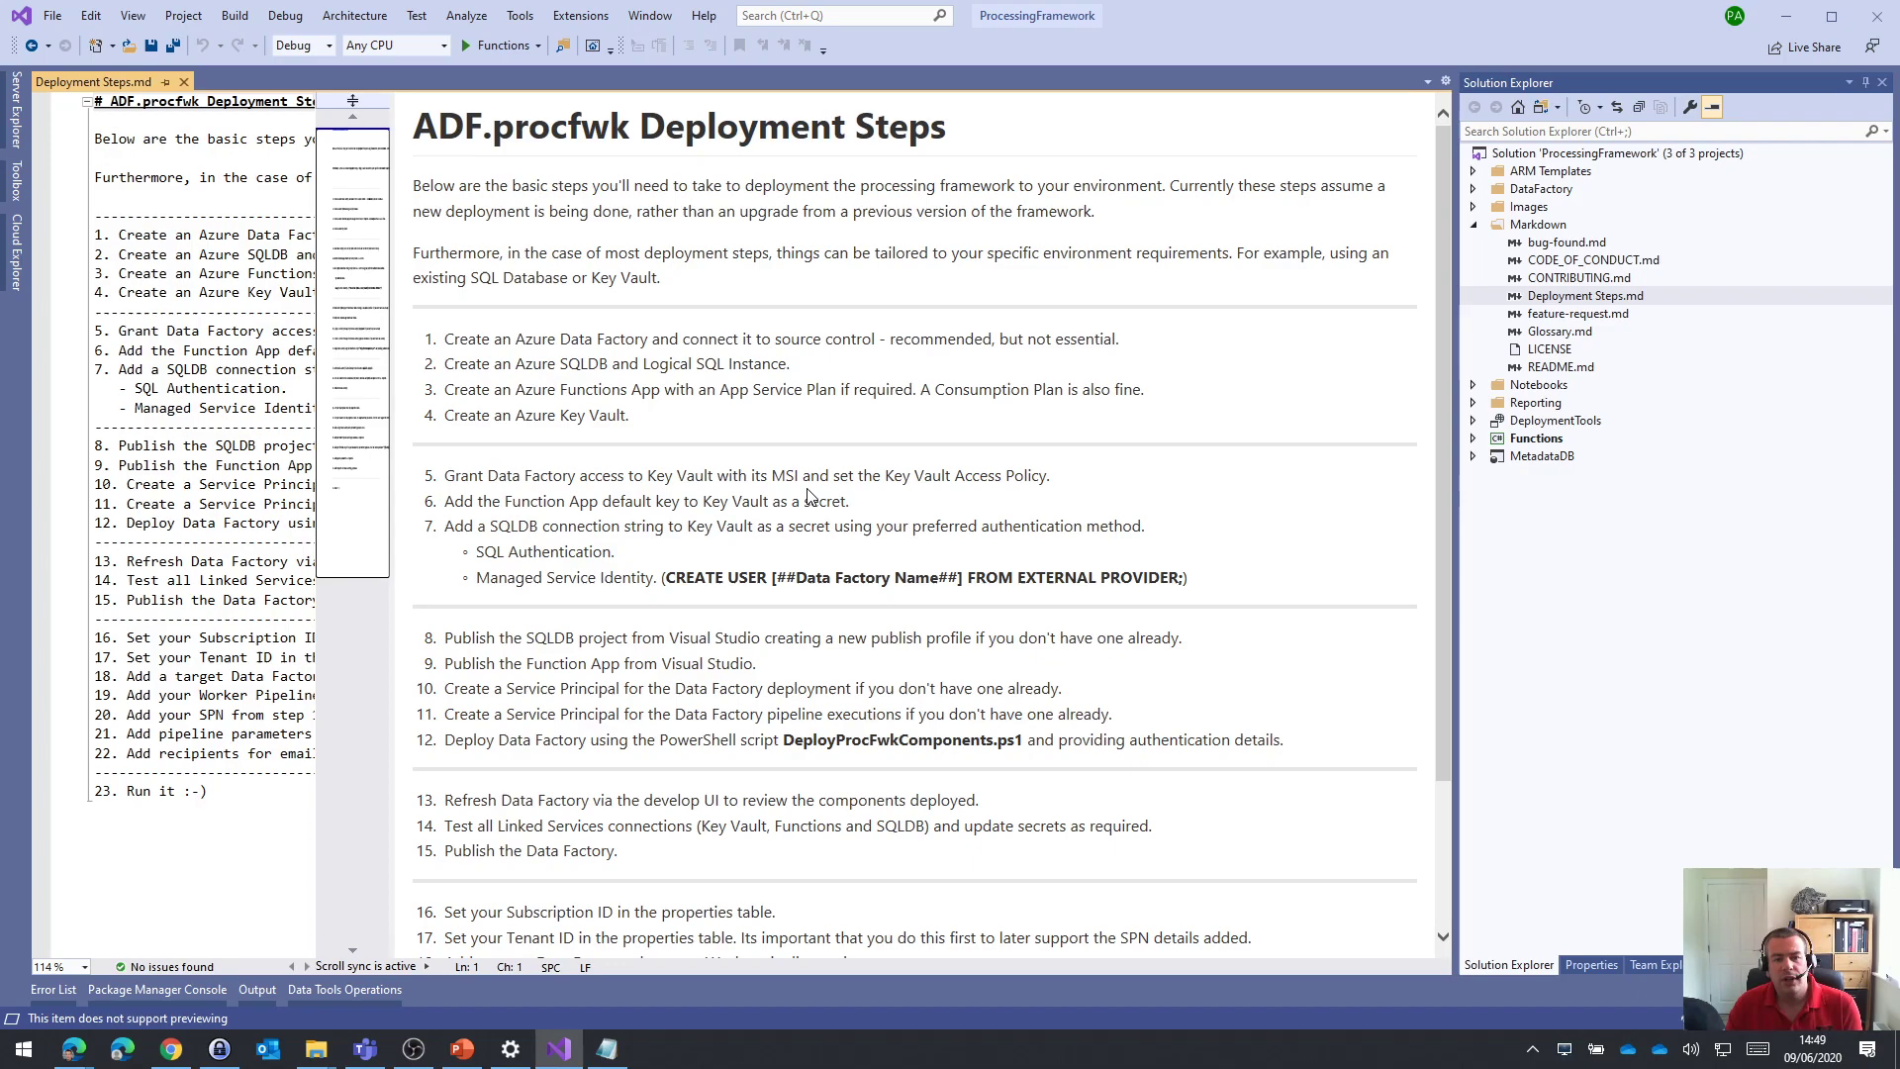
mouse_move(618, 439)
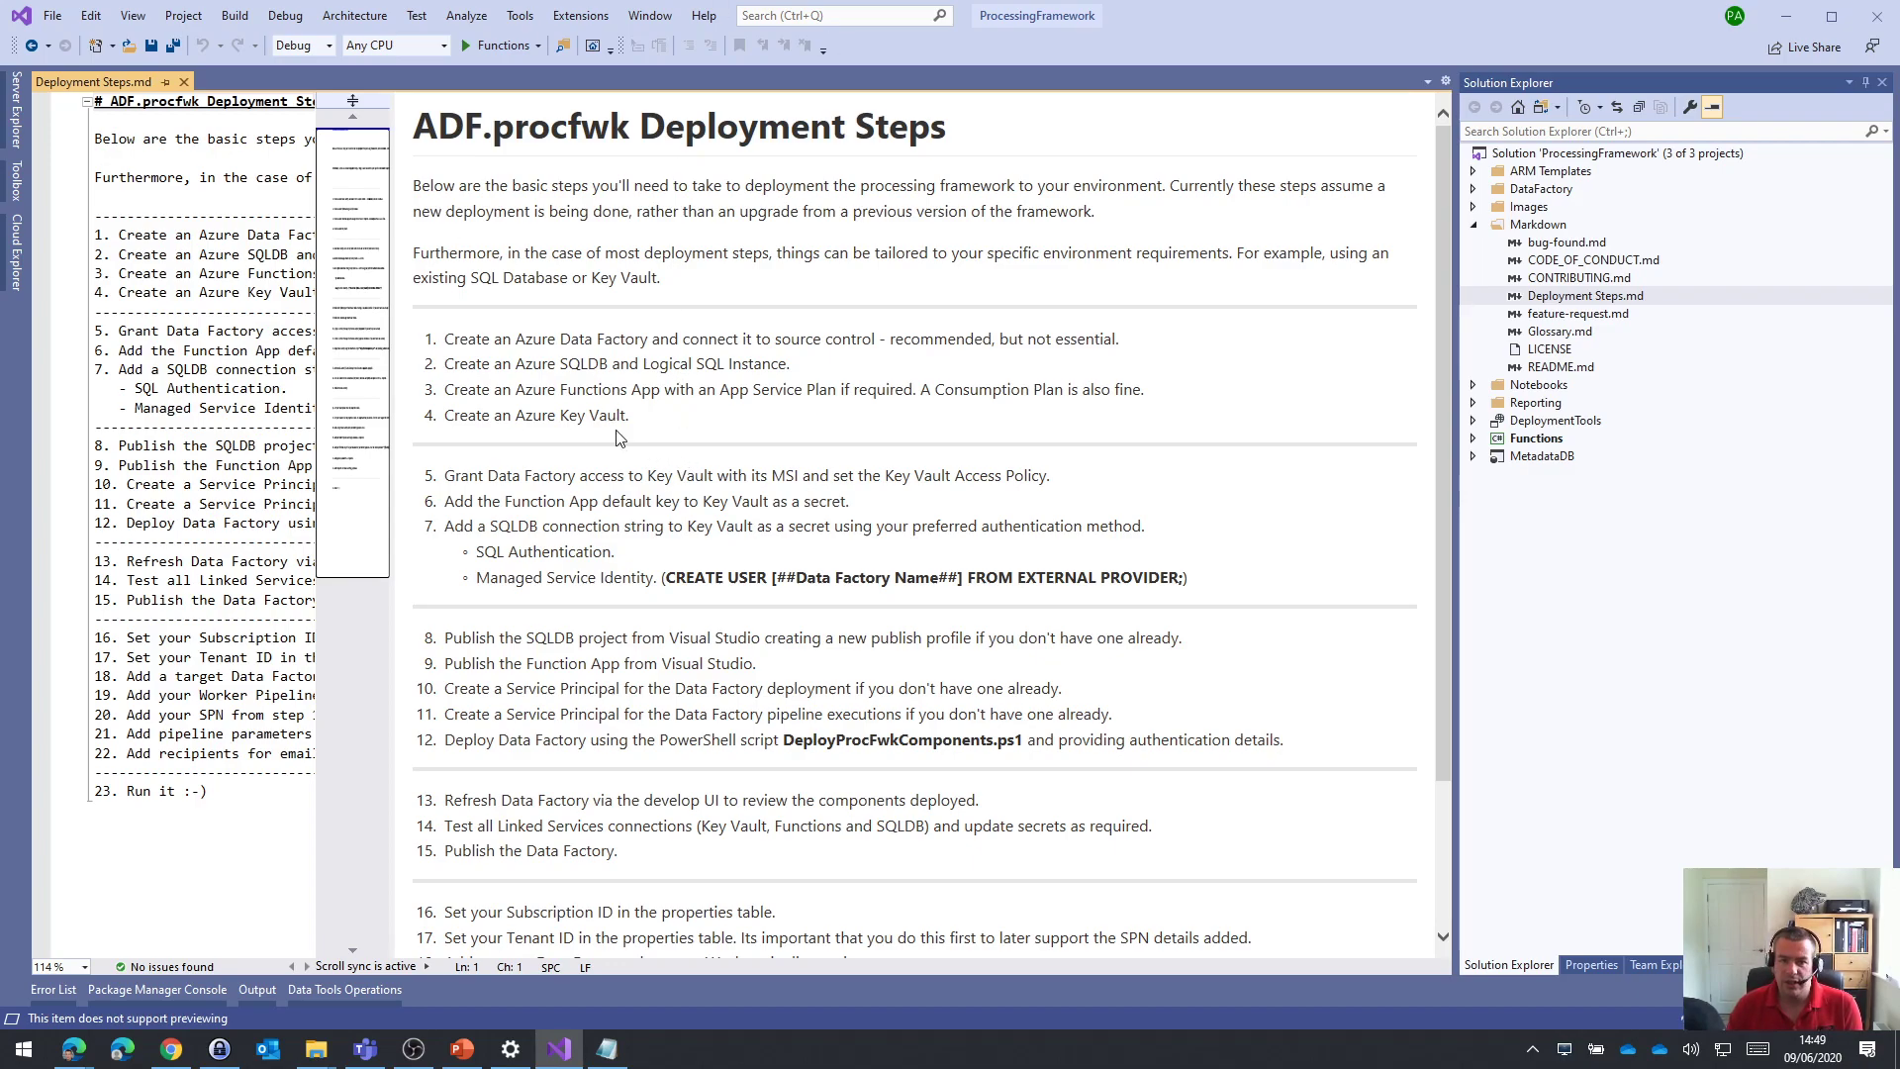
drag(444, 363, 629, 414)
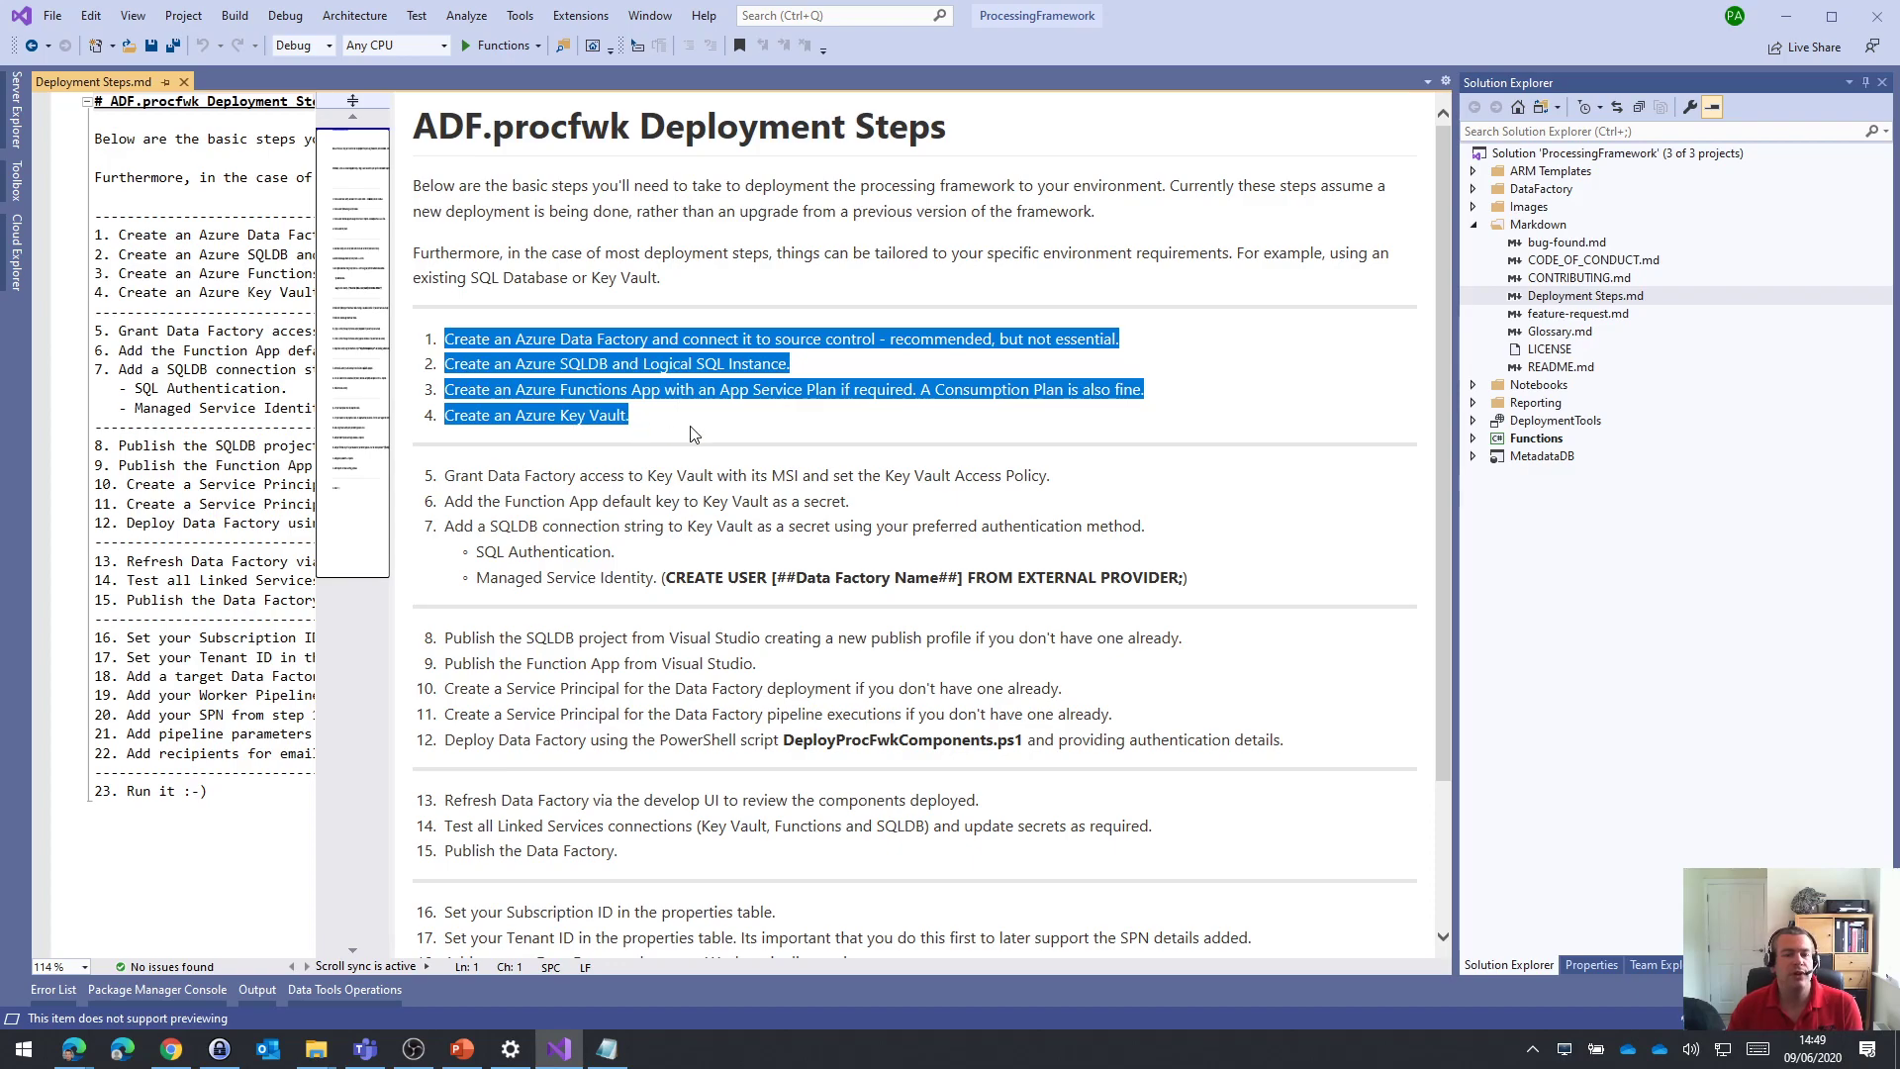
mouse_move(561, 368)
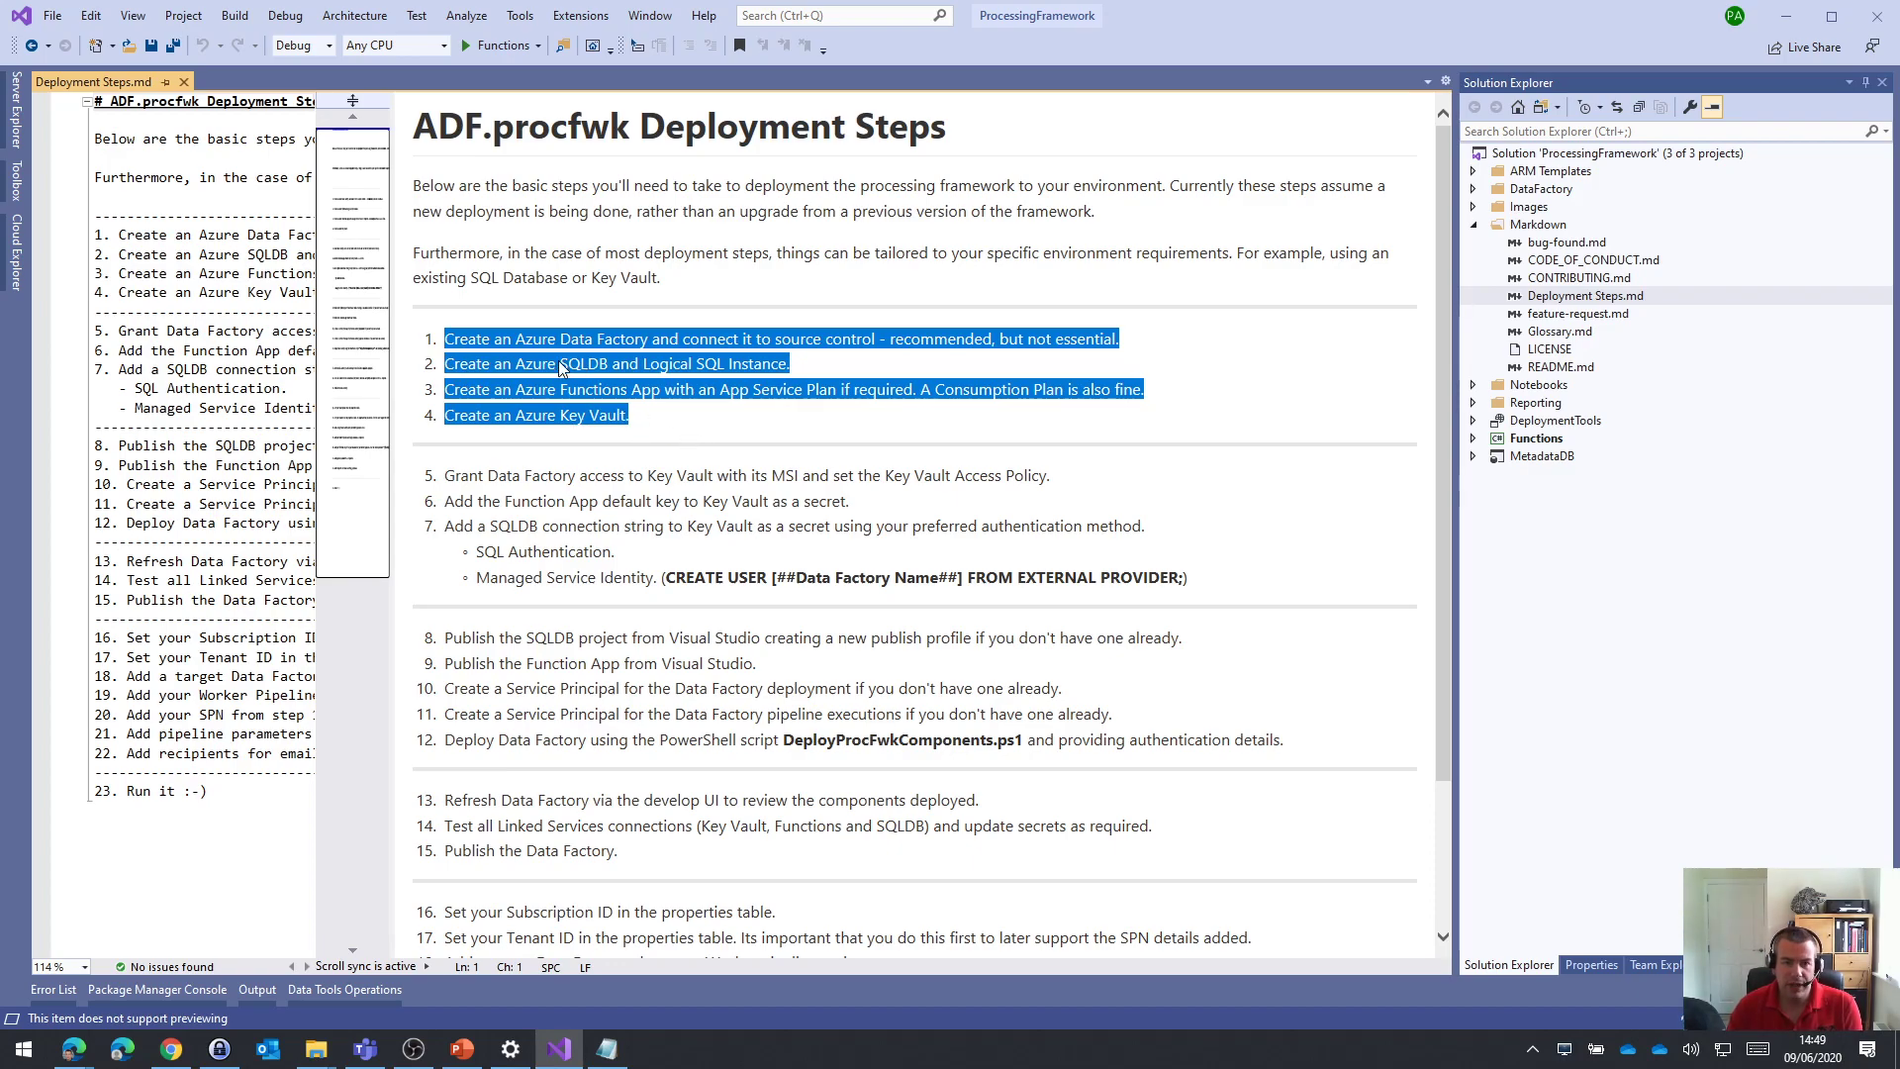
mouse_move(549, 376)
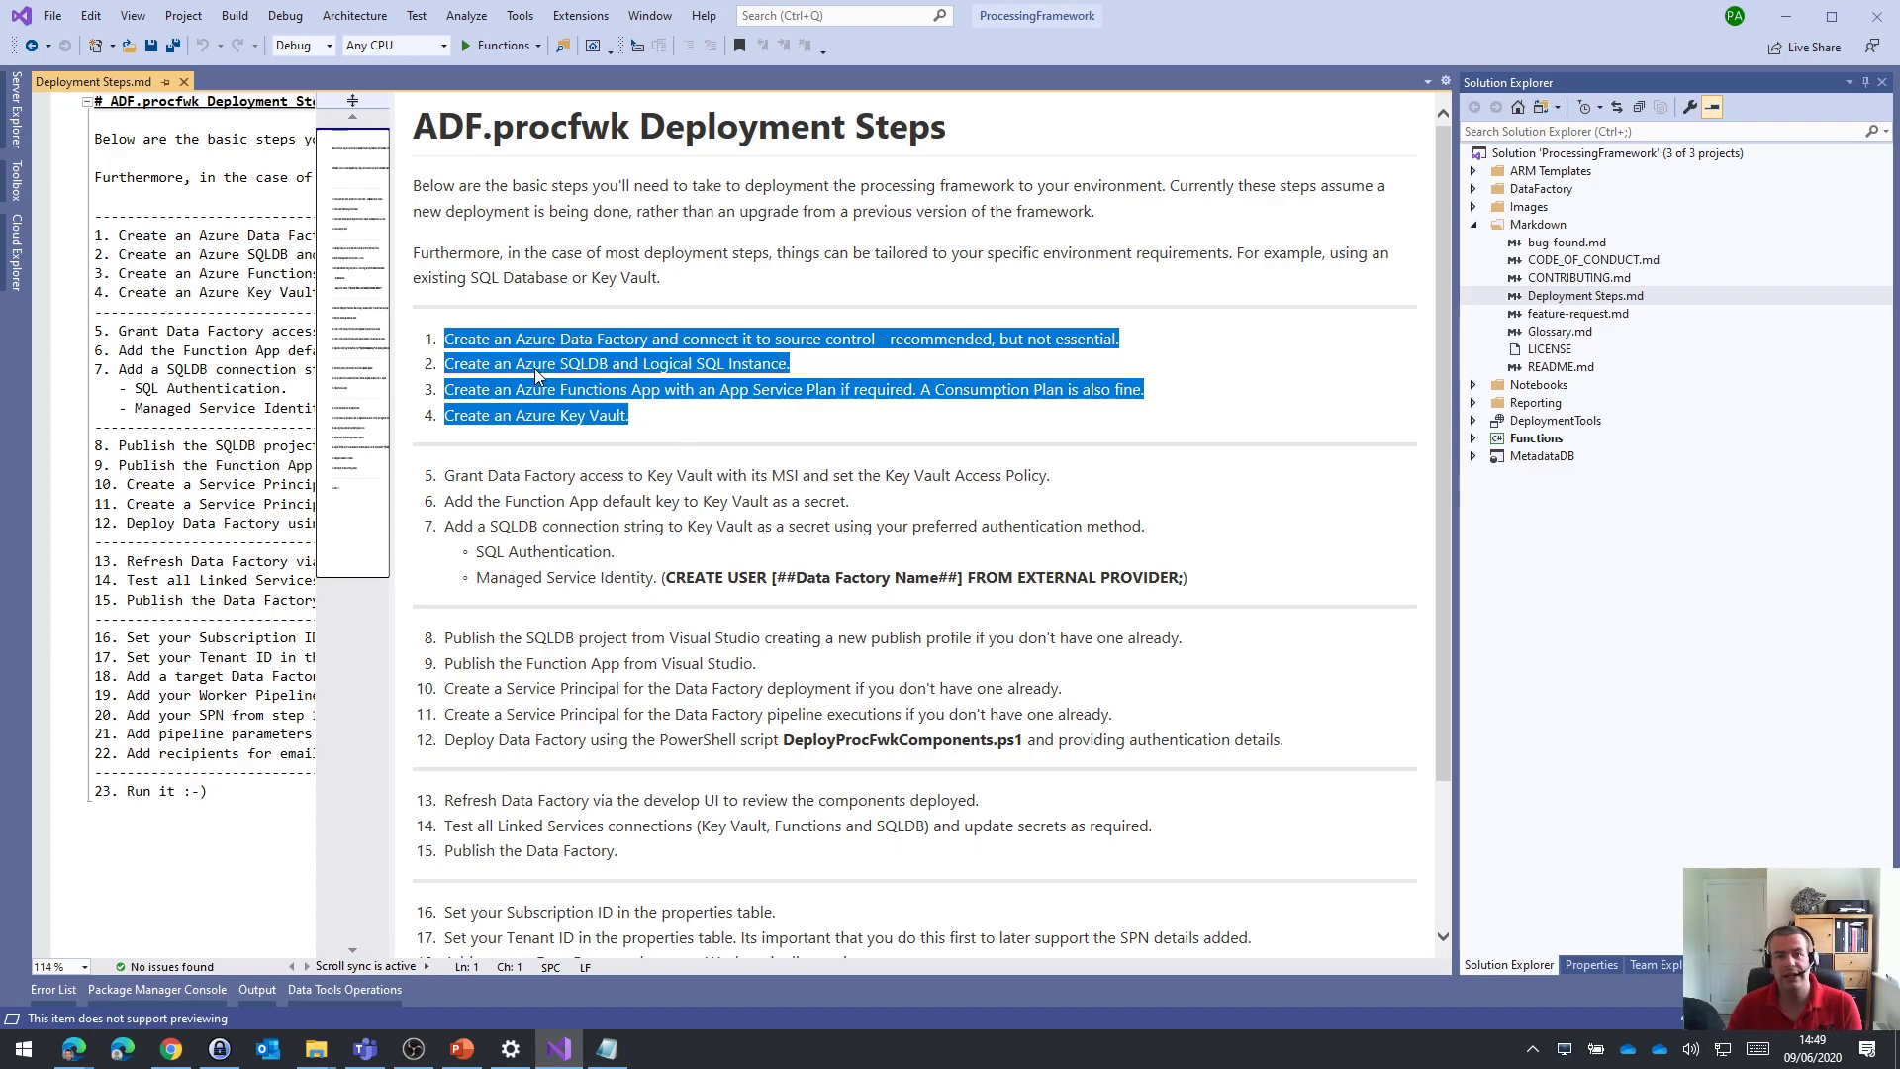
mouse_move(552, 405)
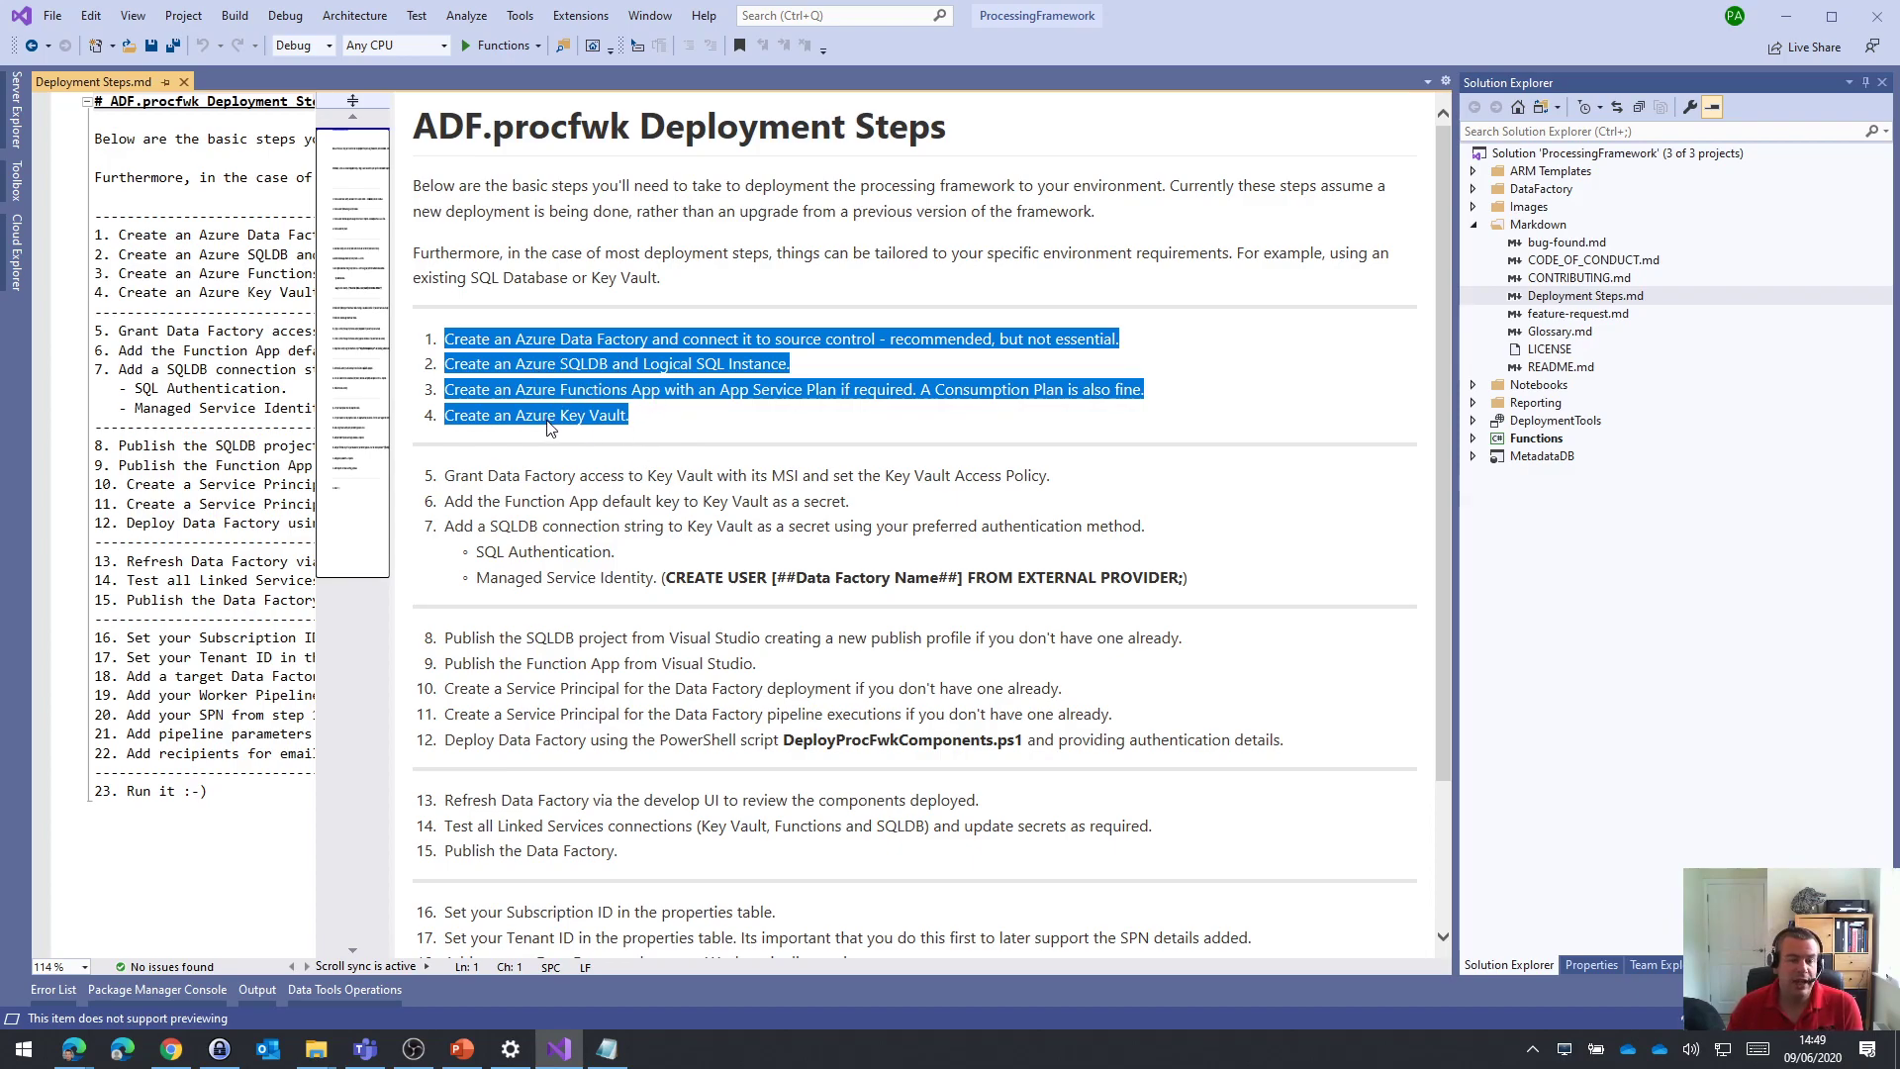
click(643, 425)
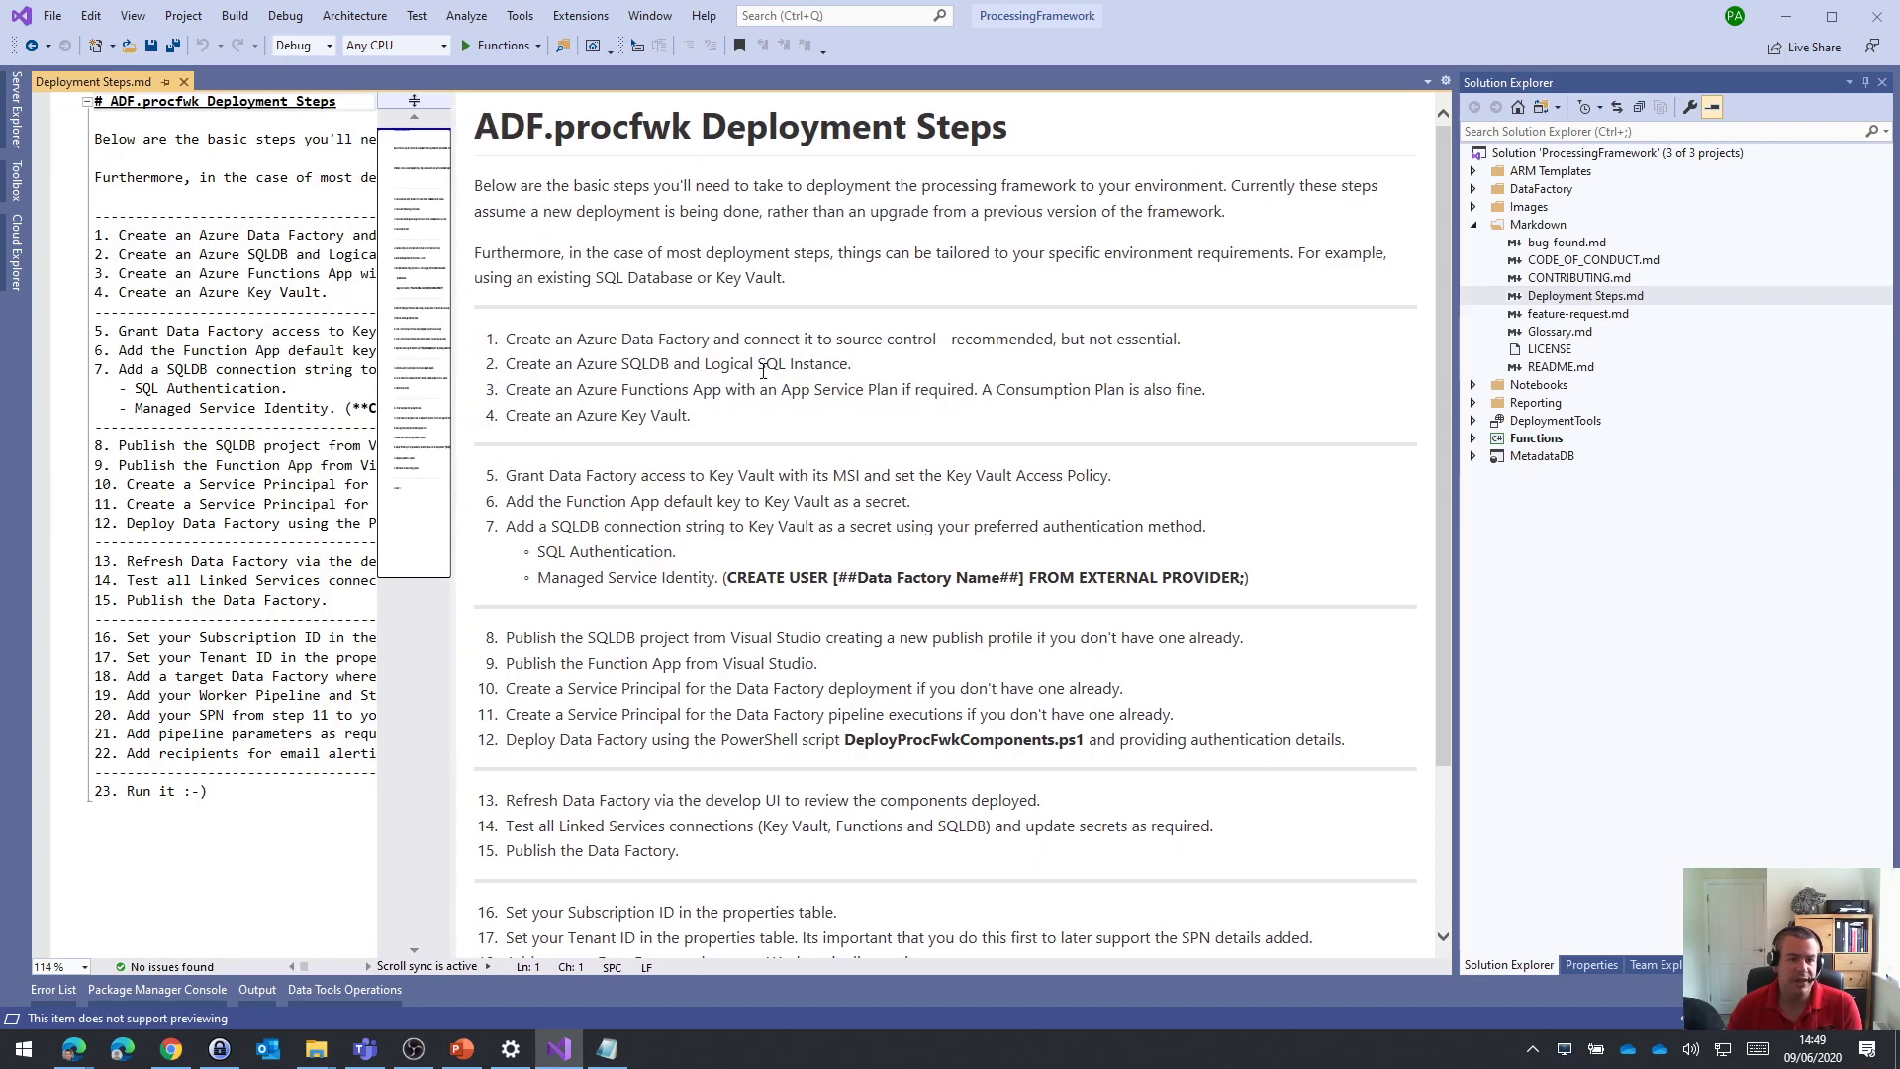
mouse_move(783, 434)
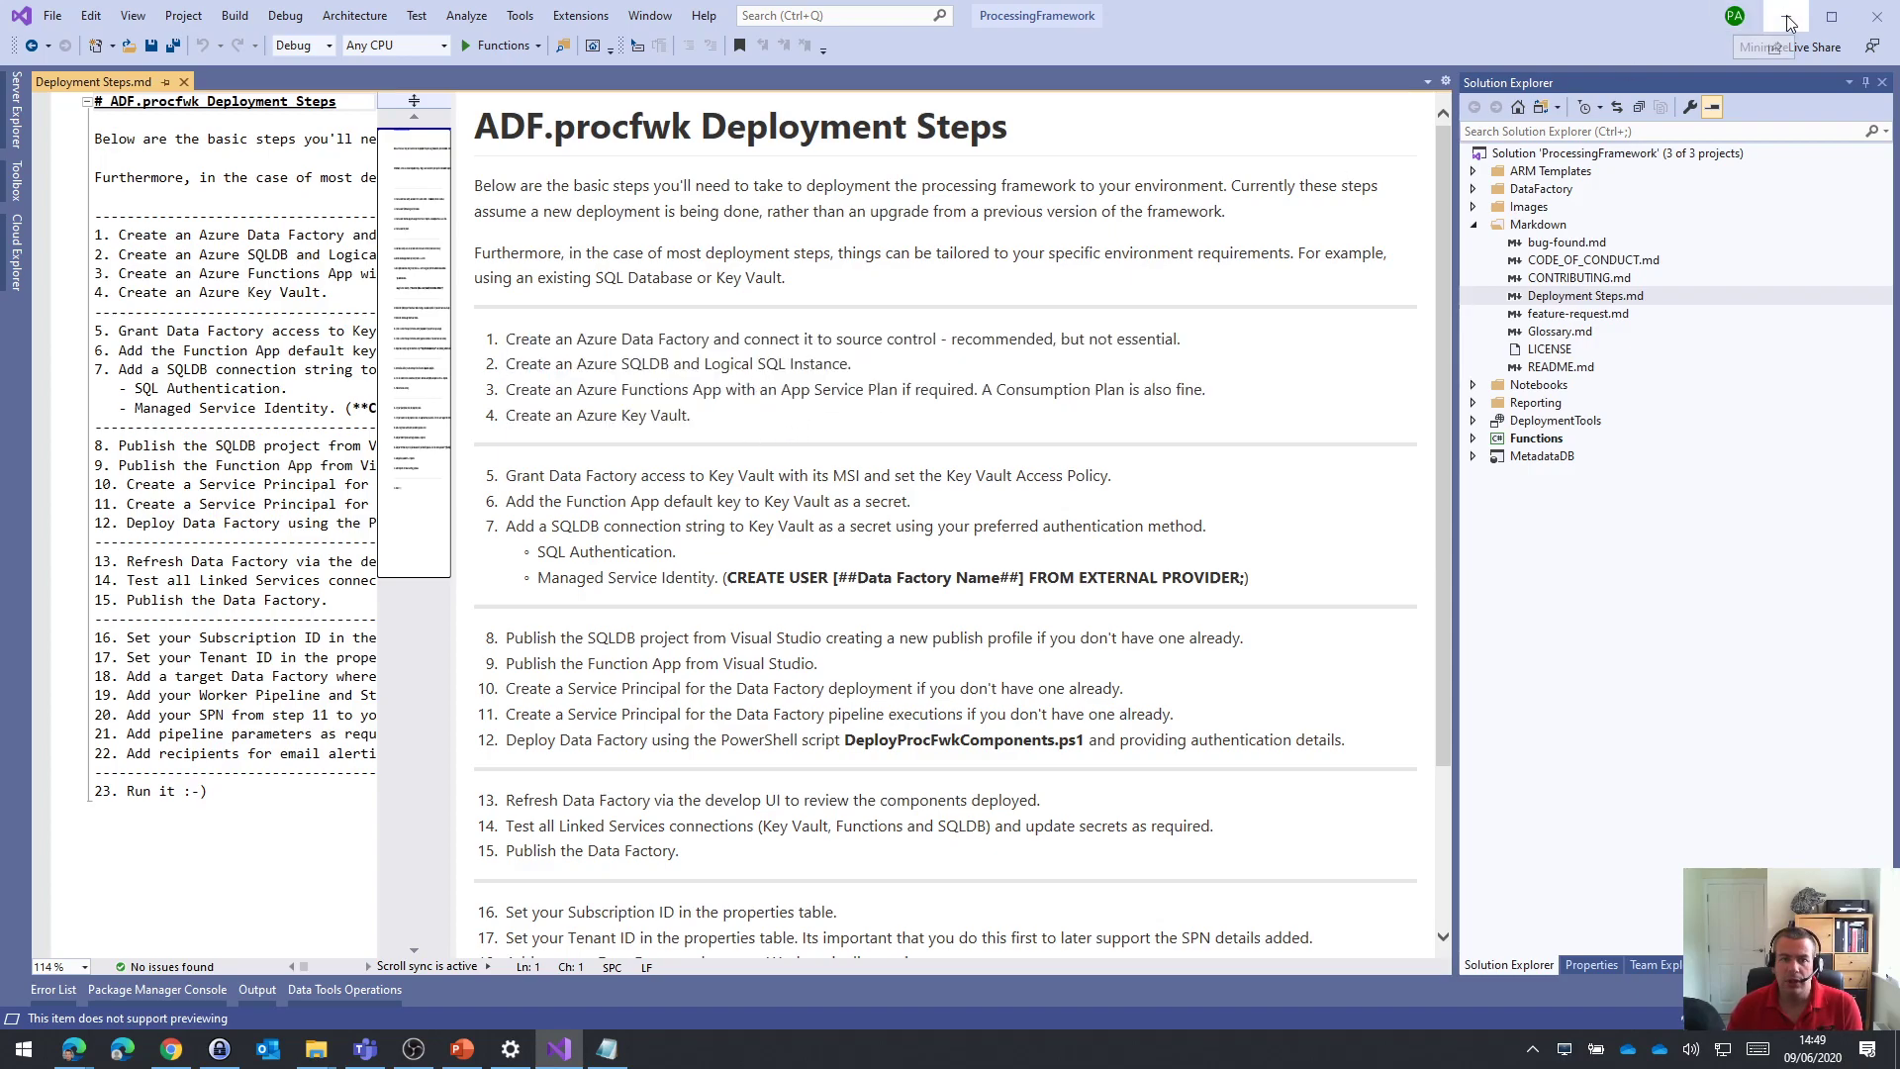
Step: Show the ADF.procfwk GitHub repo in Edge and load azure.microsoft.com in a new tab
click(1786, 17)
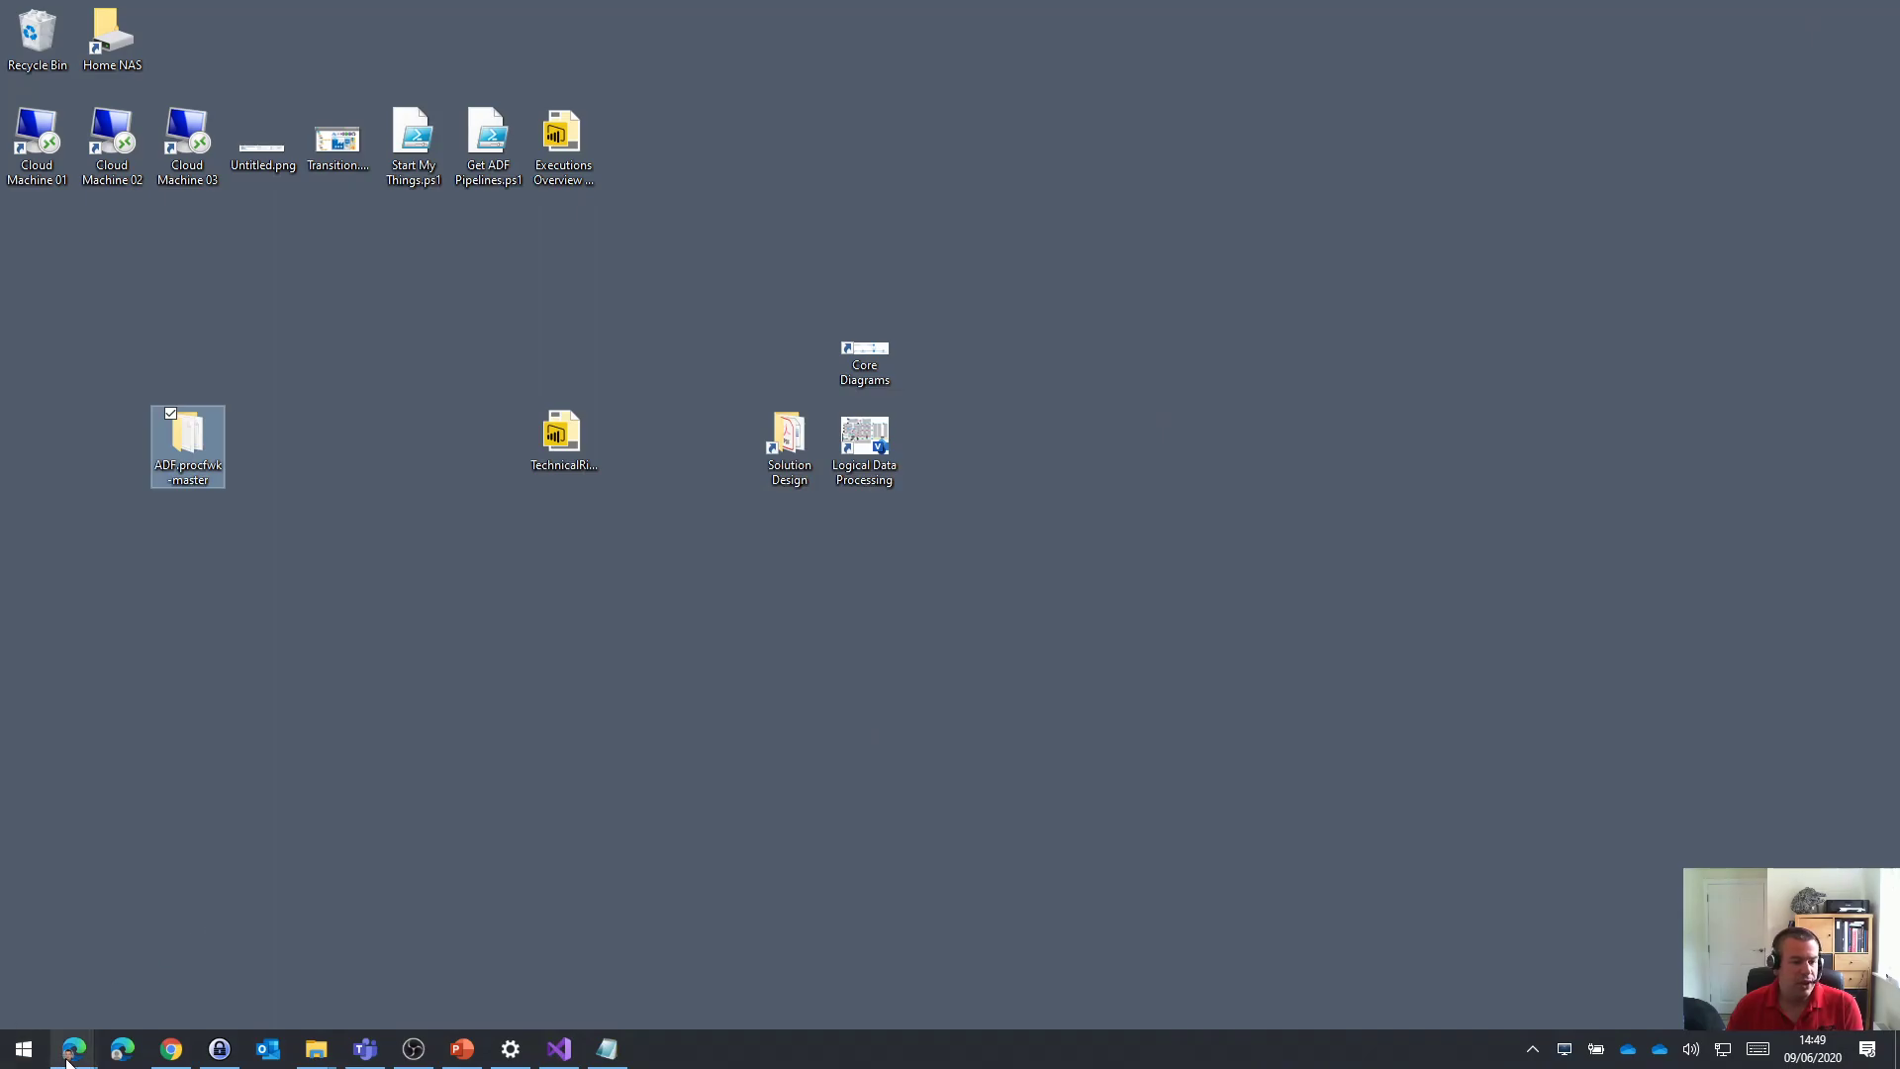
click(71, 1048)
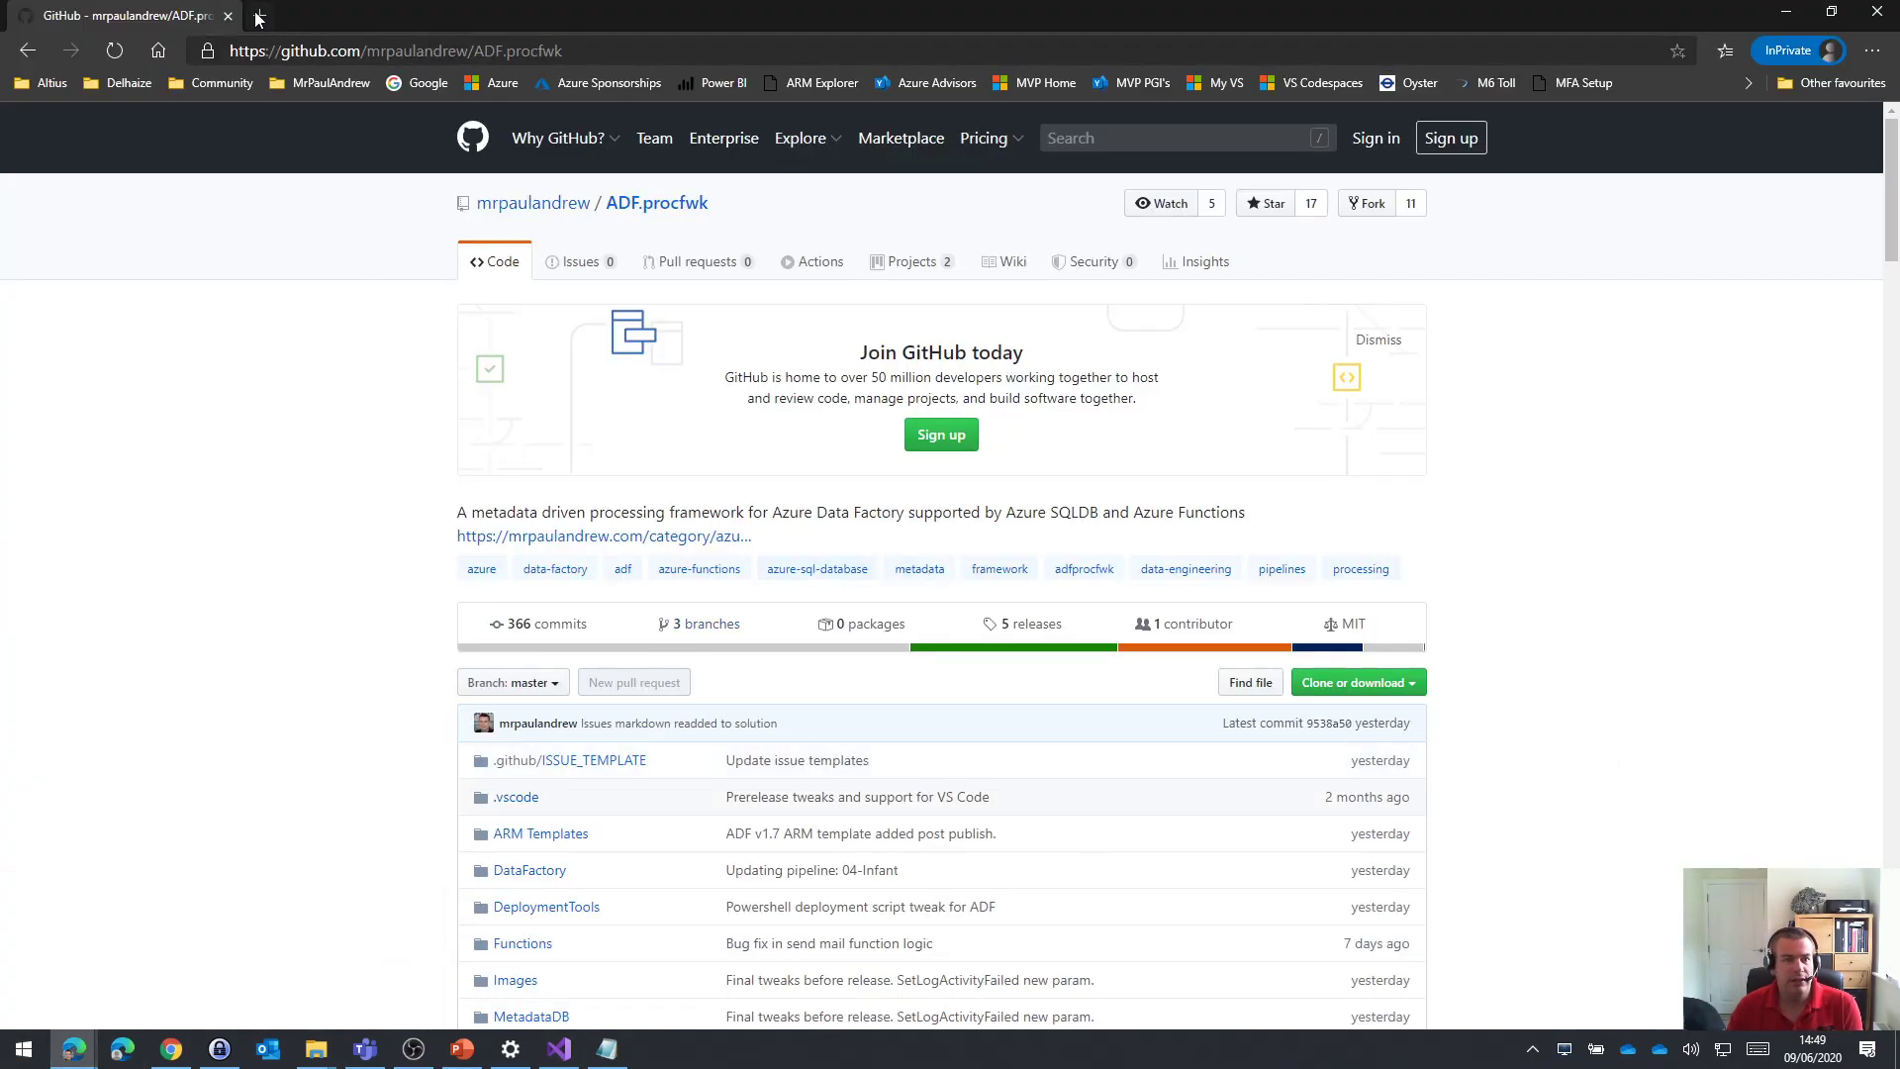
mouse_move(657, 202)
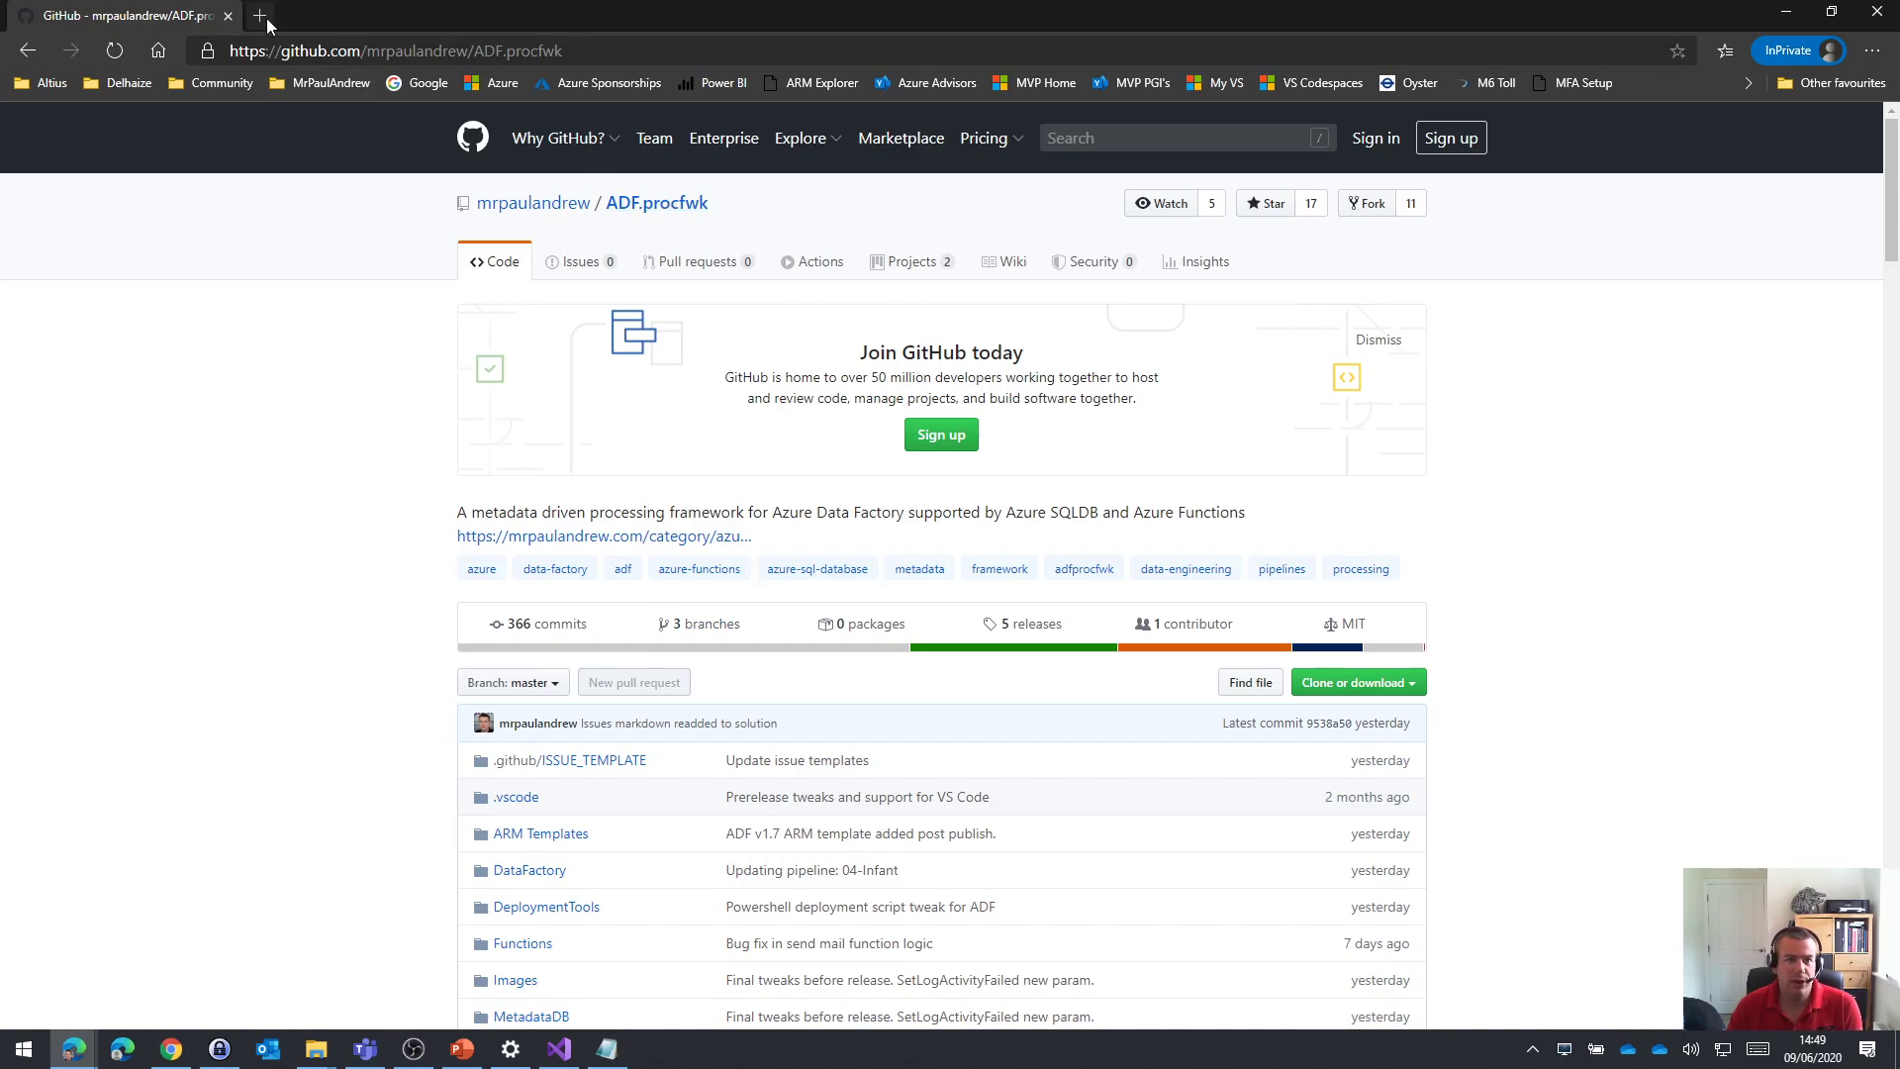
click(493, 82)
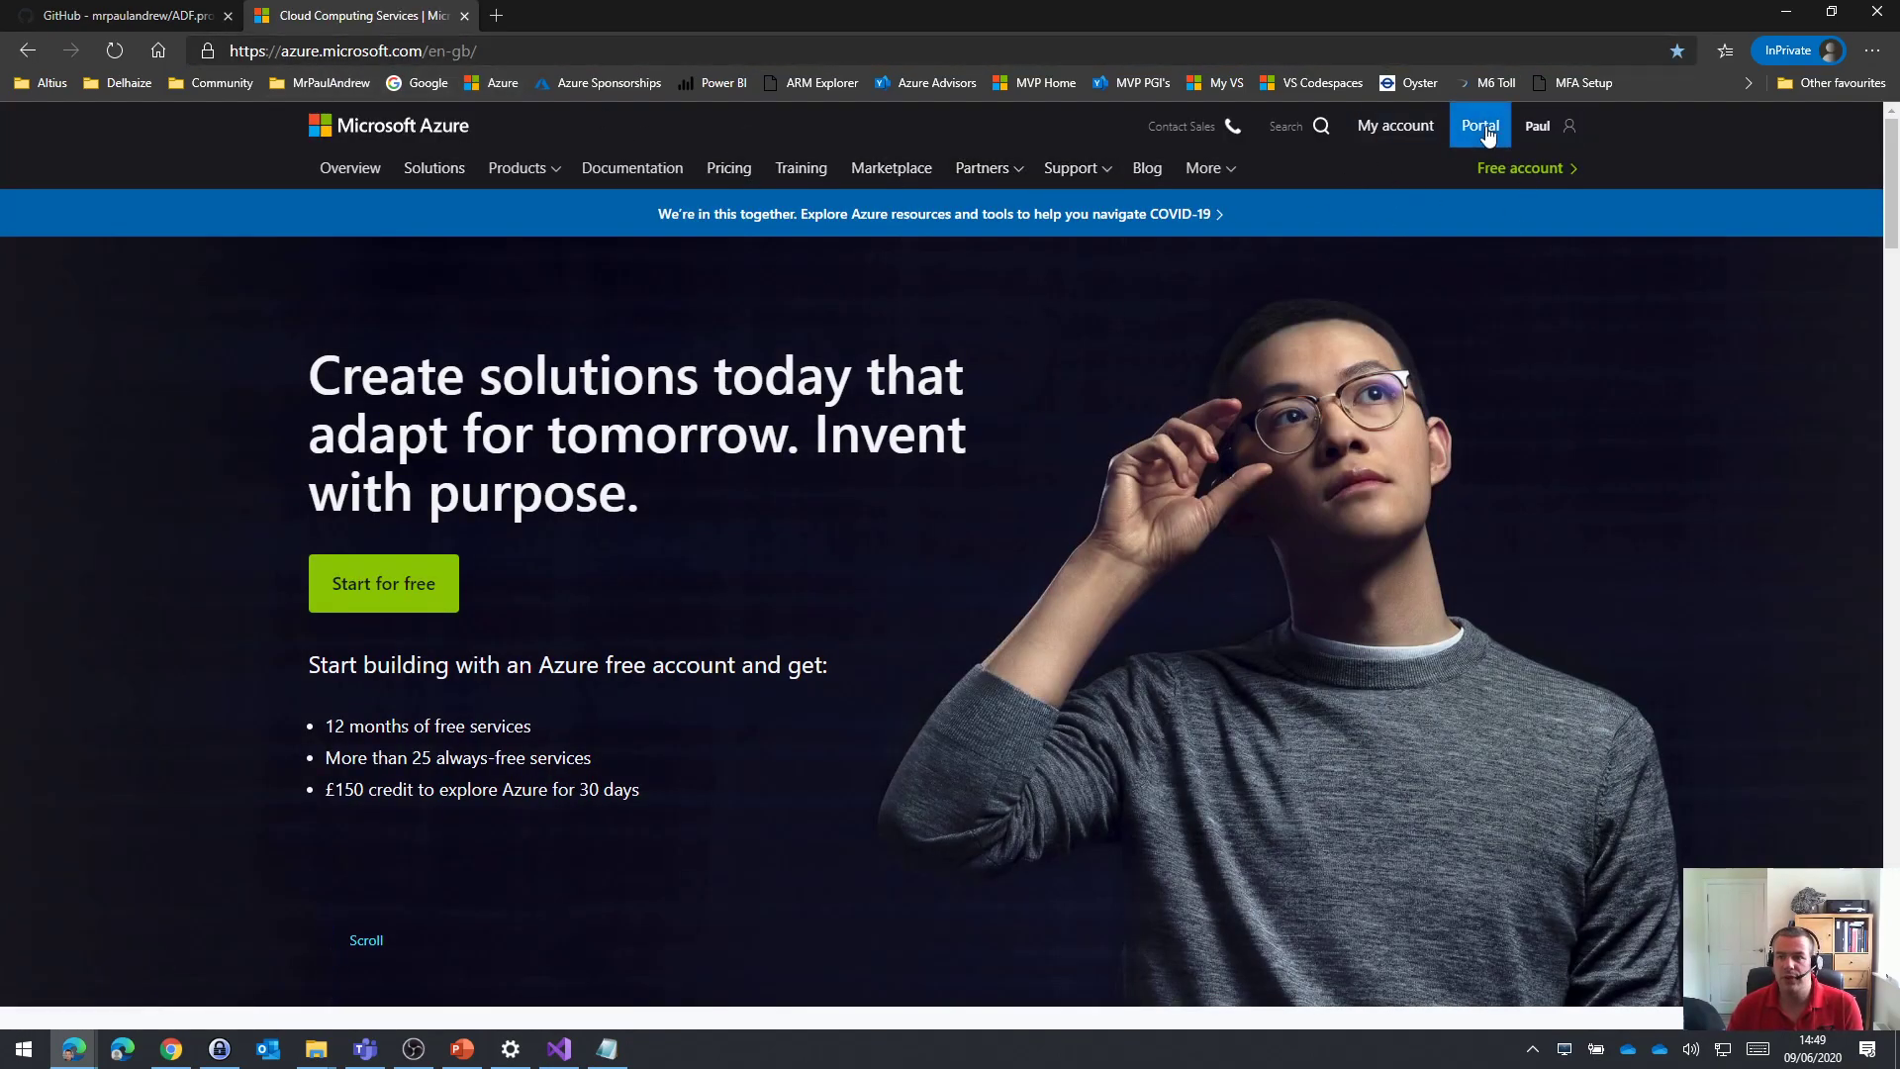
Step: Go to the Azure portal dashboard and dismiss the £150.00 credit notification
click(1479, 124)
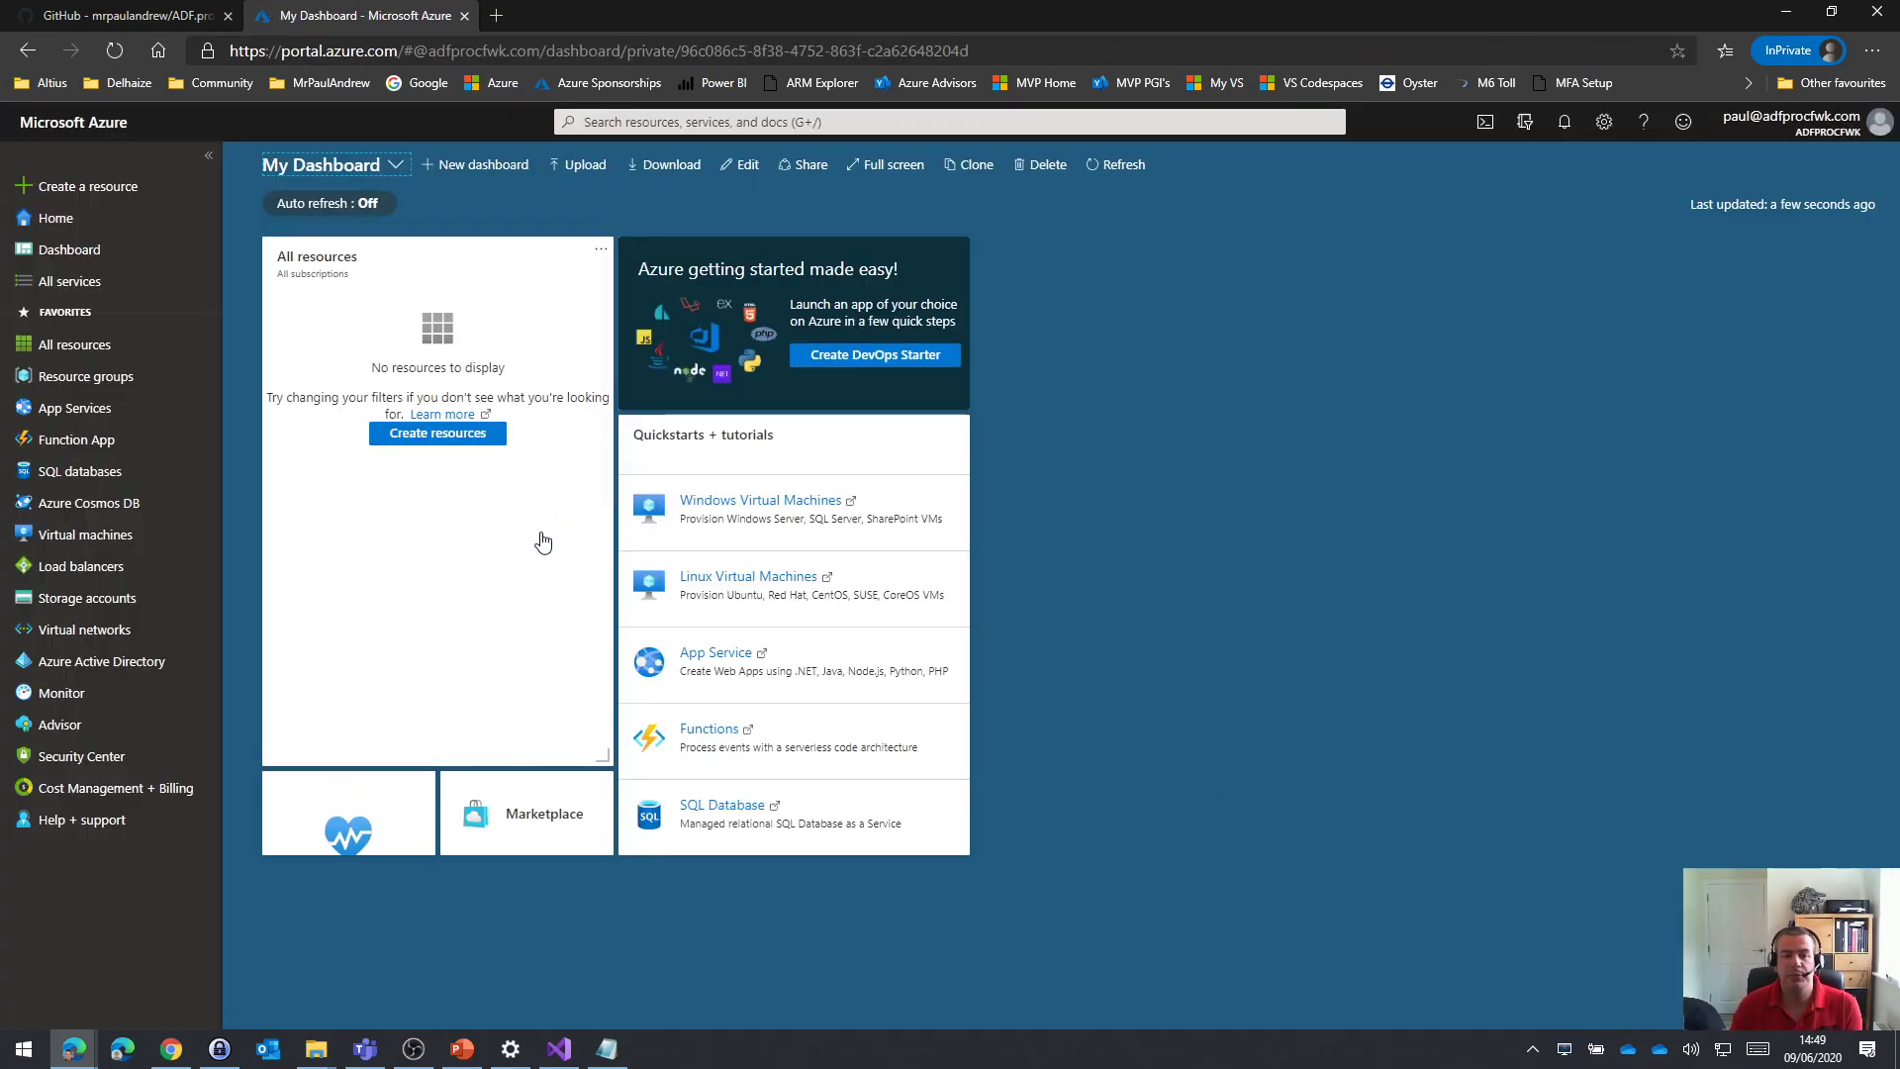
click(1564, 121)
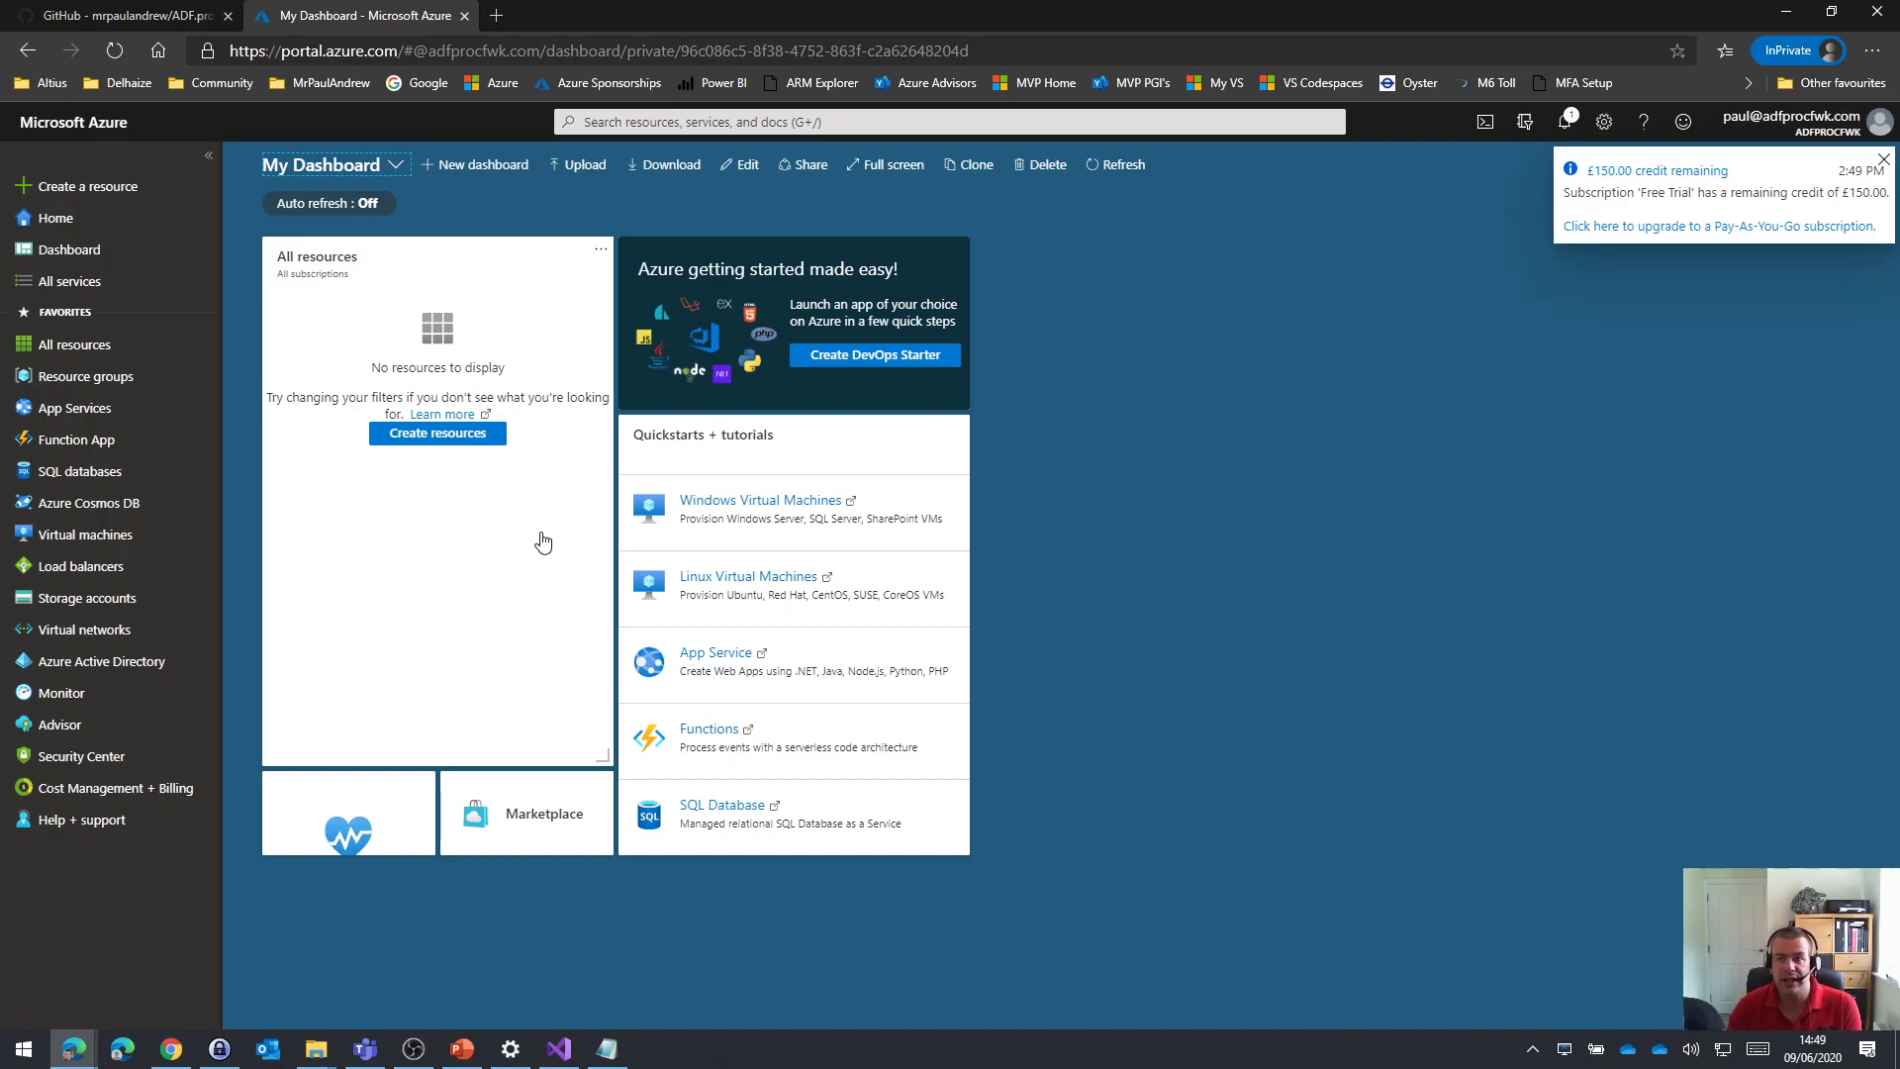
mouse_move(1657, 266)
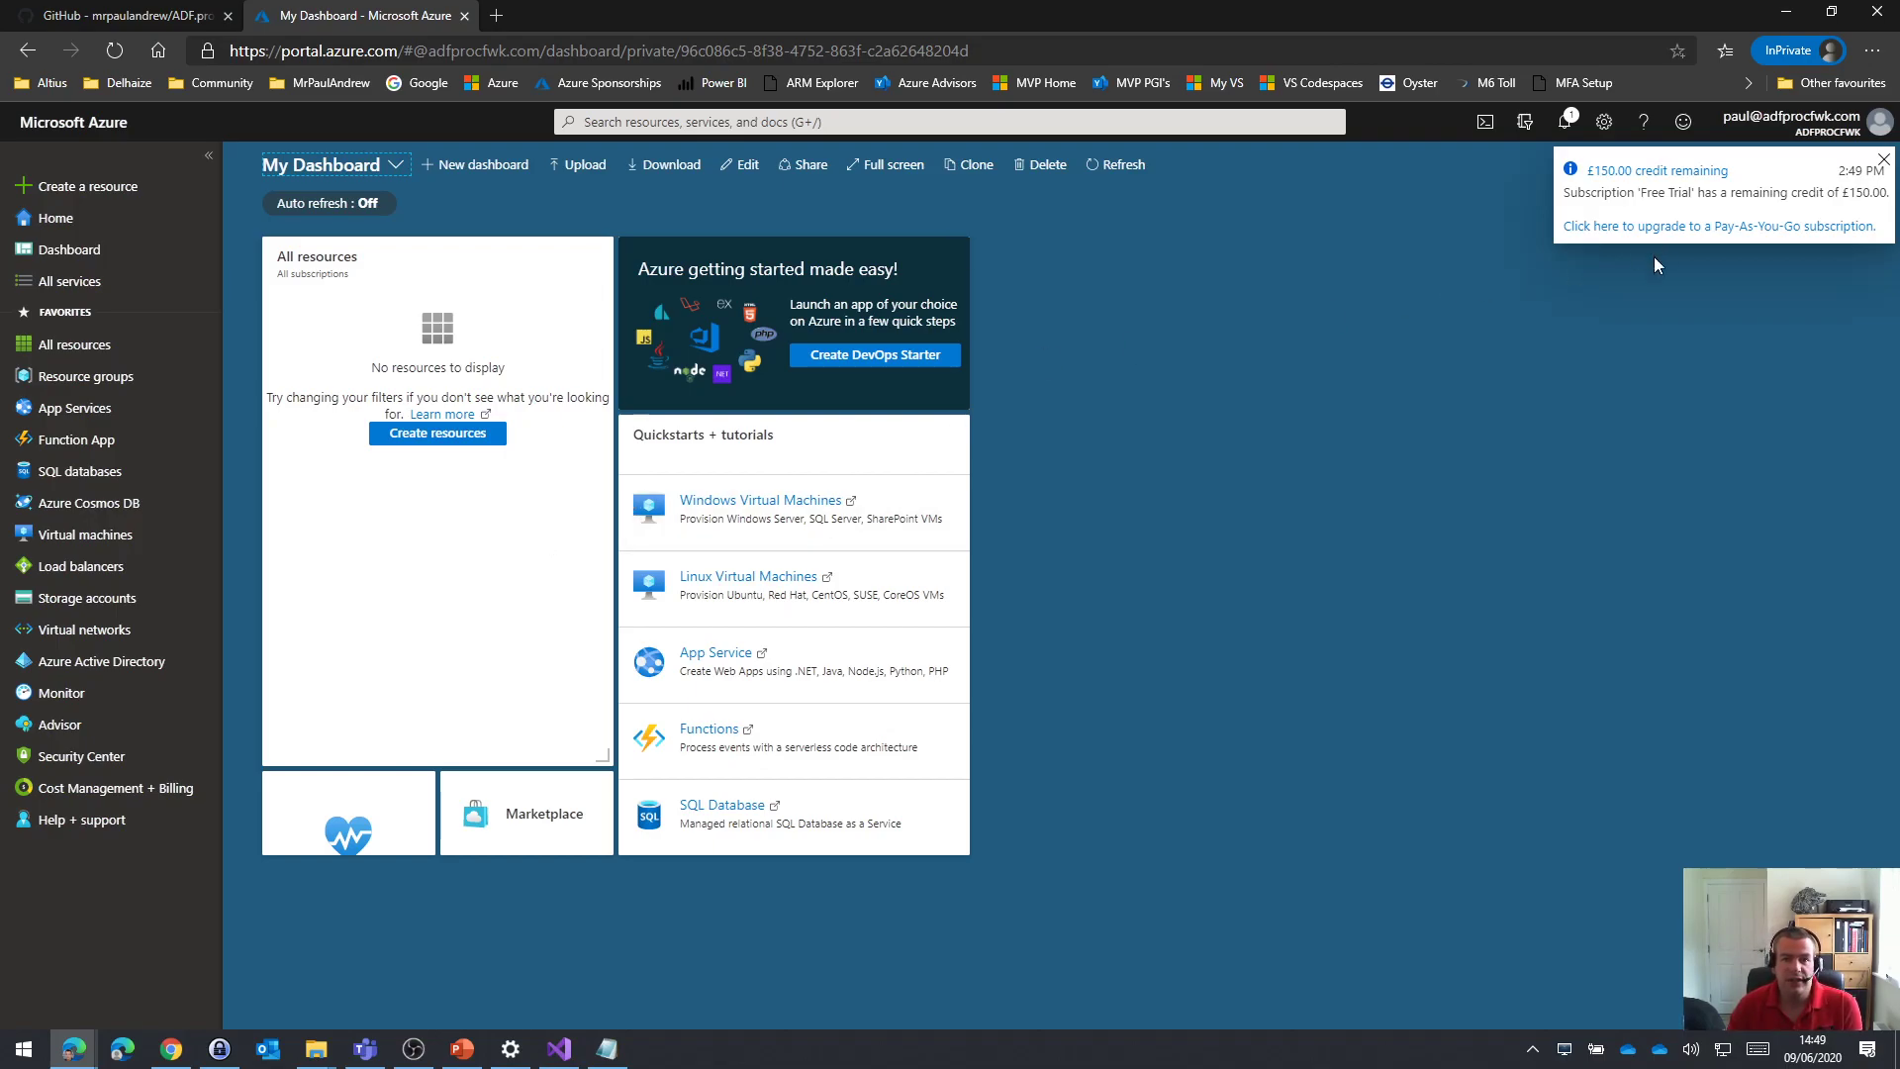
mouse_move(1283, 588)
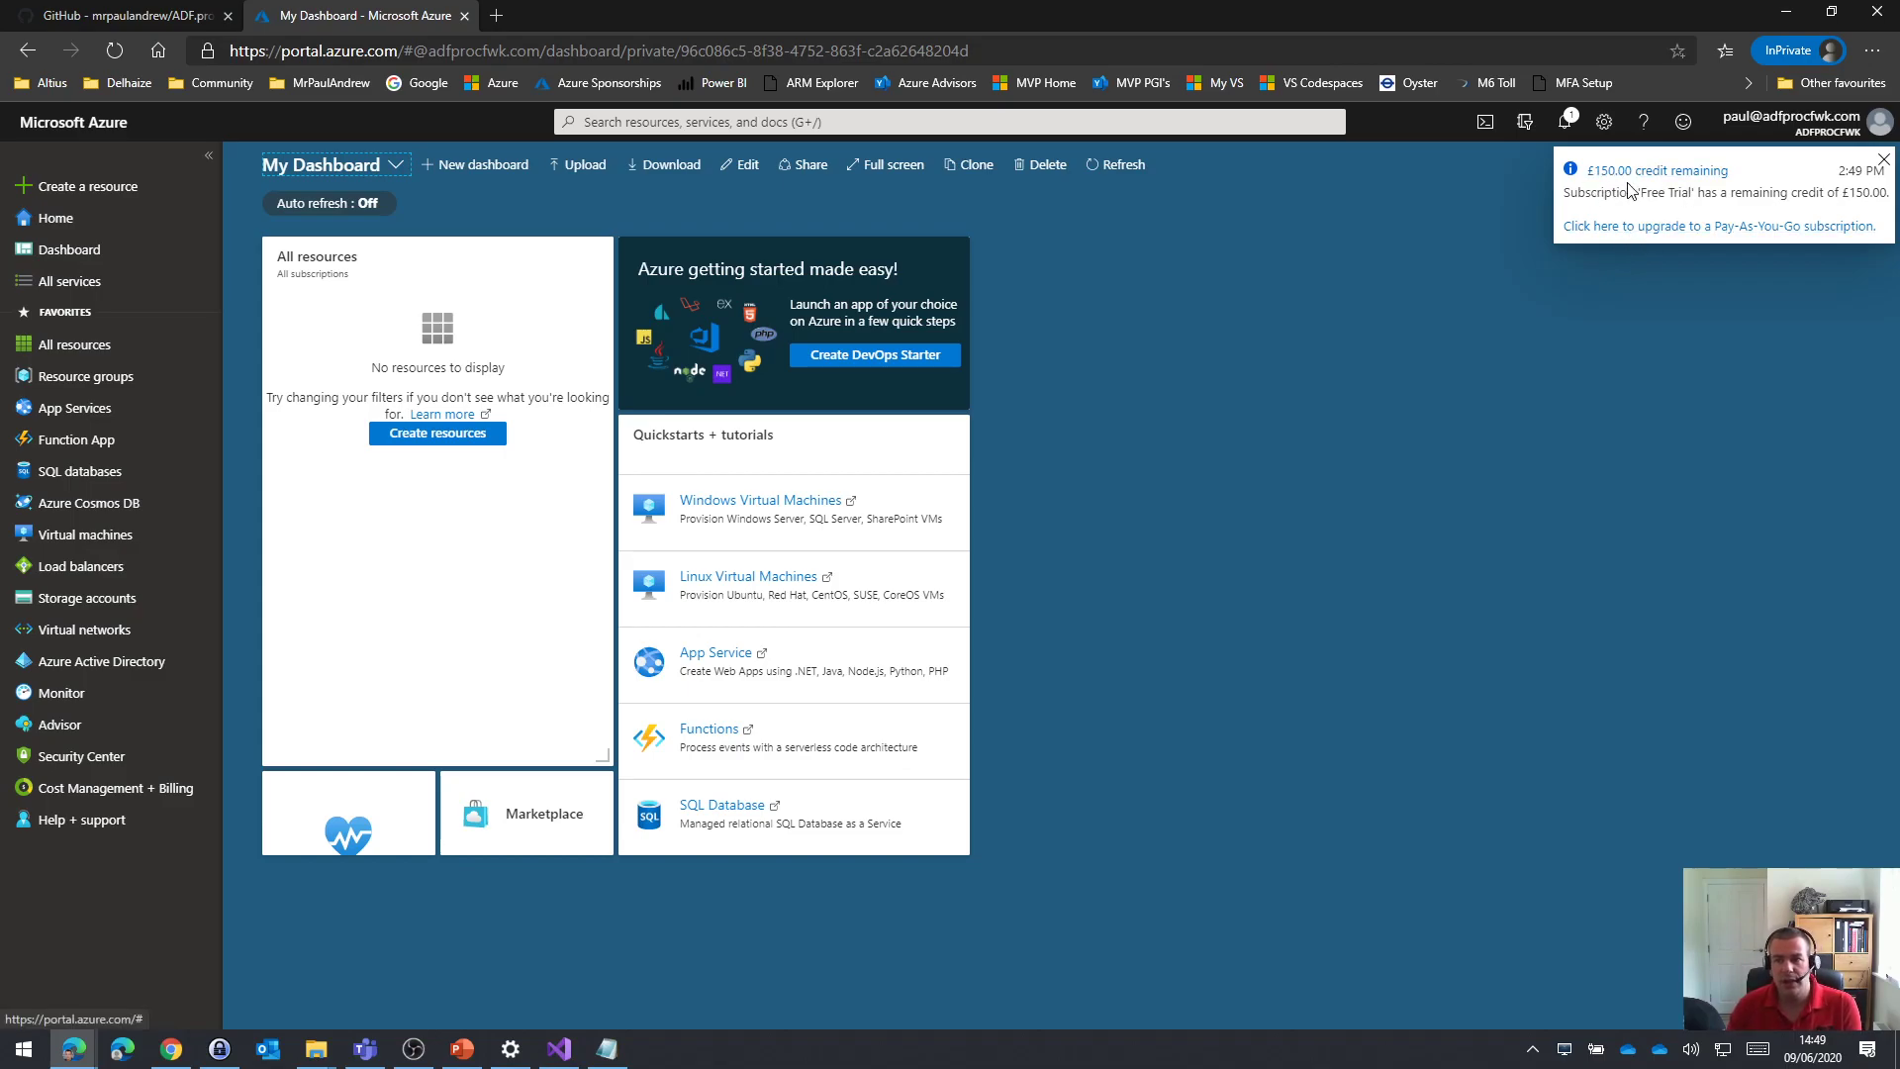
mouse_move(1656, 169)
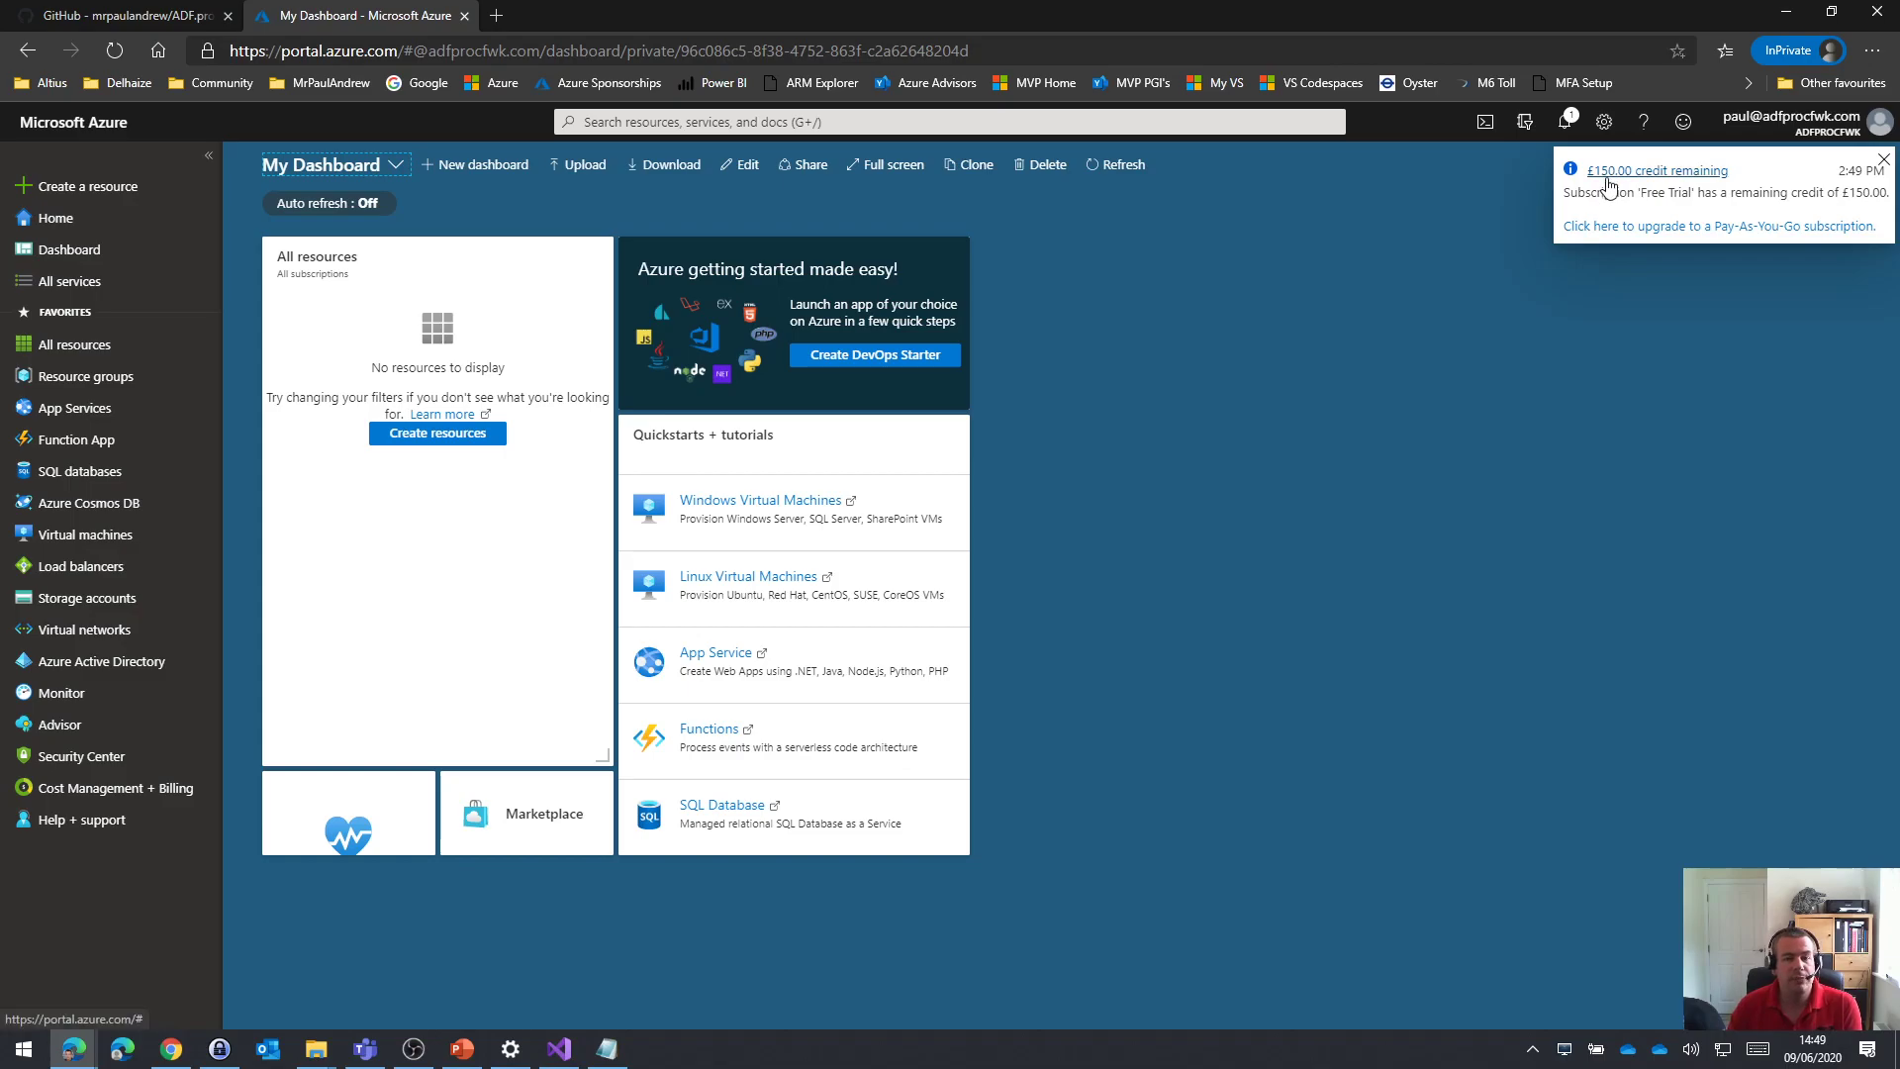
mouse_move(1140, 452)
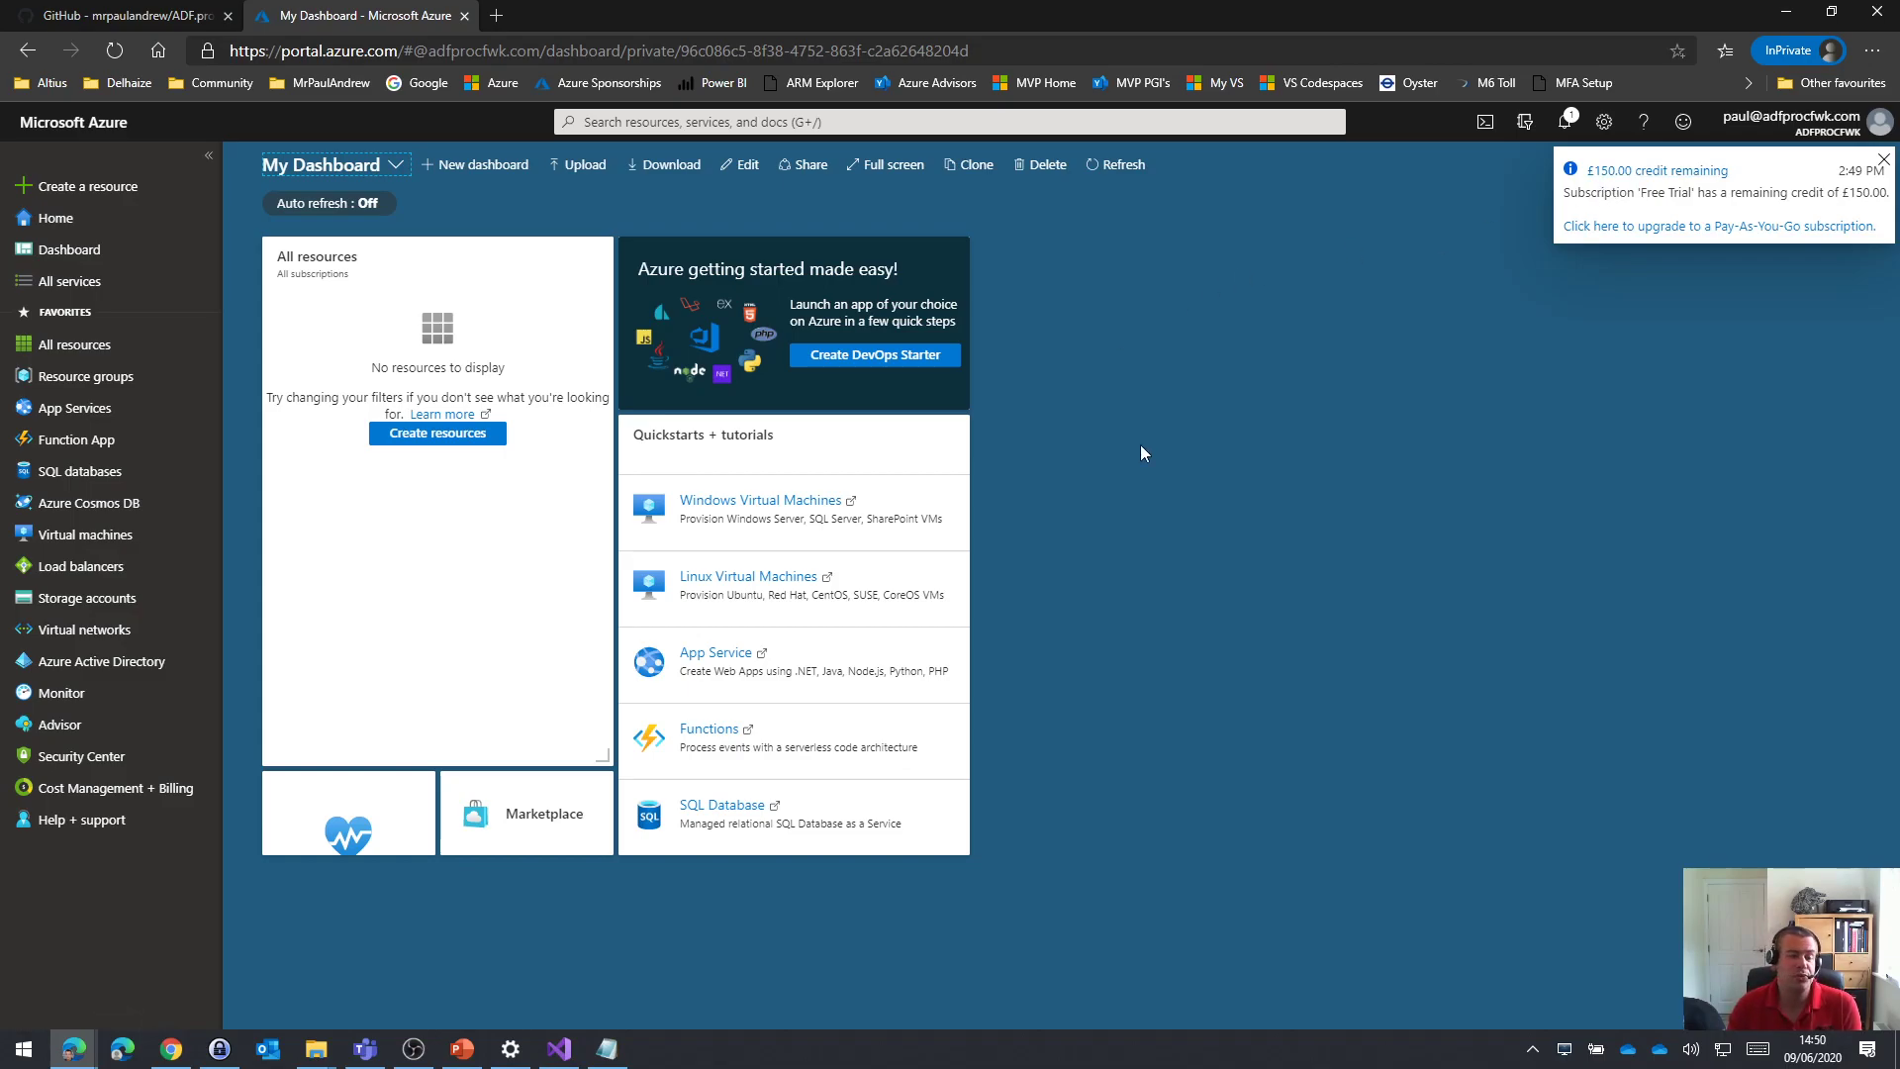
click(1882, 159)
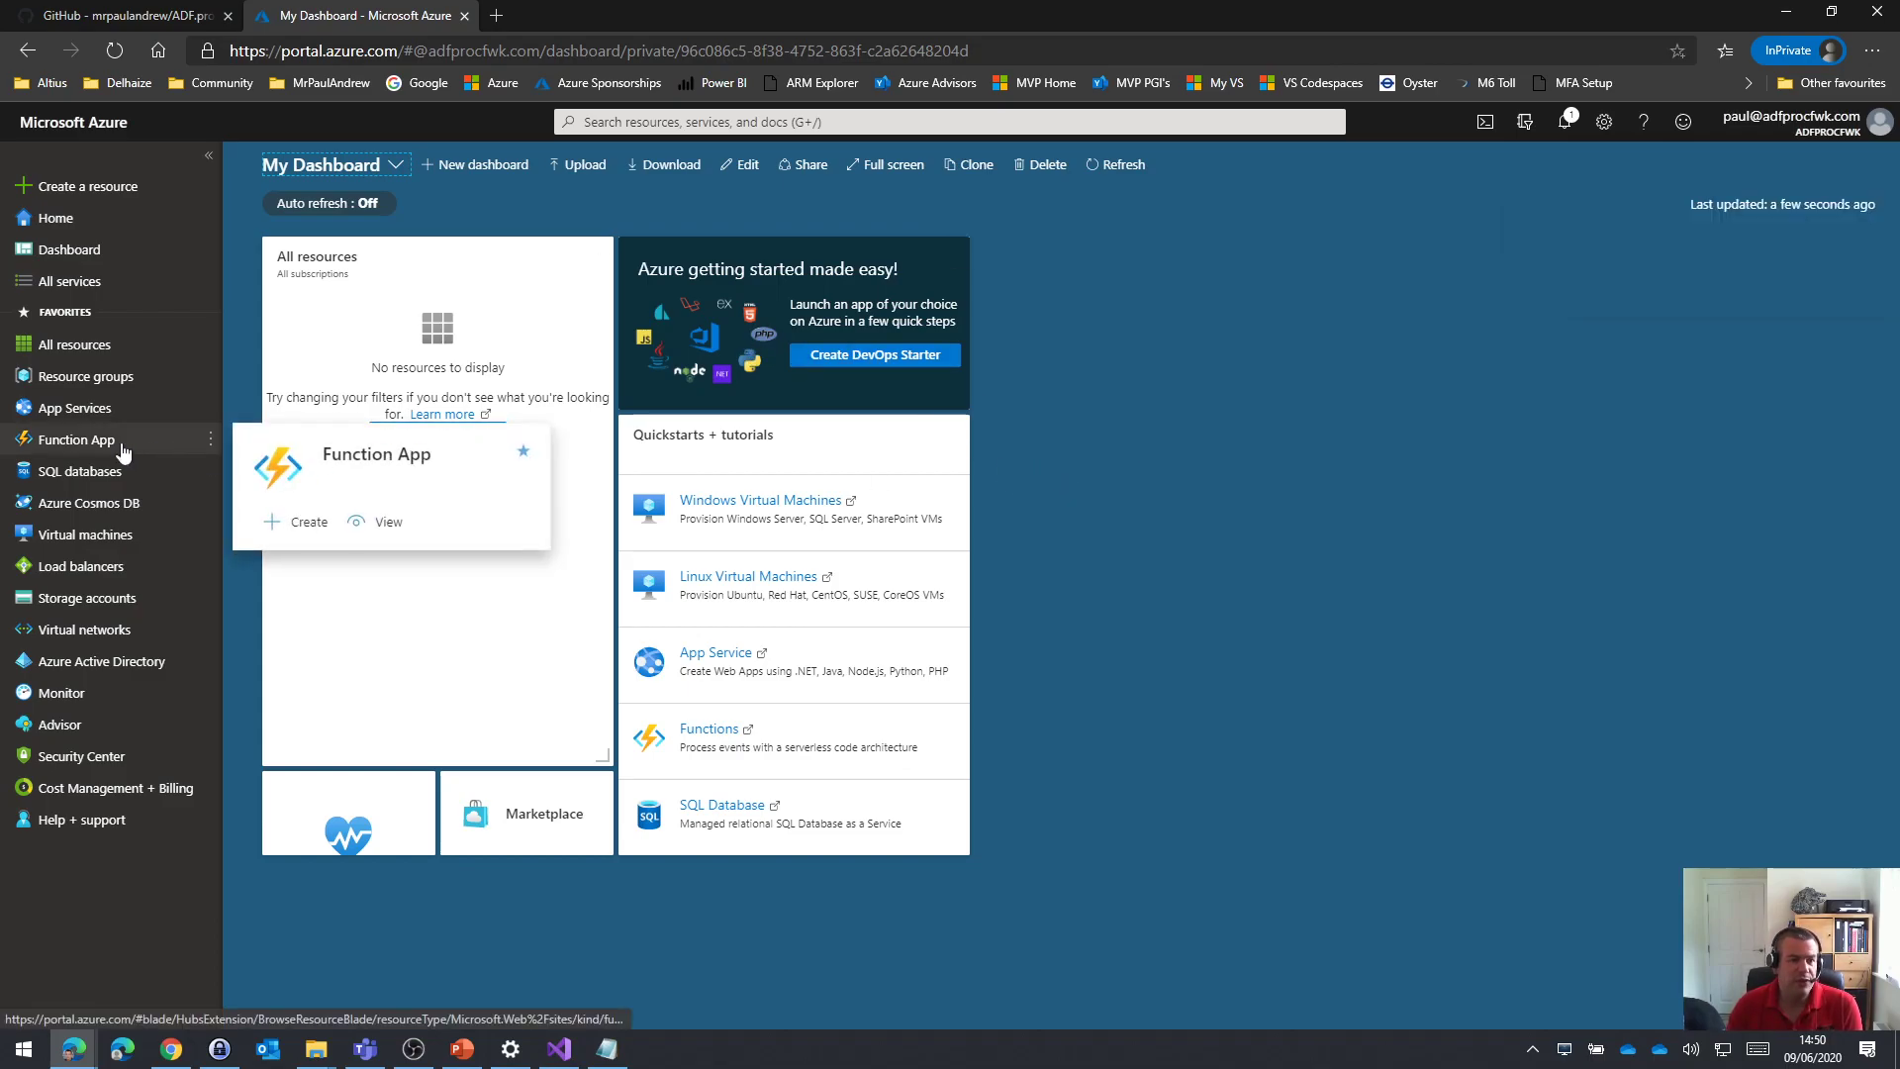
mouse_move(59, 281)
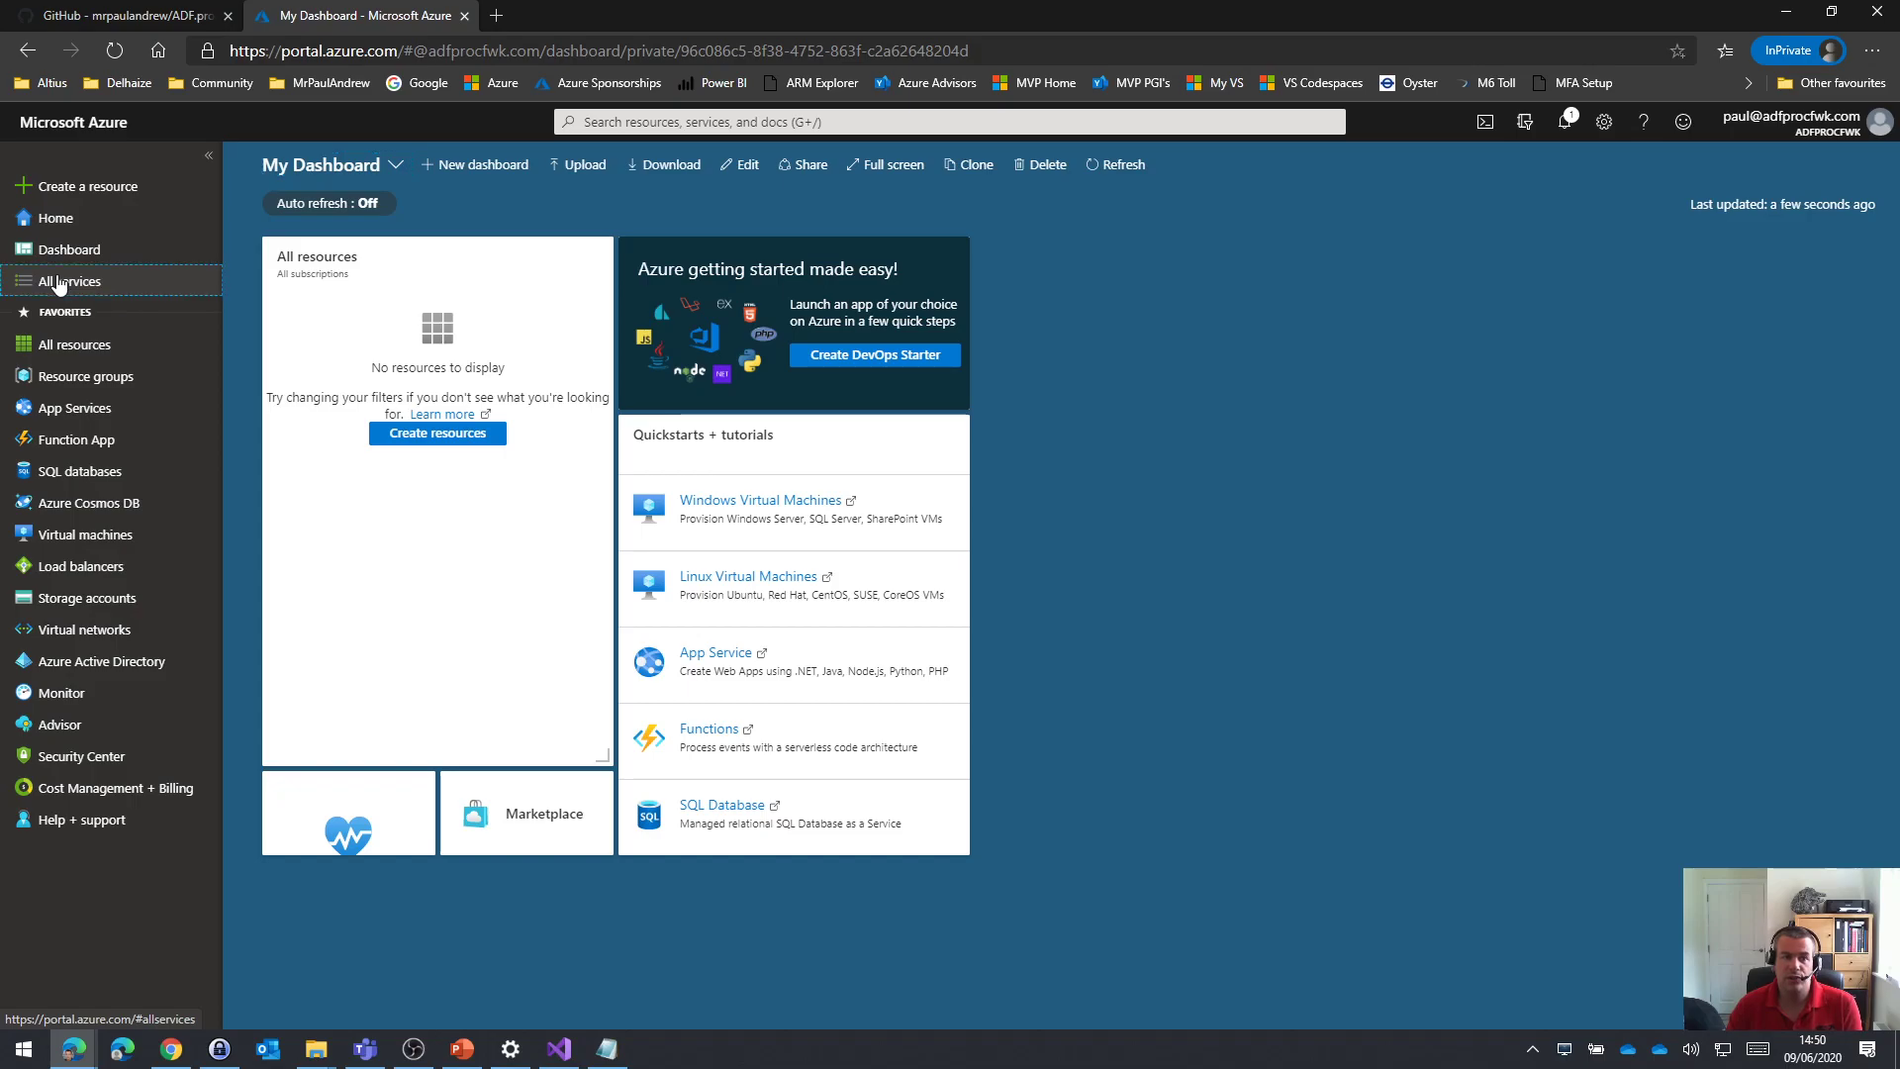
Step: Browse All services to the empty Resource groups list, briefly checking All resources
click(67, 281)
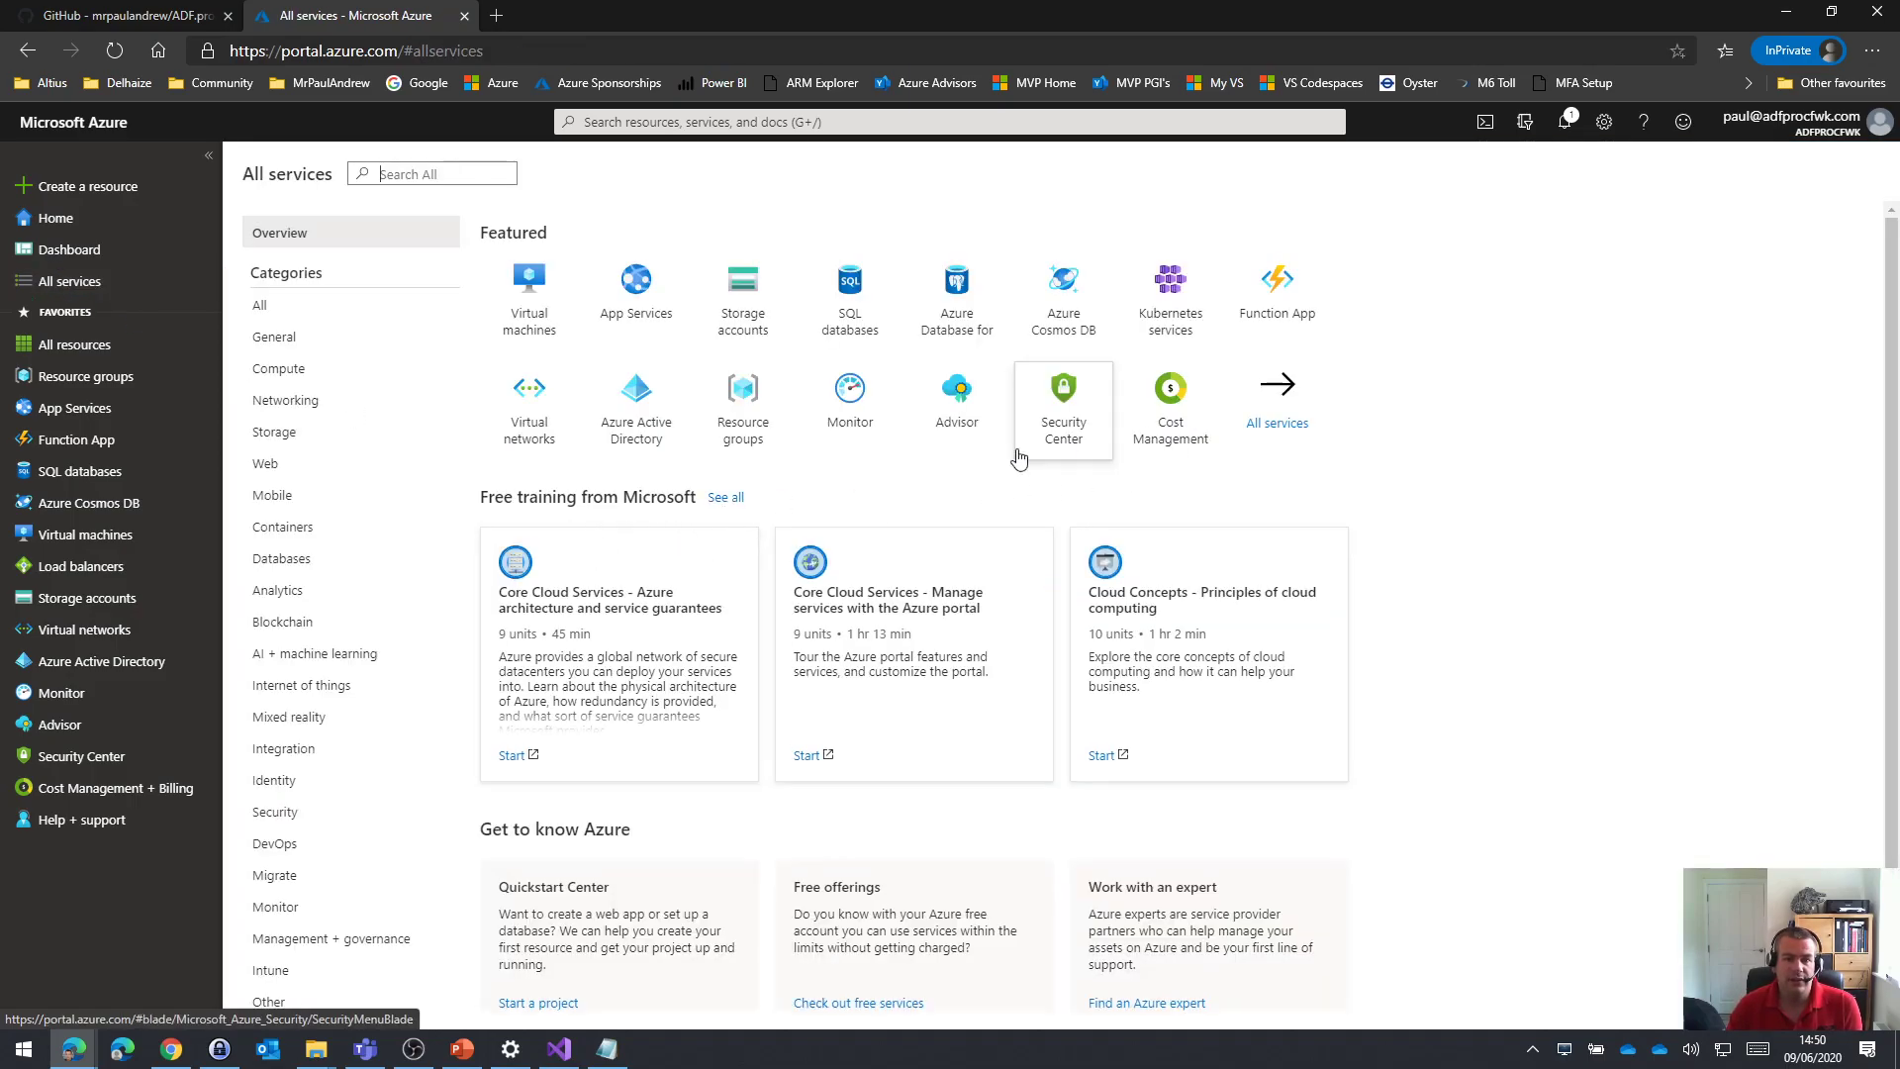
mouse_move(189, 237)
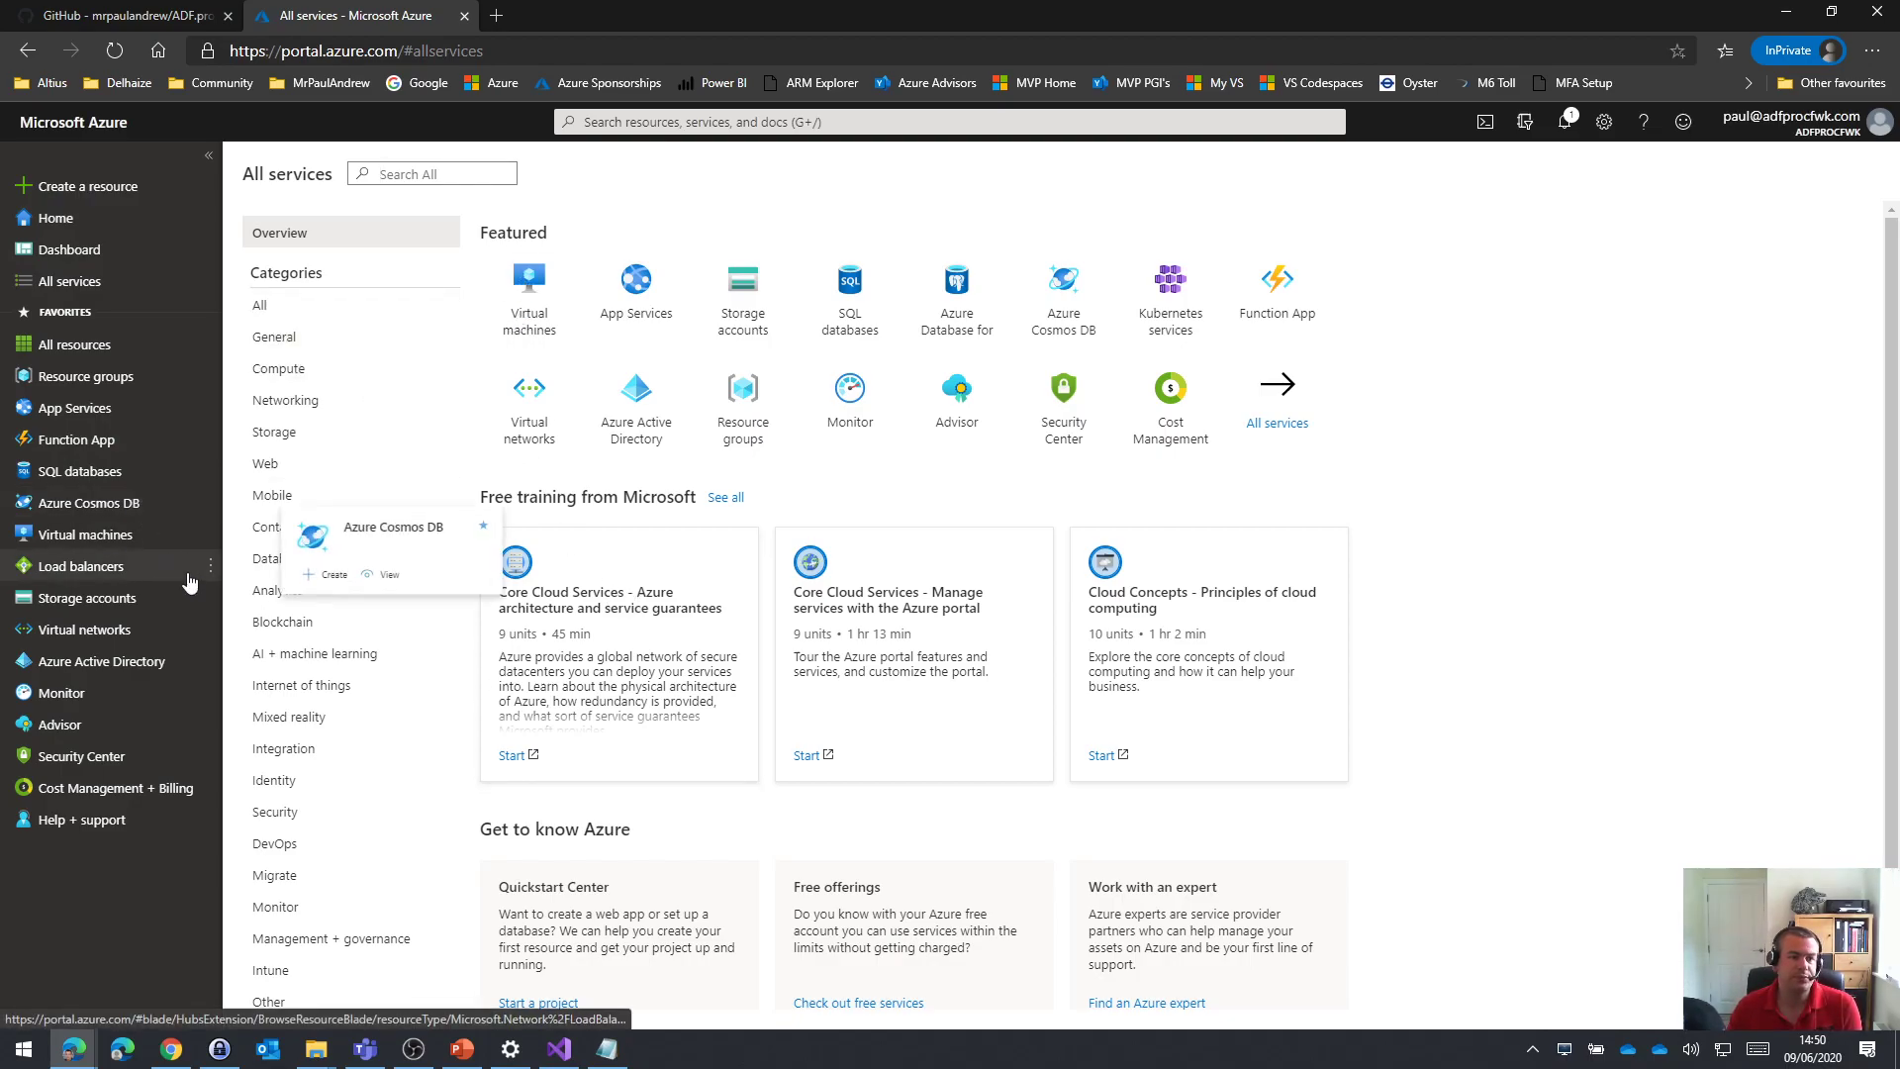
click(85, 376)
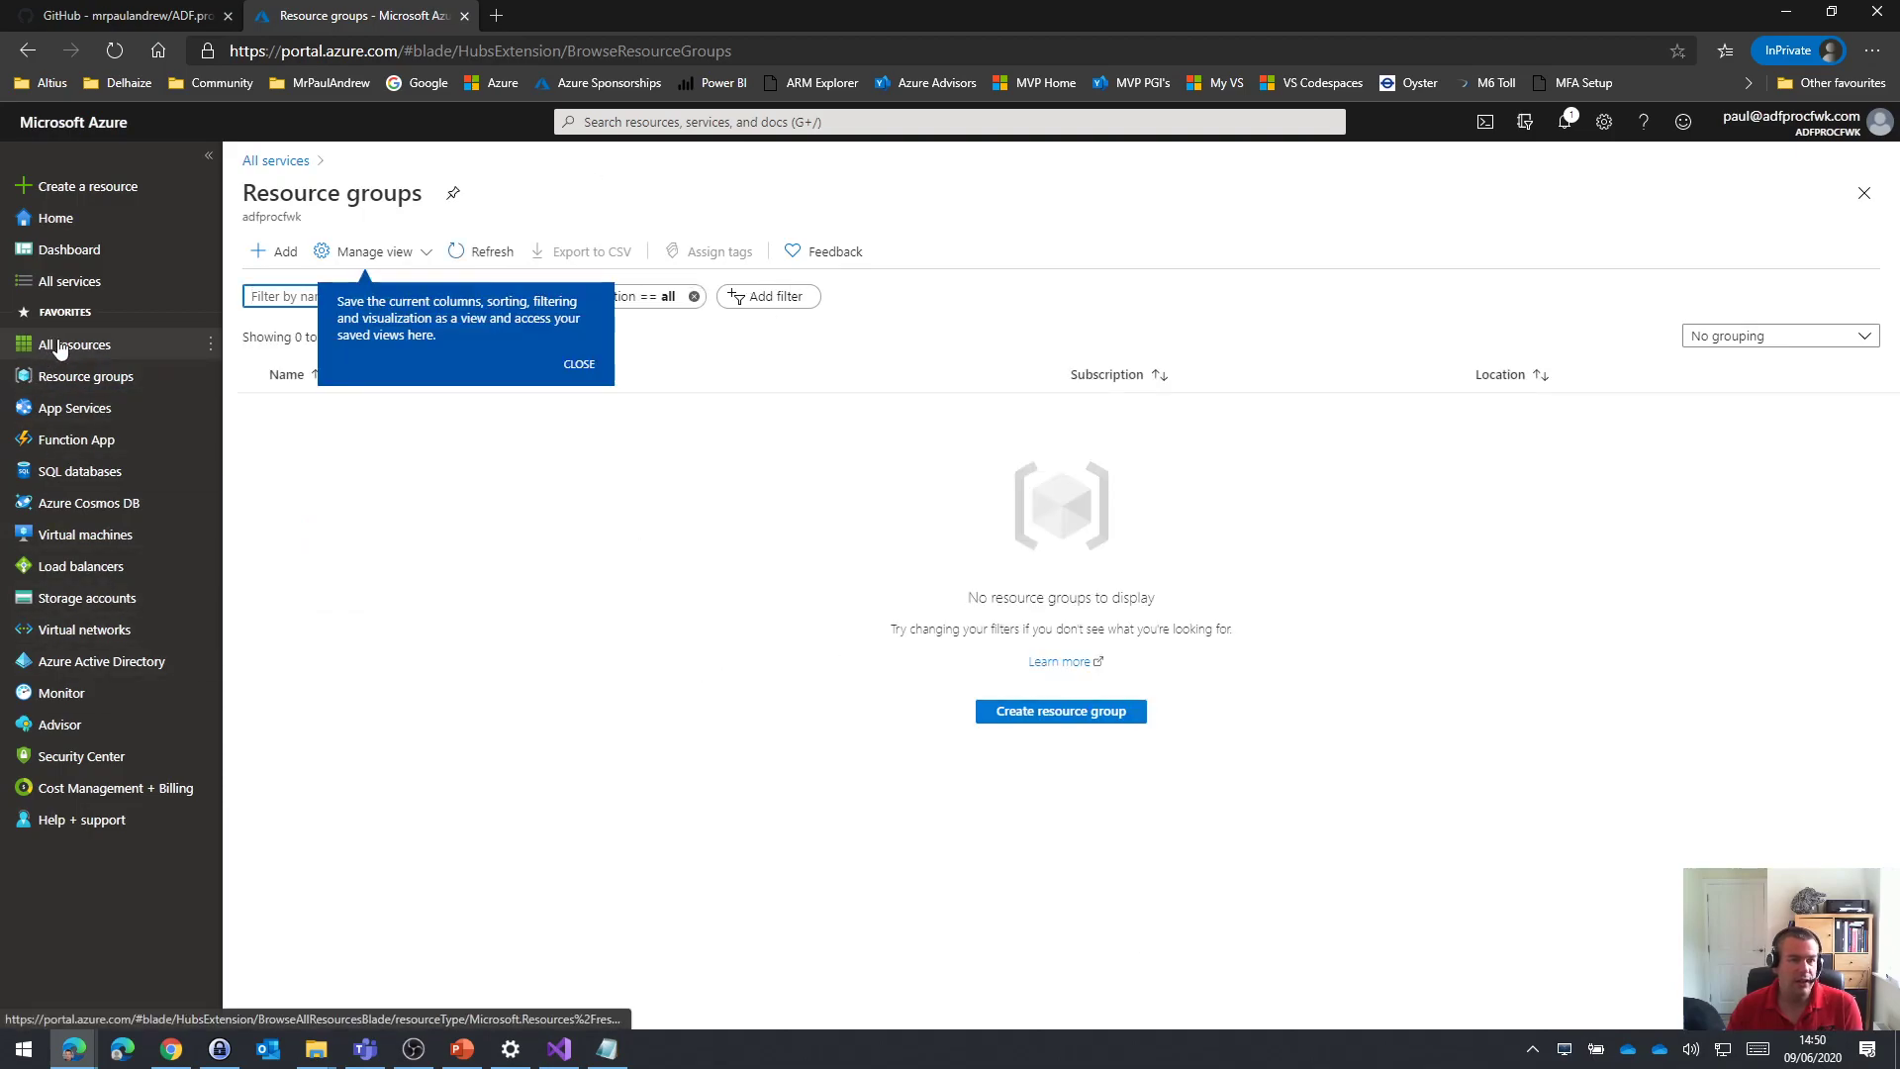
click(74, 344)
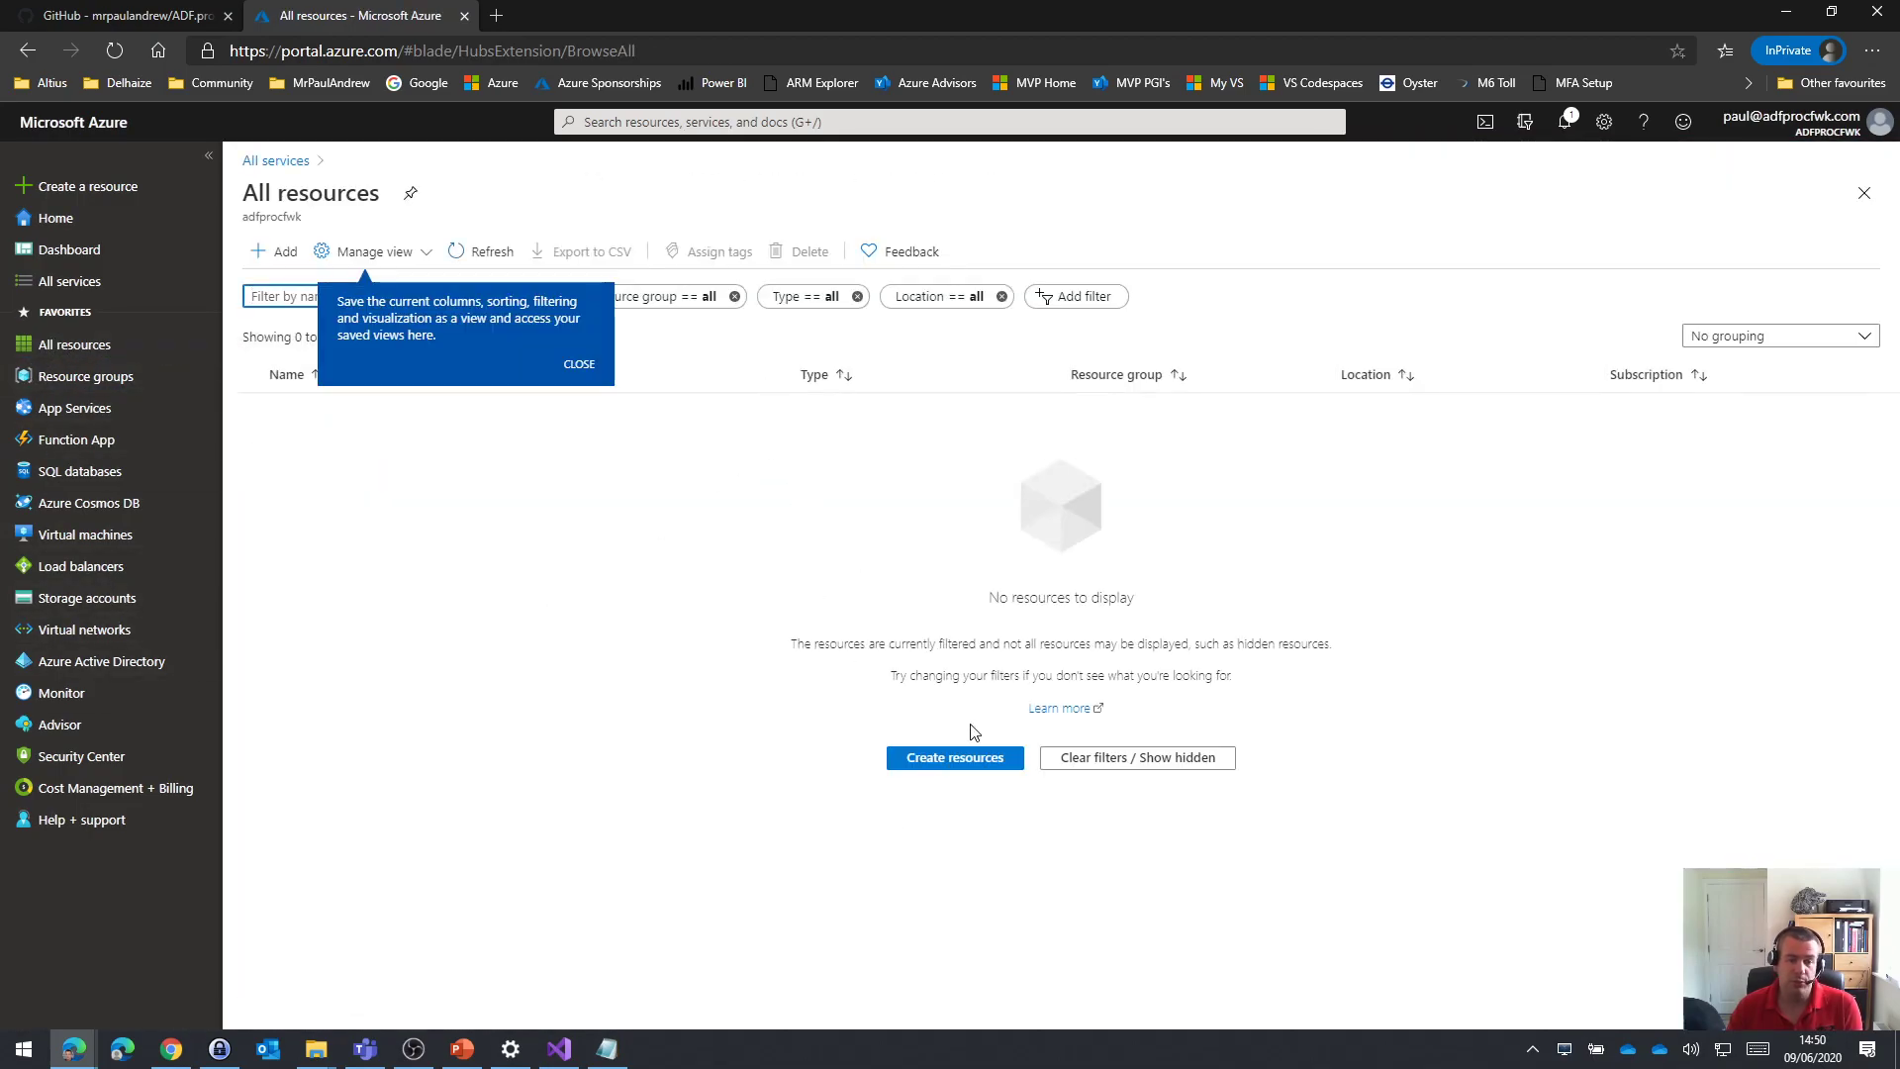
mouse_move(85, 377)
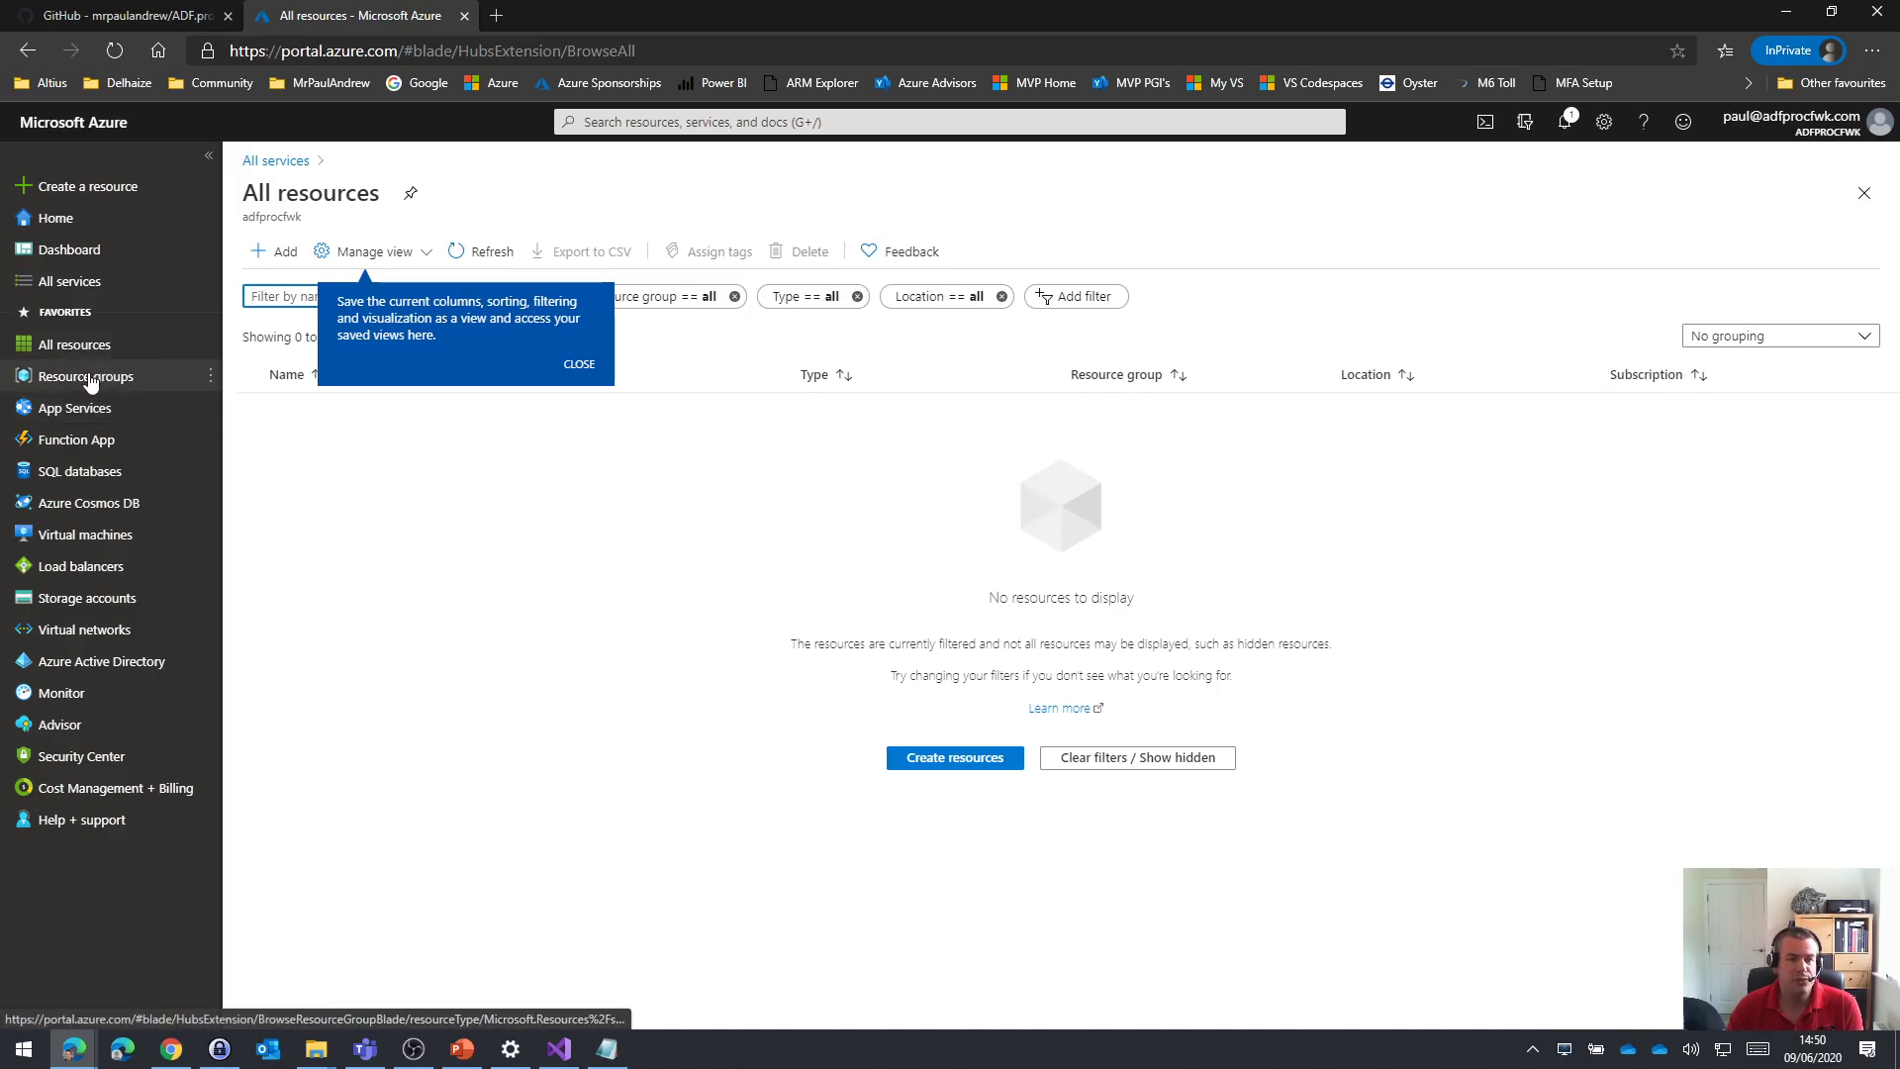
click(85, 376)
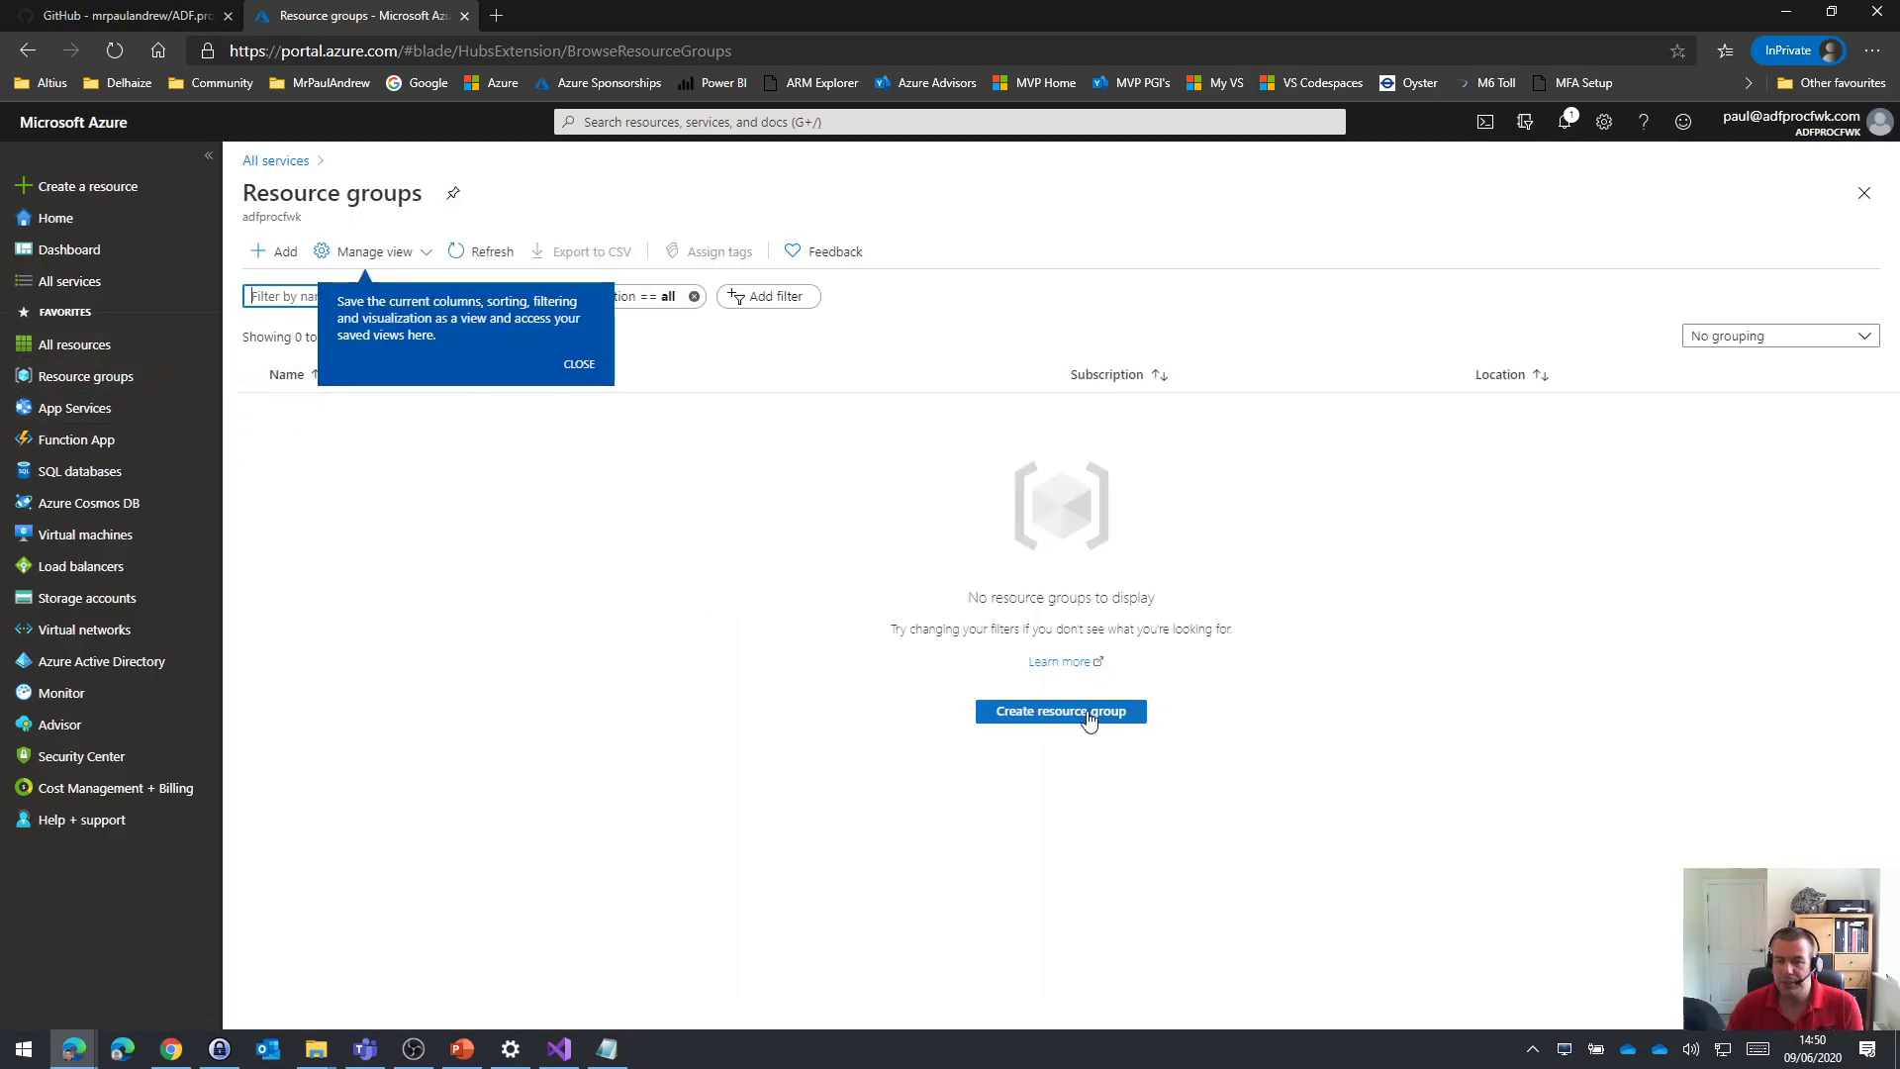
Step: Start a new resource group and choose UK South as its region
click(1059, 712)
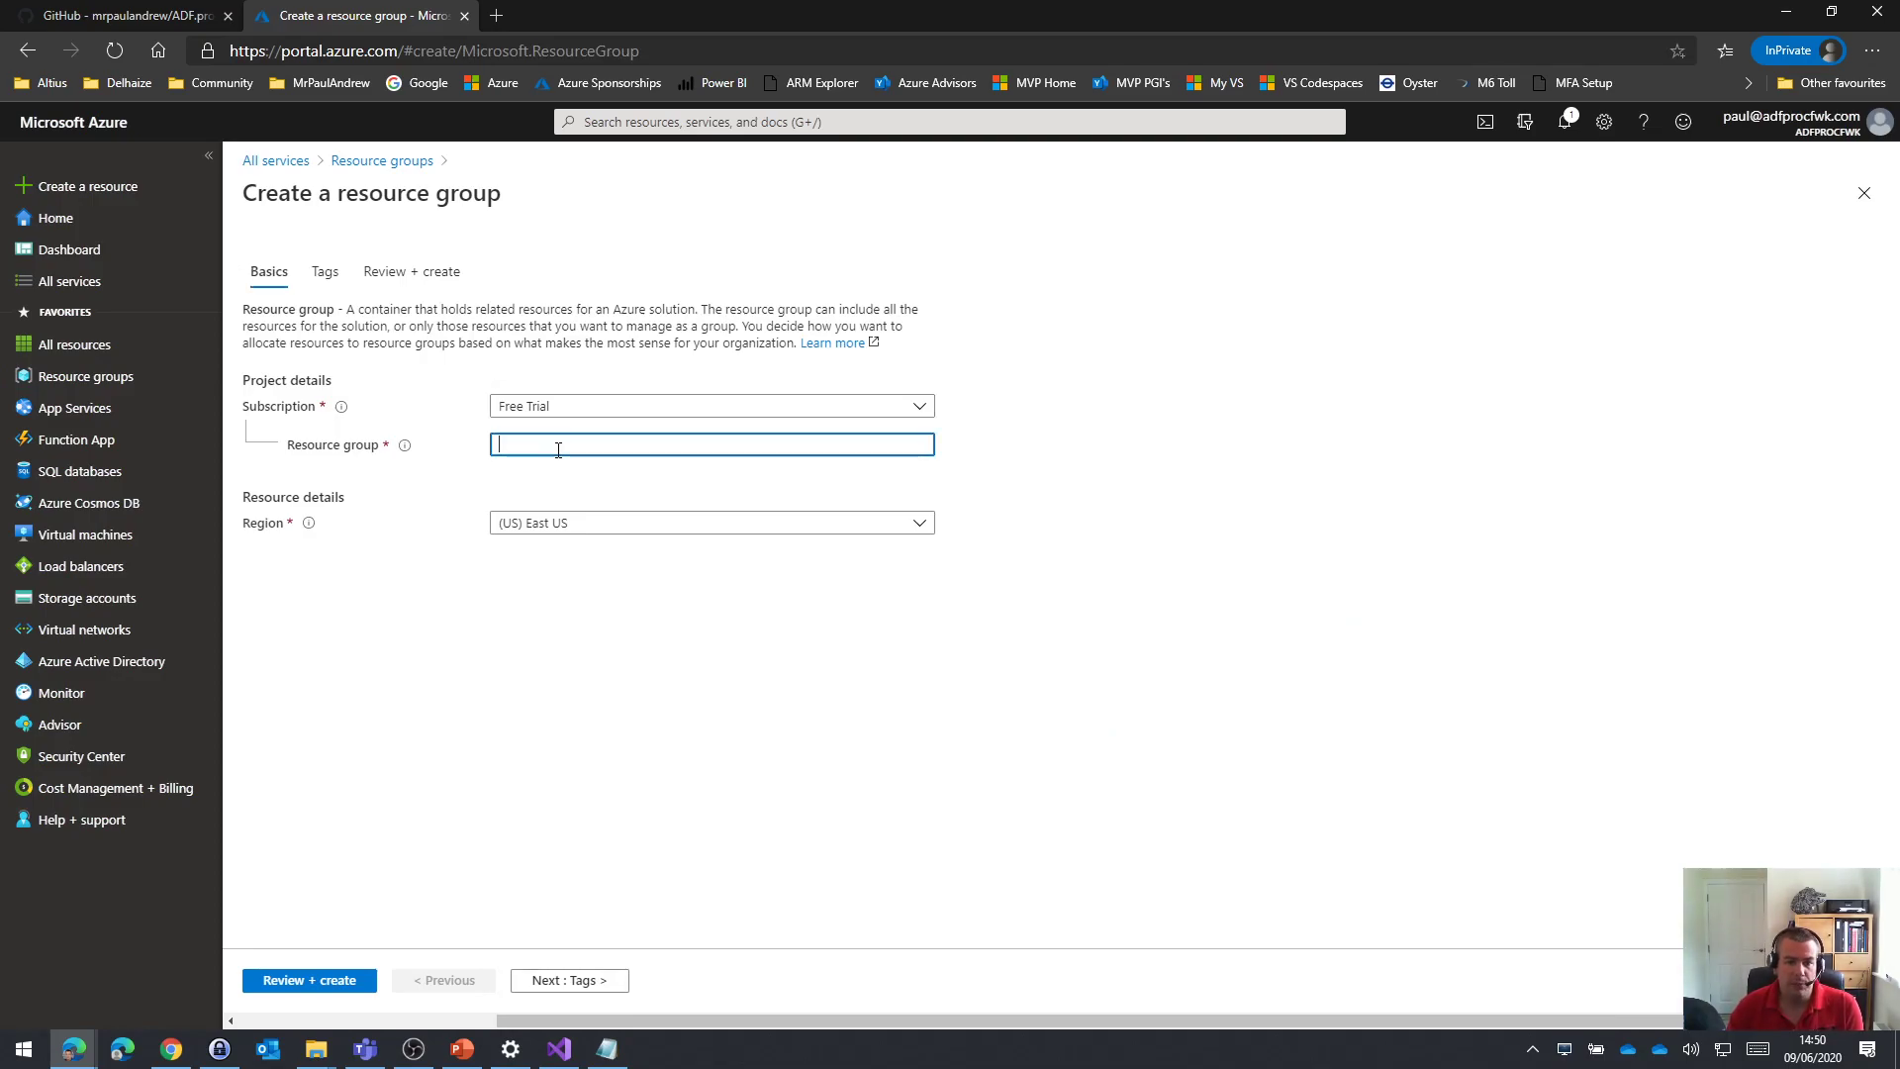
mouse_move(573, 536)
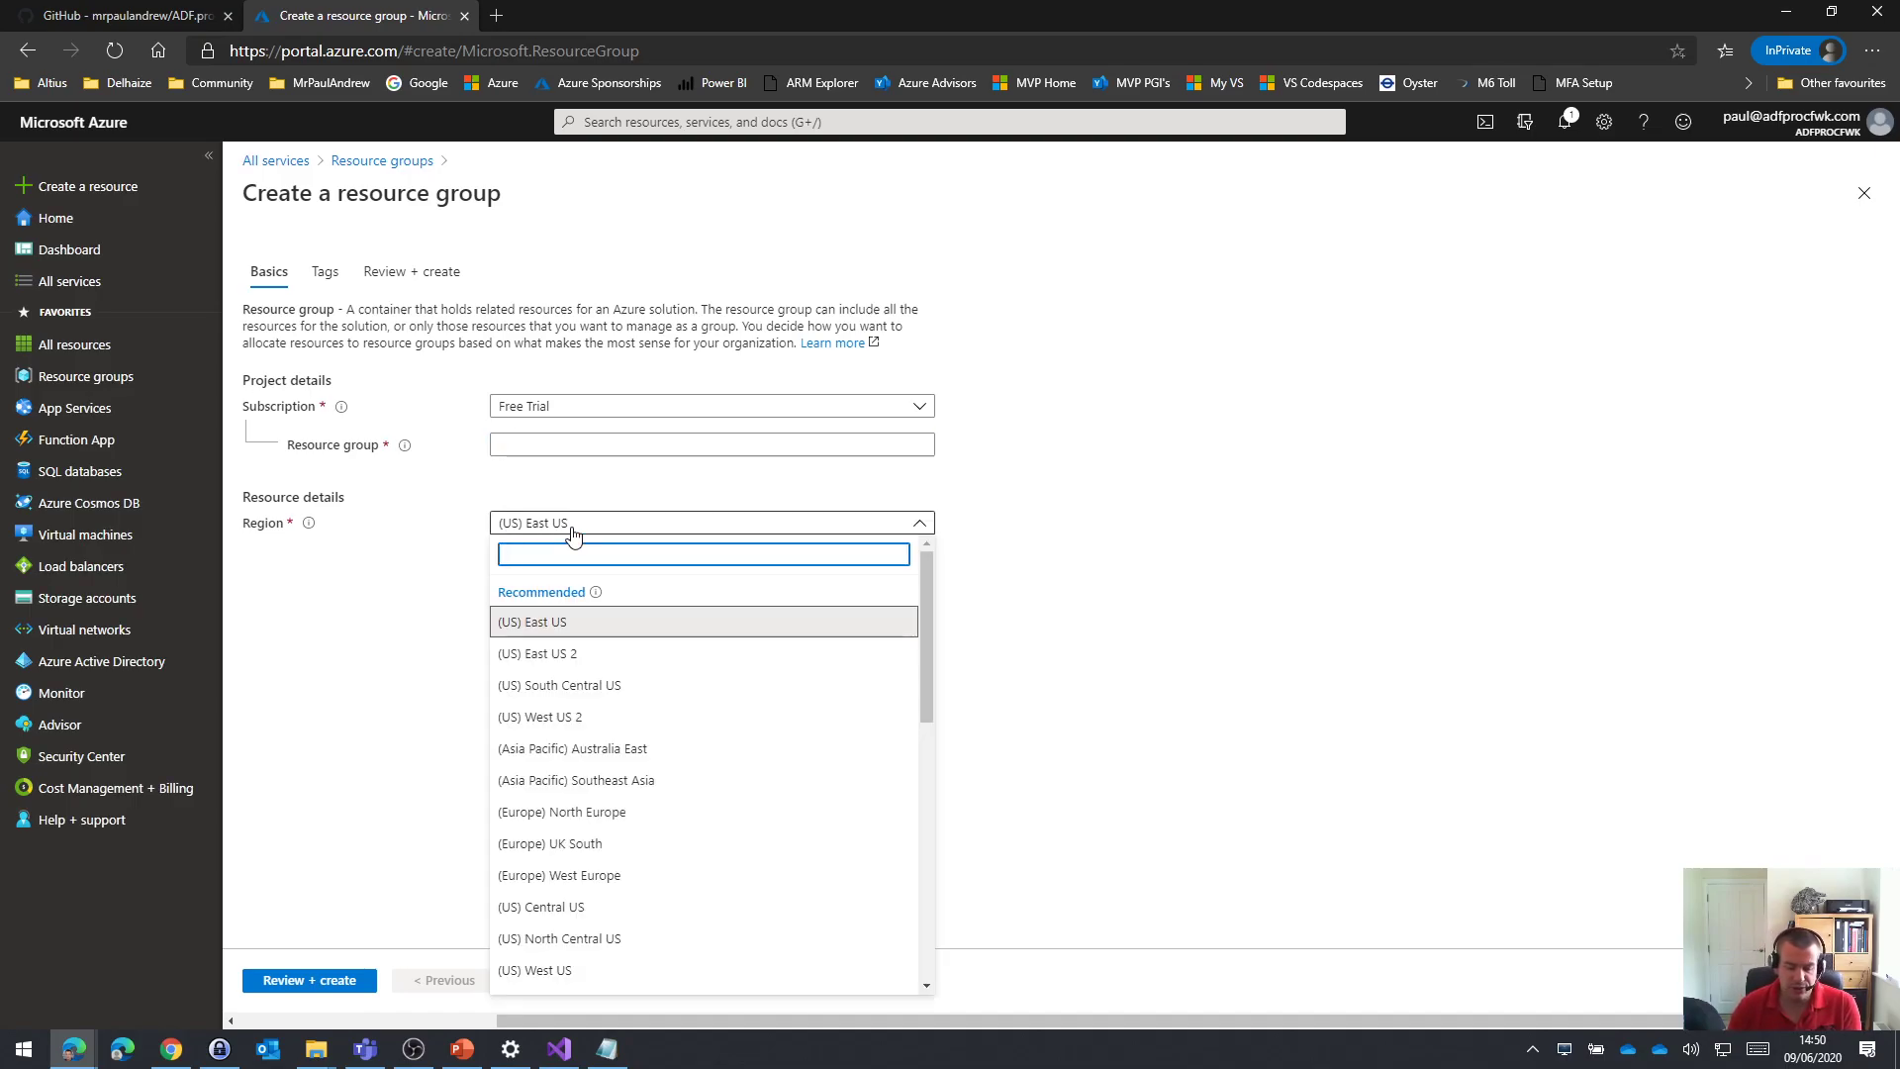
text(un)
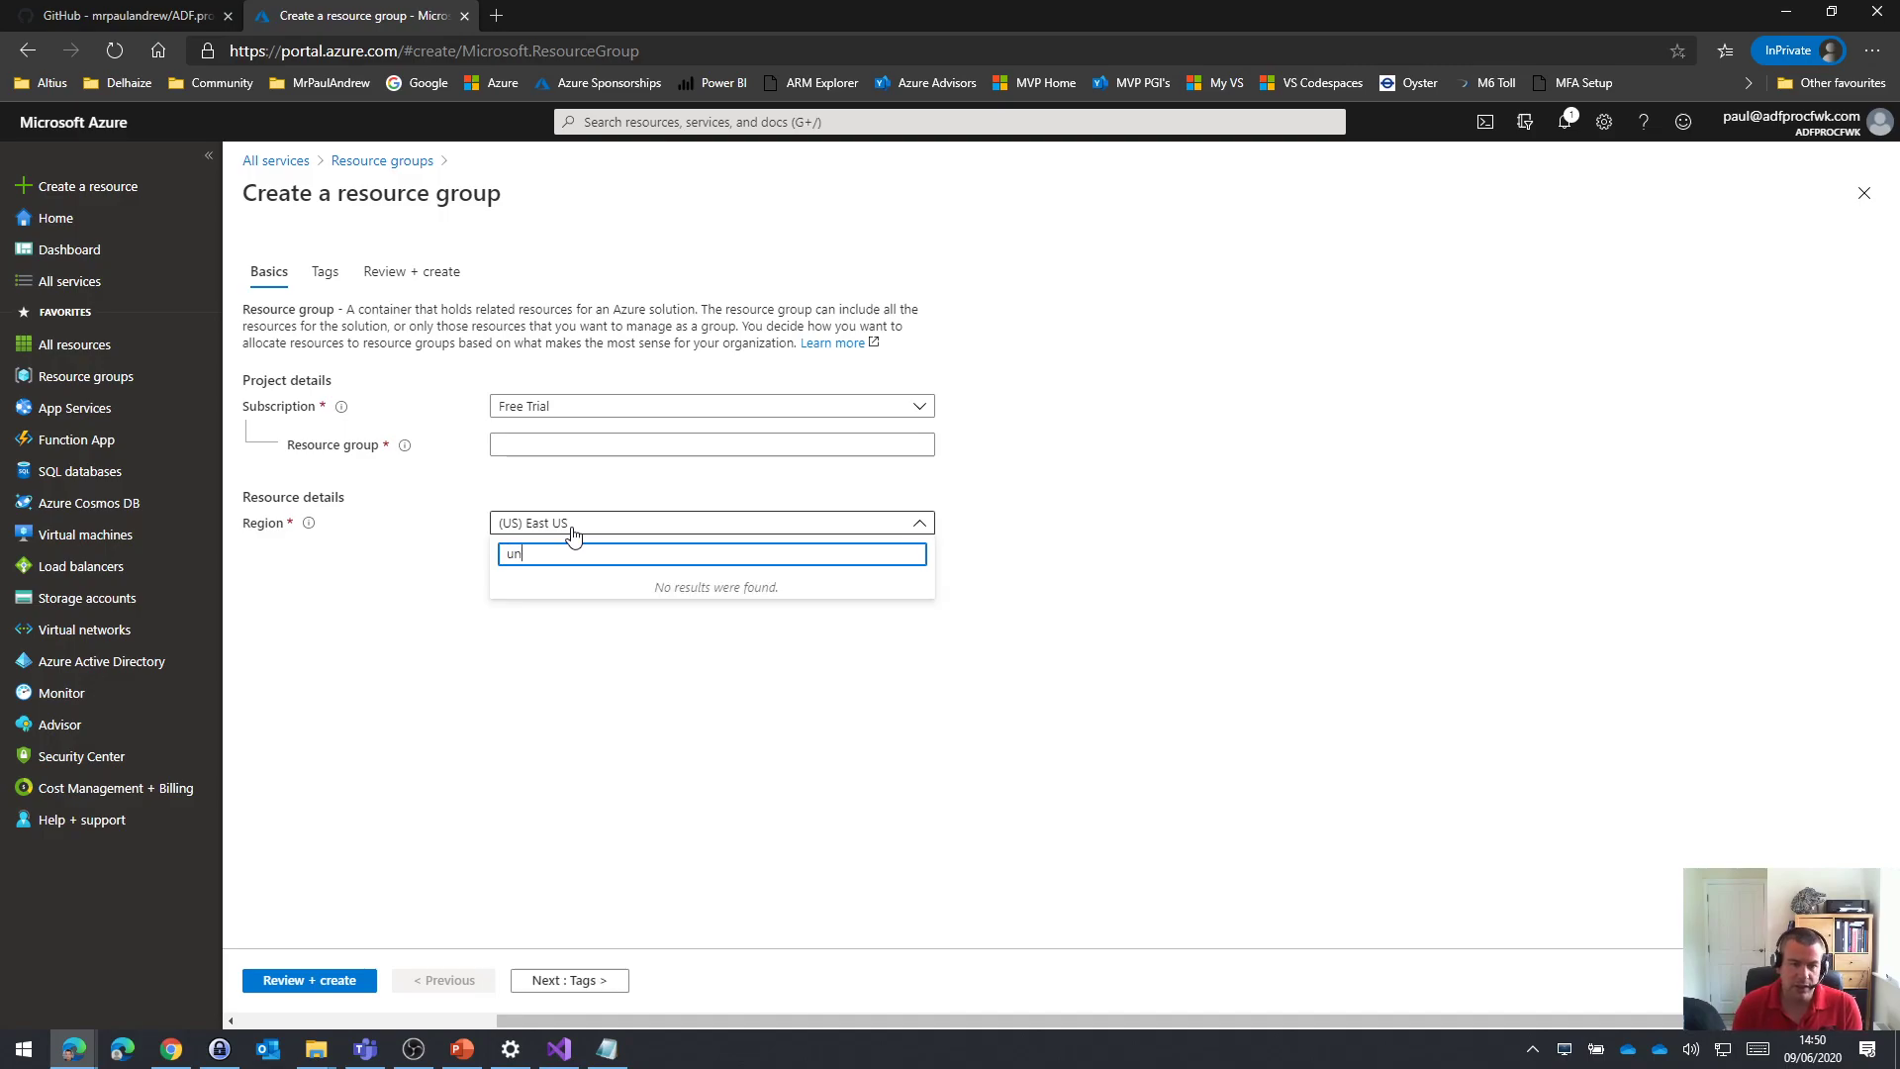
text(s)
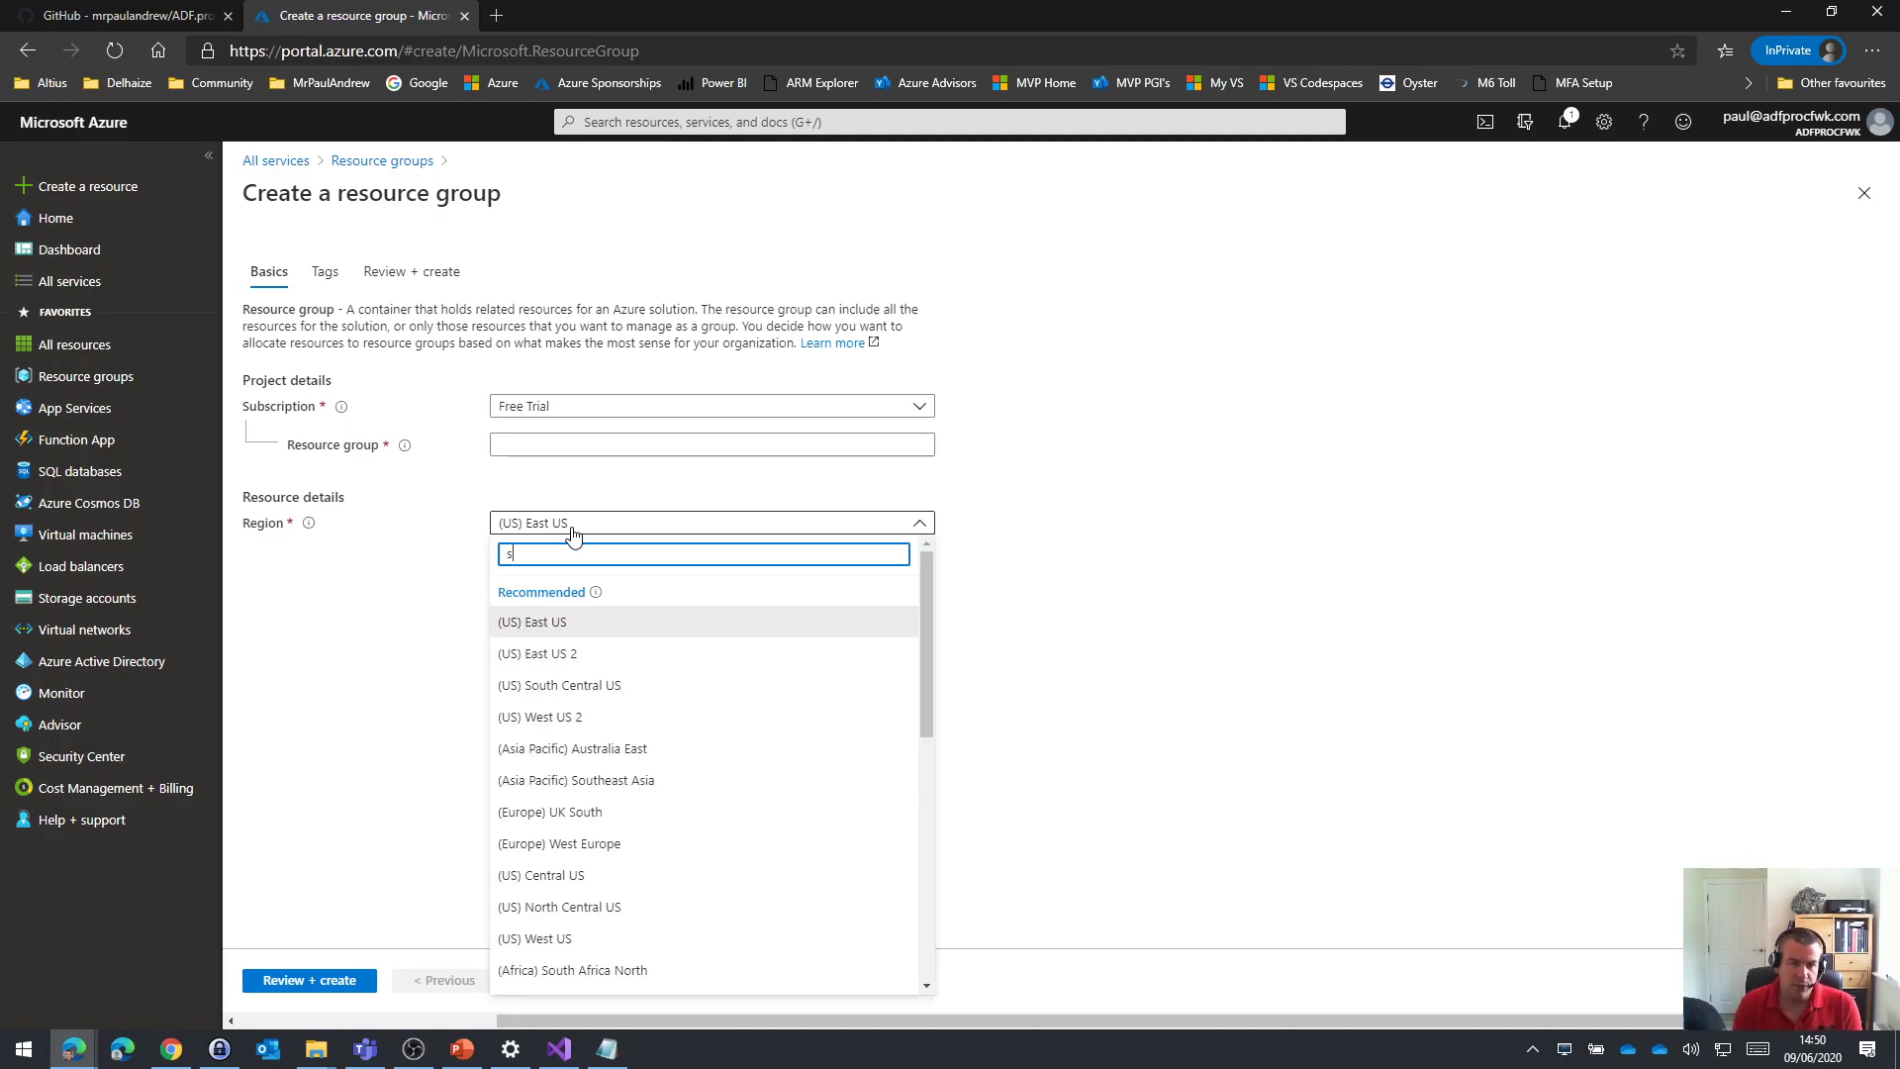
text(uk)
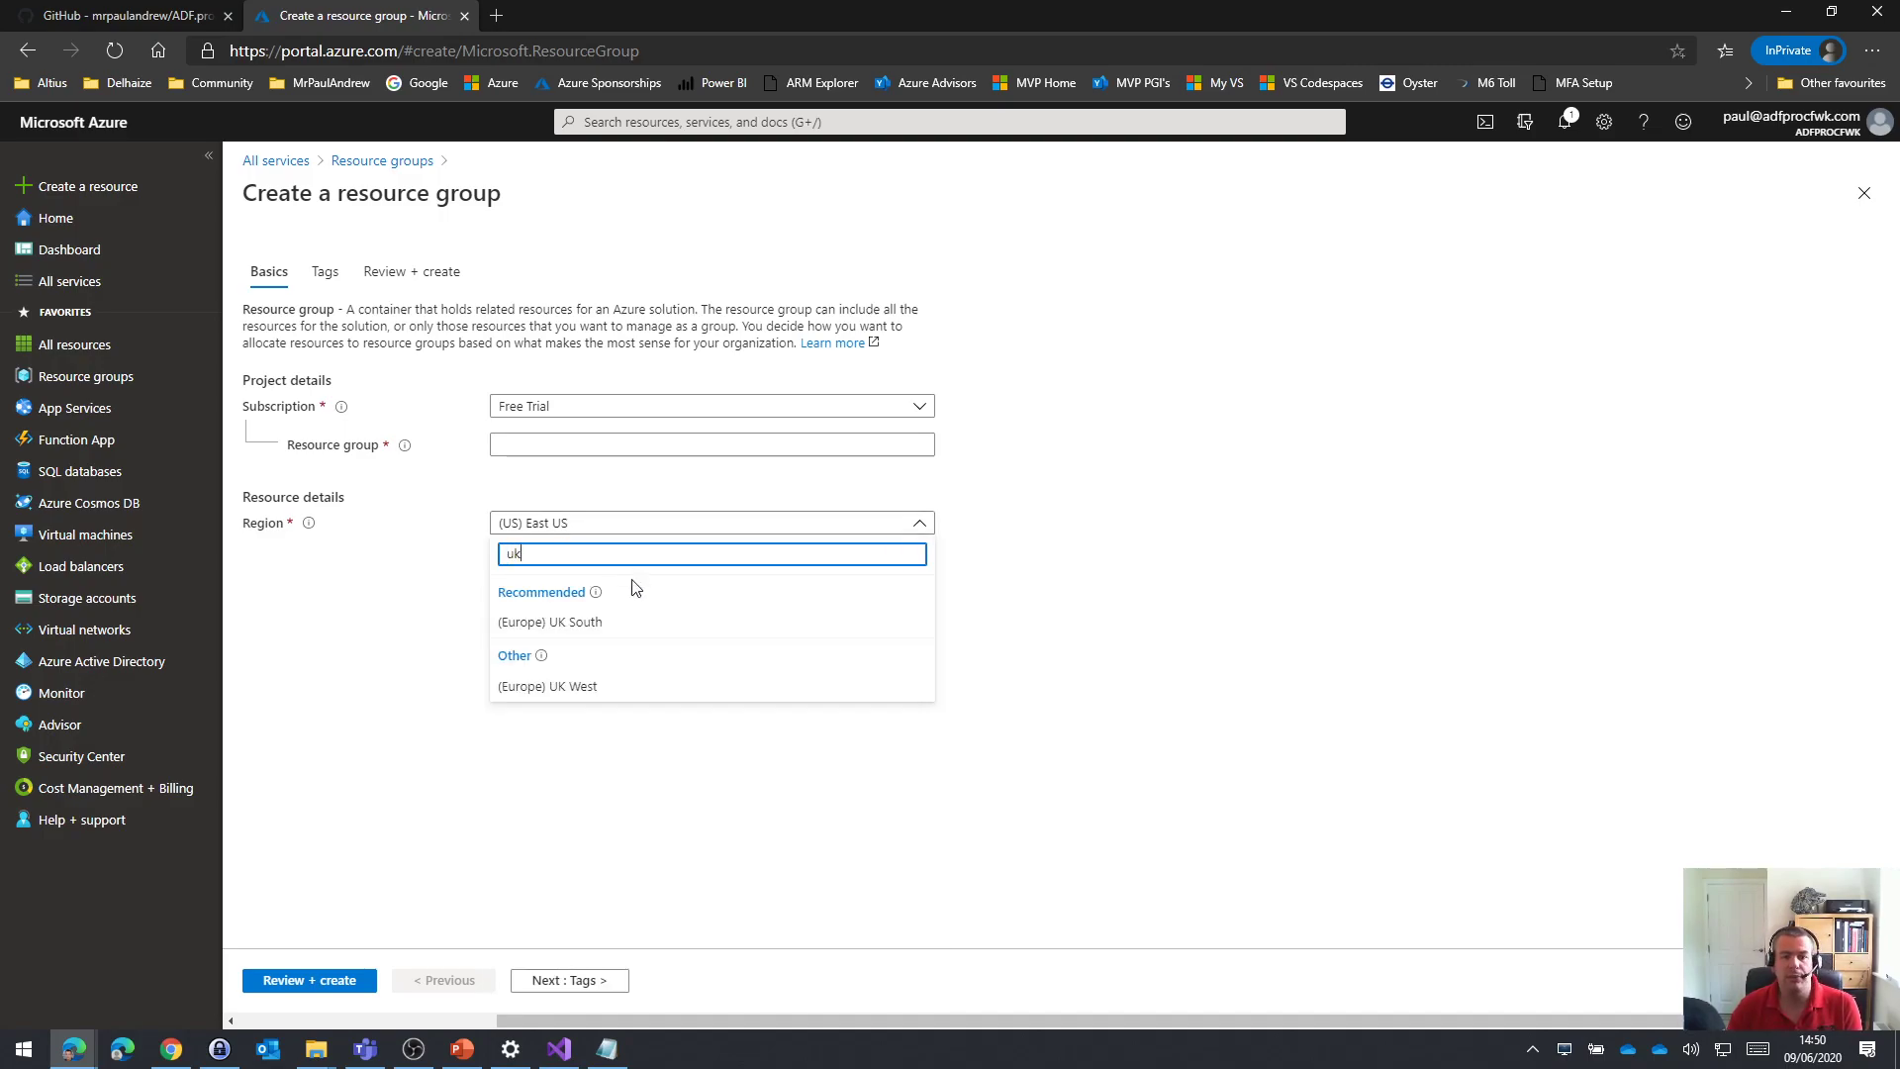
click(550, 622)
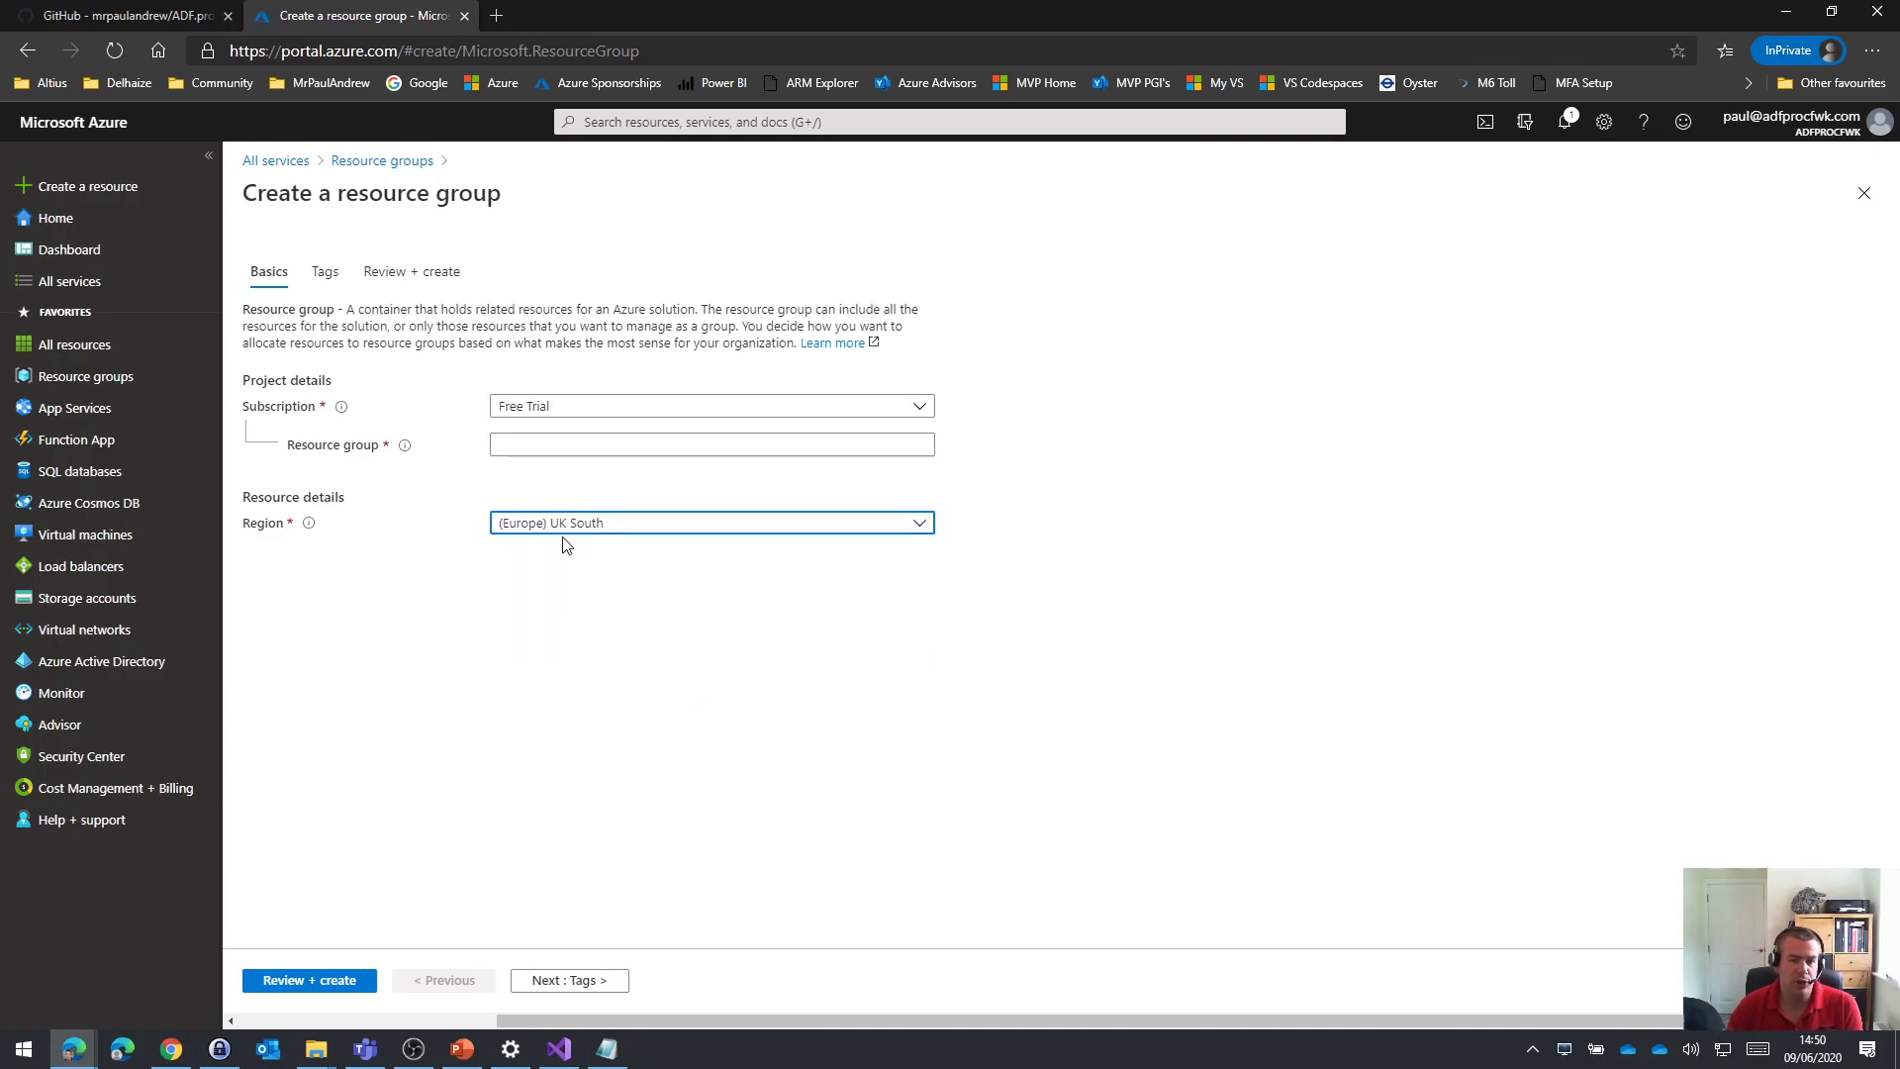
mouse_move(570, 532)
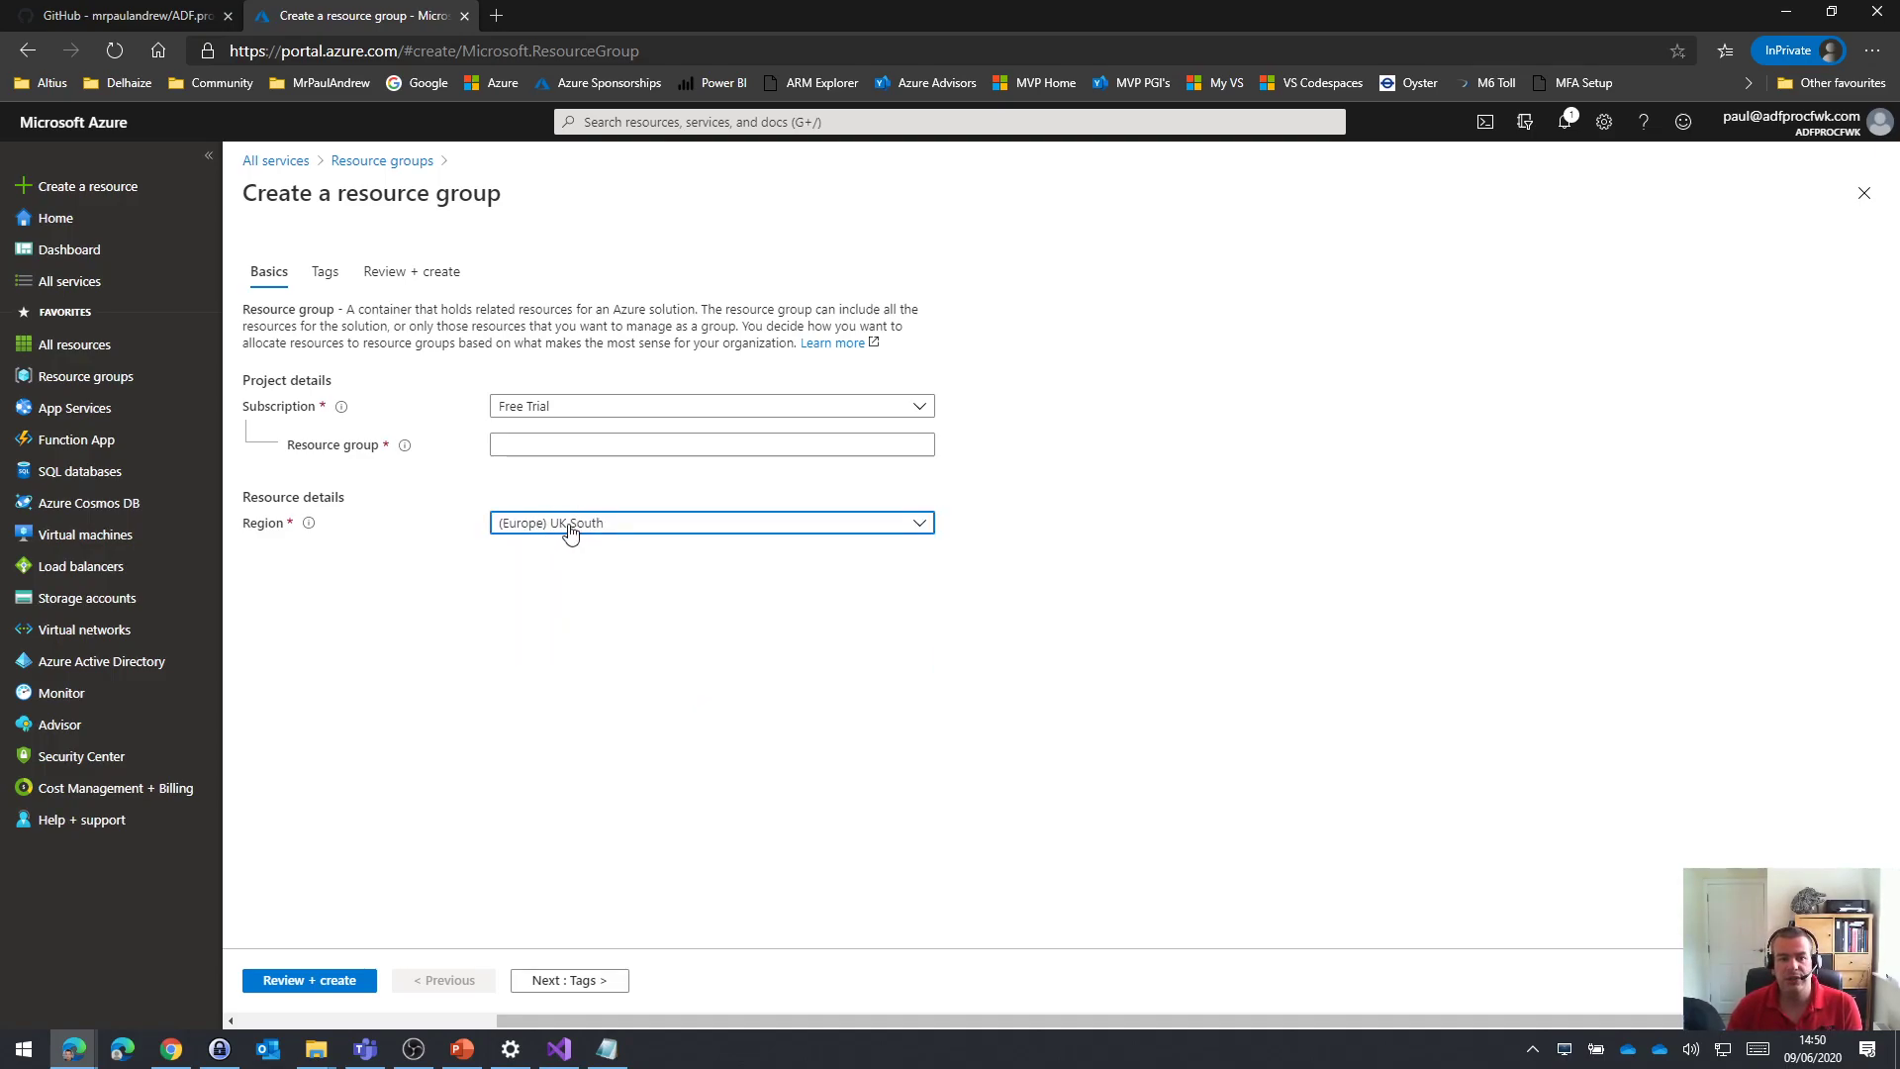
Step: Name the resource group ADF.procfwk and run Review + create validation
click(711, 443)
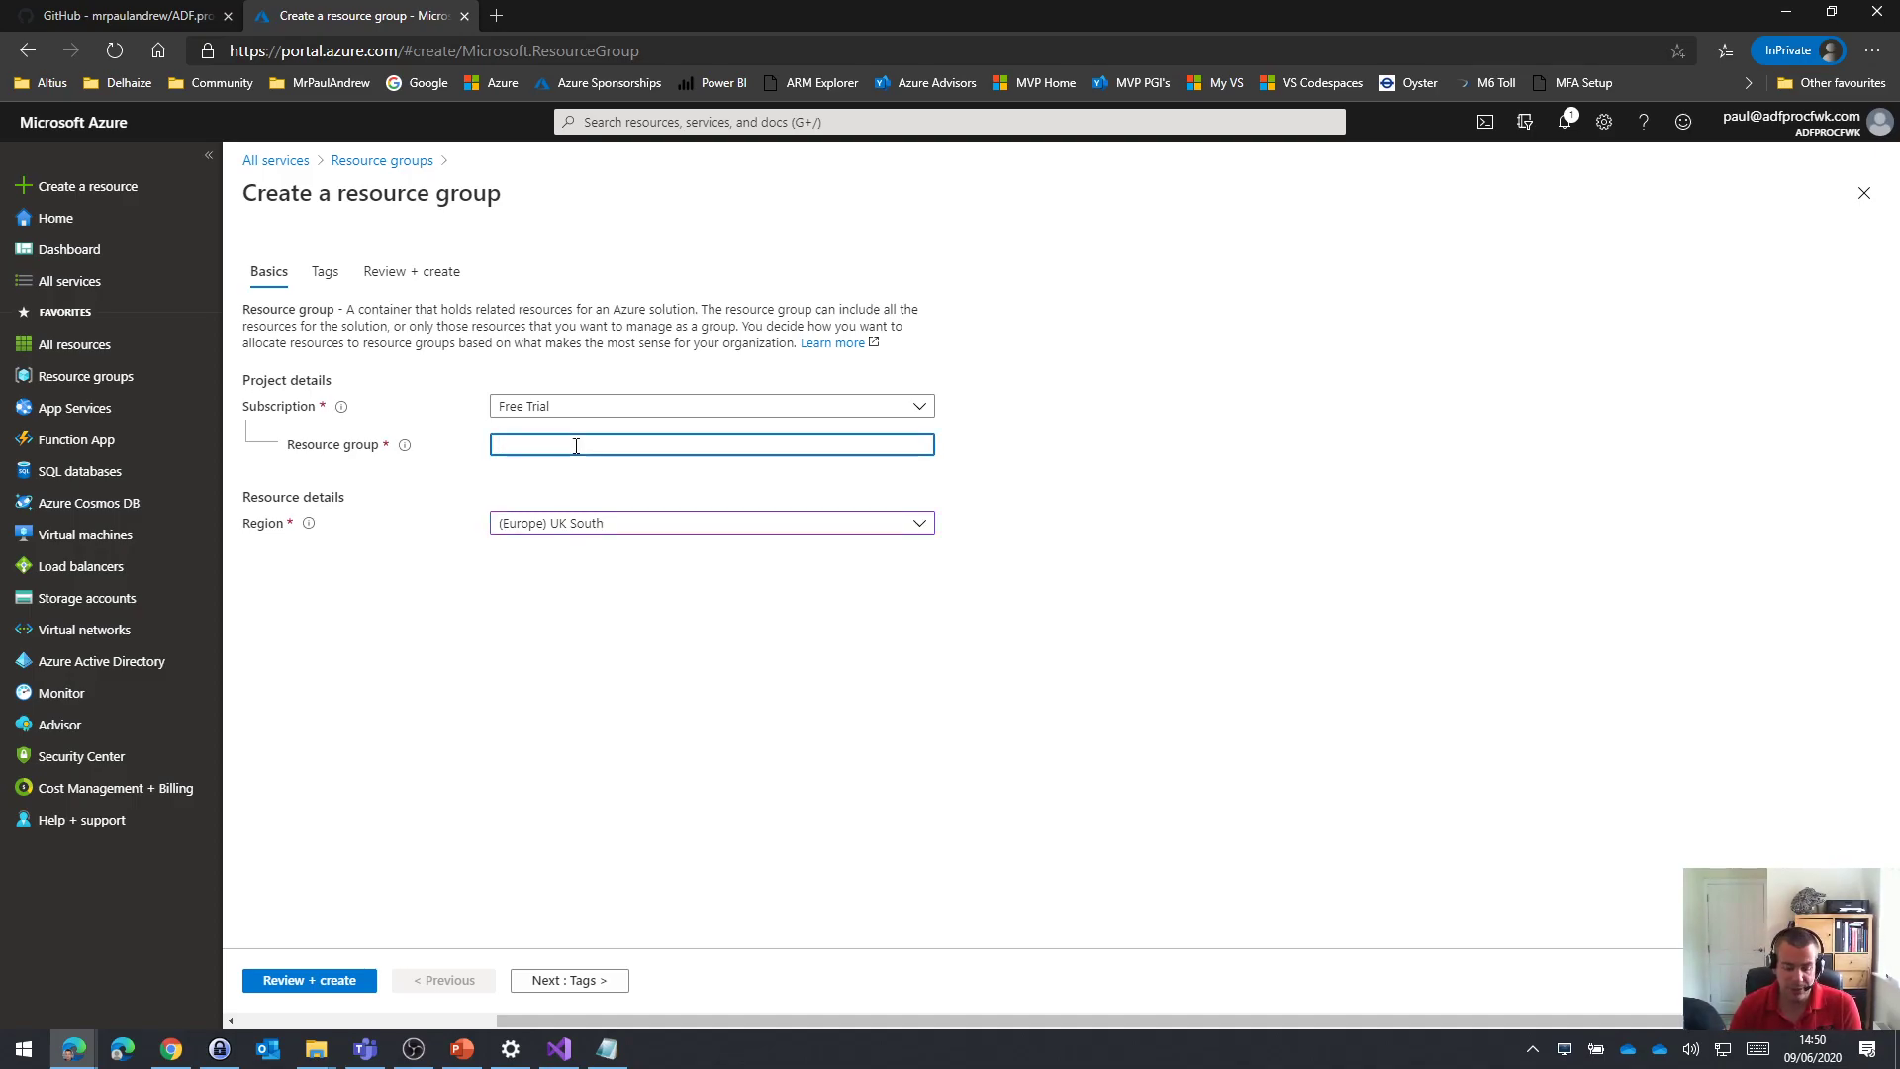
text(A)
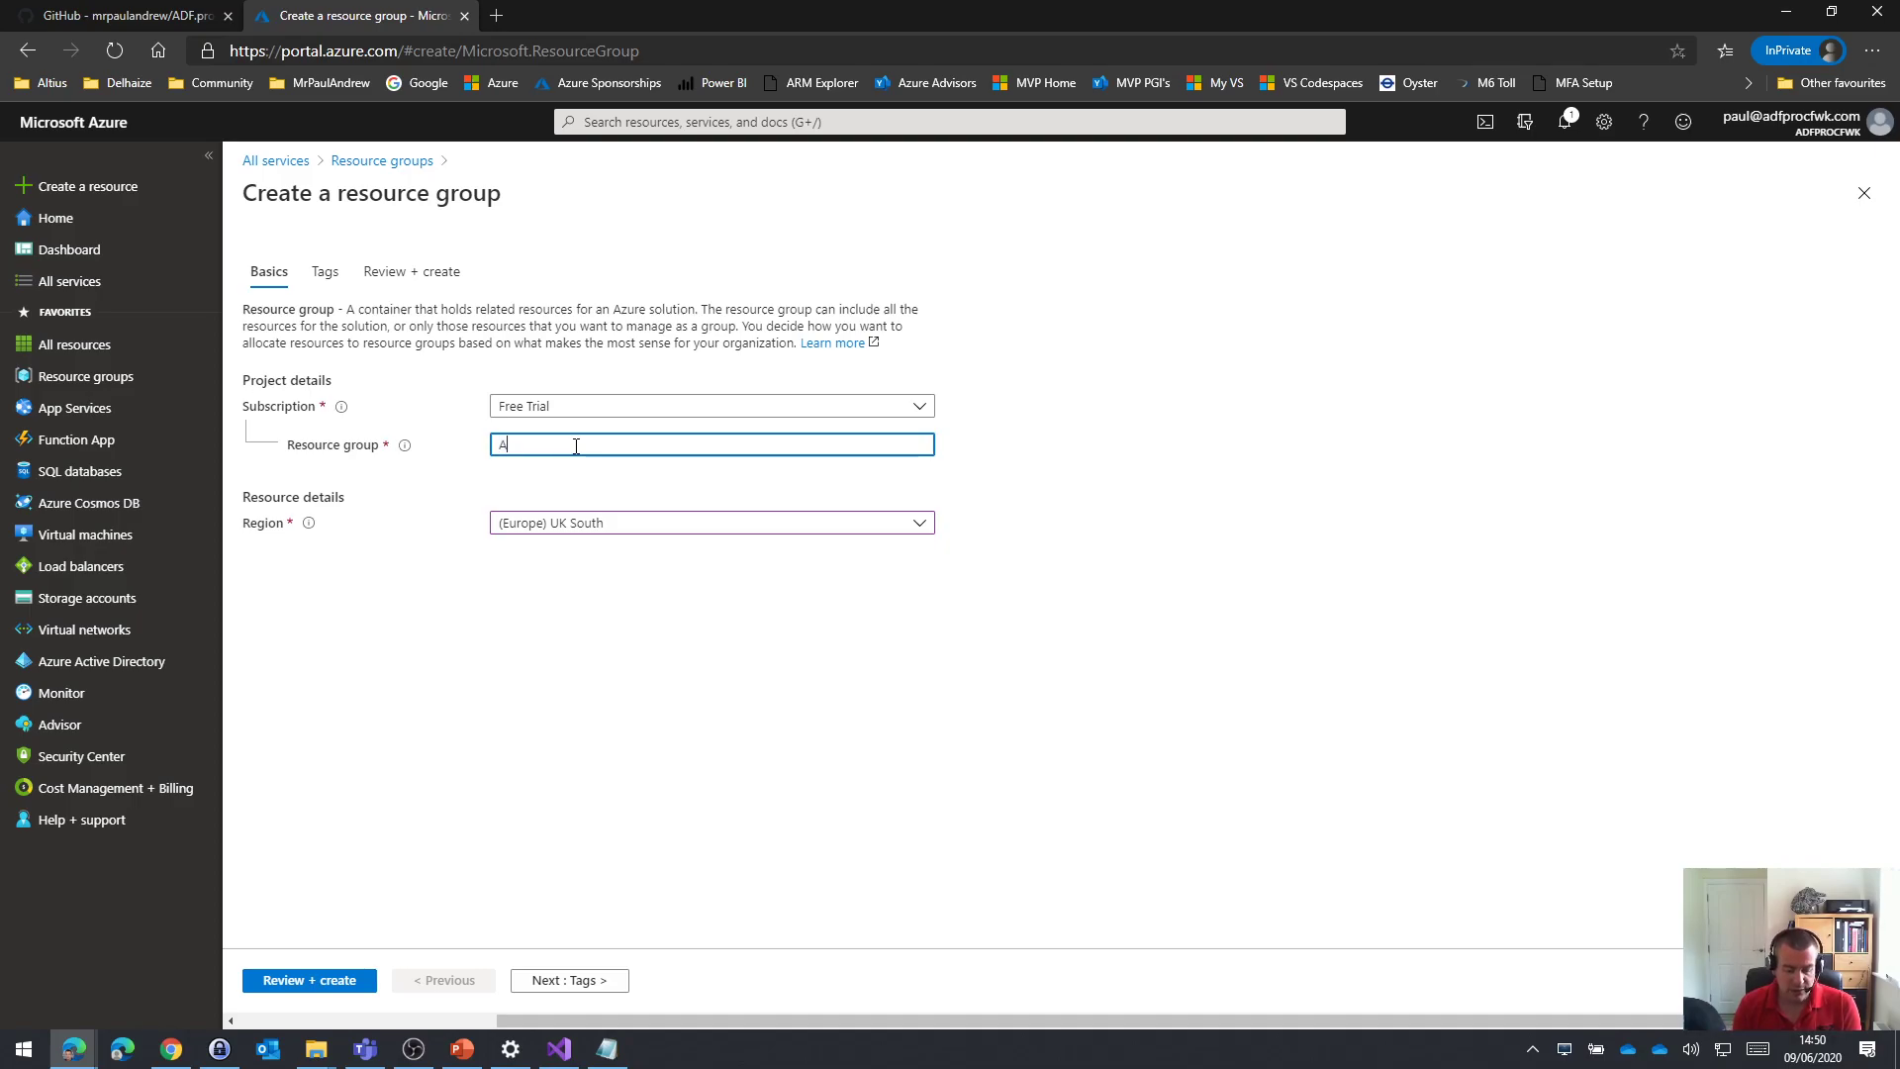
text(DF.pro)
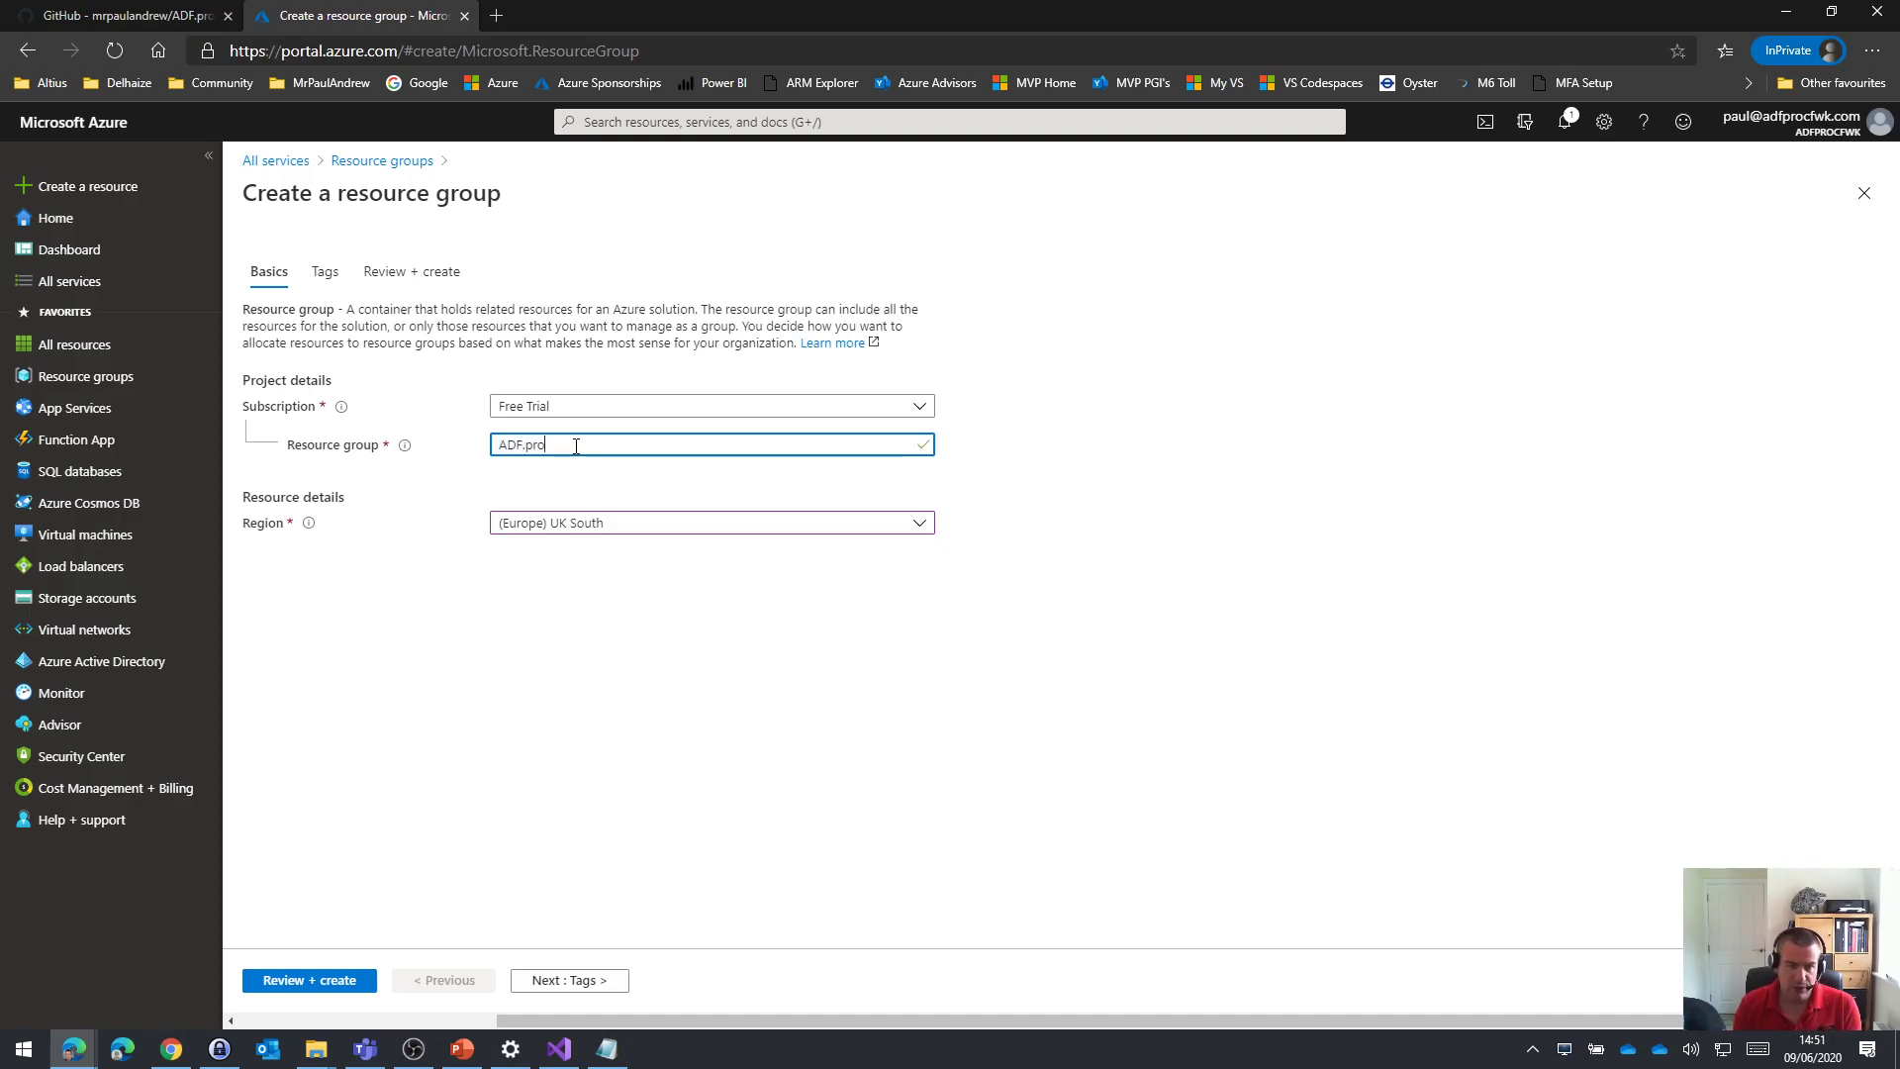
text(cfwk)
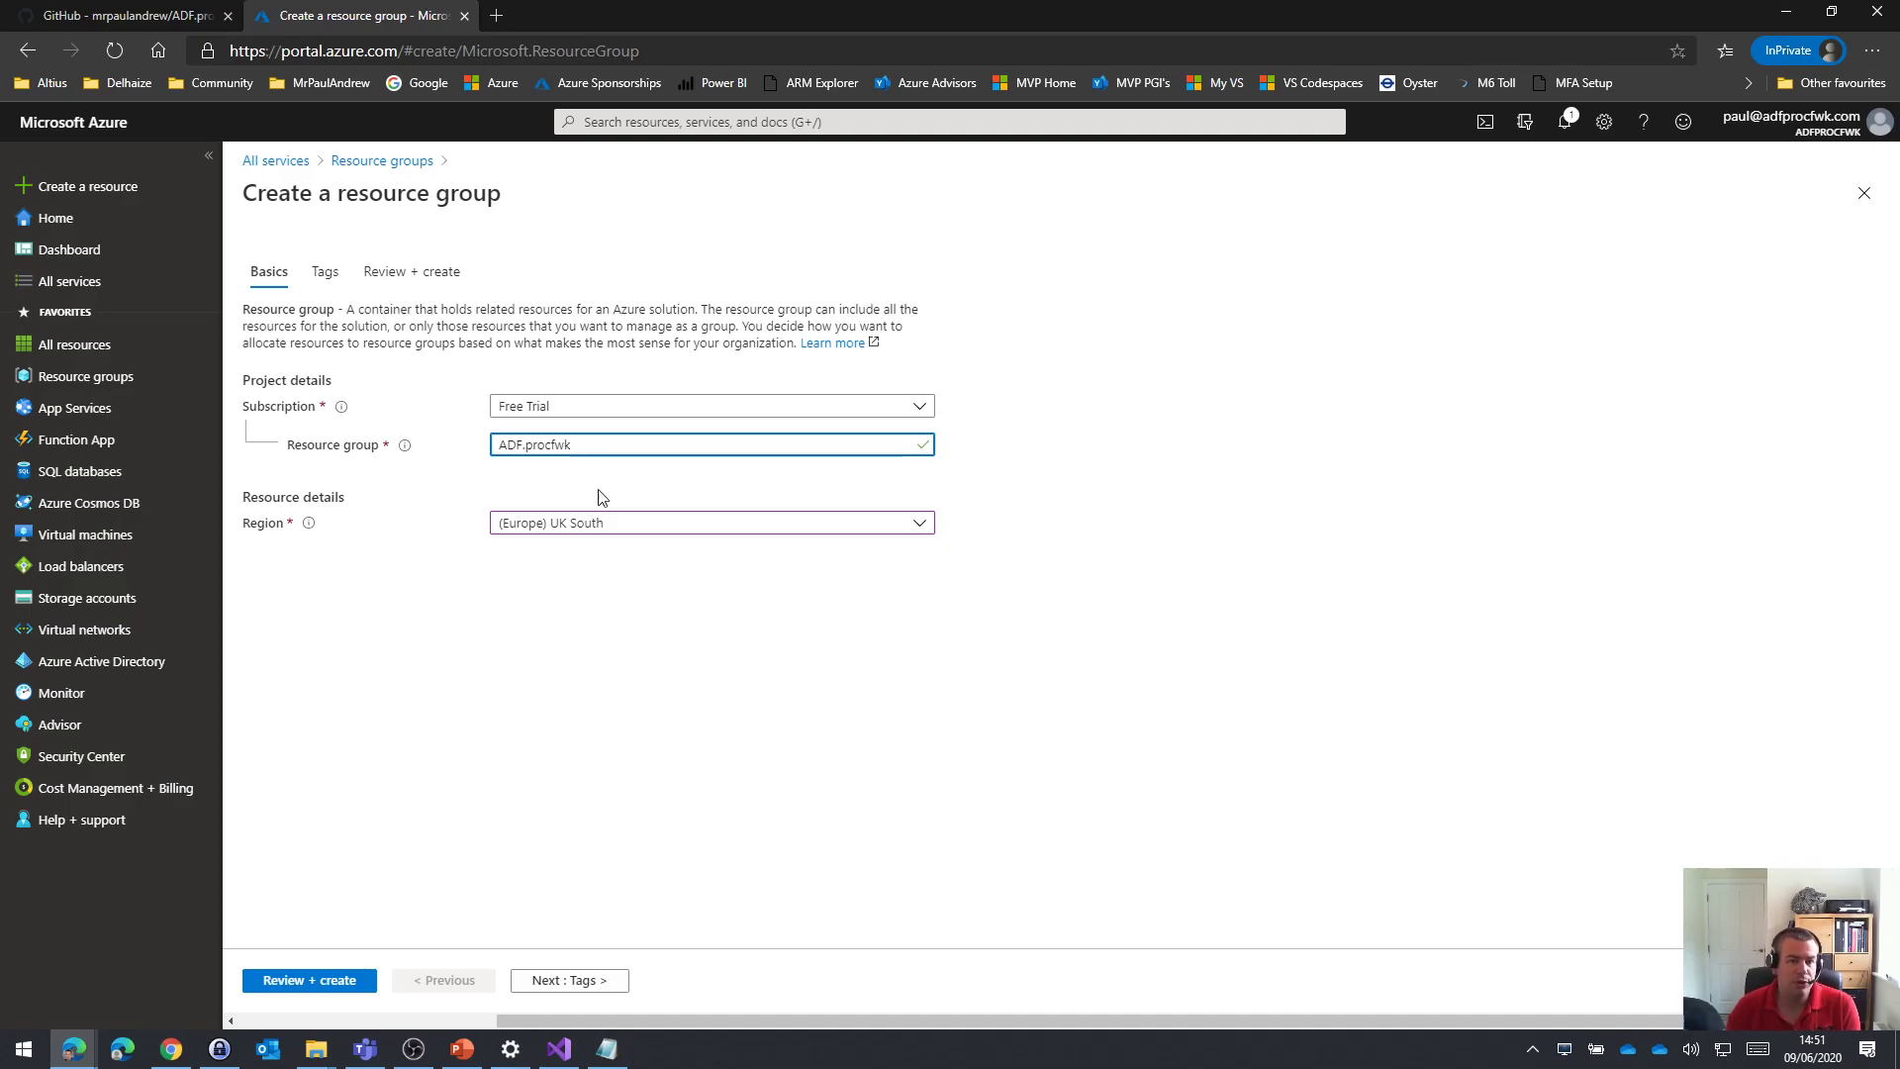
click(308, 979)
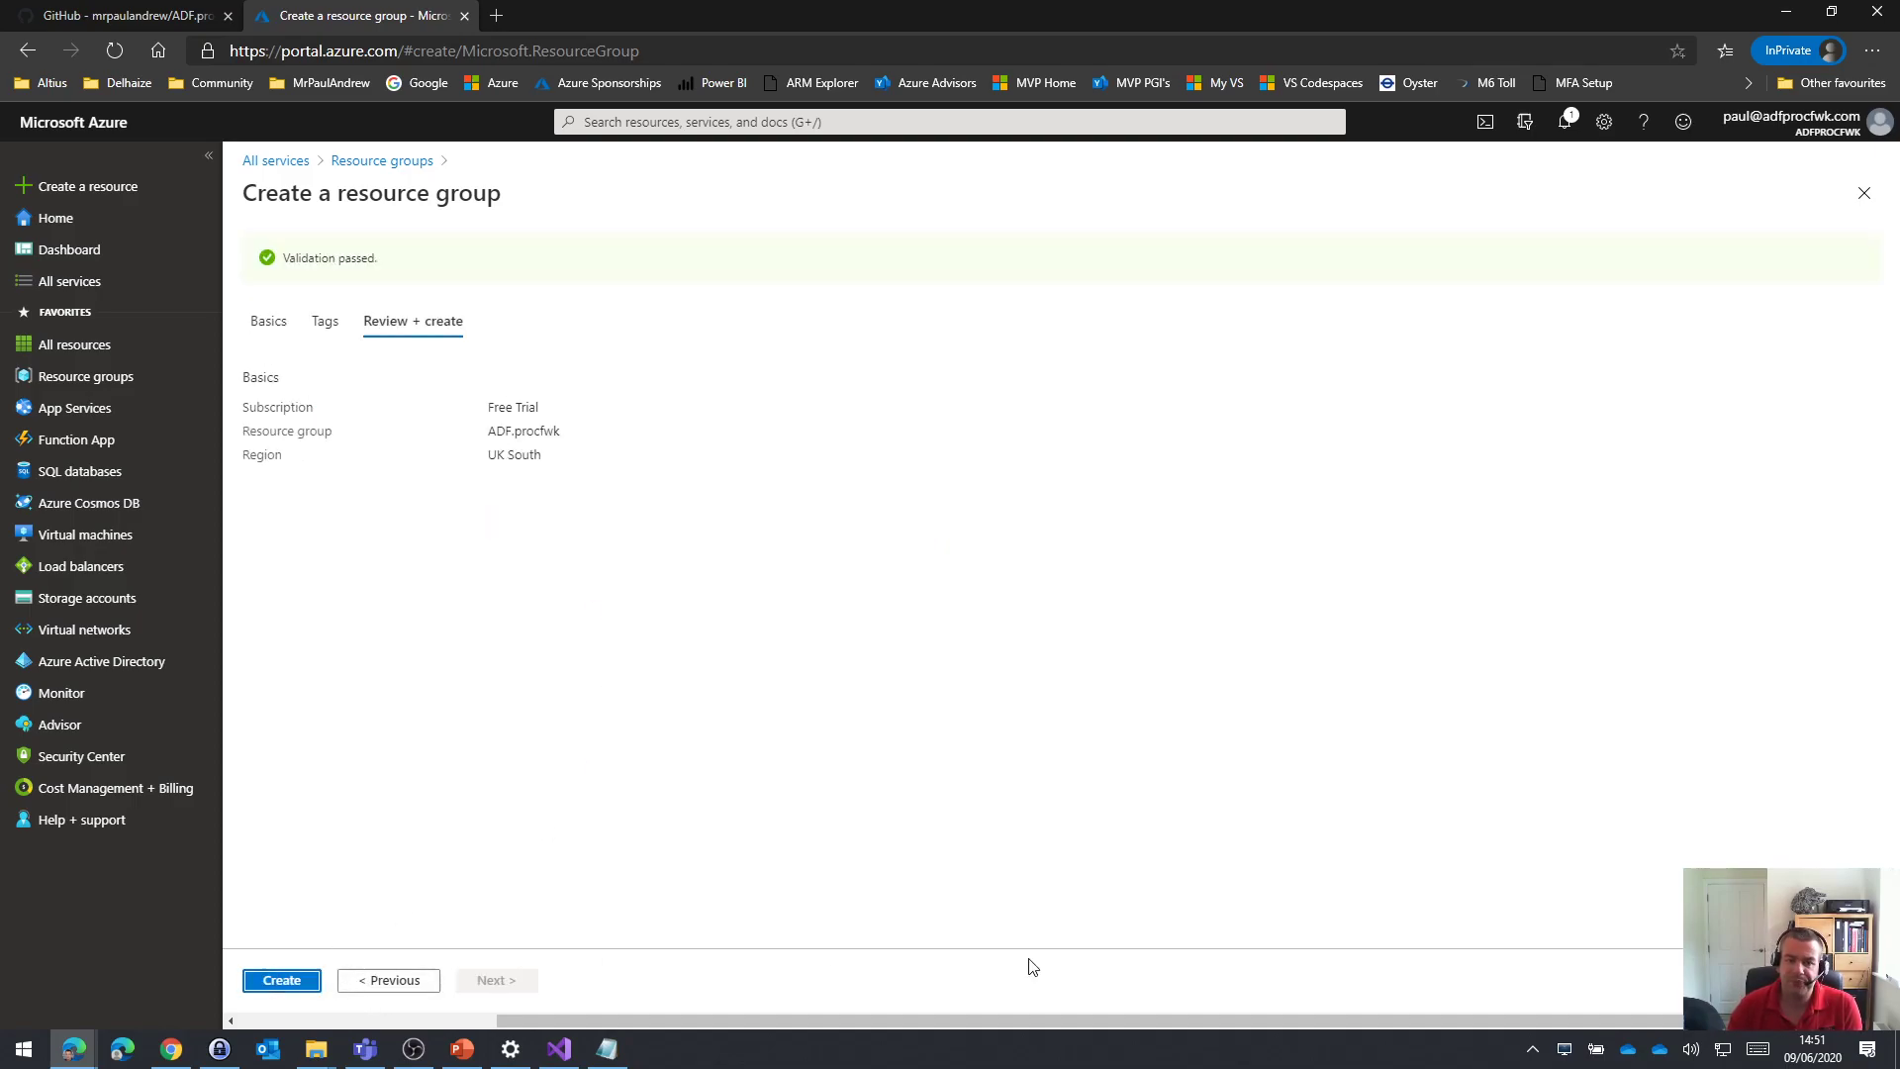
Step: Create the ADF.procfwk resource group, then begin another with regions filtered to 'uk'
click(280, 979)
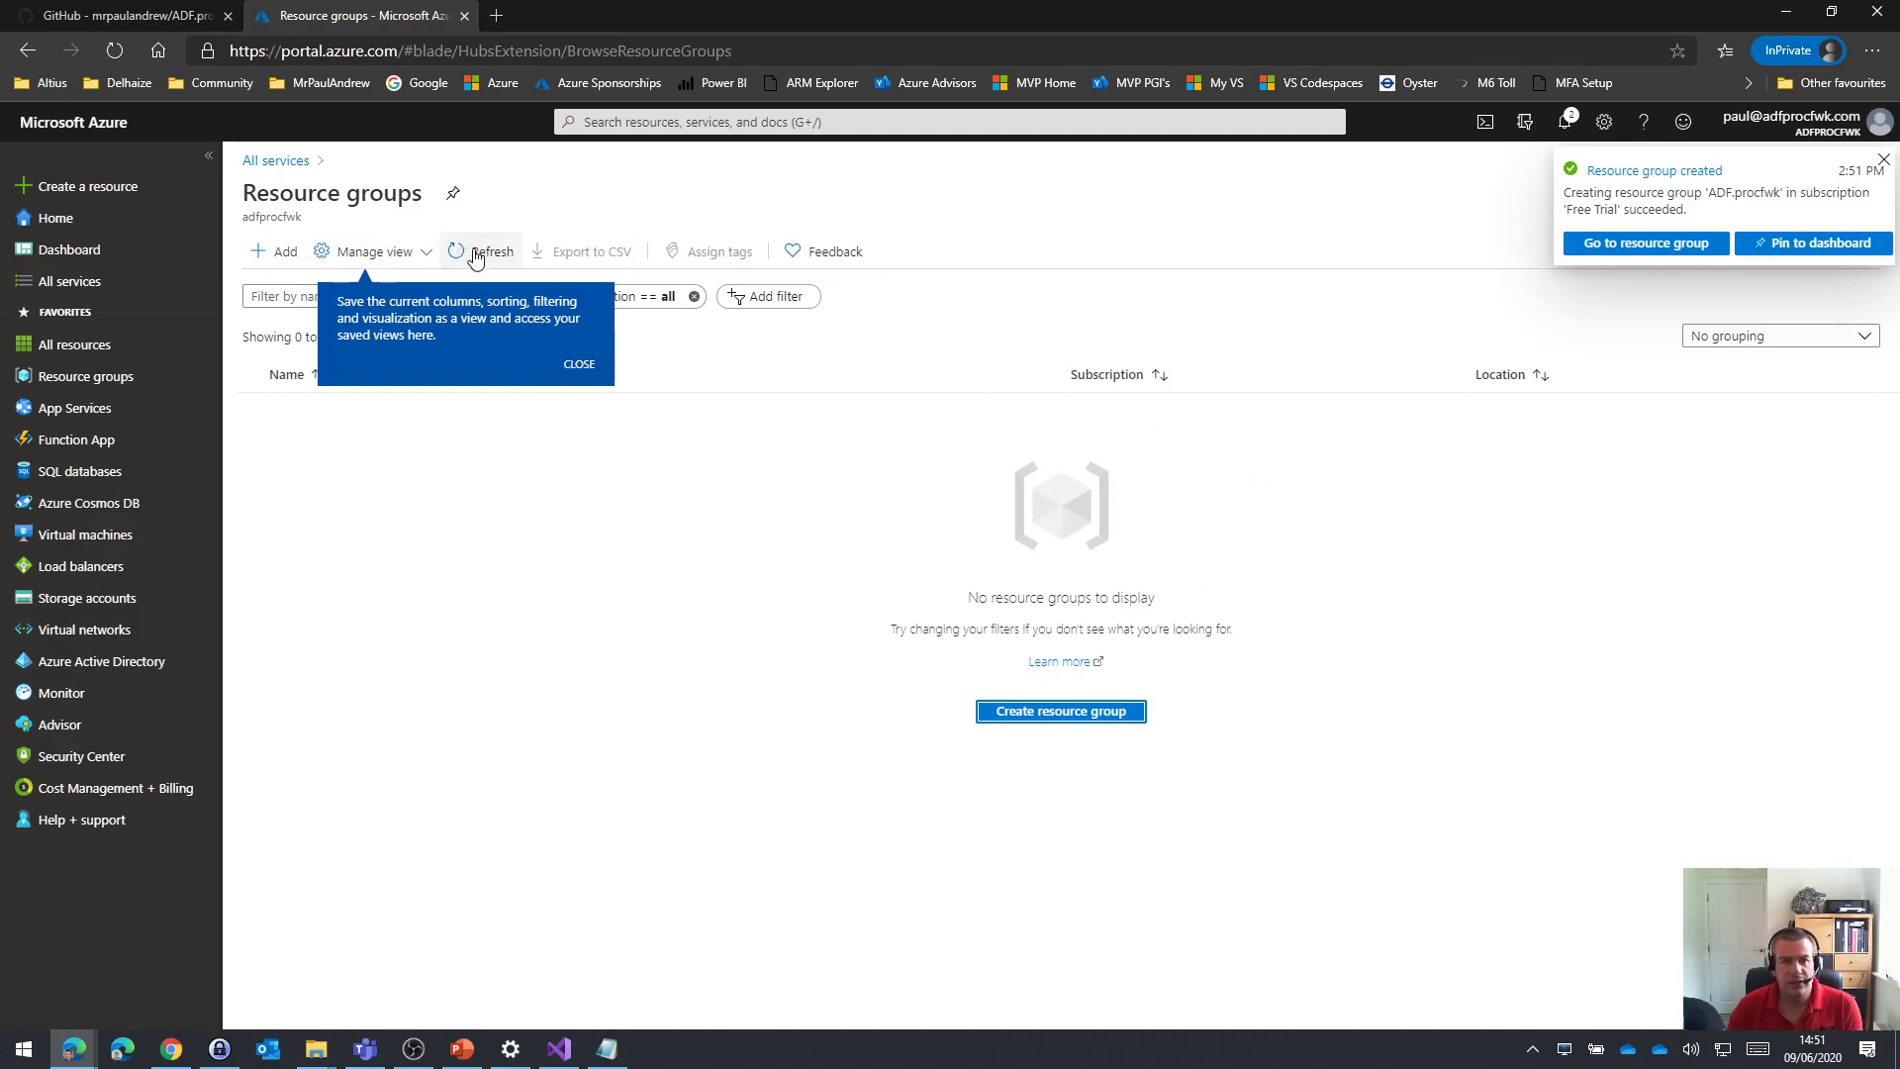
mouse_move(630, 274)
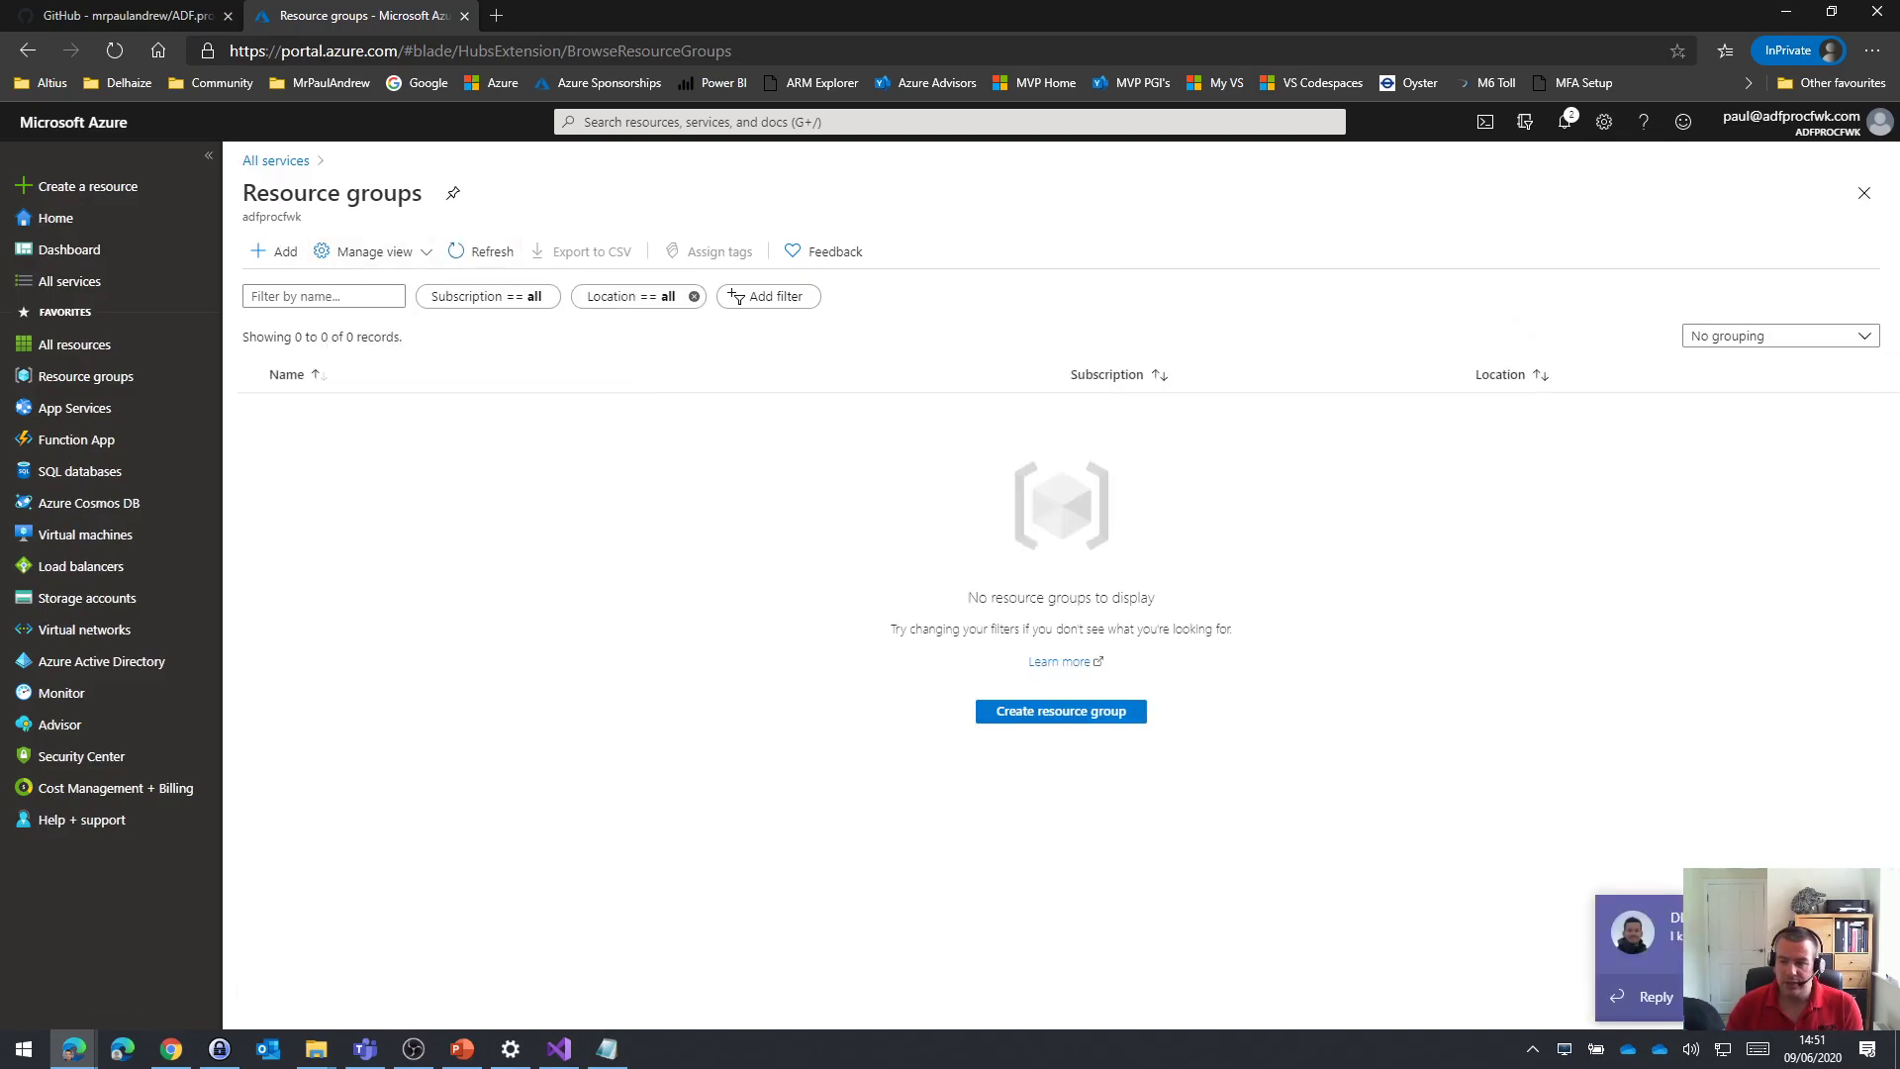
click(324, 296)
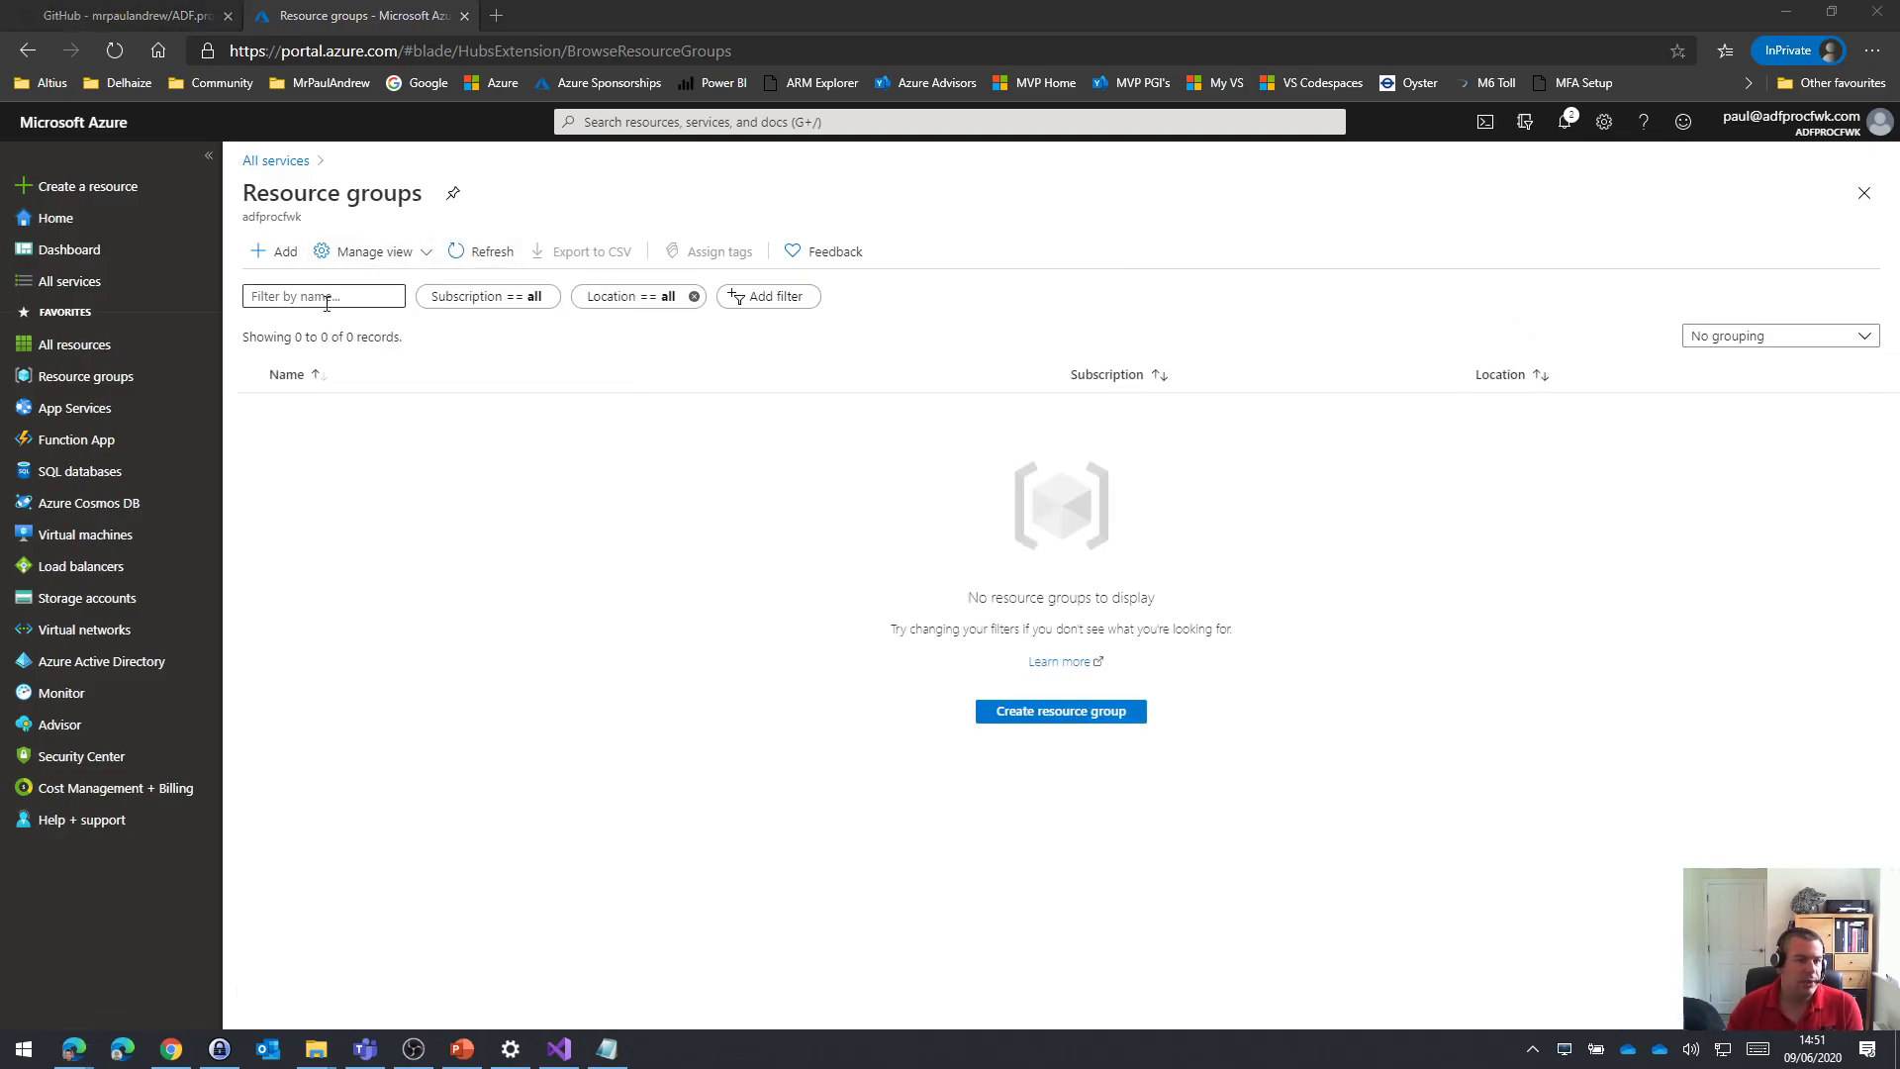
click(1059, 711)
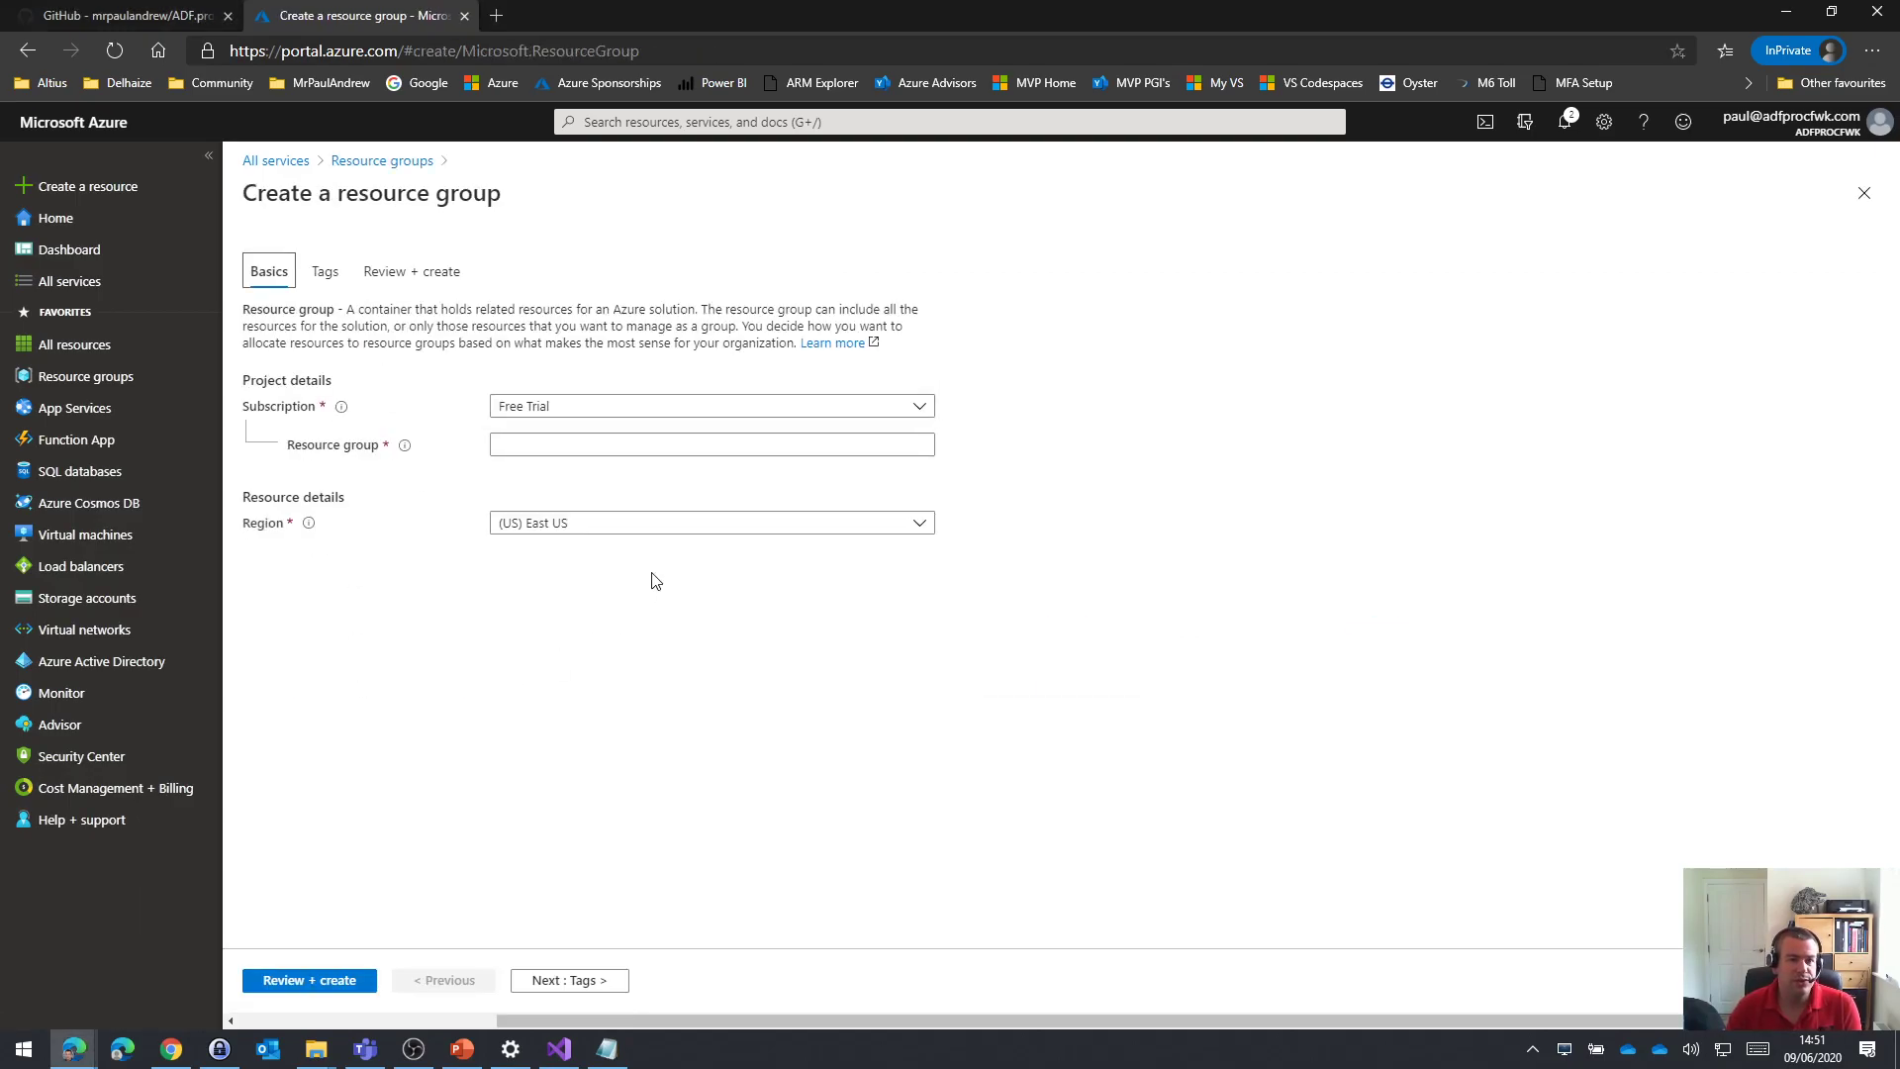
click(711, 522)
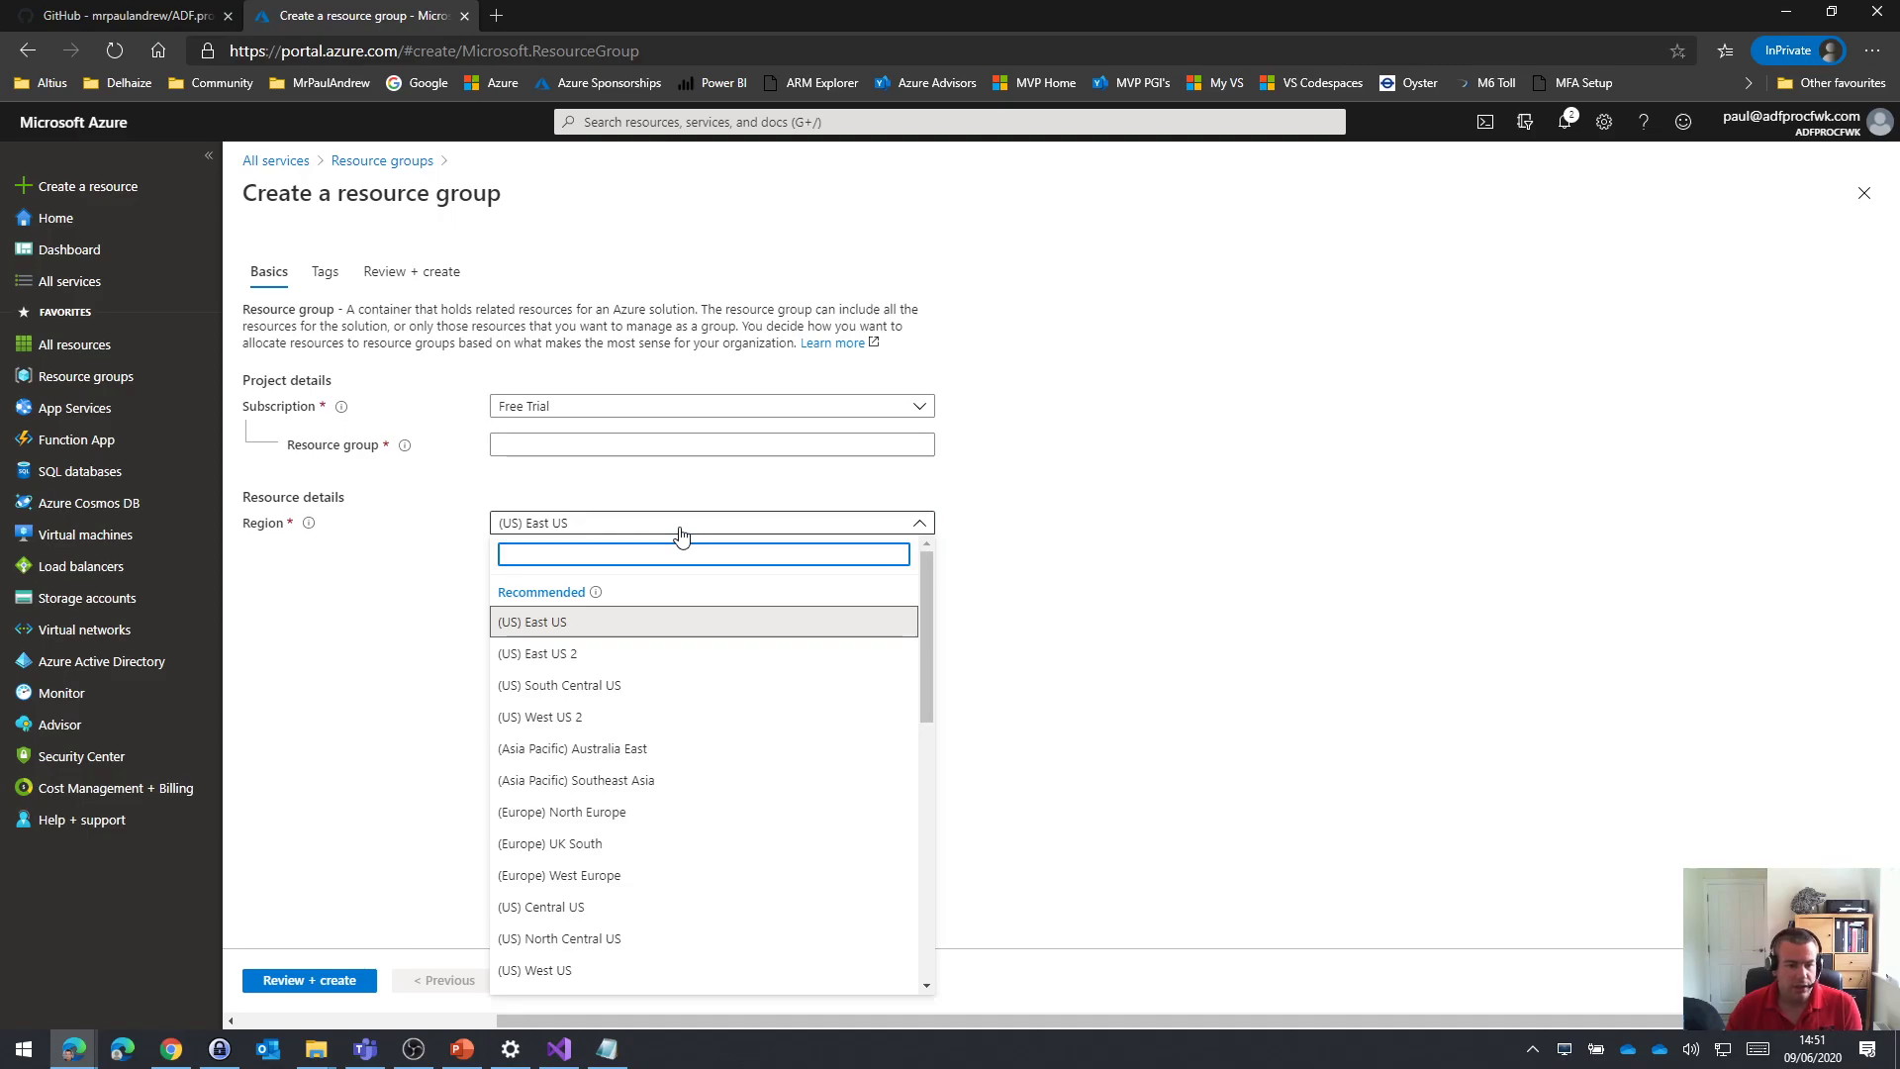
click(556, 1048)
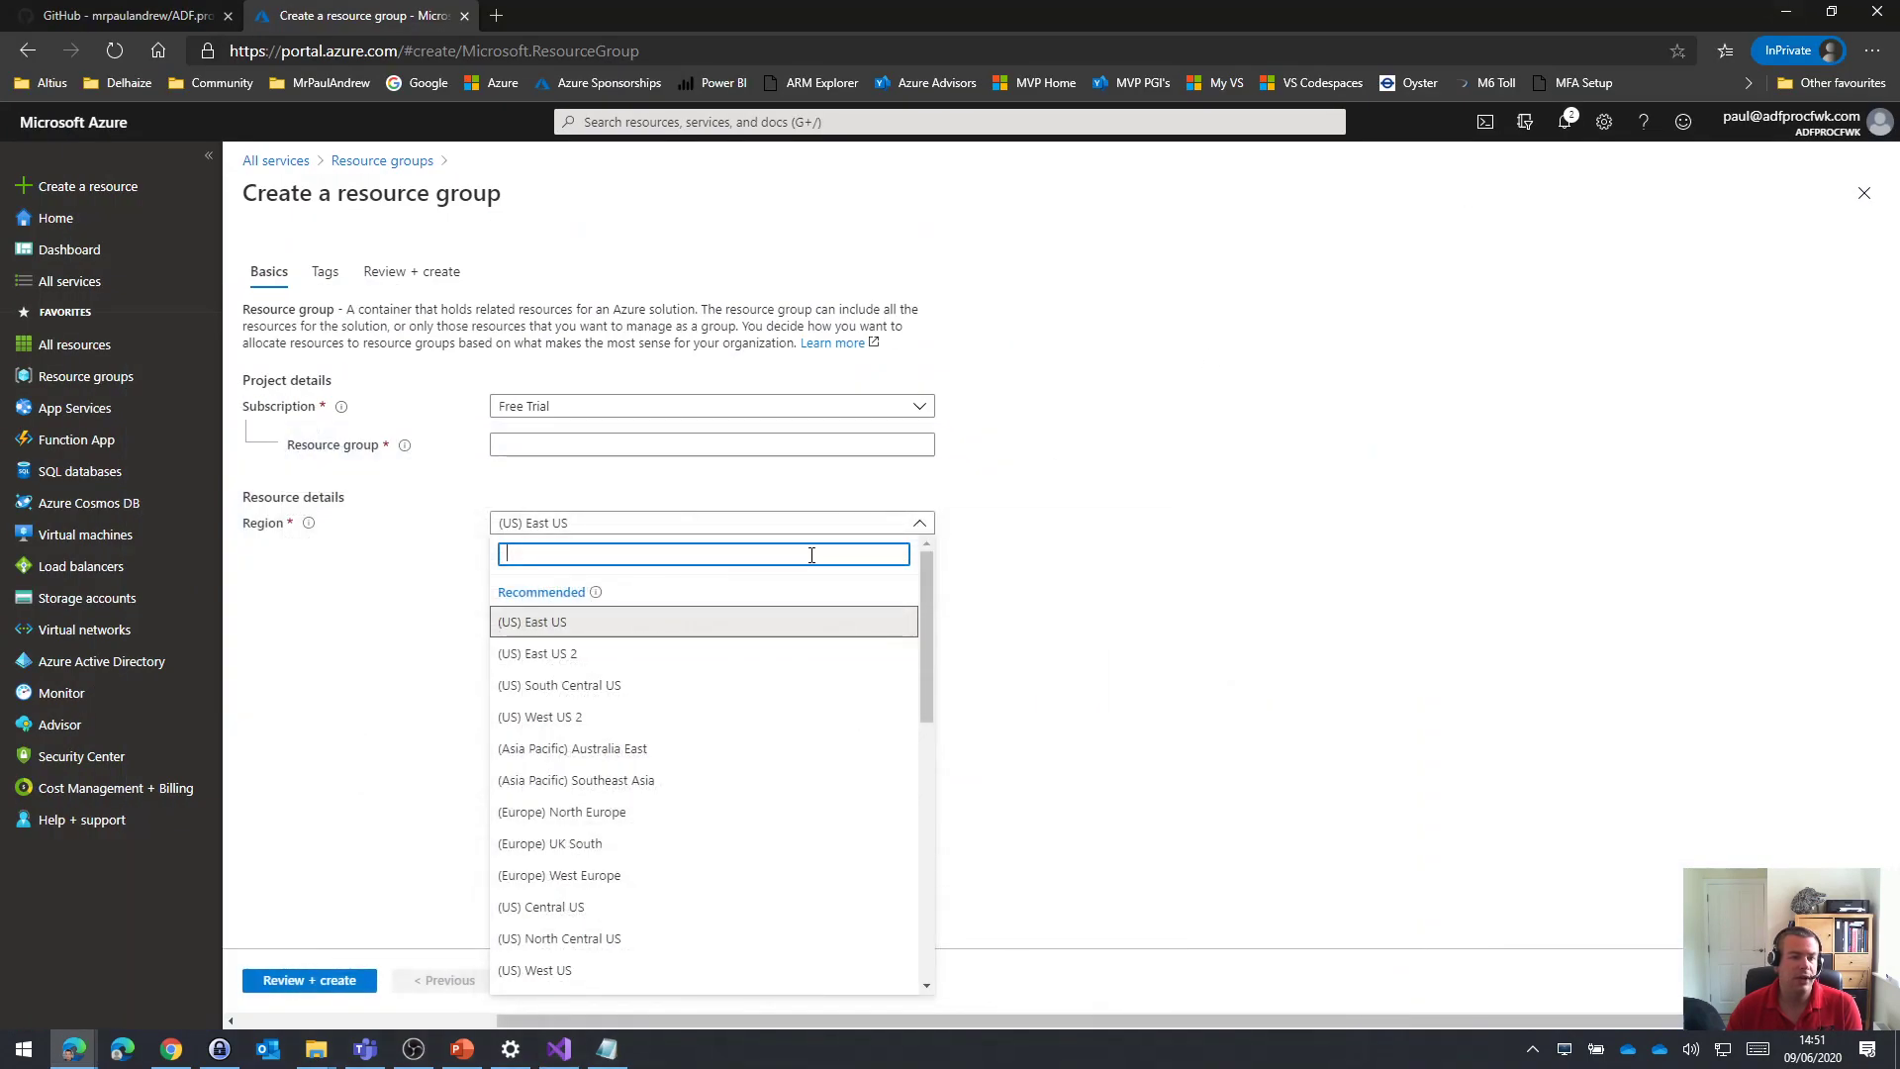
text(uk)
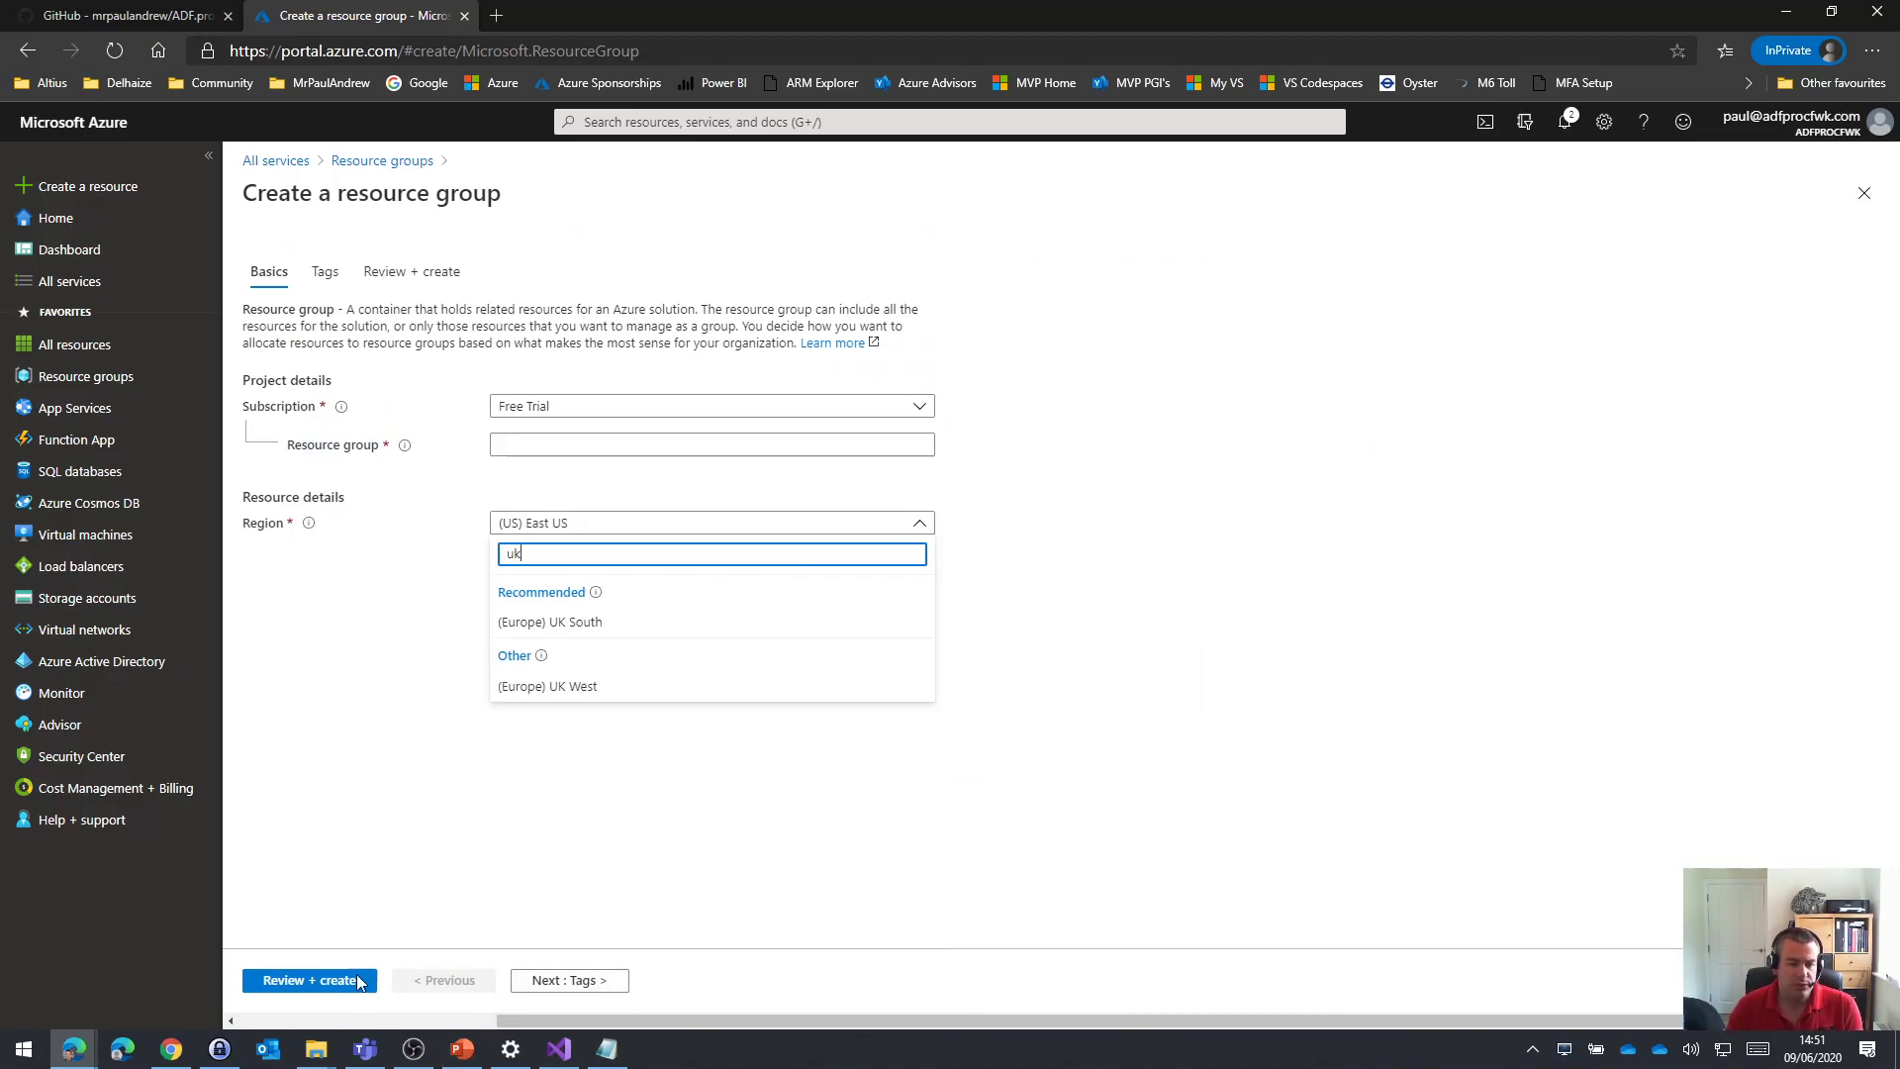
click(1863, 193)
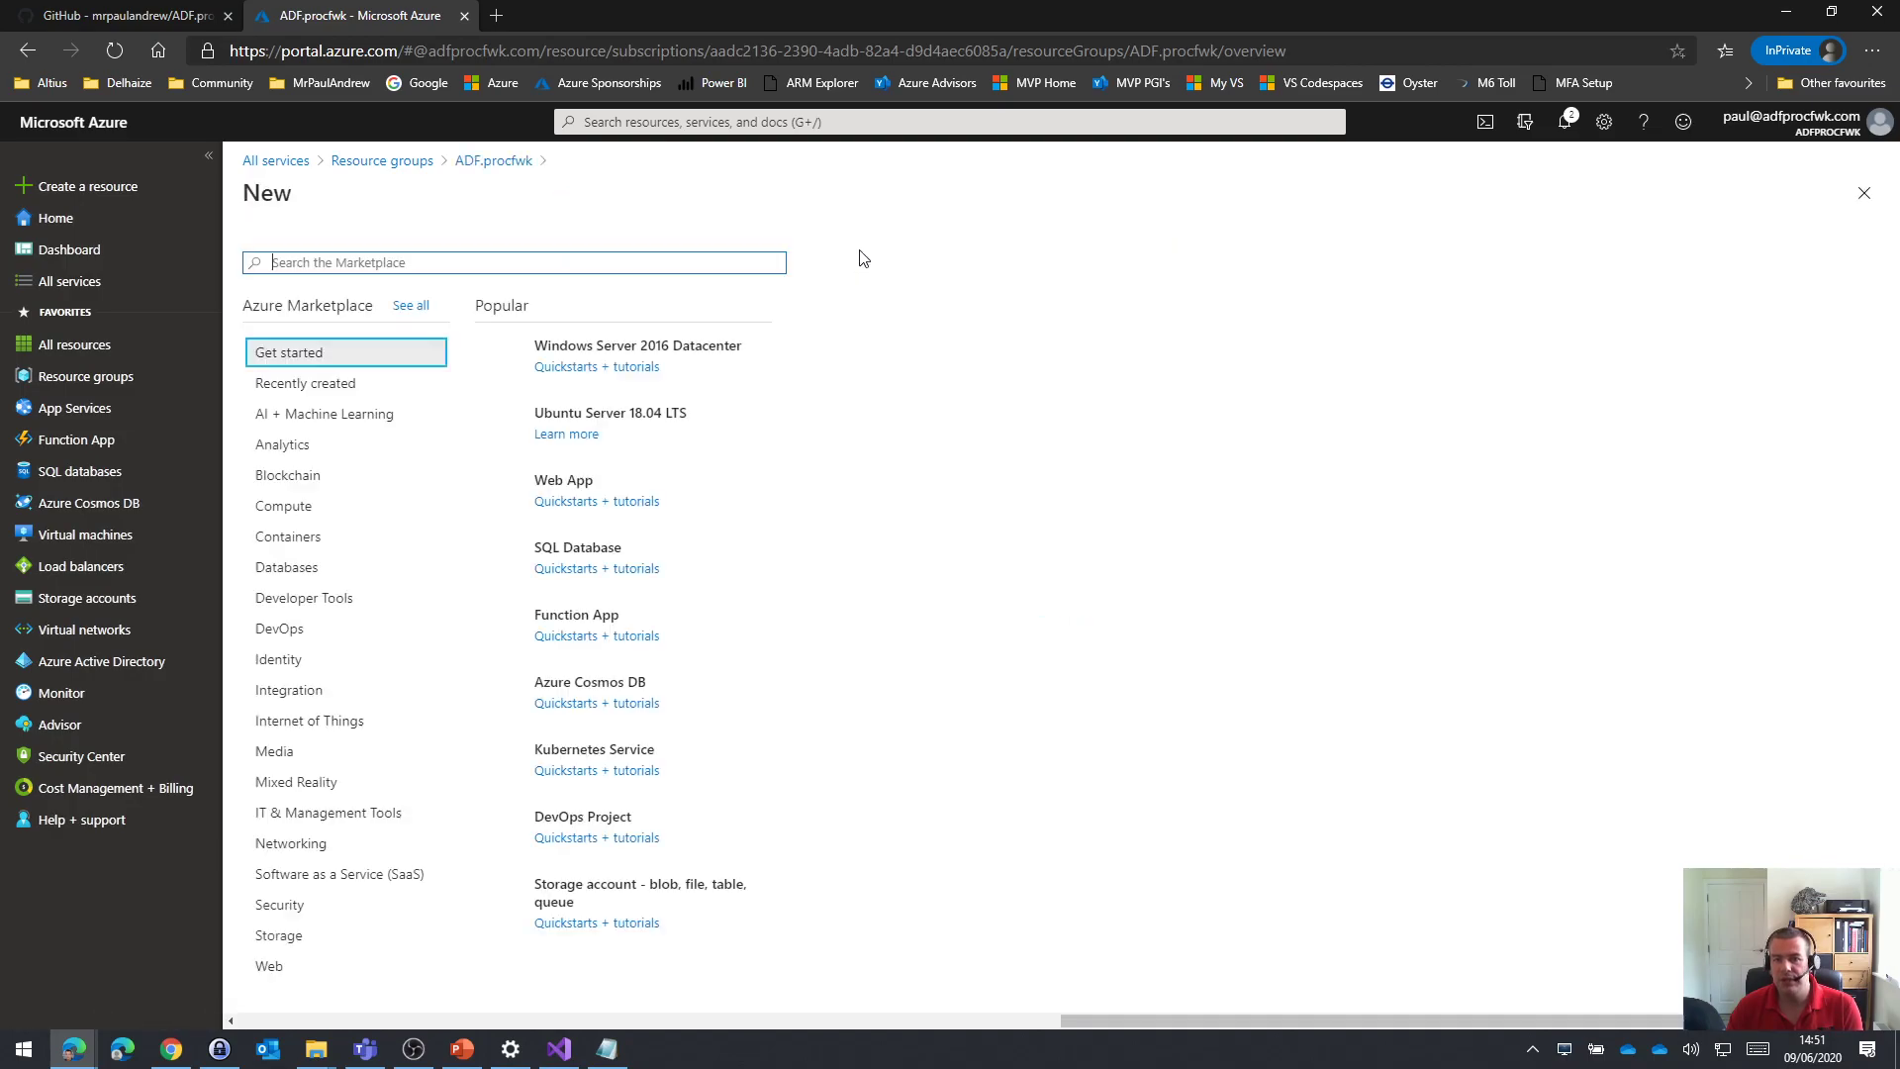
Step: Find Data Factory in the Marketplace and name it FrameworkFactory01 with Enable GIT unticked
text(data)
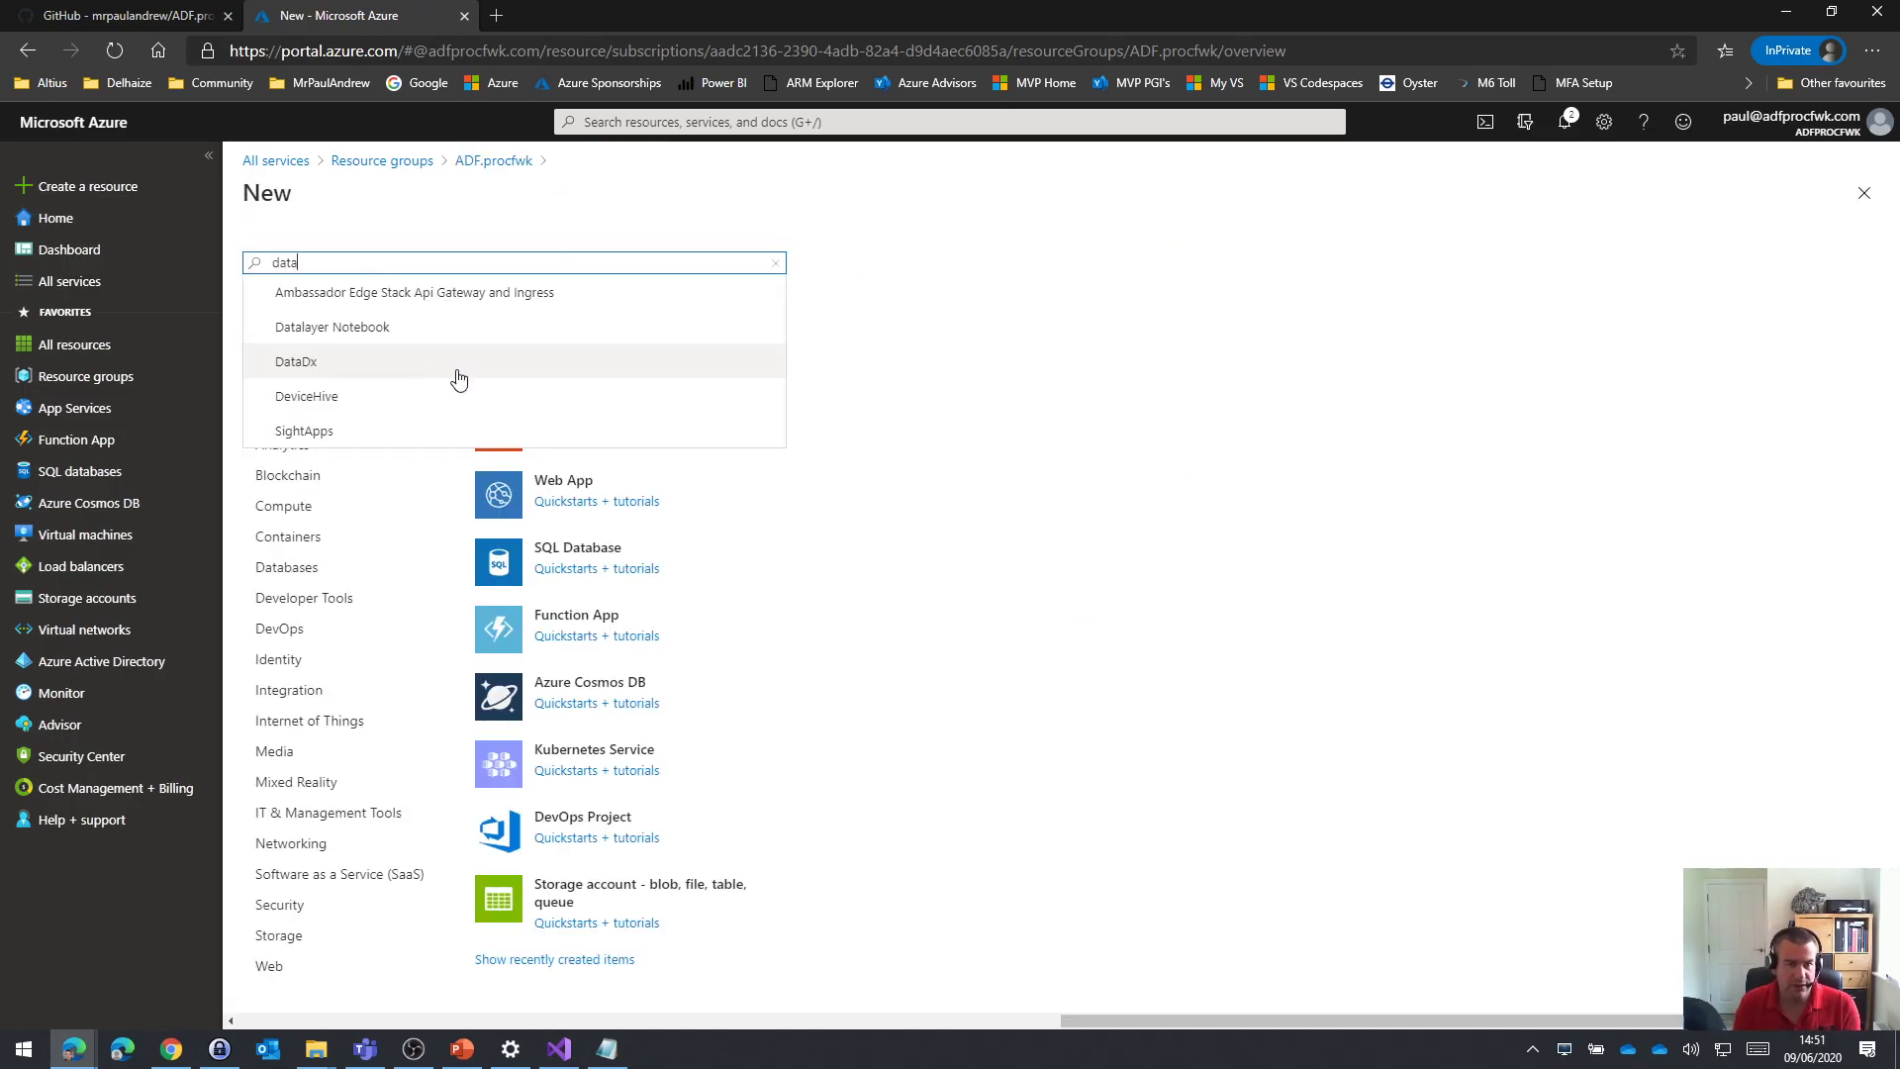
text(Data Factory)
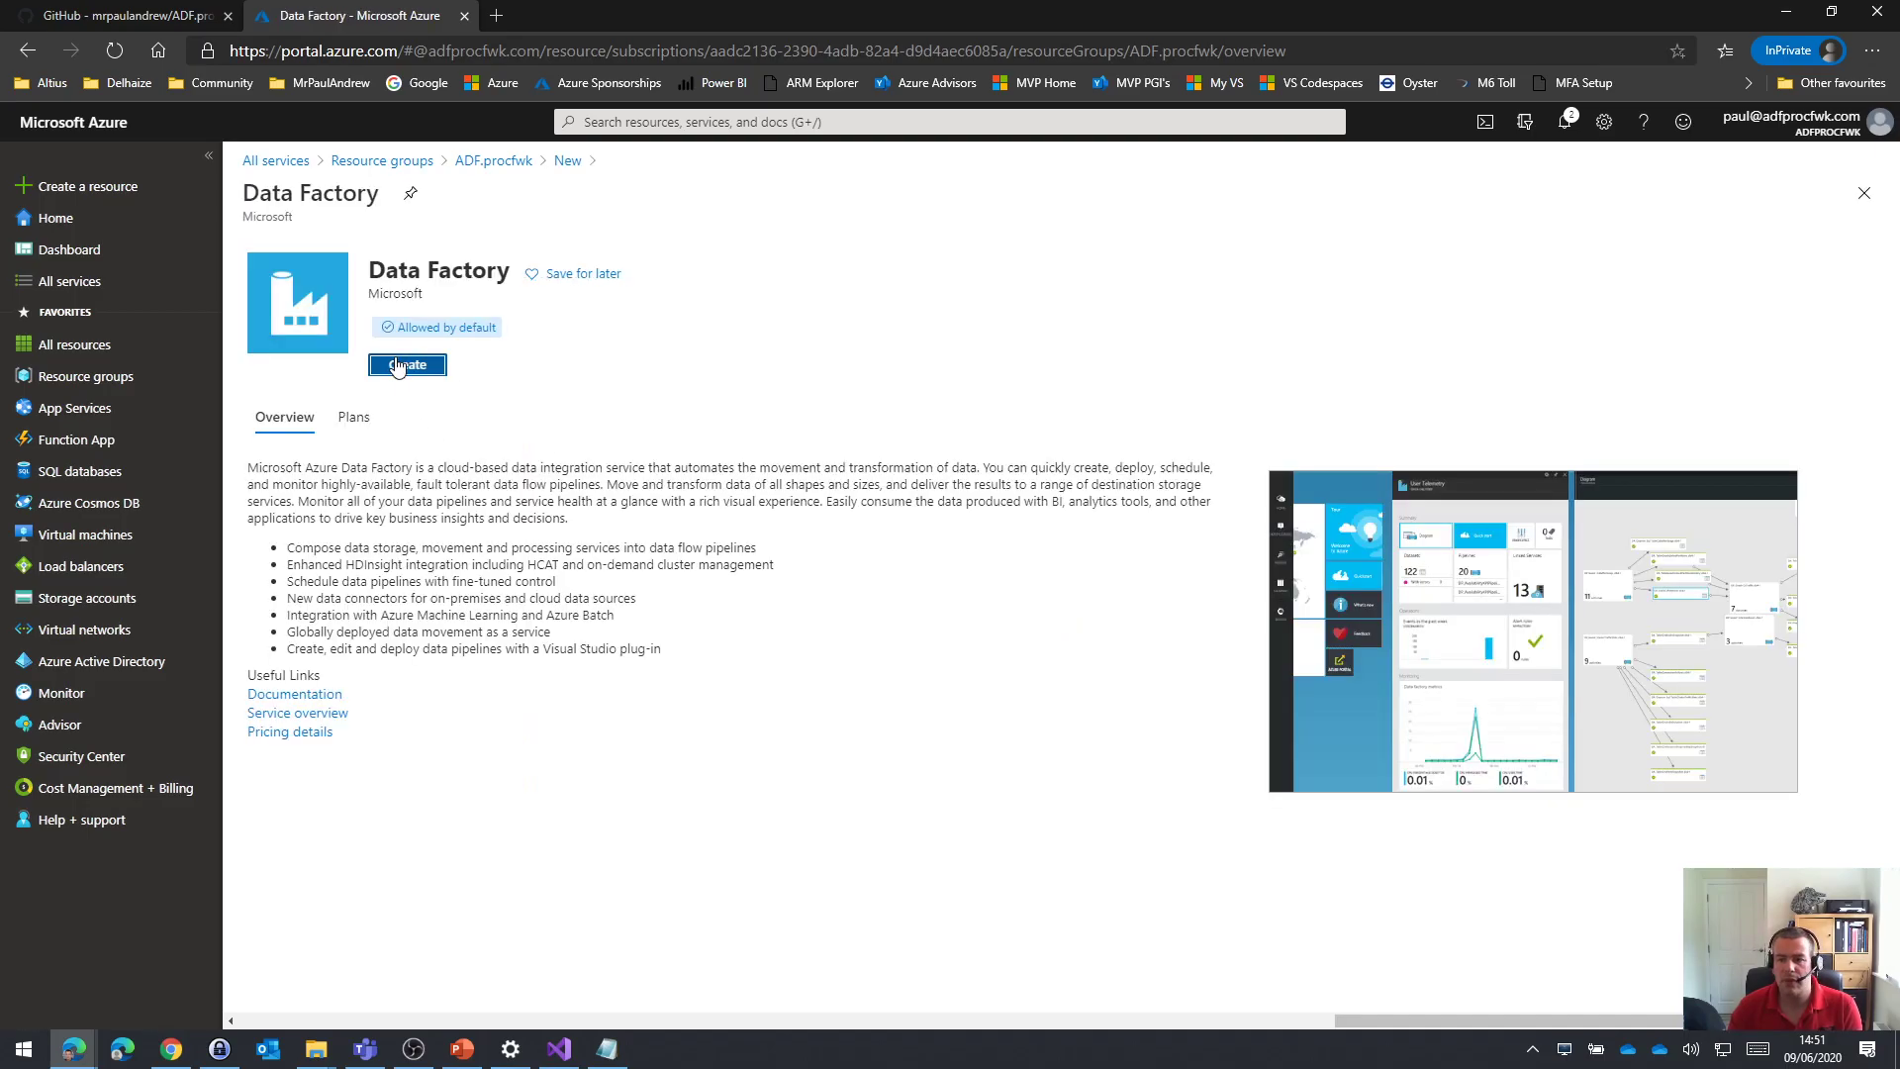
click(407, 365)
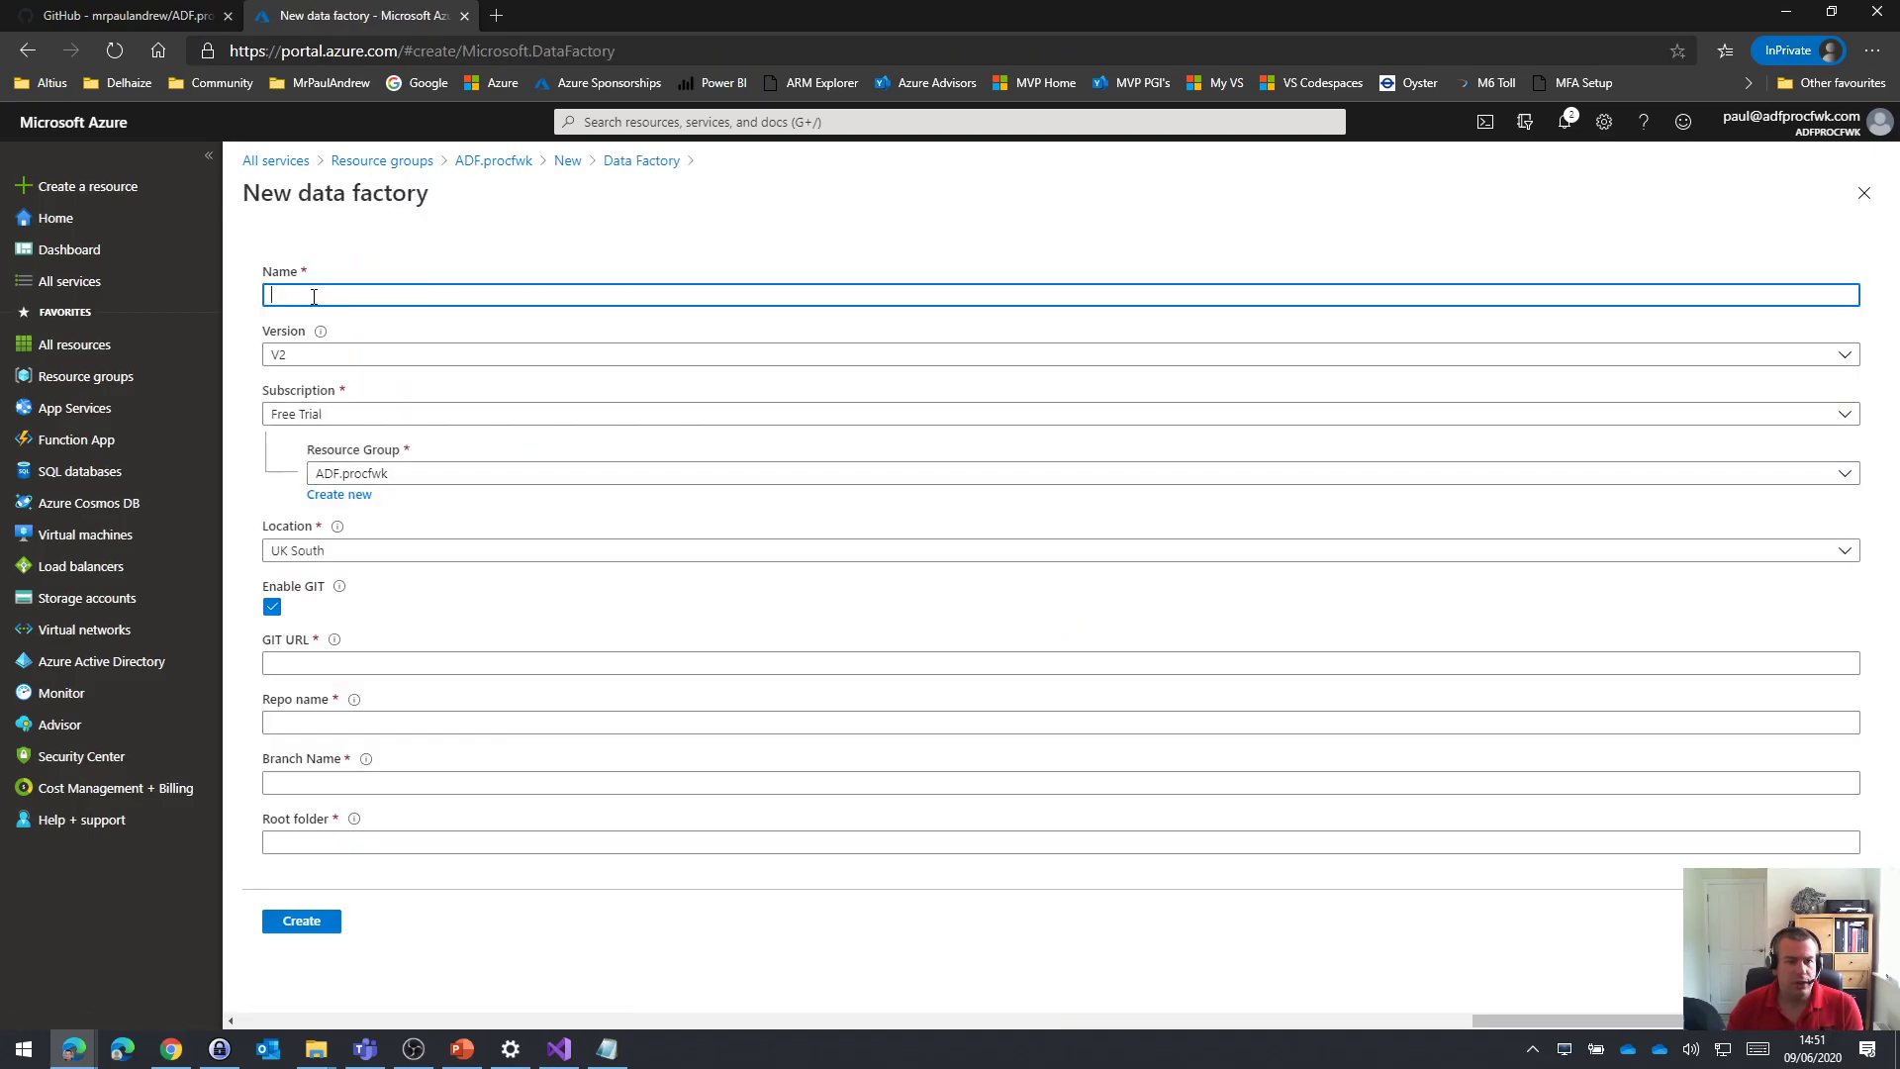
text(Fram)
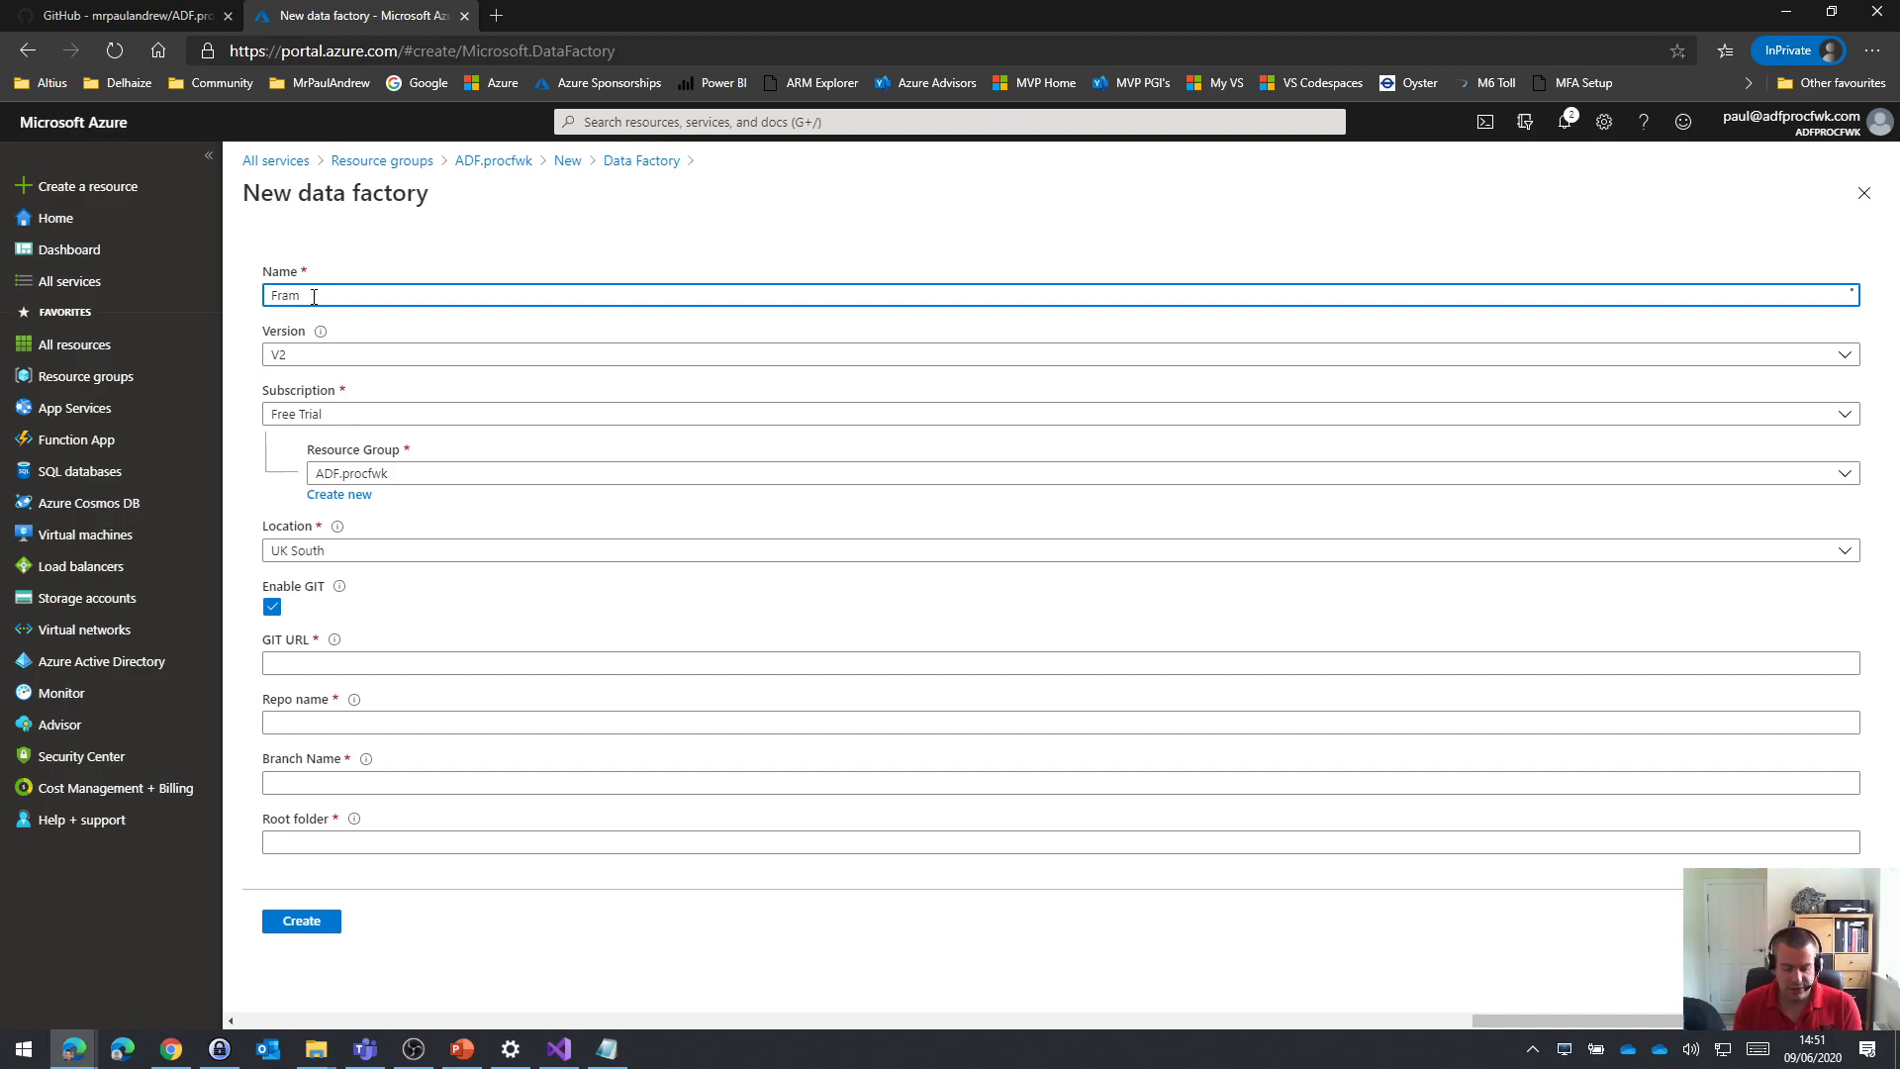
text(eworkFactory)
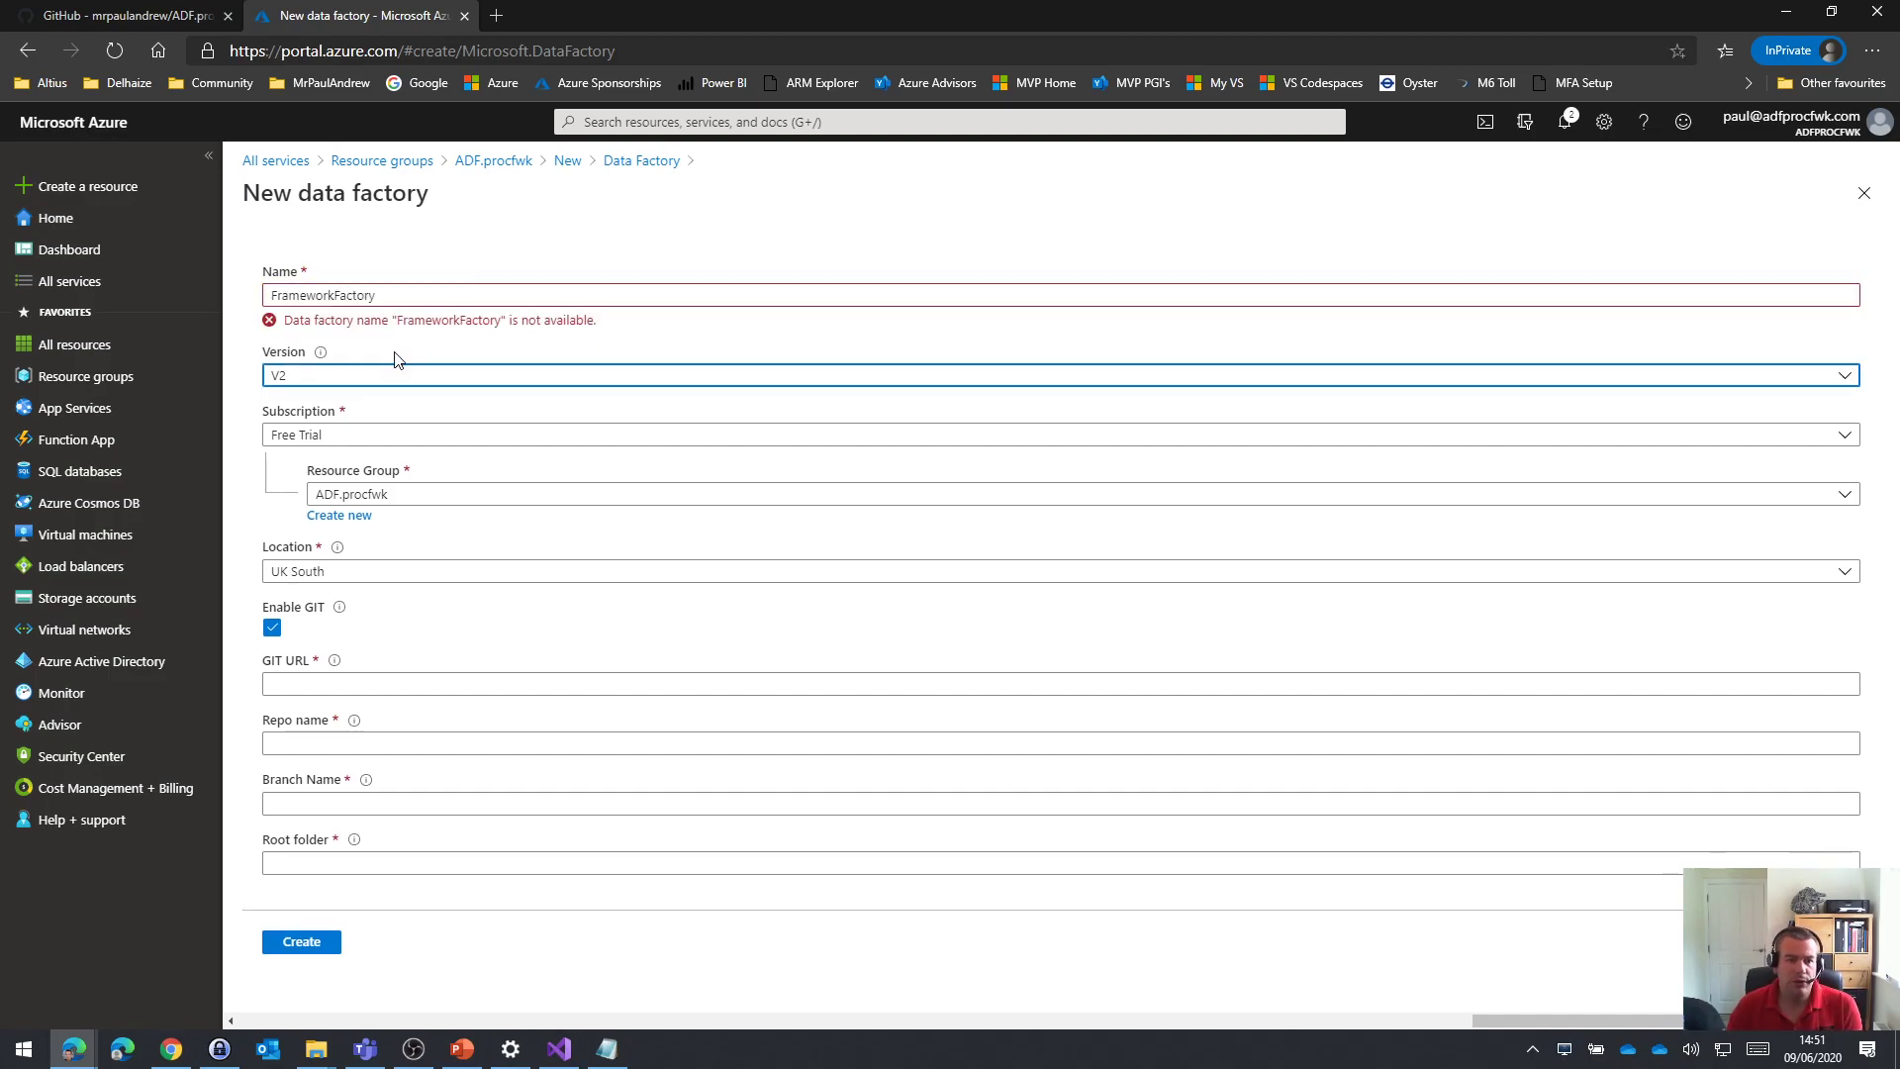
mouse_move(395, 292)
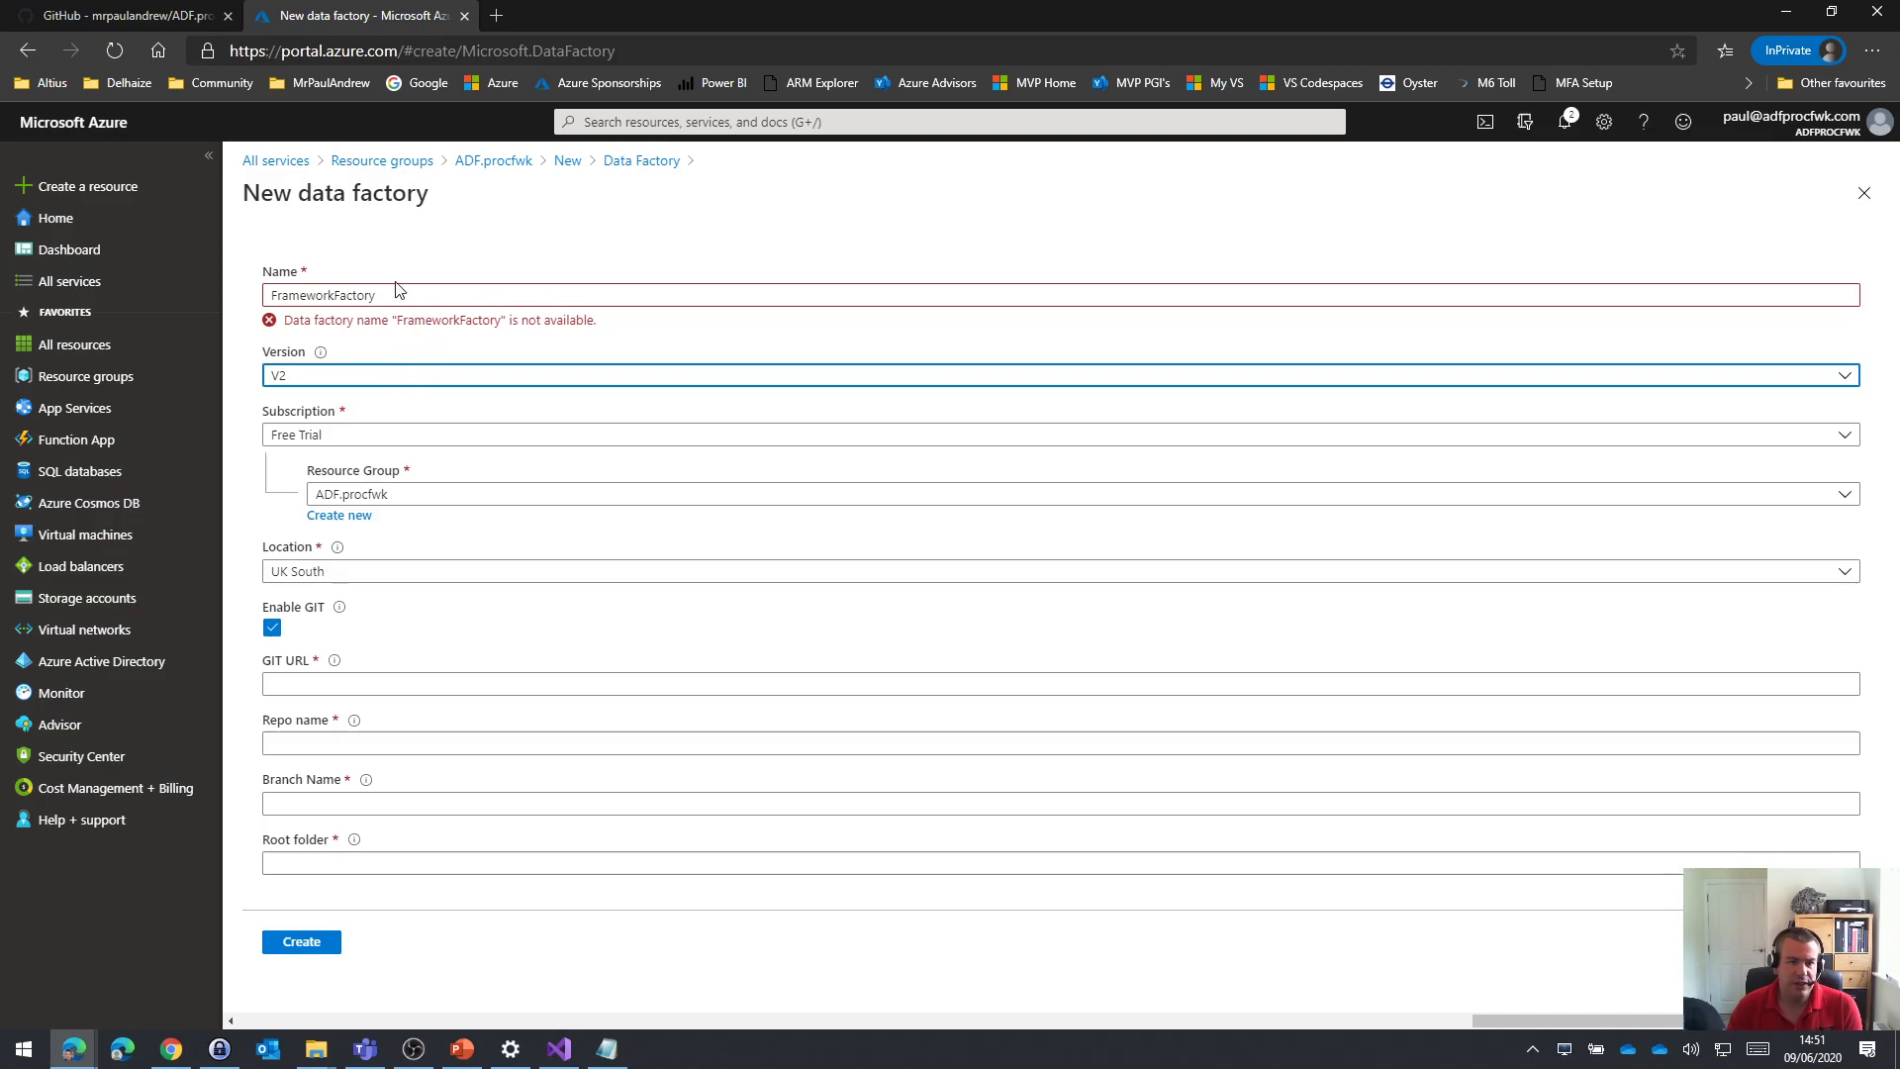
text(01)
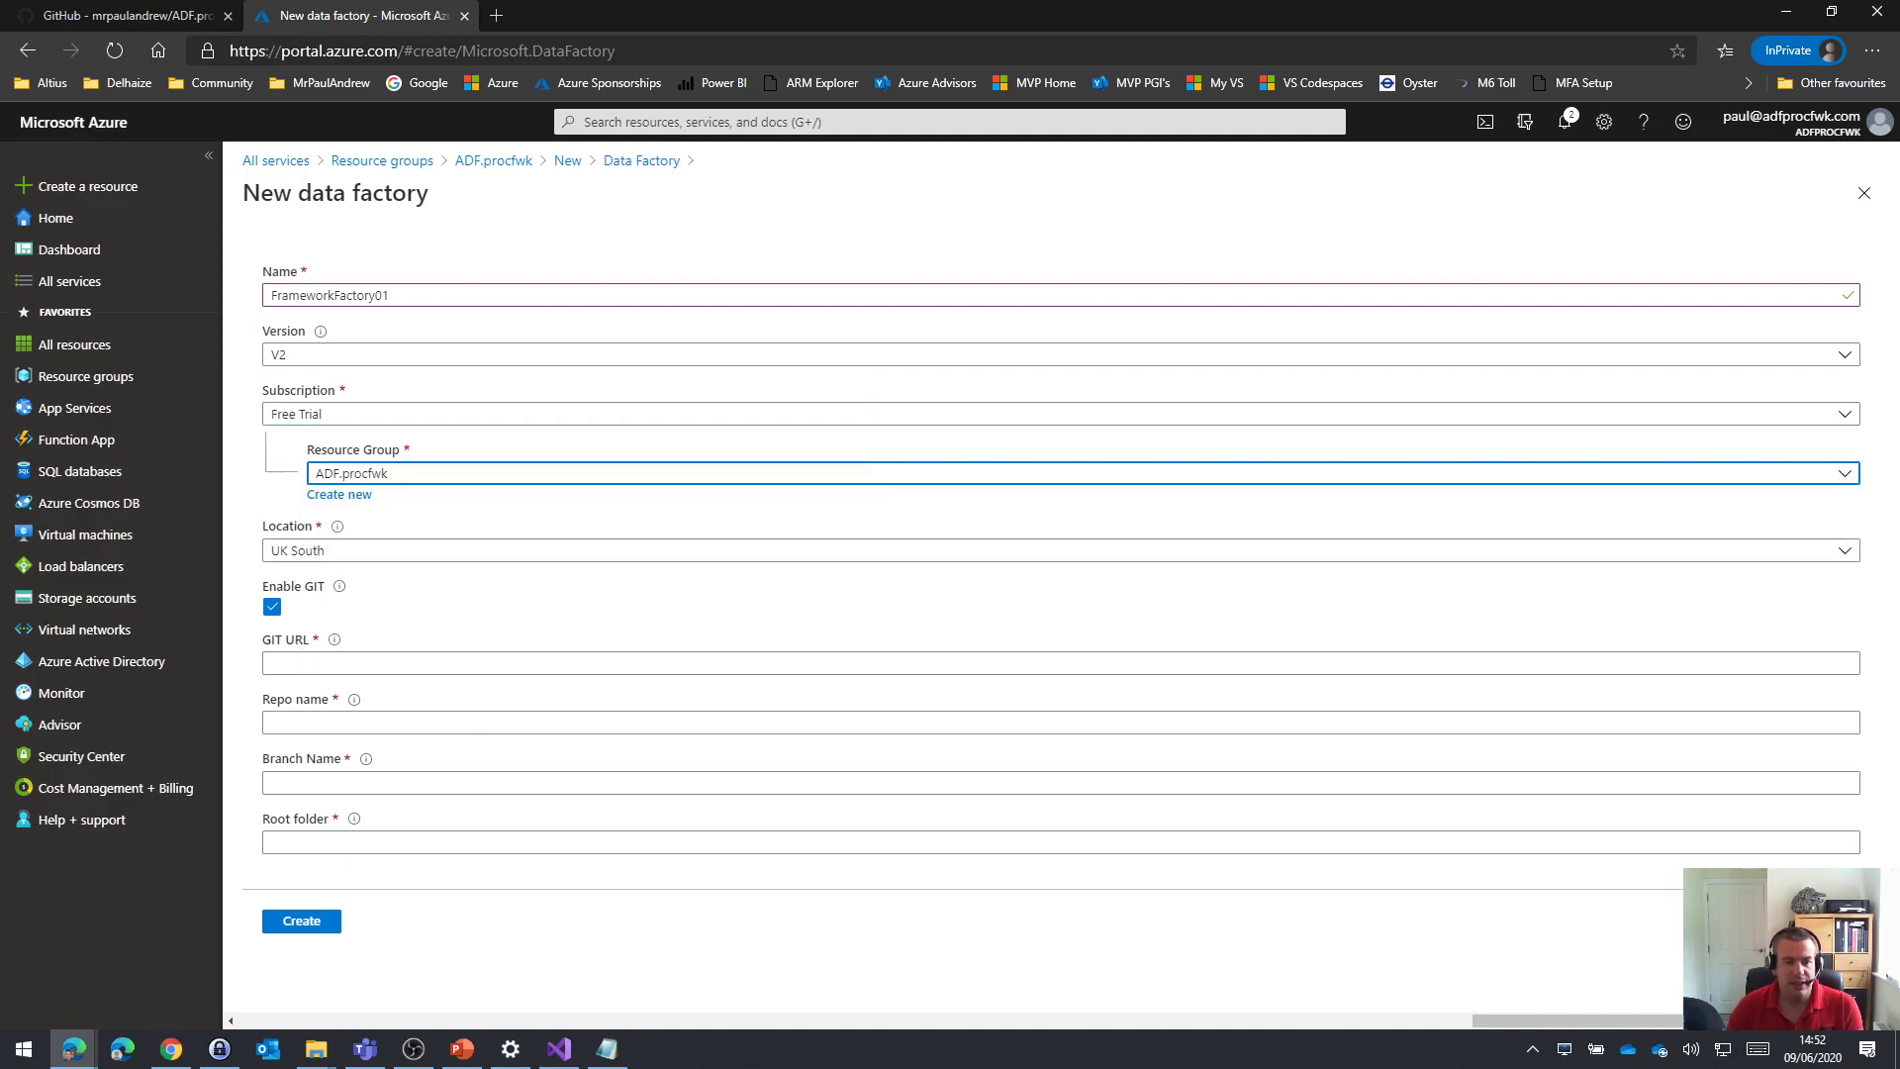
click(271, 606)
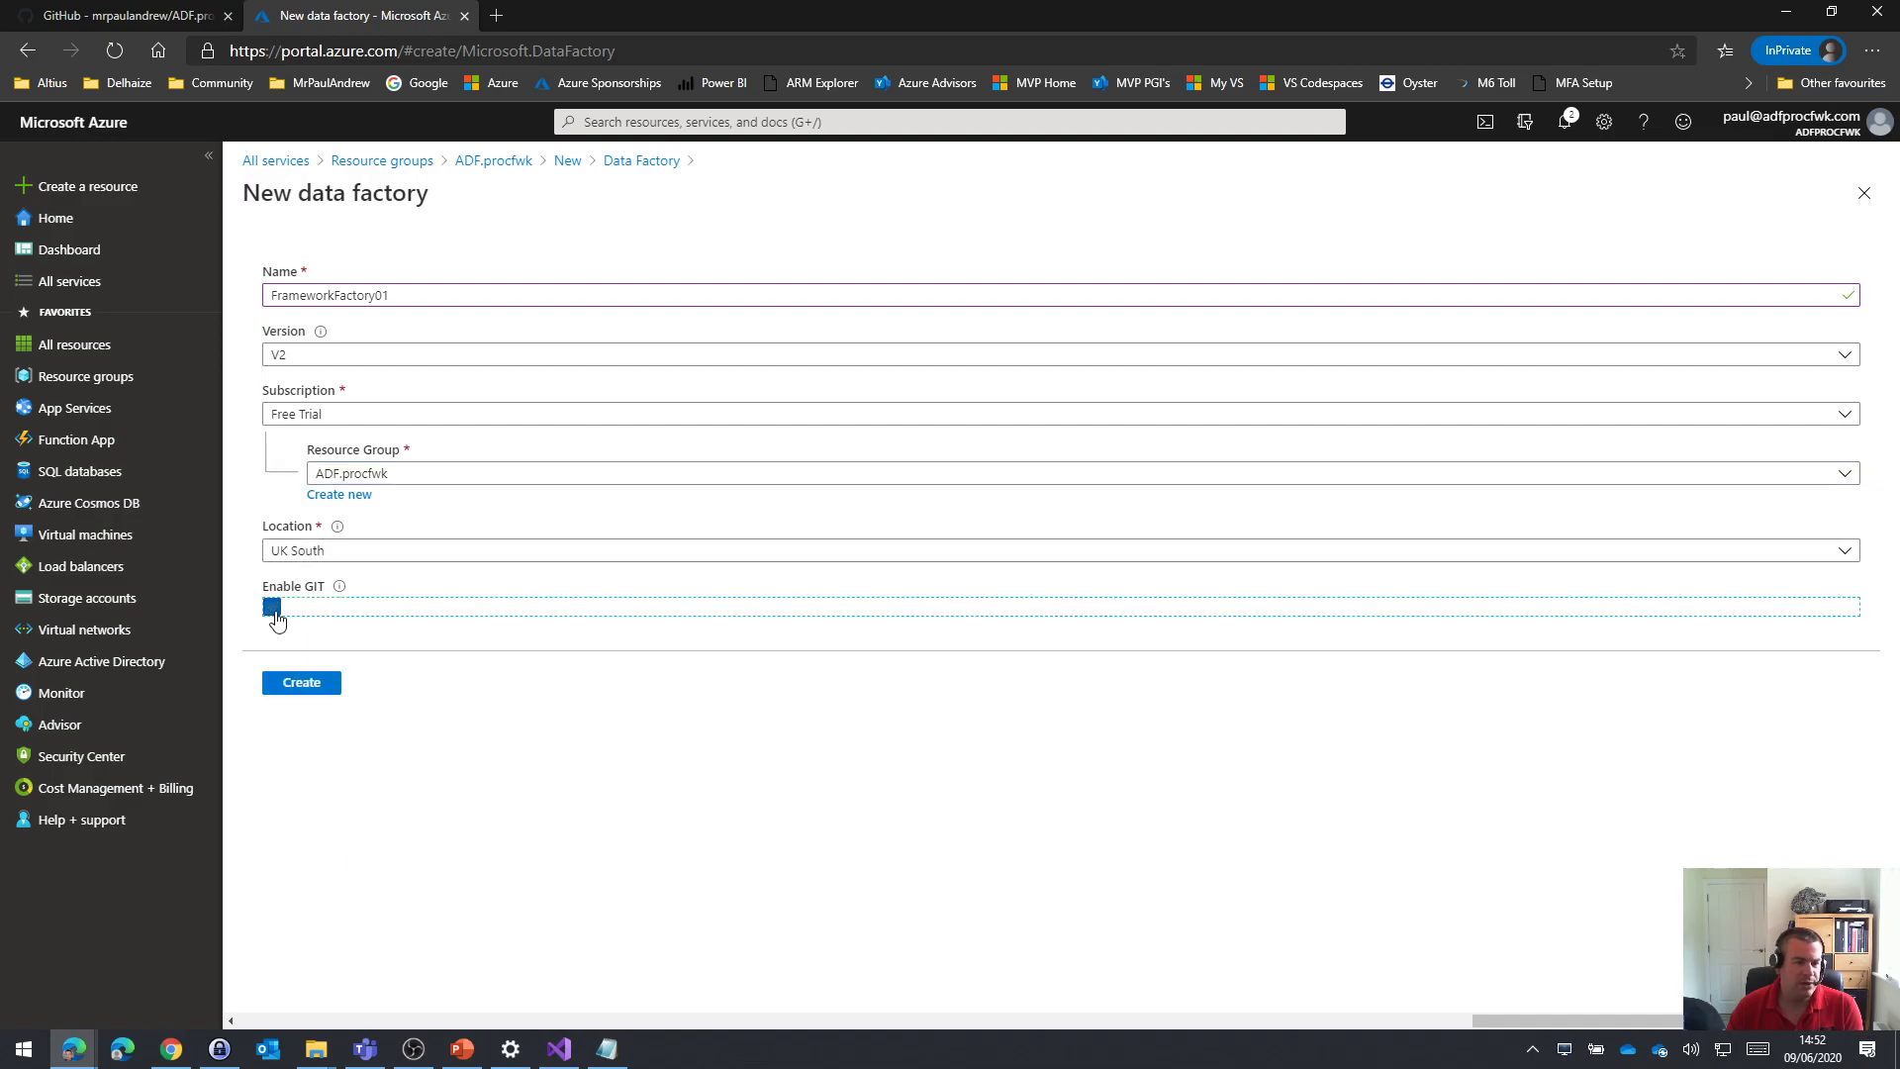
click(271, 607)
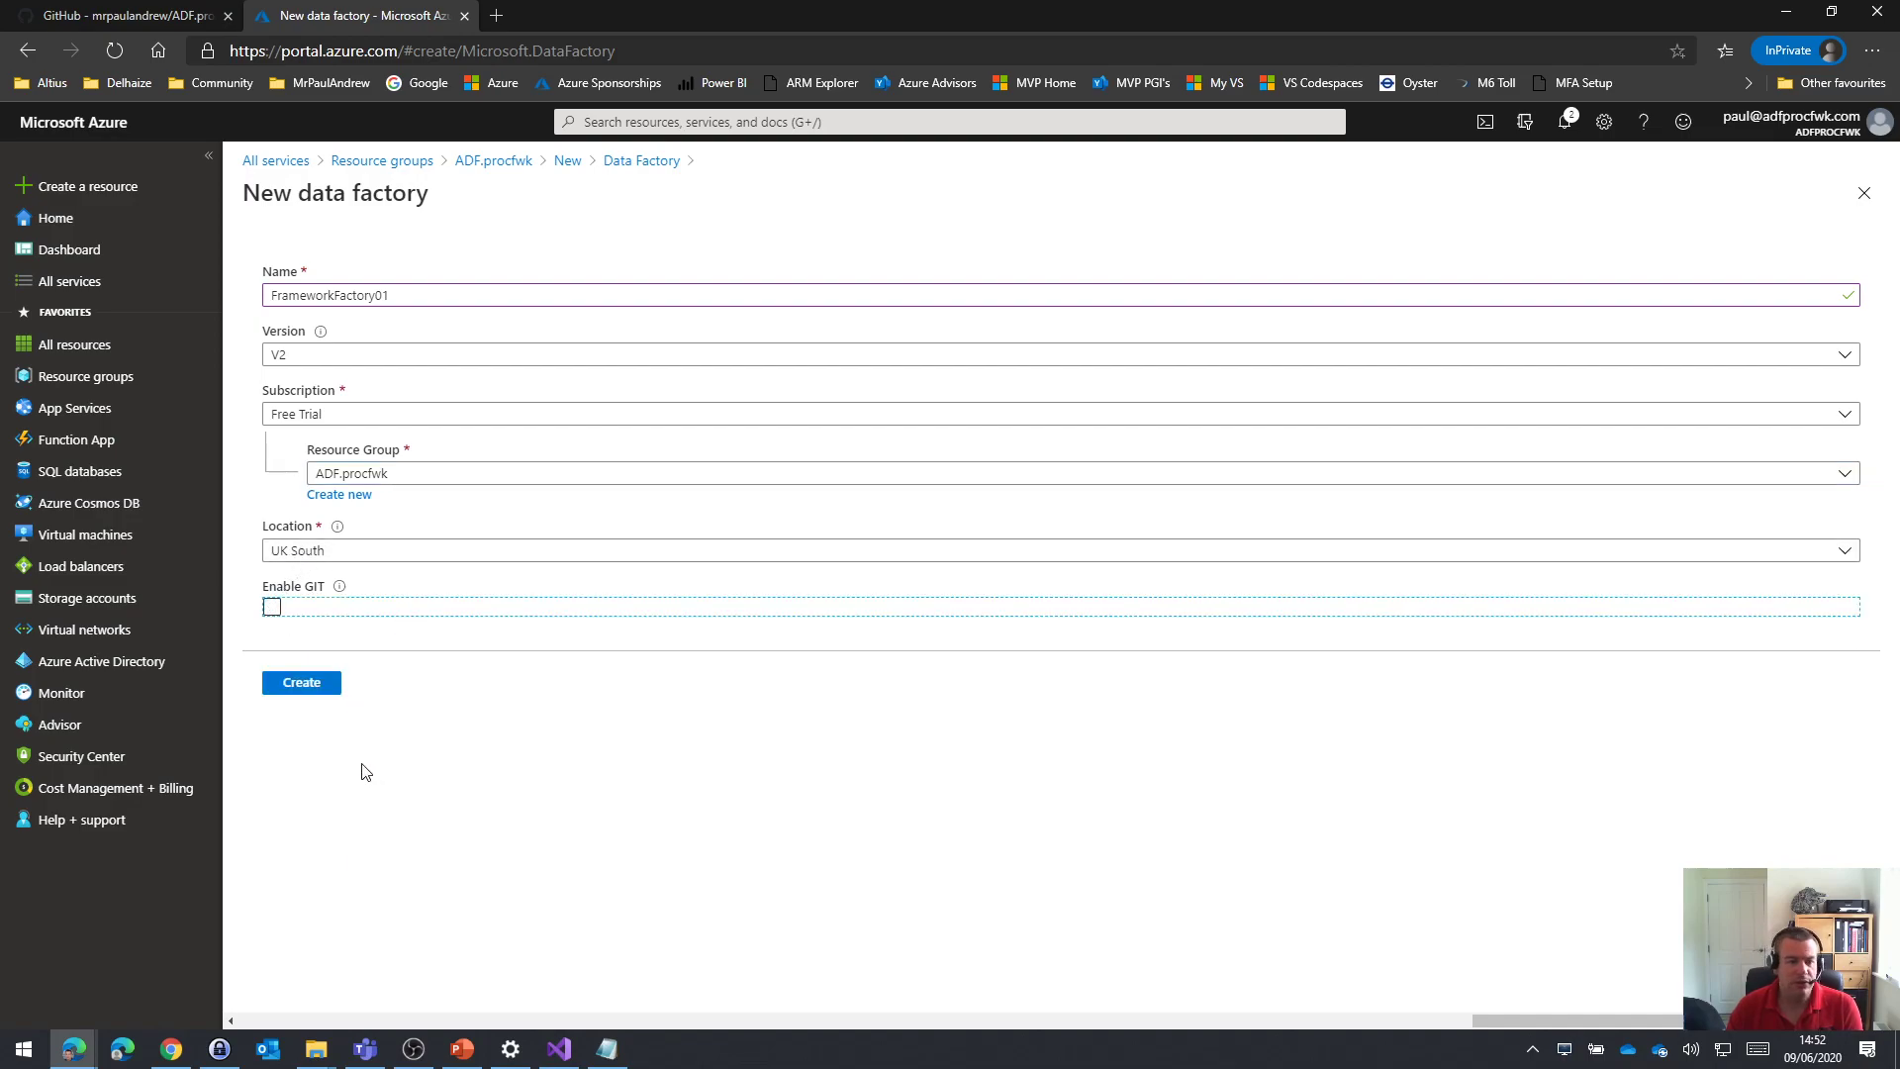
mouse_move(302, 682)
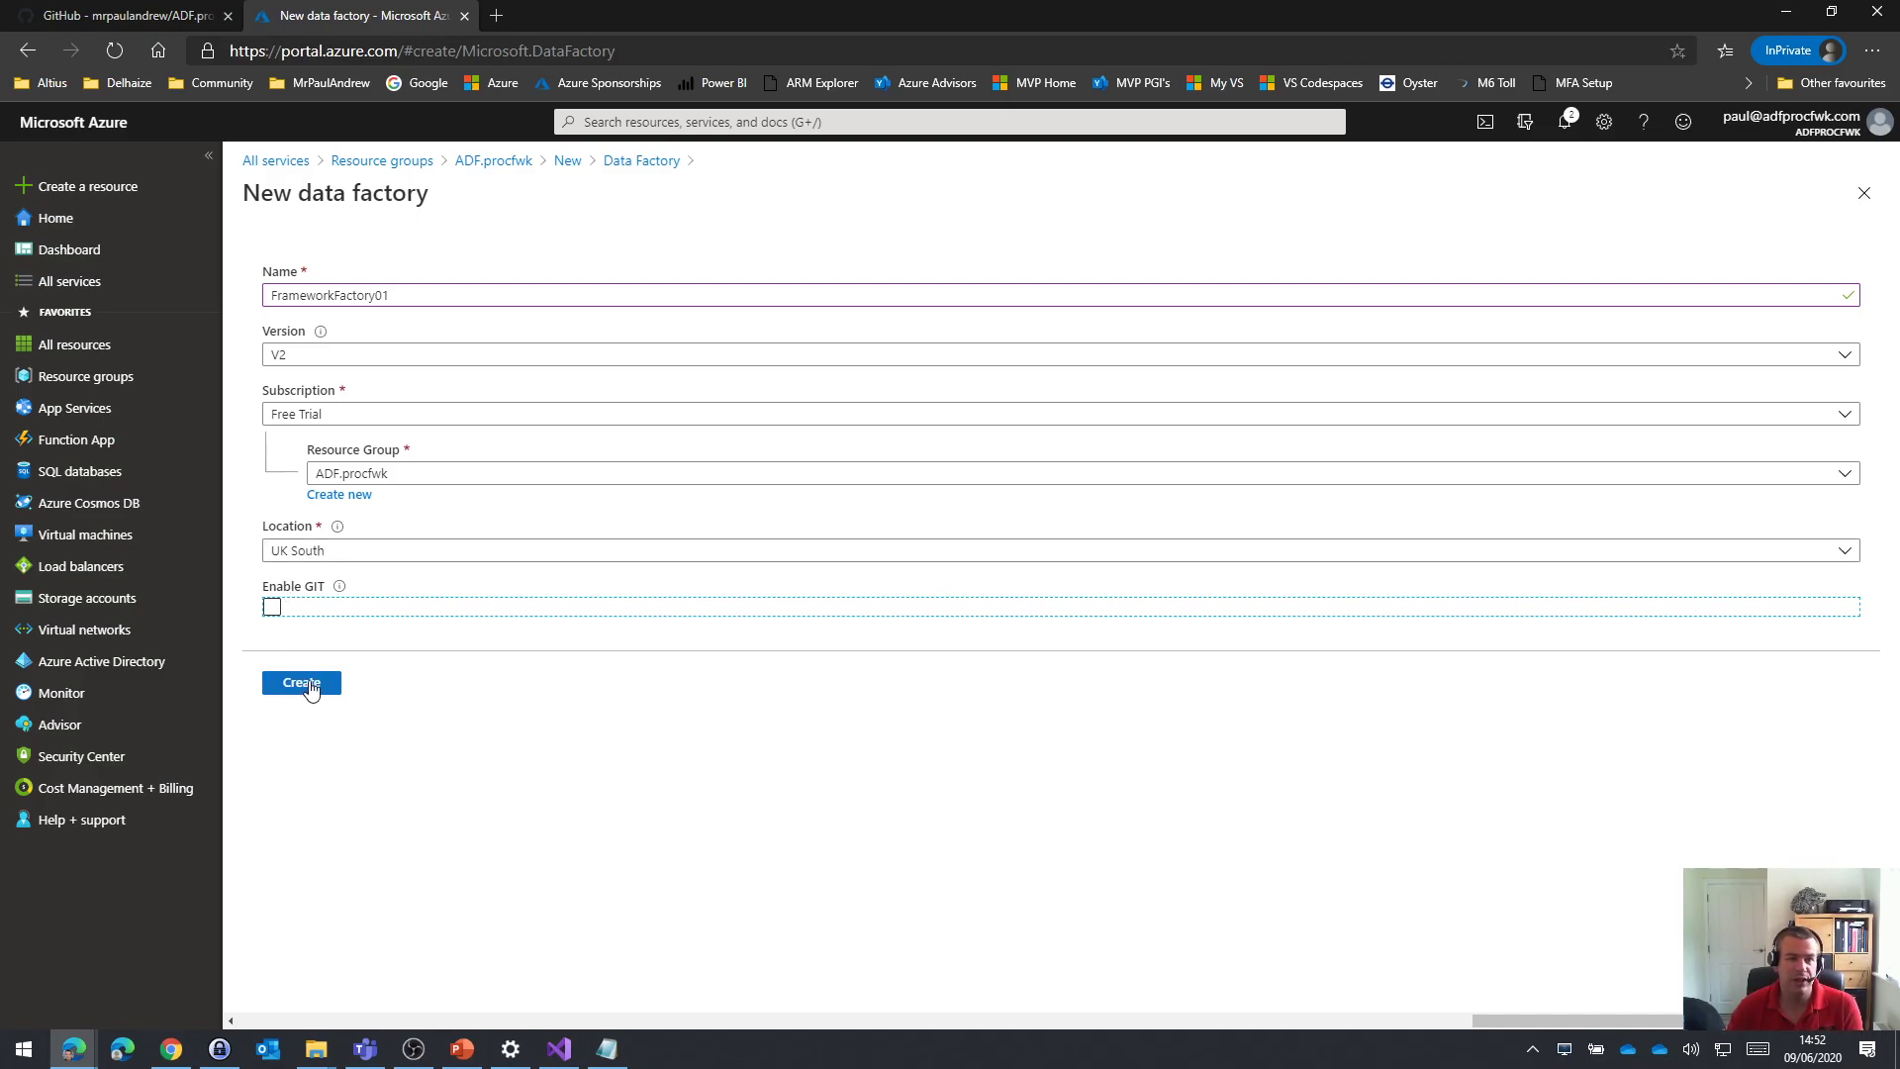
Step: Submit FrameworkFactory01, check its deployment in notifications, and return to All services
click(301, 682)
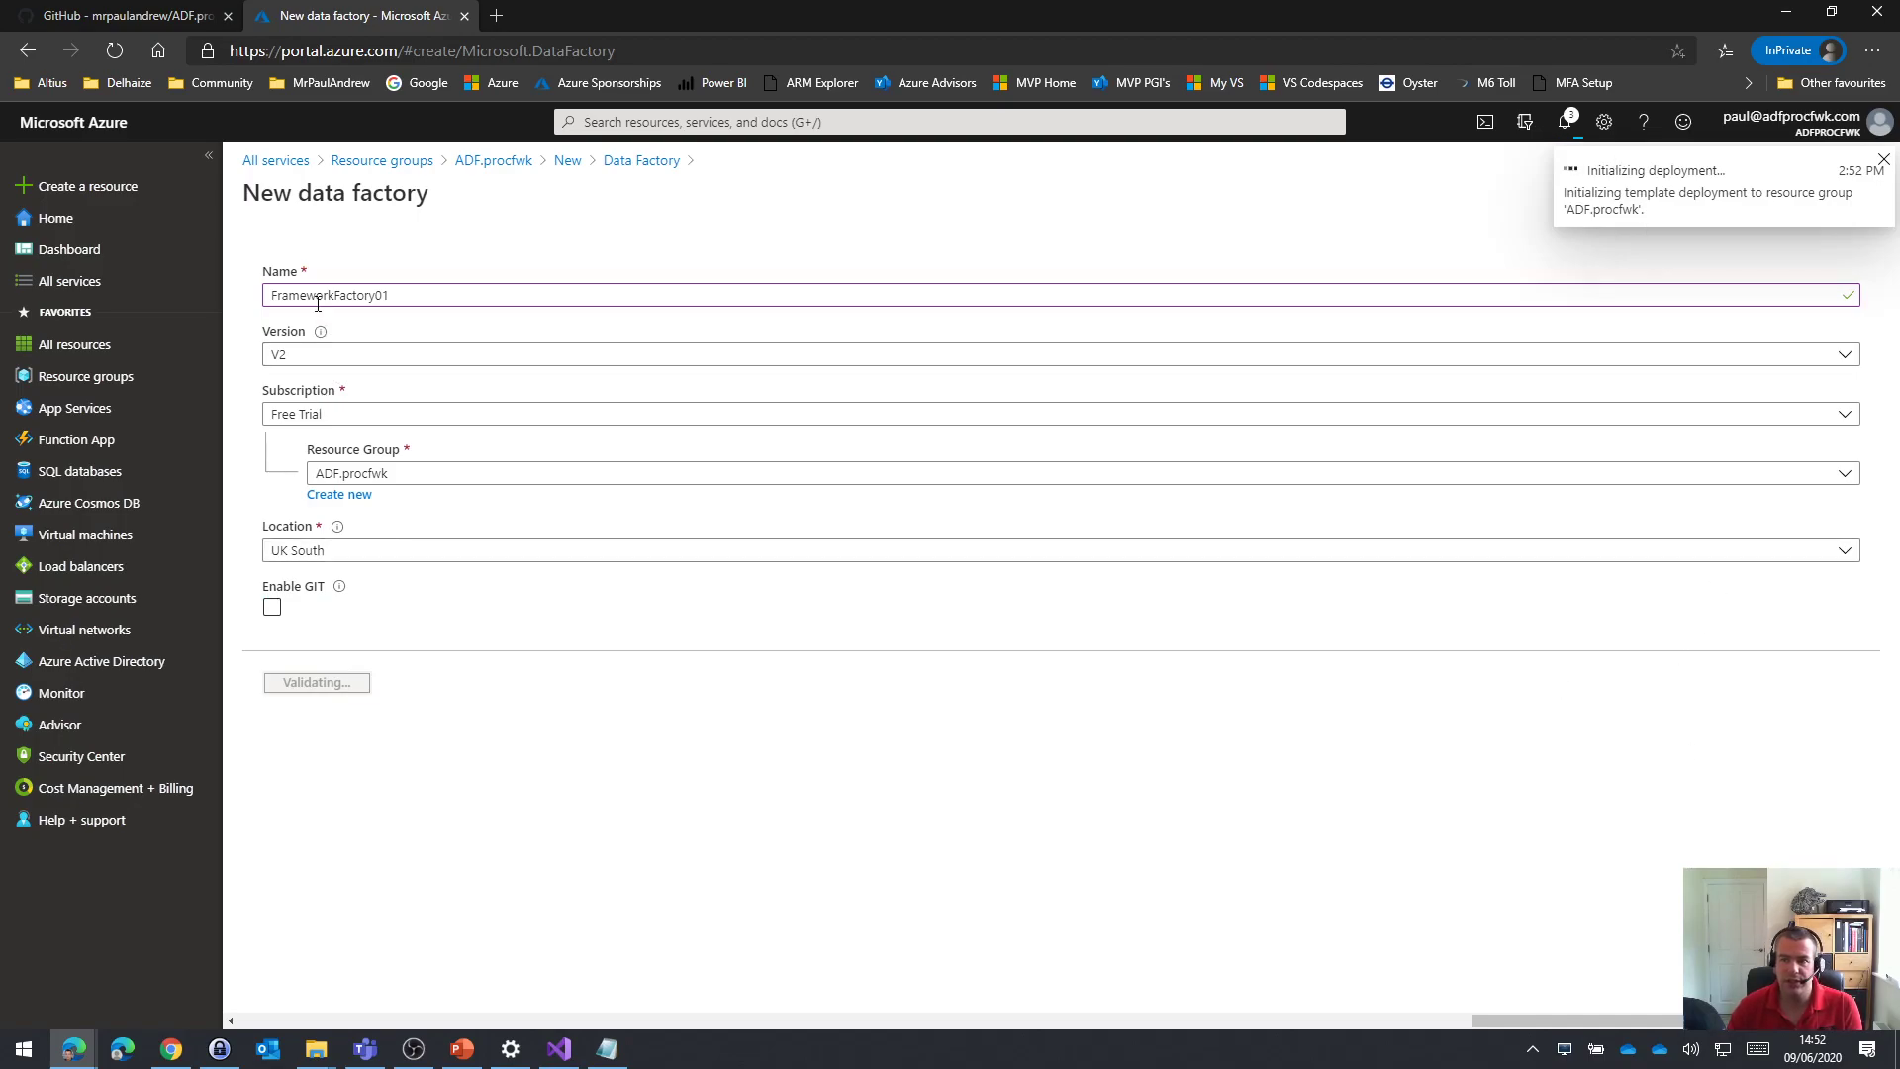
mouse_move(760, 646)
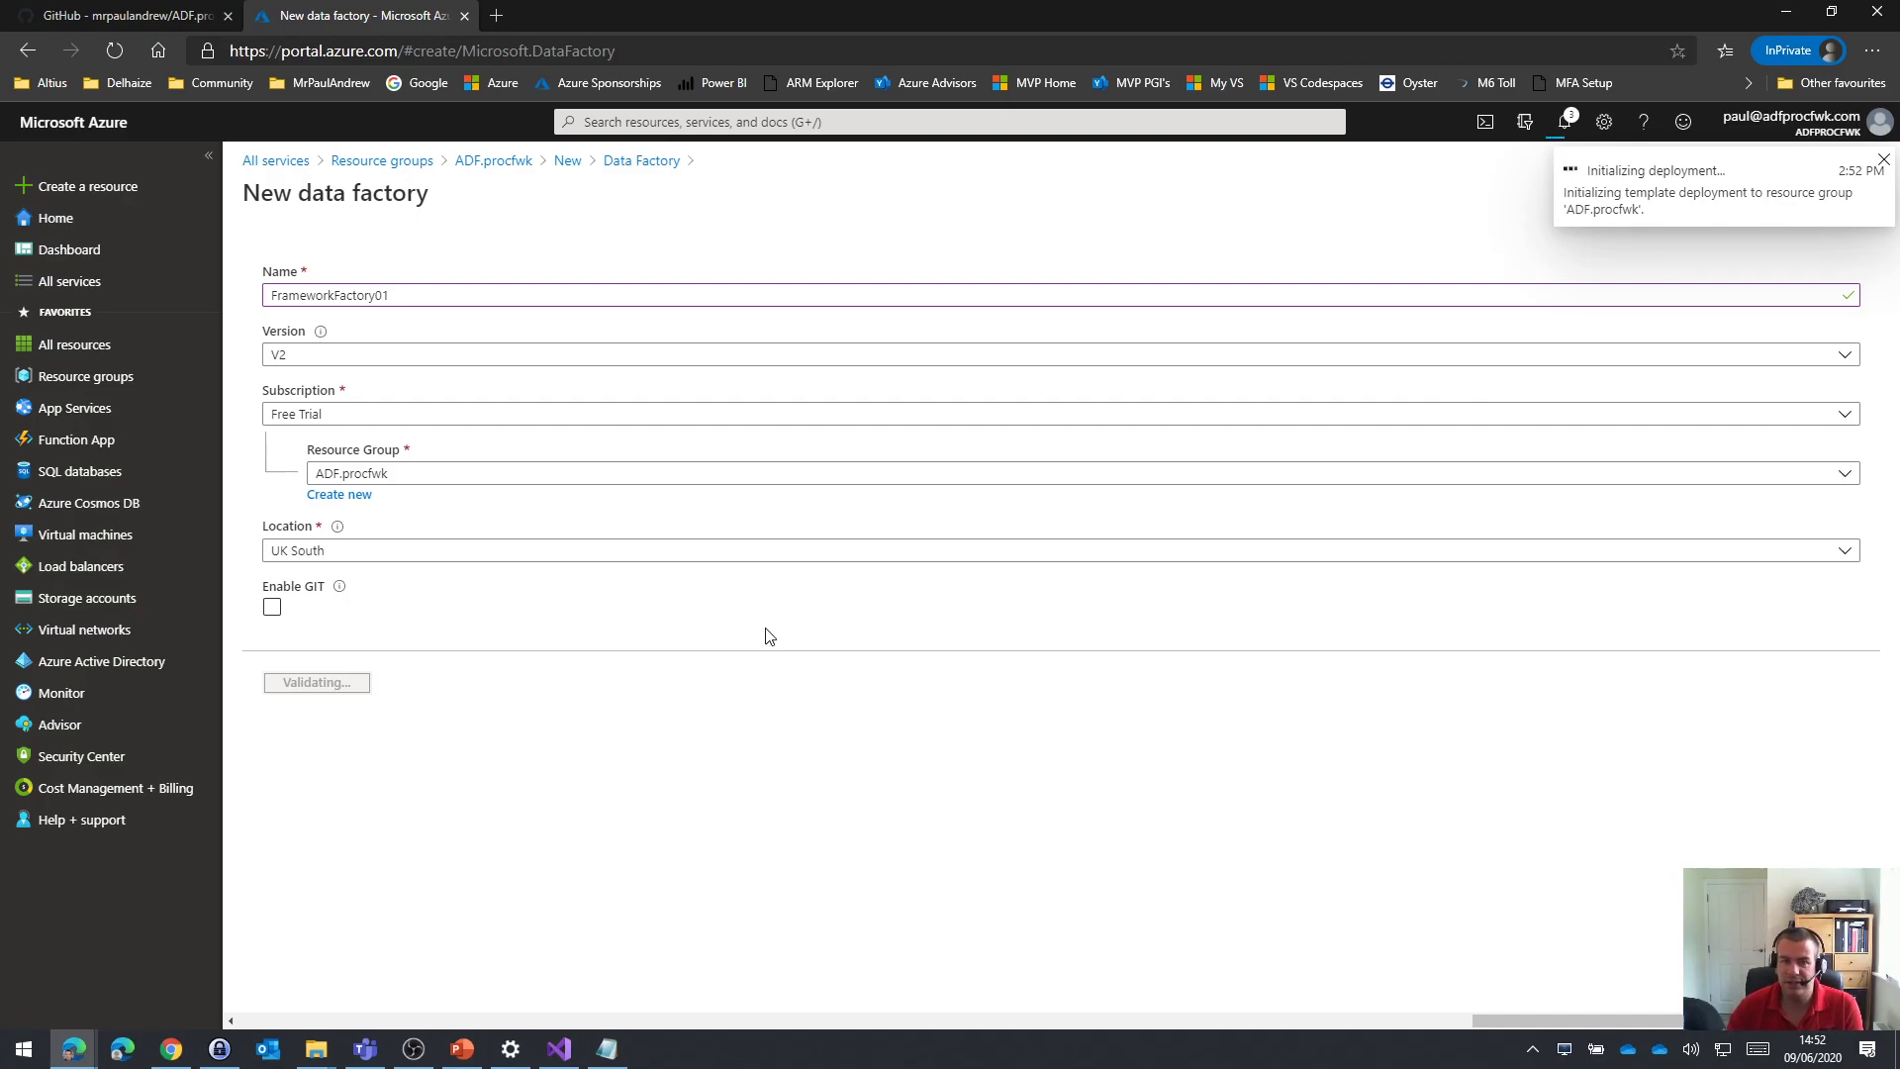
click(1562, 121)
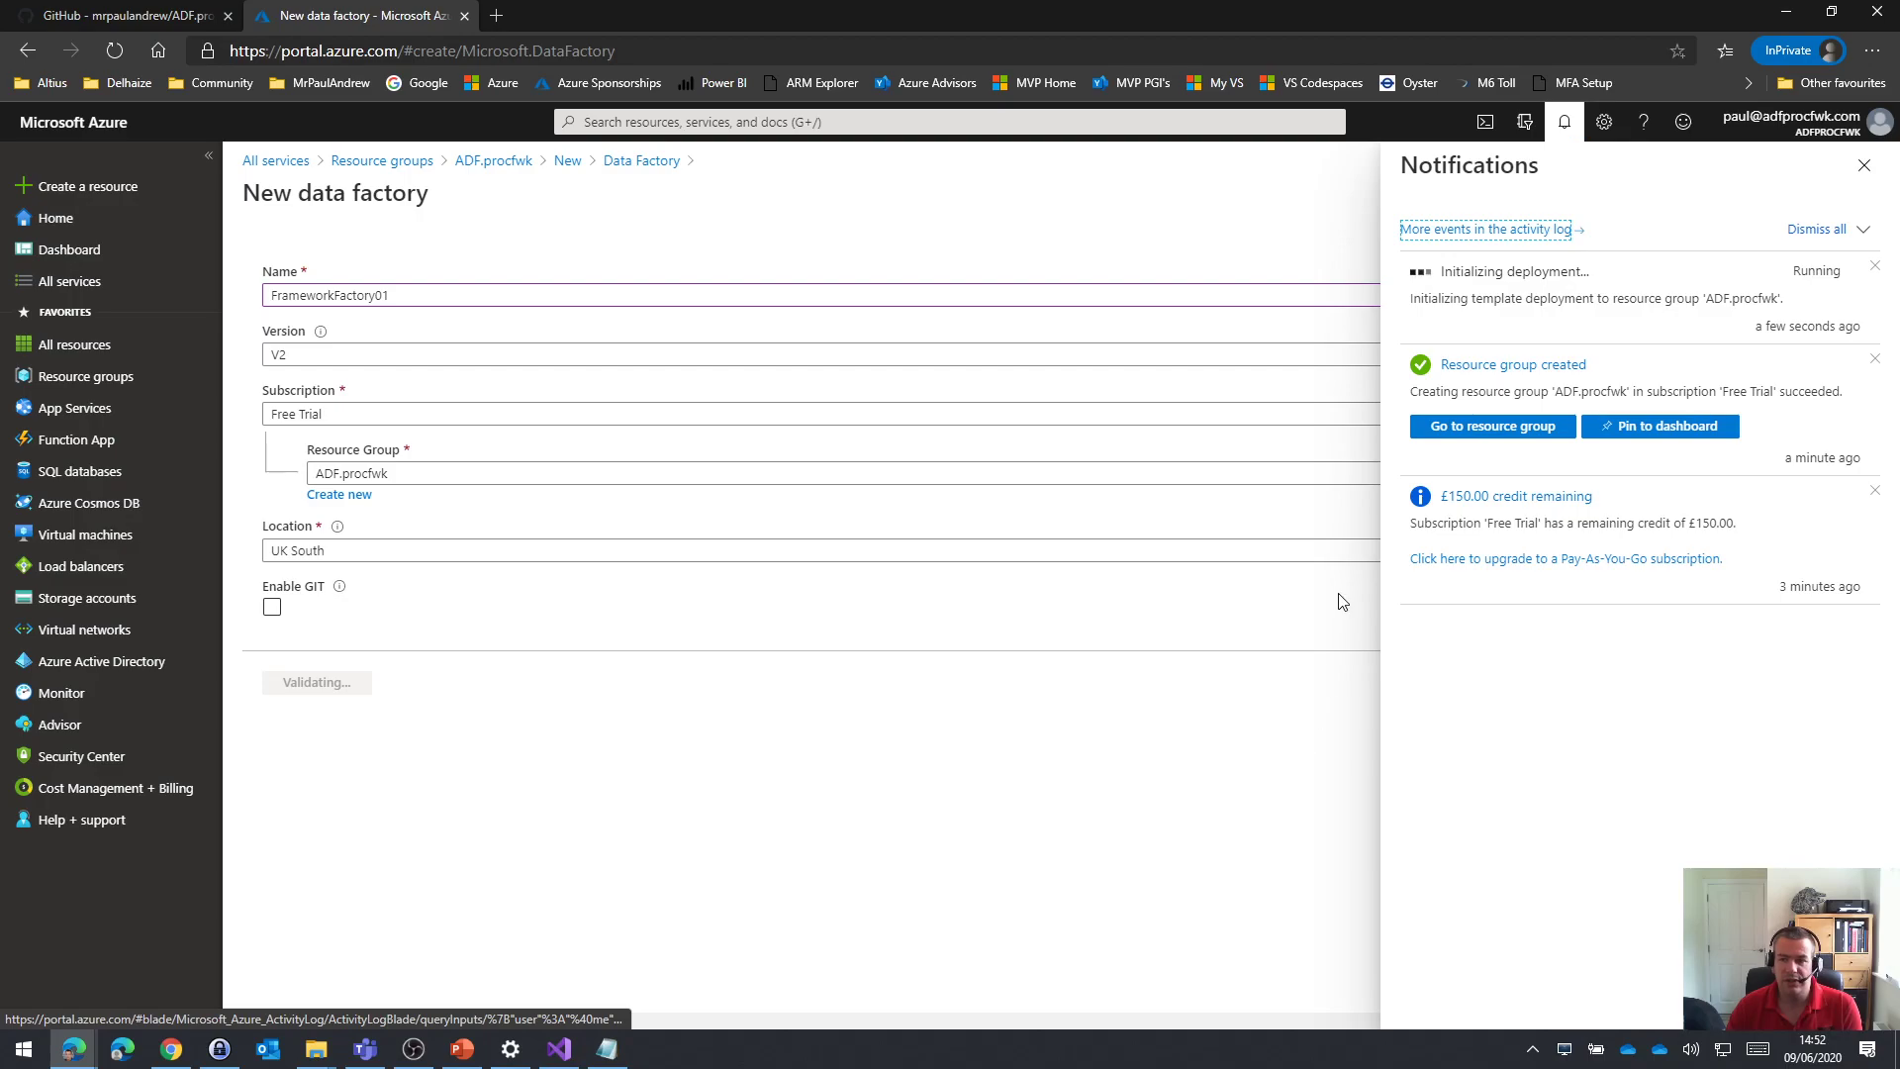
mouse_move(85, 426)
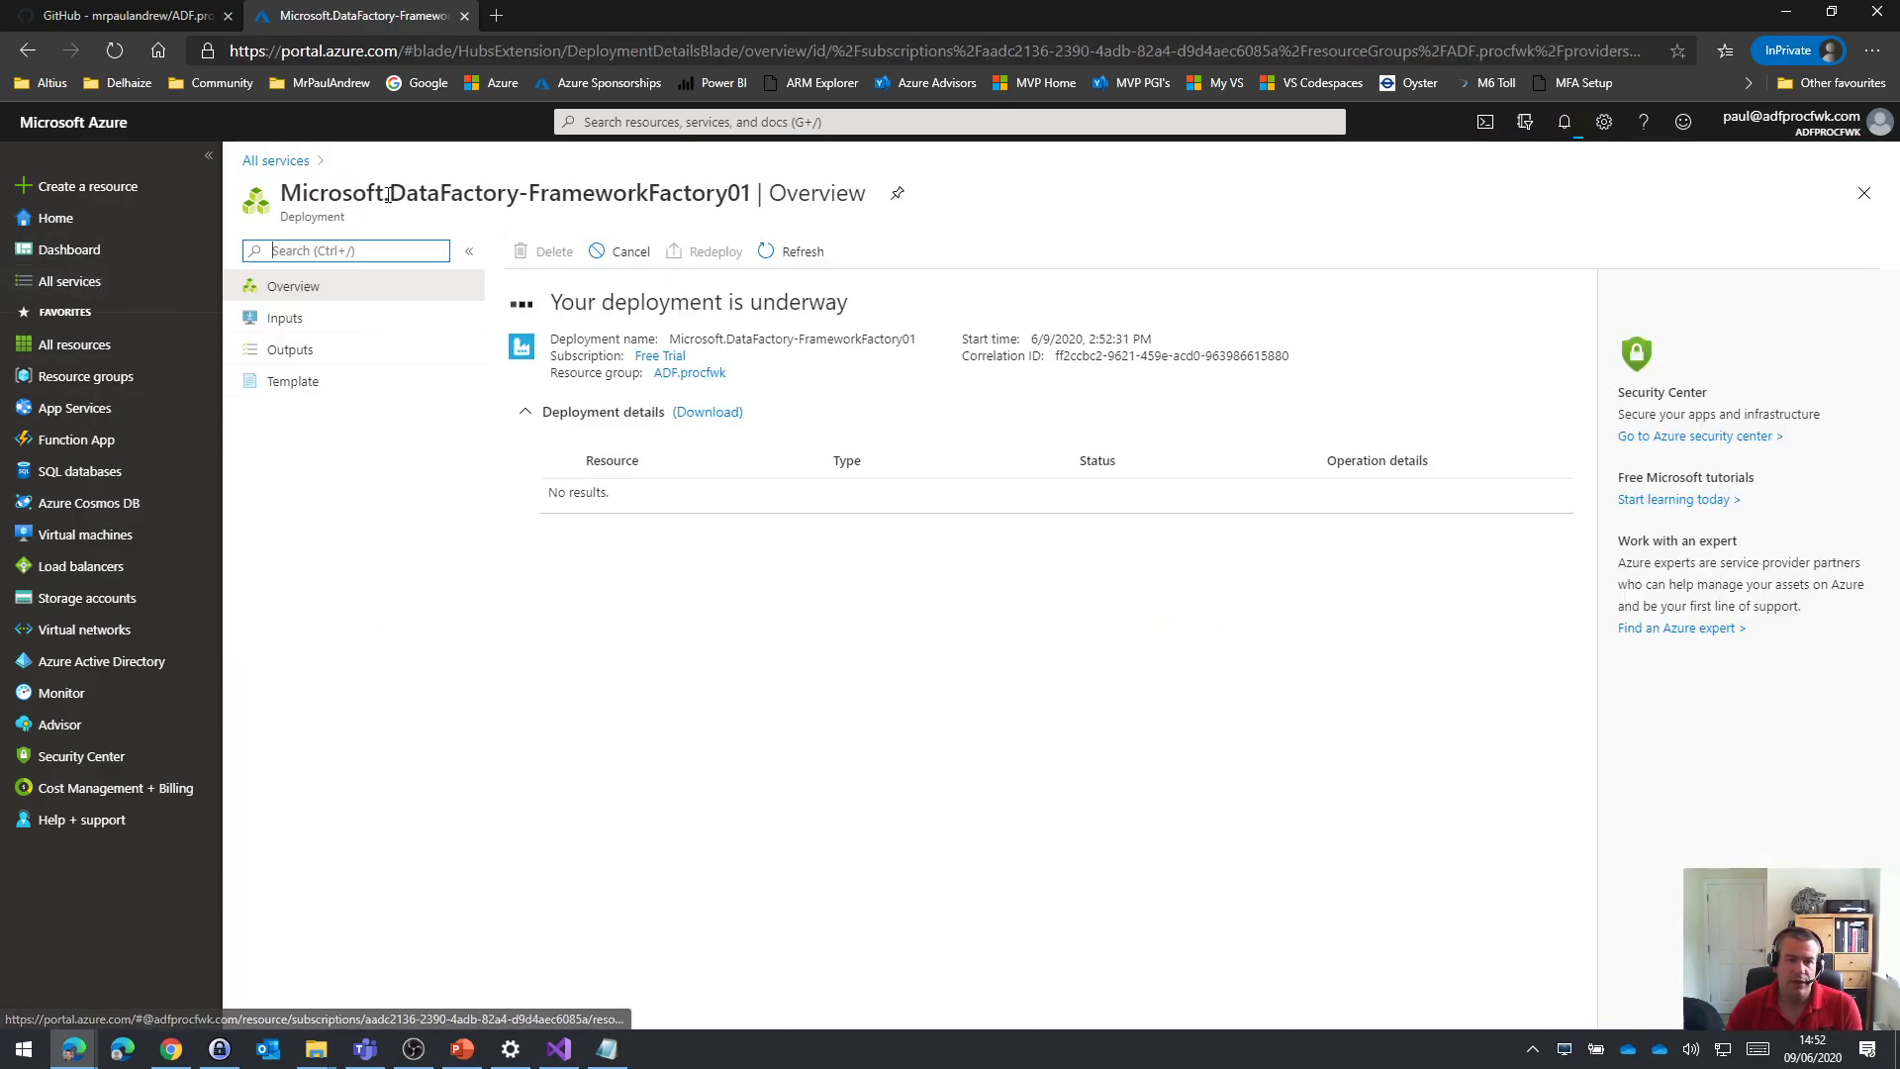
click(70, 280)
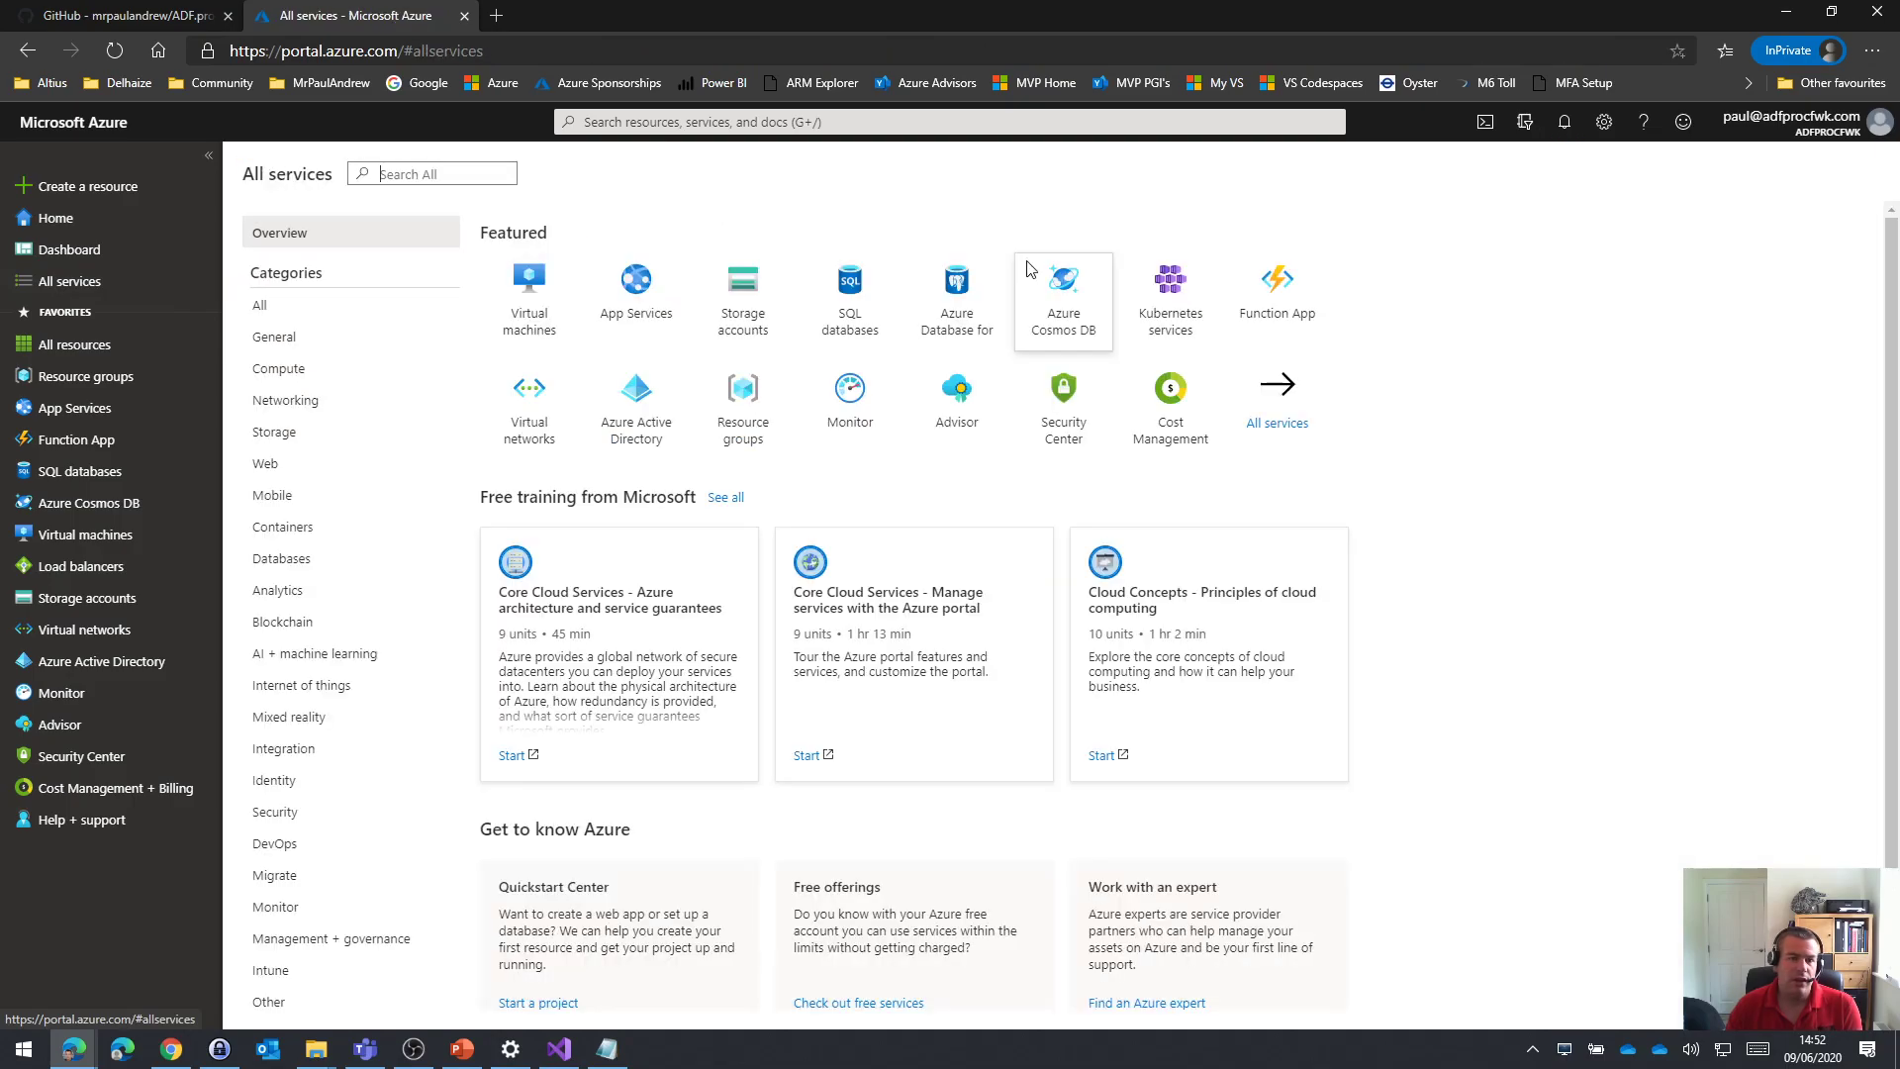
mouse_move(572, 242)
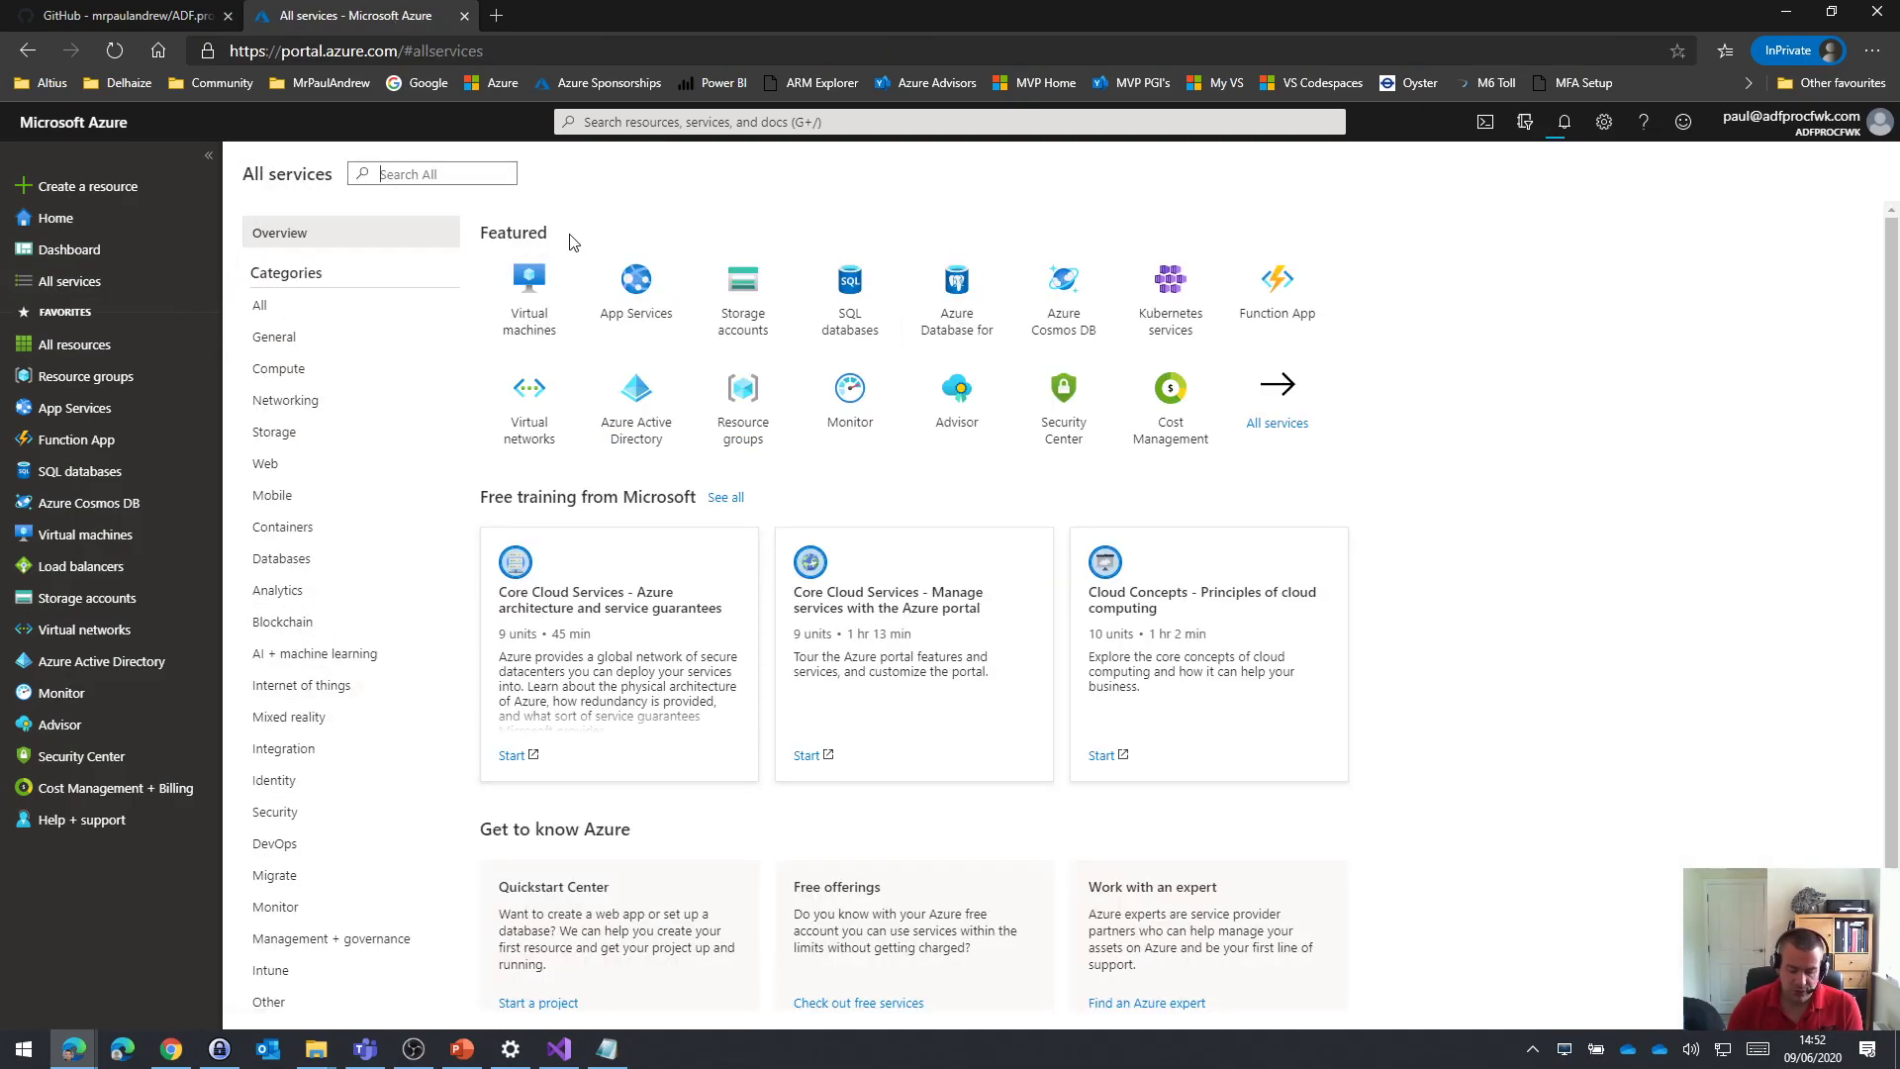
Step: Start SQL database frameworkmetadata in ADF.procfwk and open the new server form
text(sqldb)
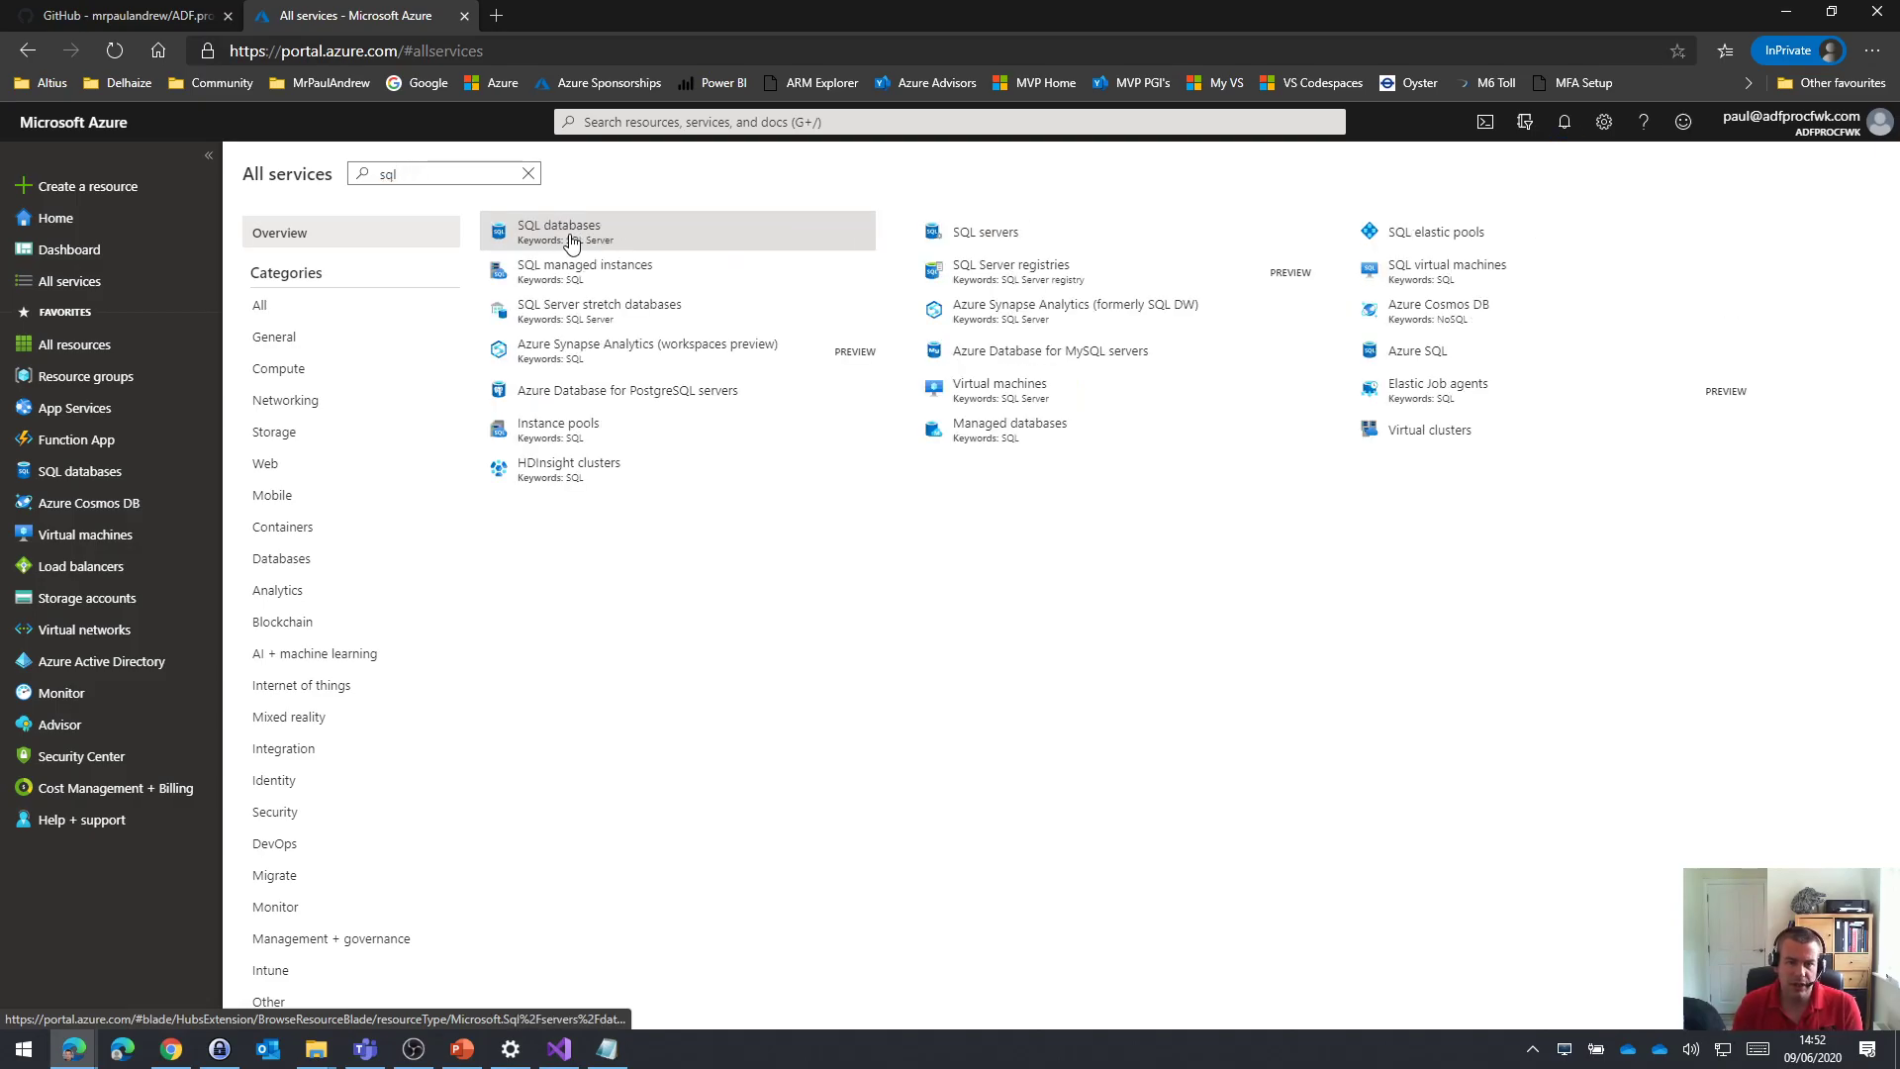
click(557, 231)
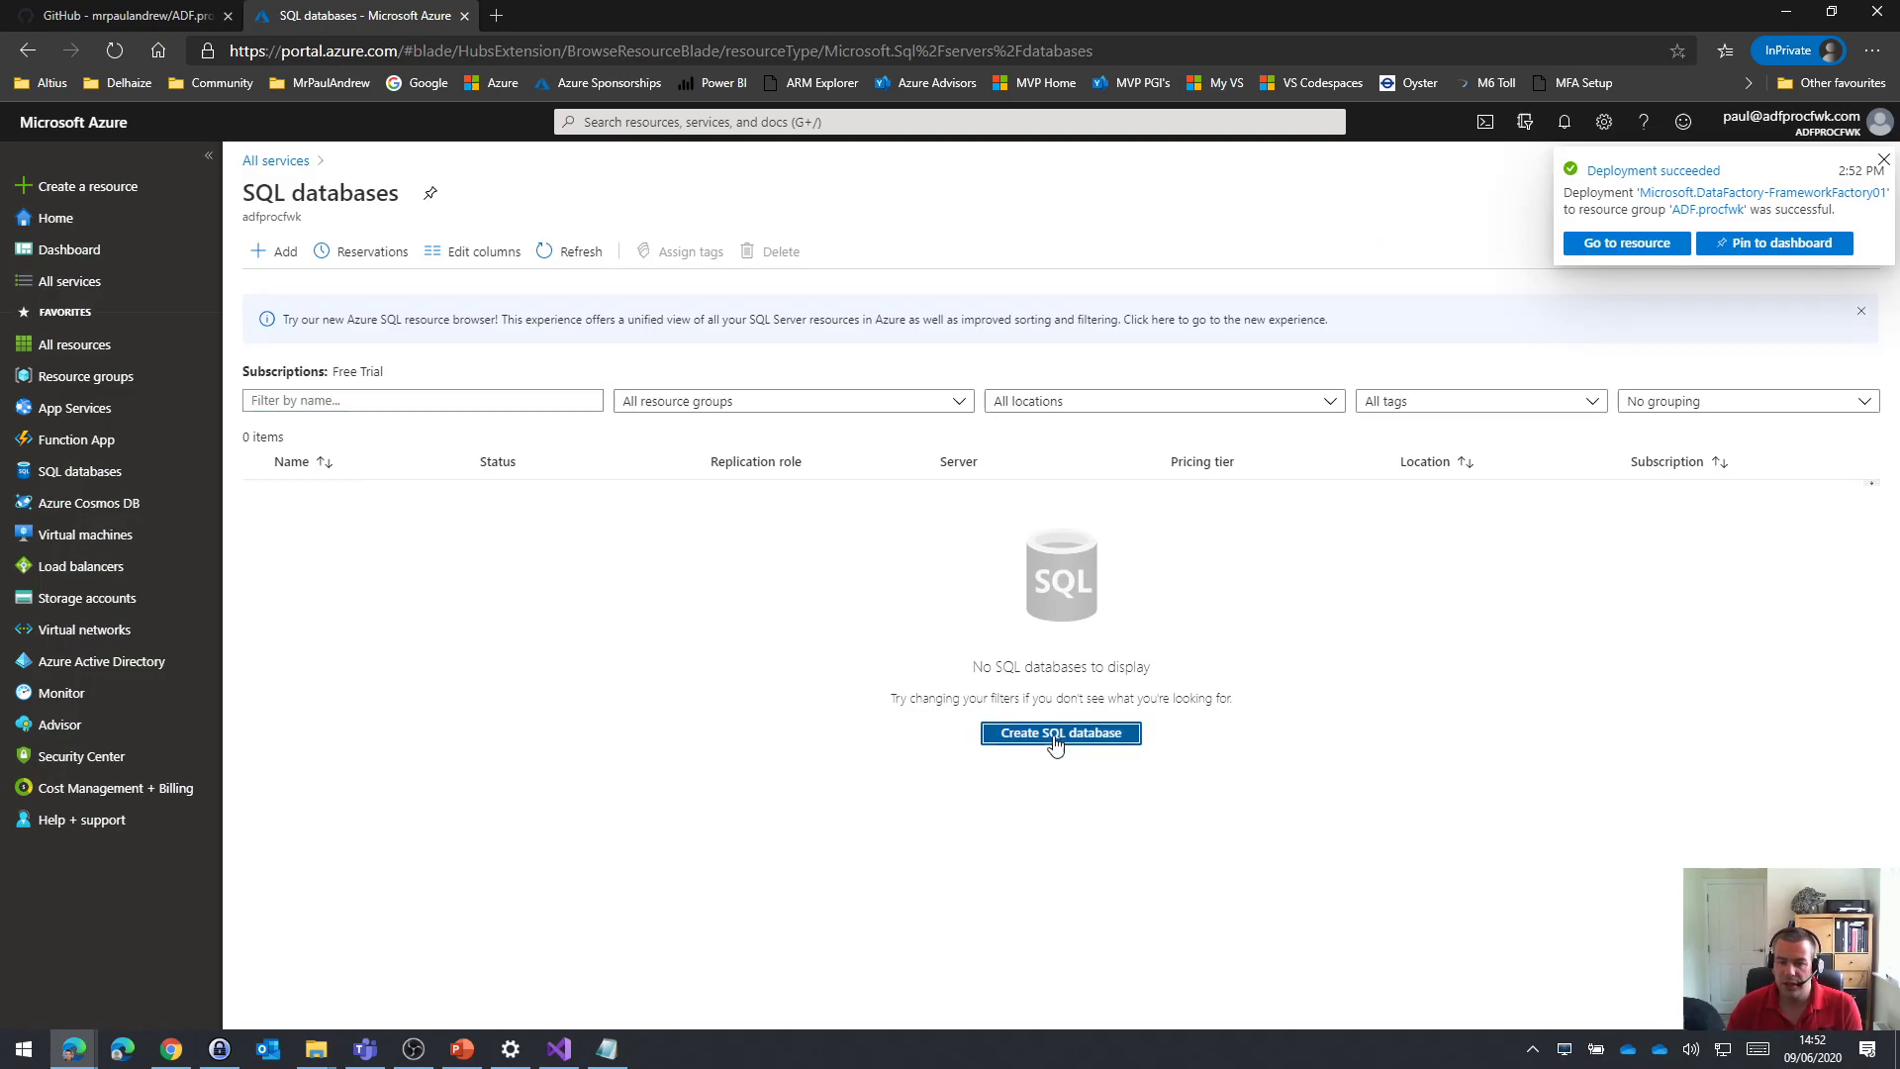
click(1060, 732)
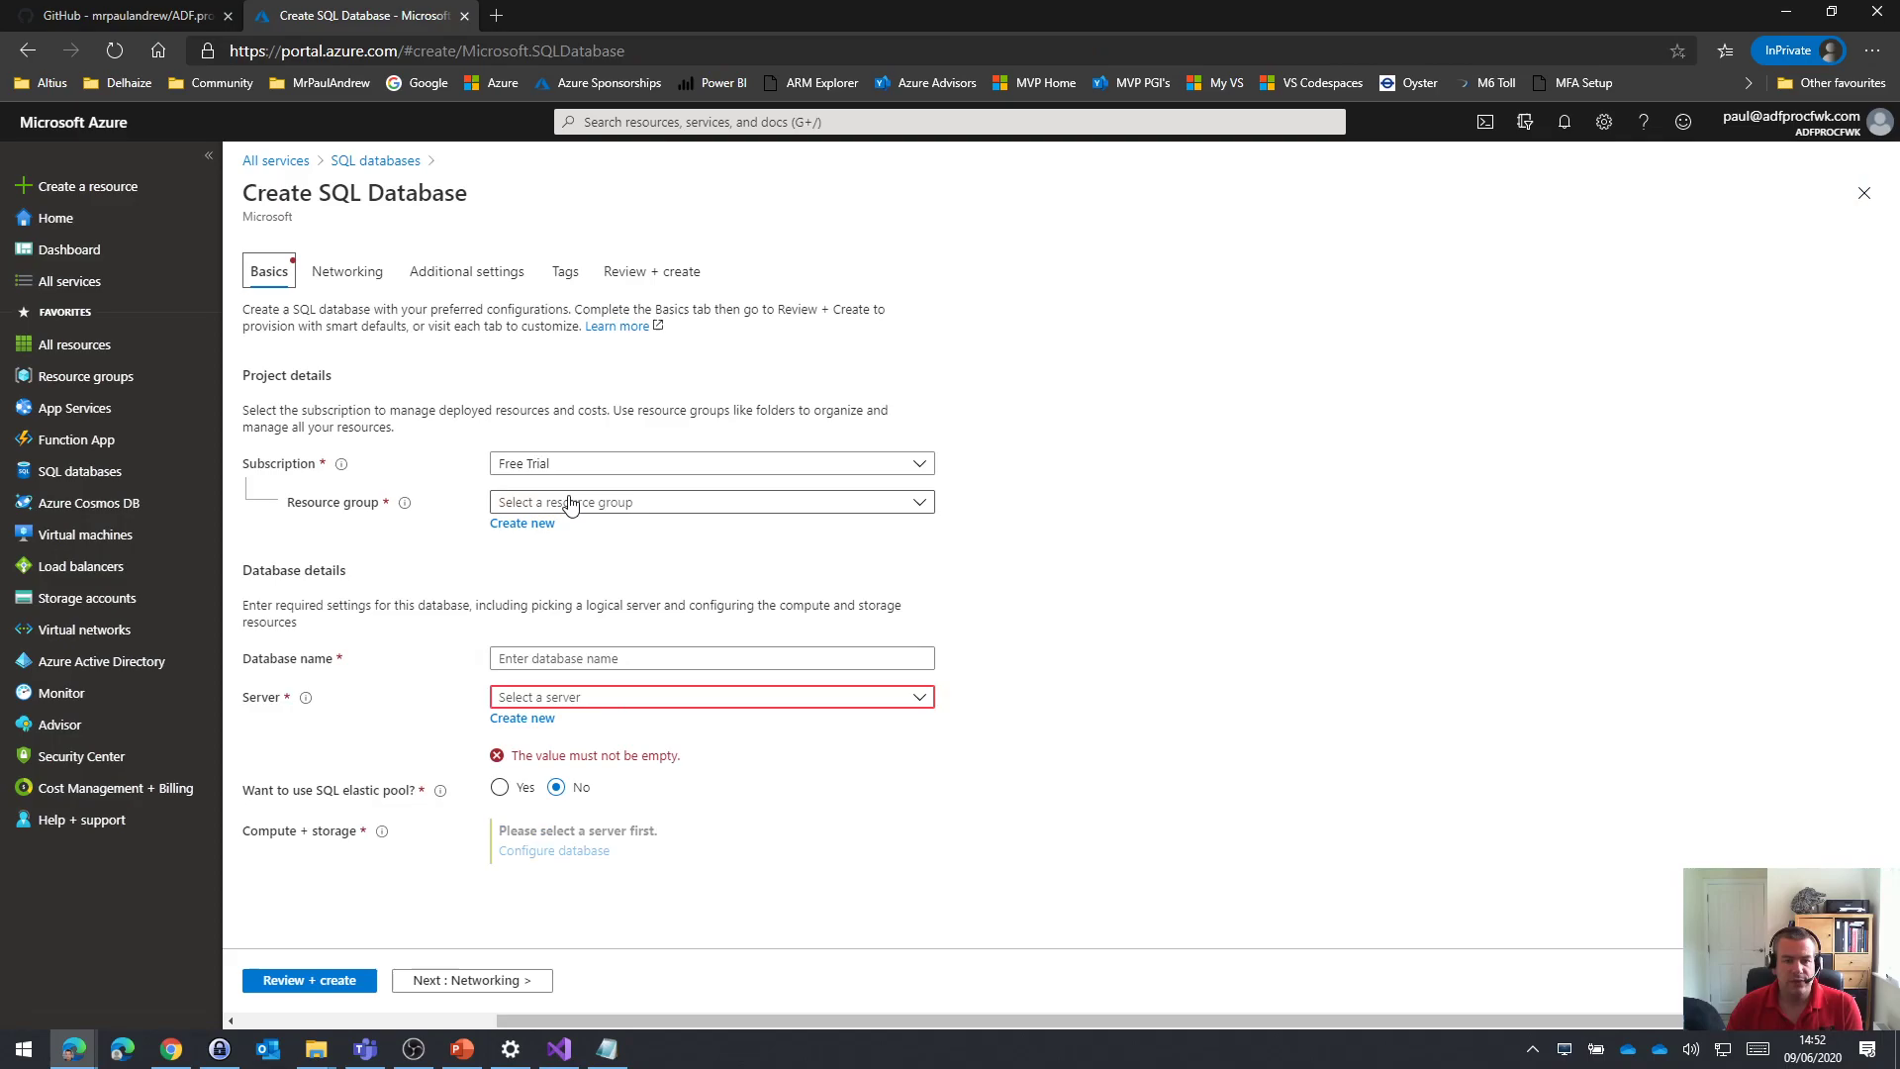
click(710, 501)
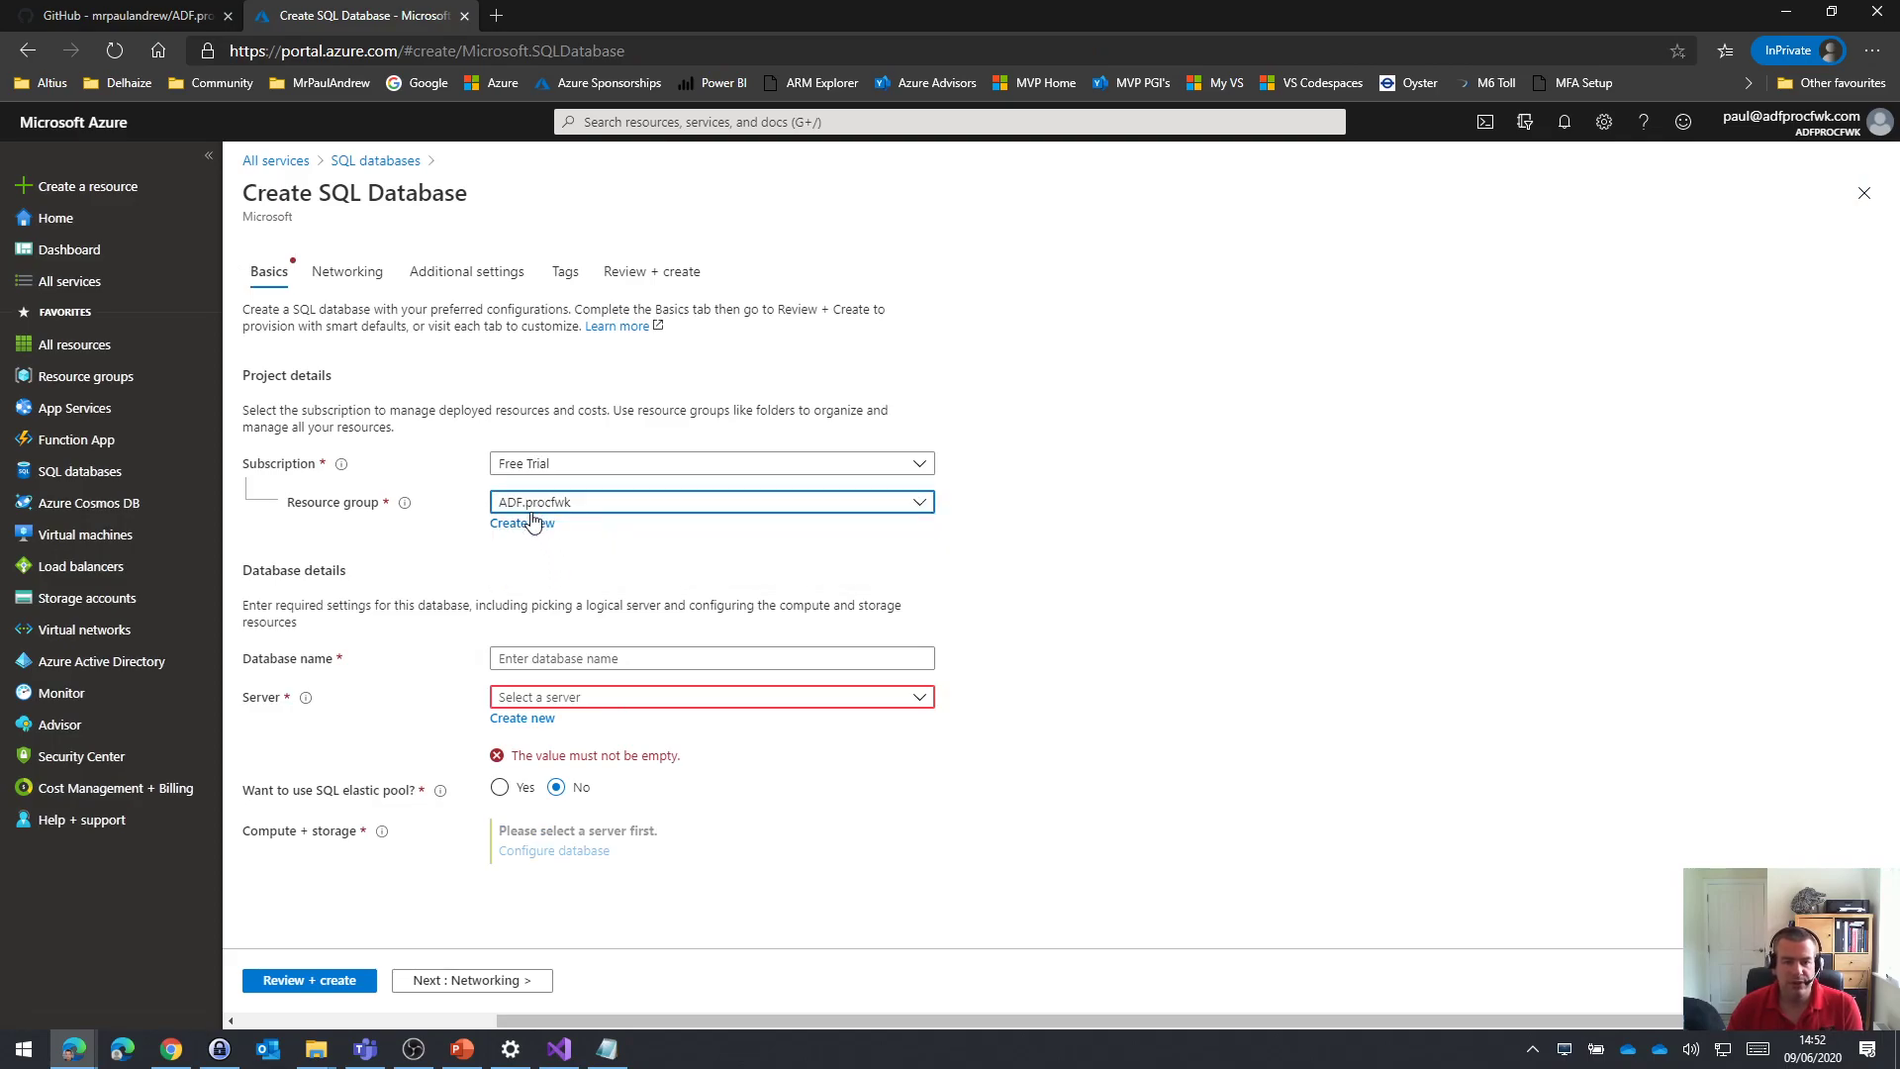
click(712, 658)
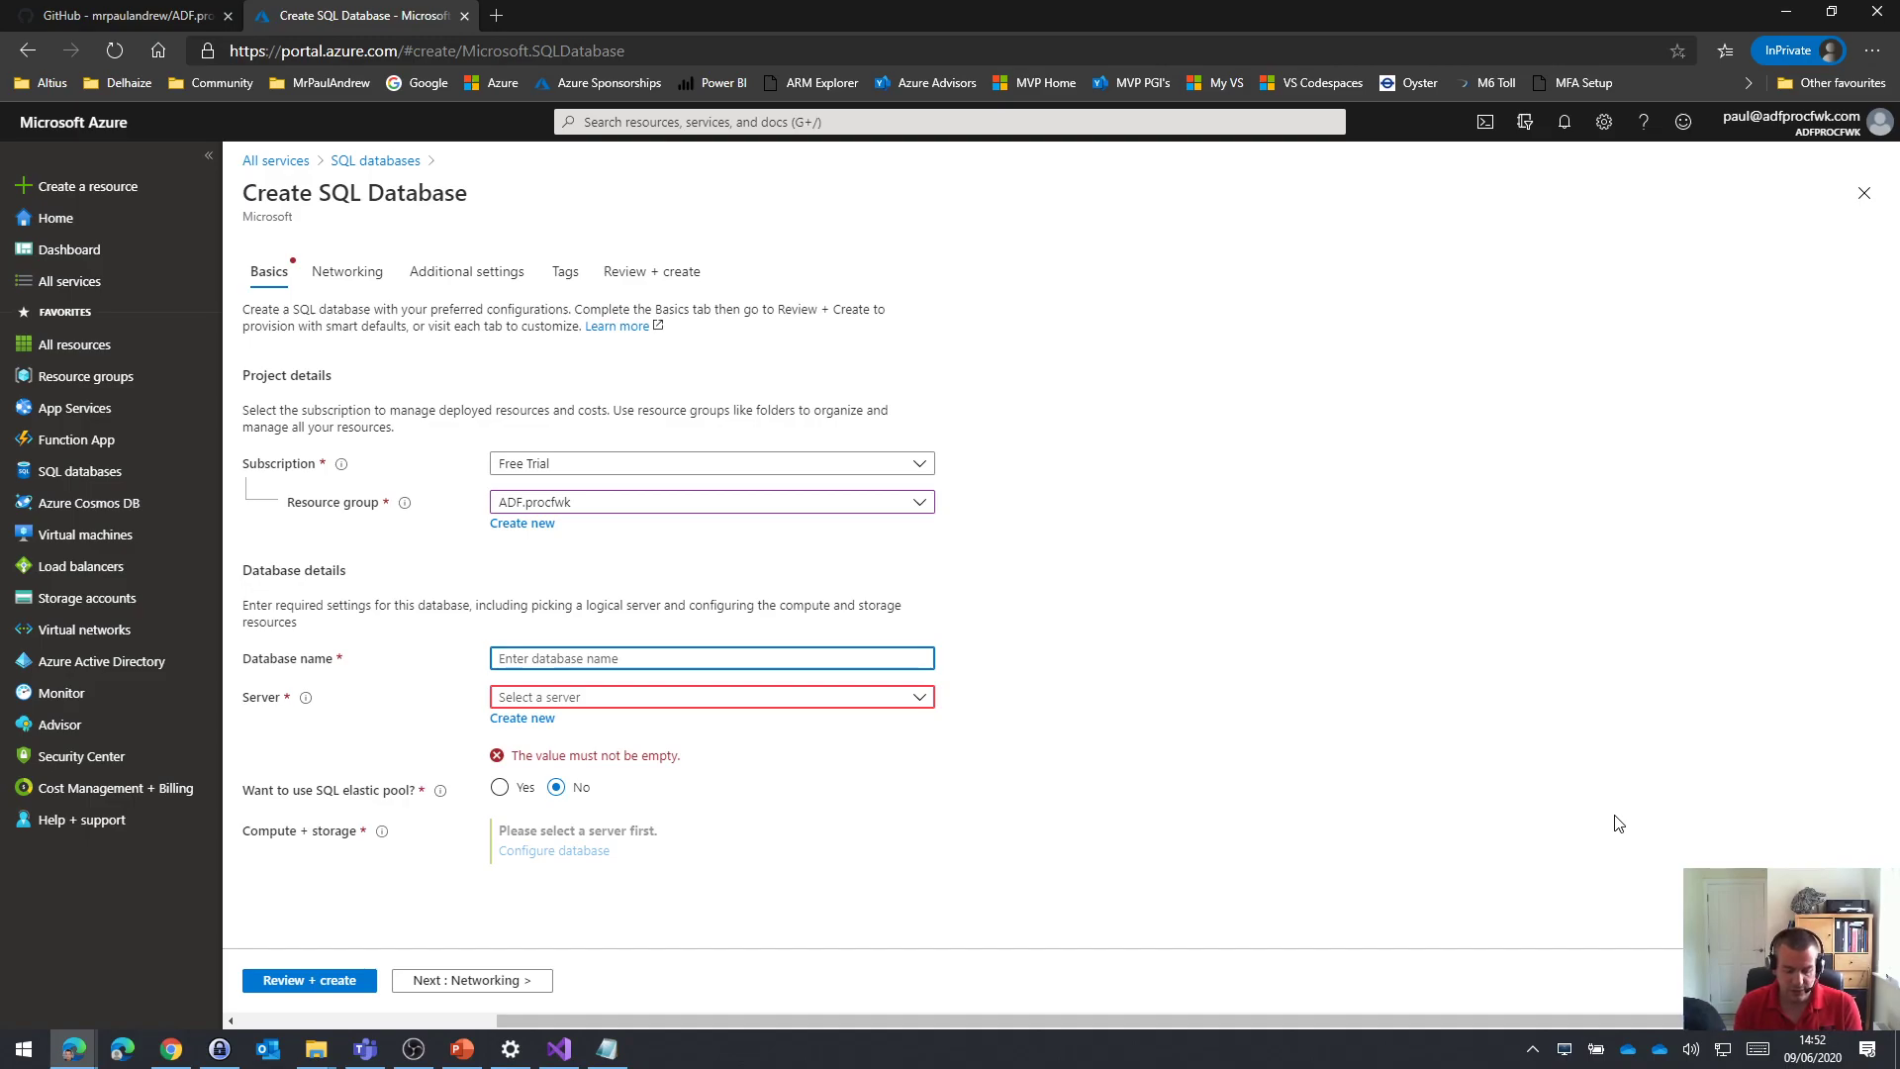
text(frameworkmetadata)
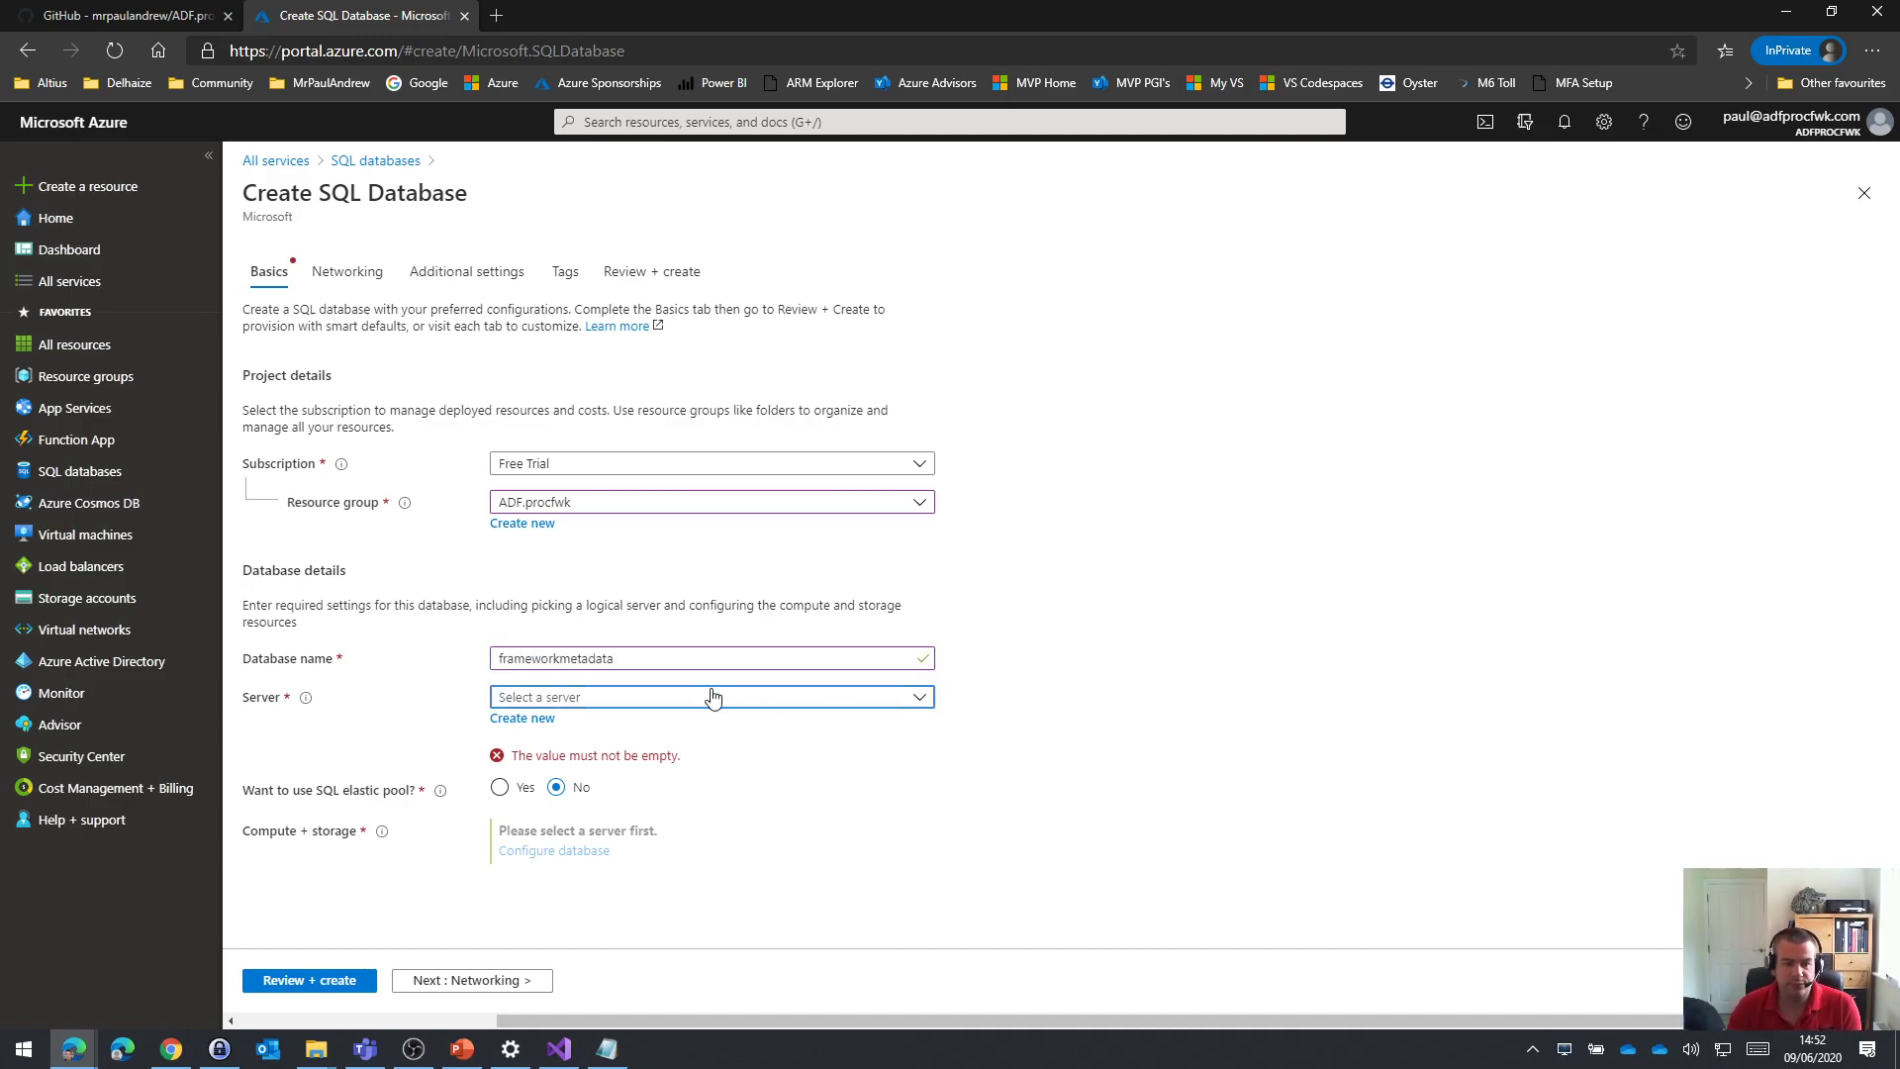
mouse_move(563, 703)
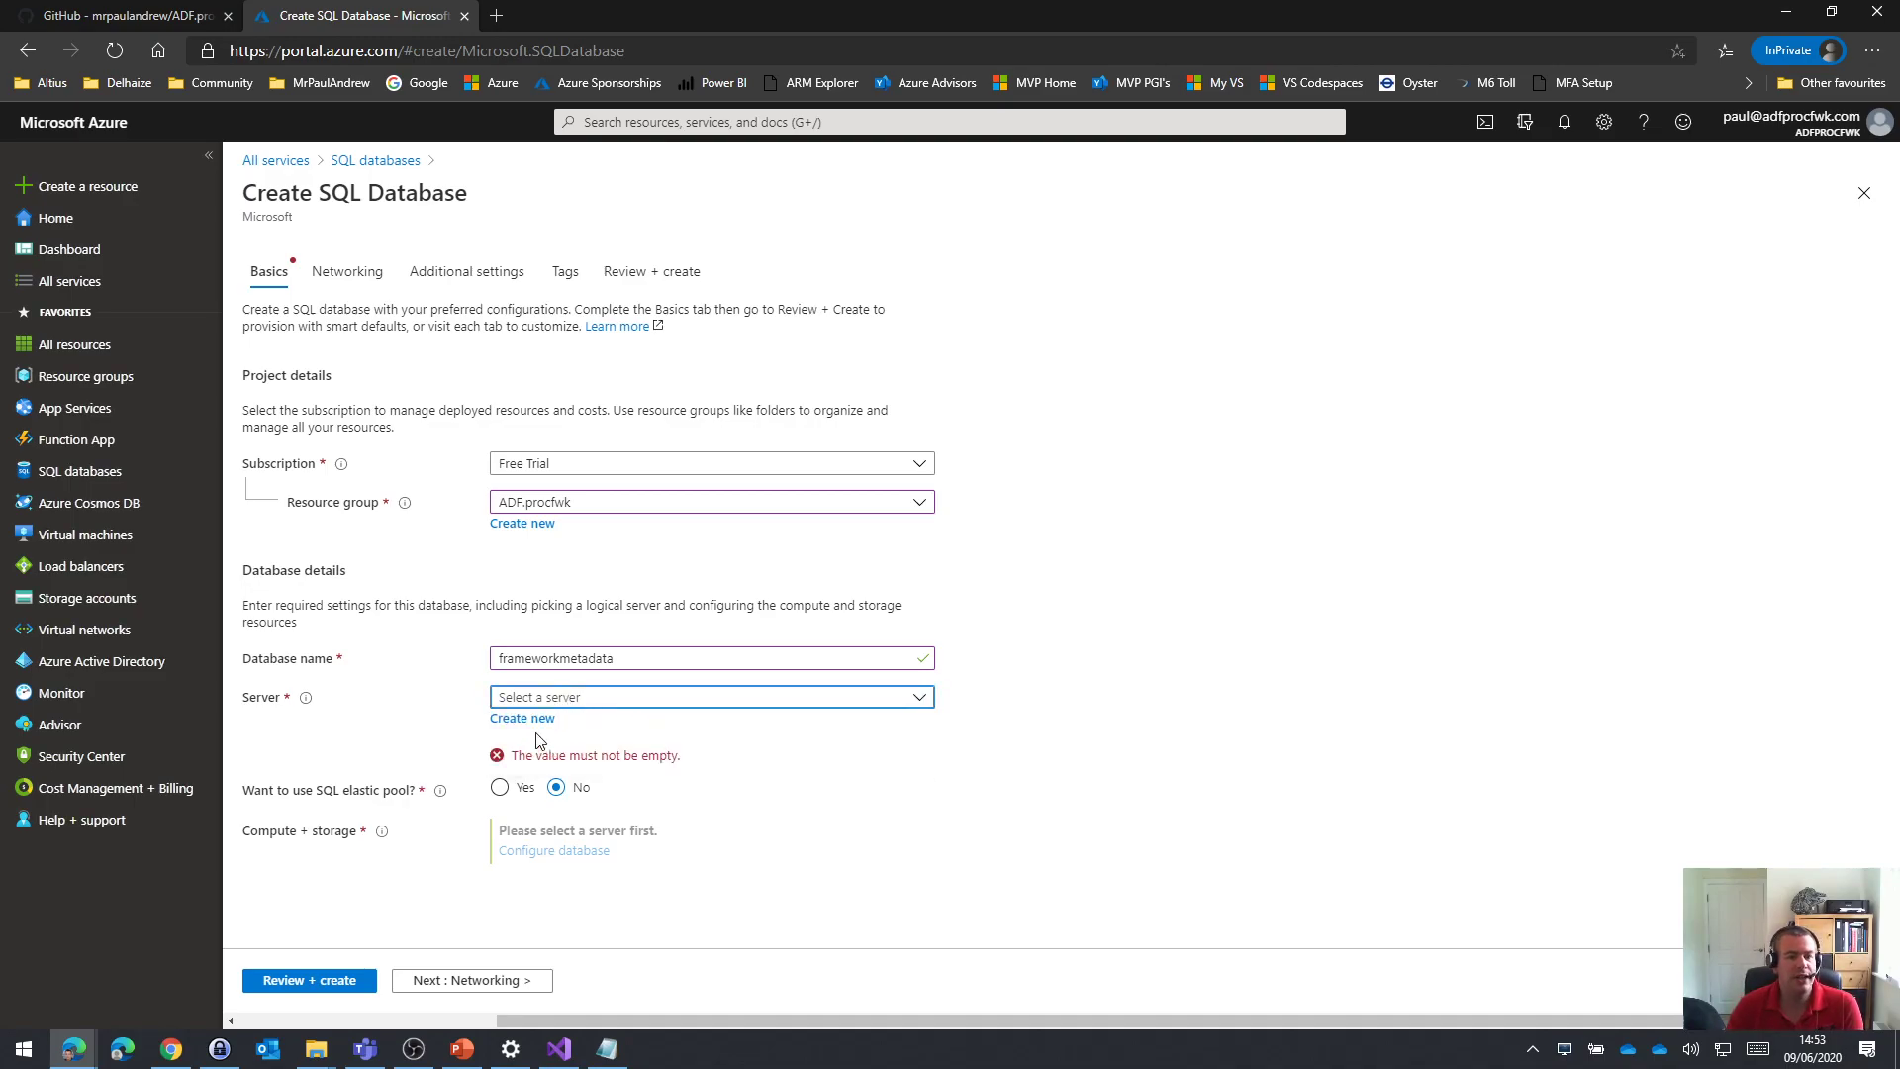
click(521, 717)
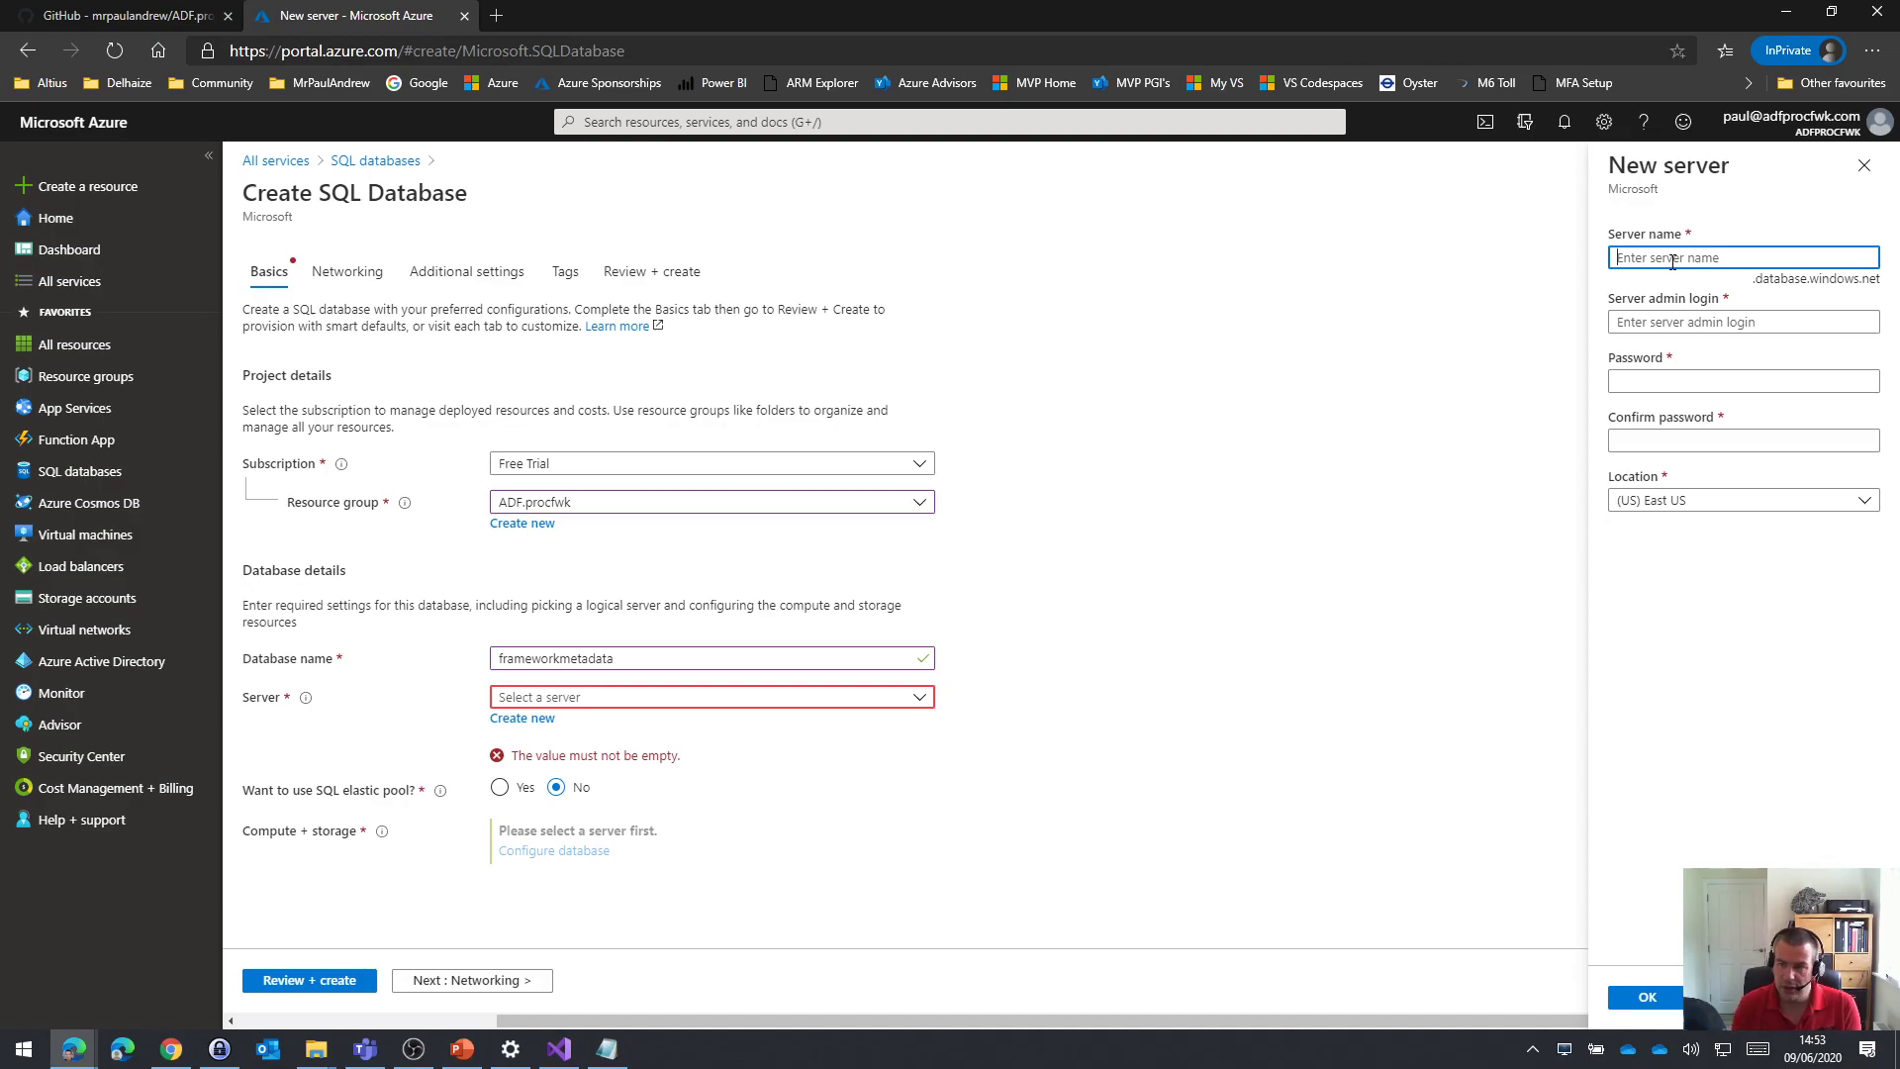
Step: Name the new server frameworkinstance01 with admin login sqldbs and its password
text(framework)
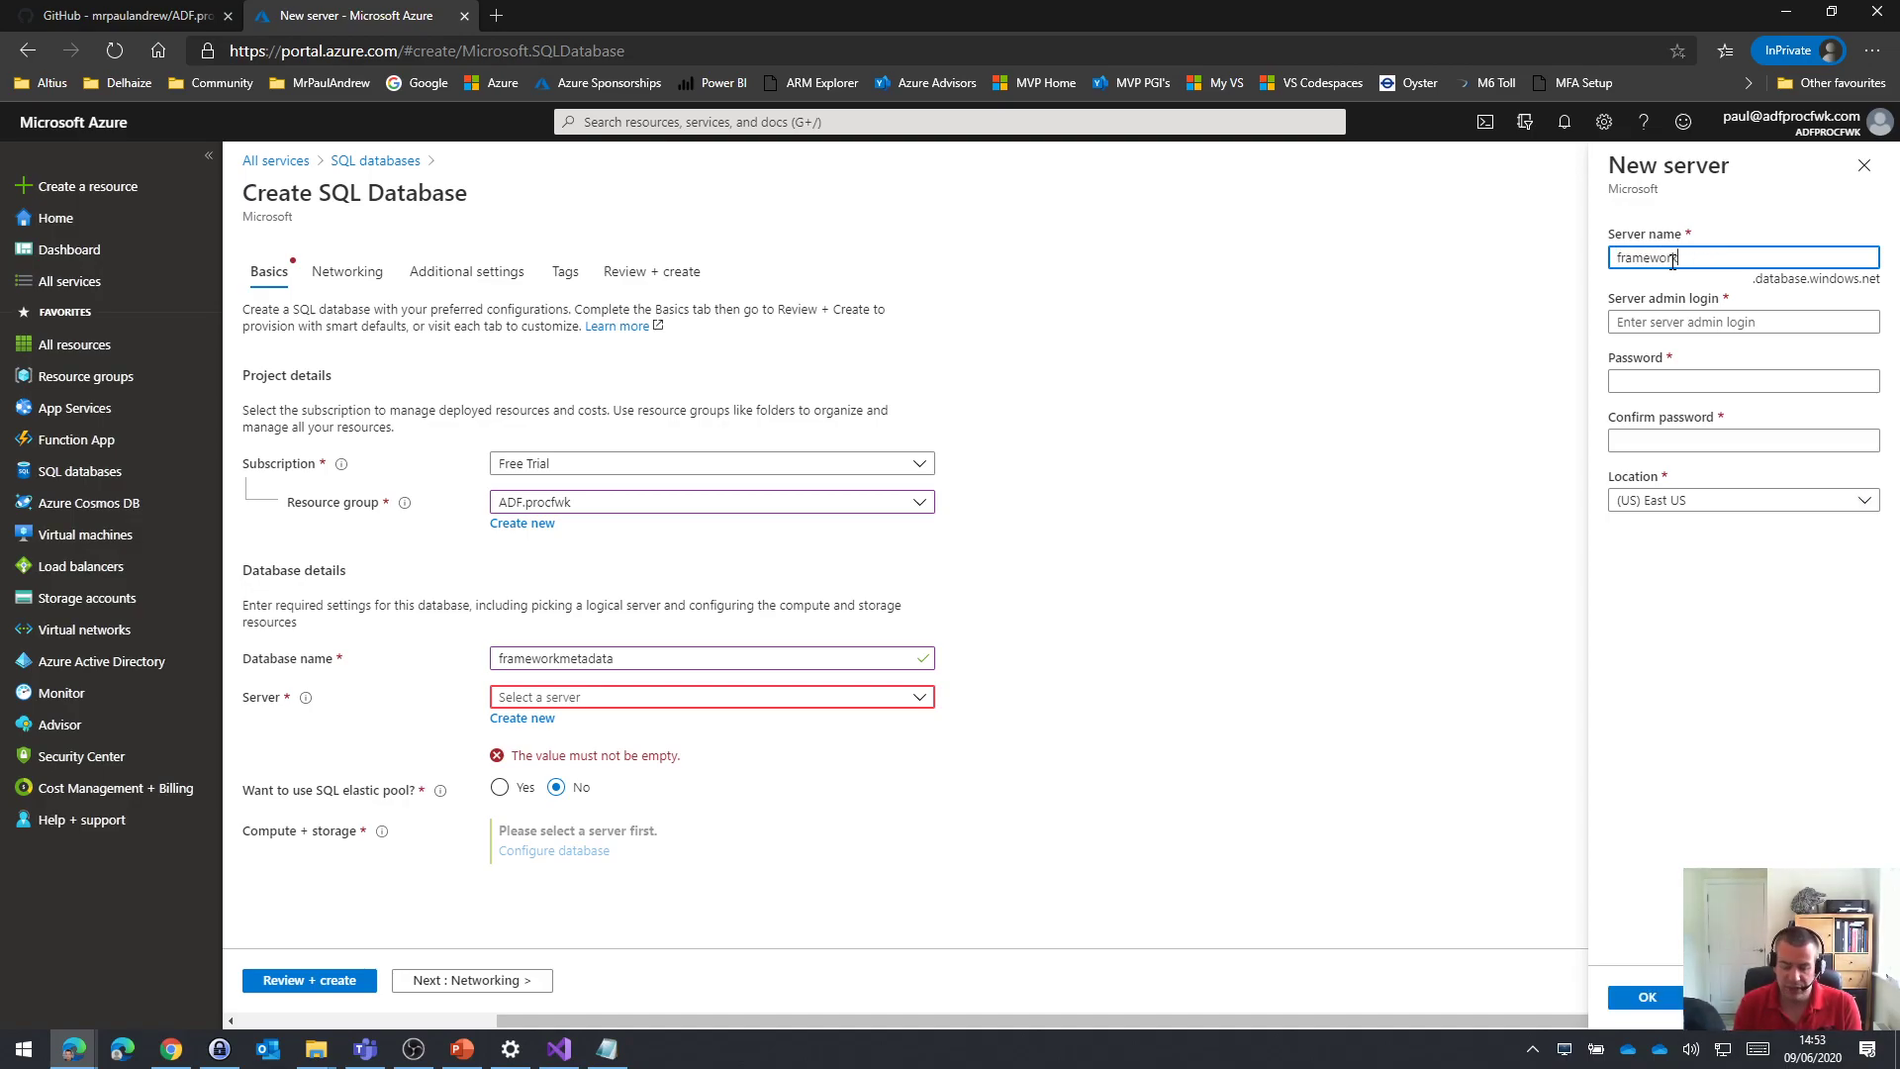
text(instance01)
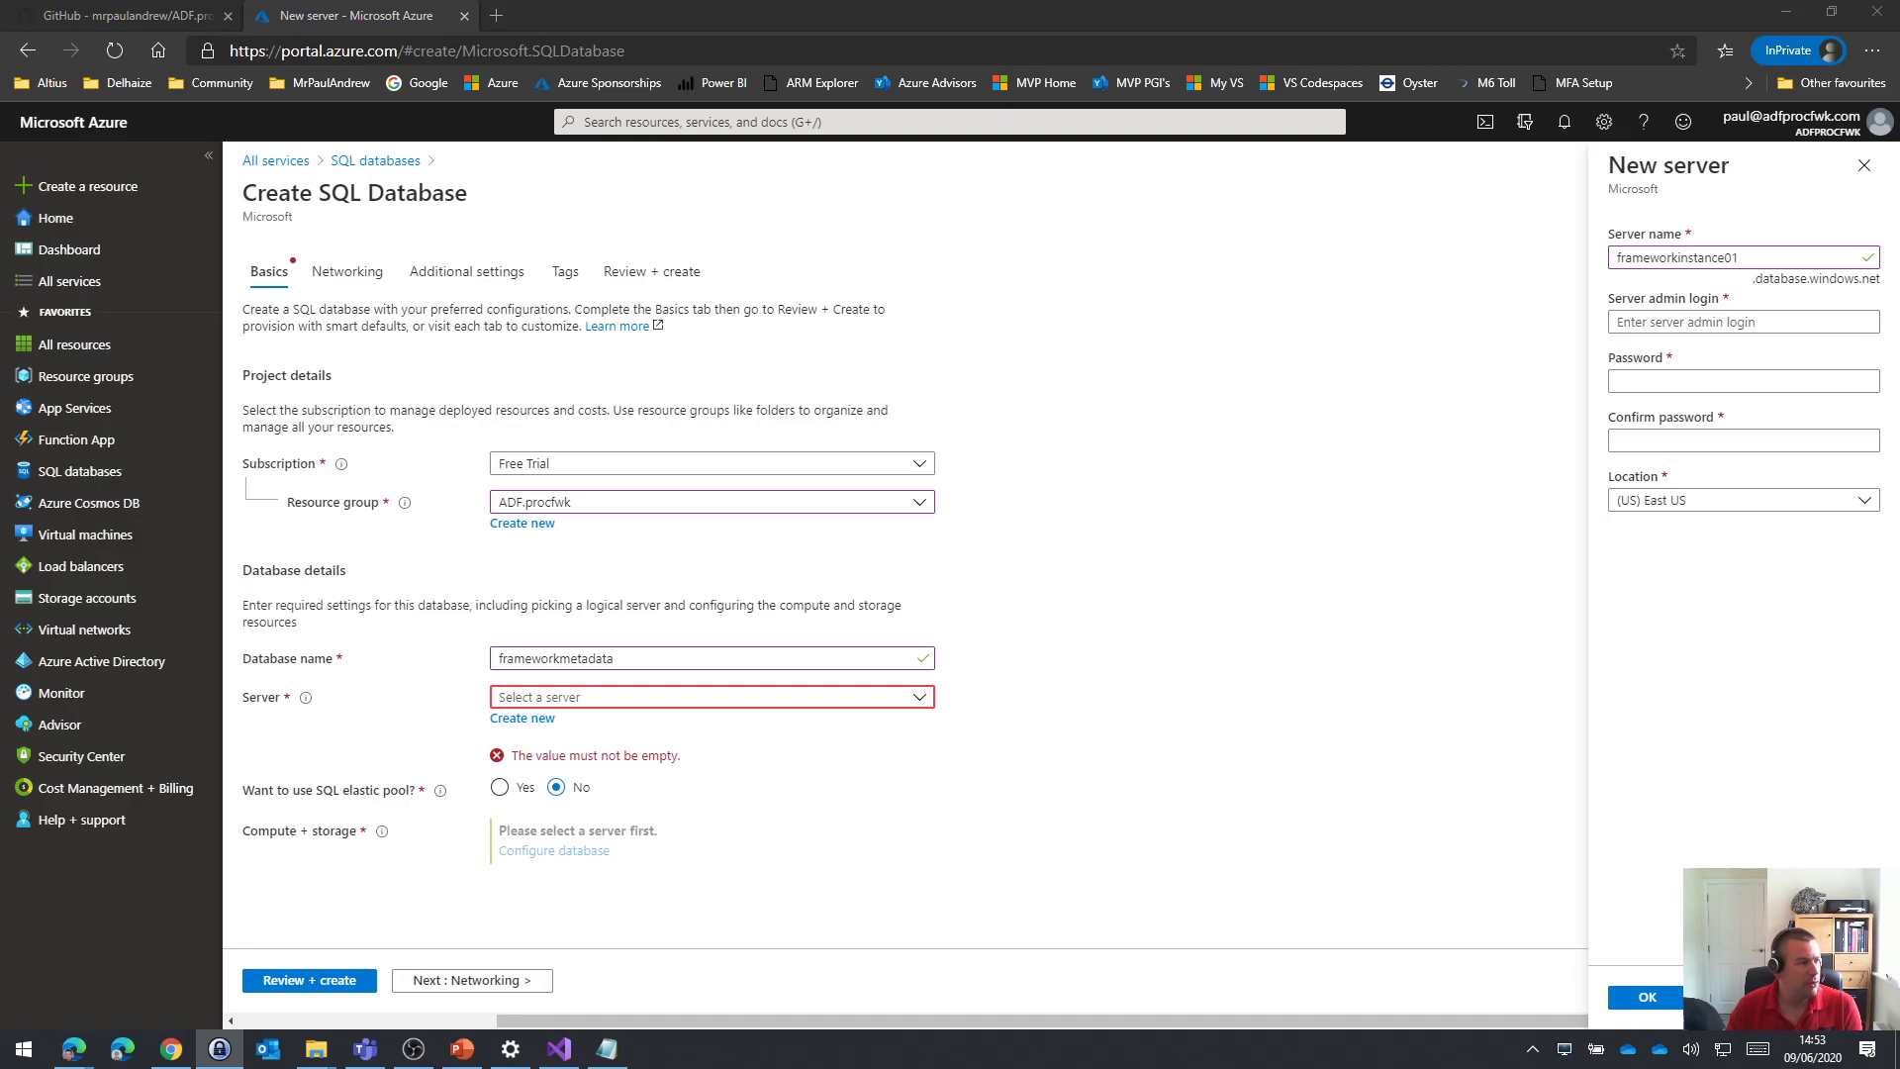
click(1742, 320)
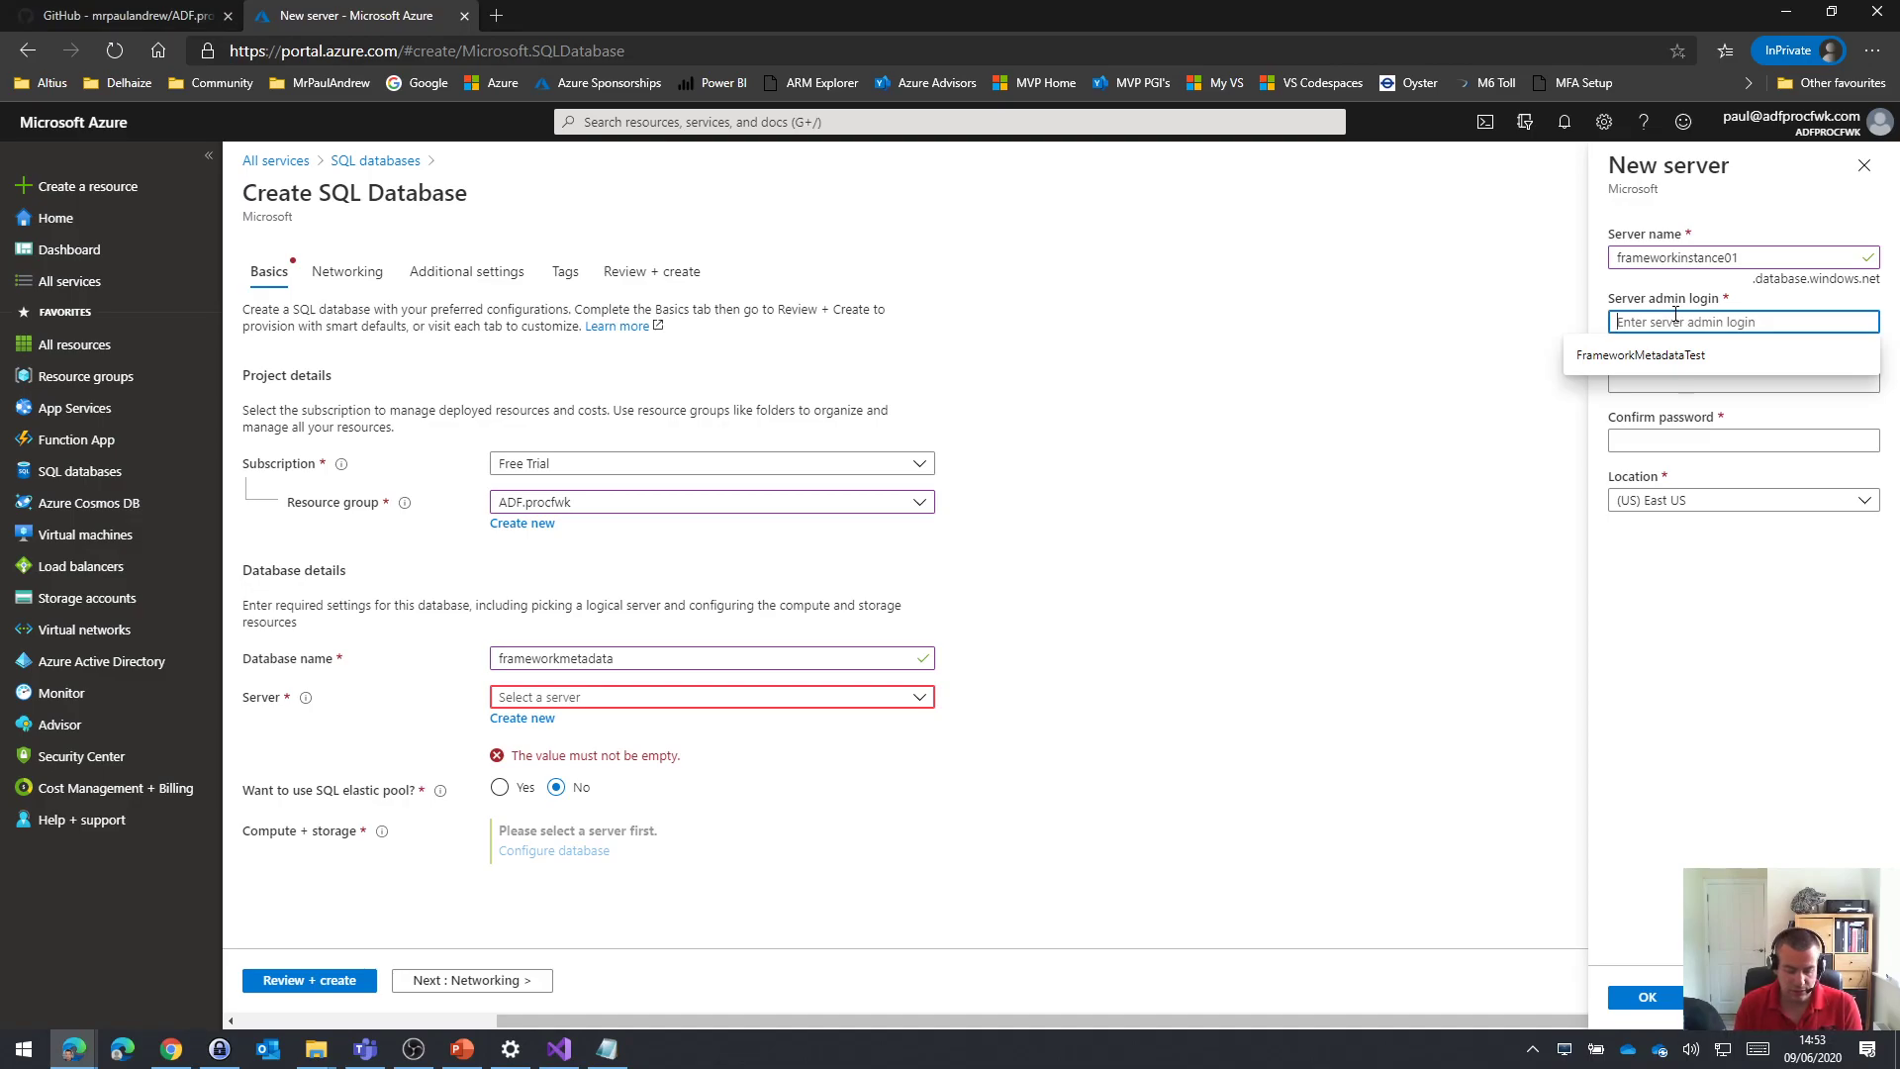
text(sqldbsa)
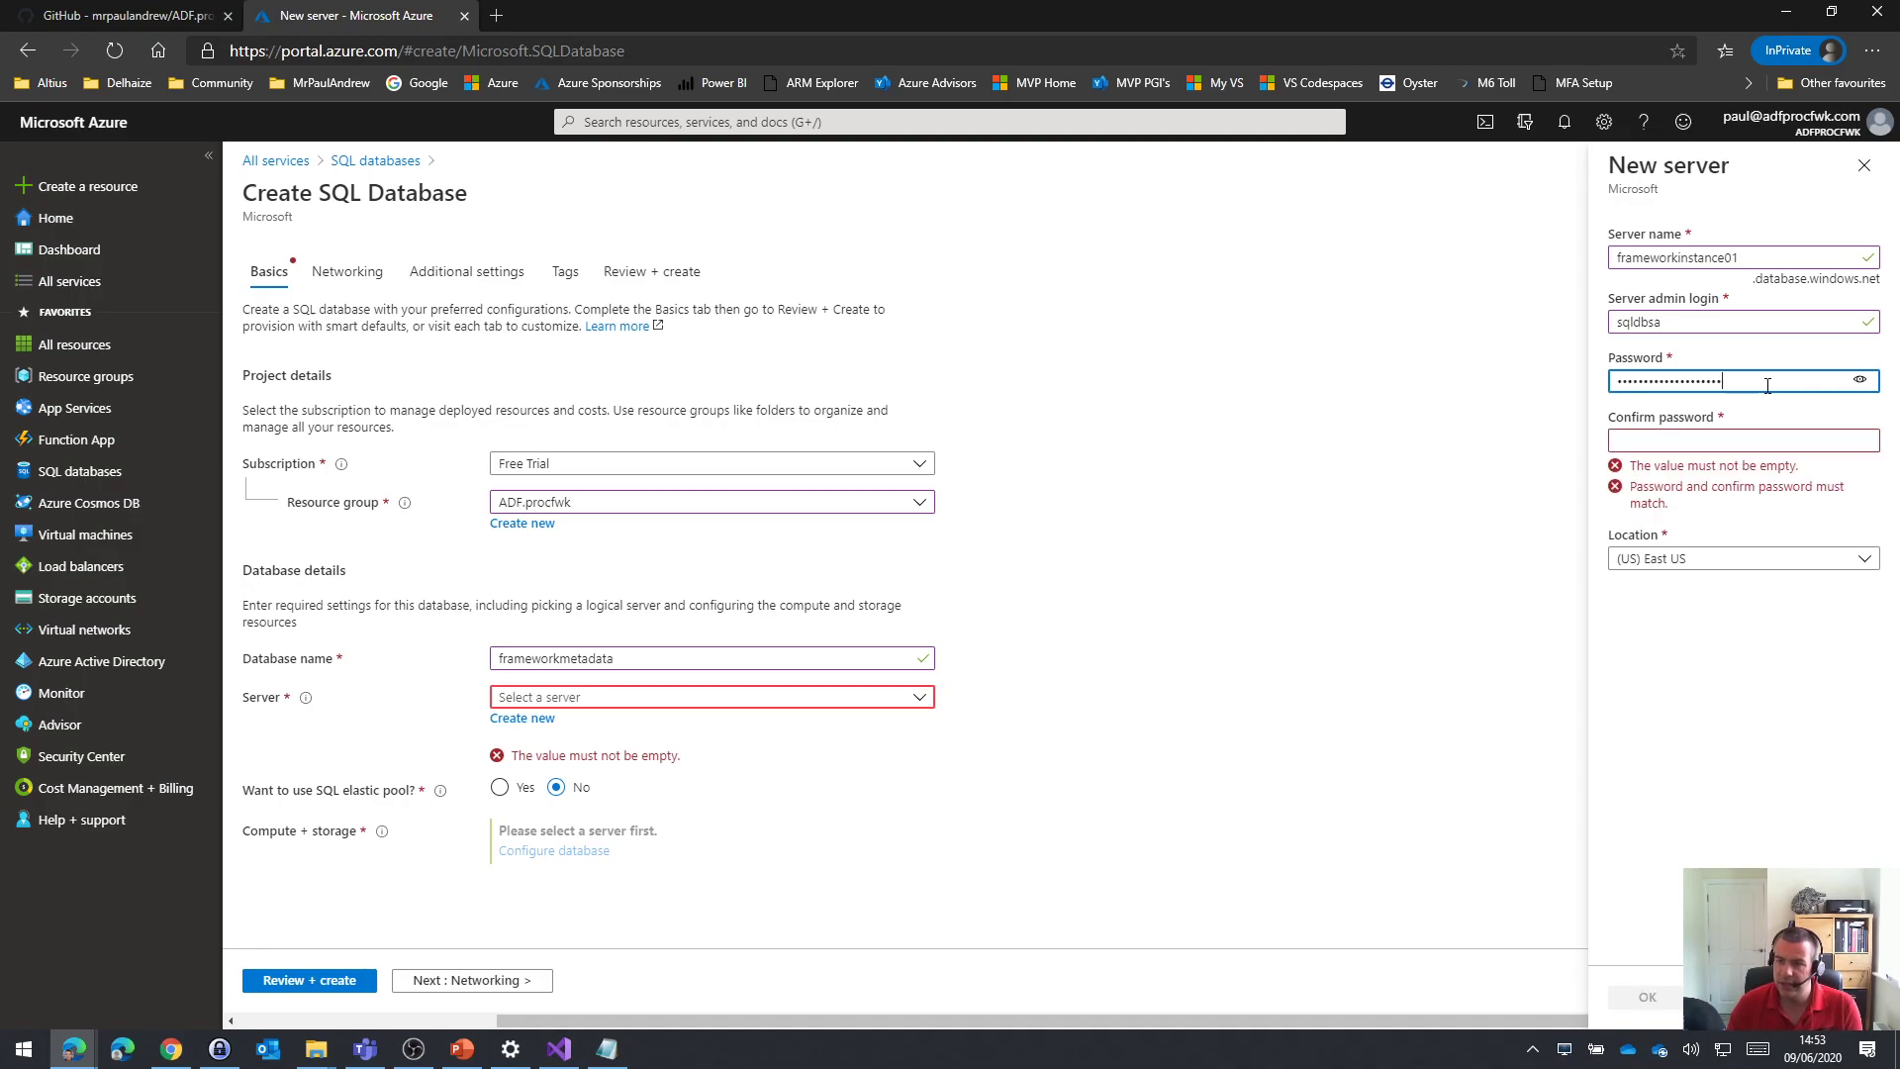
click(1743, 438)
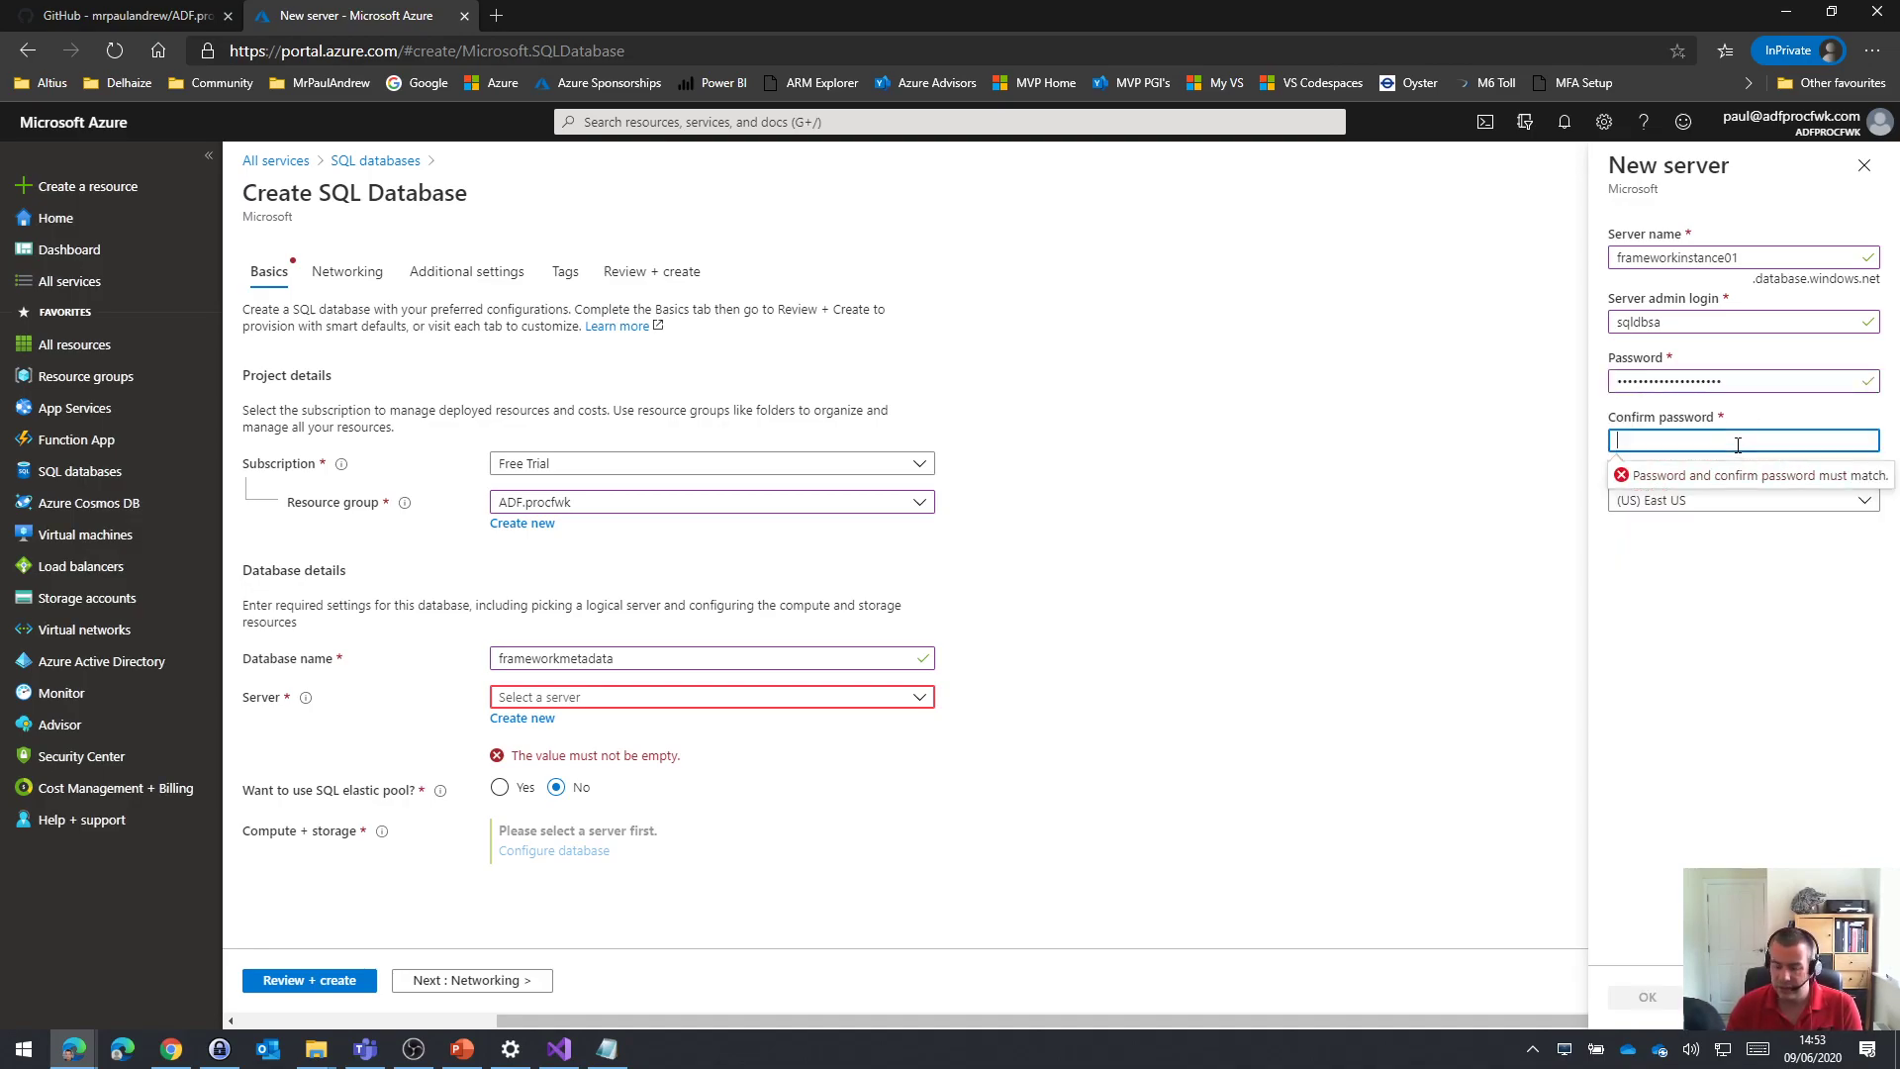
text(password)
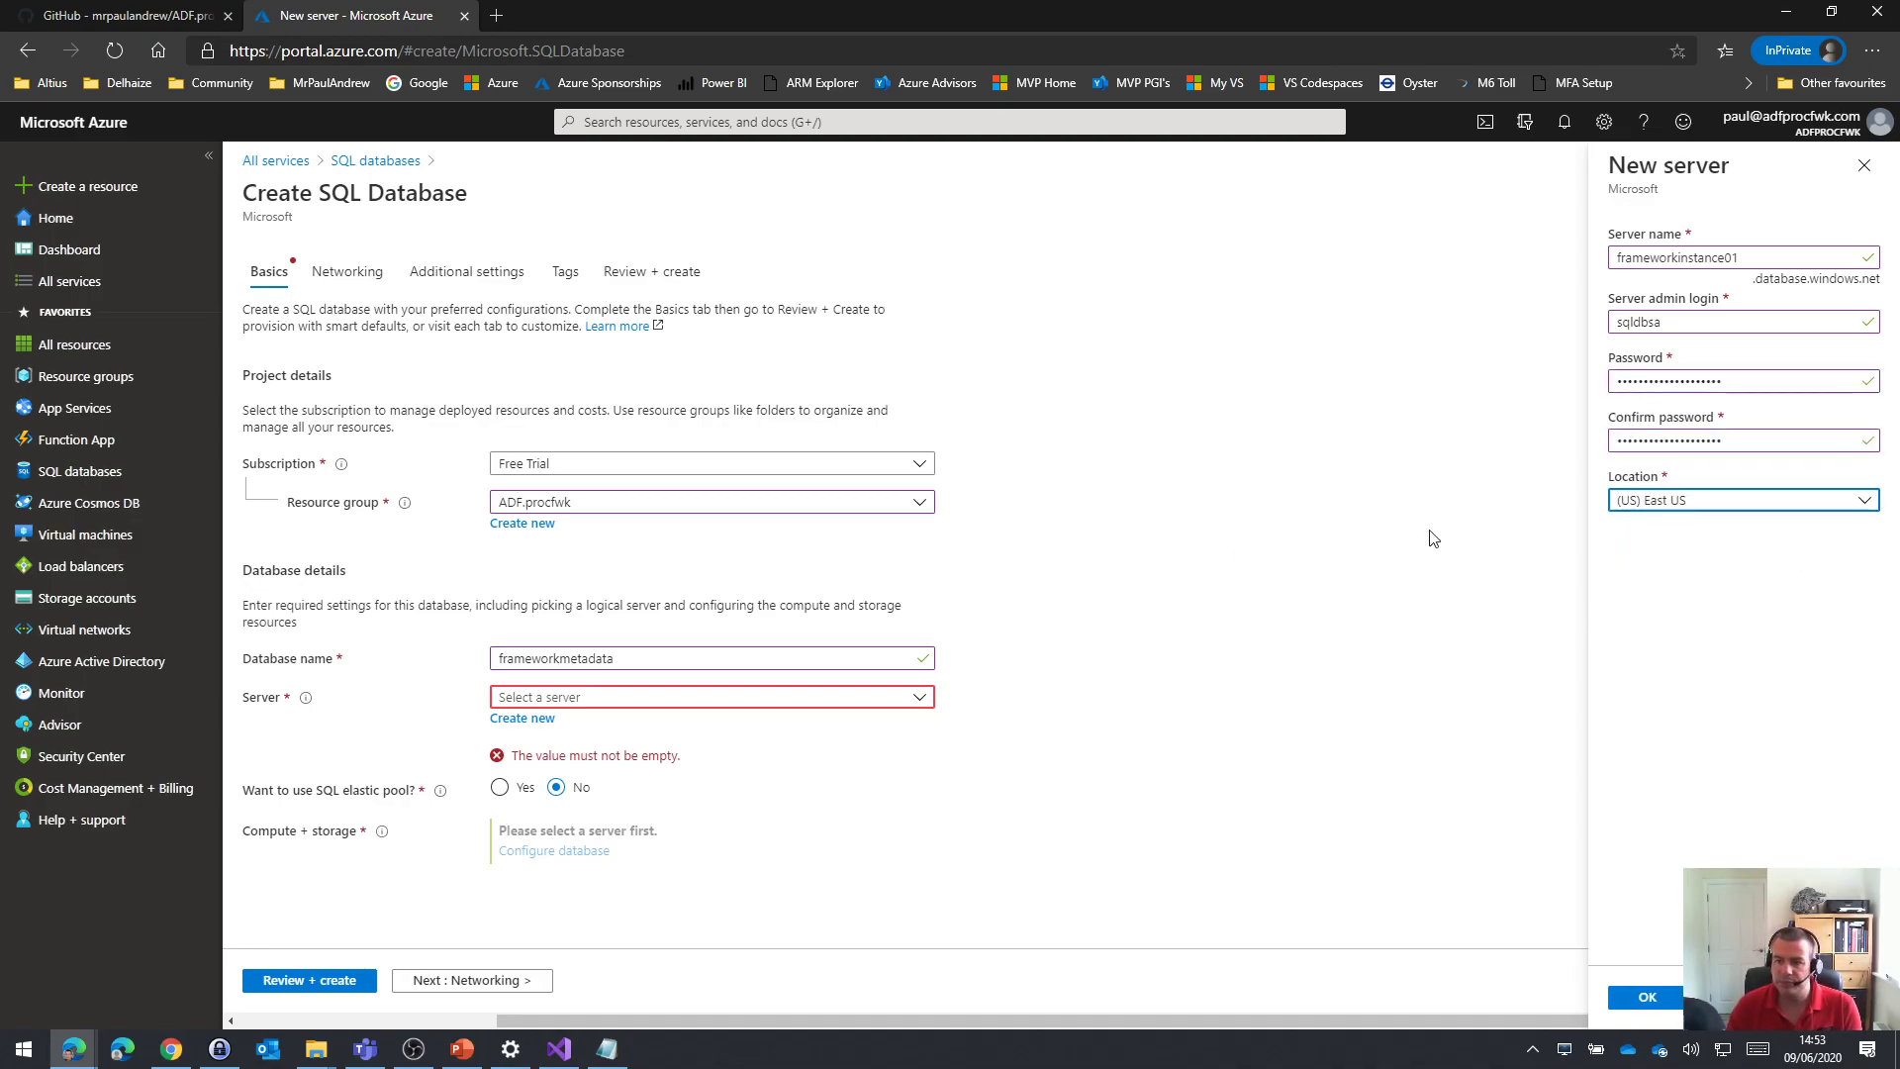
Step: Place the server in (Europe) UK South and confirm the new server settings
click(1739, 498)
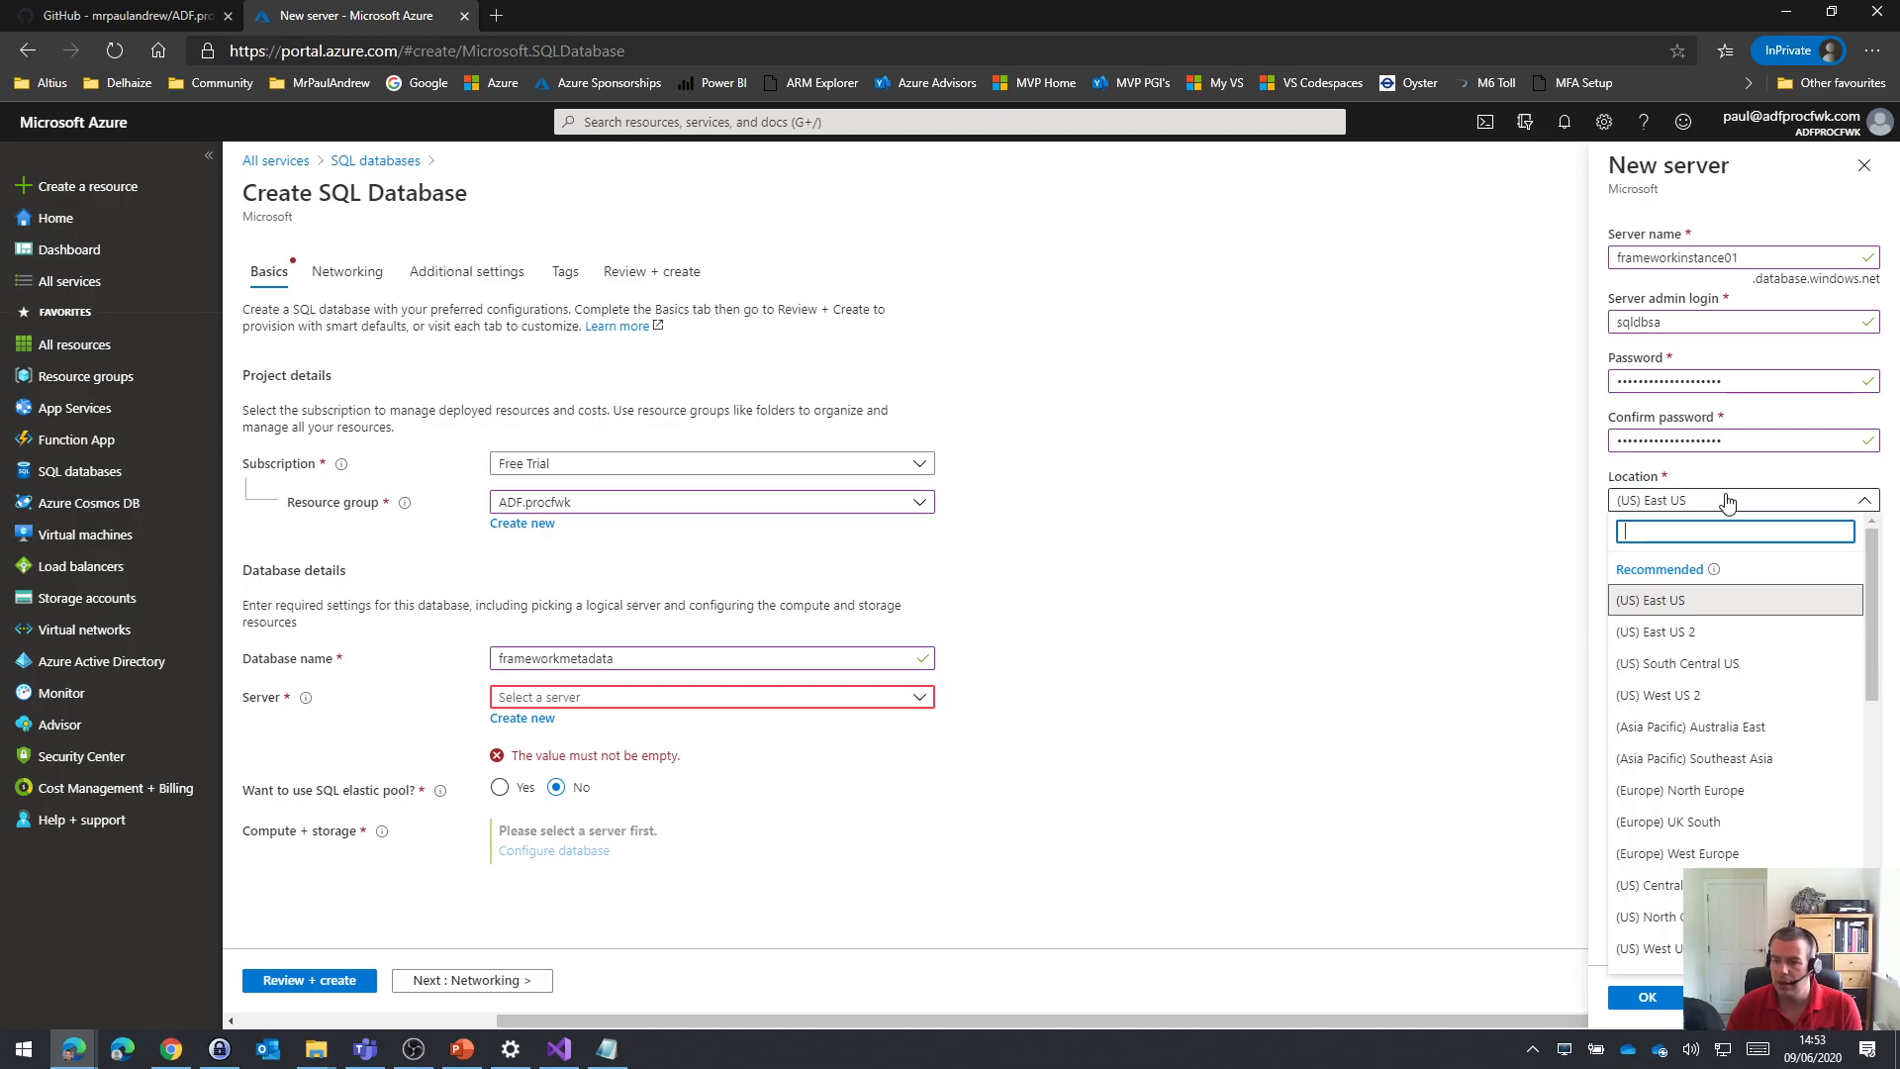
text(uk)
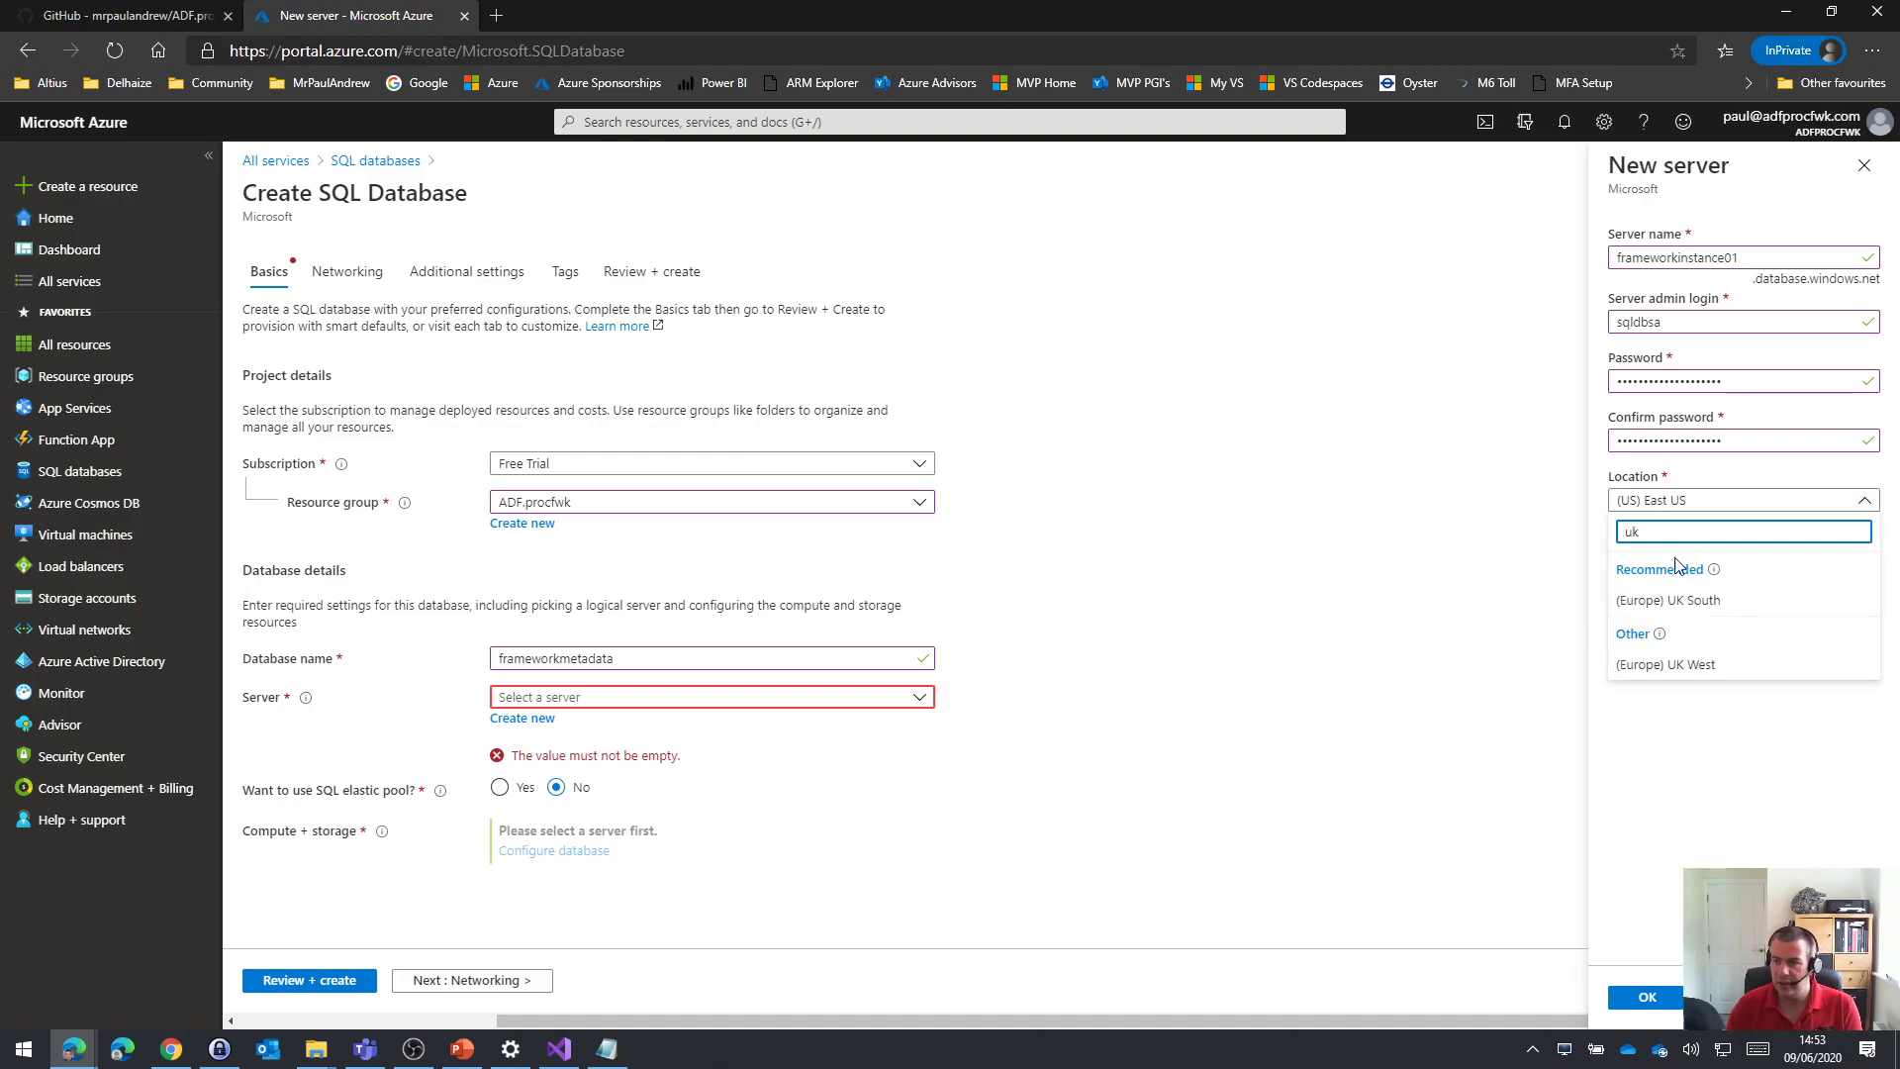
click(1669, 599)
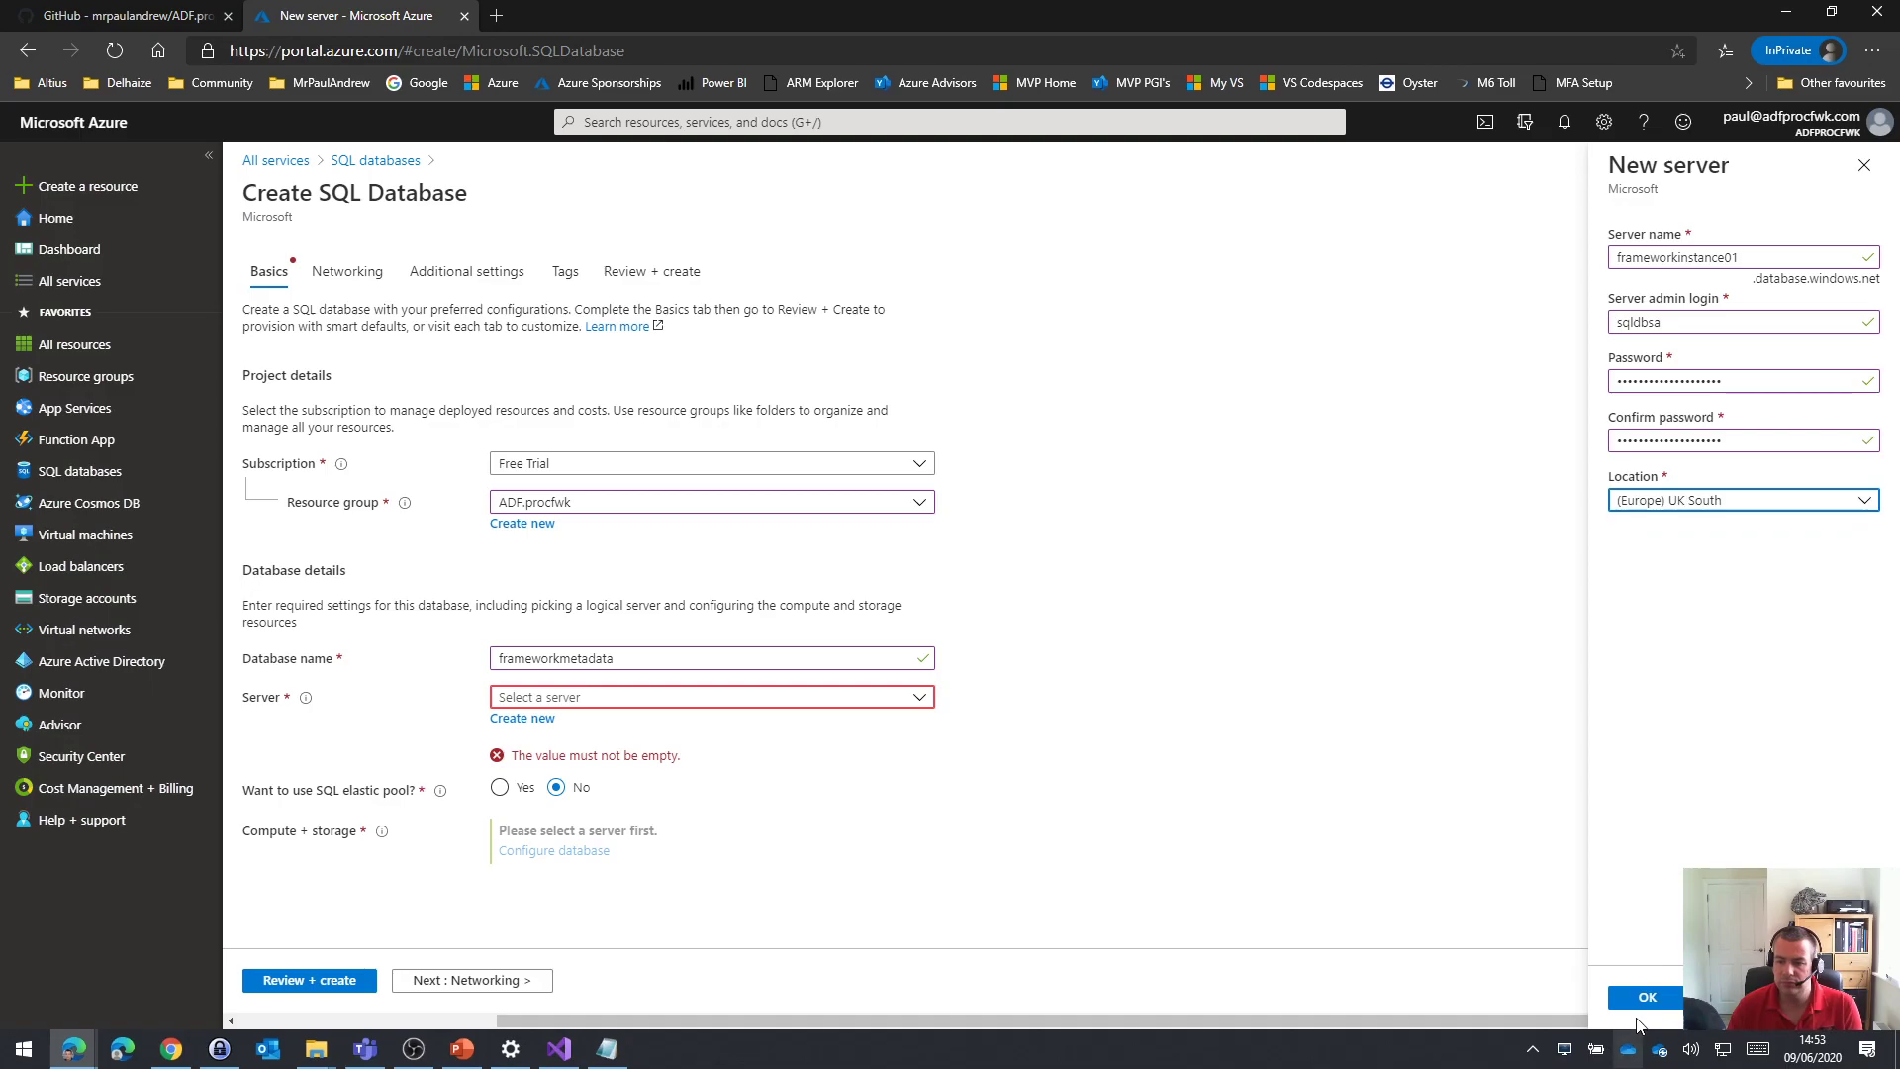
click(1645, 997)
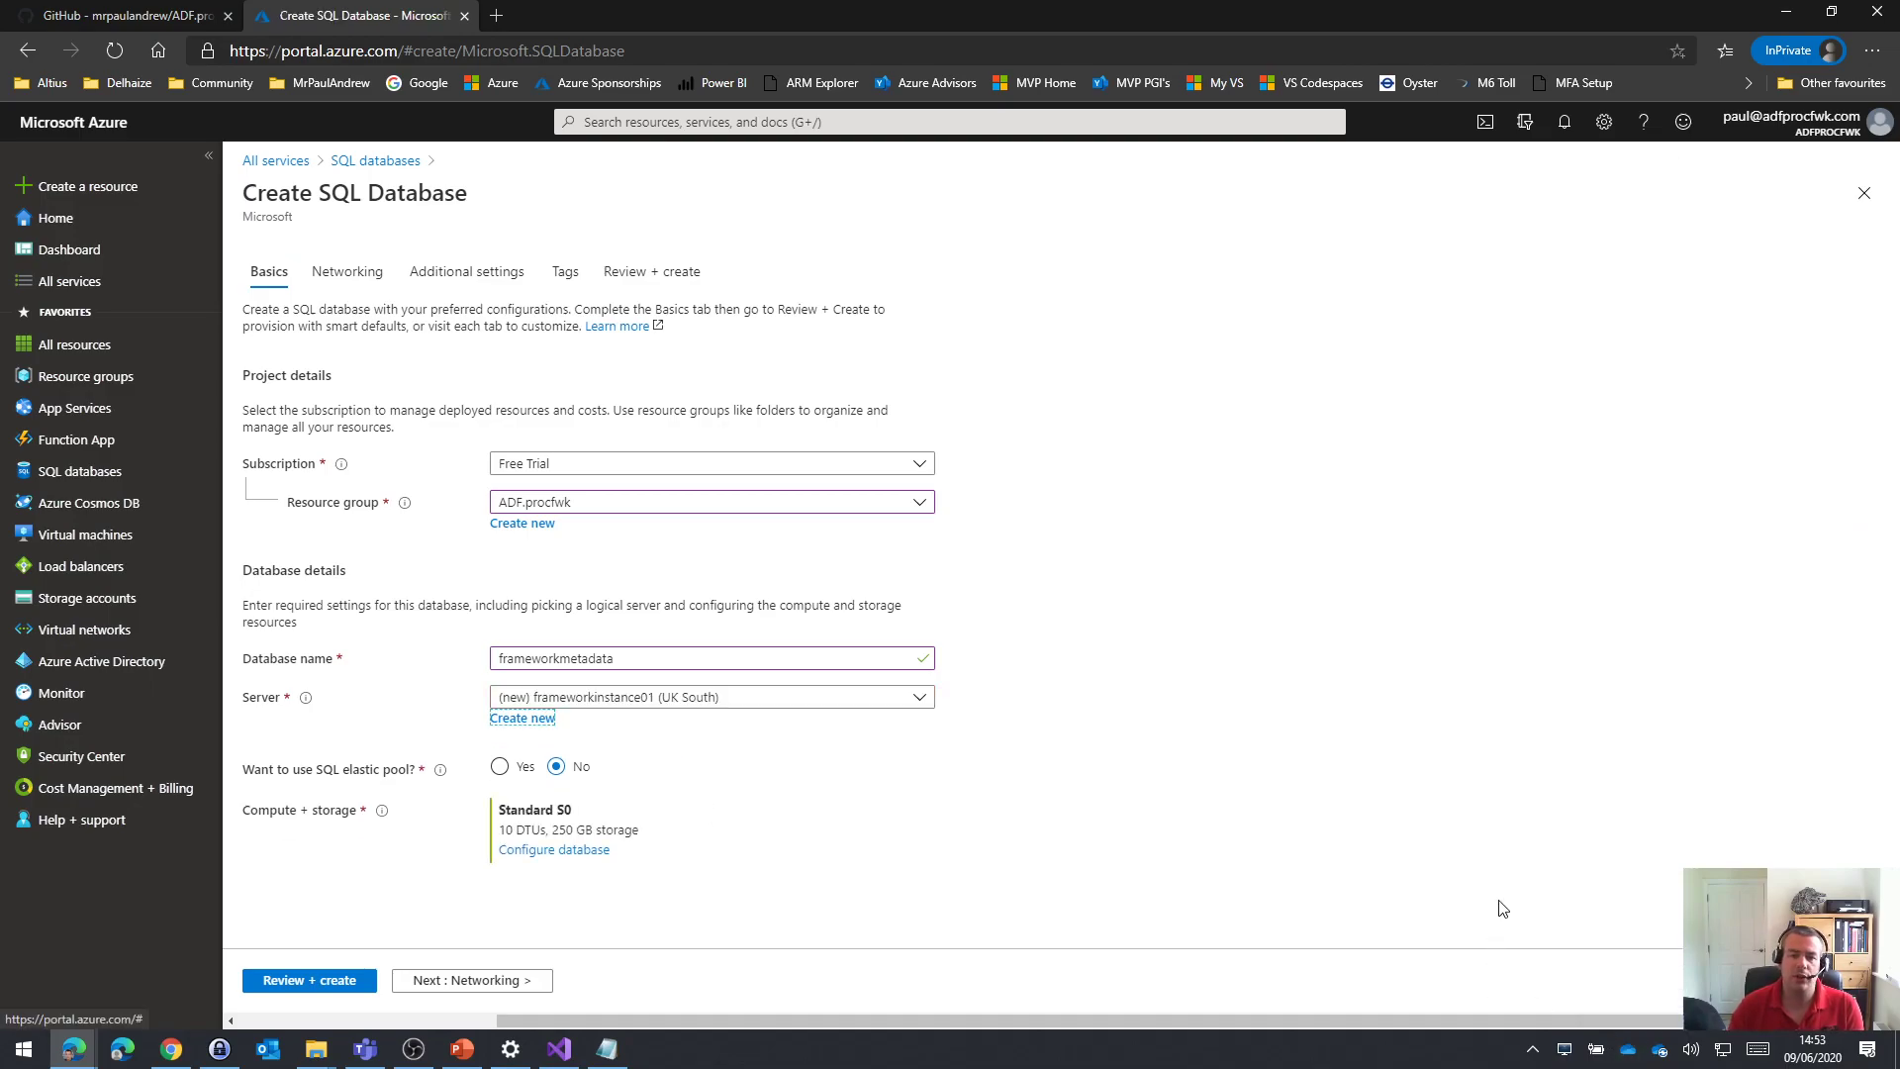
mouse_move(625, 696)
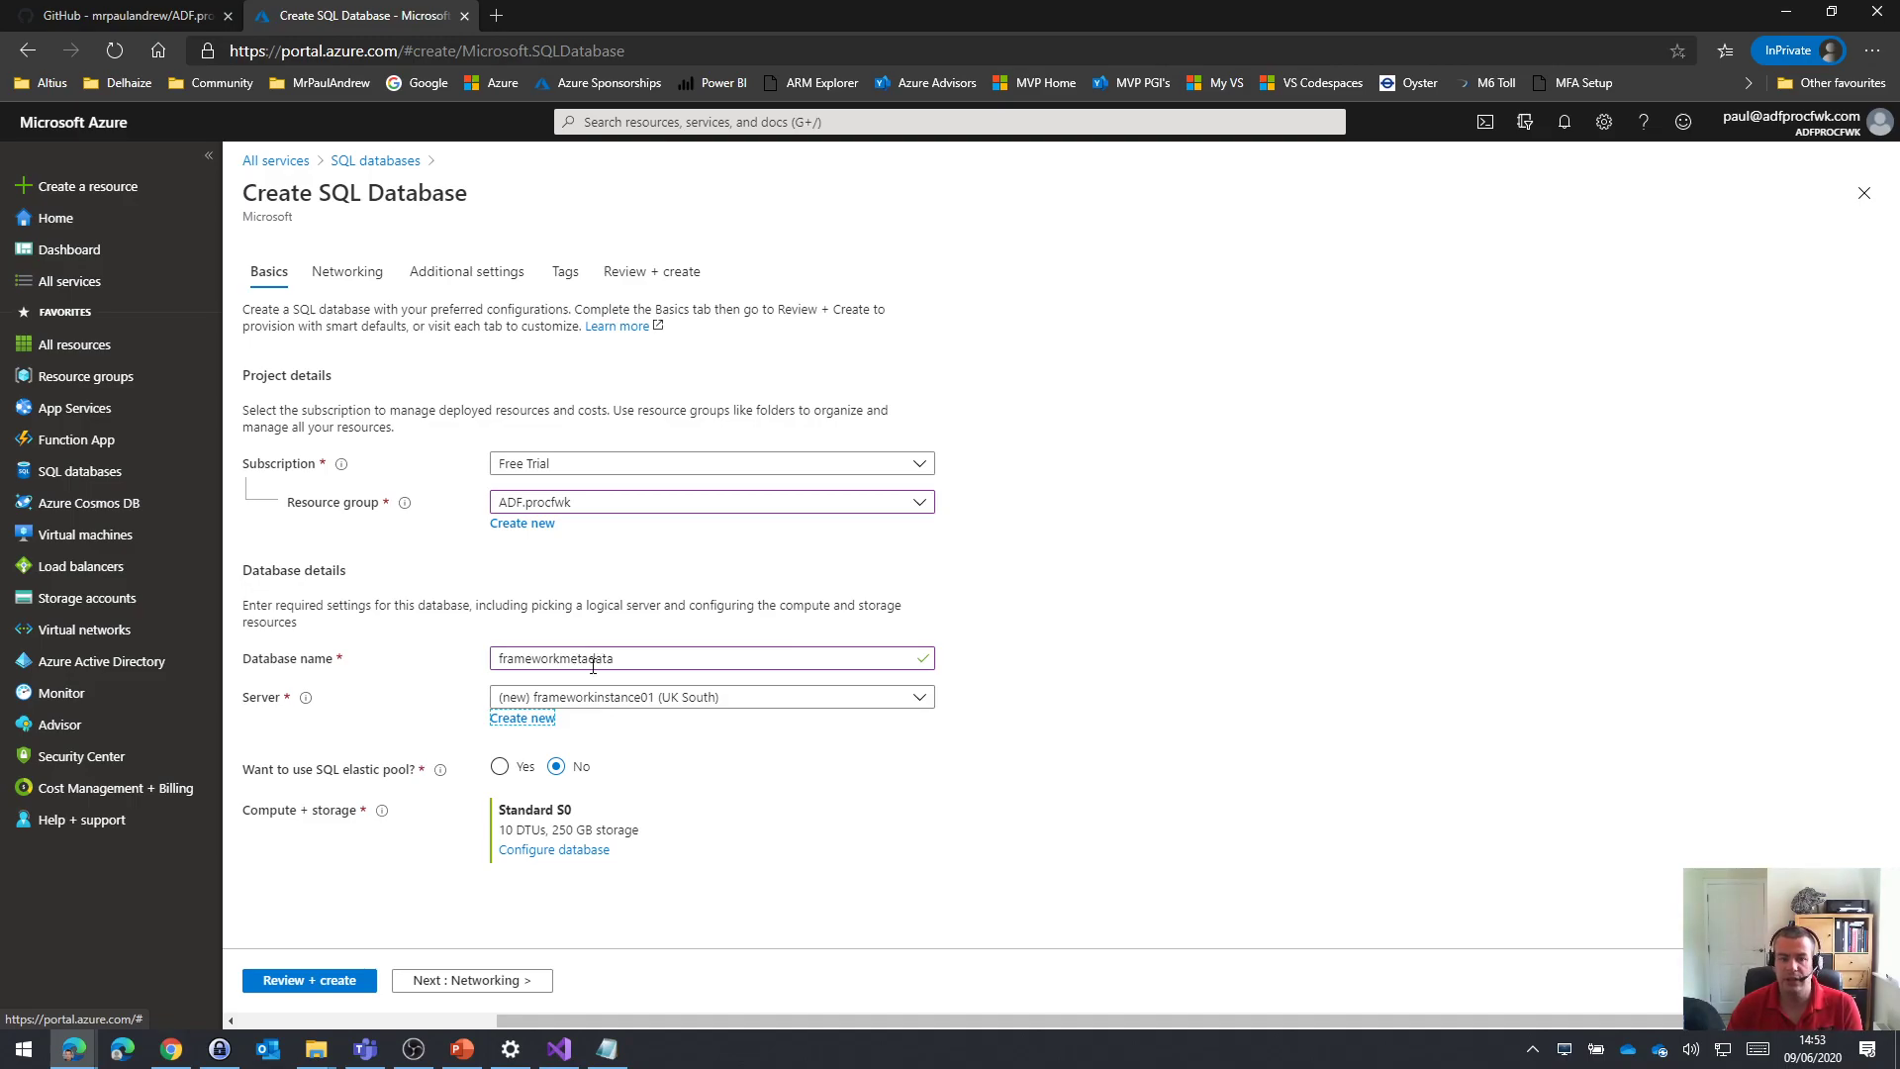
mouse_move(274, 773)
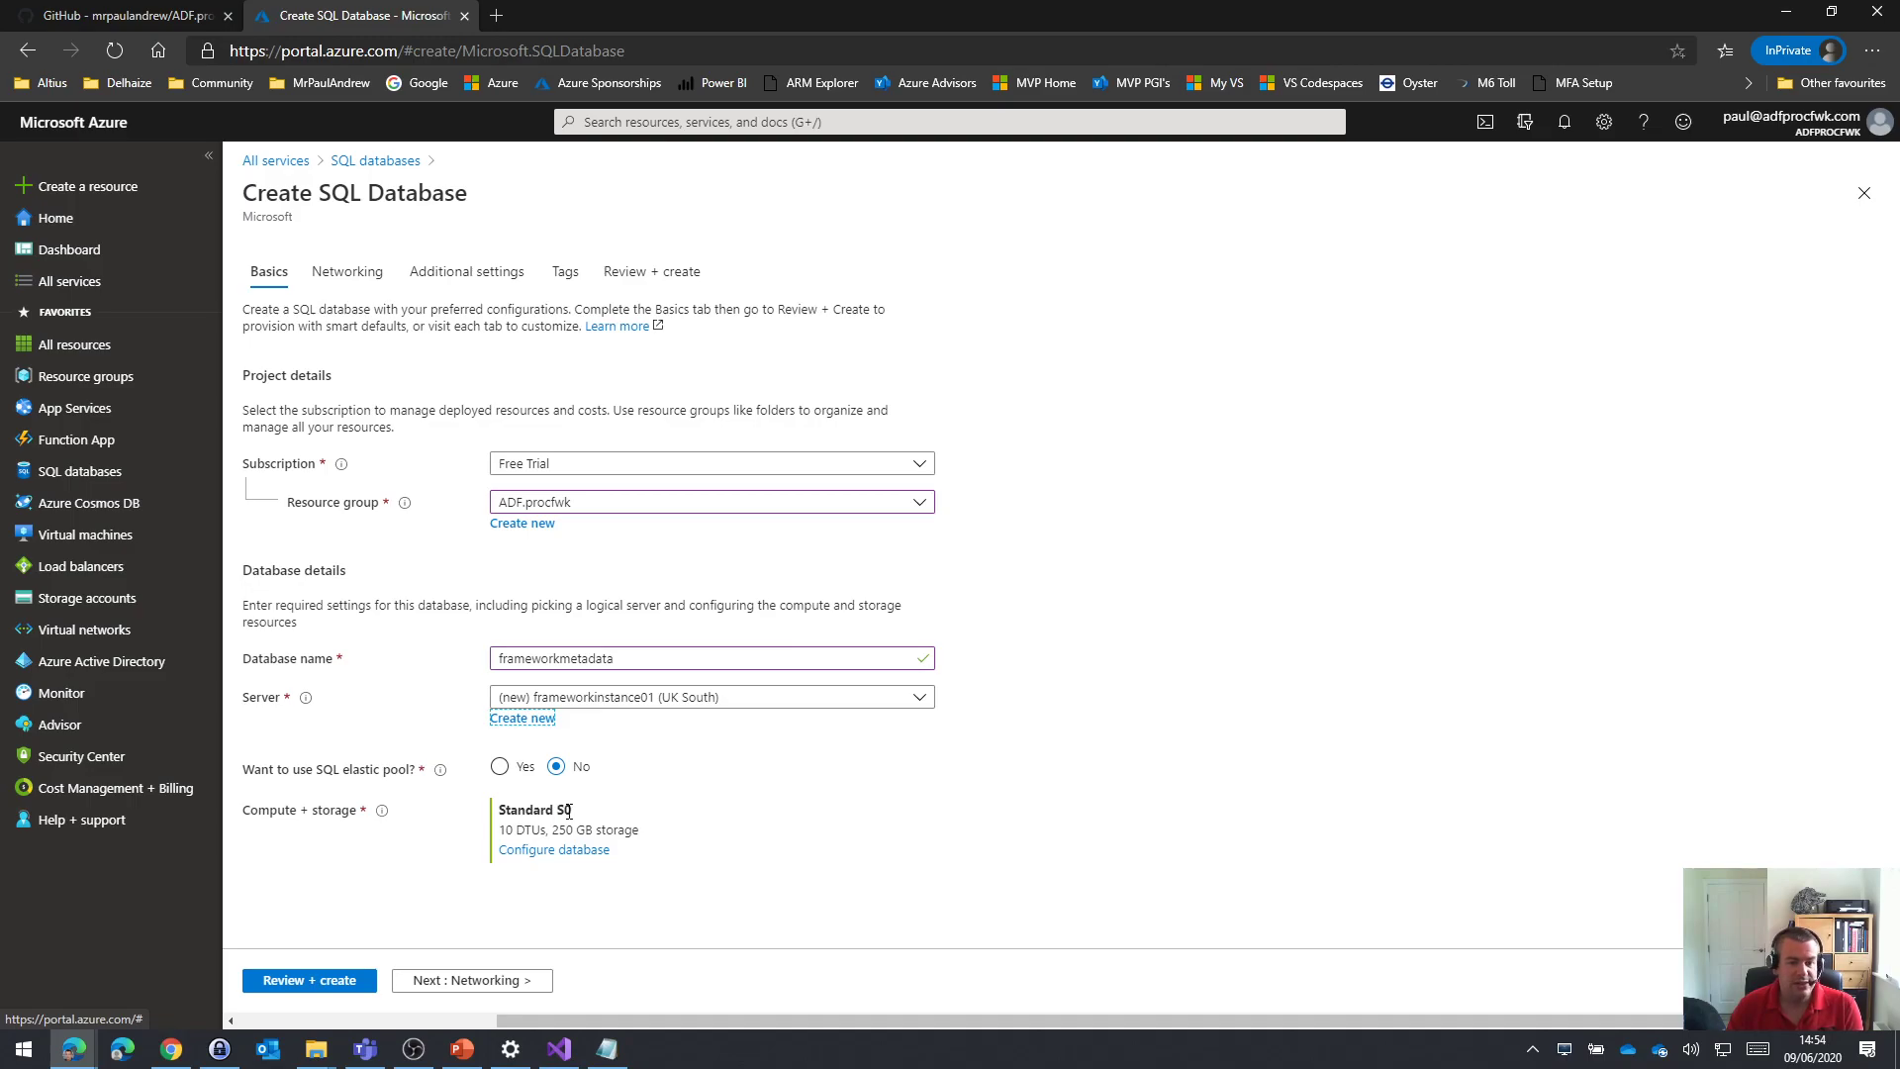
mouse_move(534, 955)
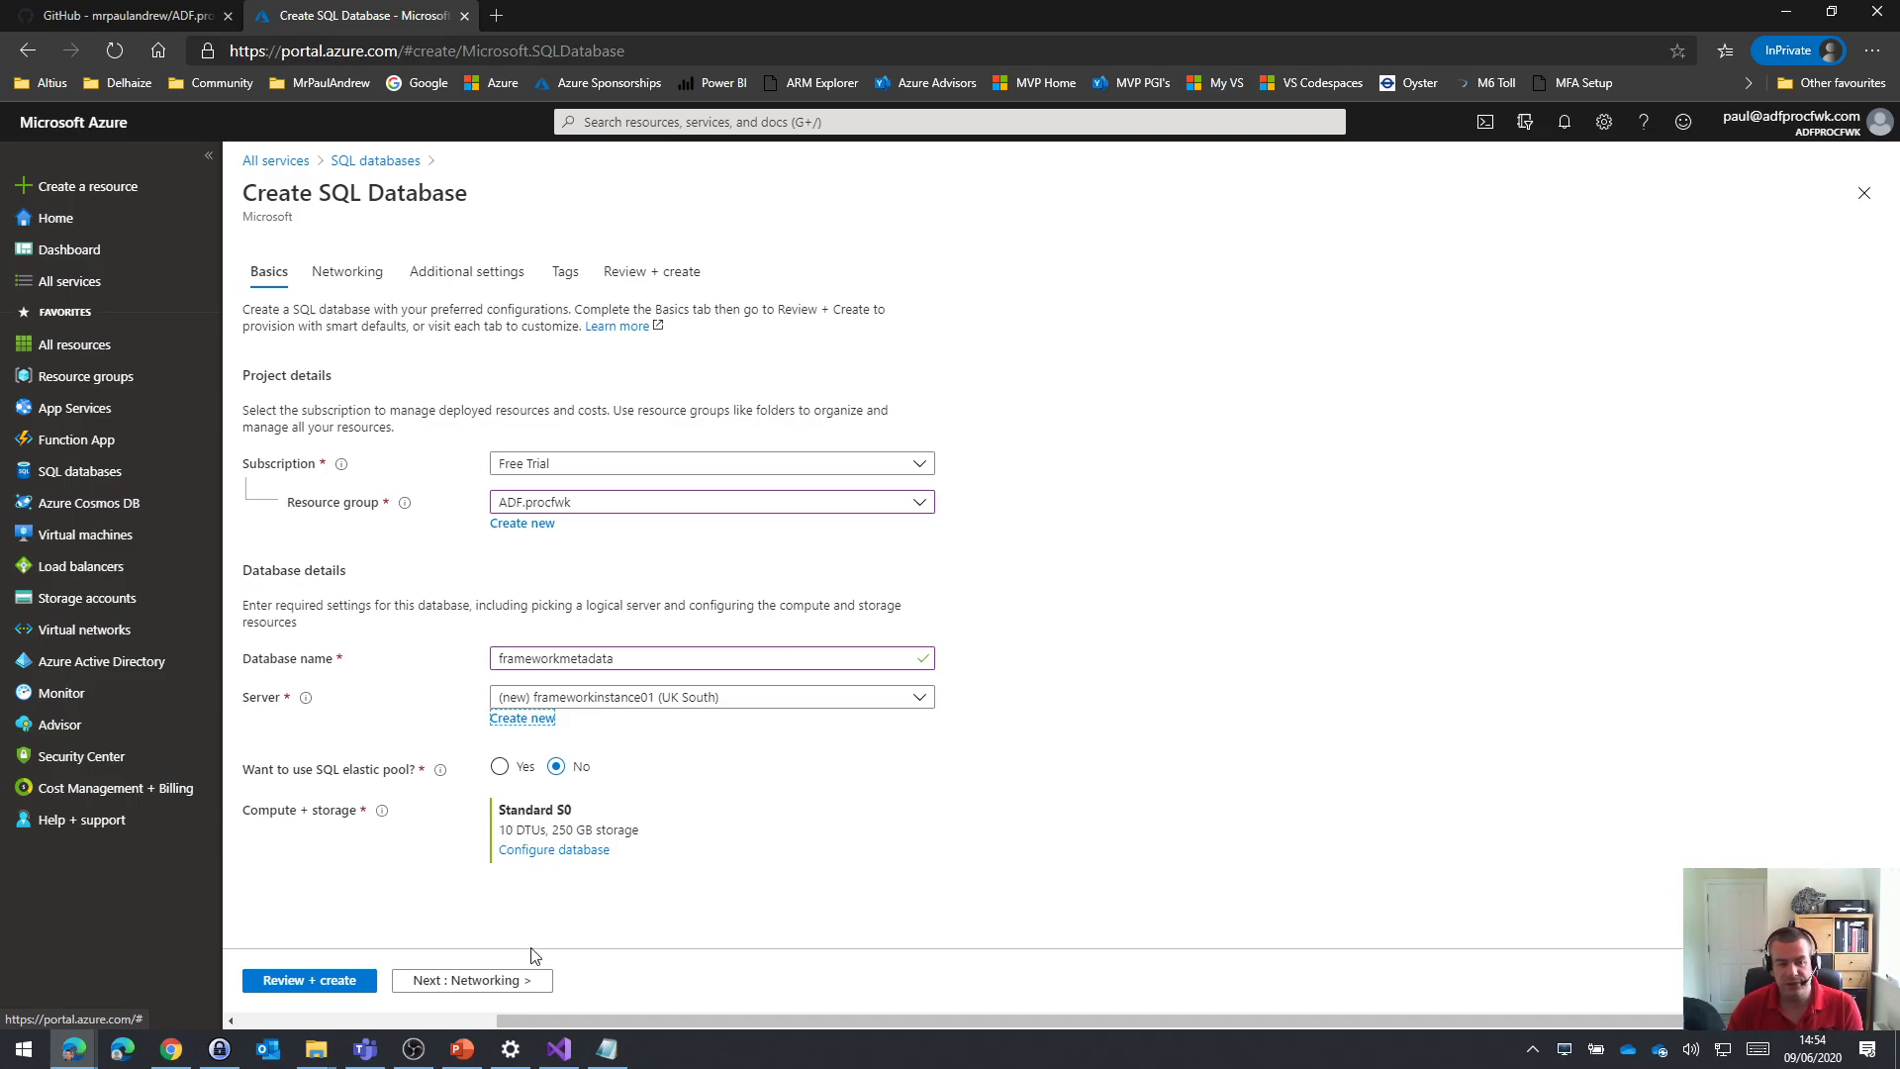
Step: Open the Review + create summary for frameworkmetadata on Standard S0
click(308, 981)
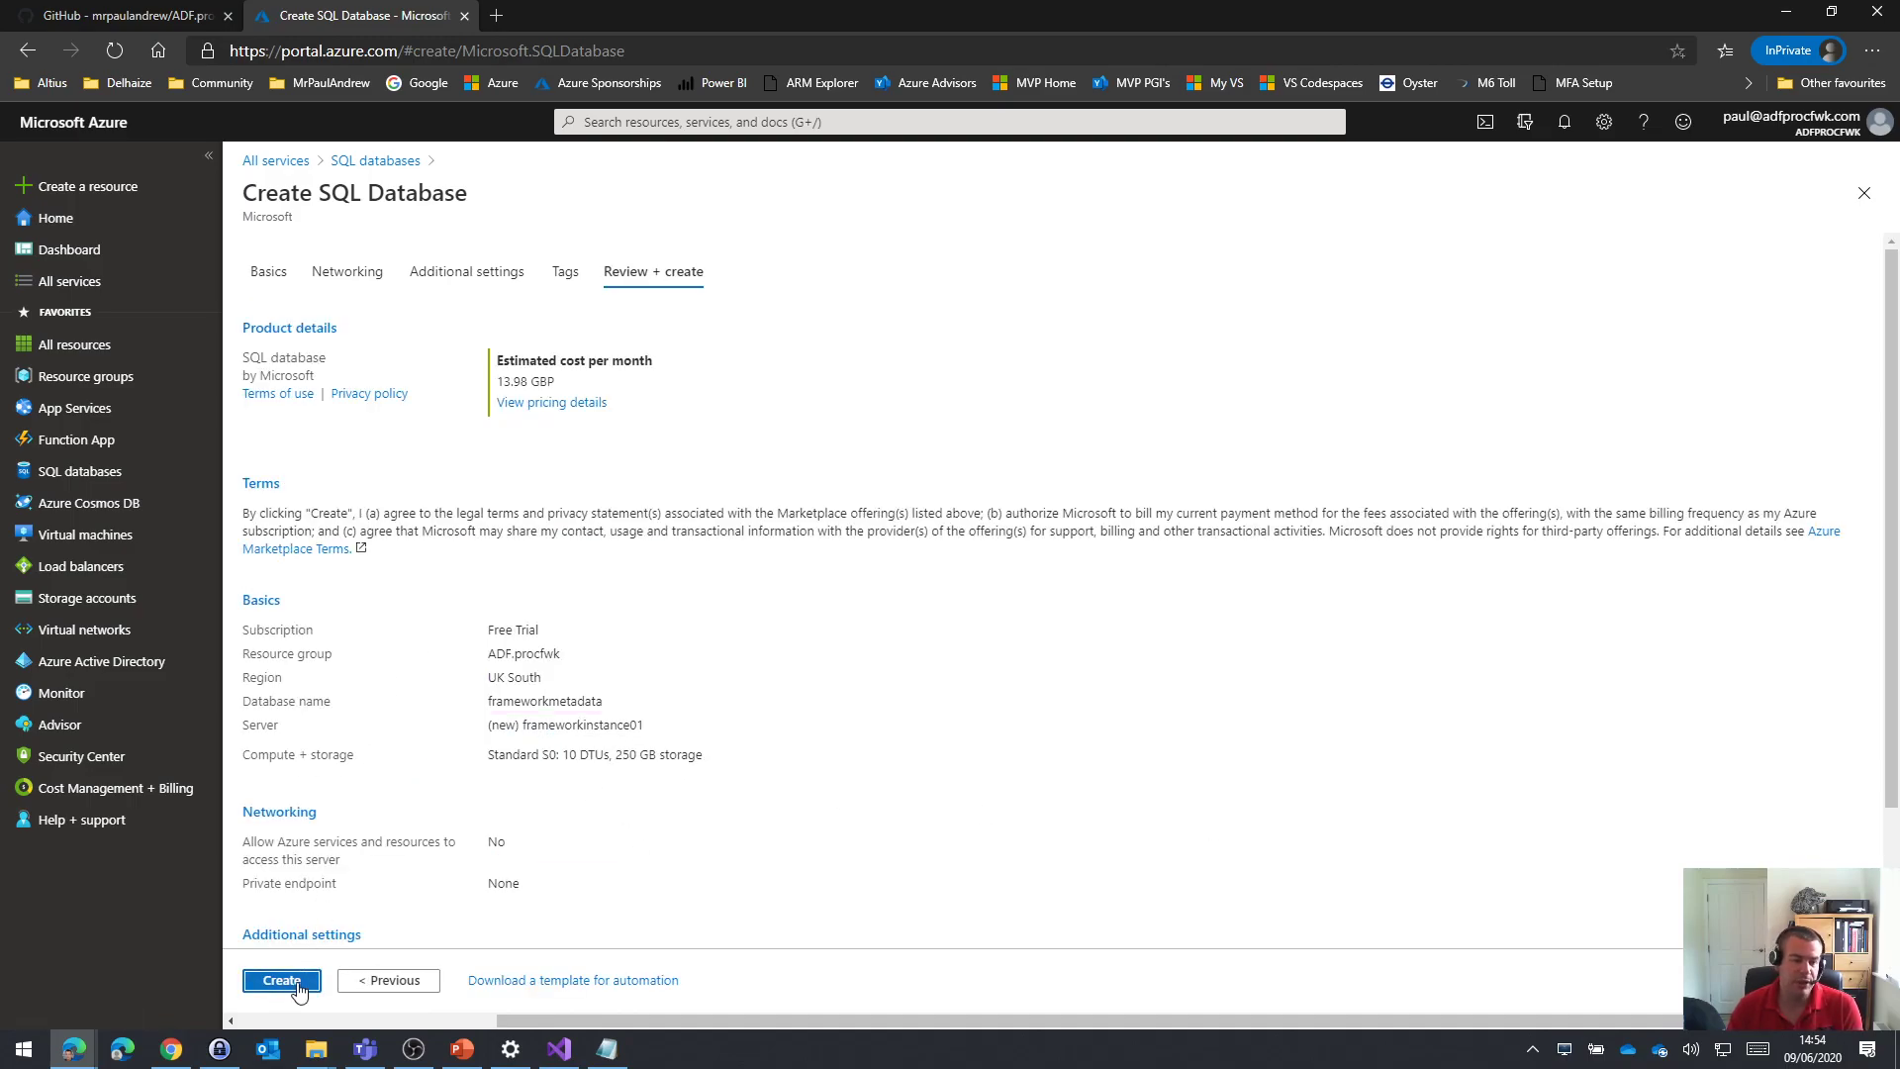
Step: Submit the frameworkmetadata database and frameworkinstance01 server for creation
click(281, 980)
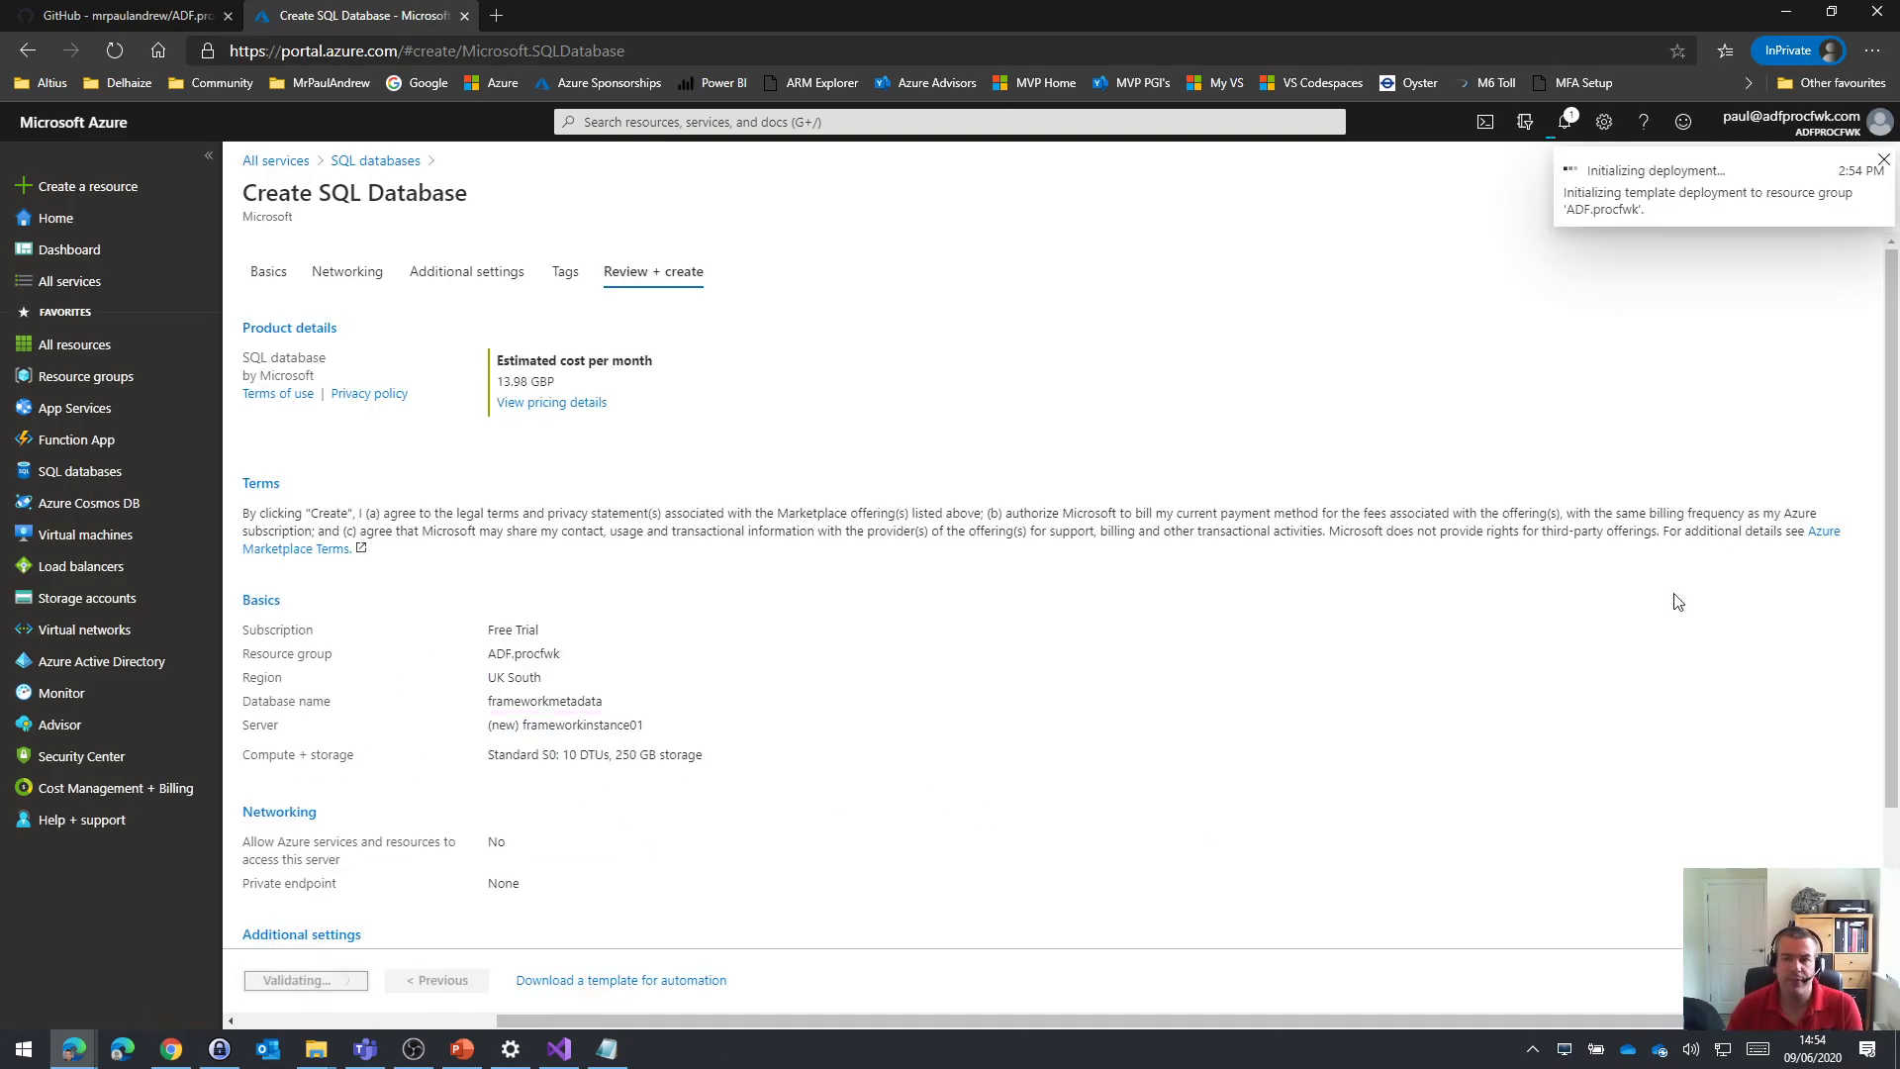
mouse_move(1646, 236)
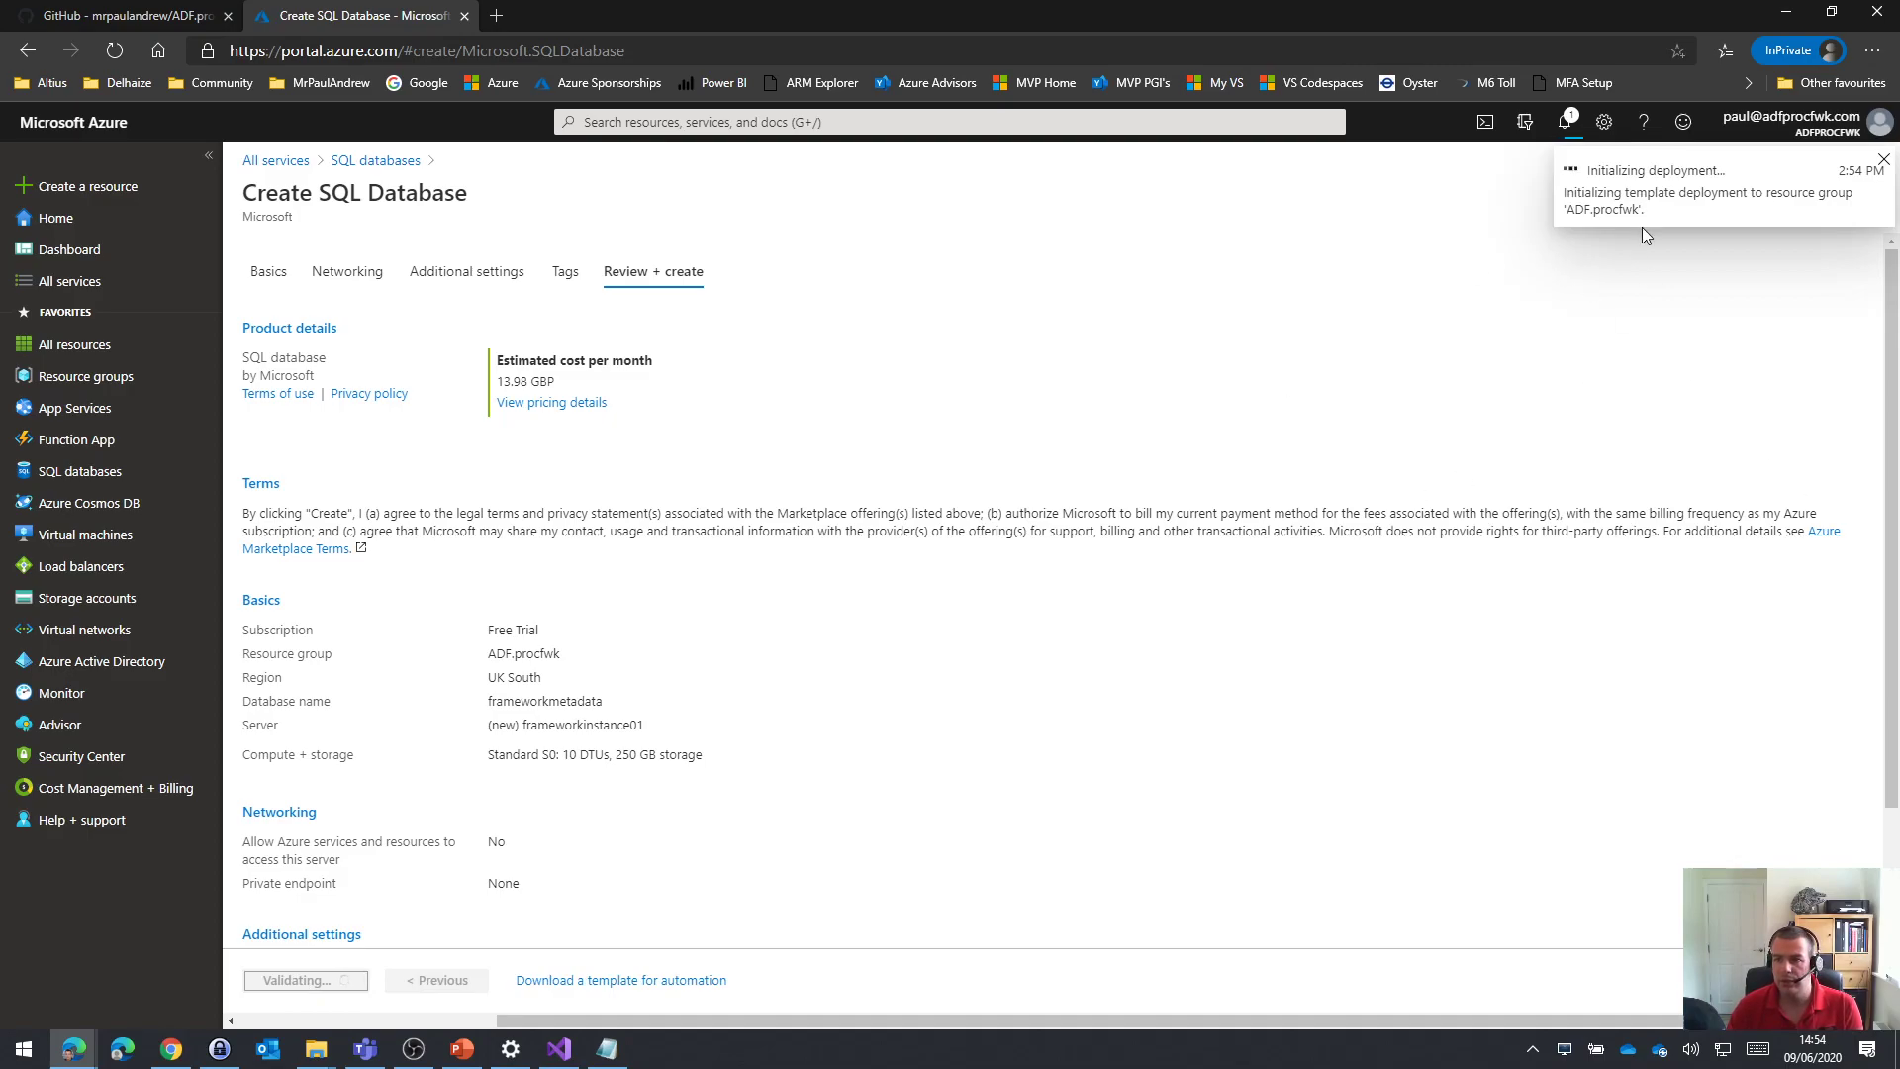
mouse_move(1515, 271)
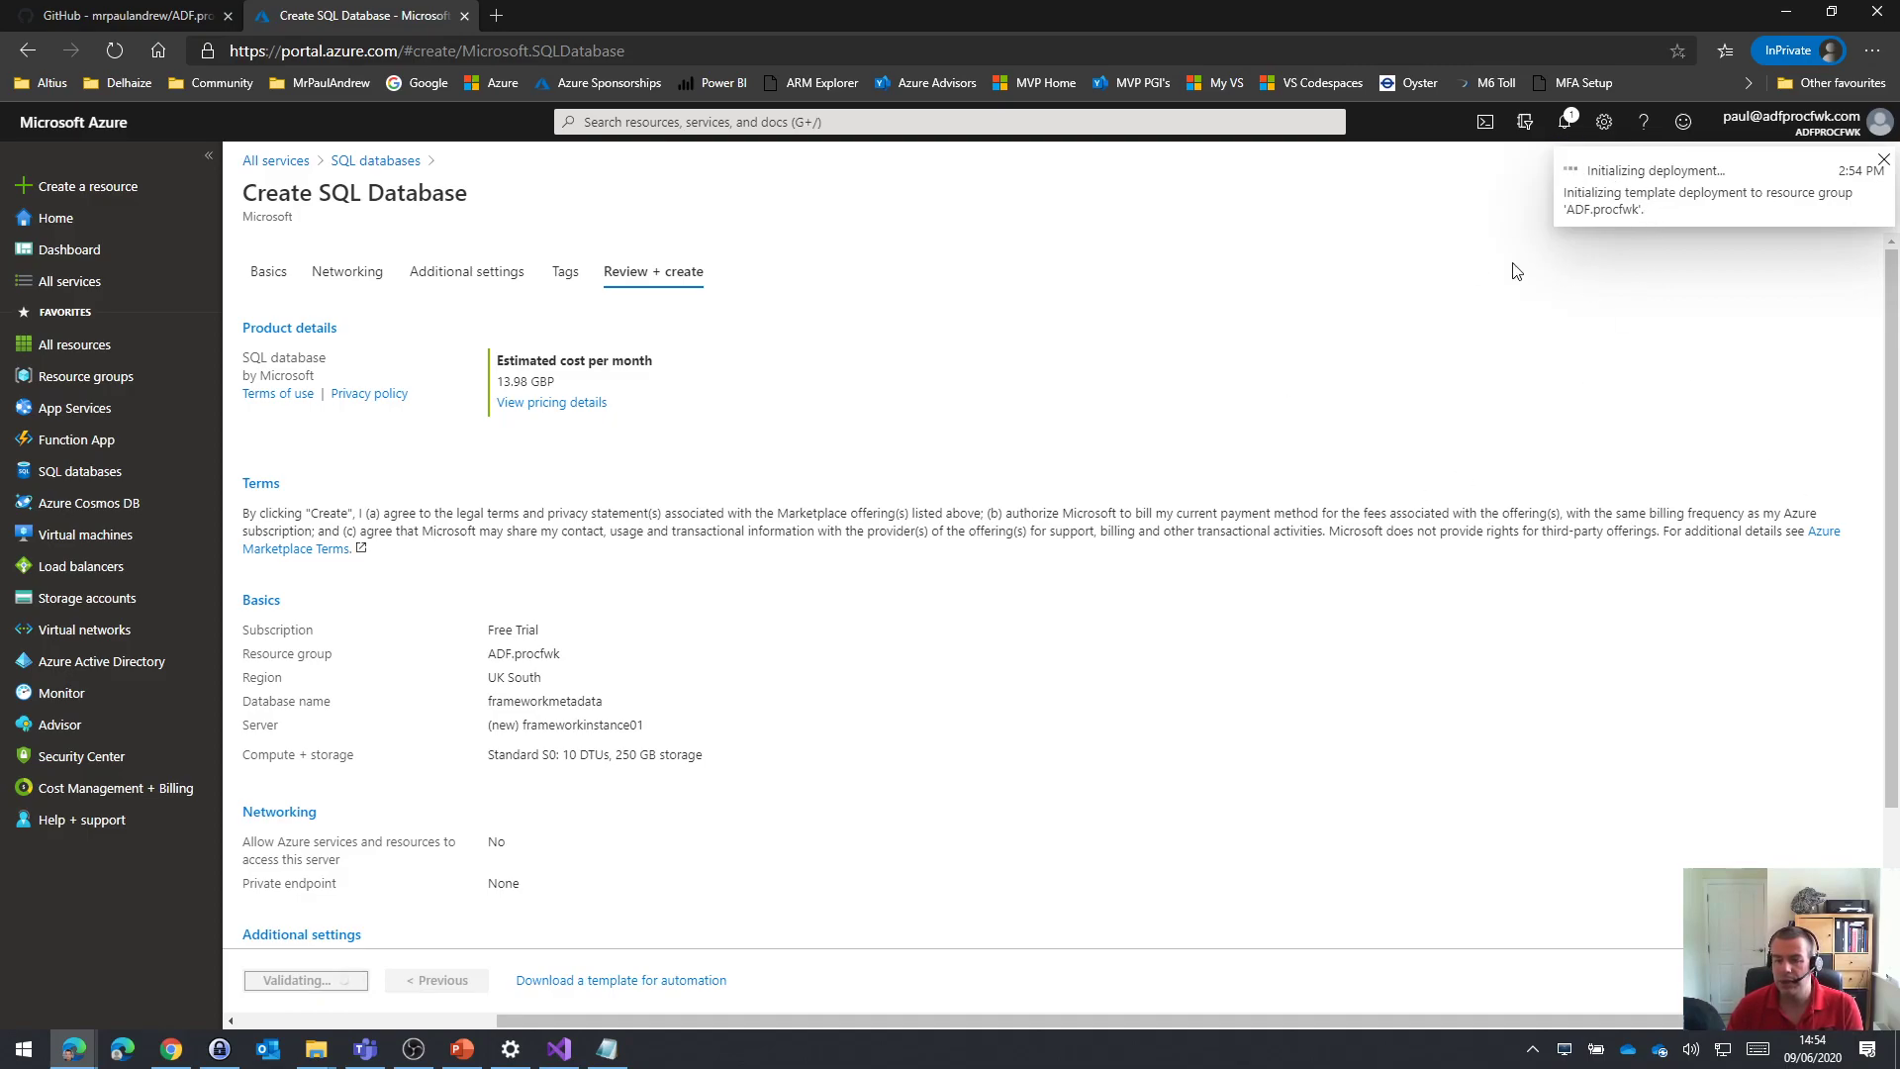
mouse_move(475, 141)
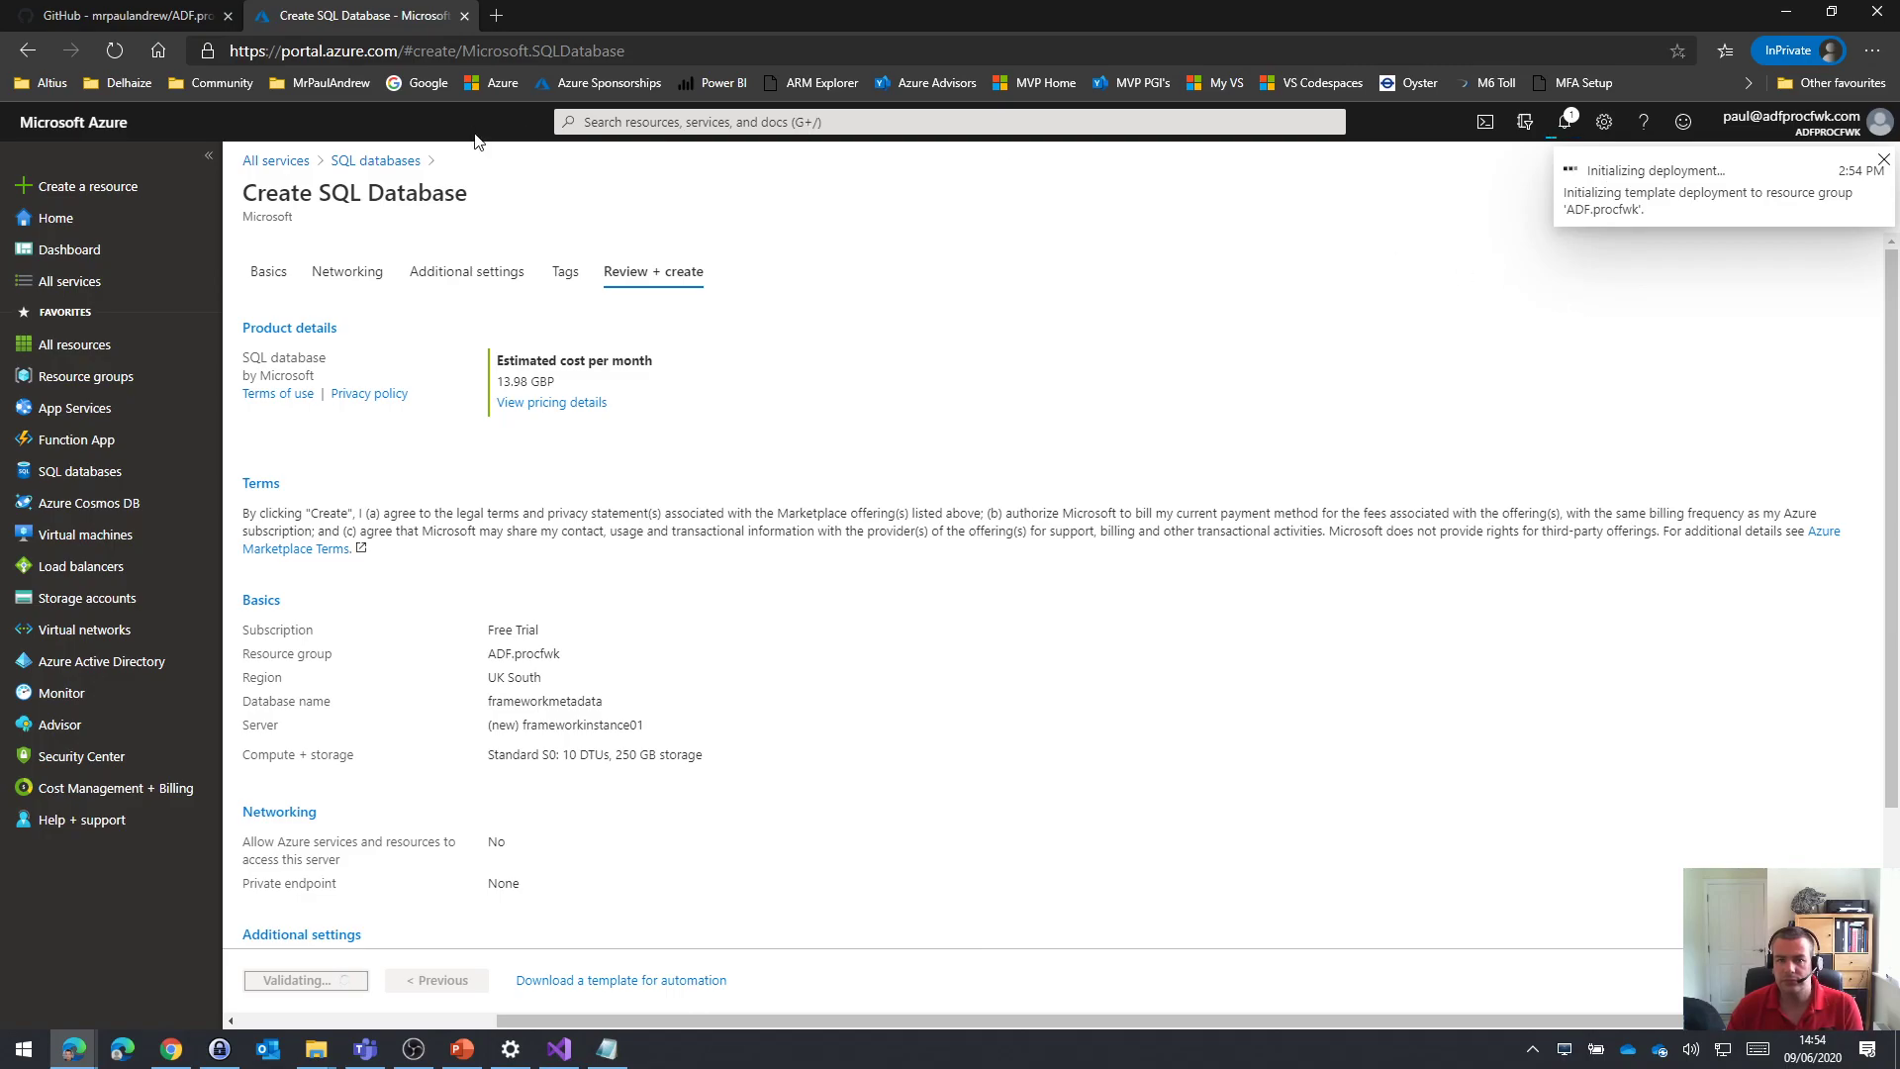
mouse_move(921, 937)
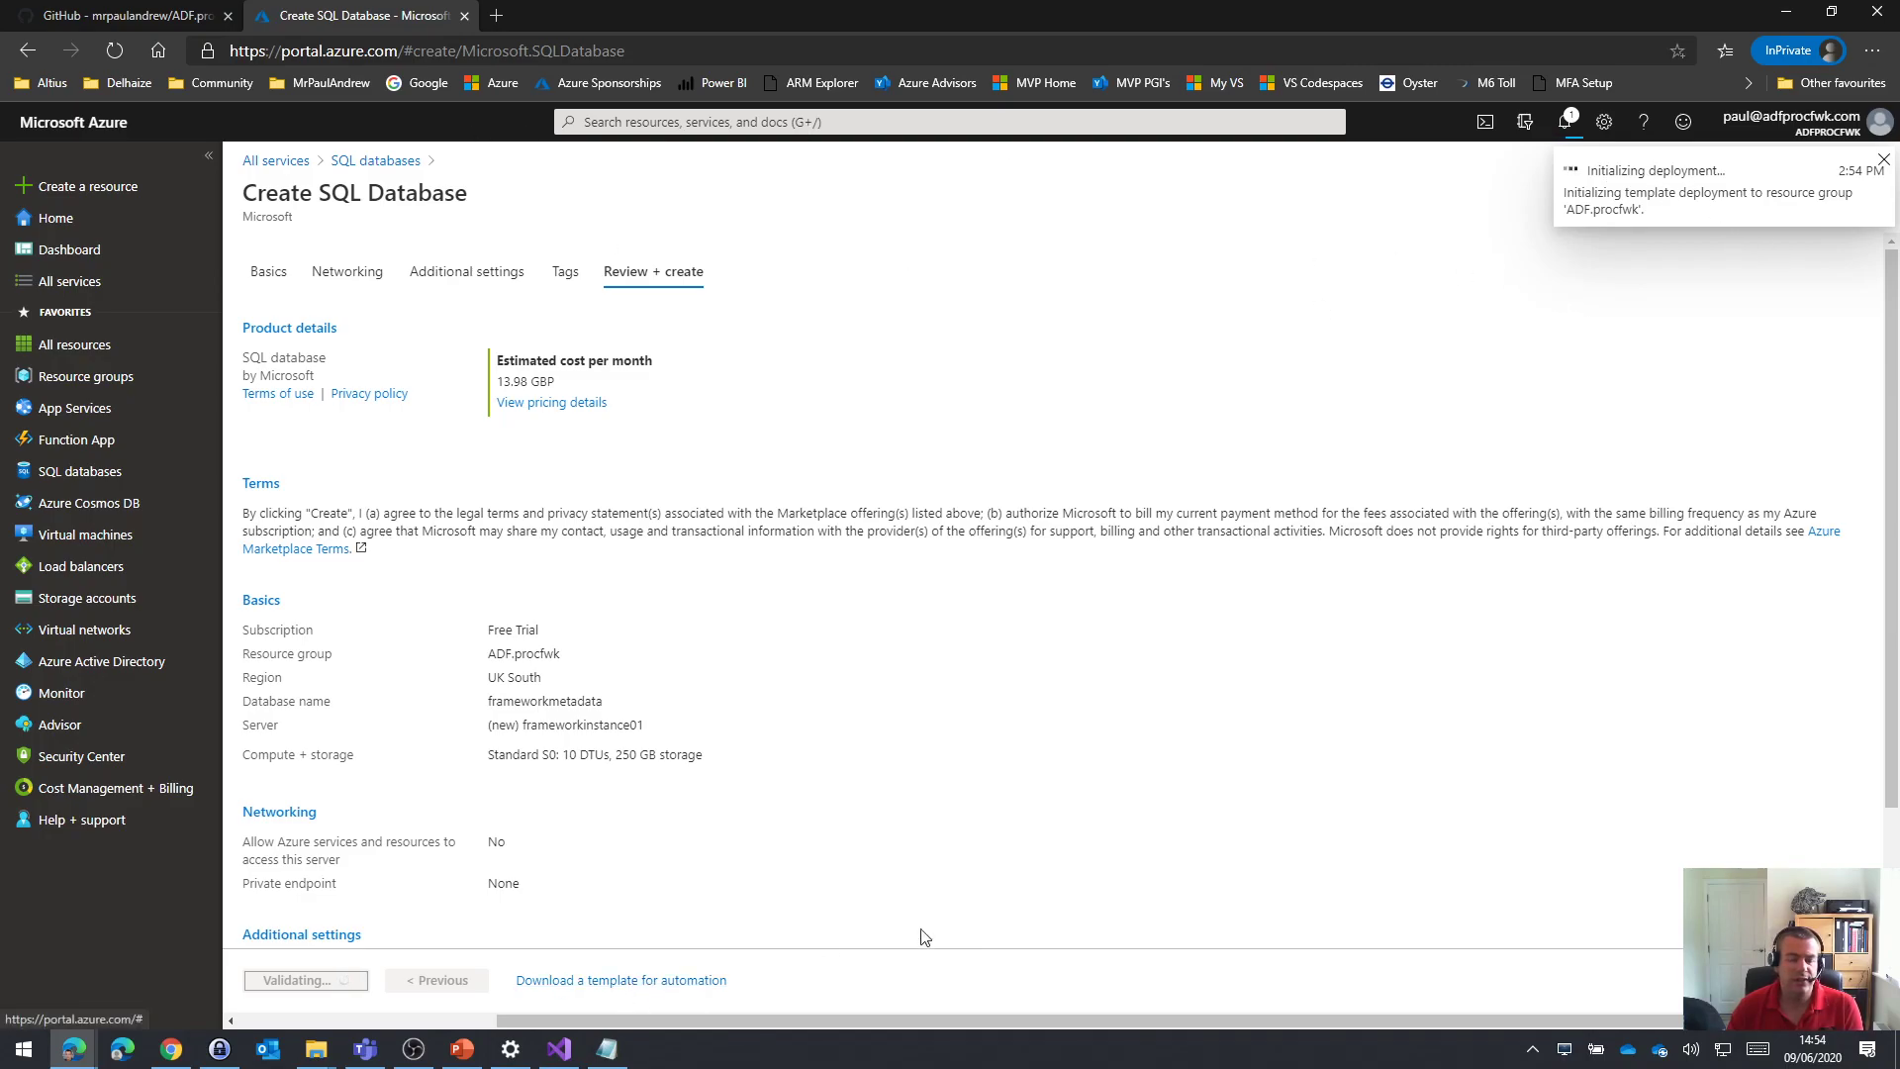
mouse_move(1744, 254)
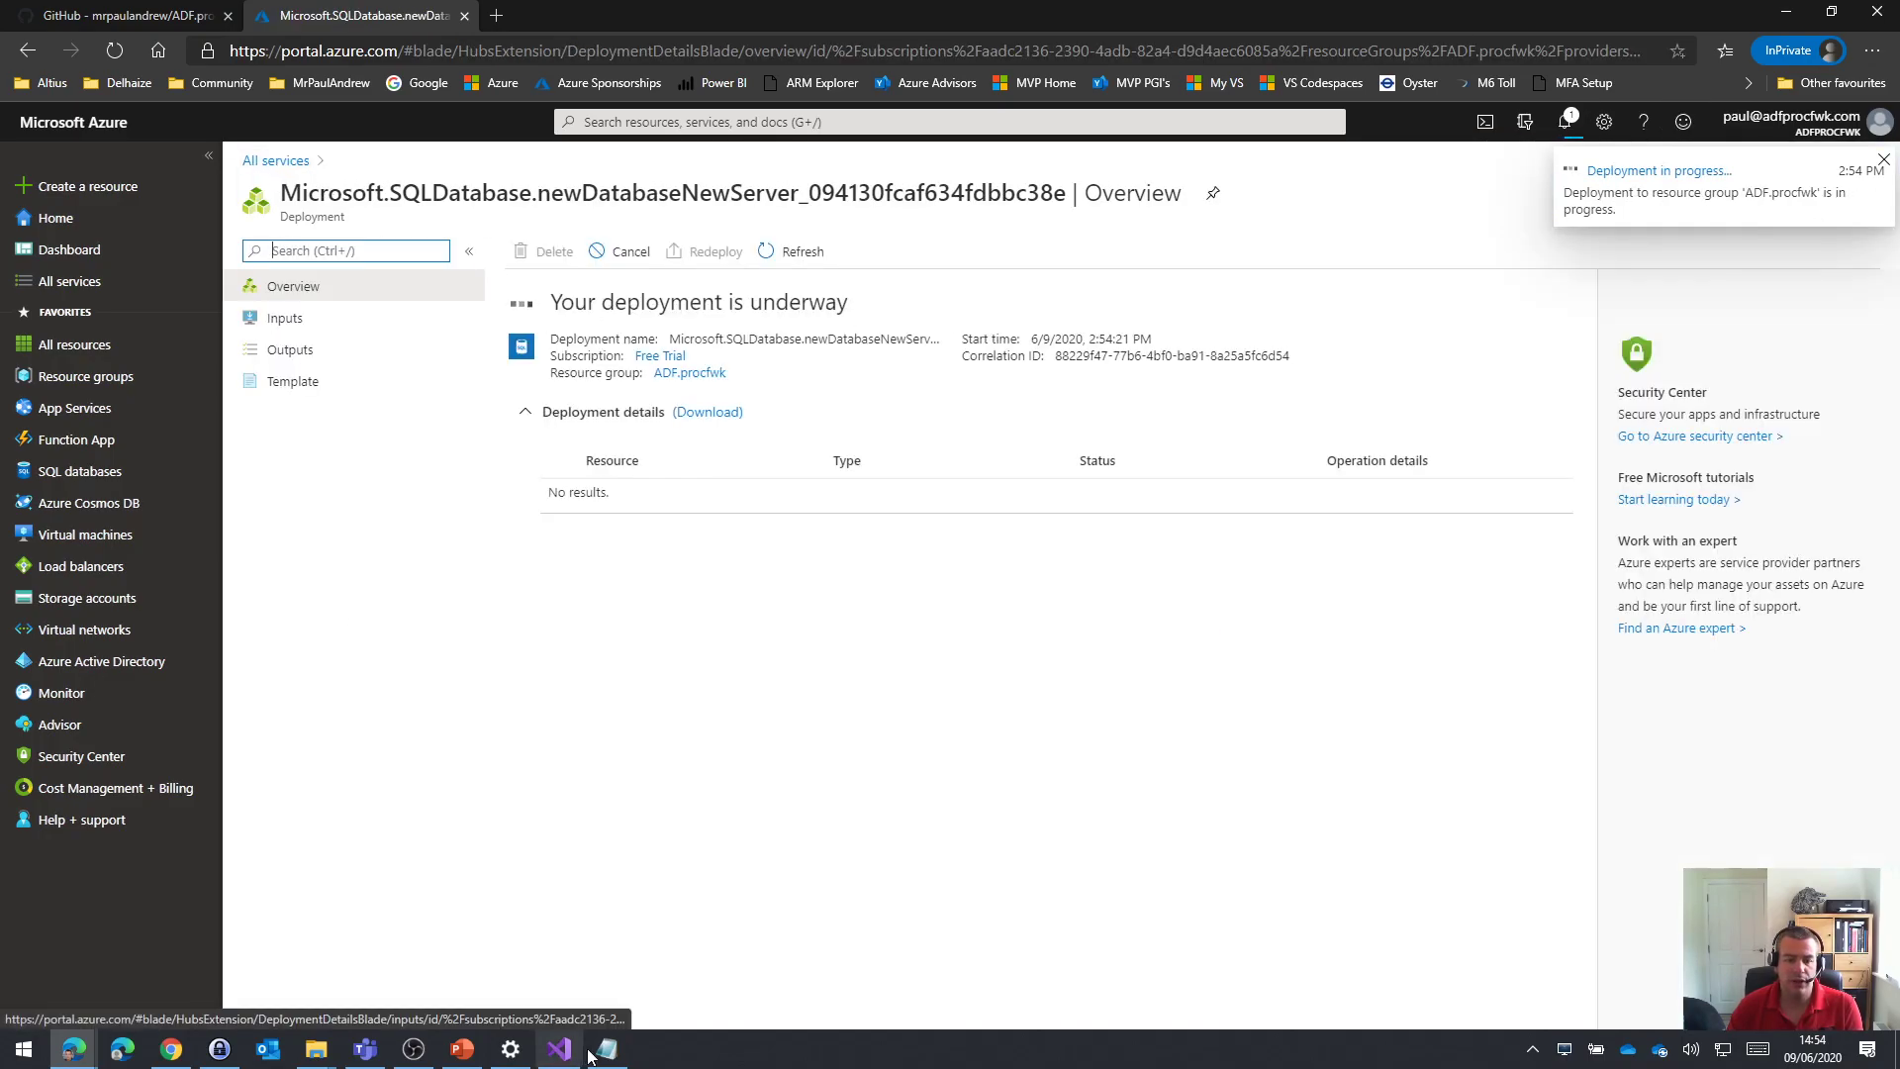
Step: Switch to the Deployment Steps notes and highlight steps 1 and 2
click(557, 1048)
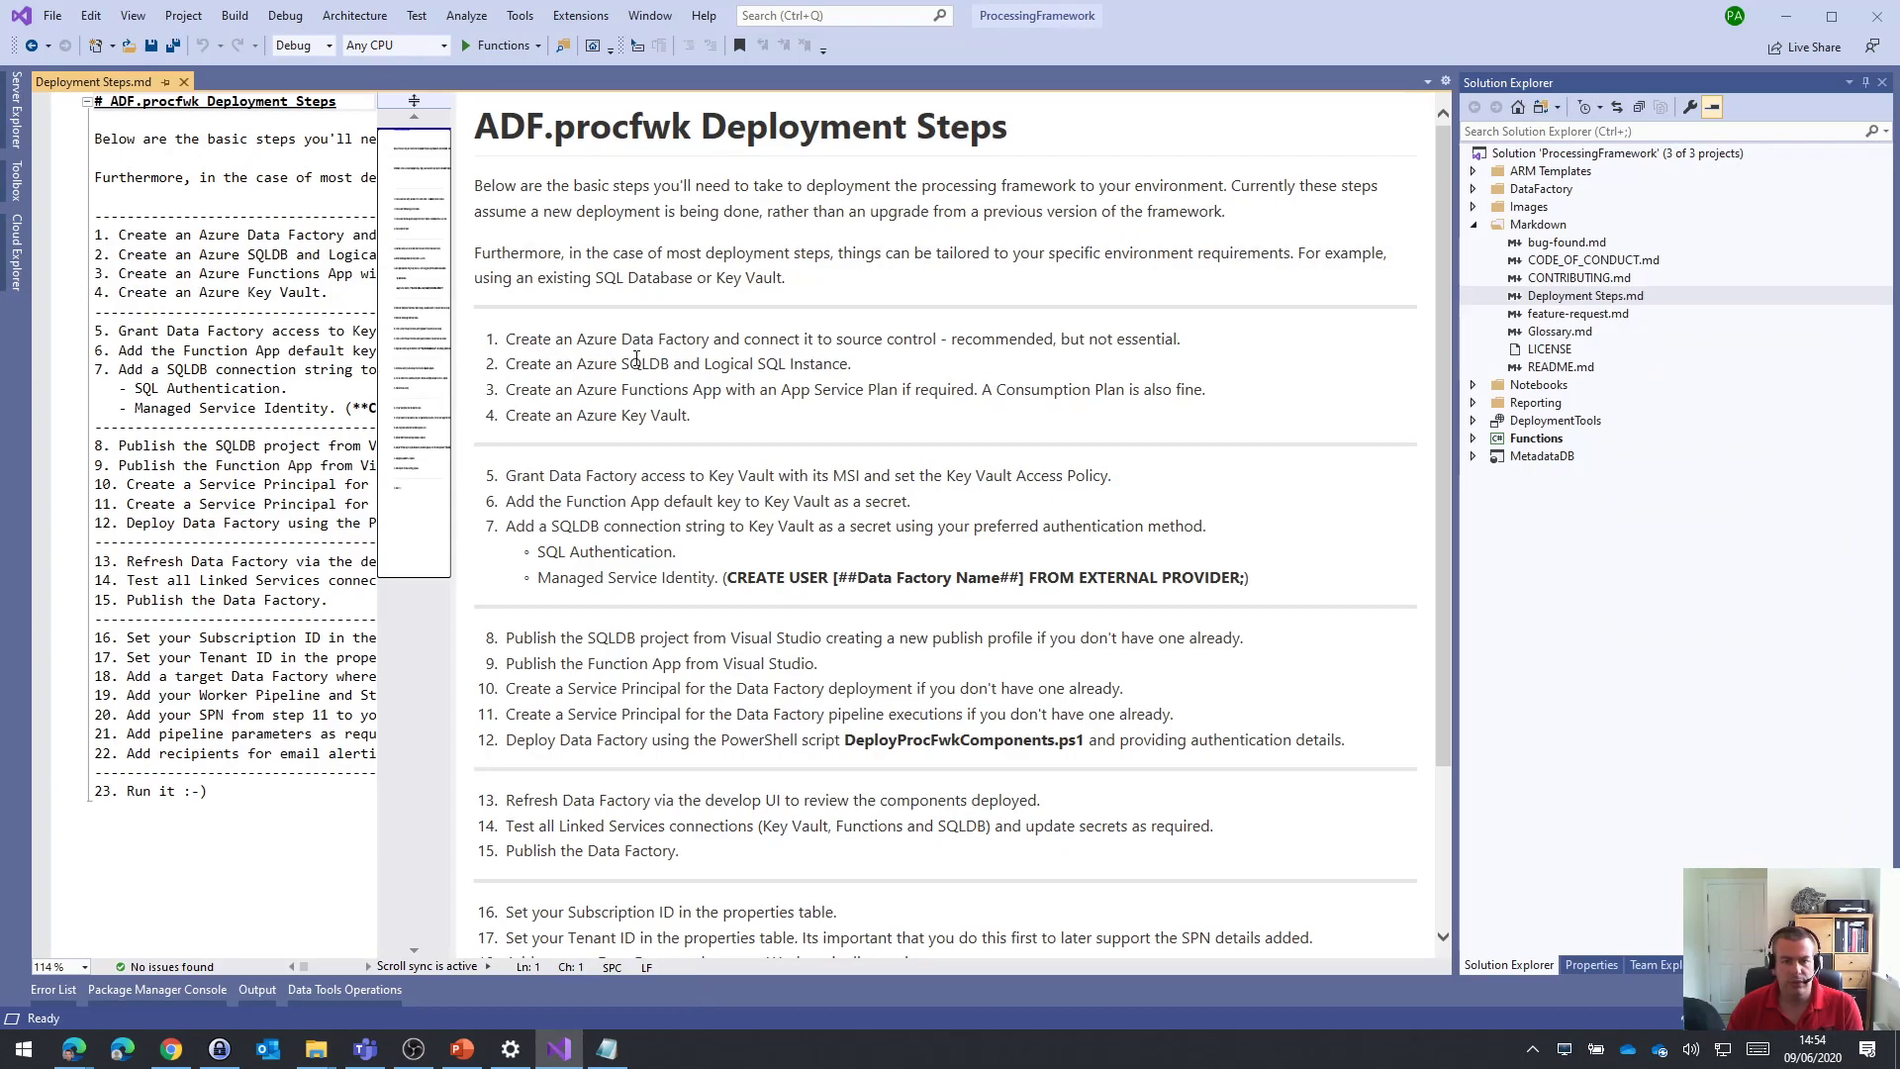
drag(506, 338, 851, 363)
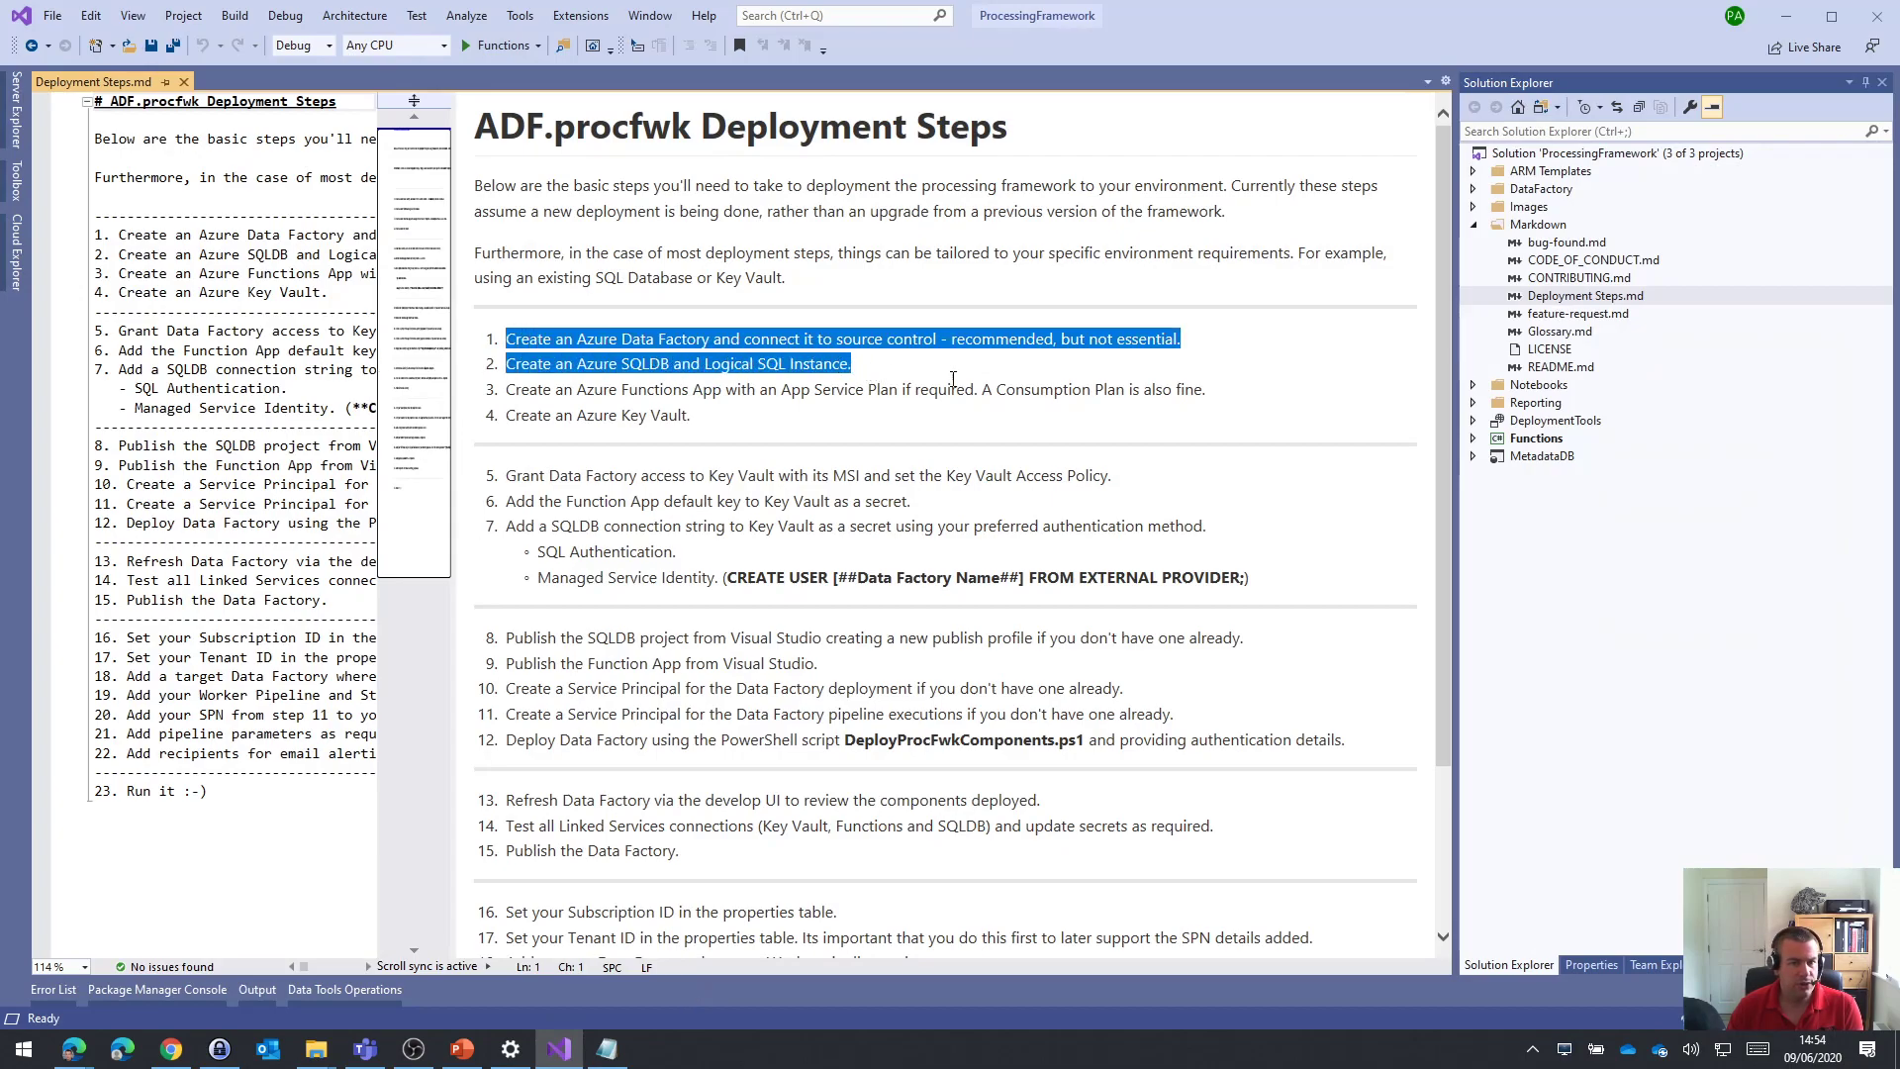
click(854, 366)
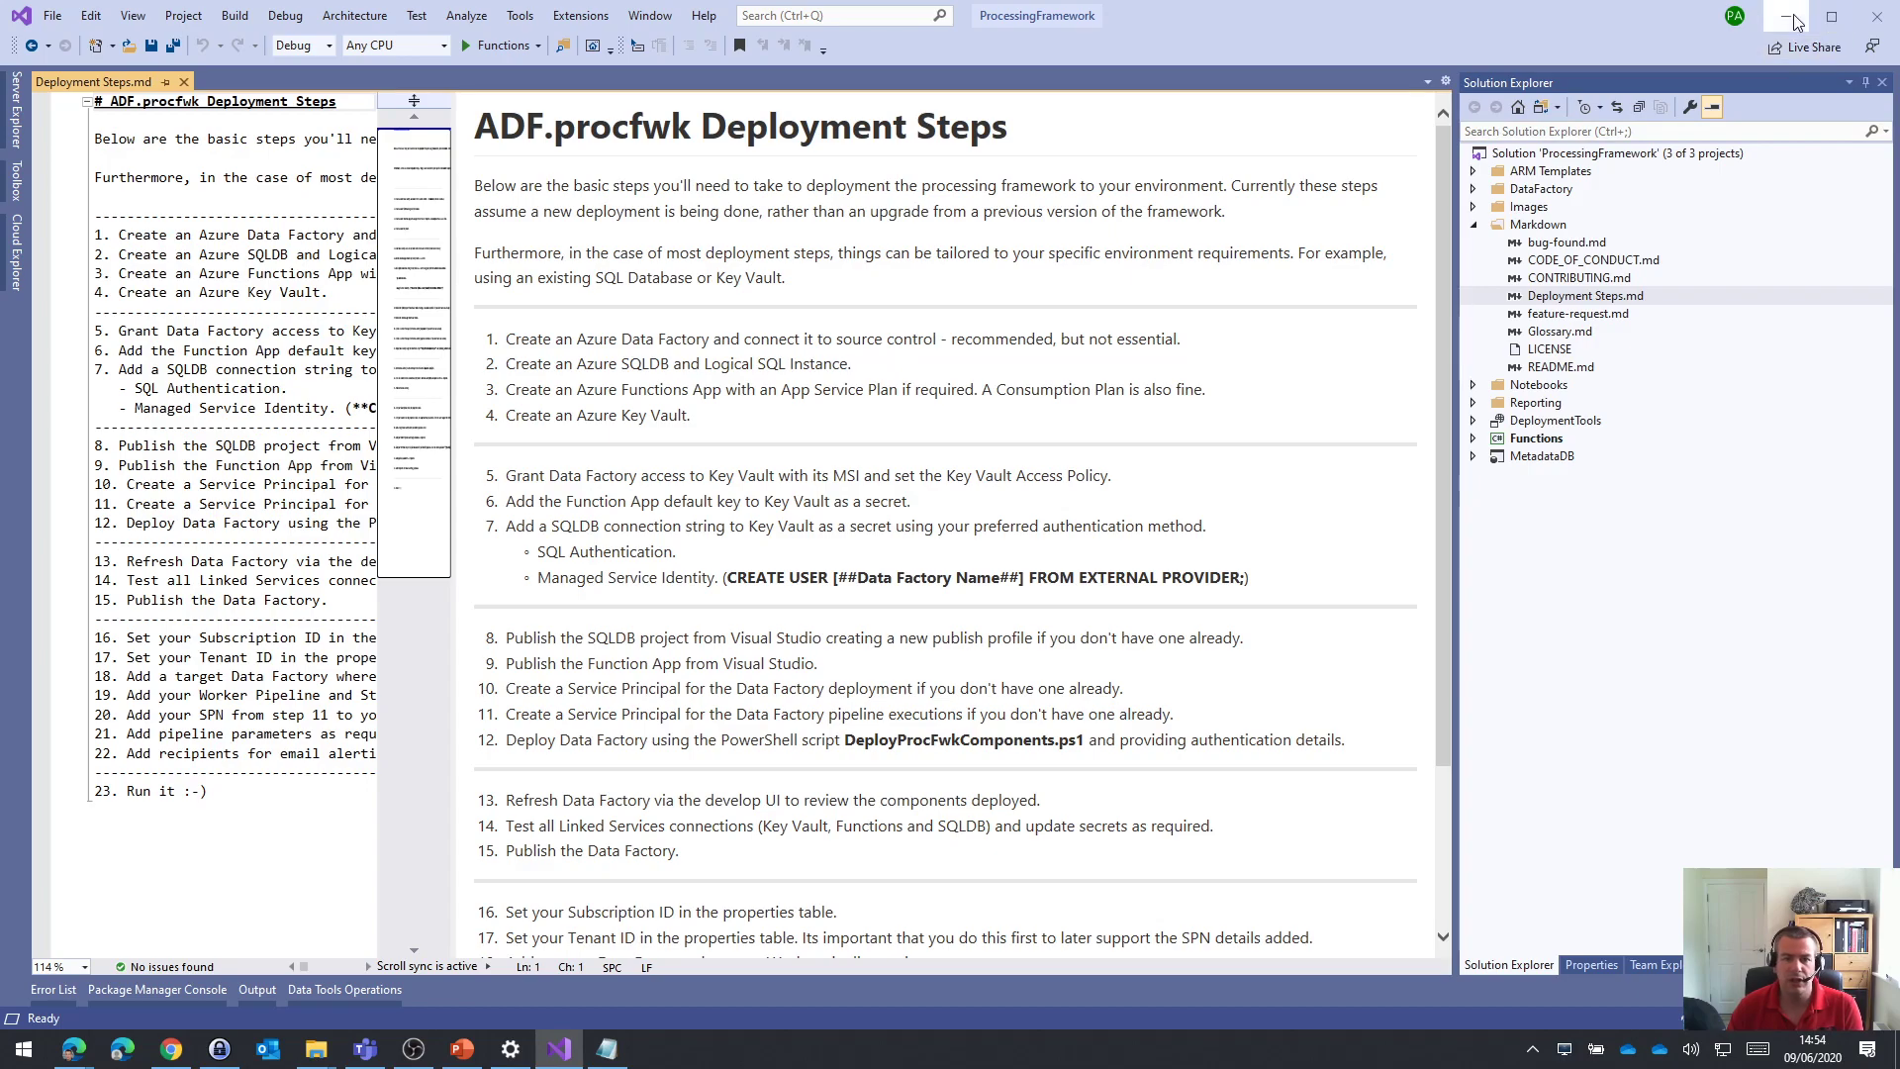
Step: Back in the portal, search services for 'funct' and start a new Function App
click(71, 1048)
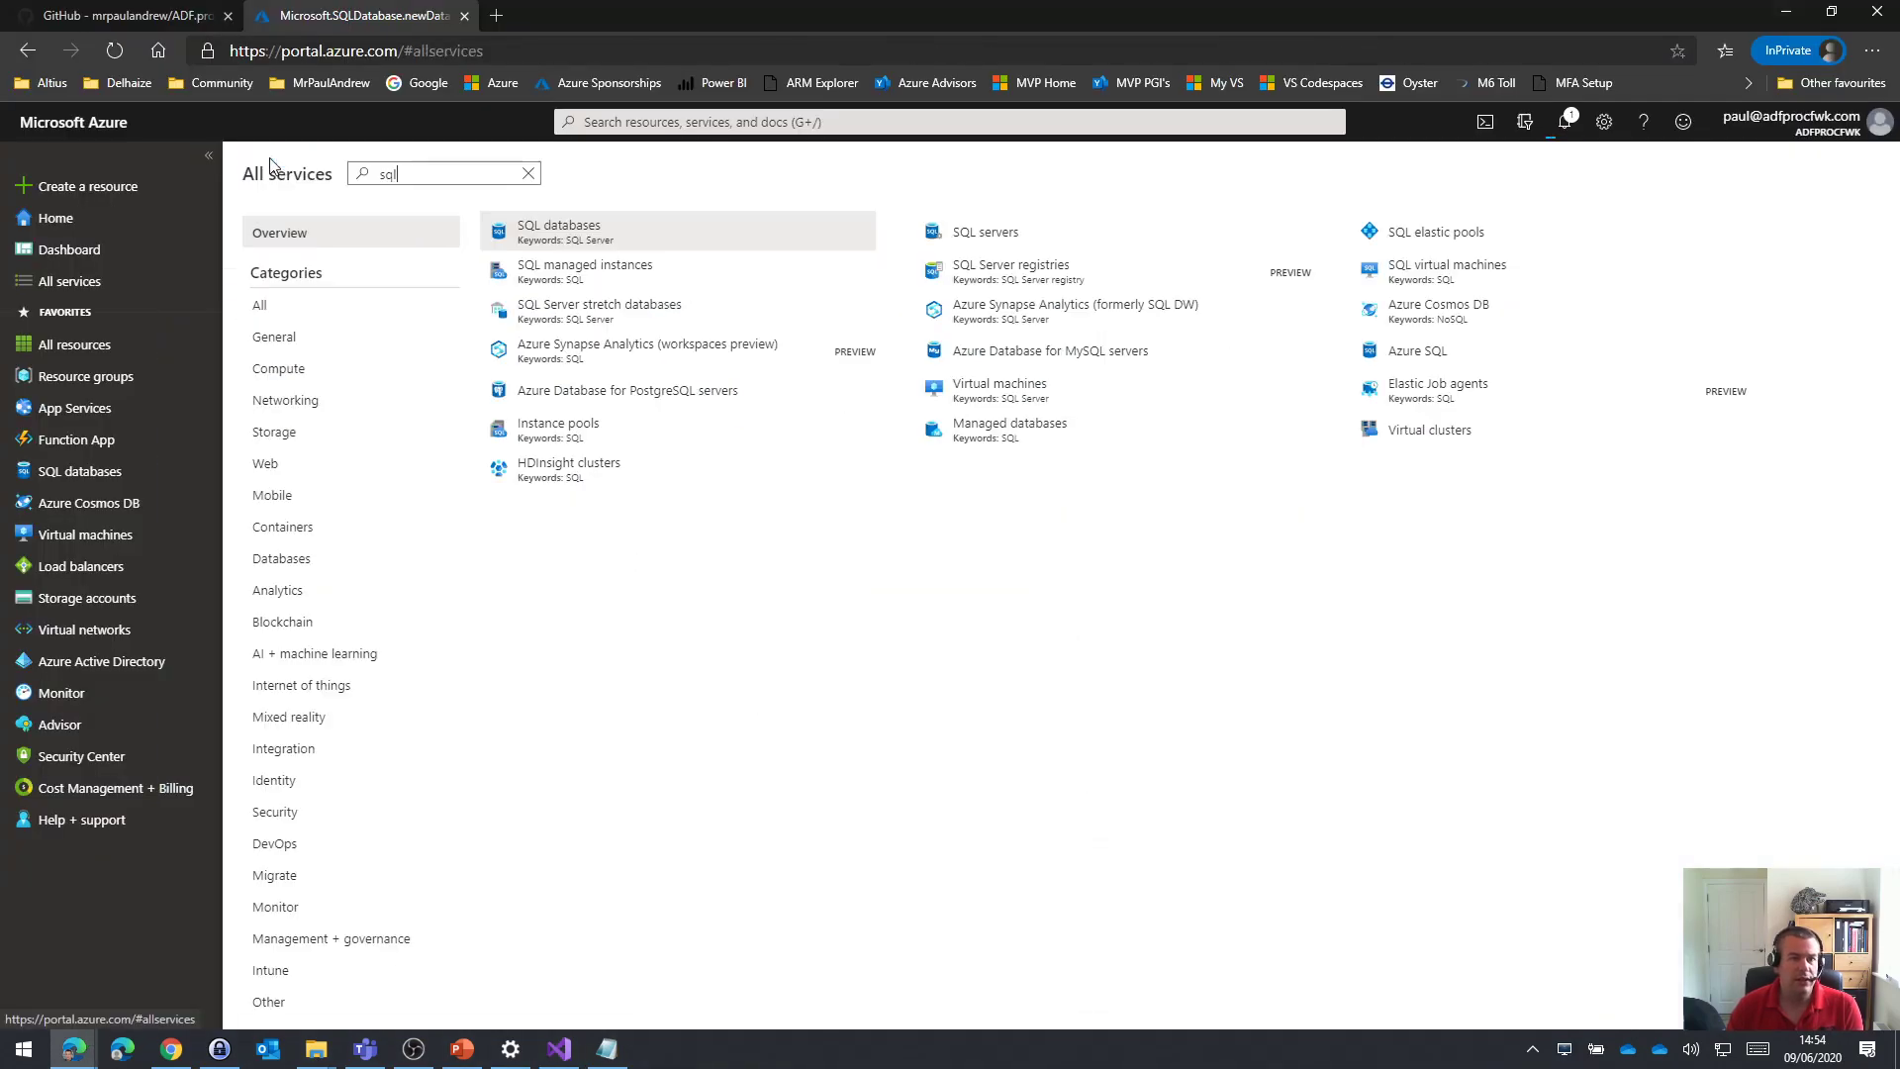
click(526, 173)
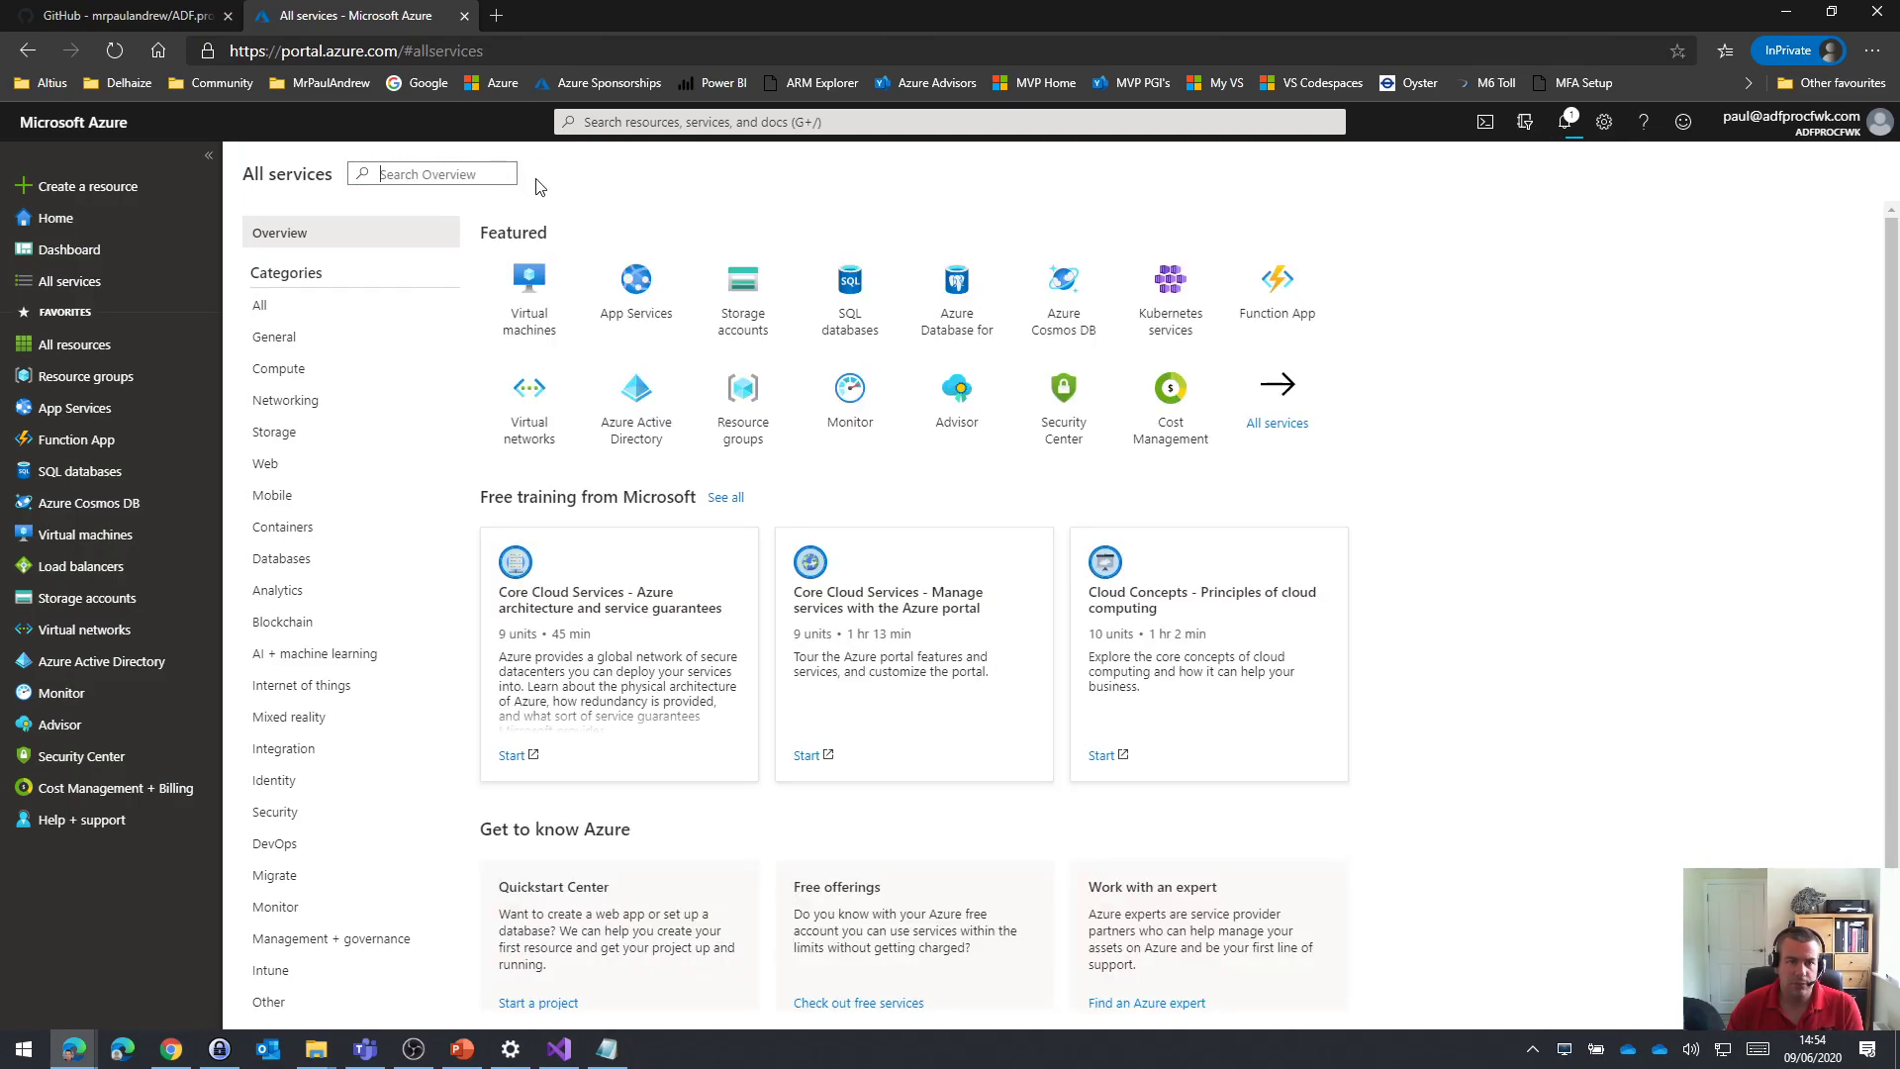
text(funct)
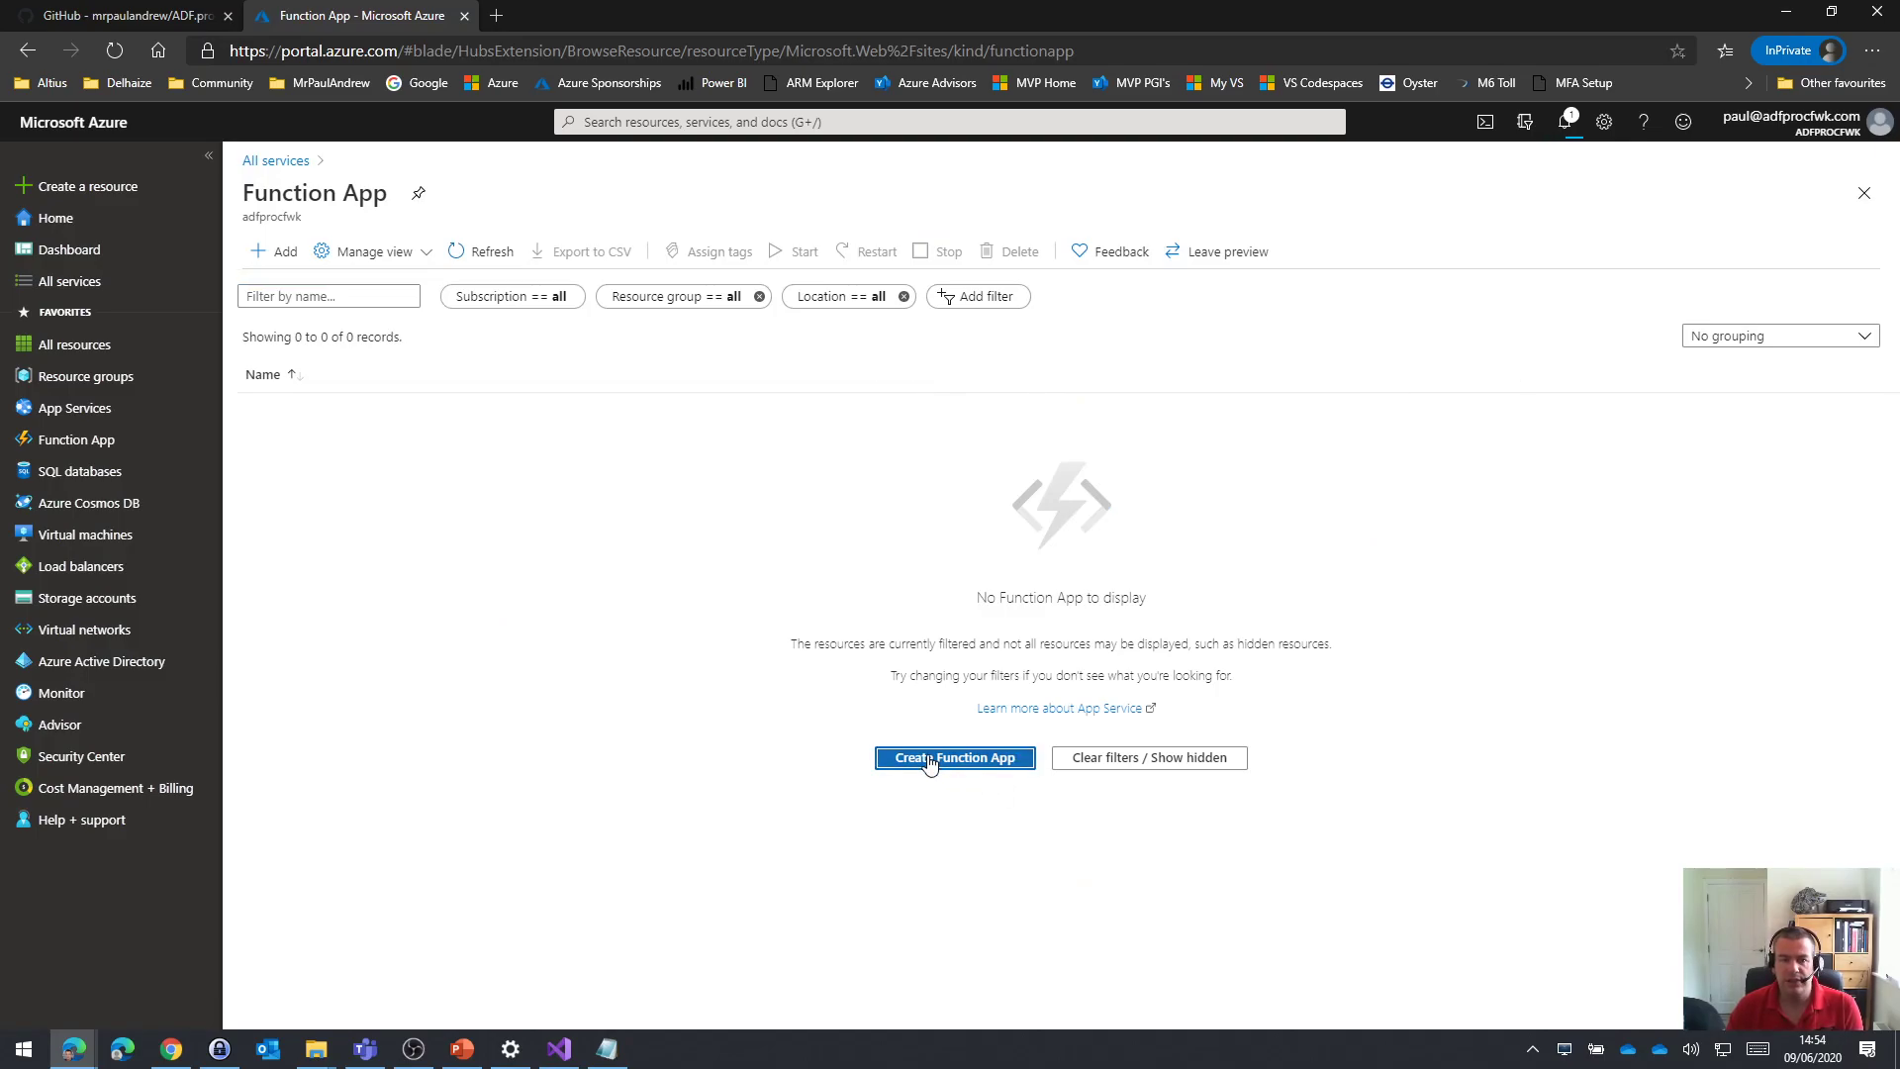
click(954, 757)
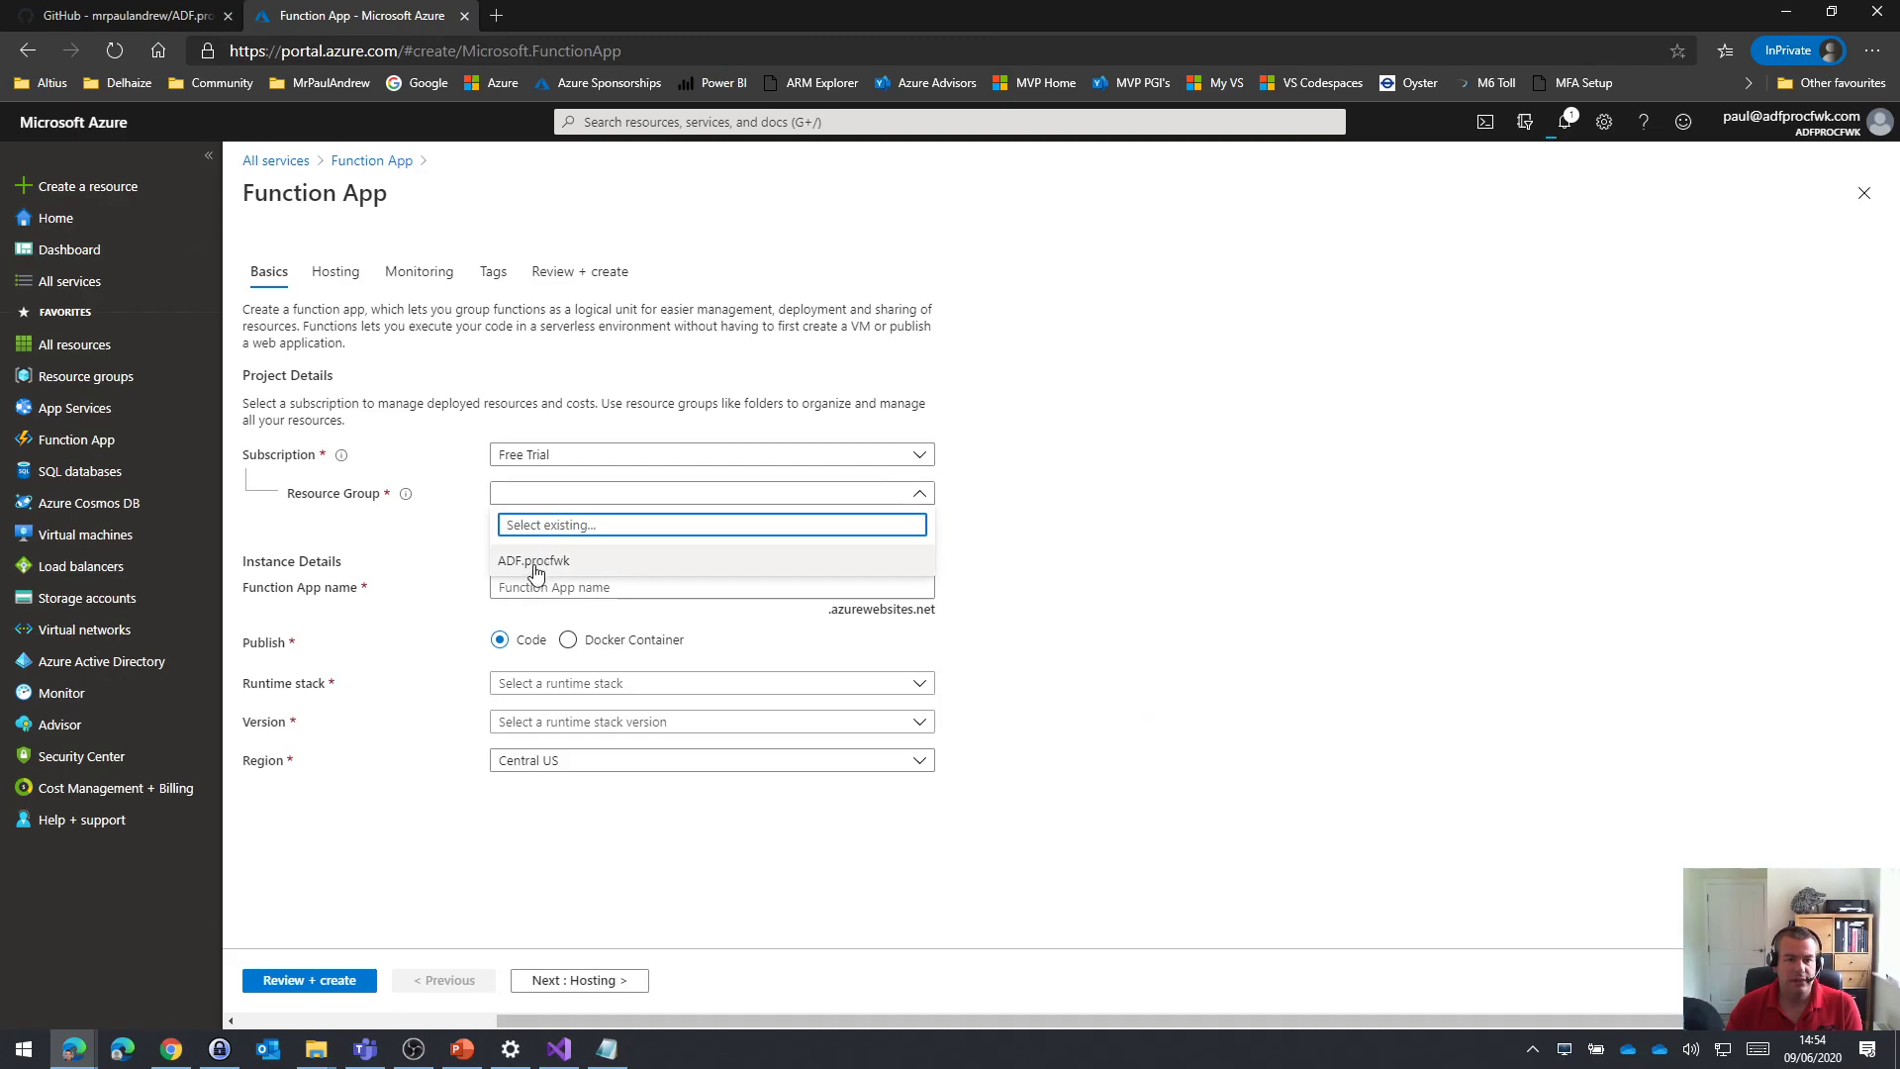
Step: Put the Function App in ADF.procfwk and name it frameworkfunctions01
click(533, 560)
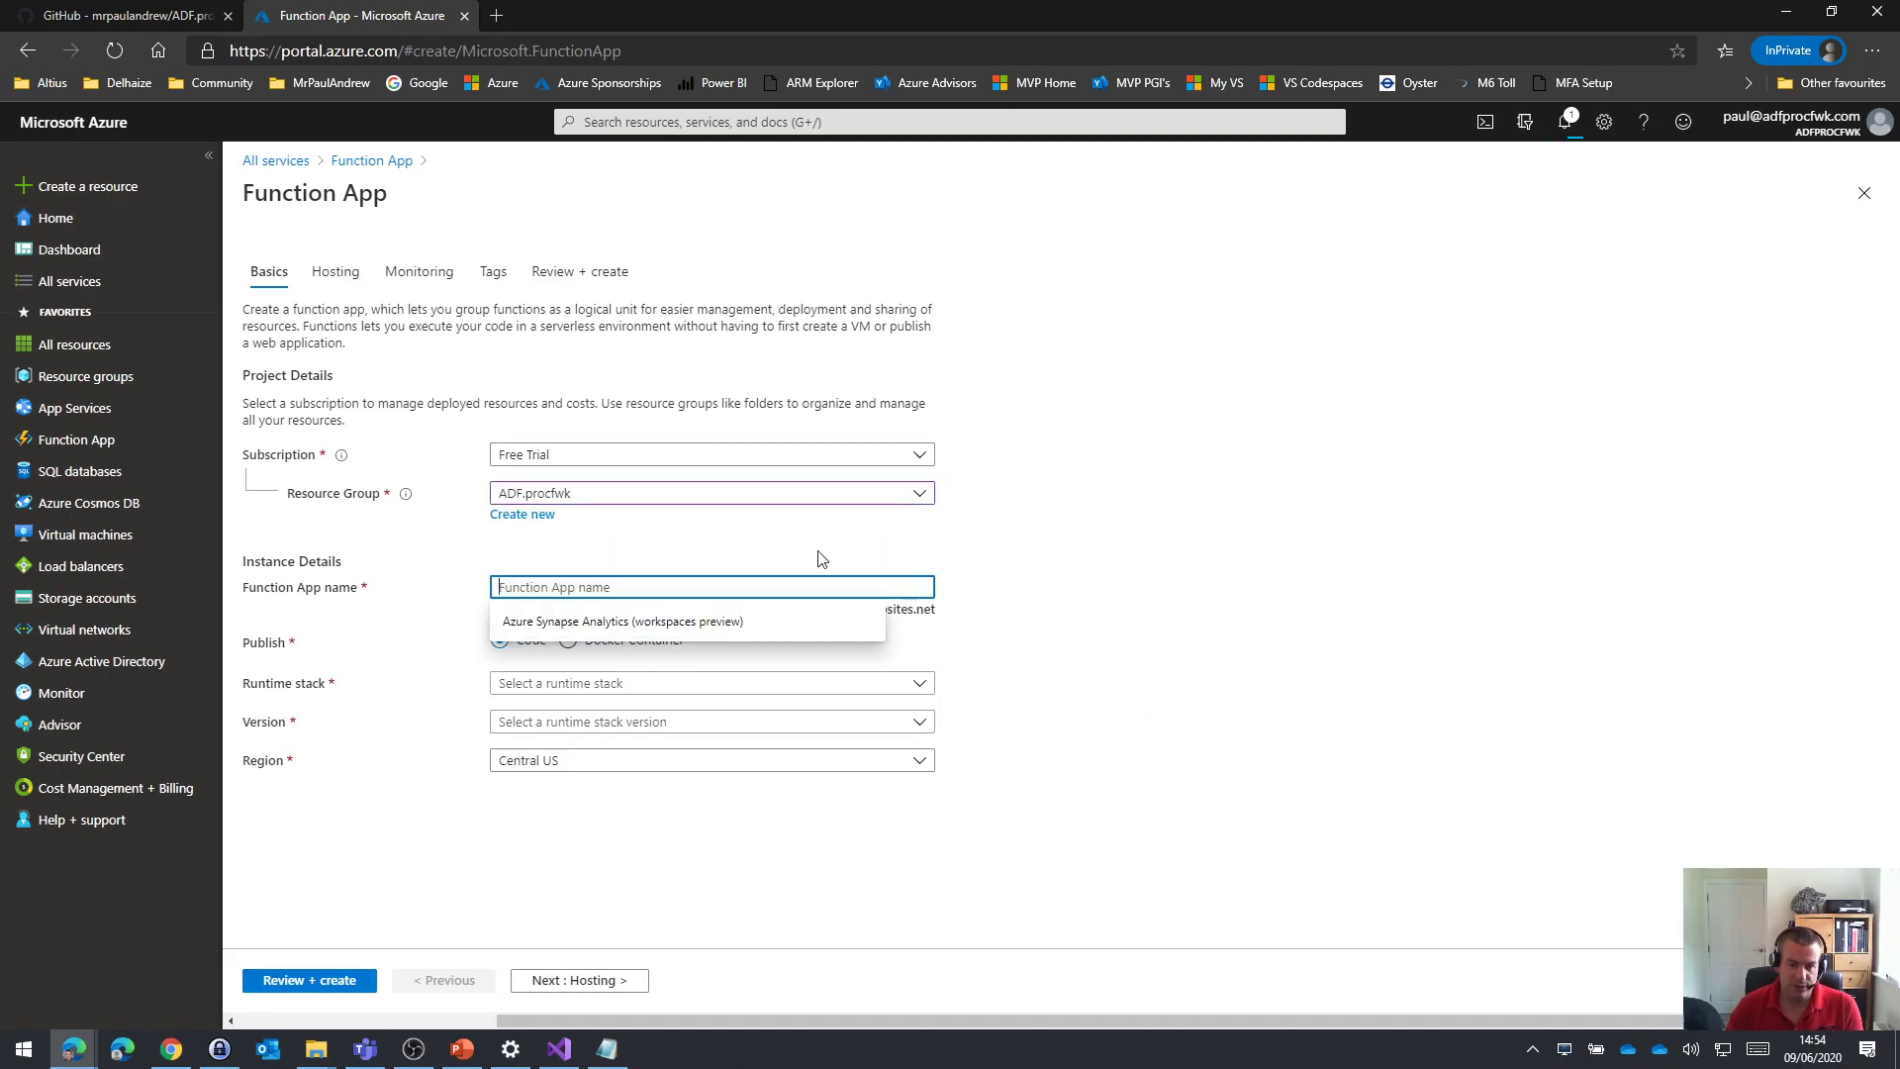
text(framework)
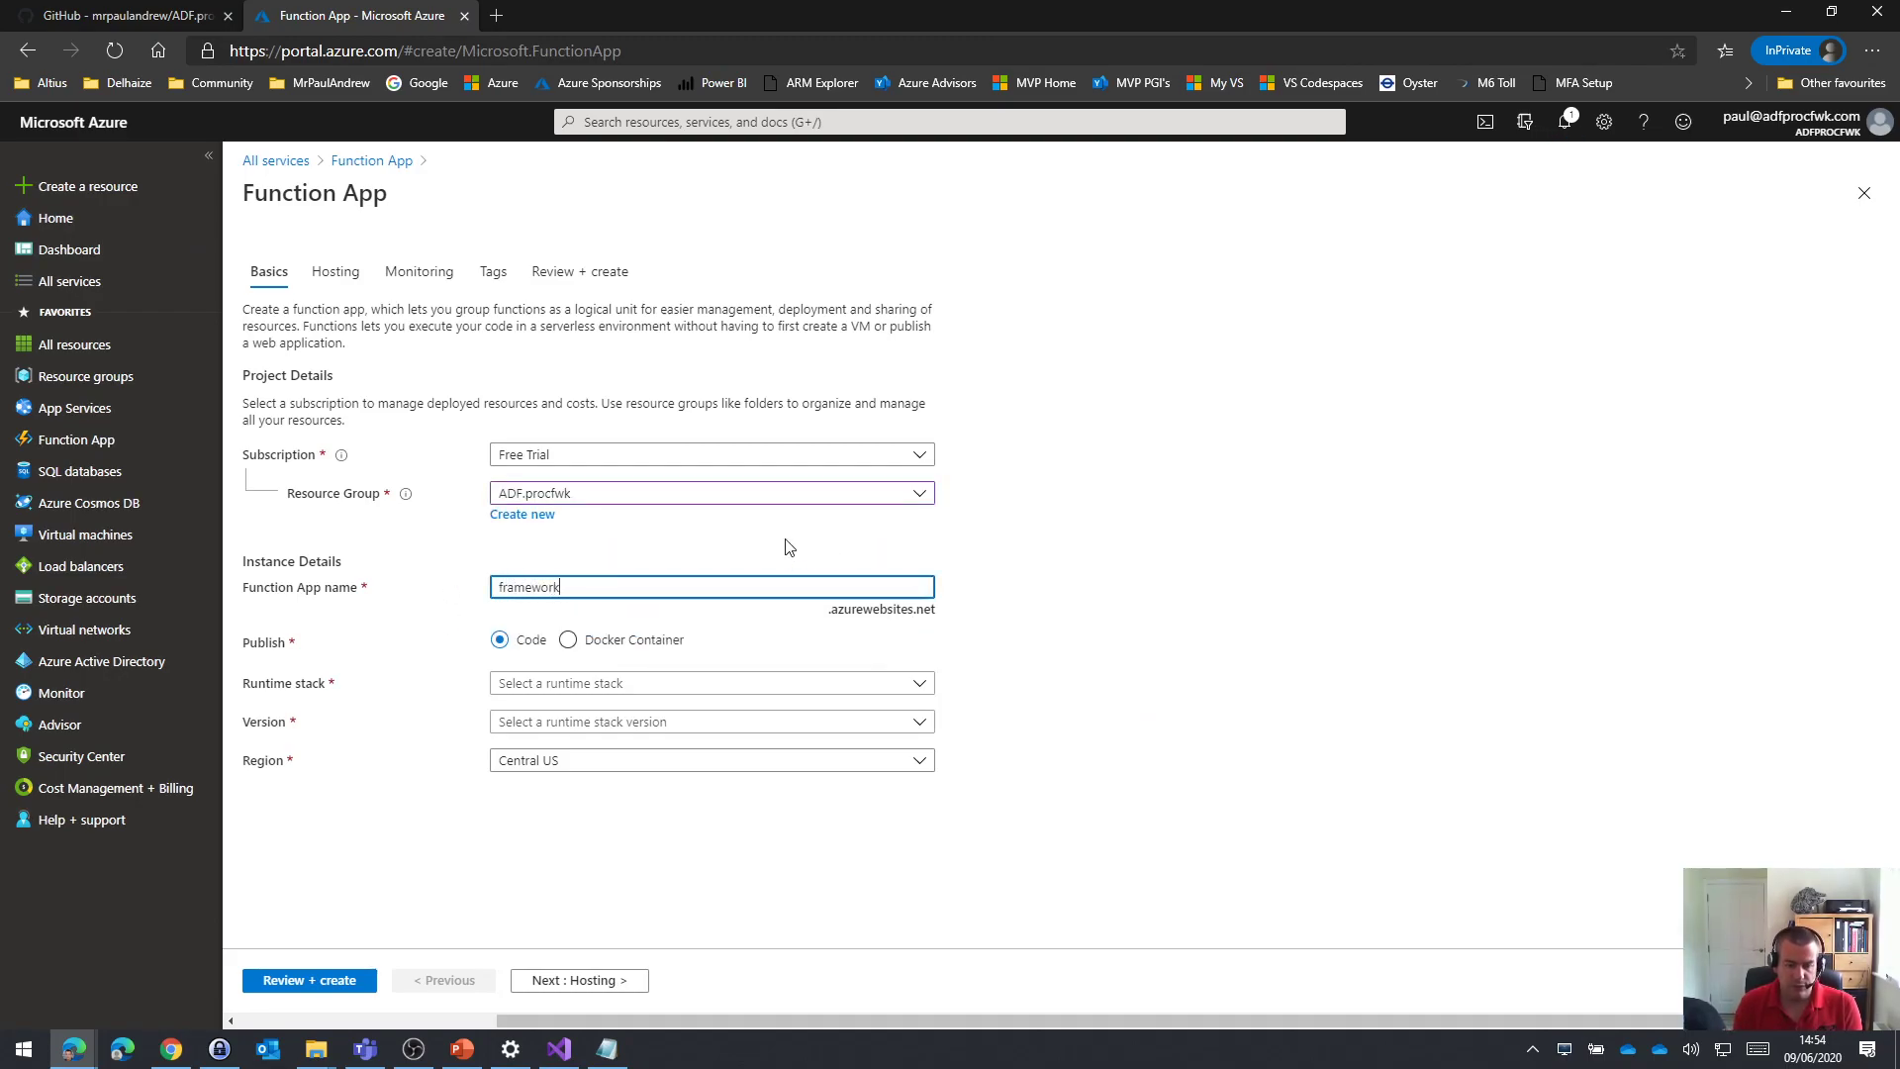
text(functions)
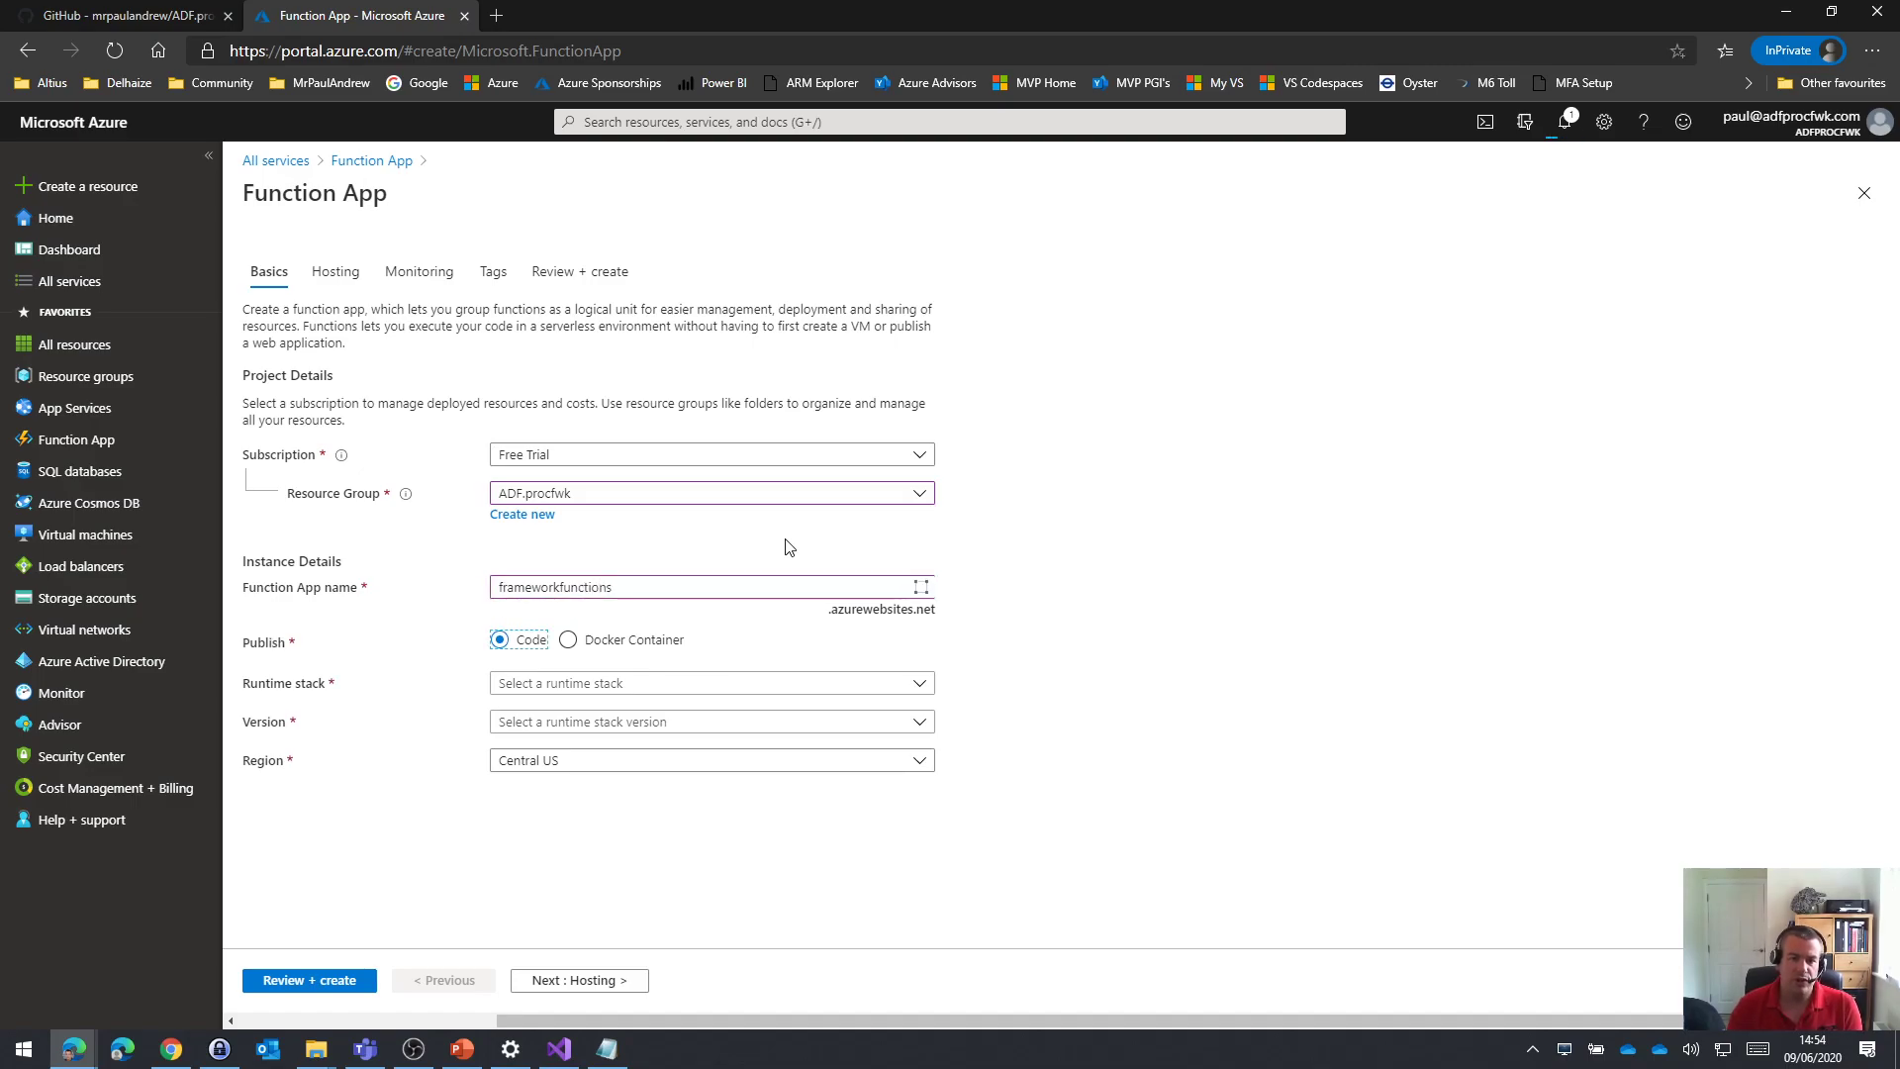
text(01)
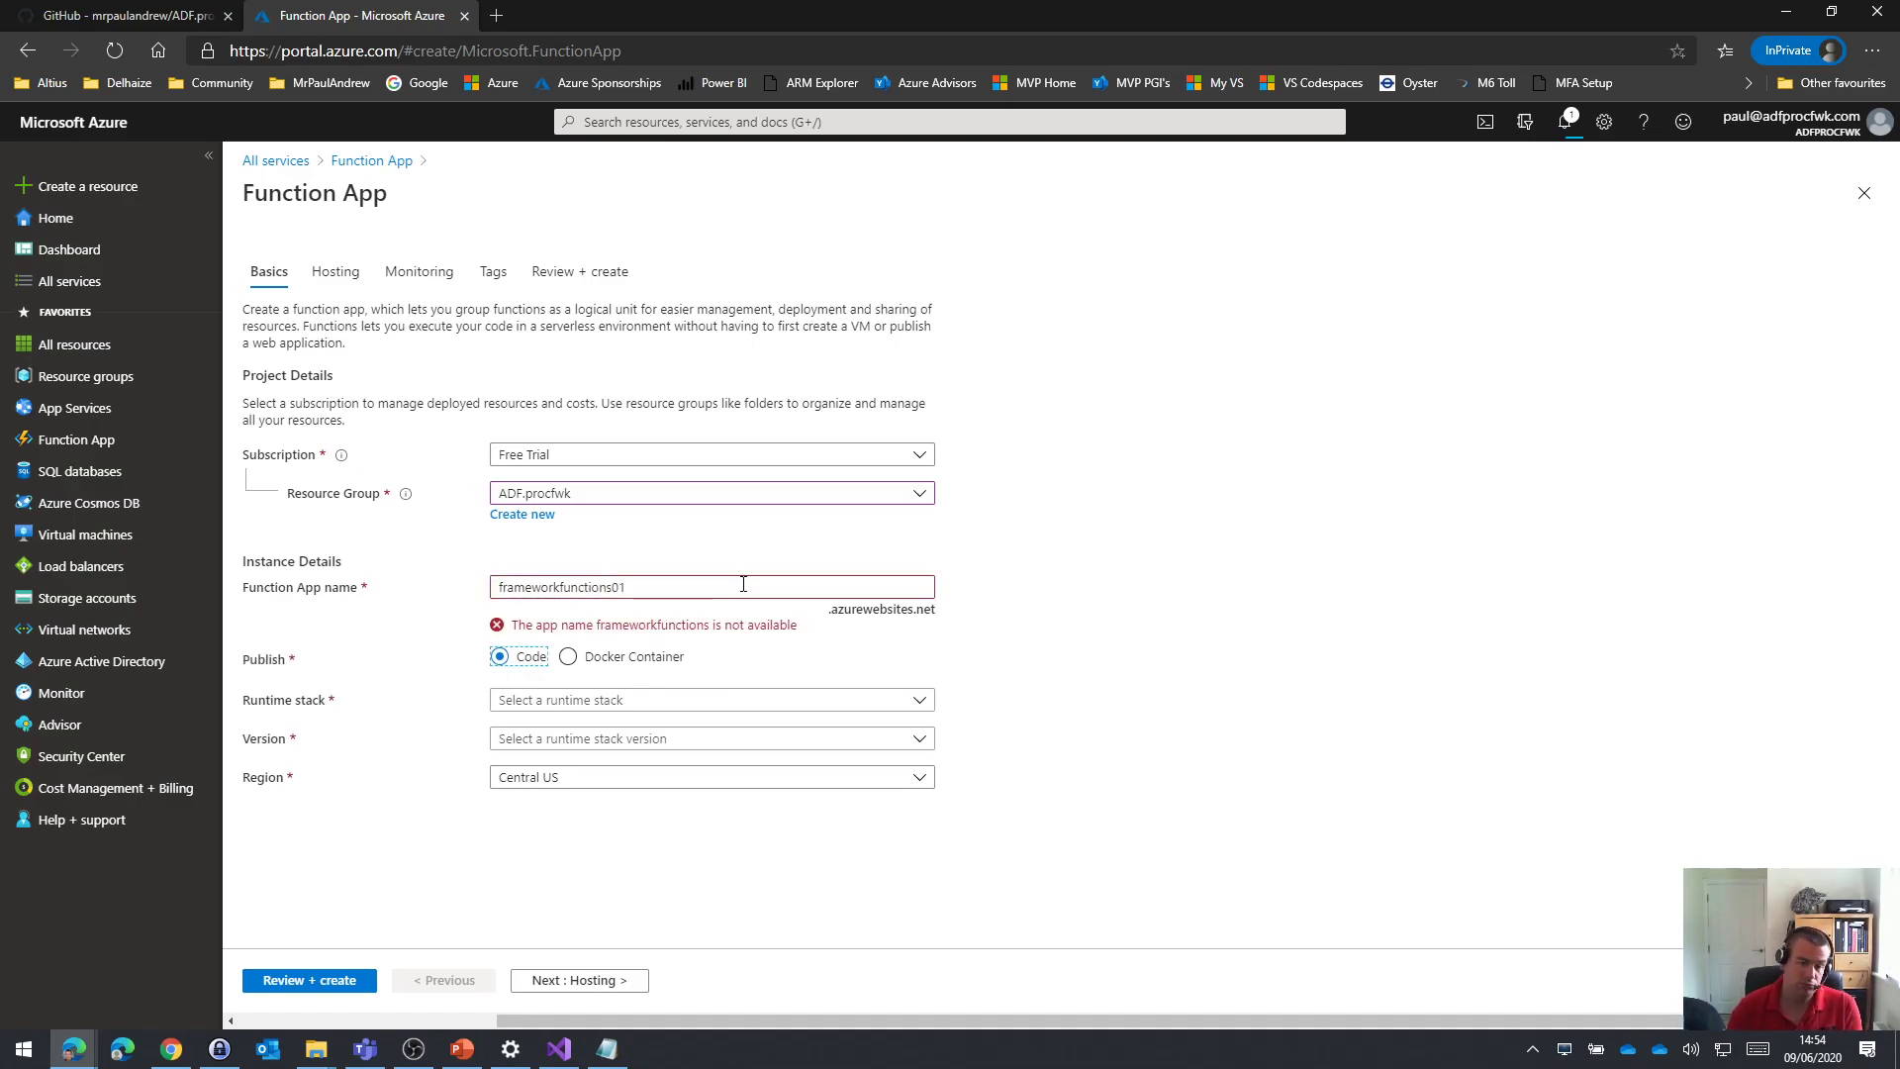
Step: Choose the .NET Core 3.1 runtime and the UK South region
click(711, 700)
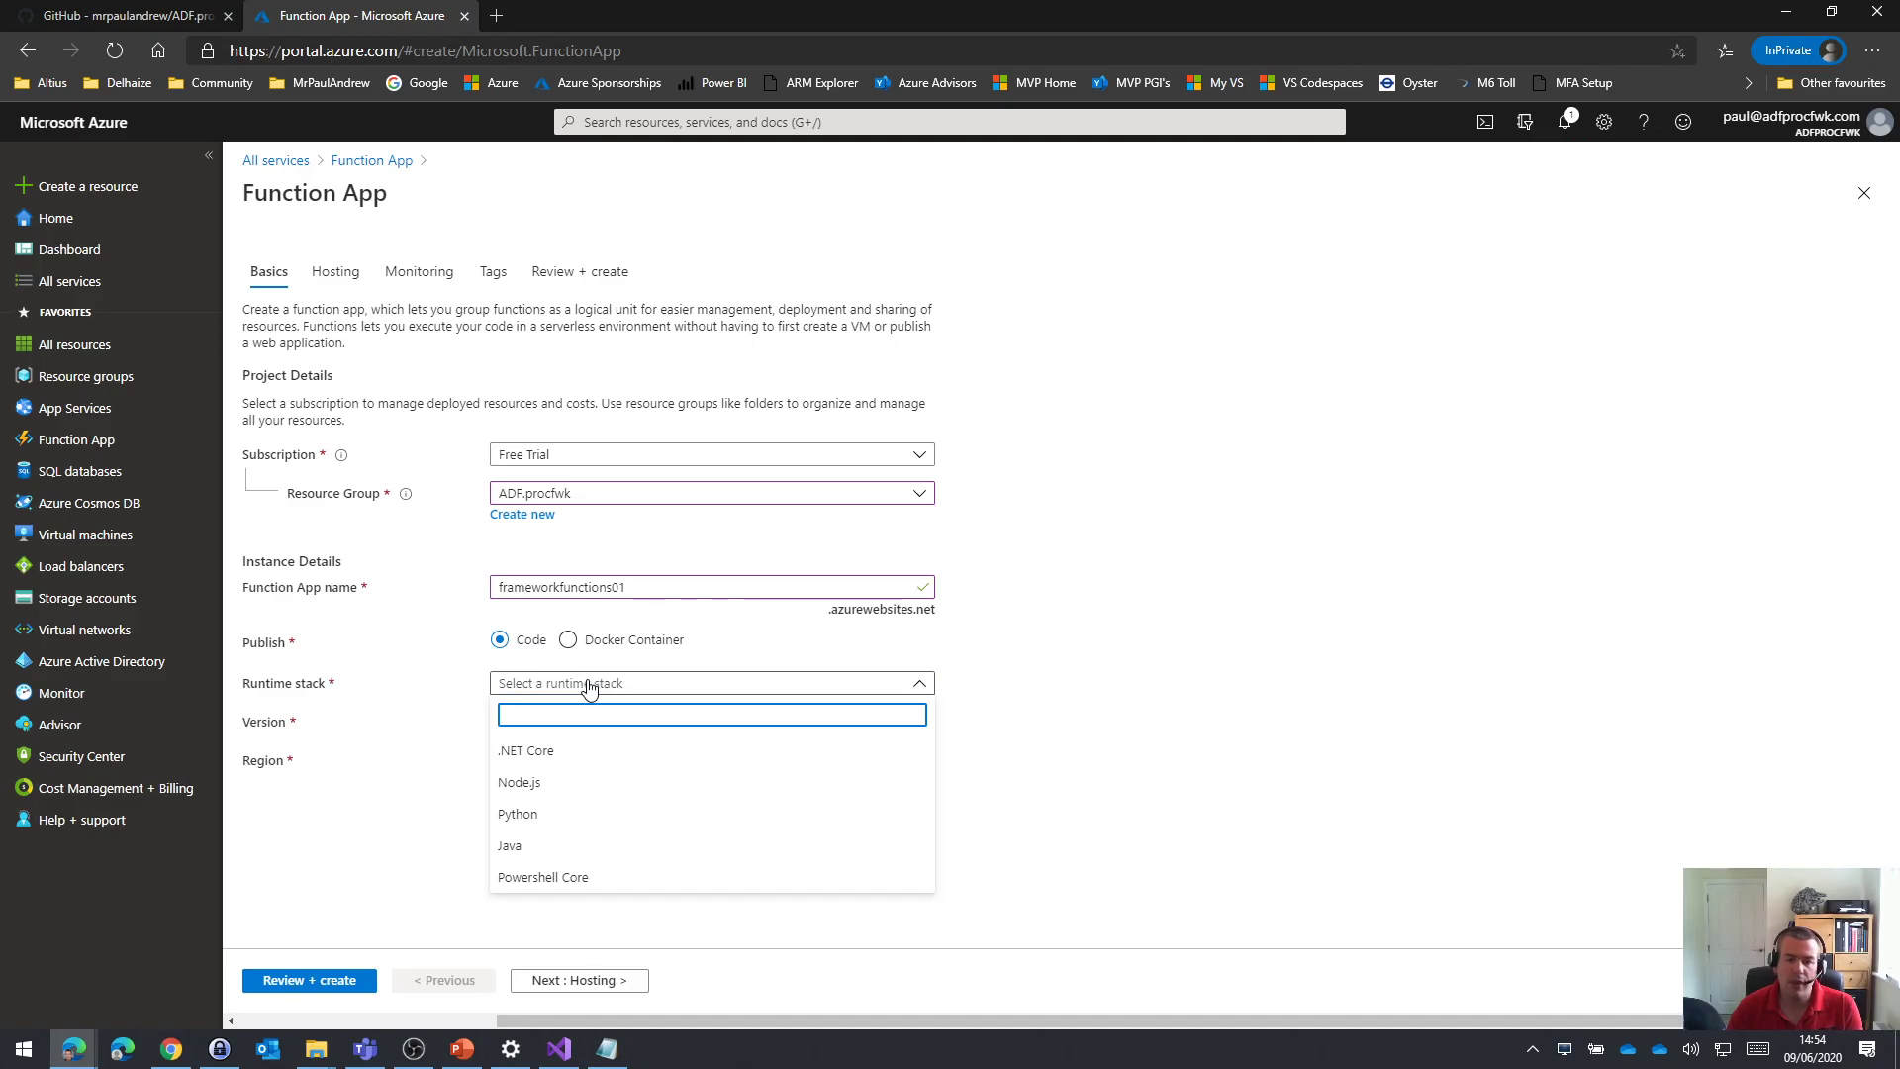
mouse_move(525, 750)
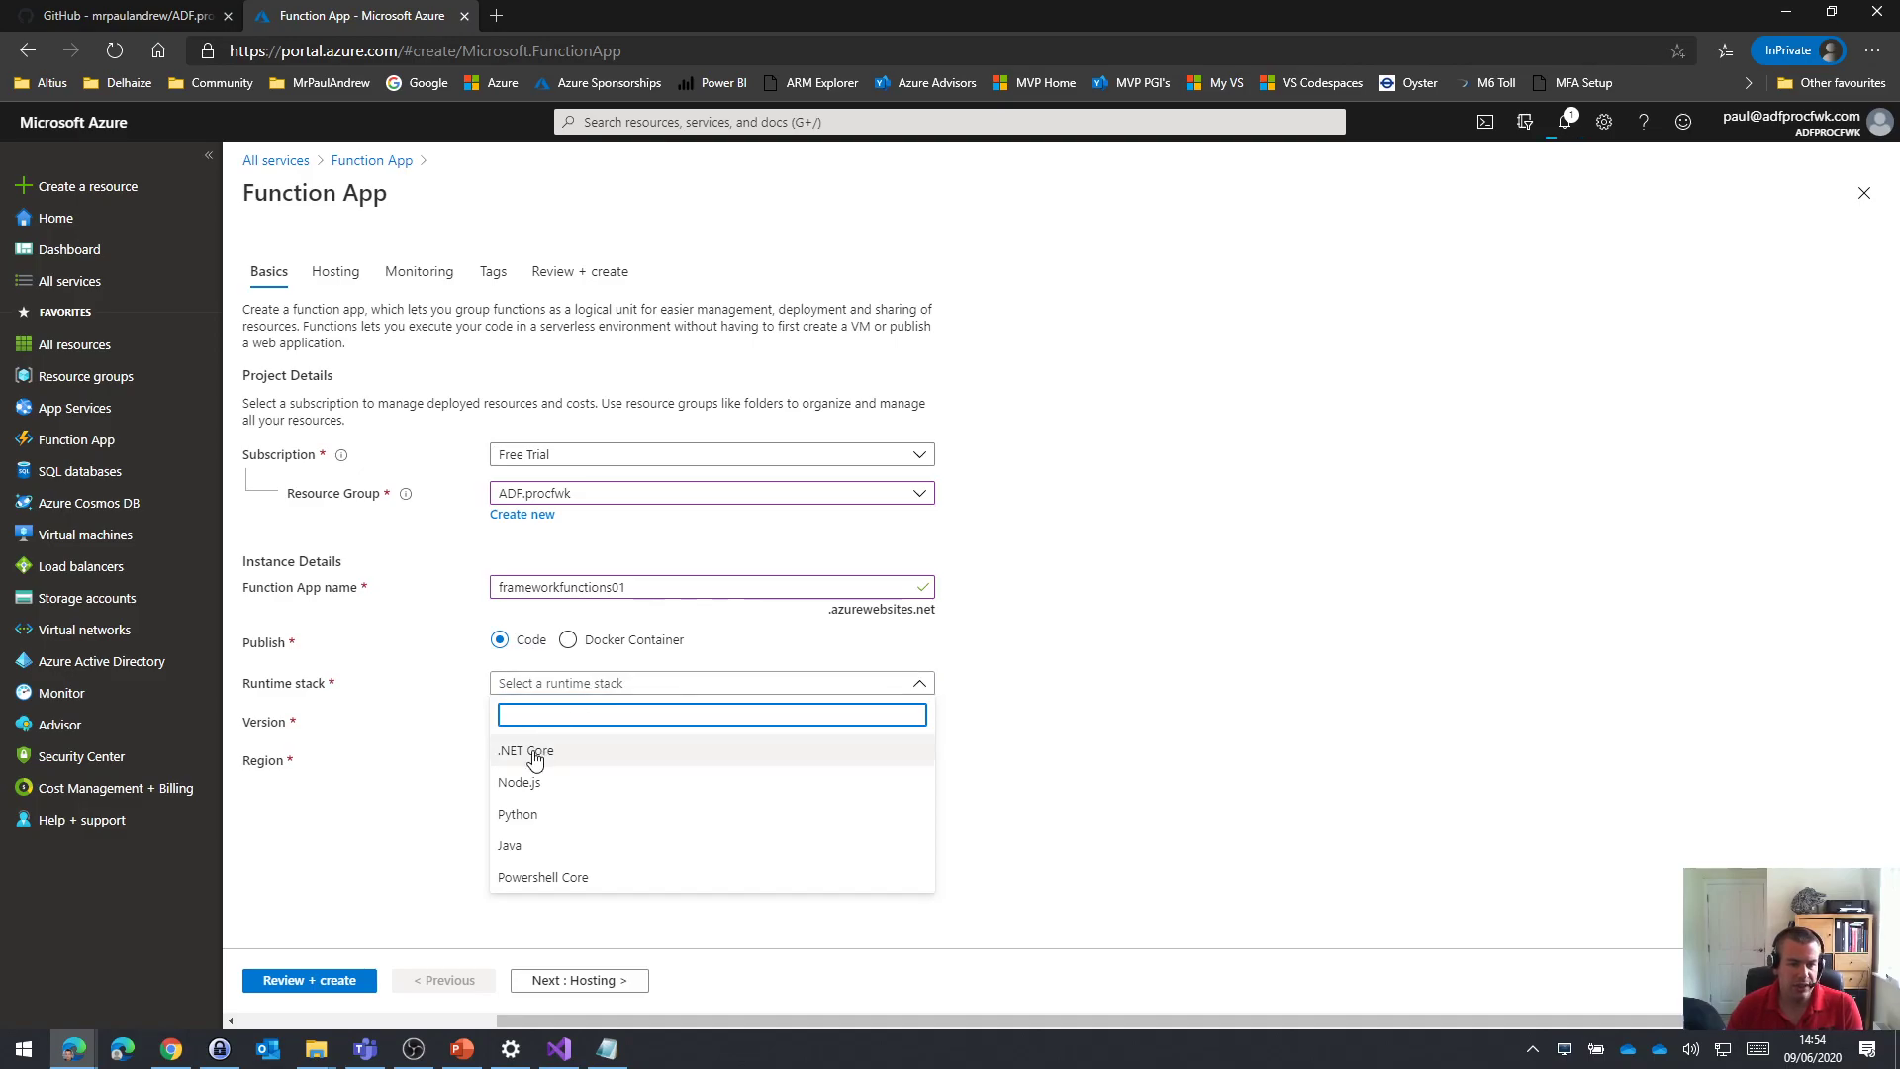
mouse_move(529, 736)
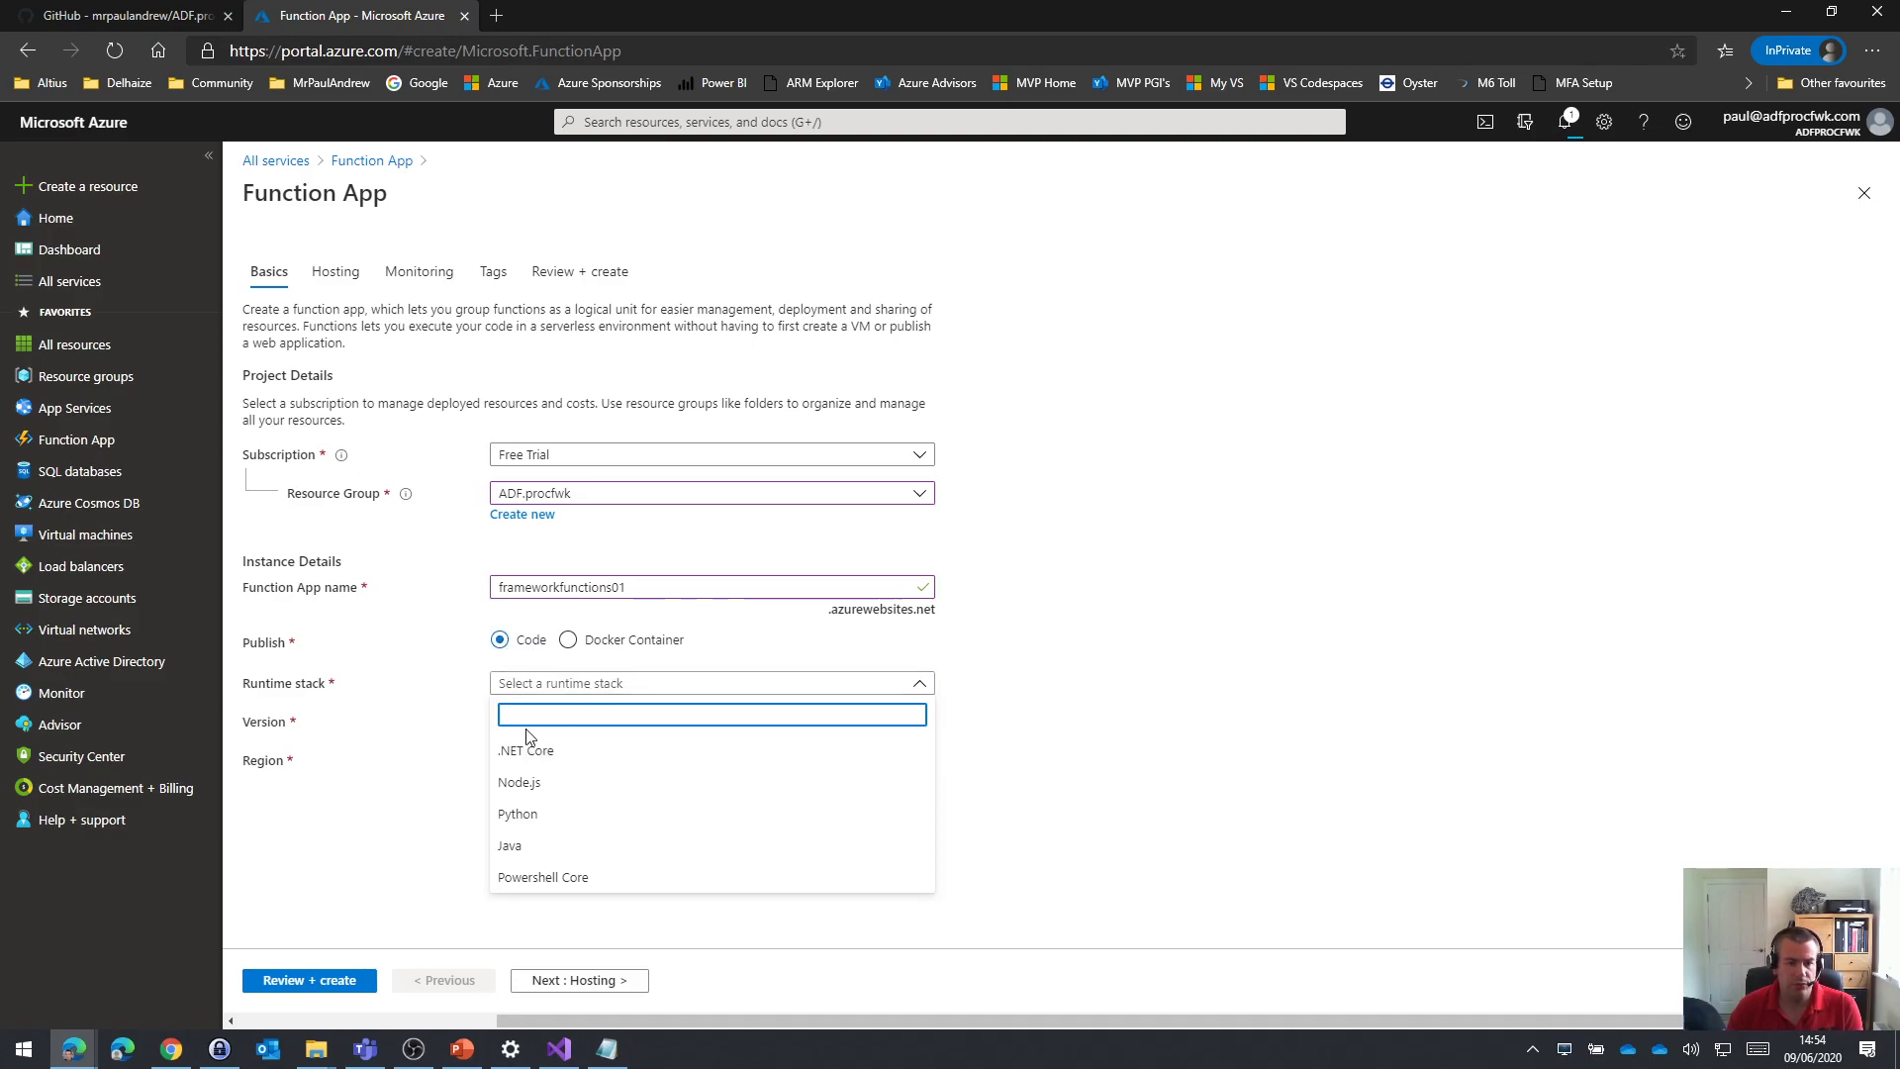
mouse_move(574, 669)
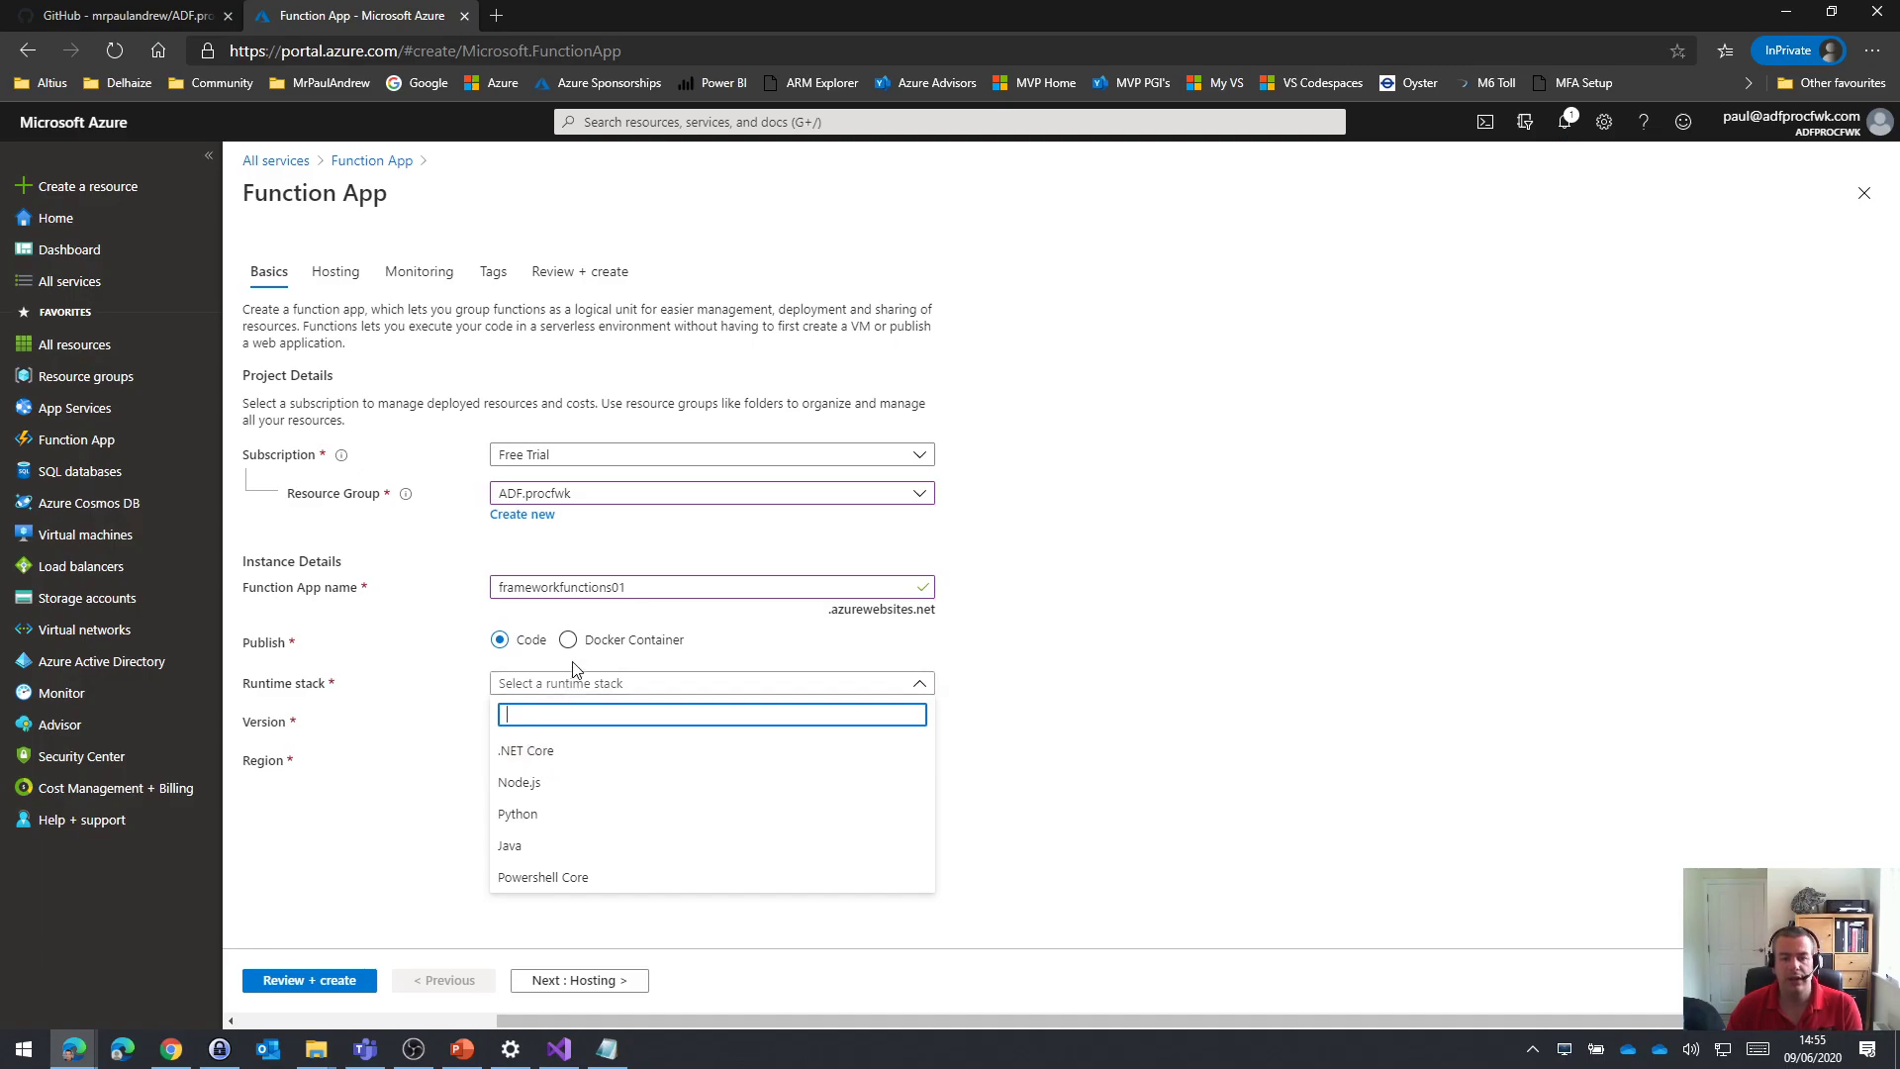
click(525, 749)
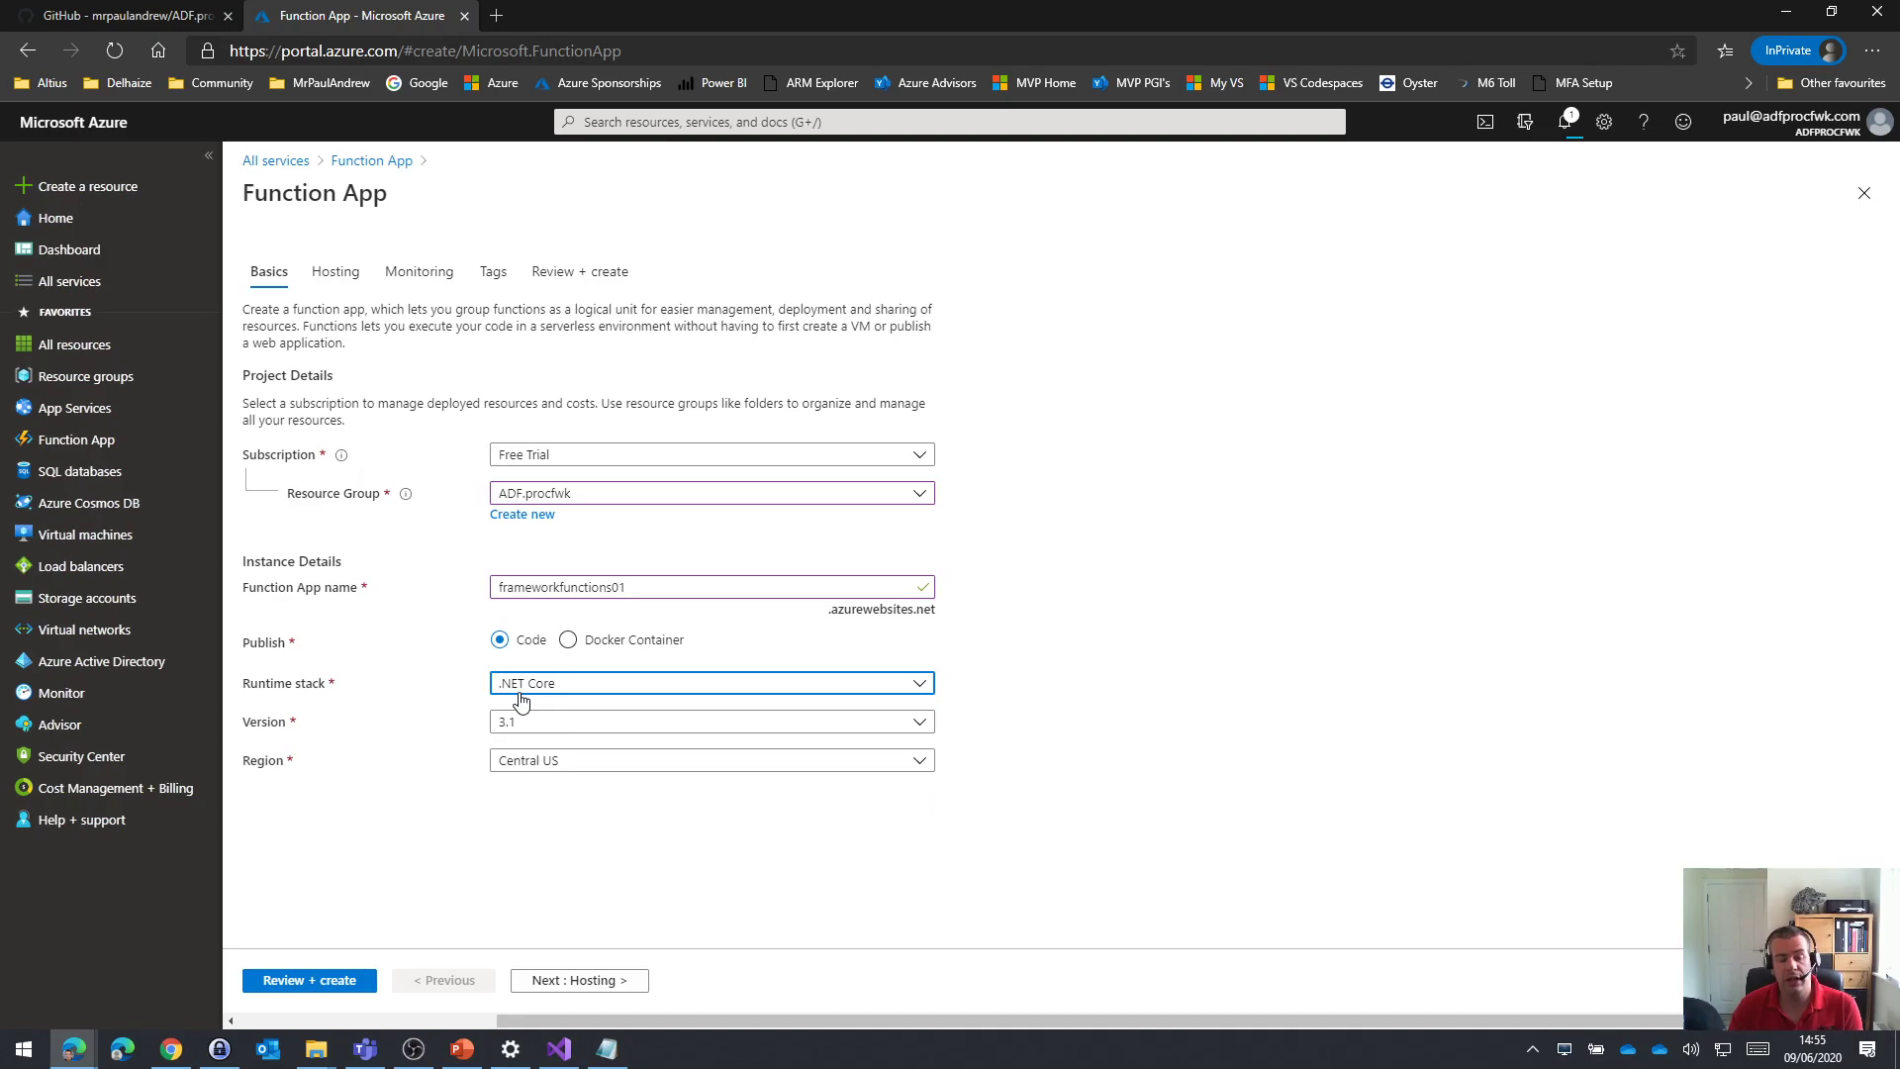
mouse_move(523, 712)
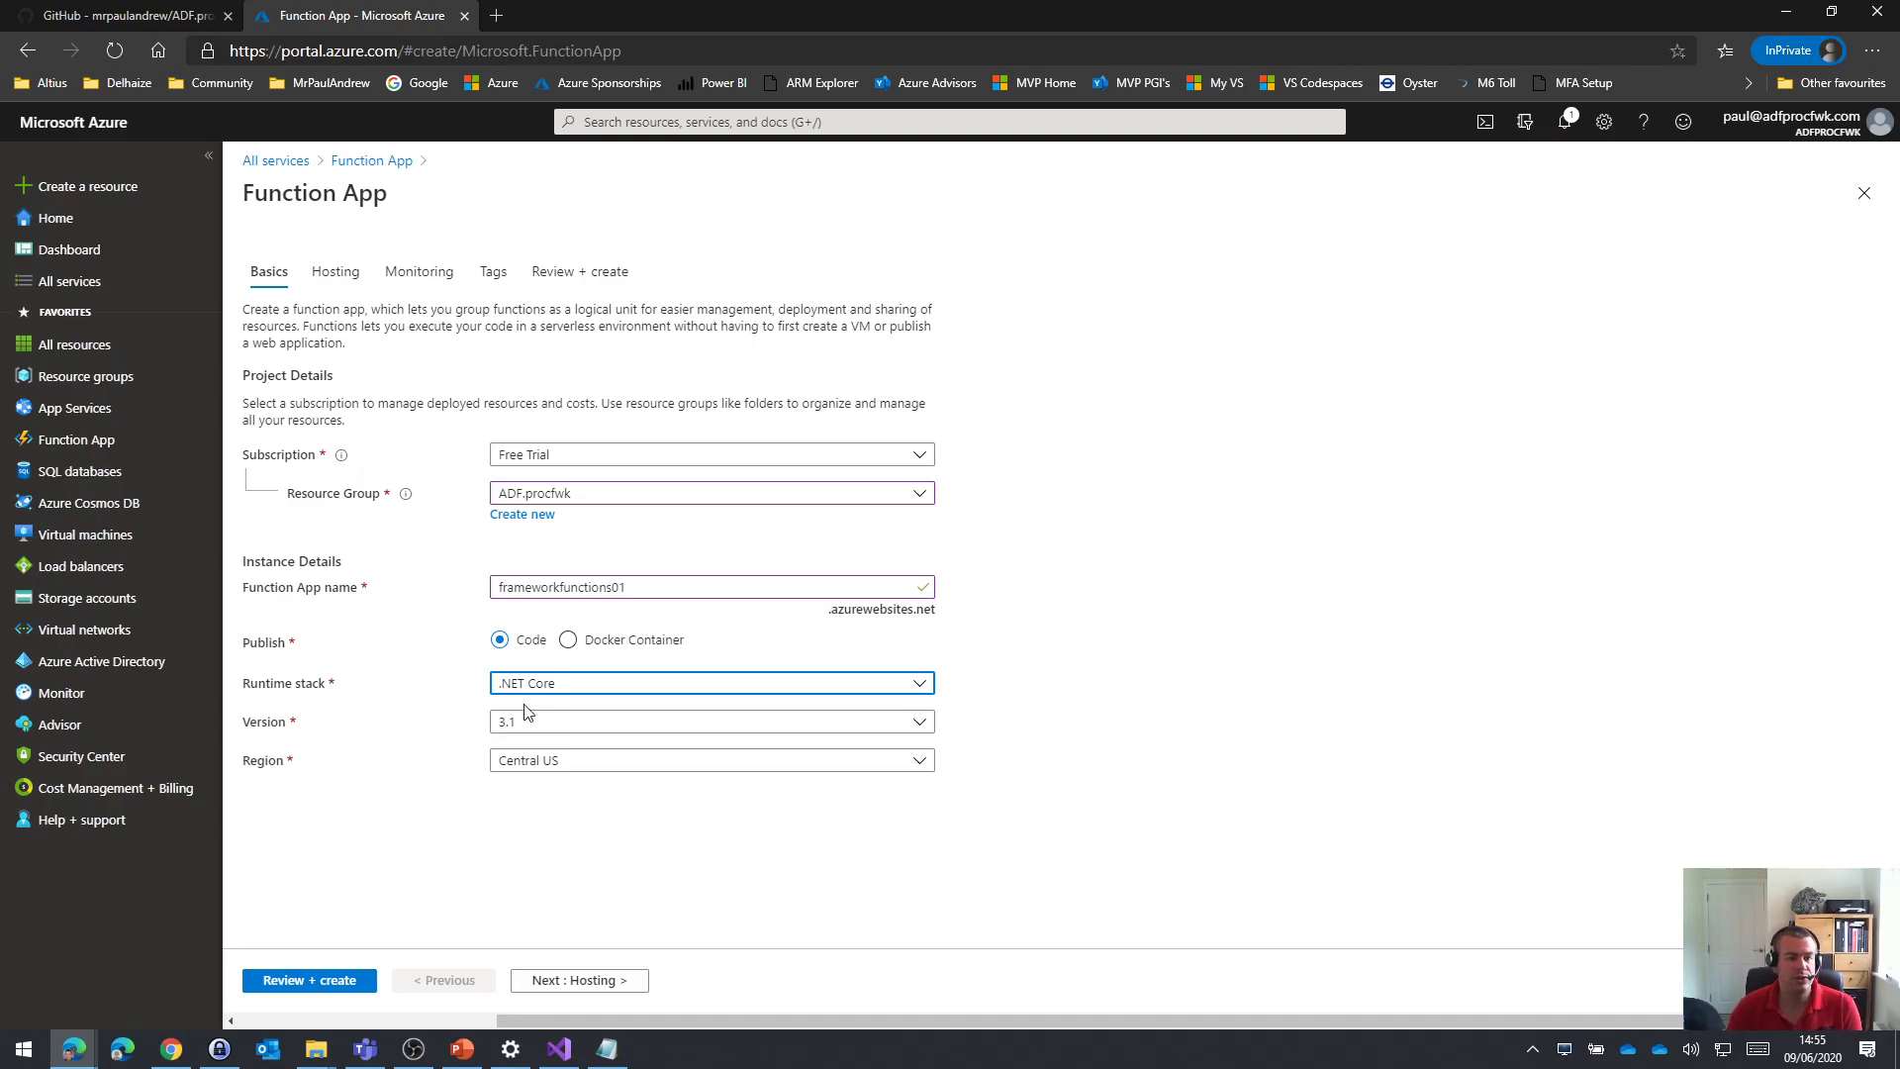
click(711, 722)
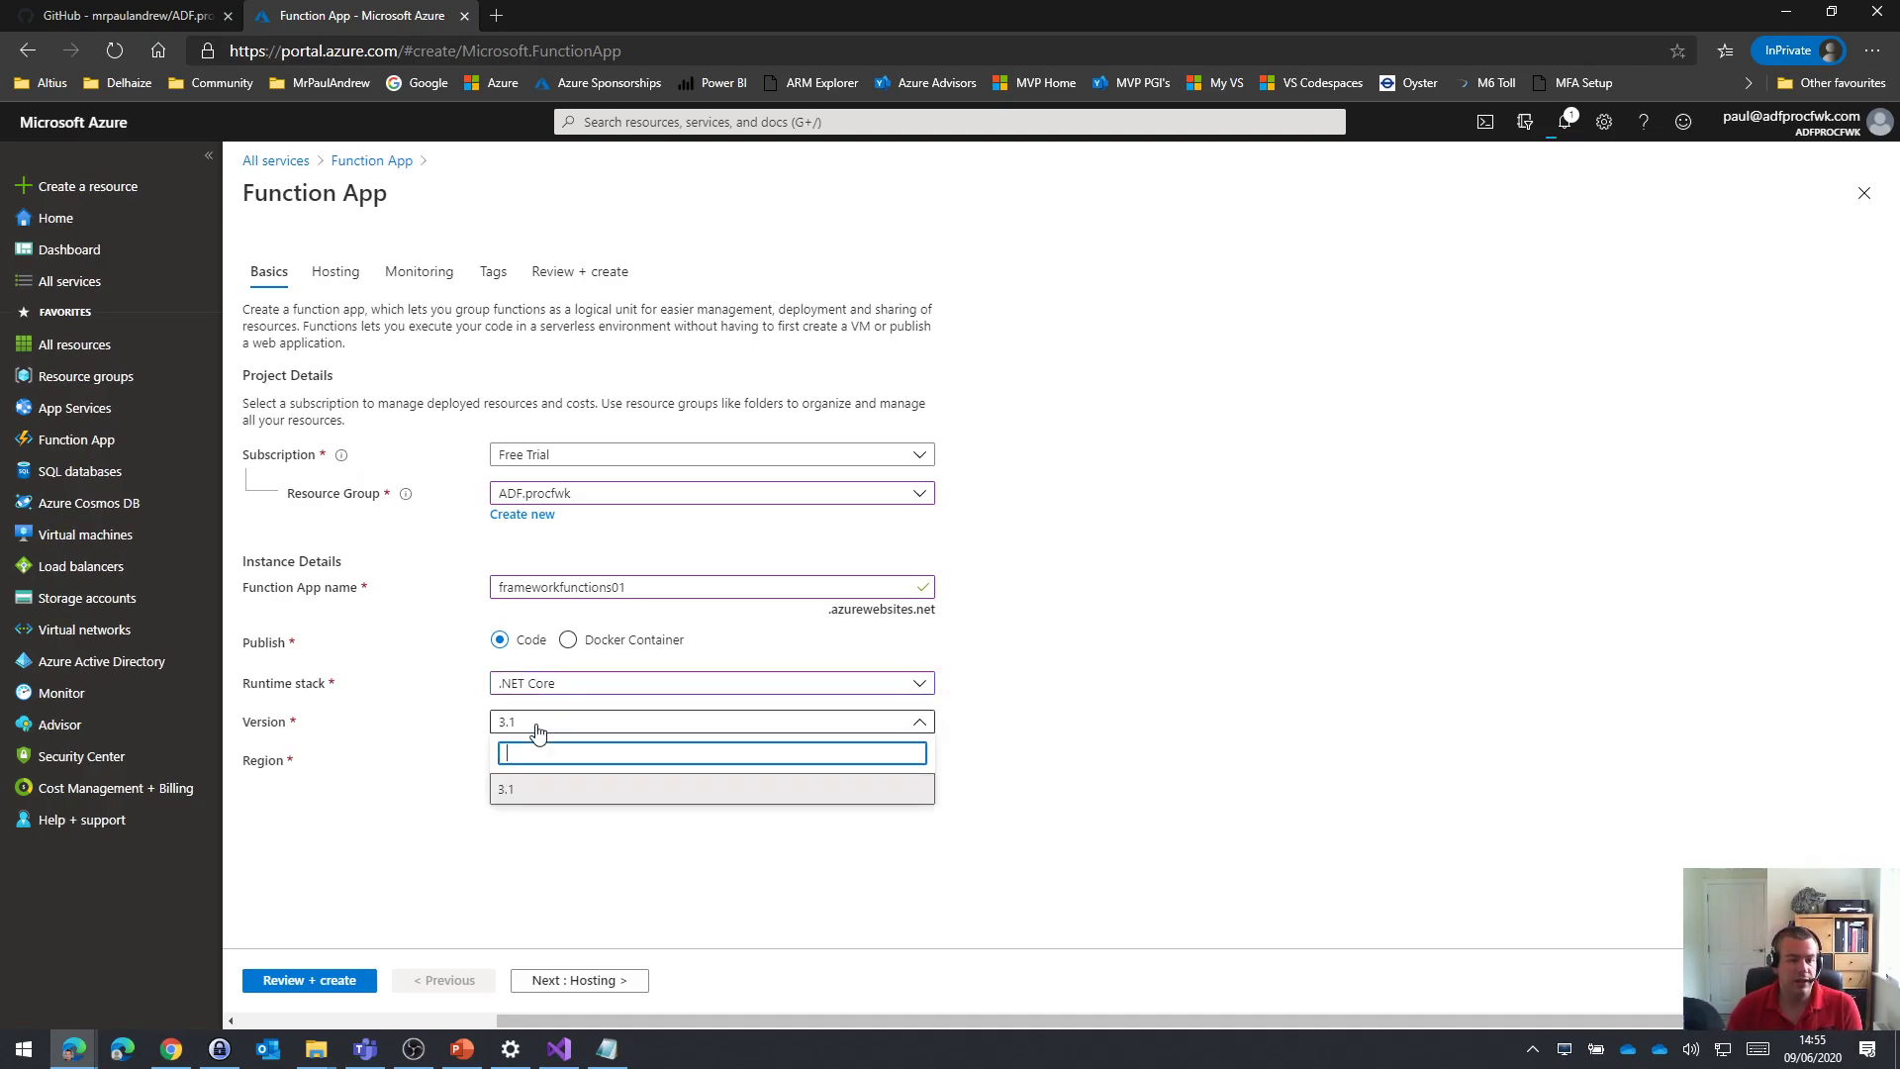
click(711, 760)
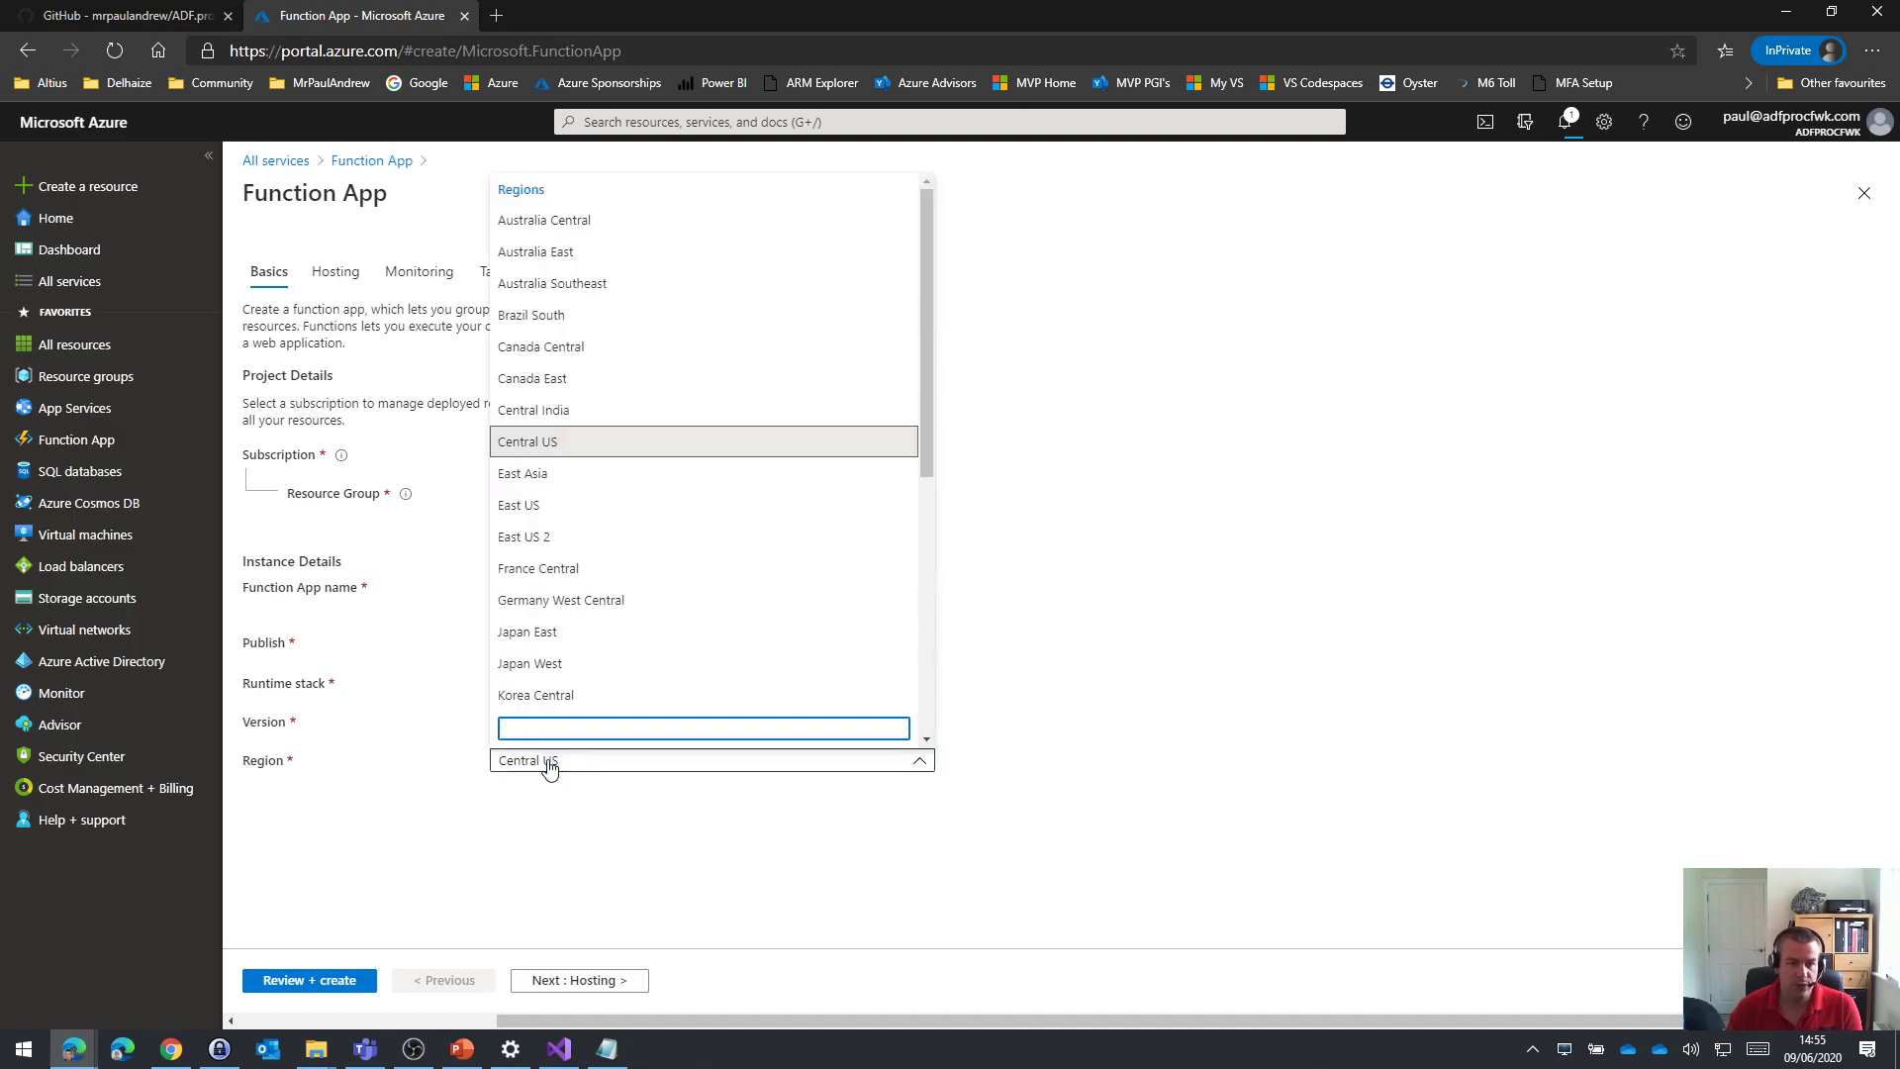
text(uk)
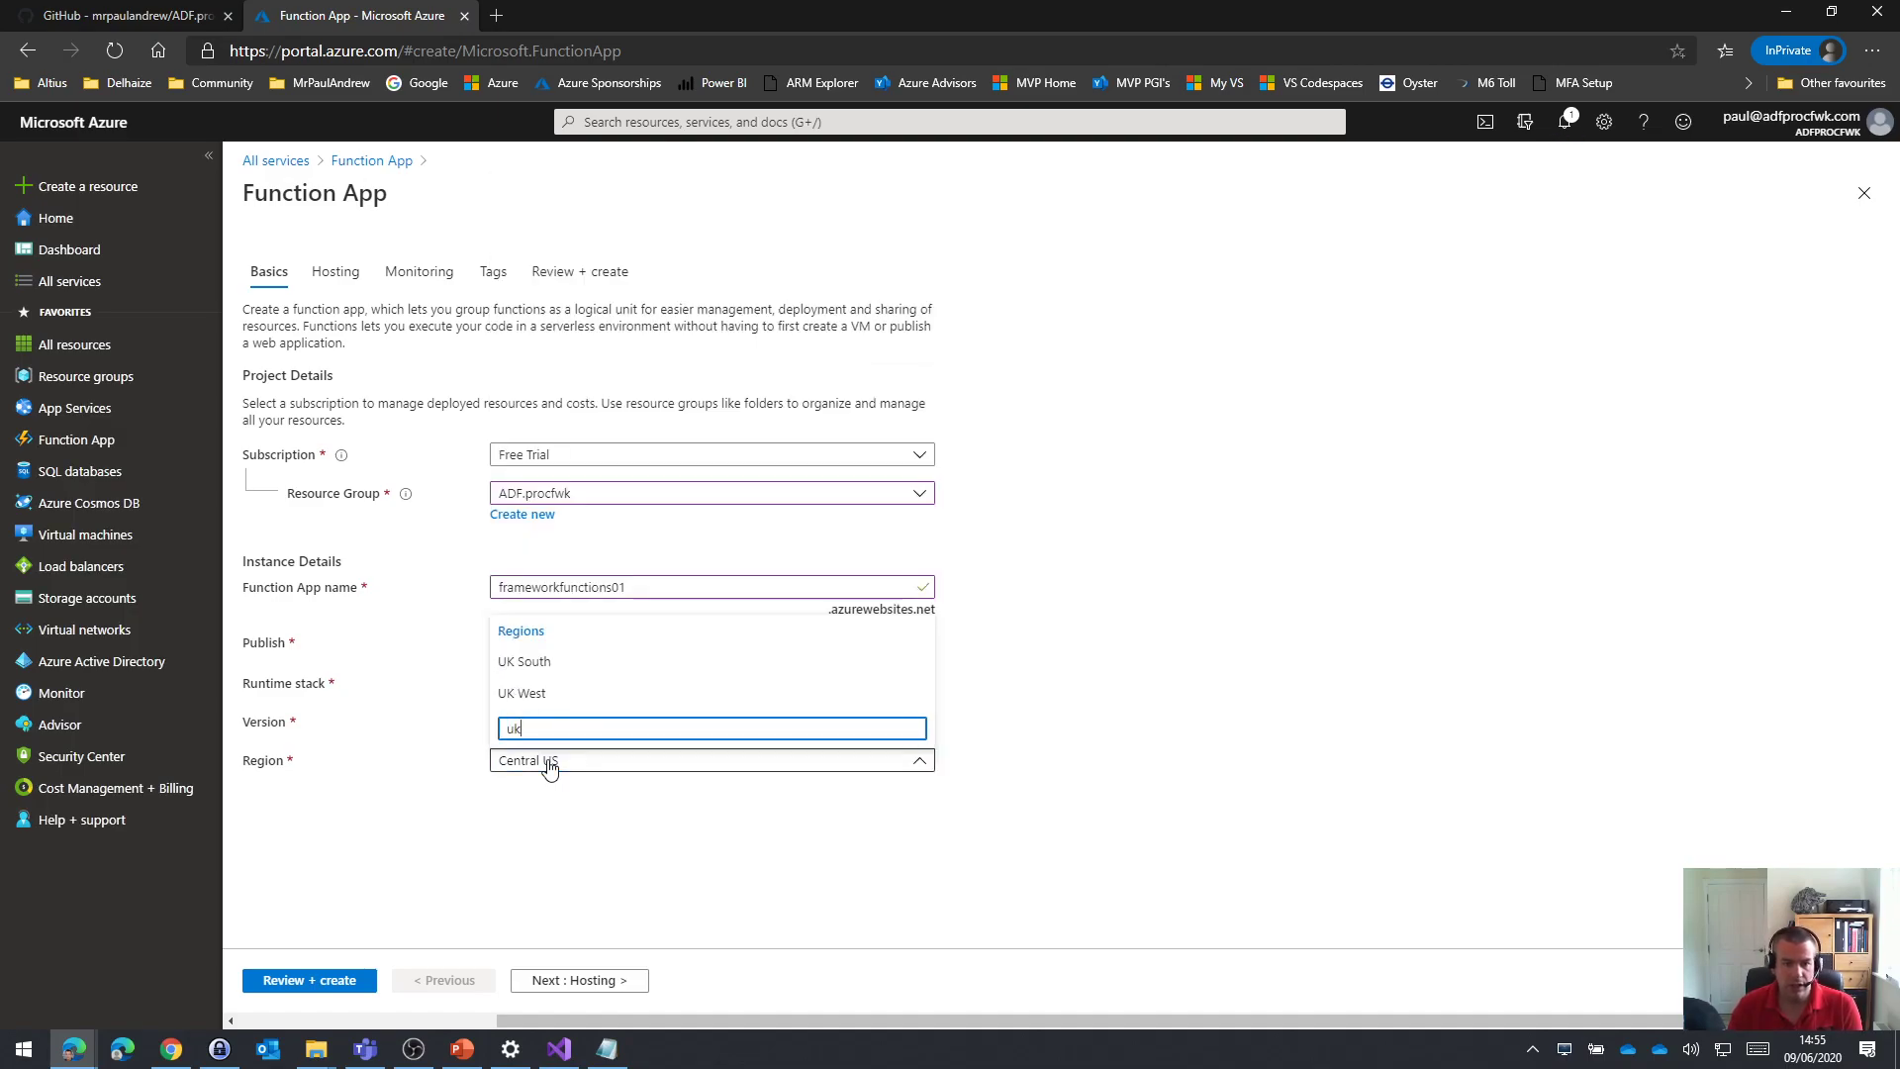
click(523, 660)
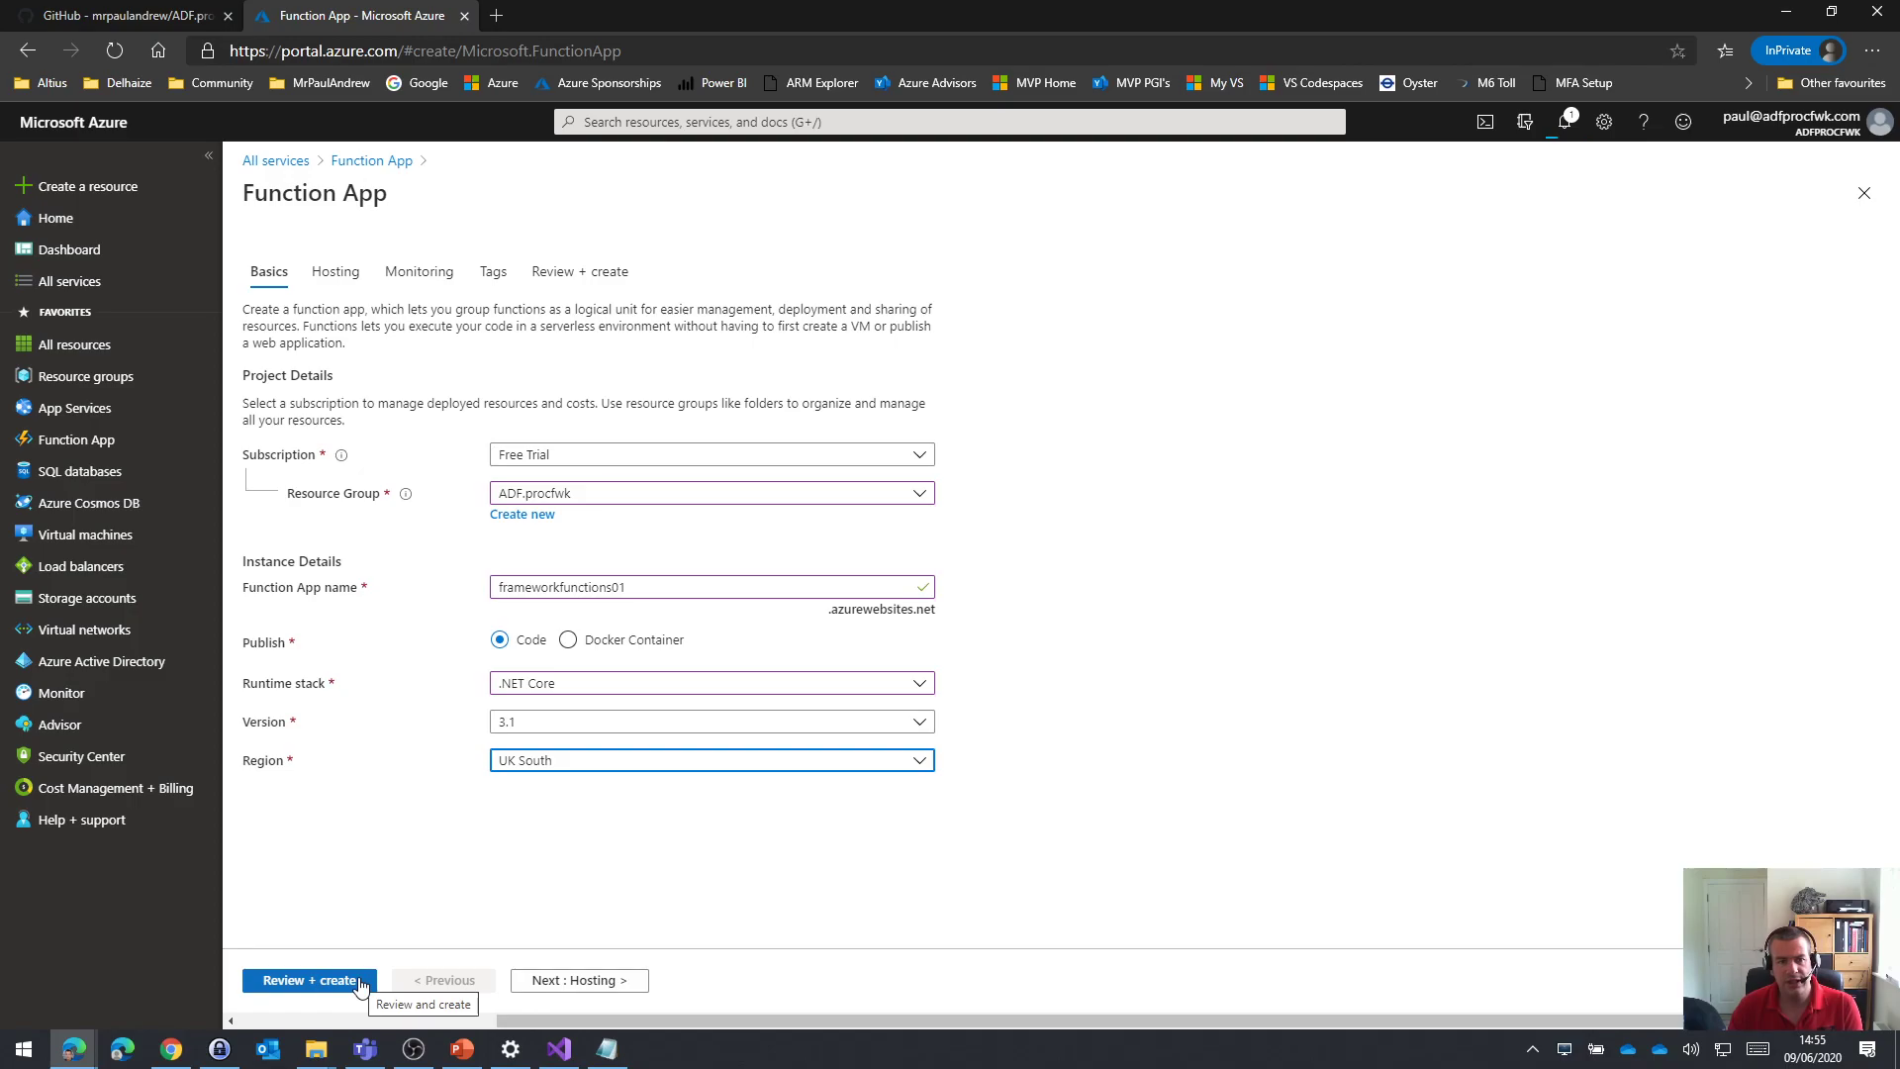
Step: Send frameworkfunctions01 for review and briefly check then dismiss notifications
click(309, 979)
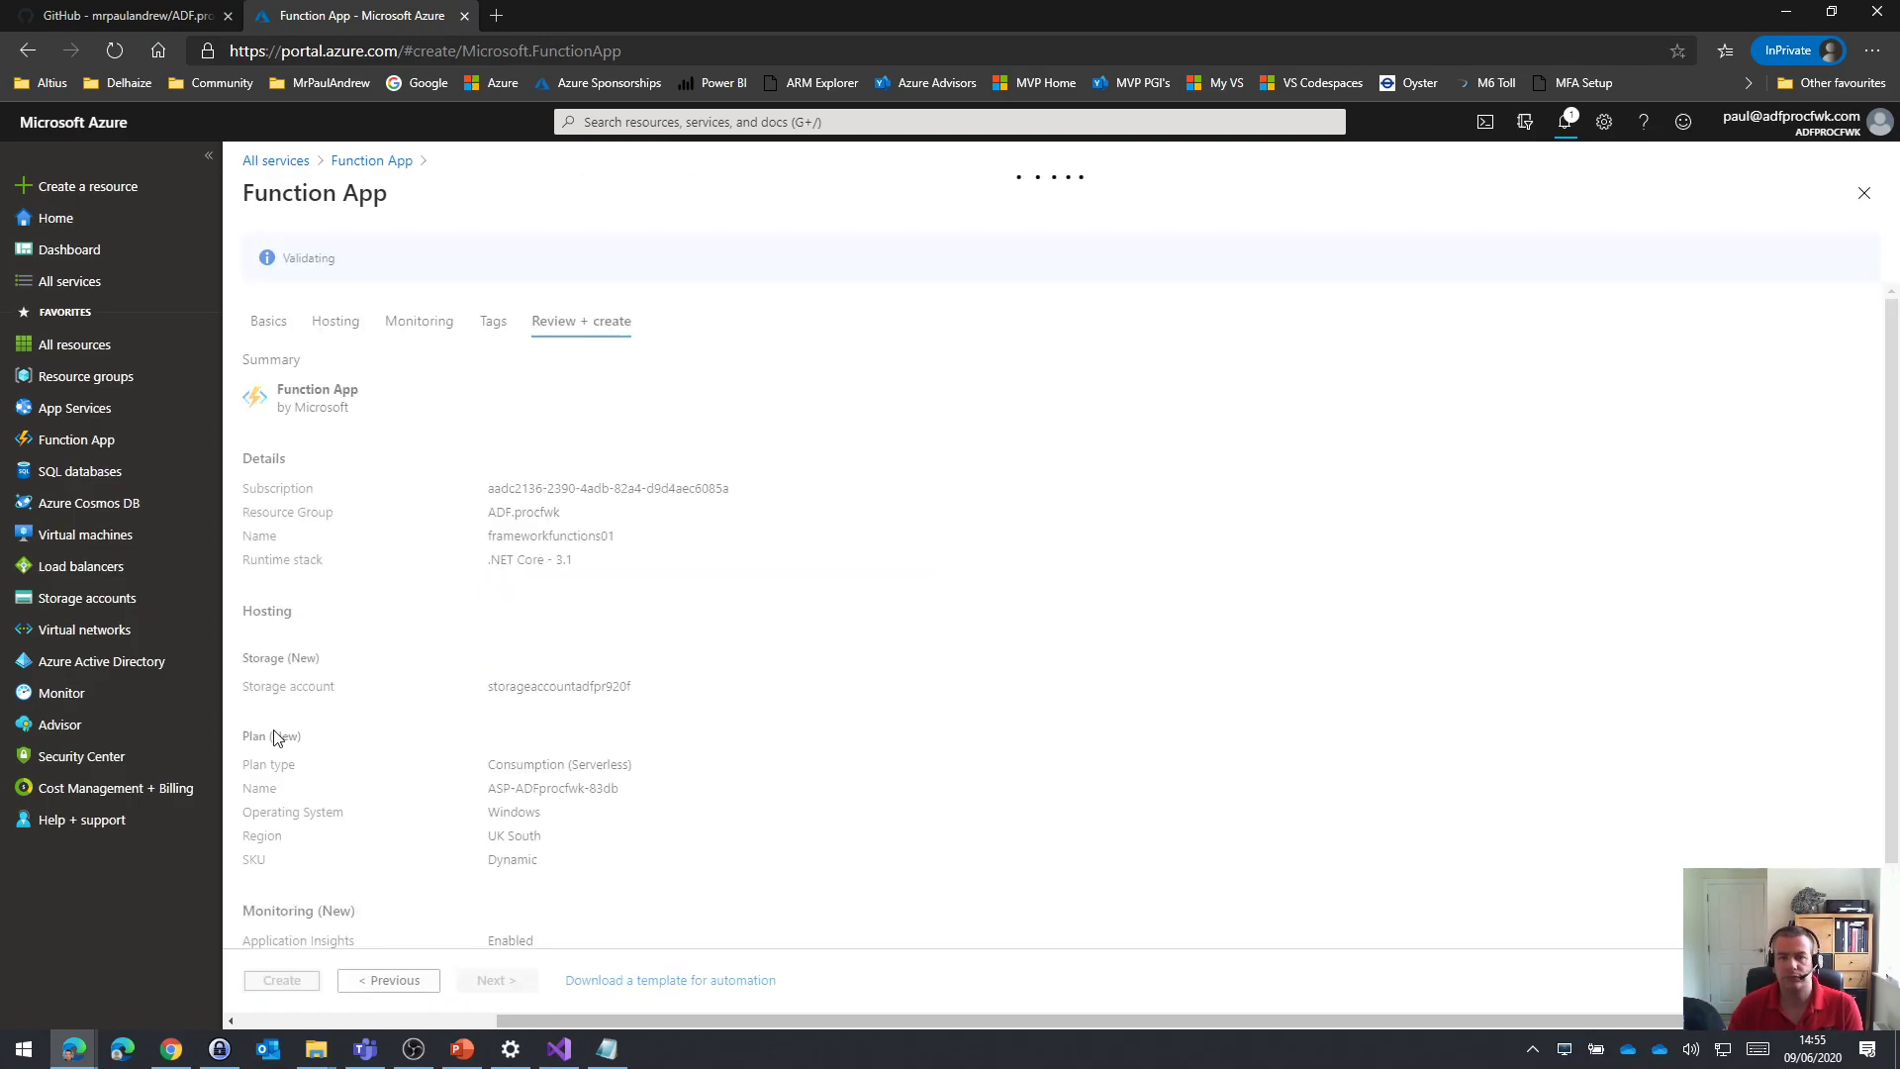
mouse_move(675, 295)
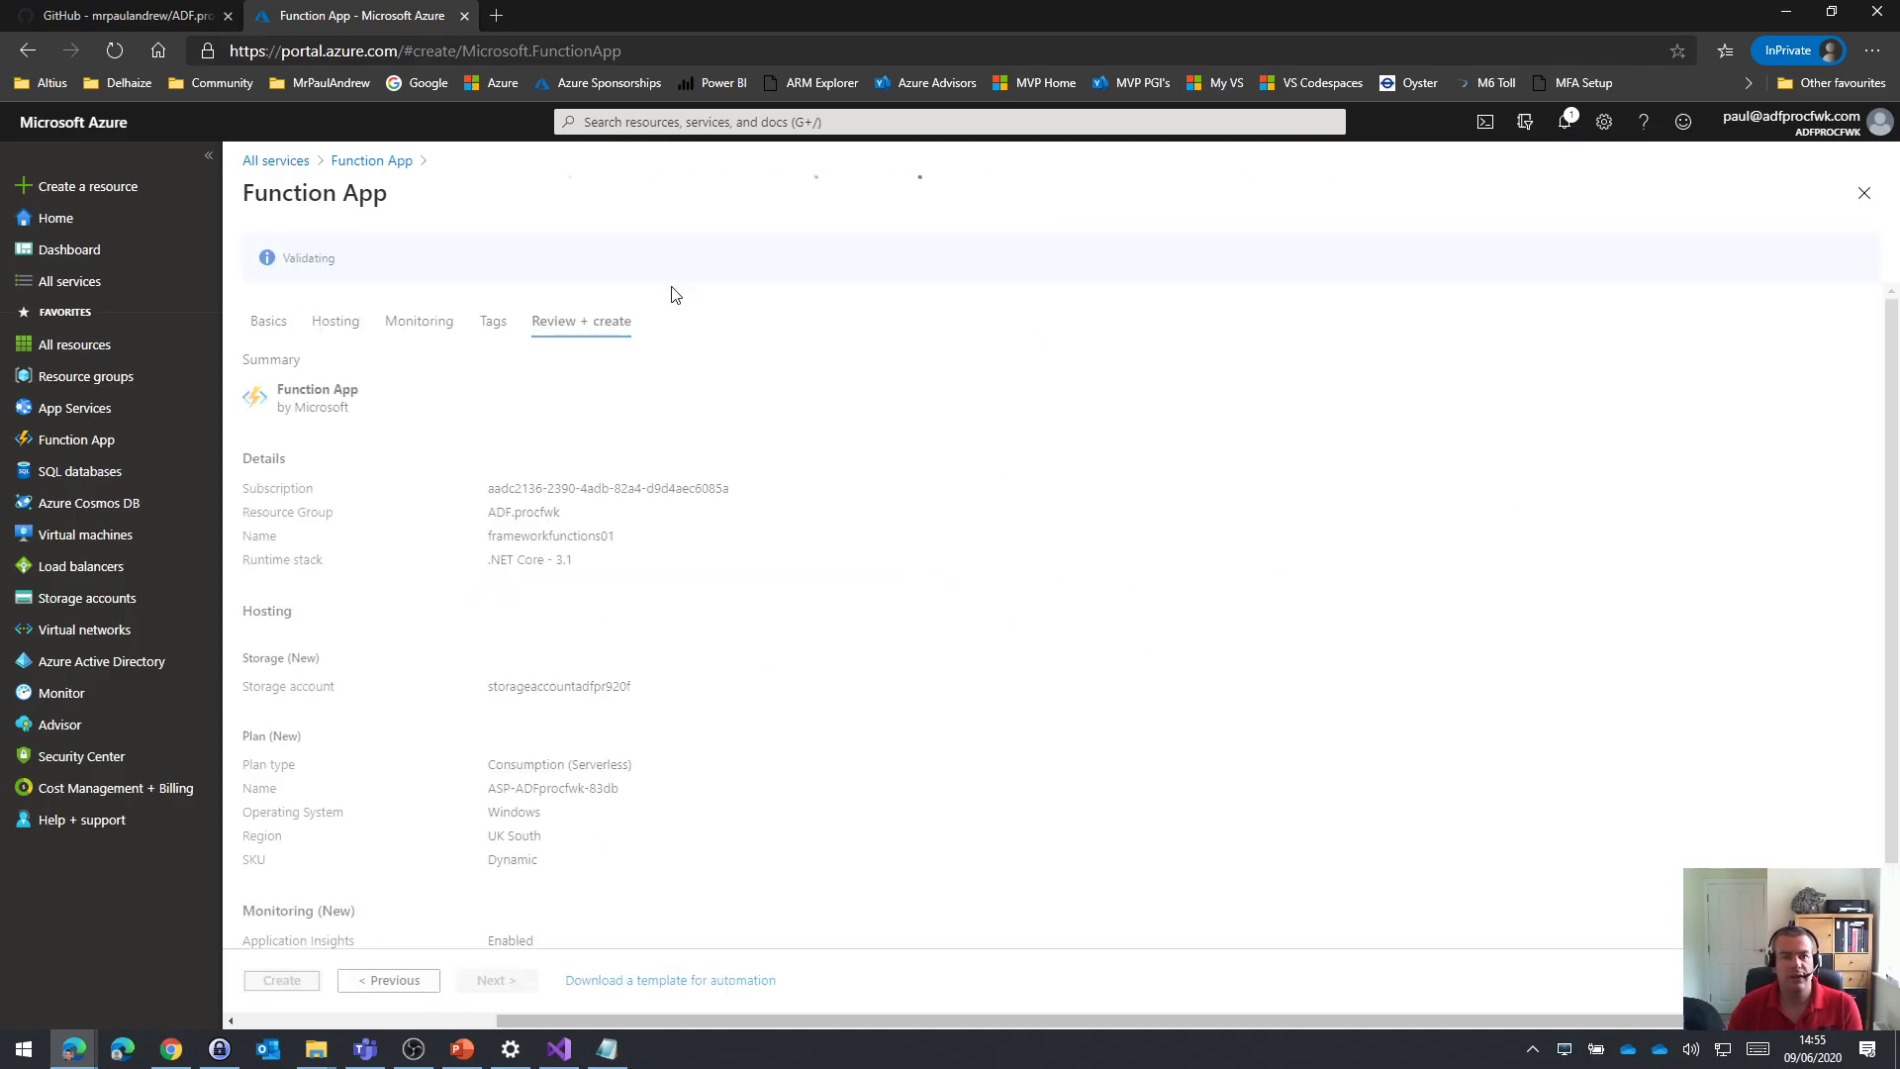
mouse_move(1200, 626)
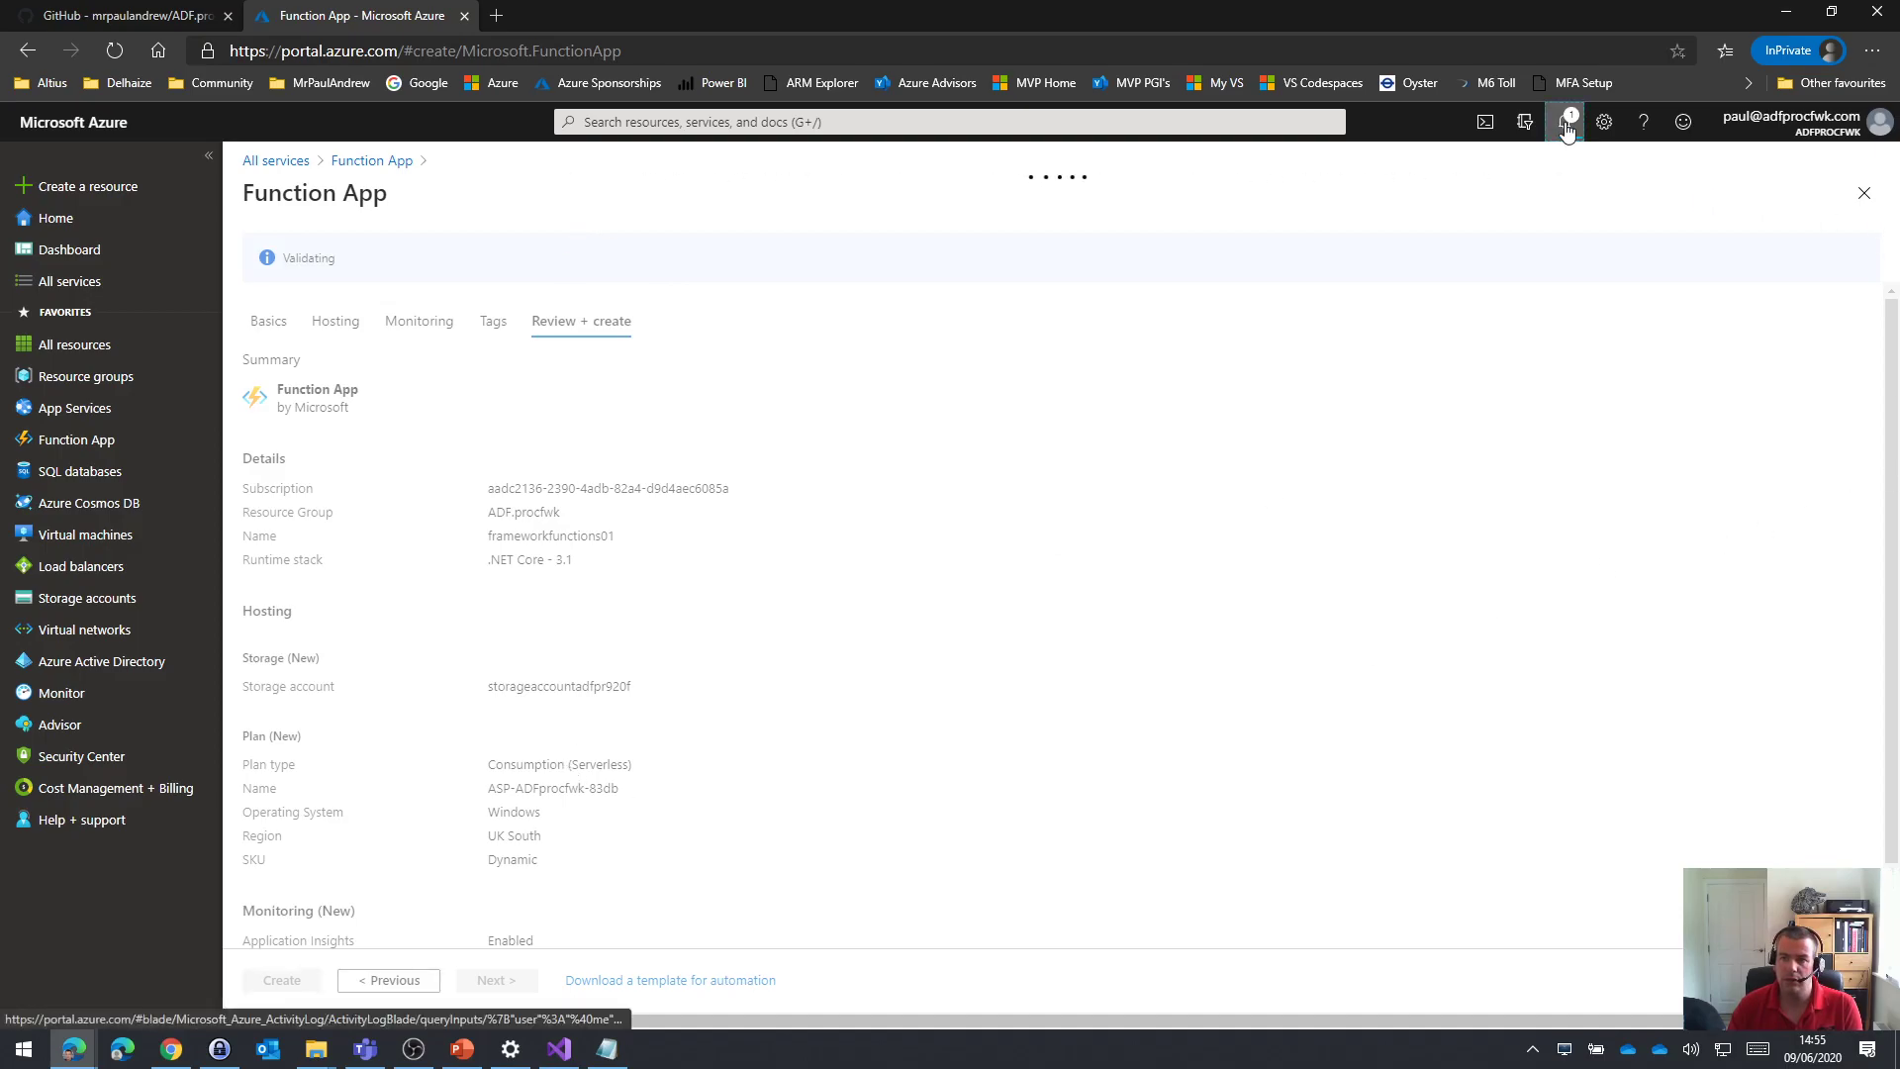
click(1565, 120)
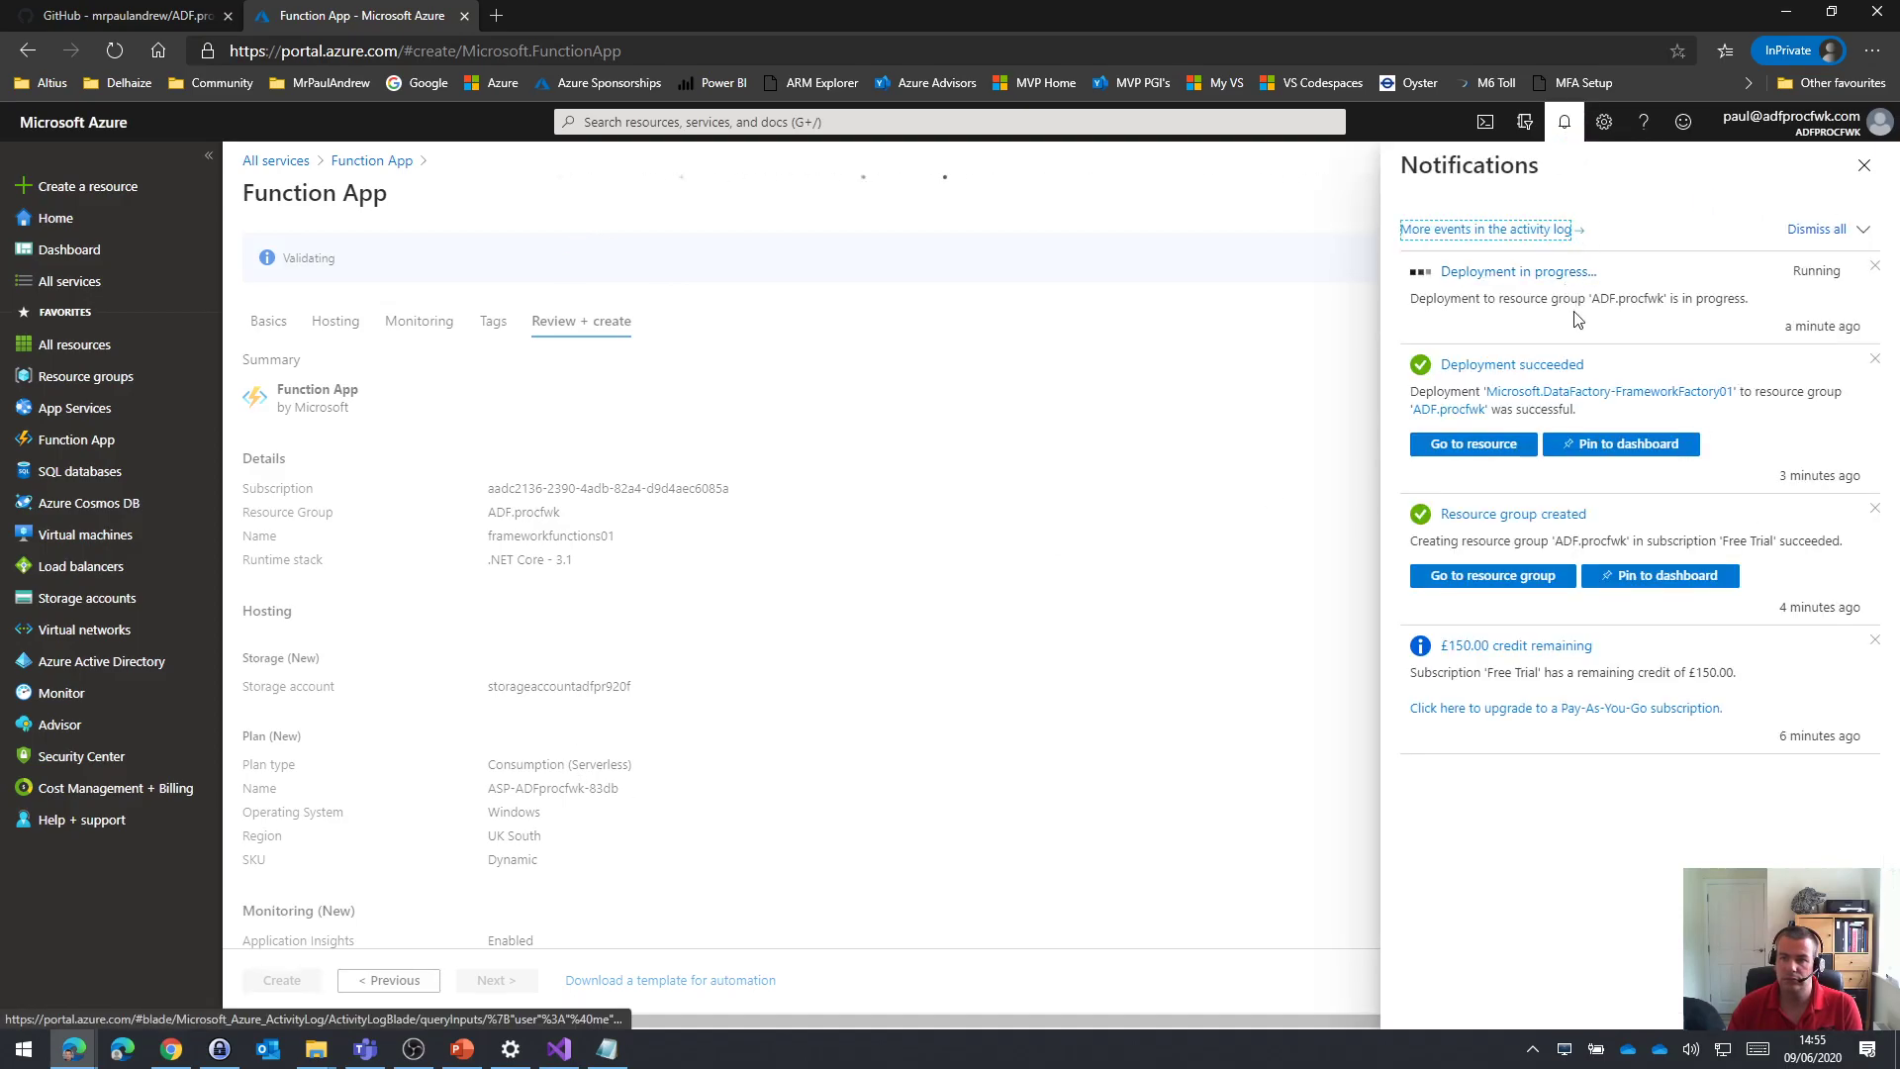
click(1864, 165)
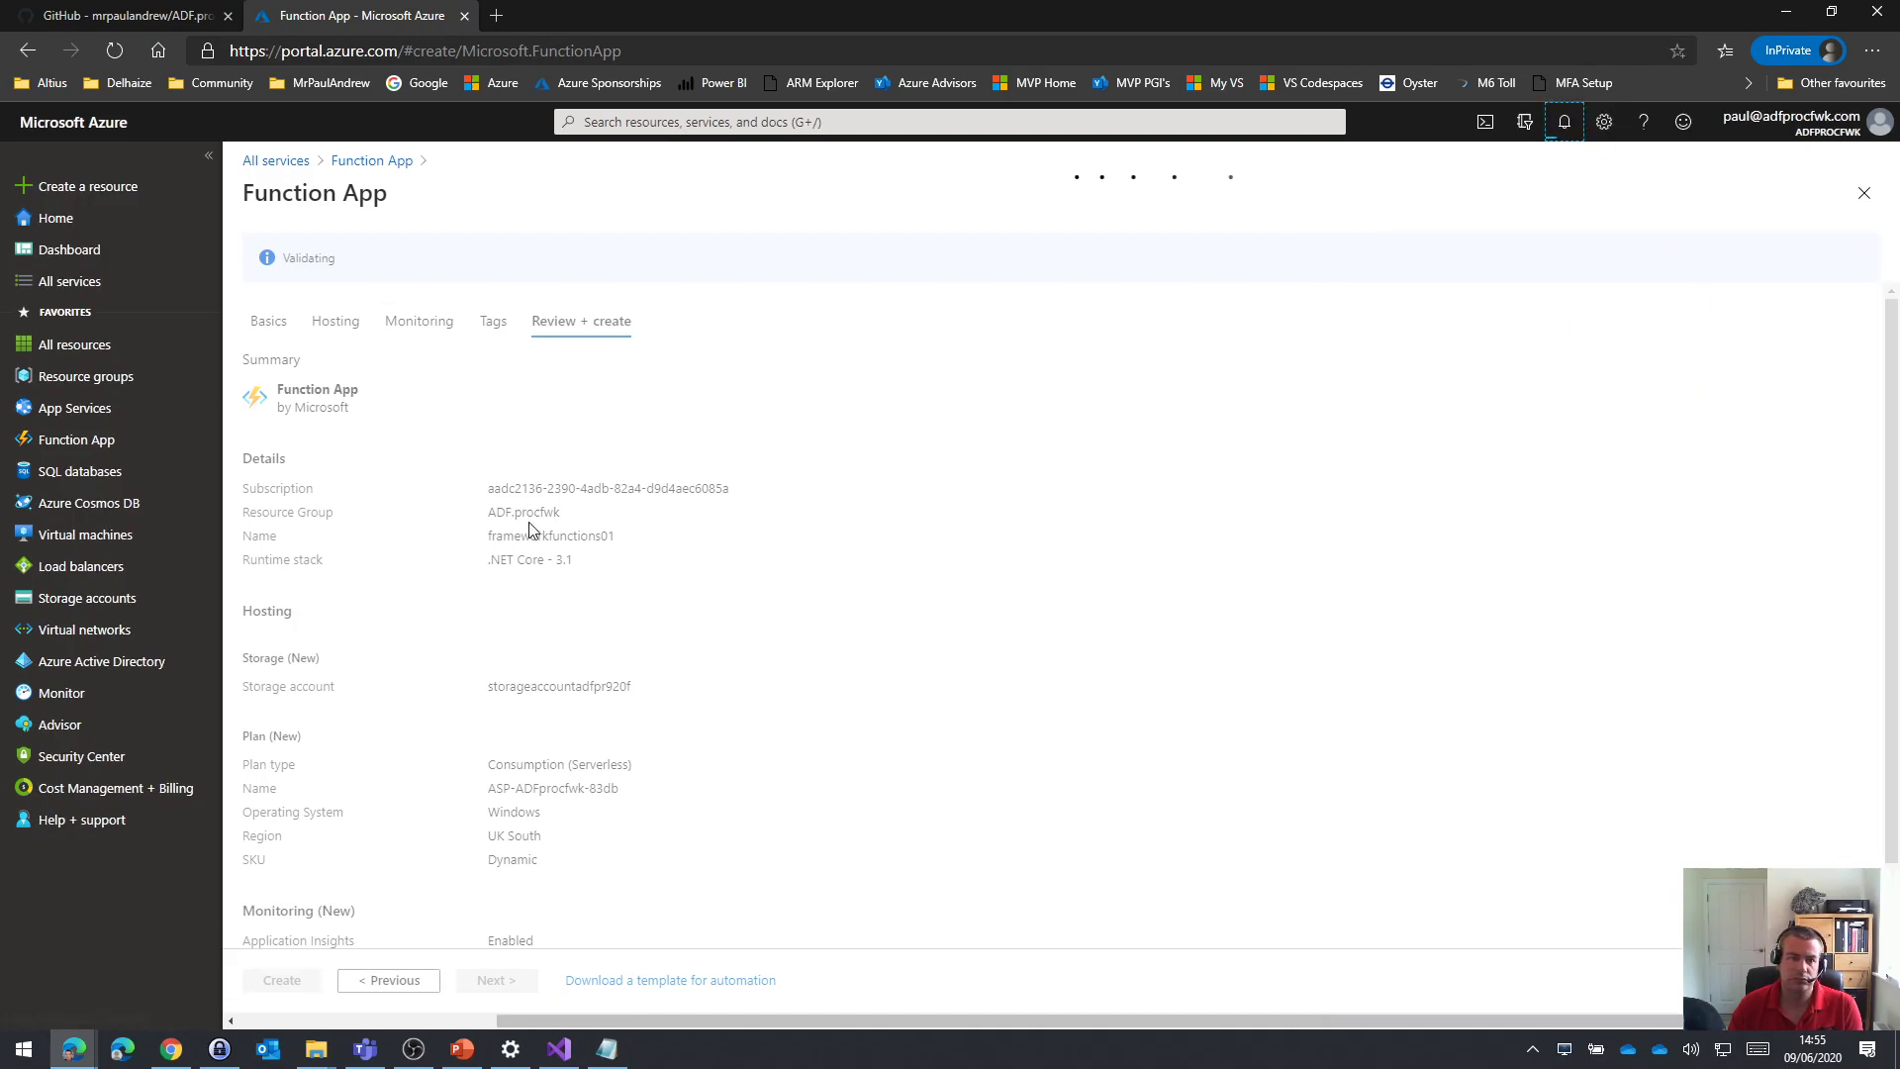
mouse_move(277, 161)
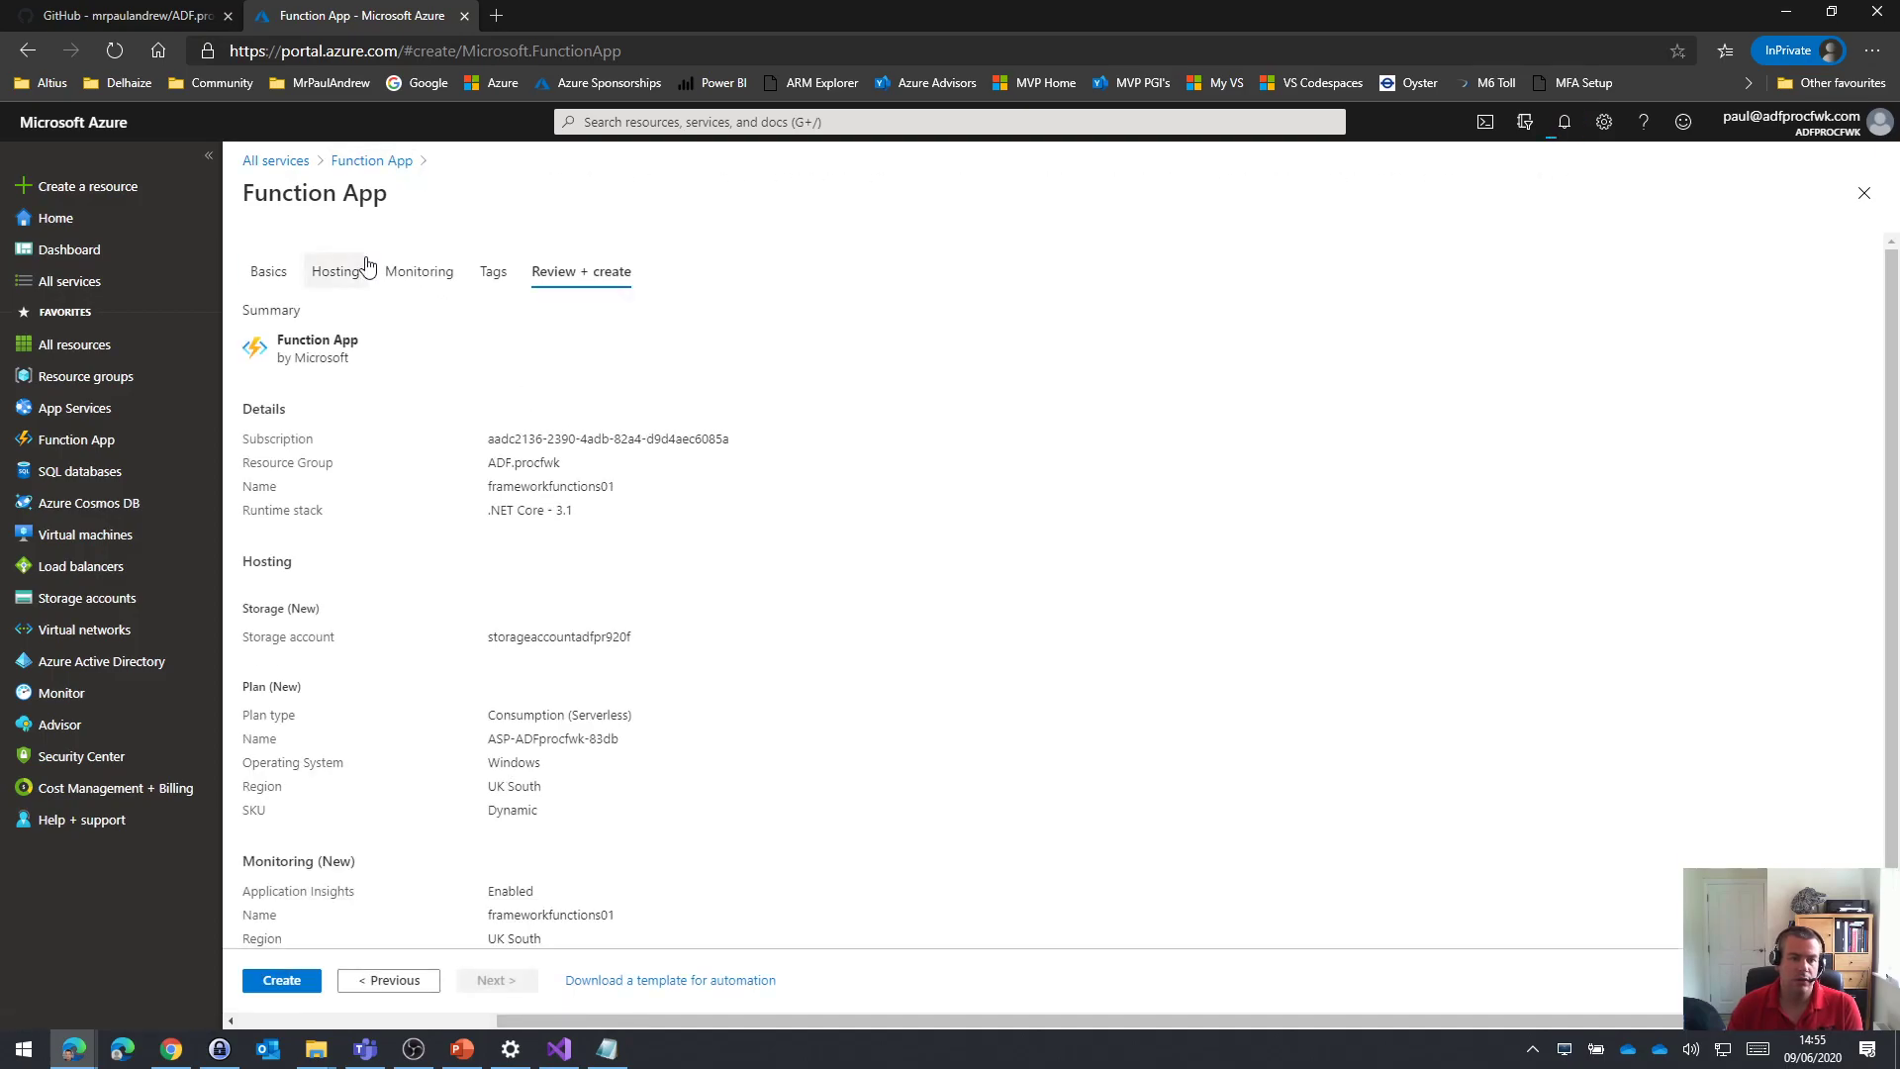
mouse_move(1786, 199)
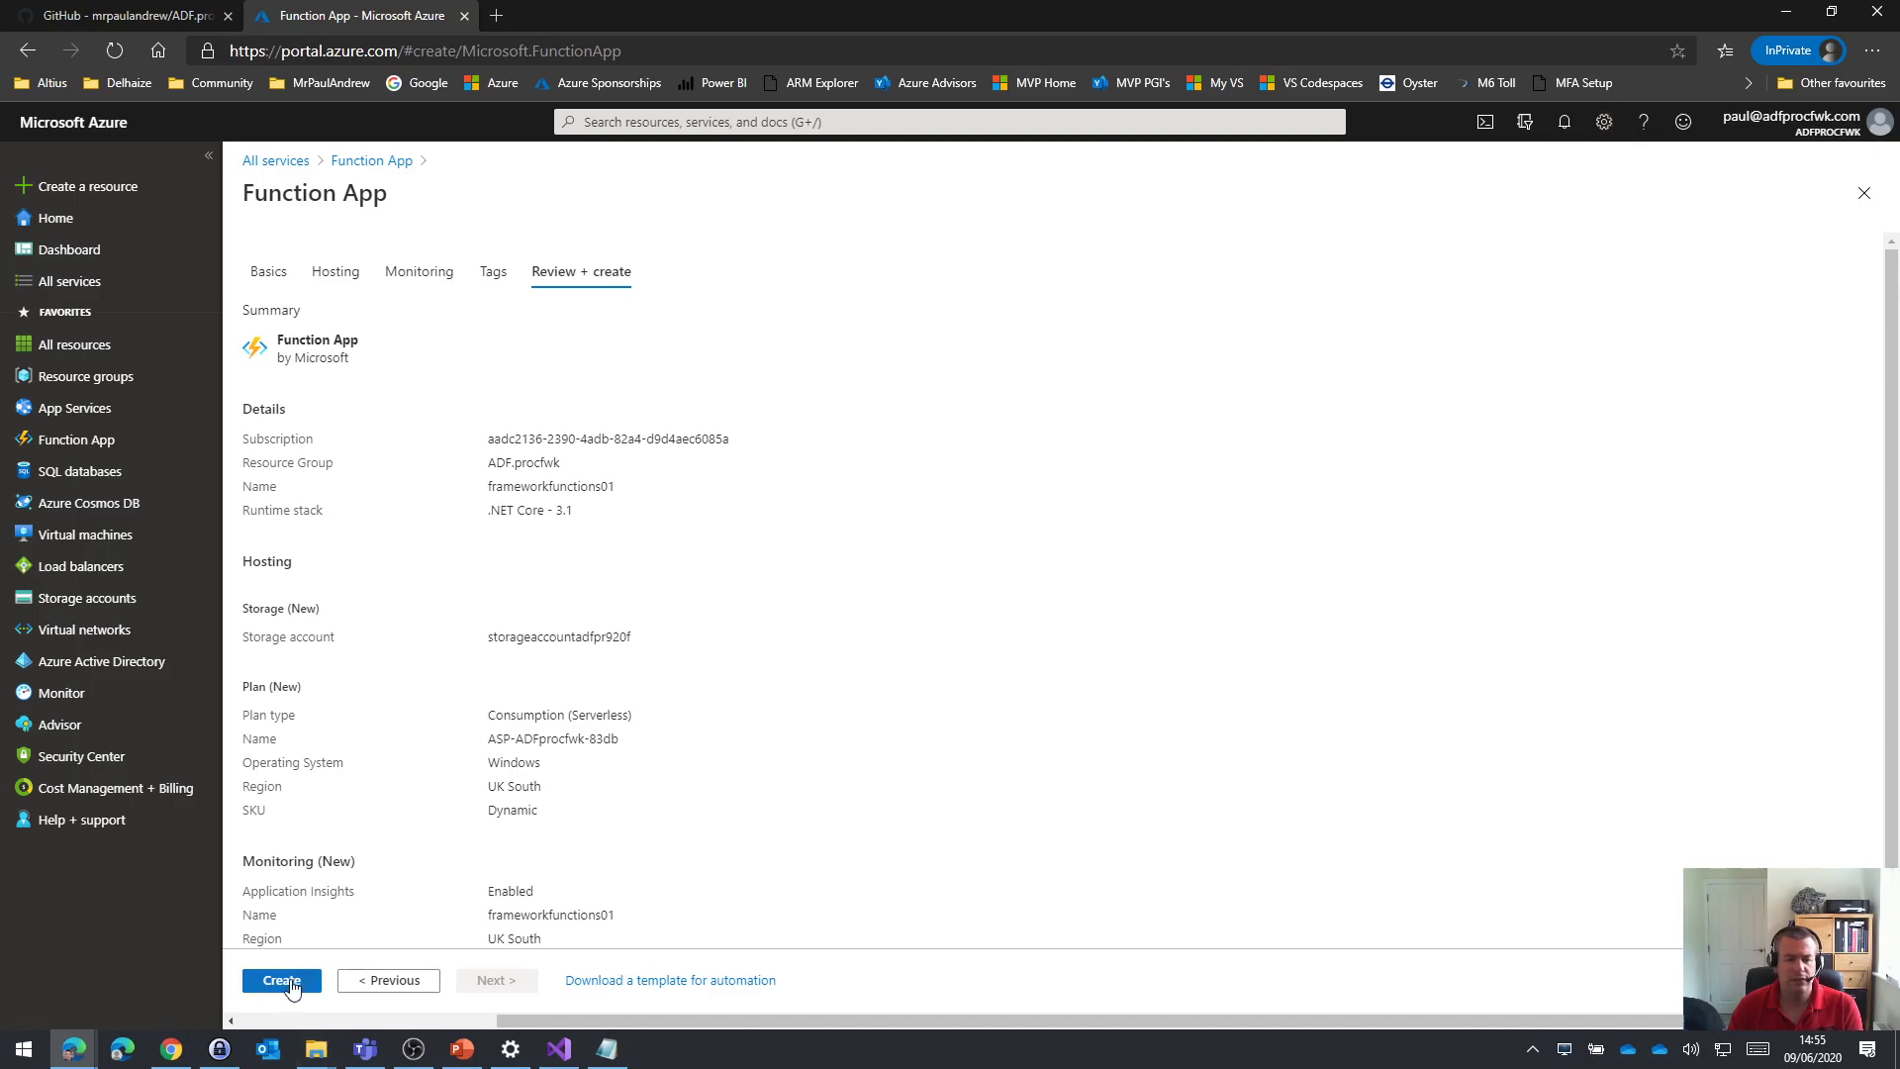
Step: Create frameworkfunctions01, confirm its deployment started, then return to the services search
click(281, 980)
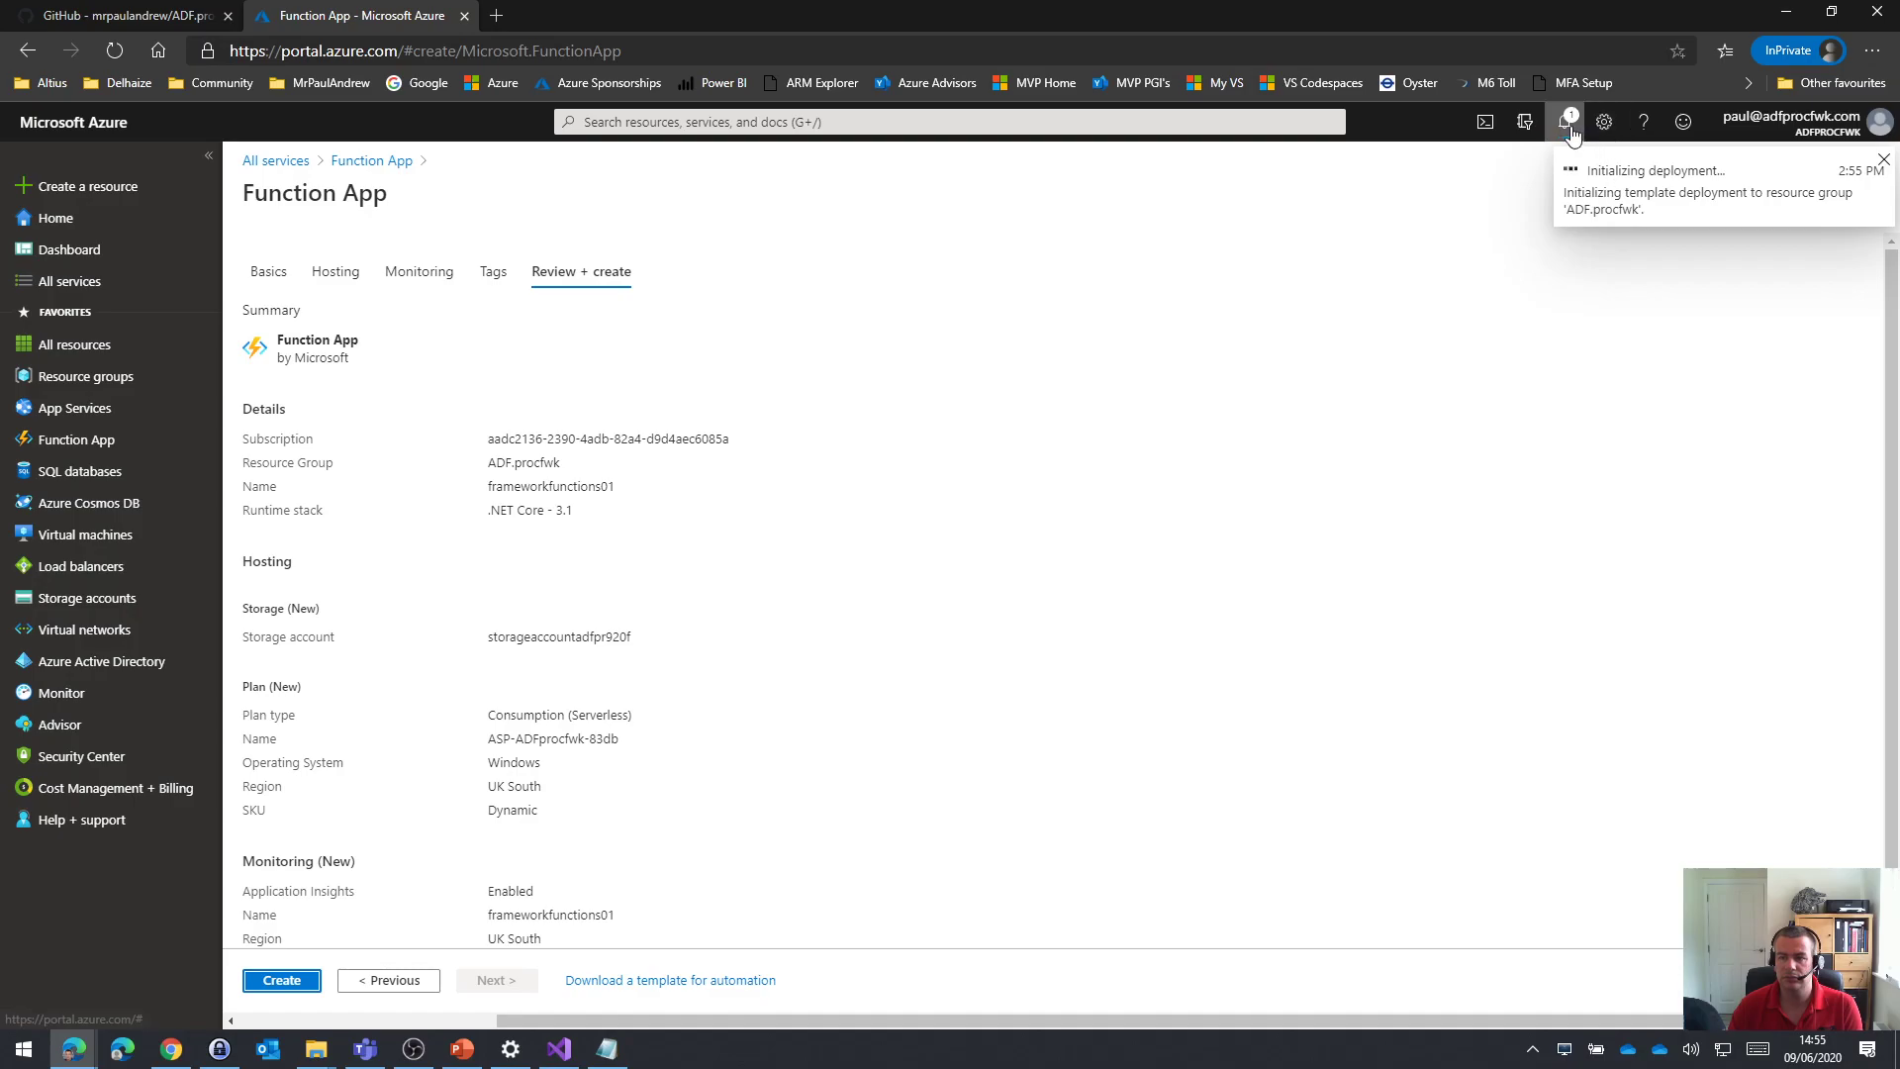
mouse_move(1568, 120)
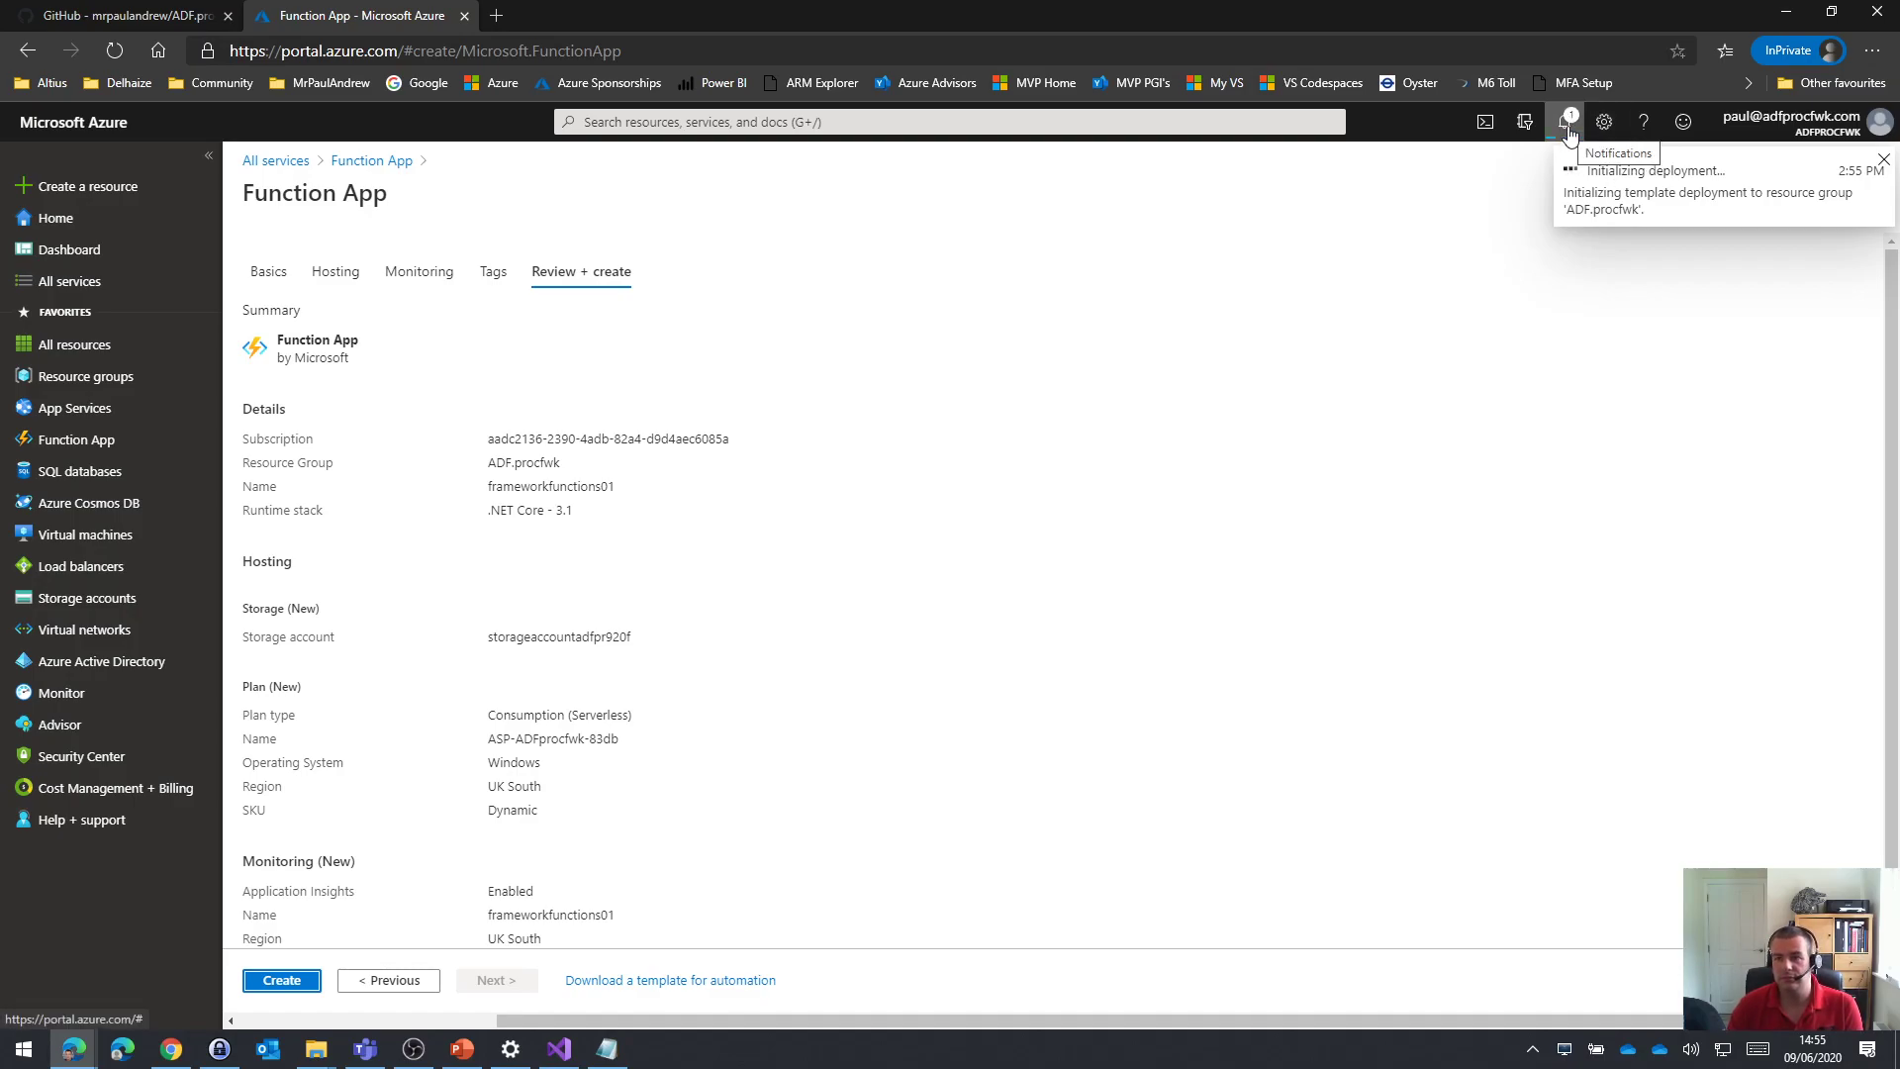
click(1564, 121)
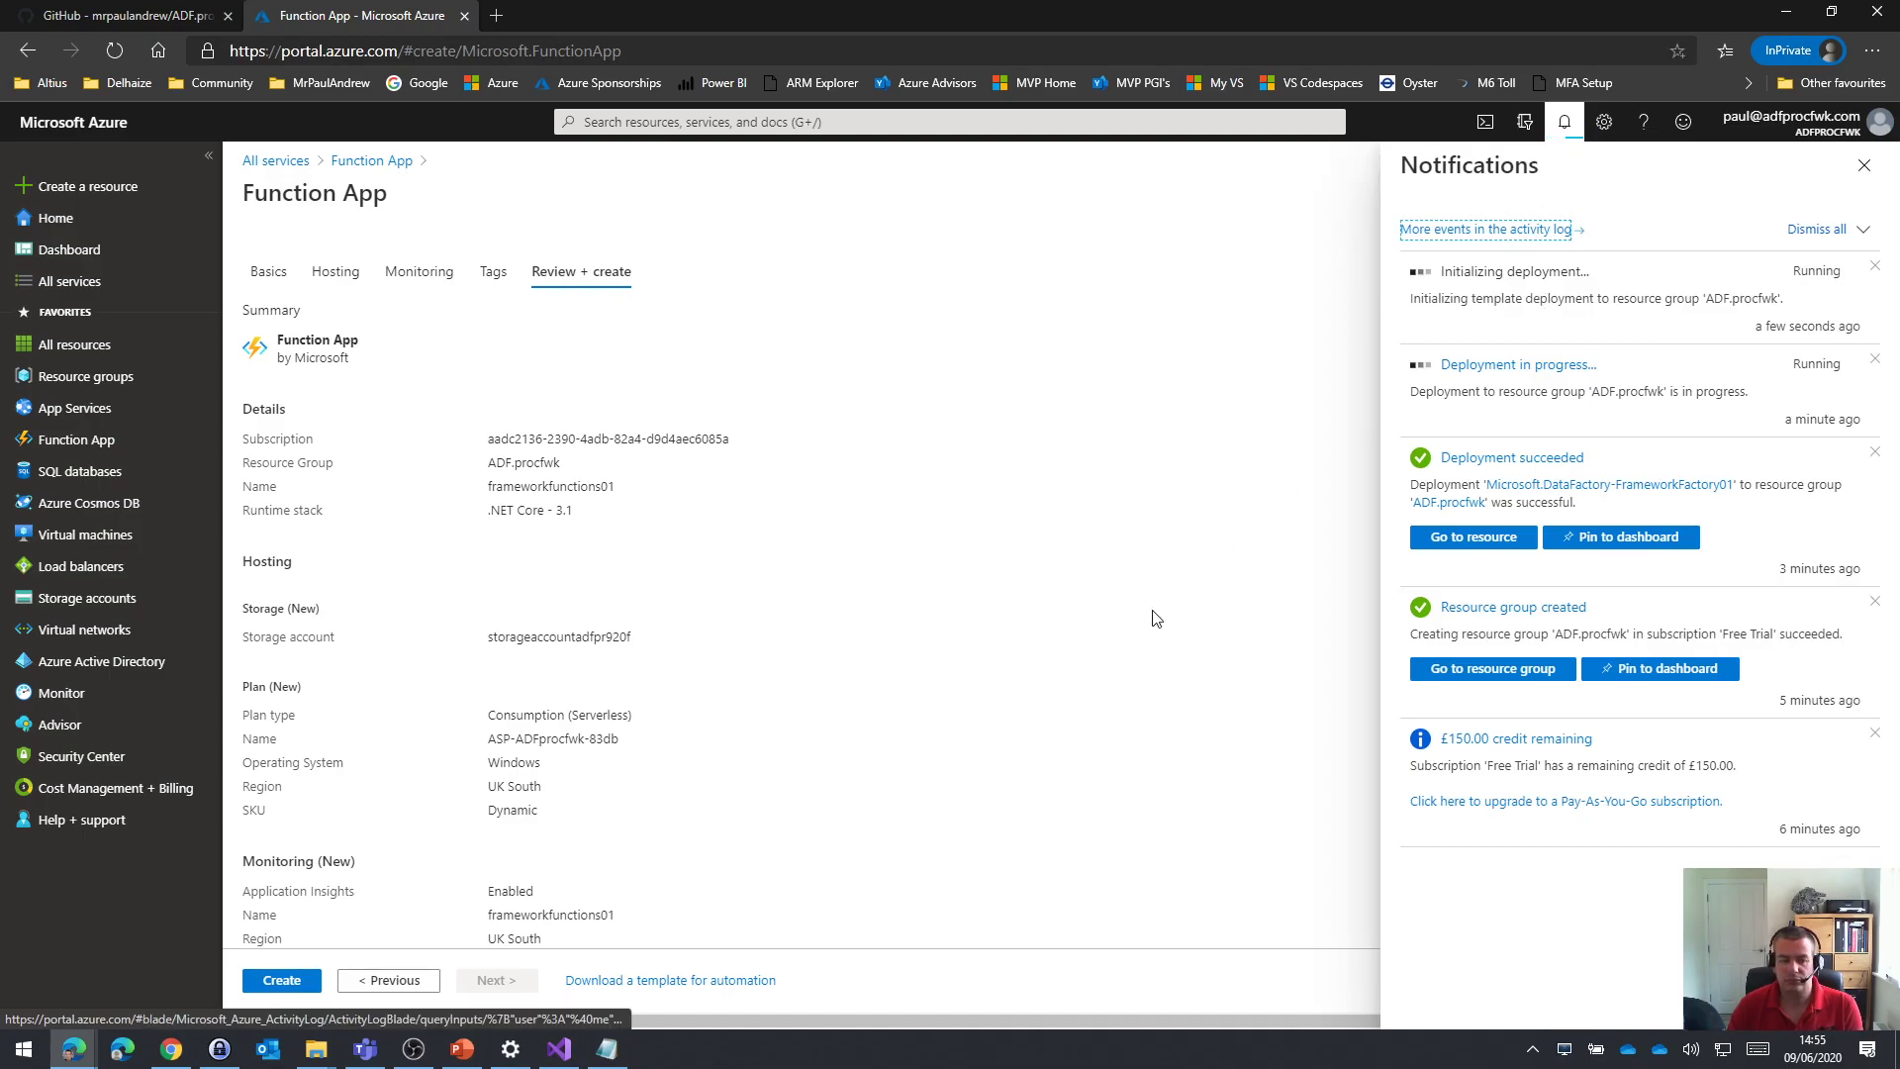
mouse_move(1517, 432)
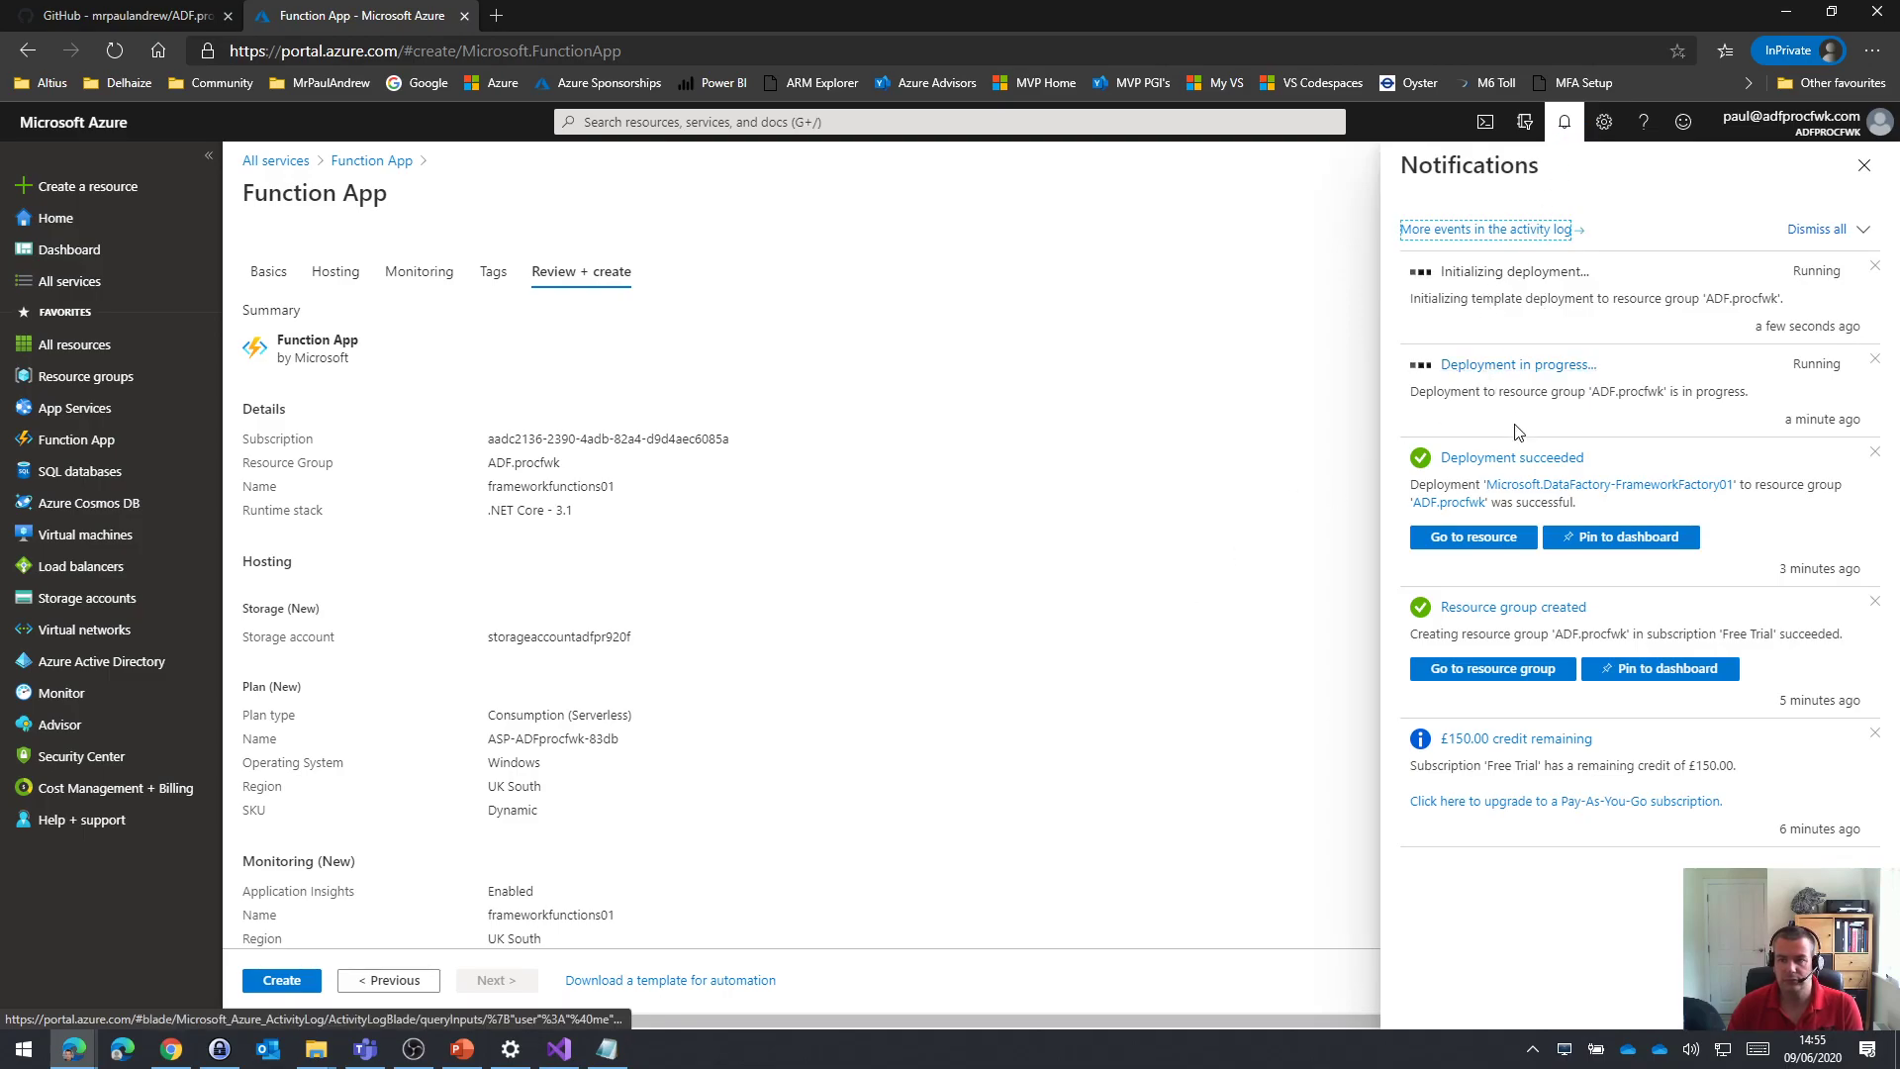
mouse_move(1164, 648)
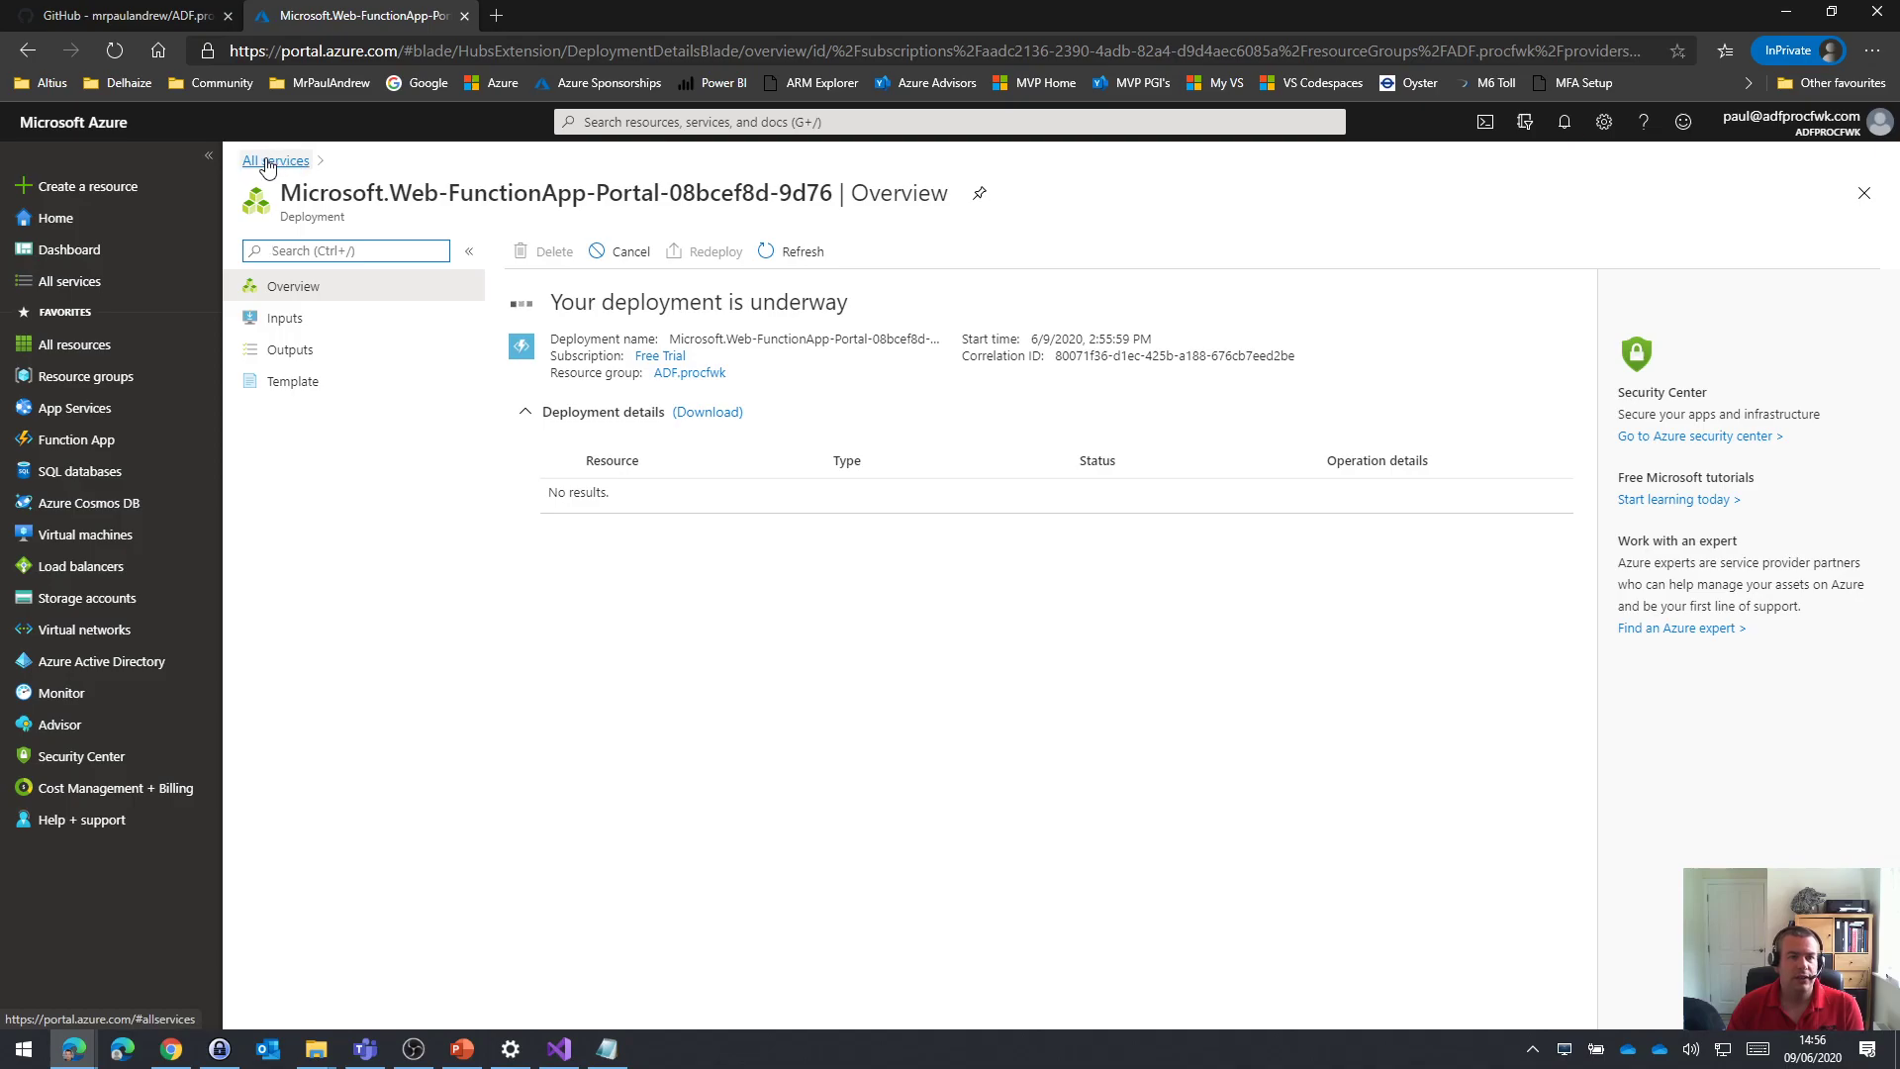
click(557, 1048)
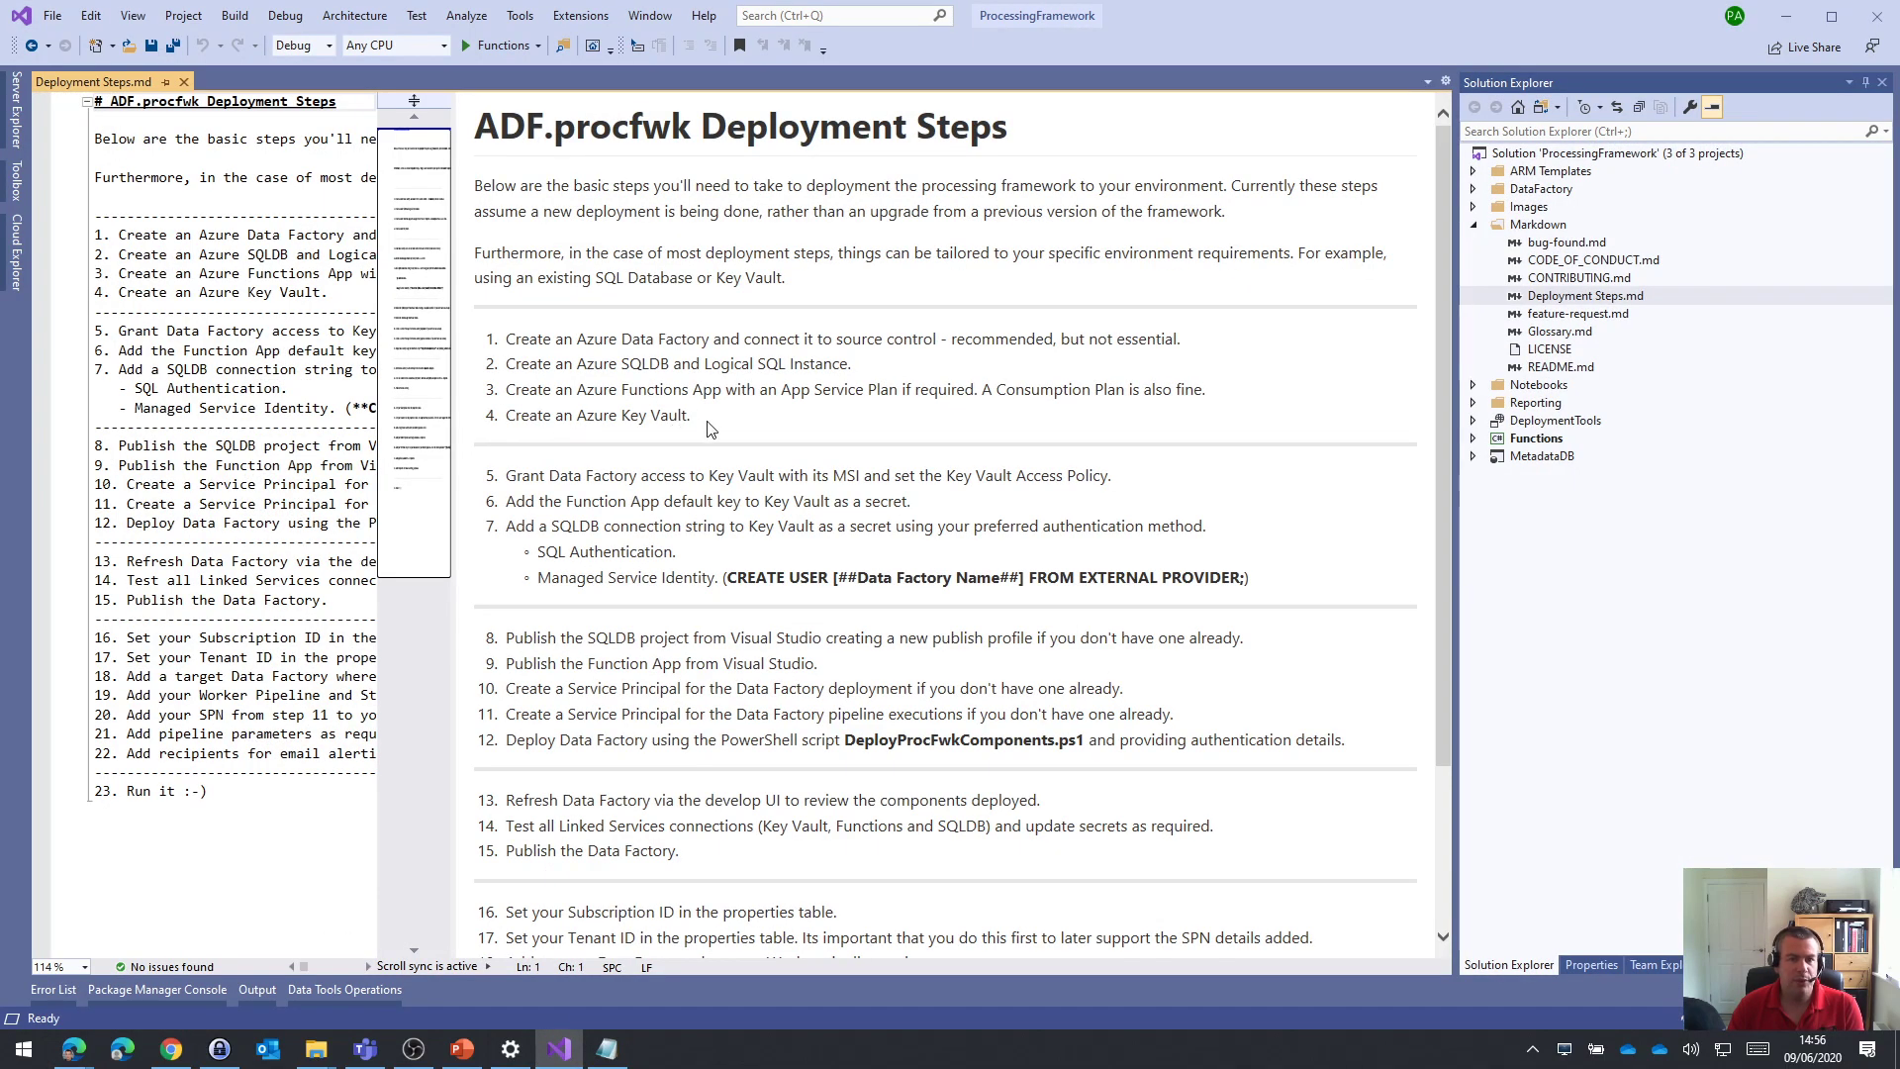
double_click(595, 415)
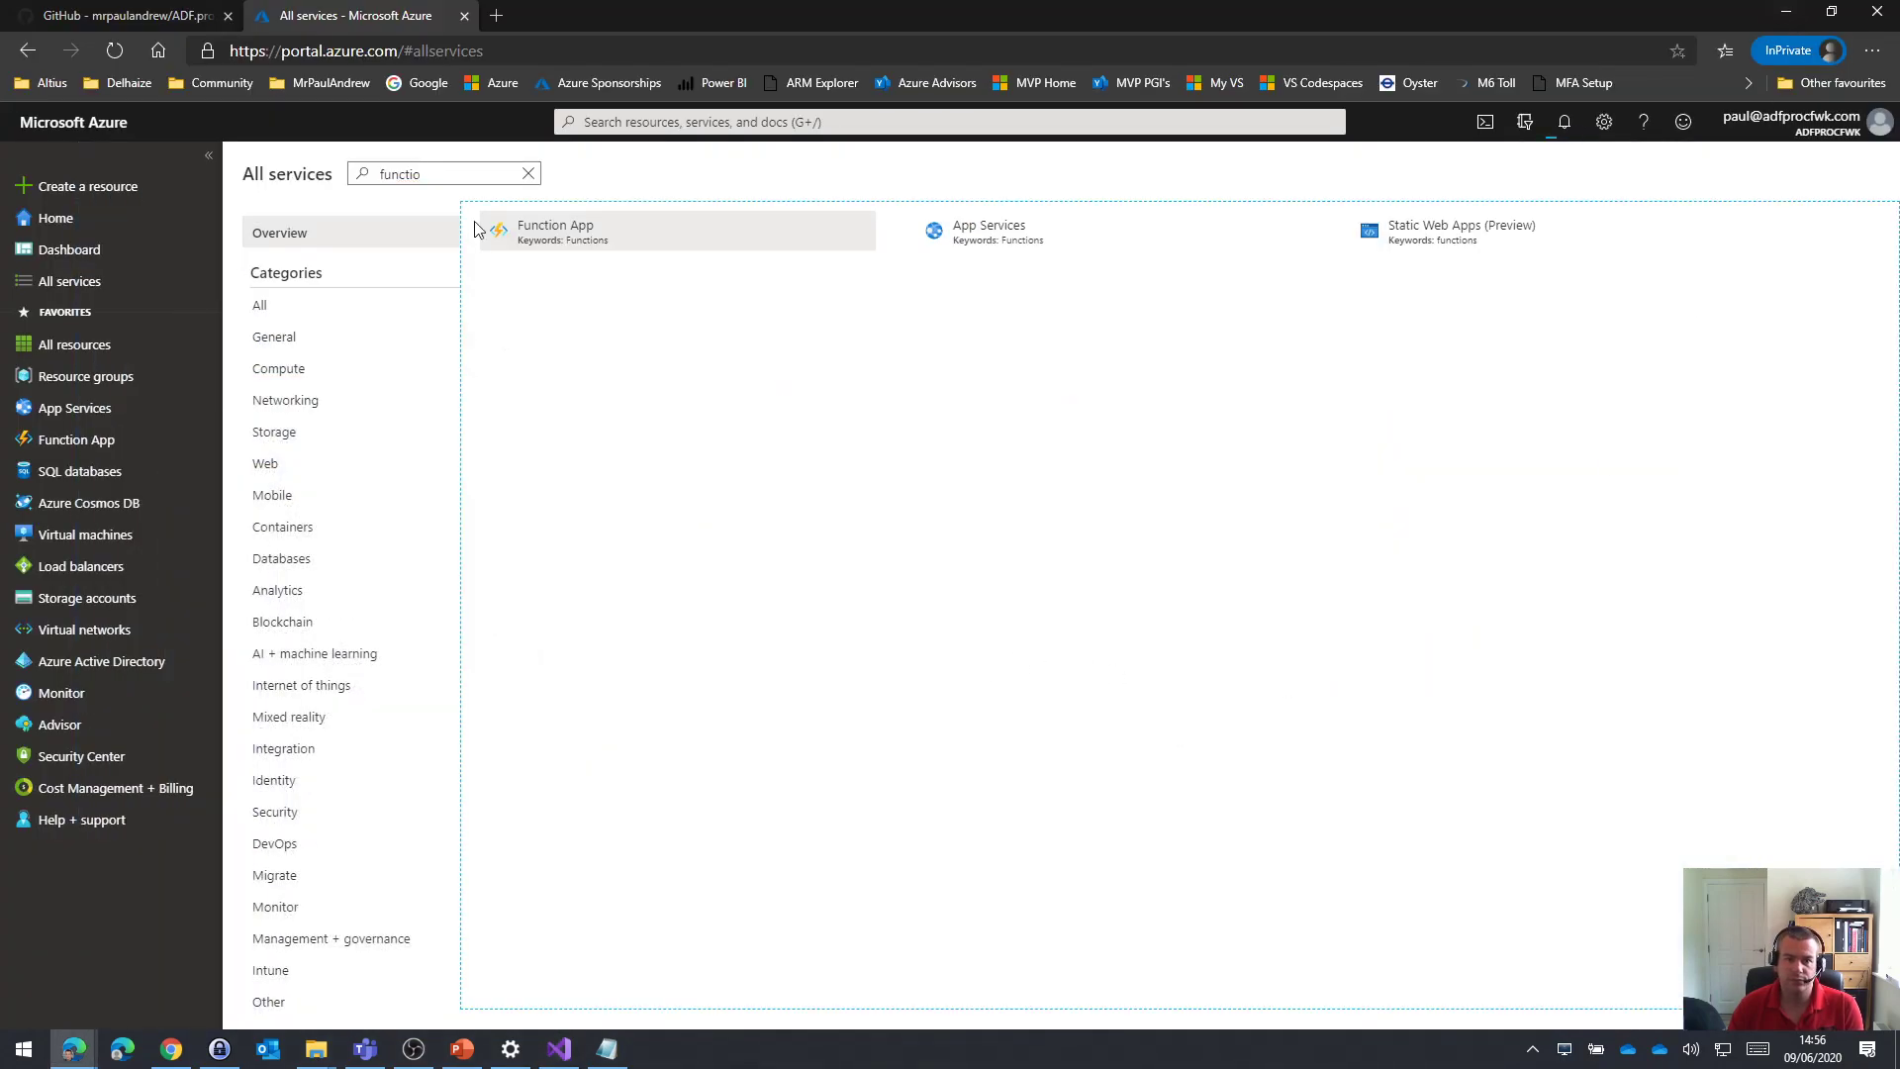
Step: Search services for 'key', open Key vaults and start adding a vault
text(key)
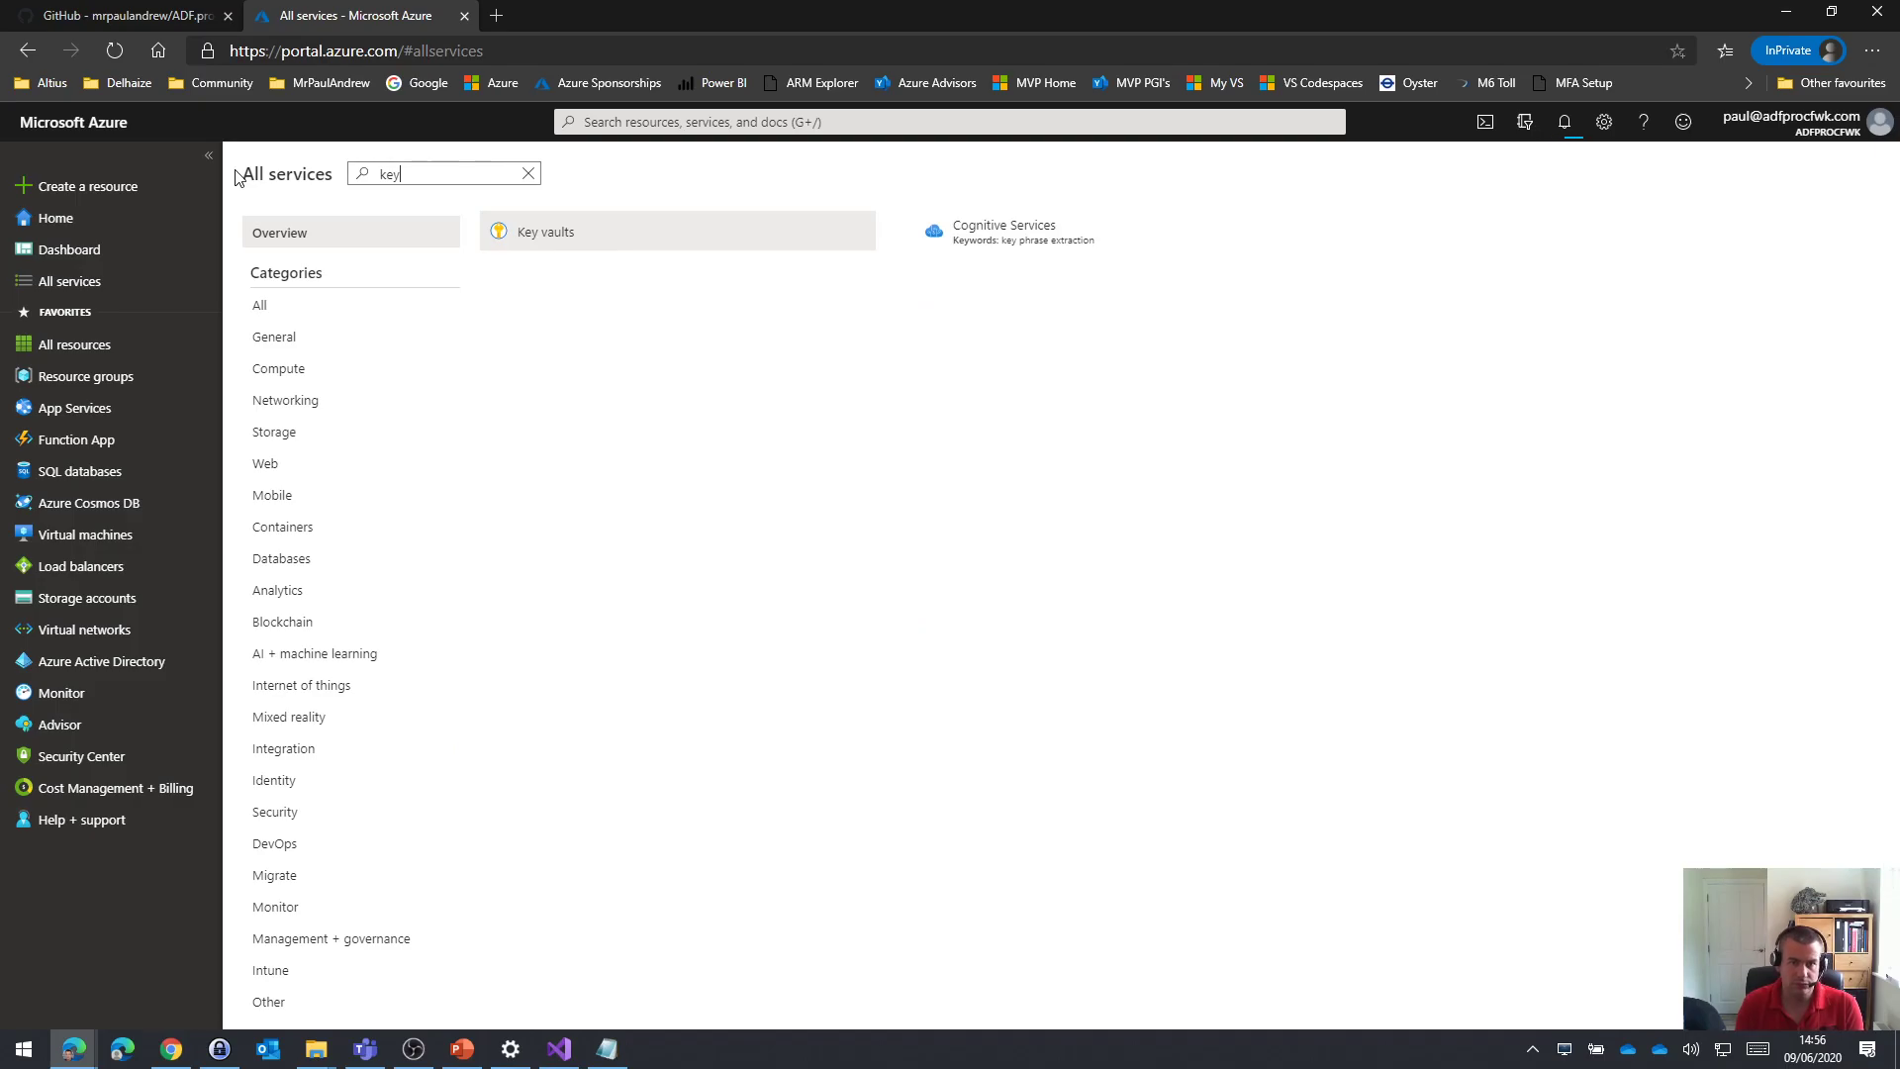
click(545, 231)
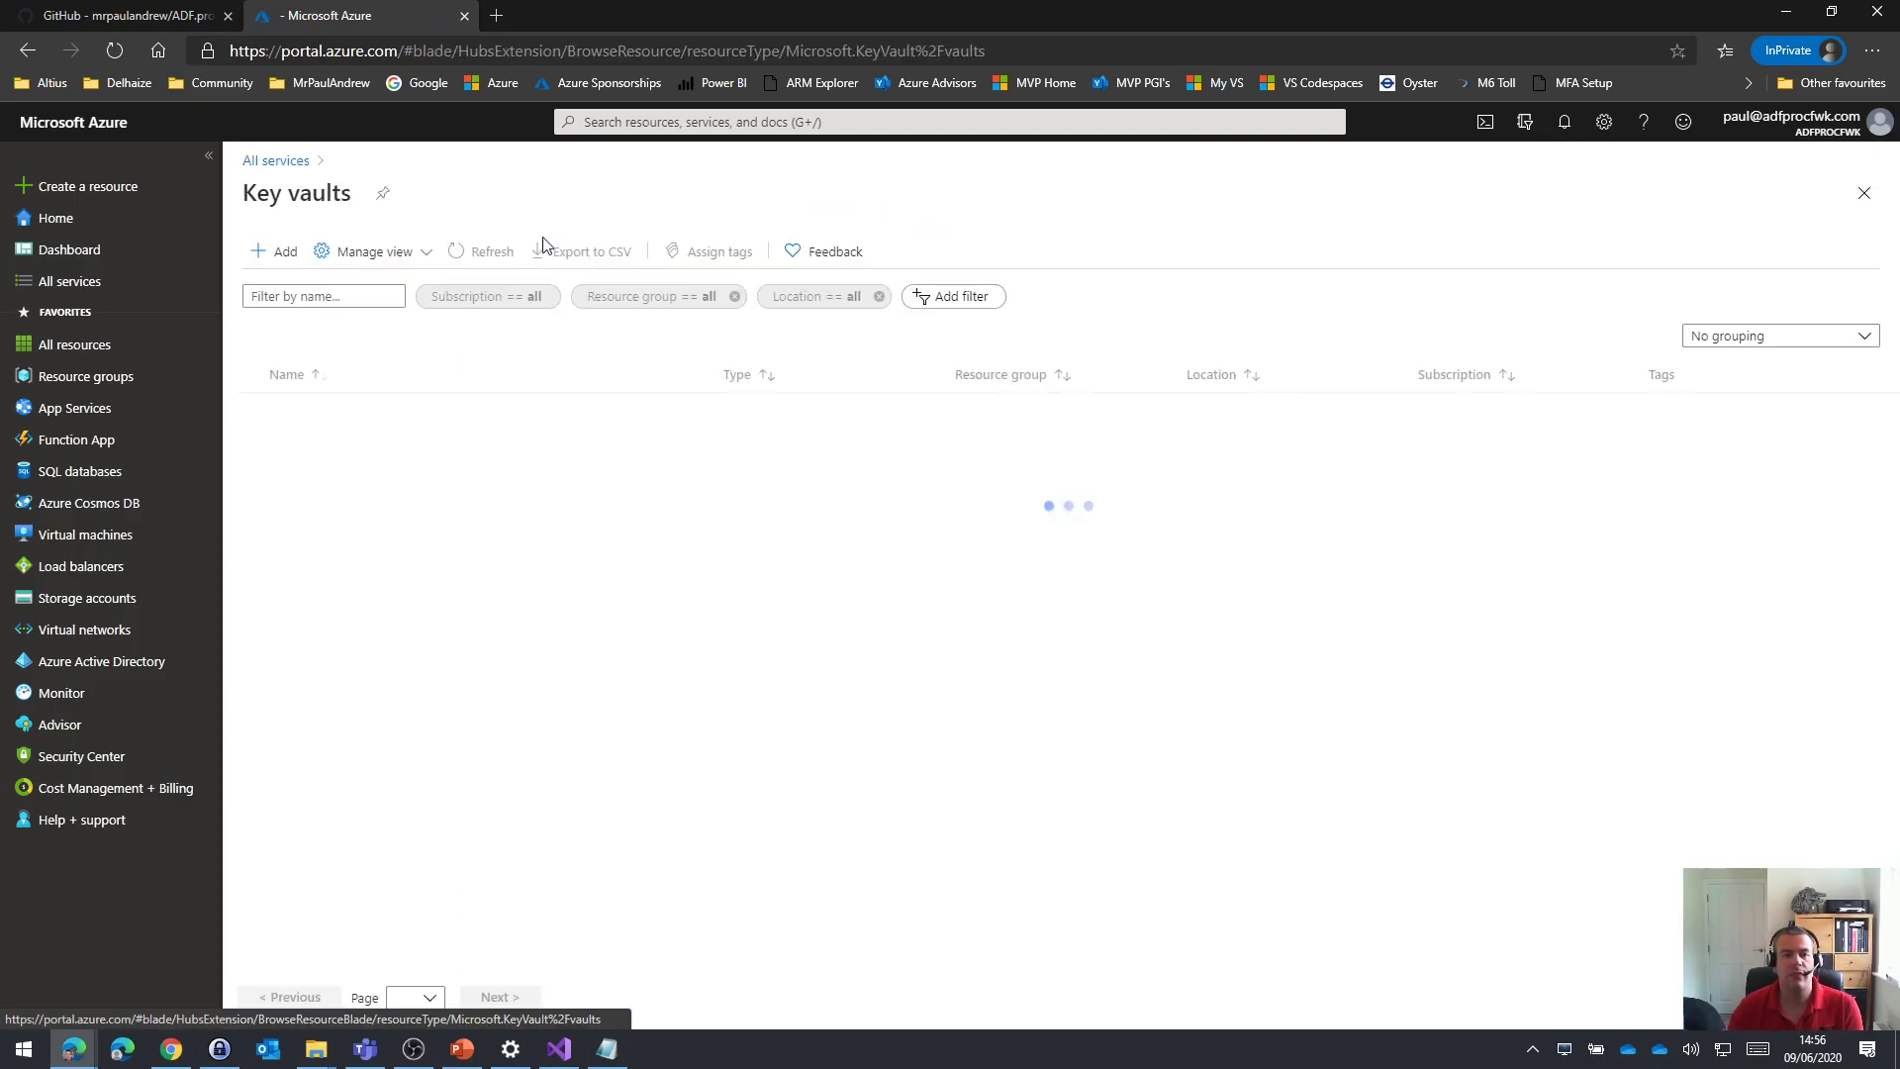
click(273, 250)
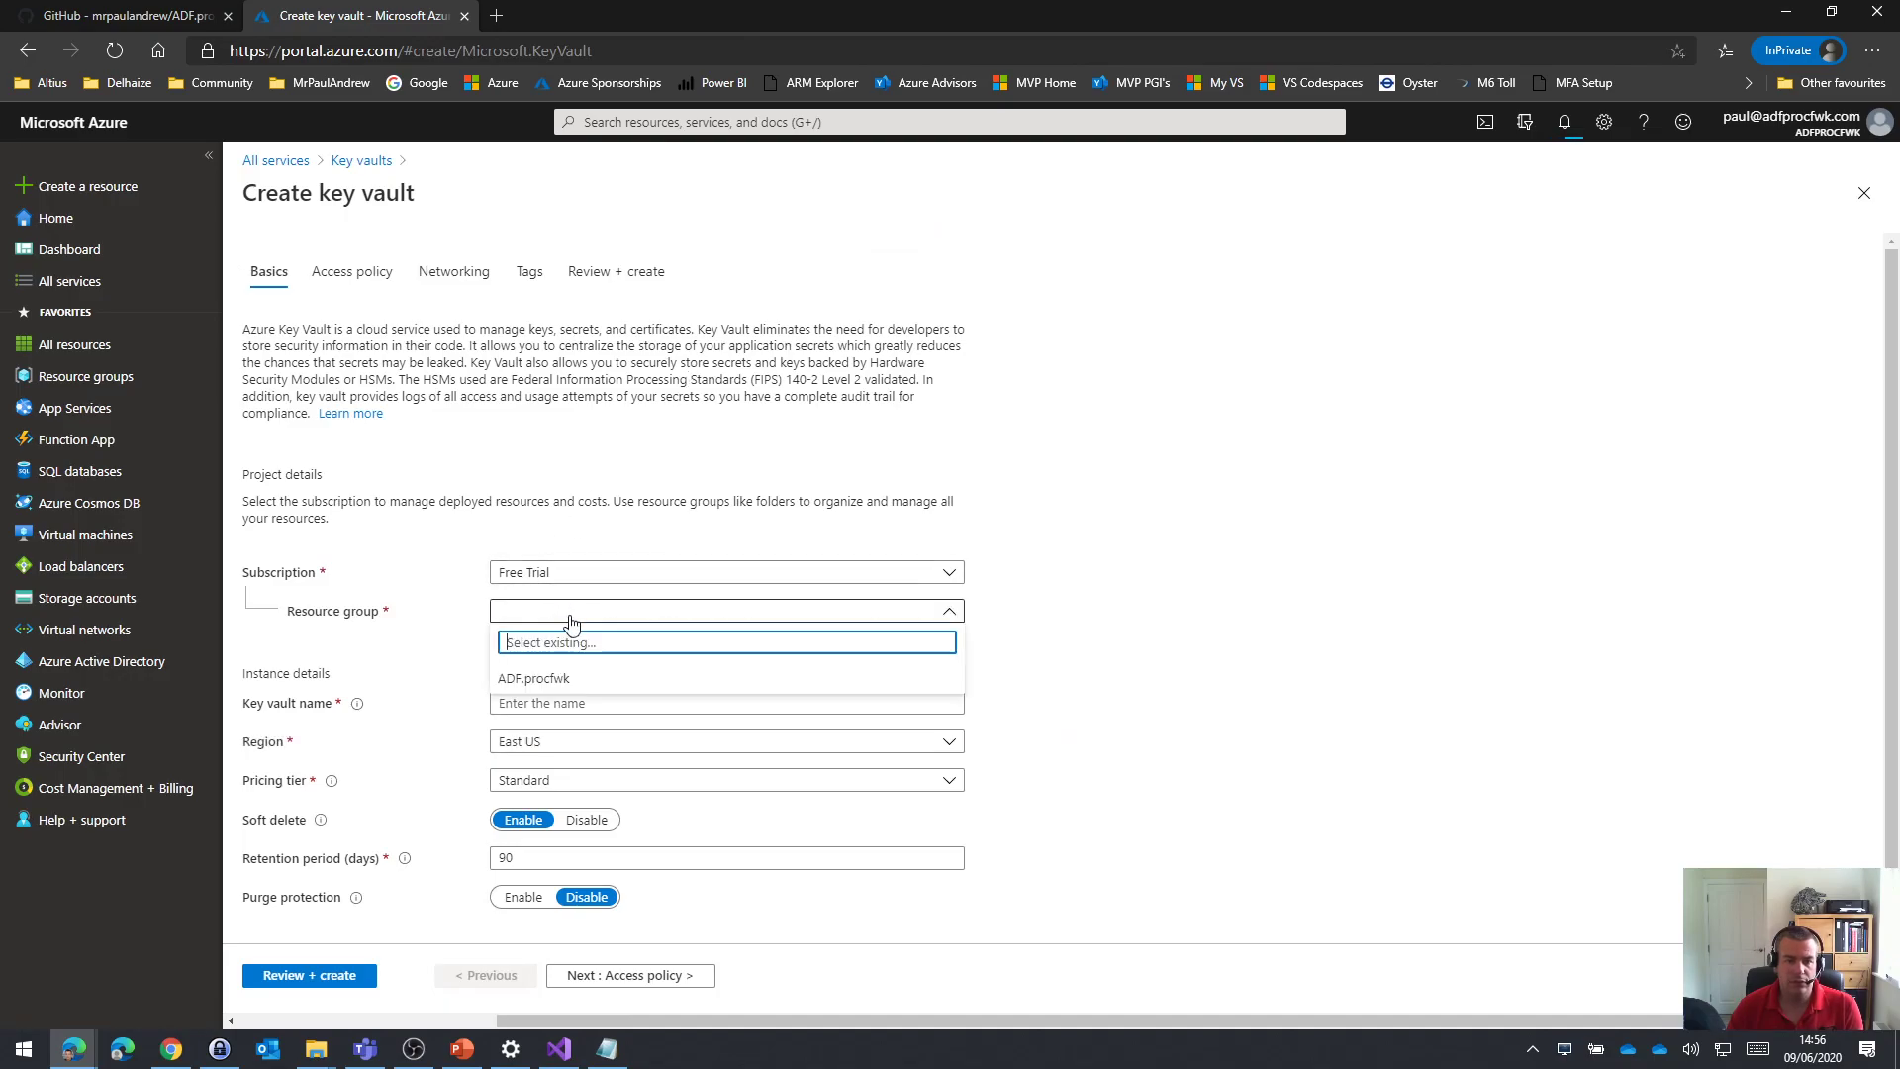
Step: Put the vault frameworkkeys01 in ADF.procfwk, region UK South
click(532, 677)
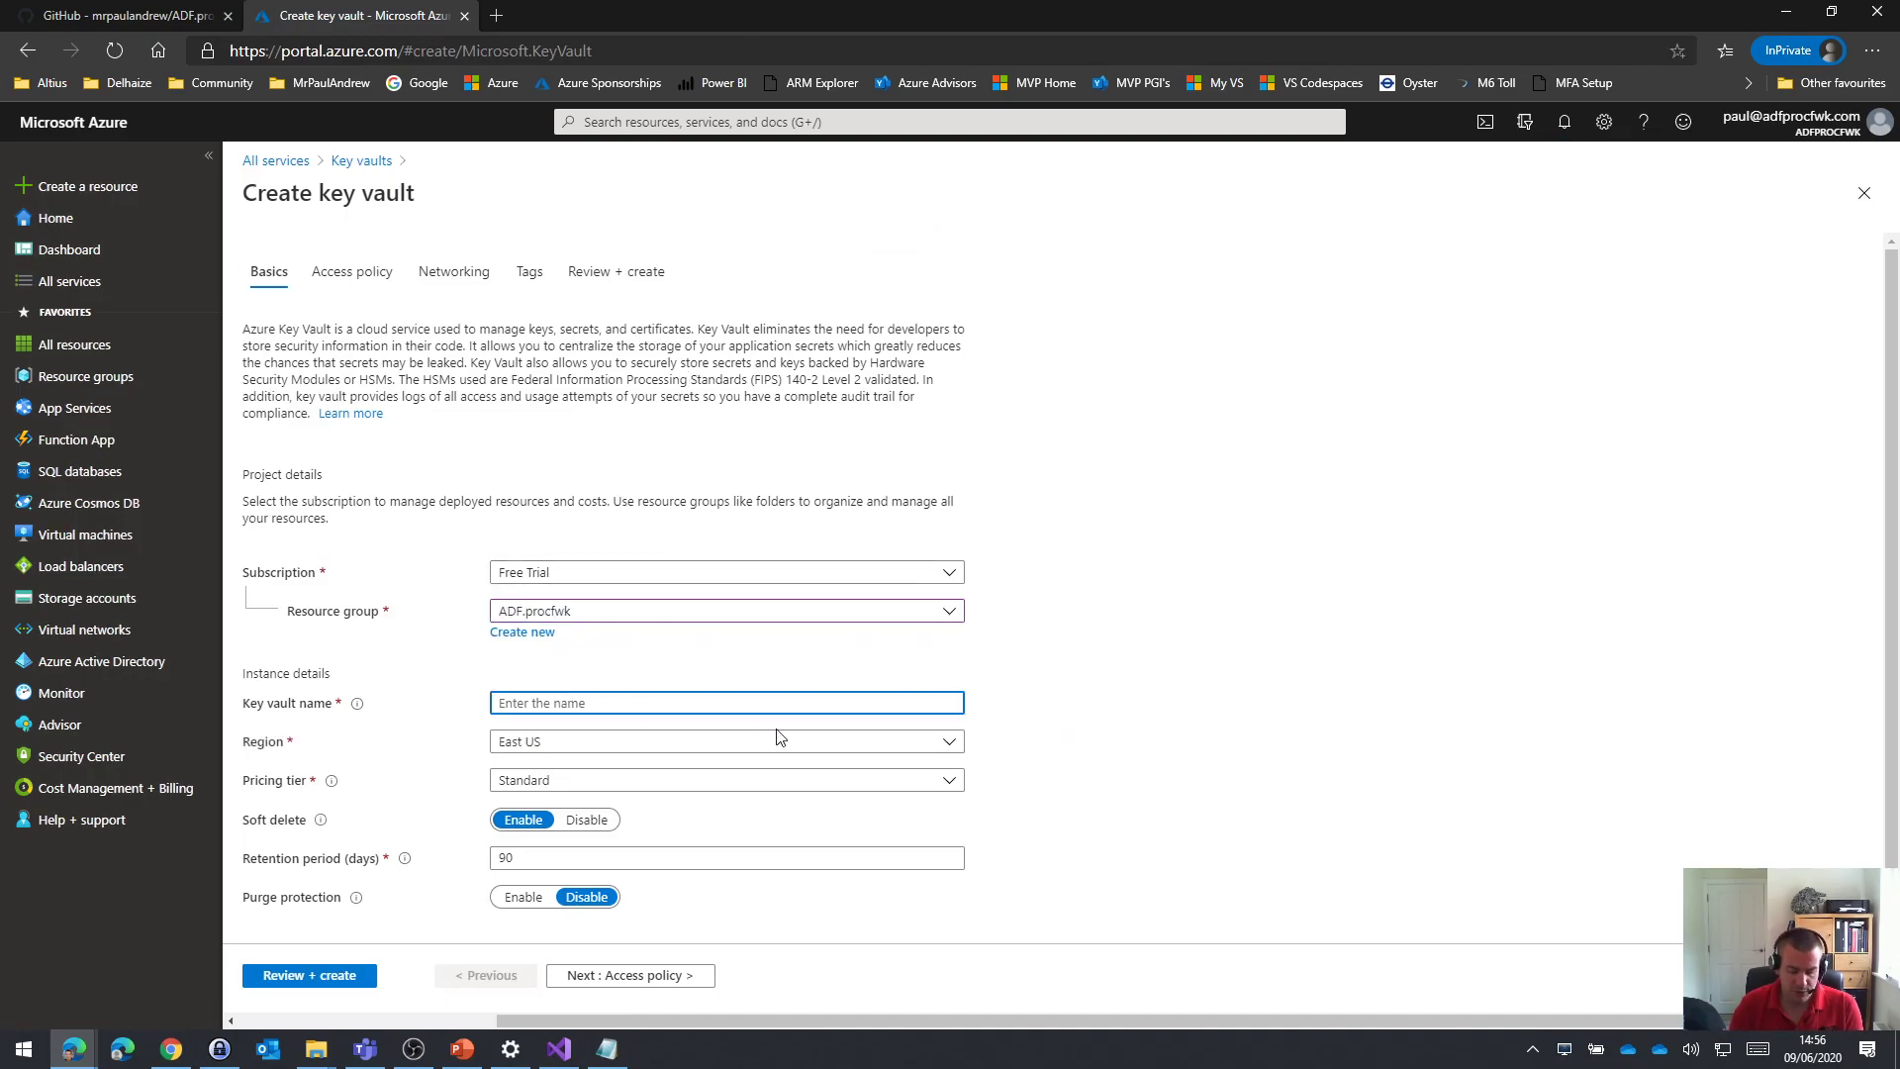
text(frameworkkeys)
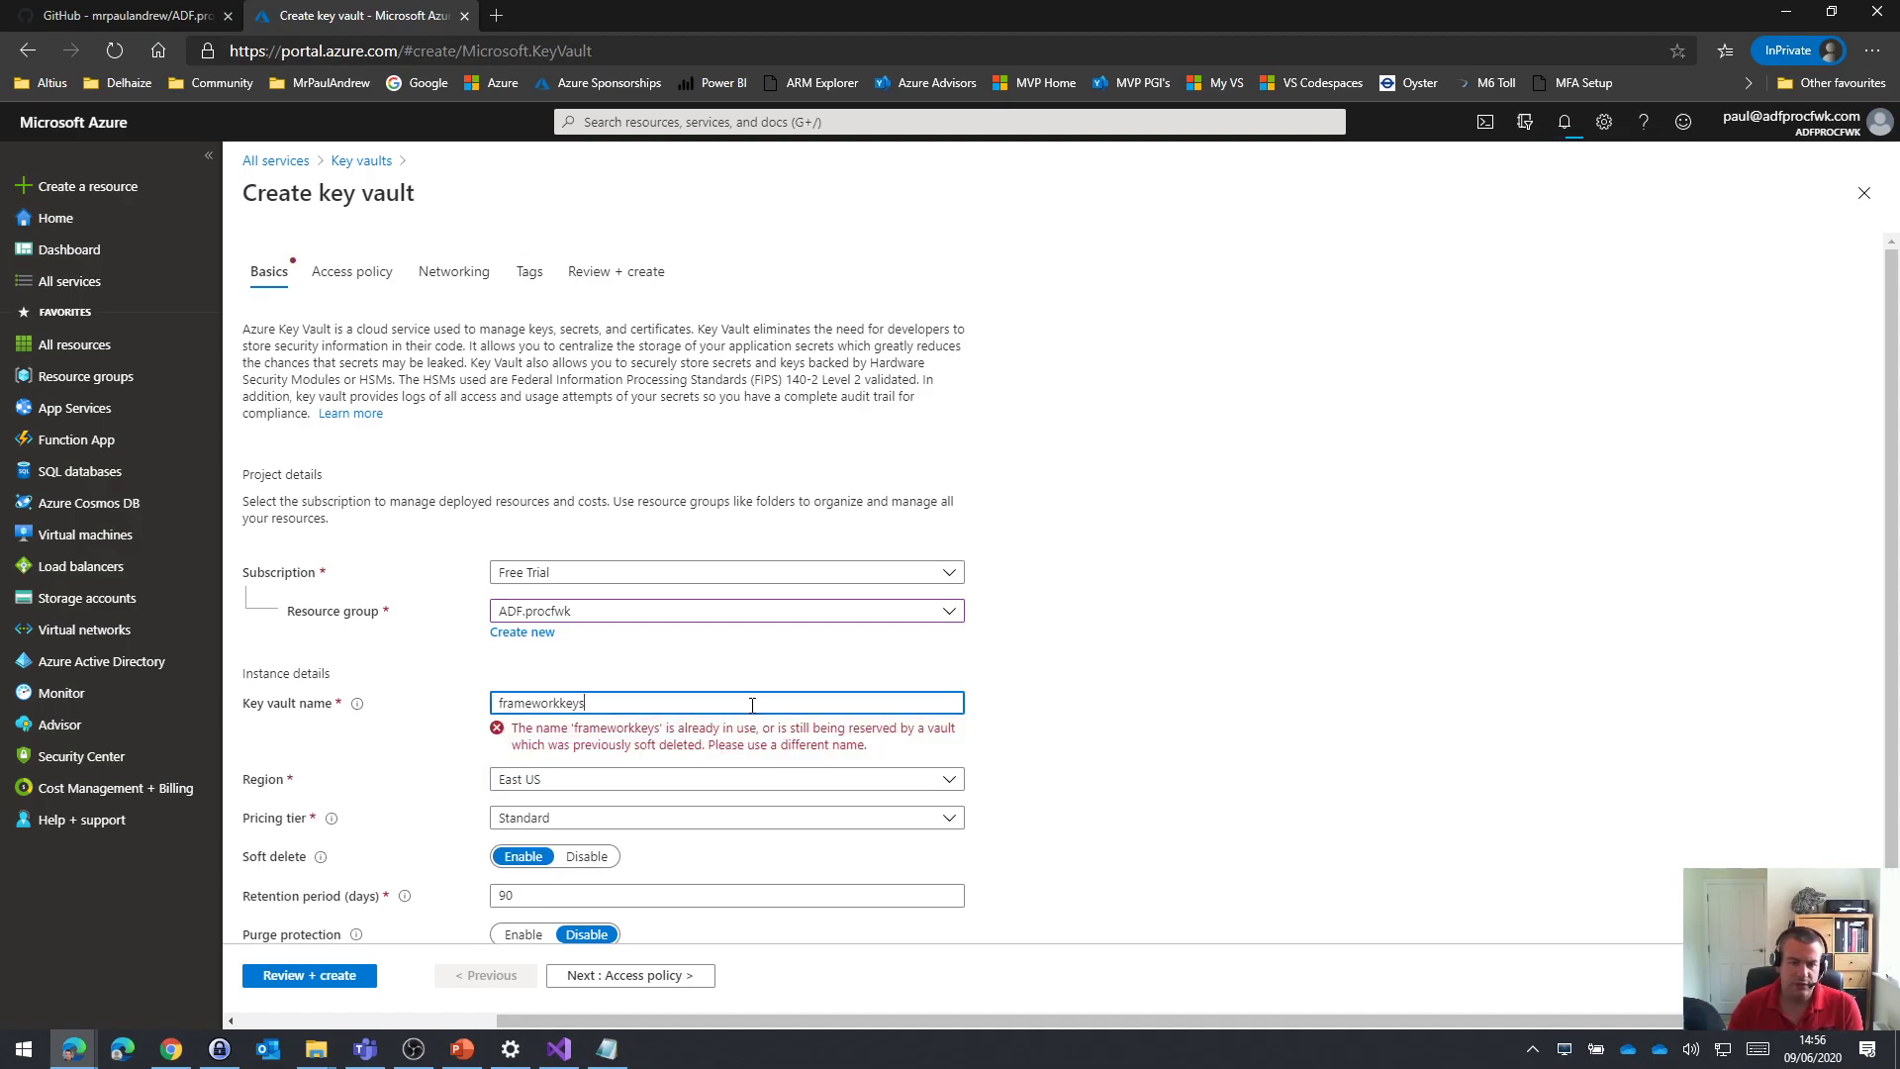
text(01)
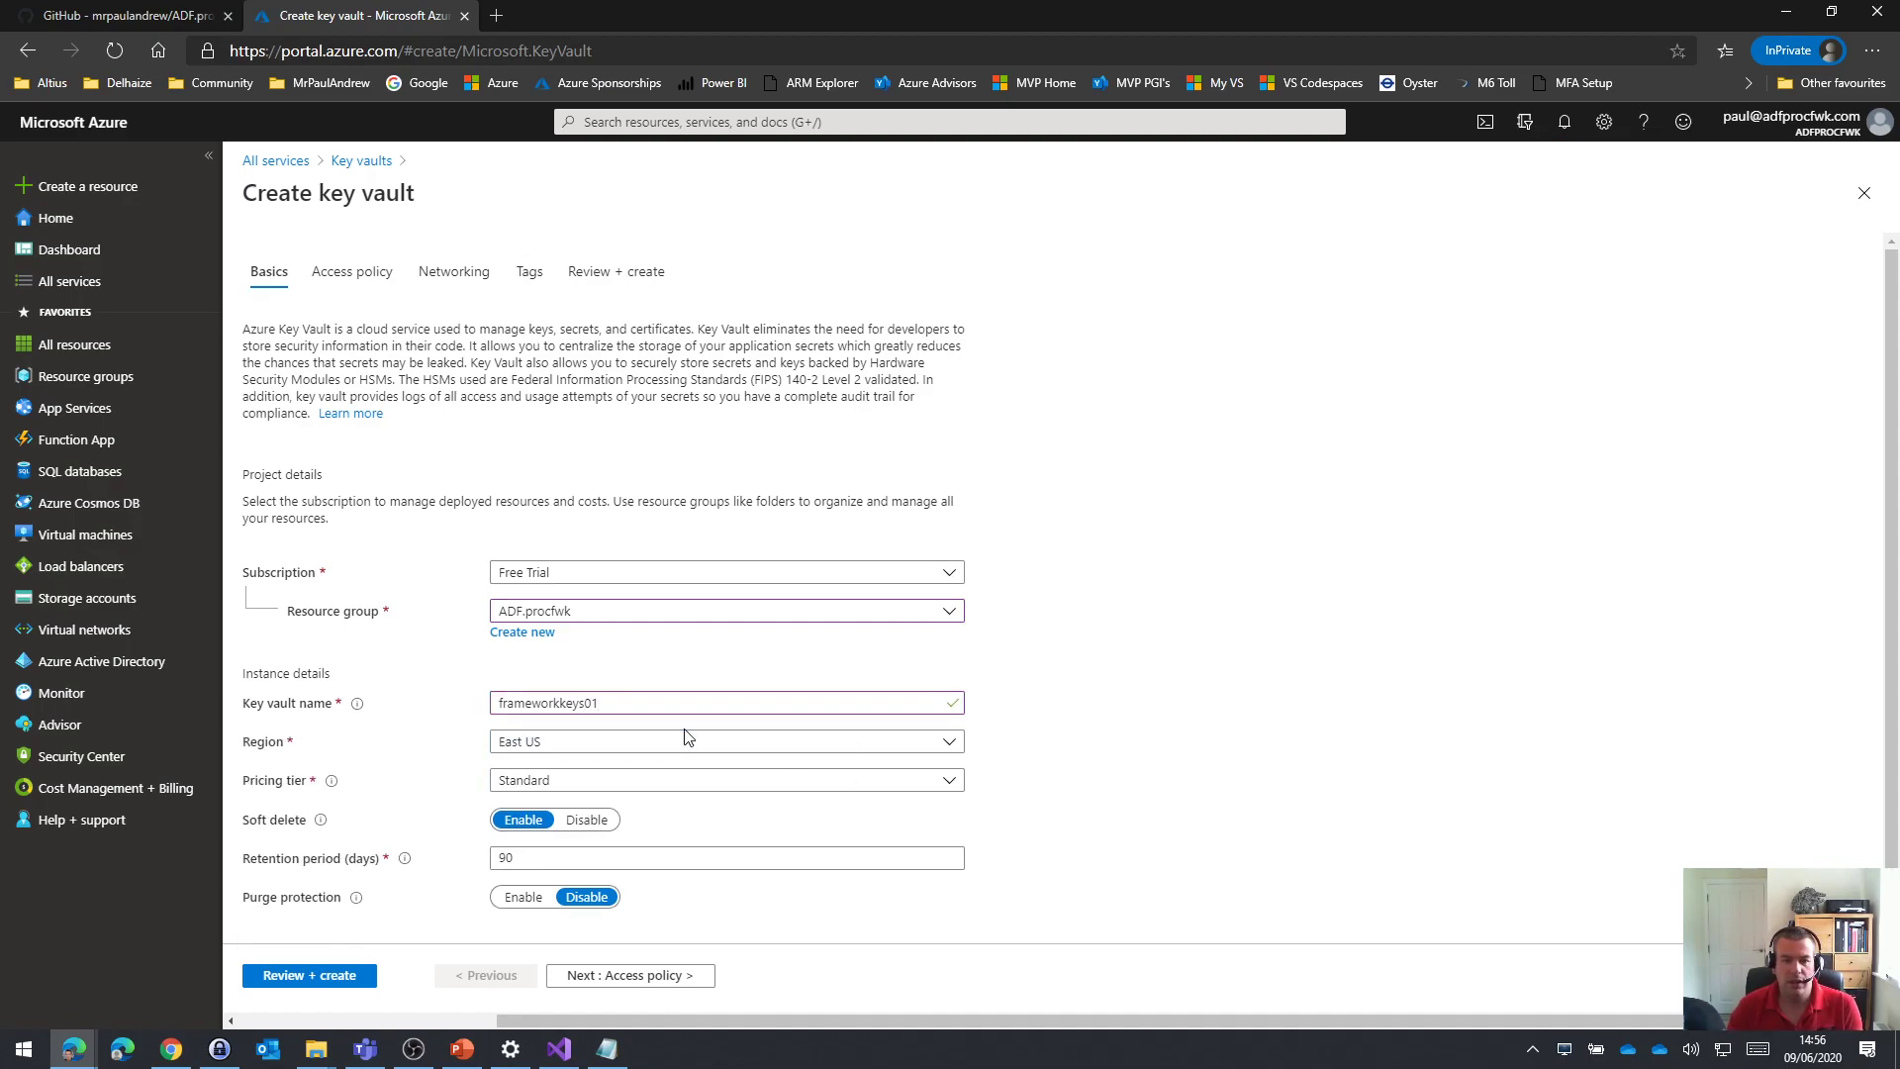
click(723, 741)
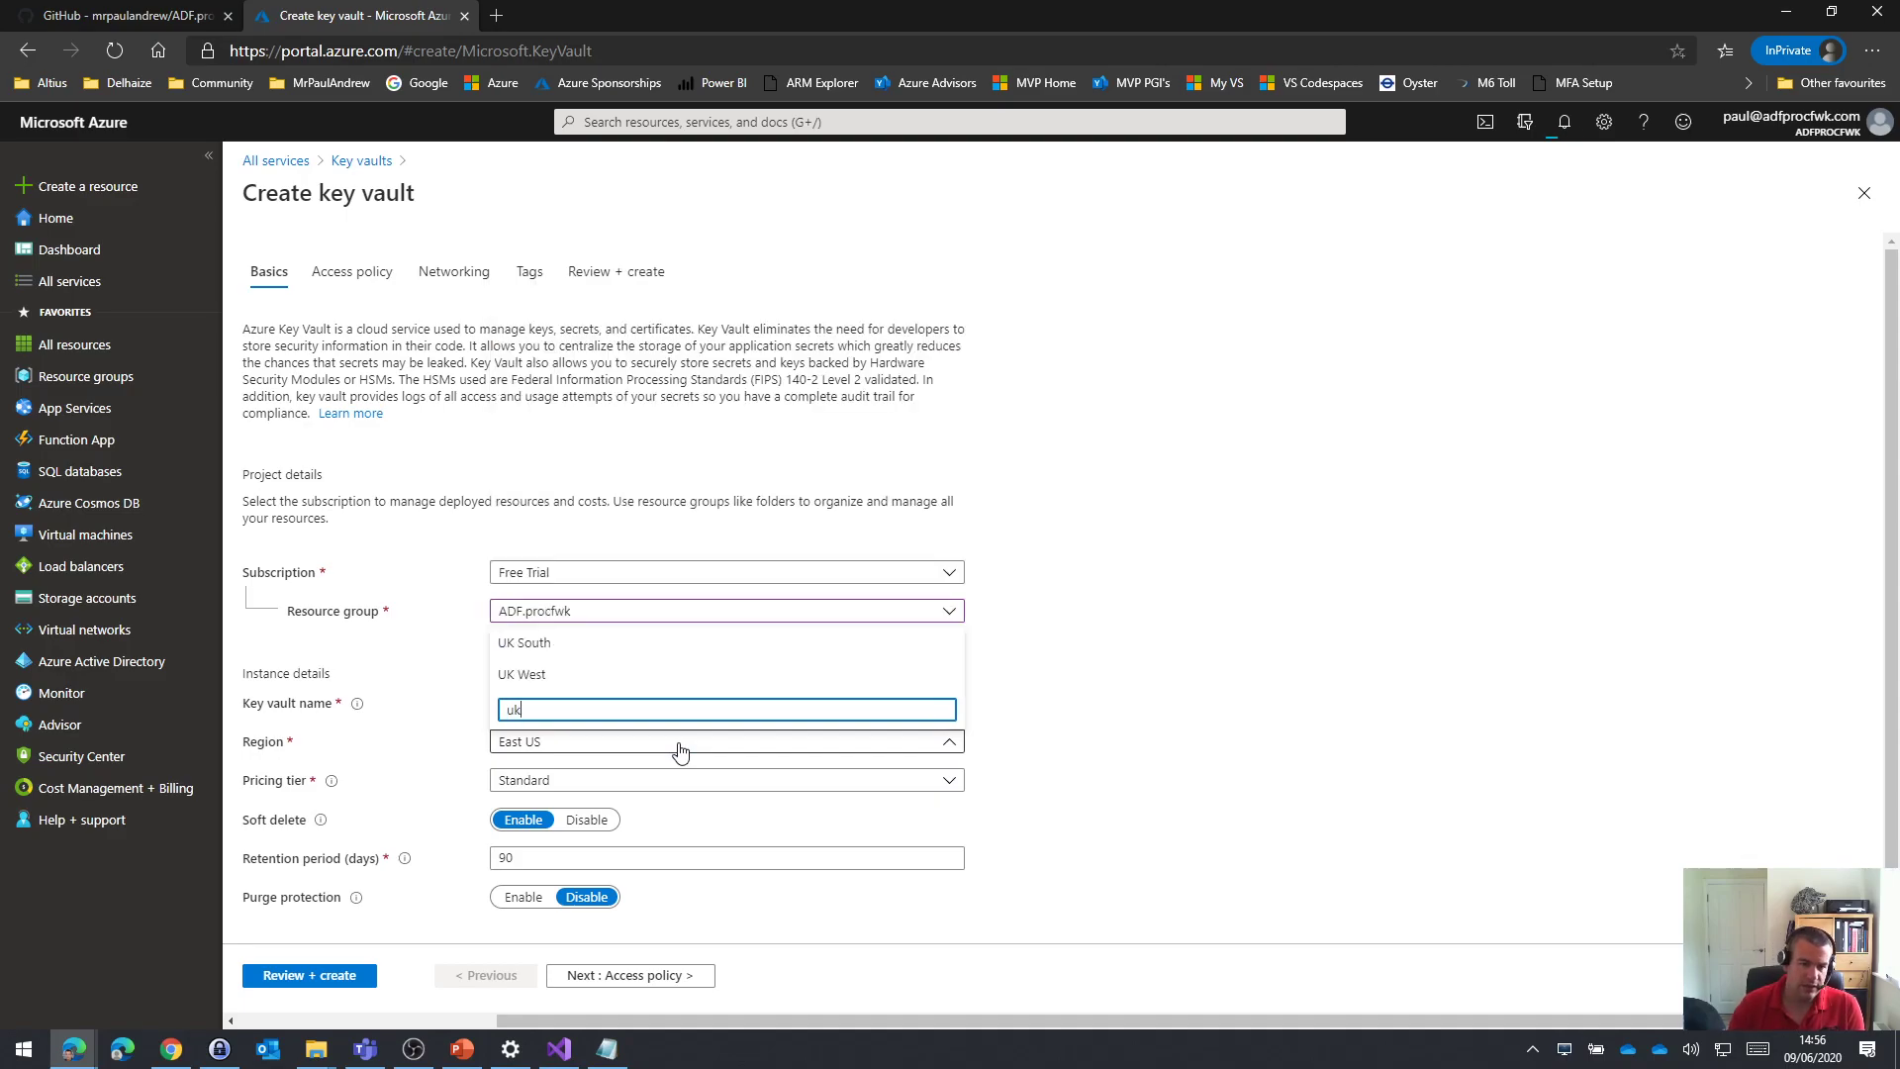
click(525, 642)
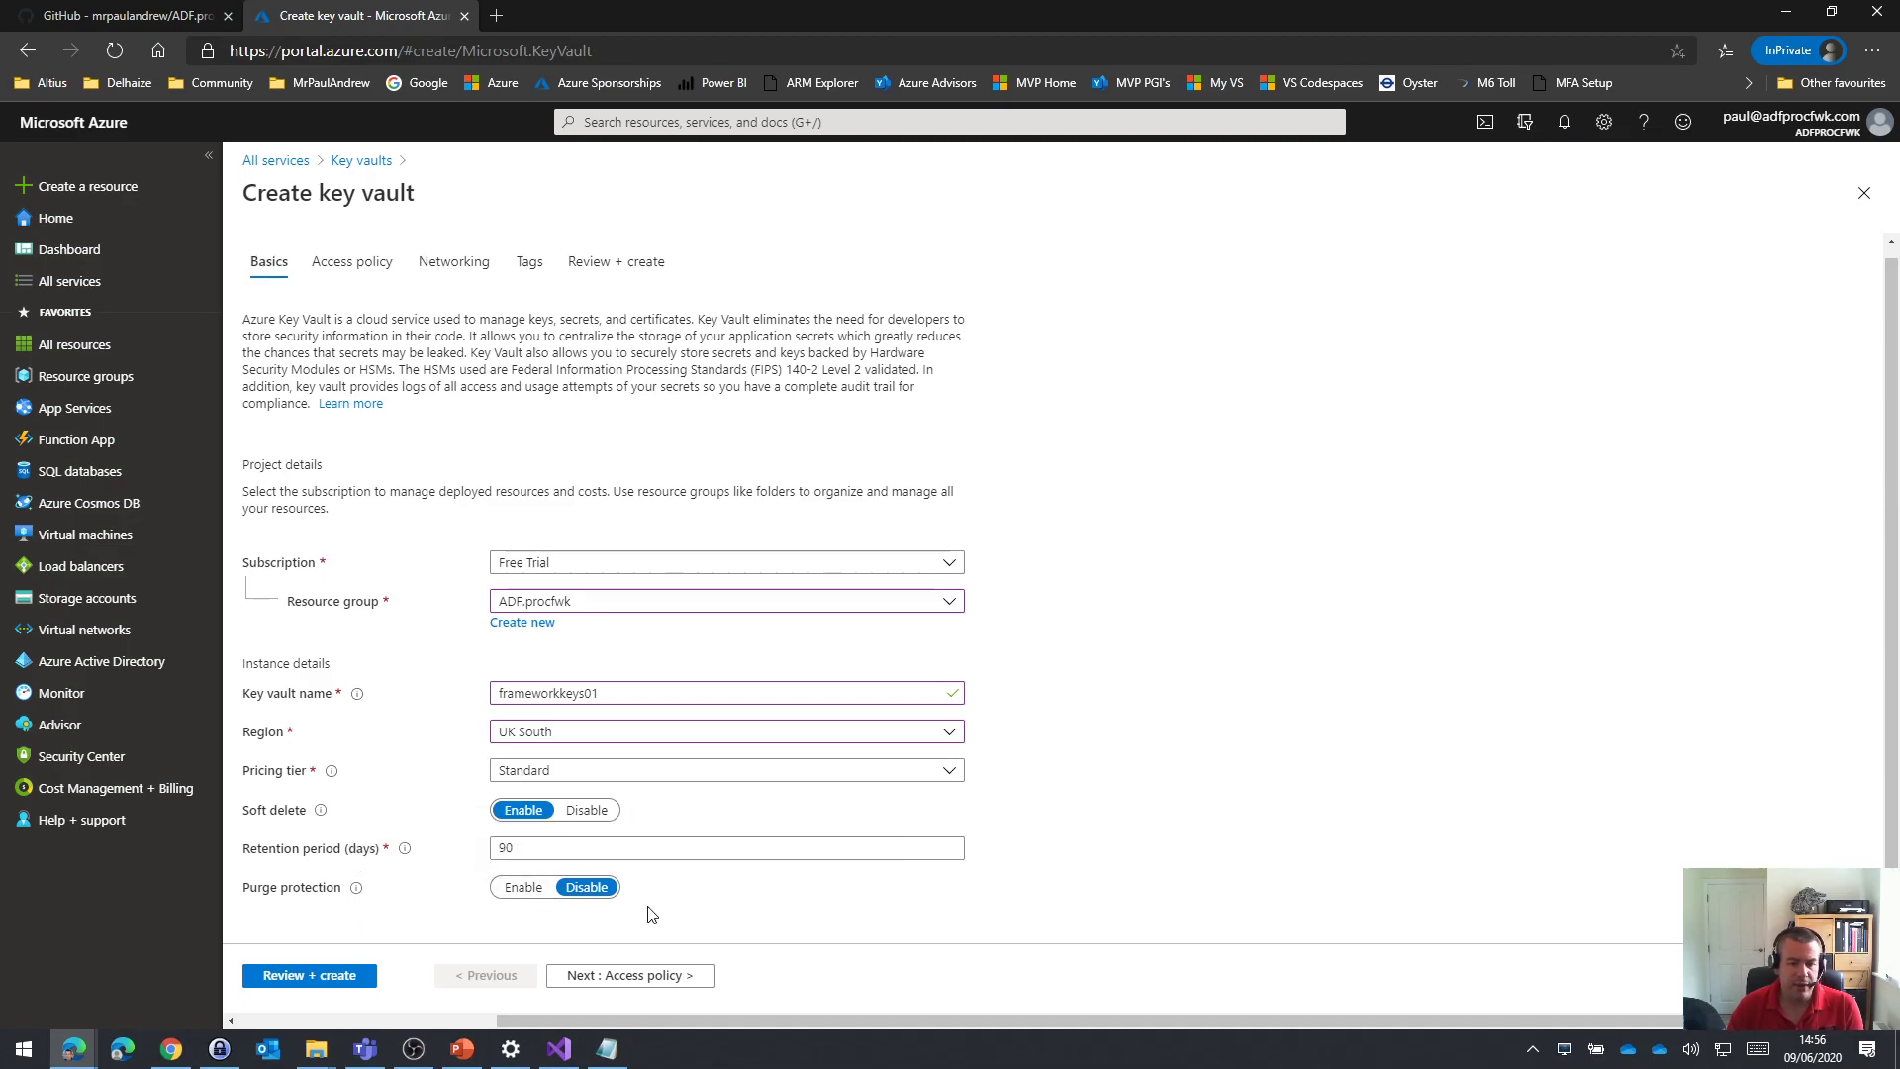
mouse_move(356, 885)
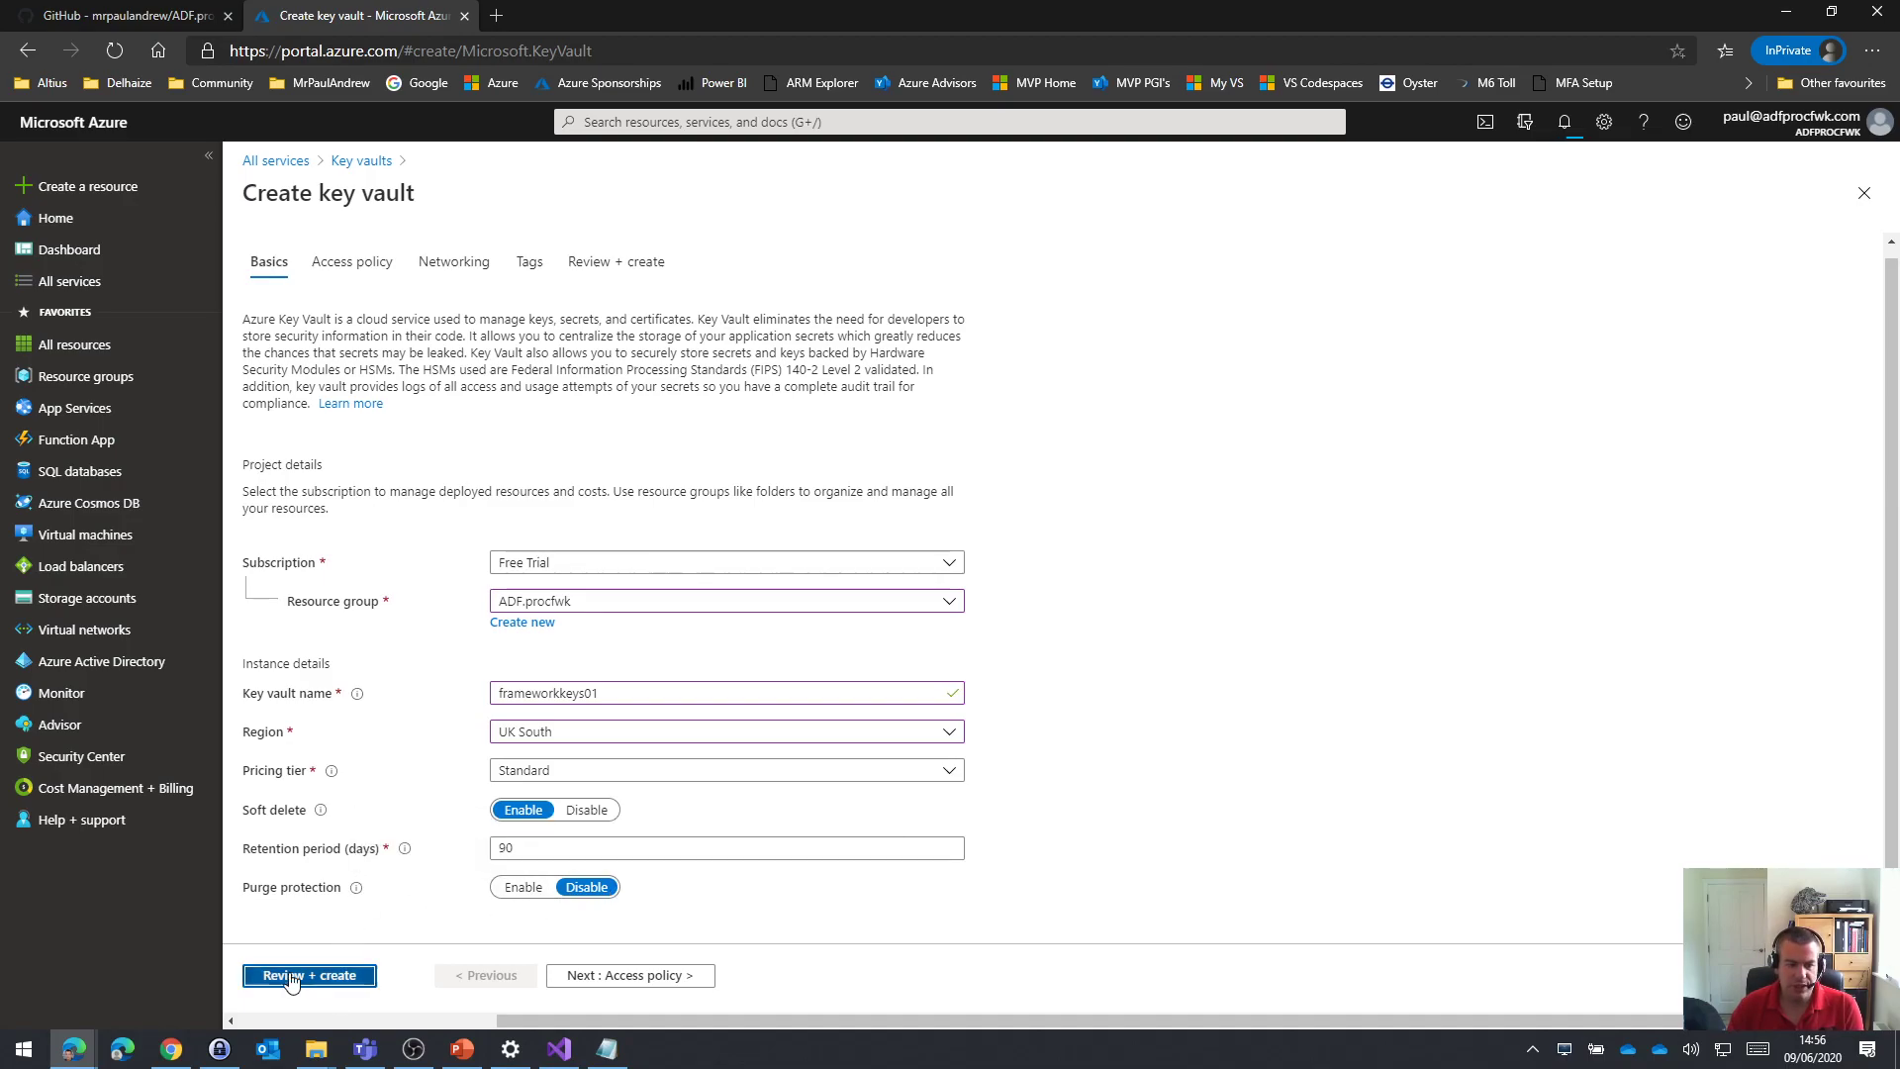
Step: Review and create the frameworkkeys01 key vault, then open its deployment progress
click(308, 974)
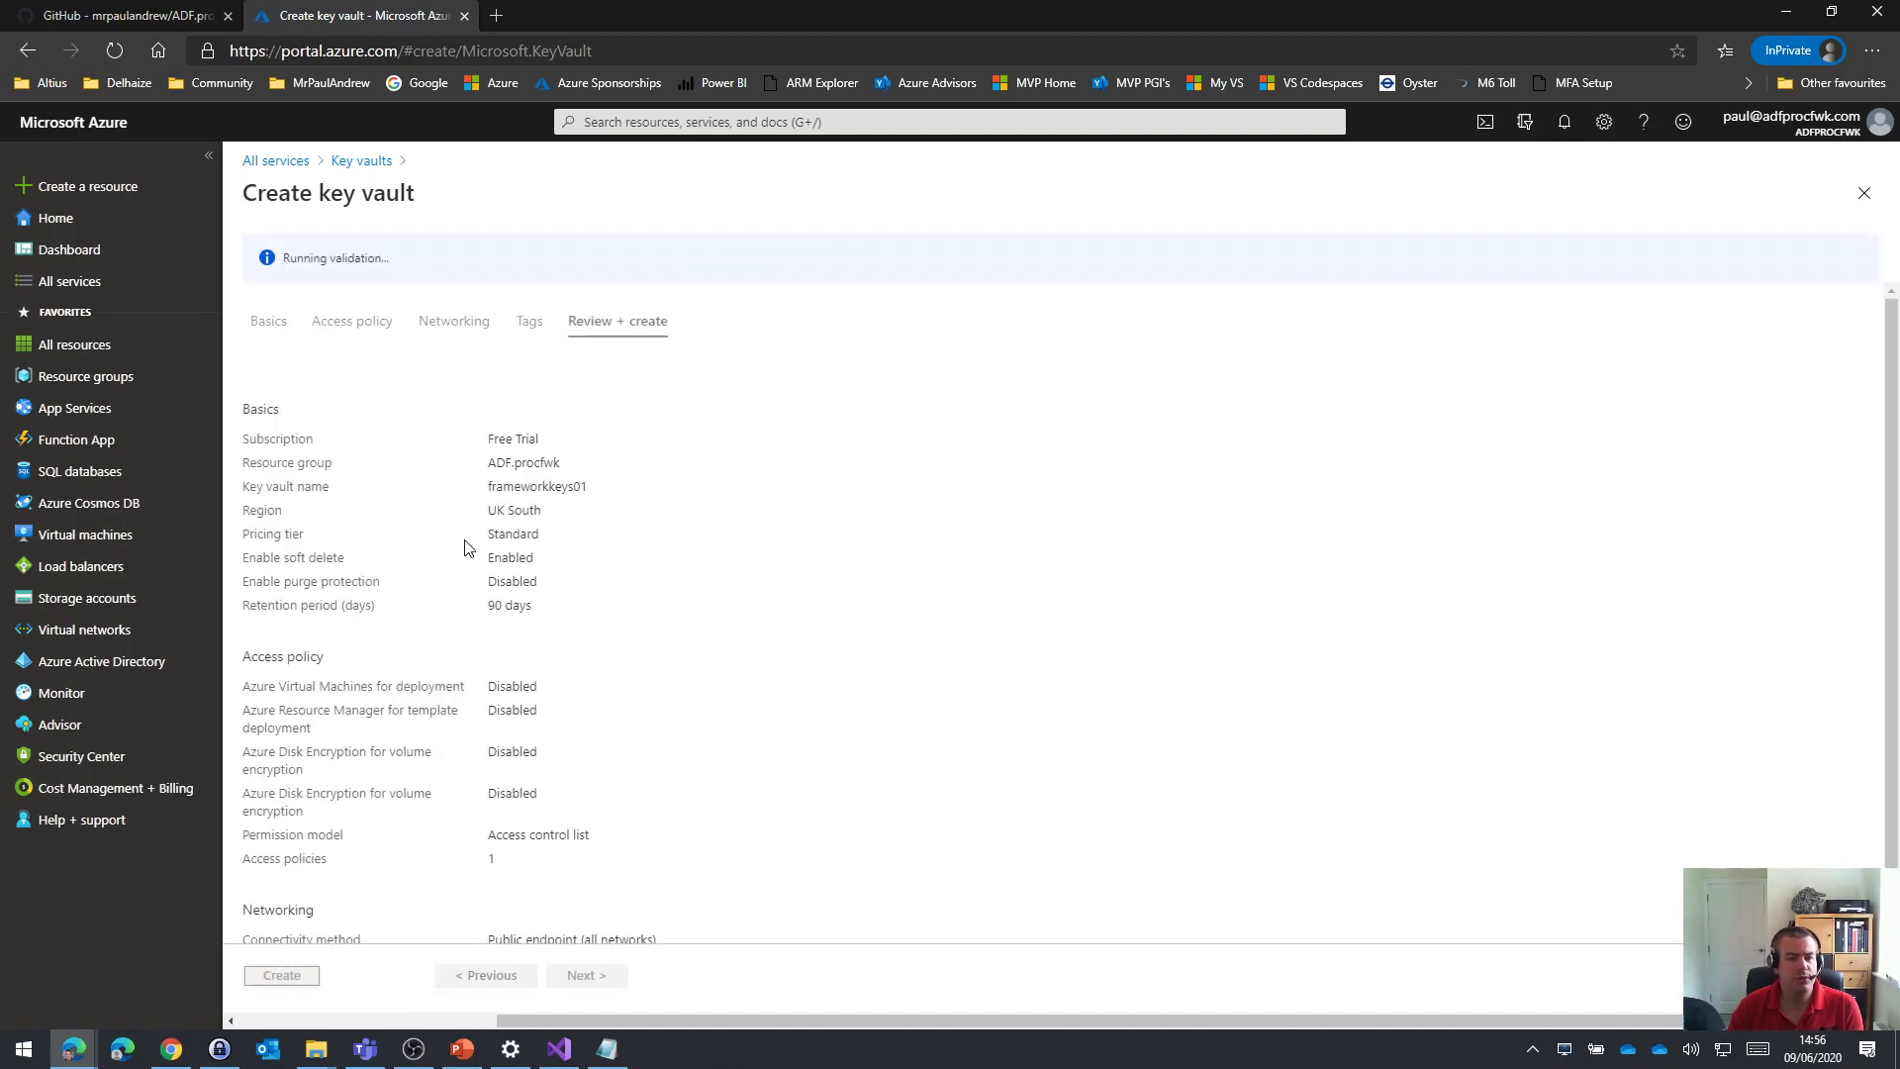
mouse_move(369, 290)
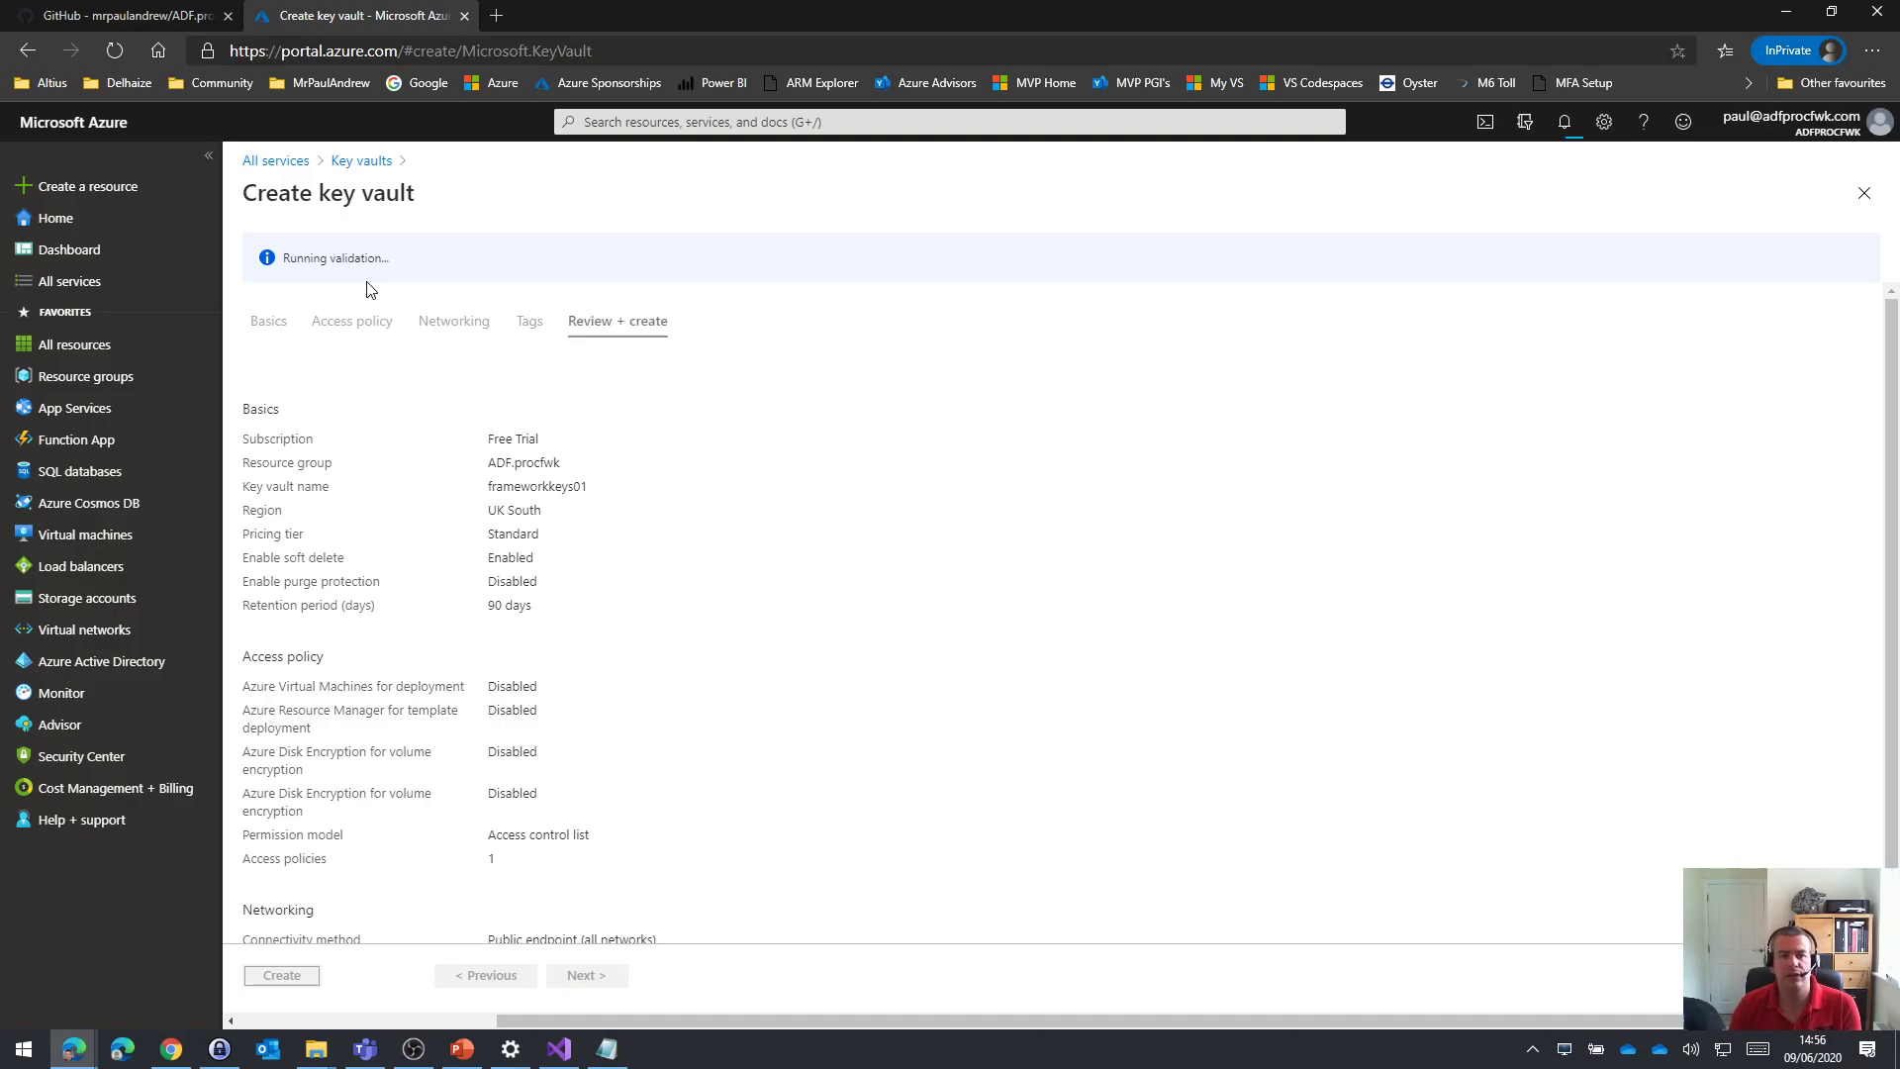
mouse_move(508, 303)
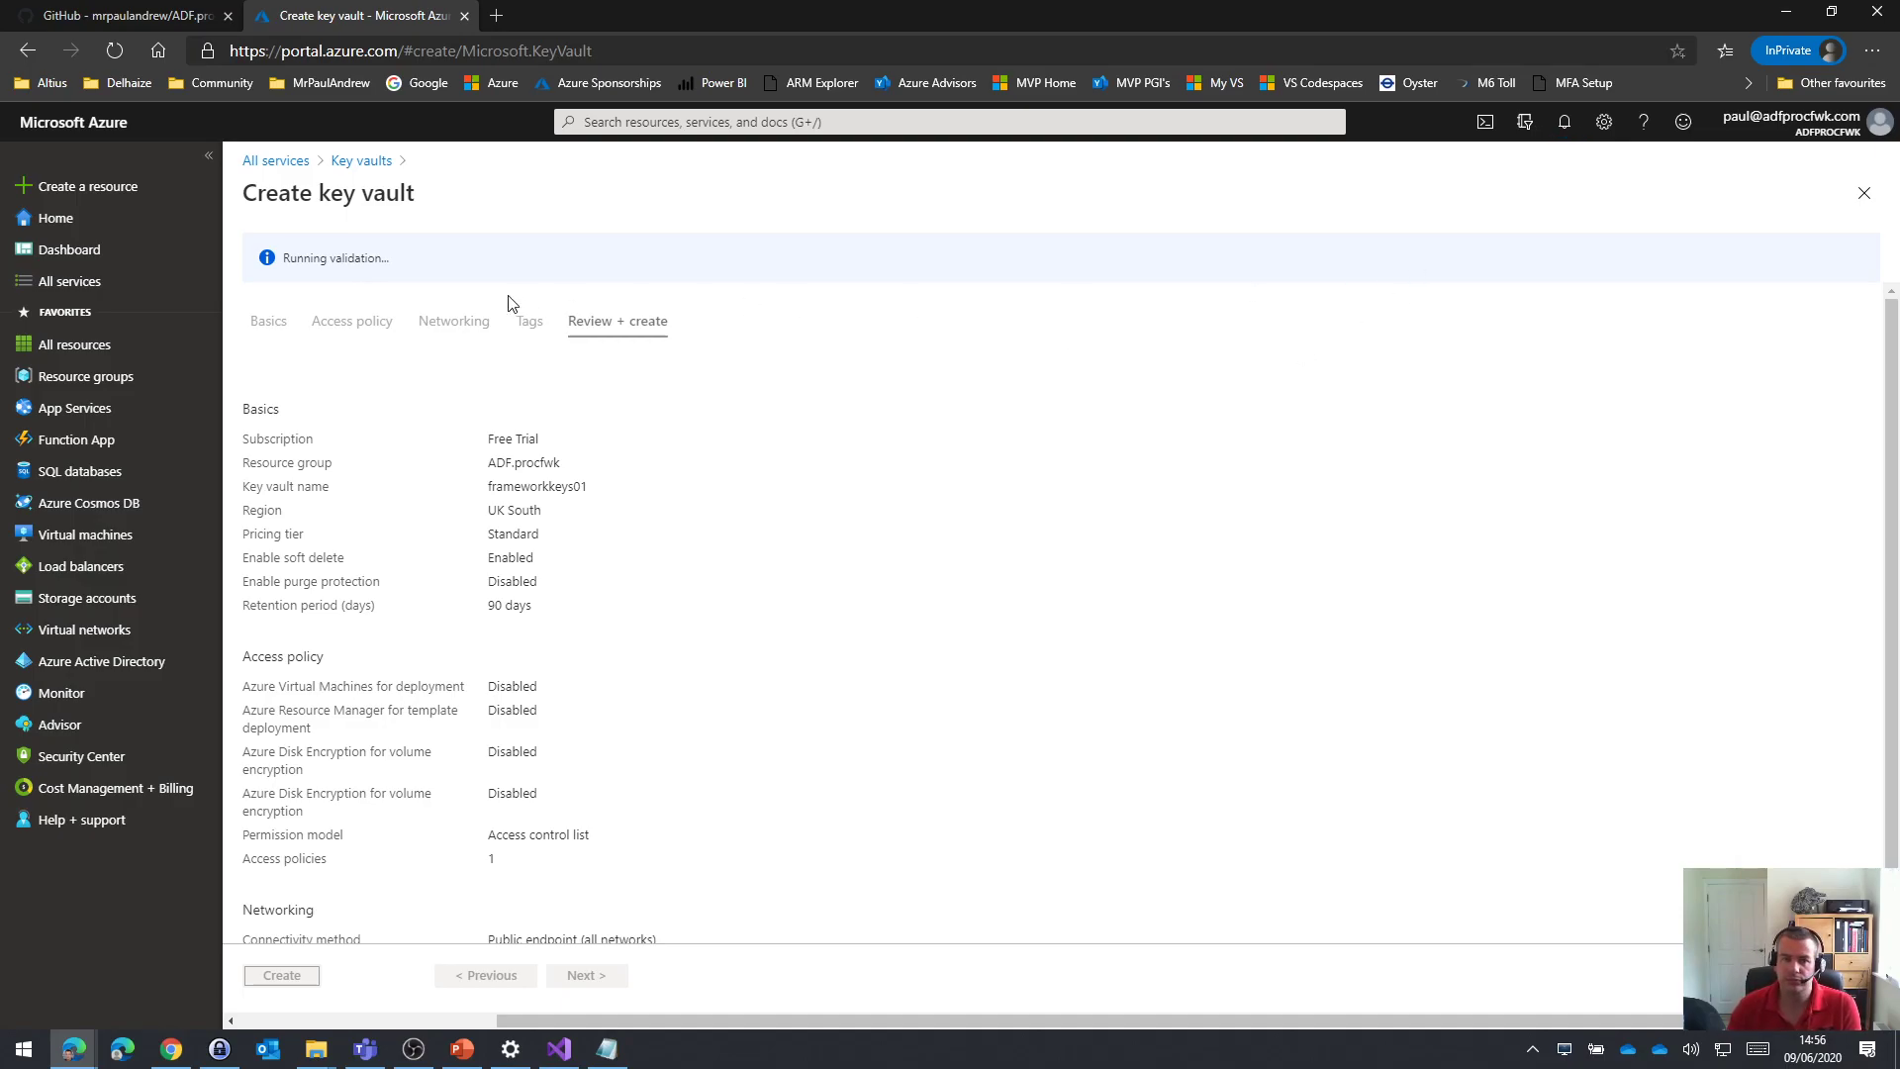
click(1564, 121)
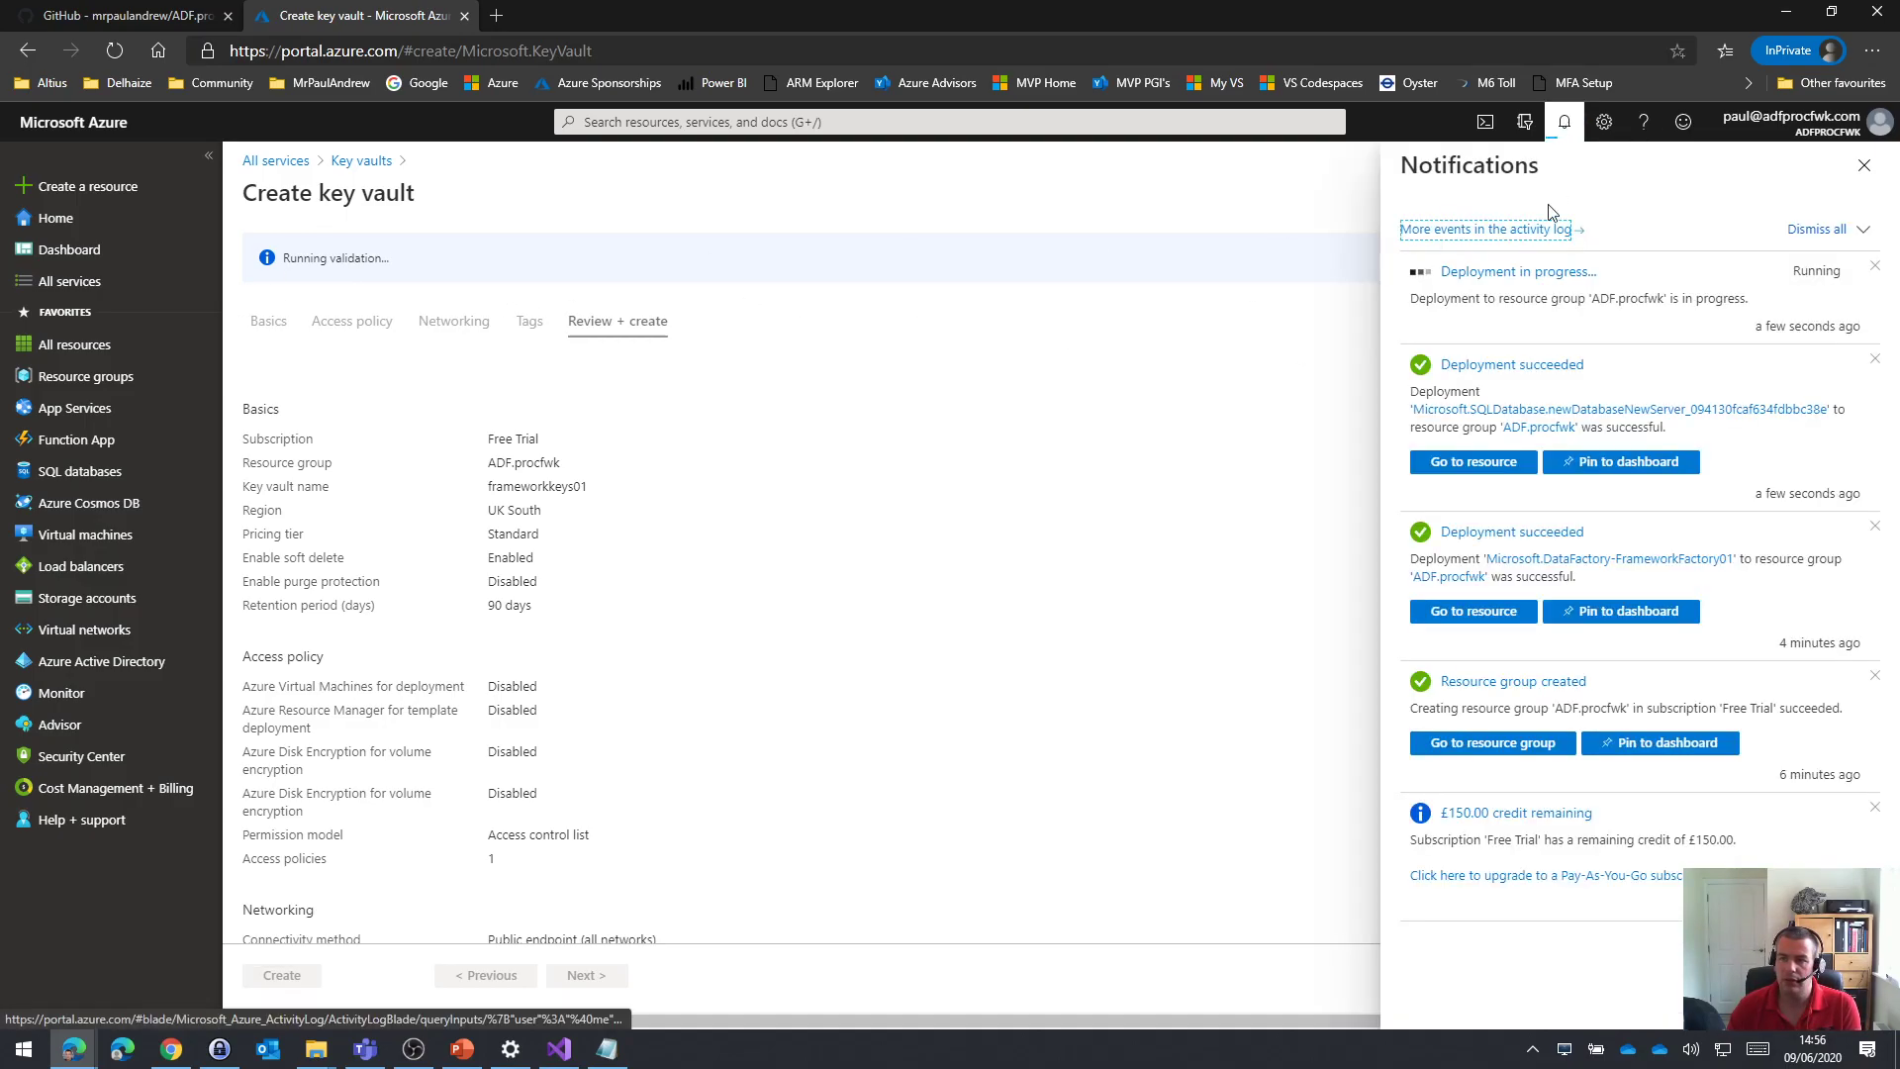
mouse_move(1513, 530)
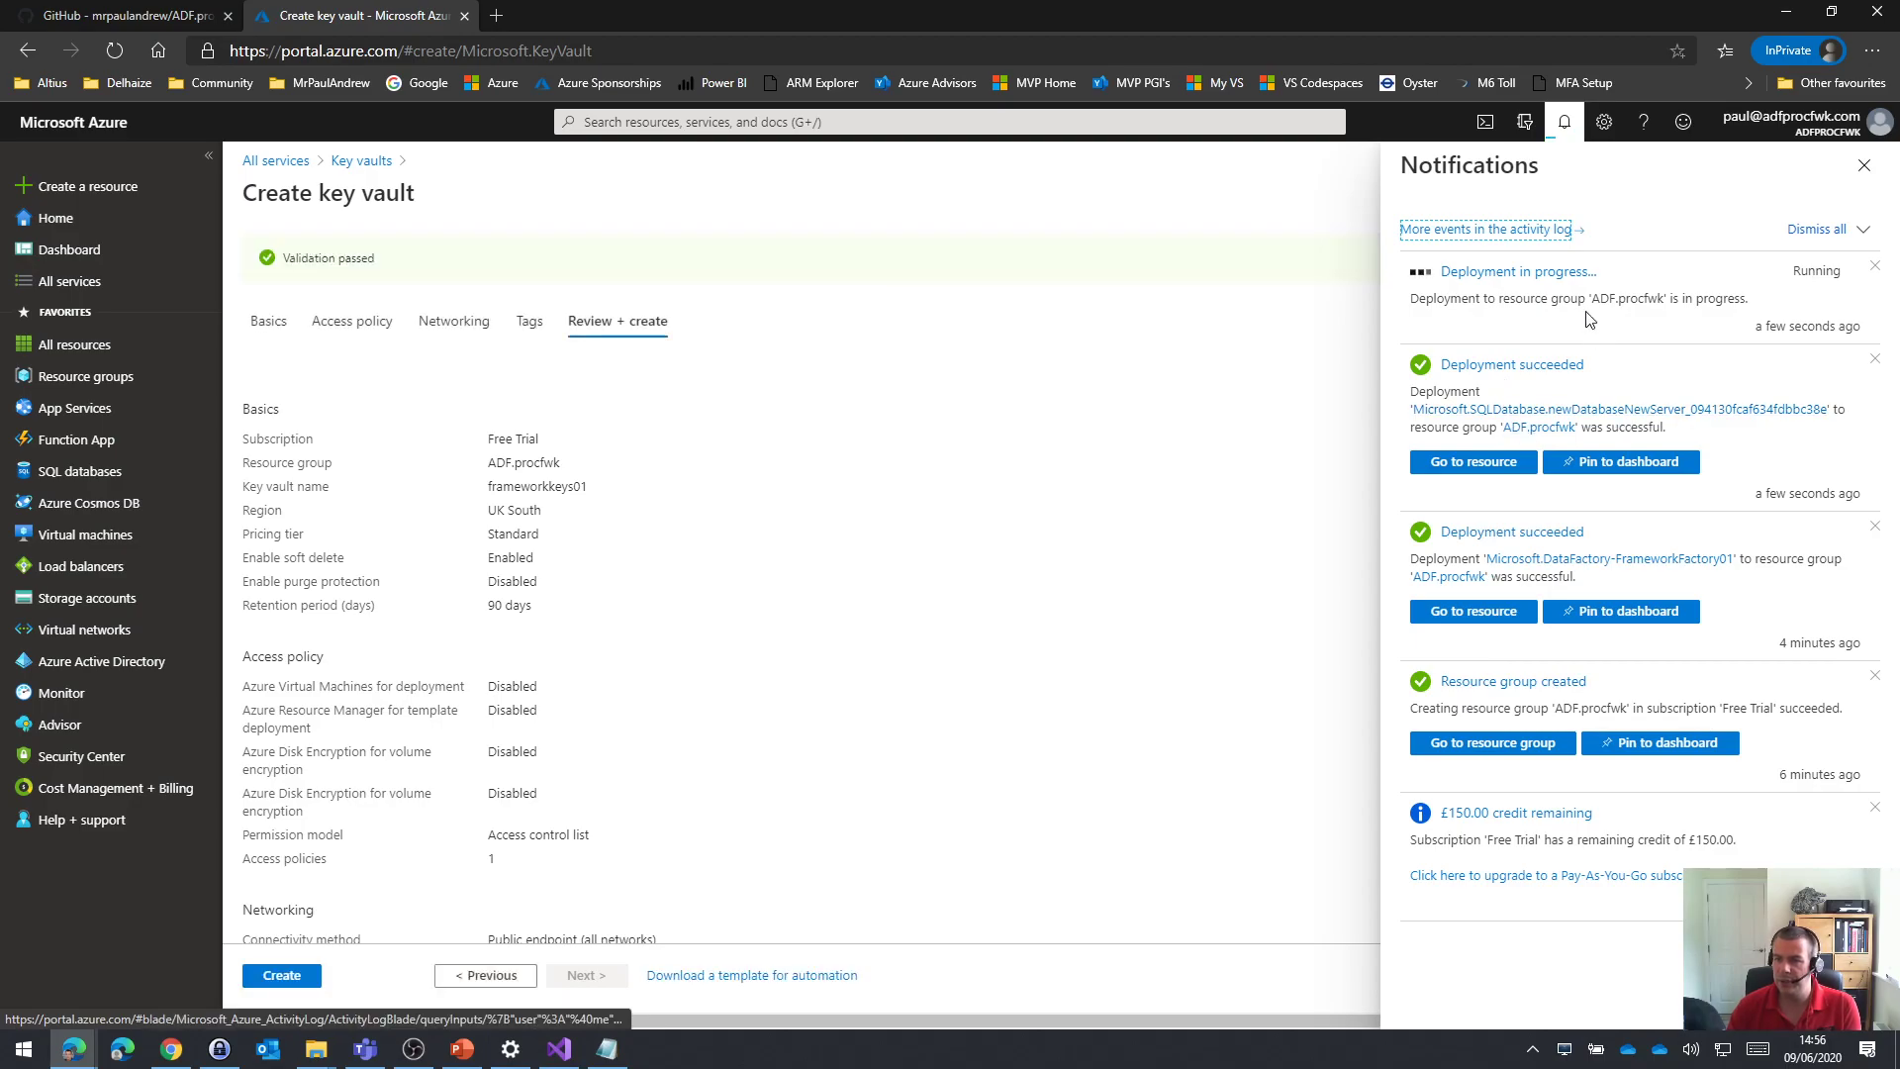
mouse_move(1519, 270)
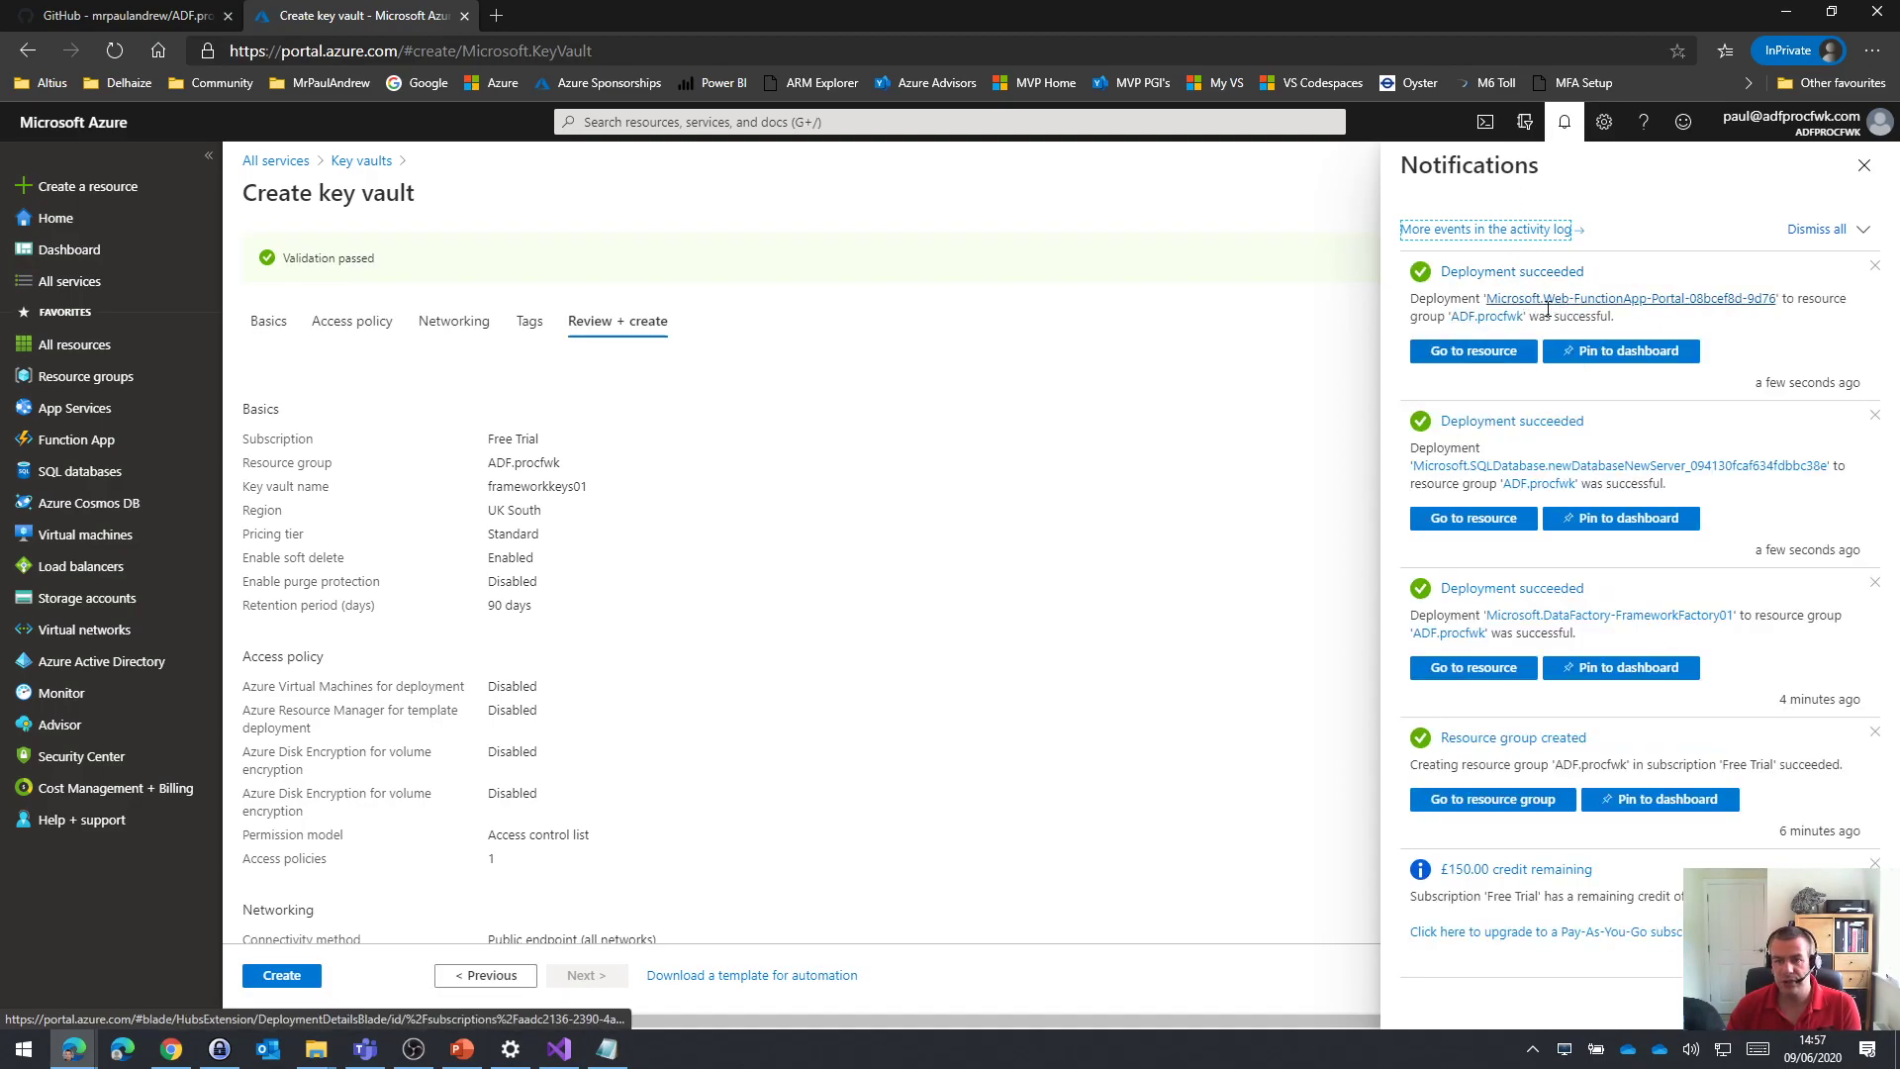
click(1863, 166)
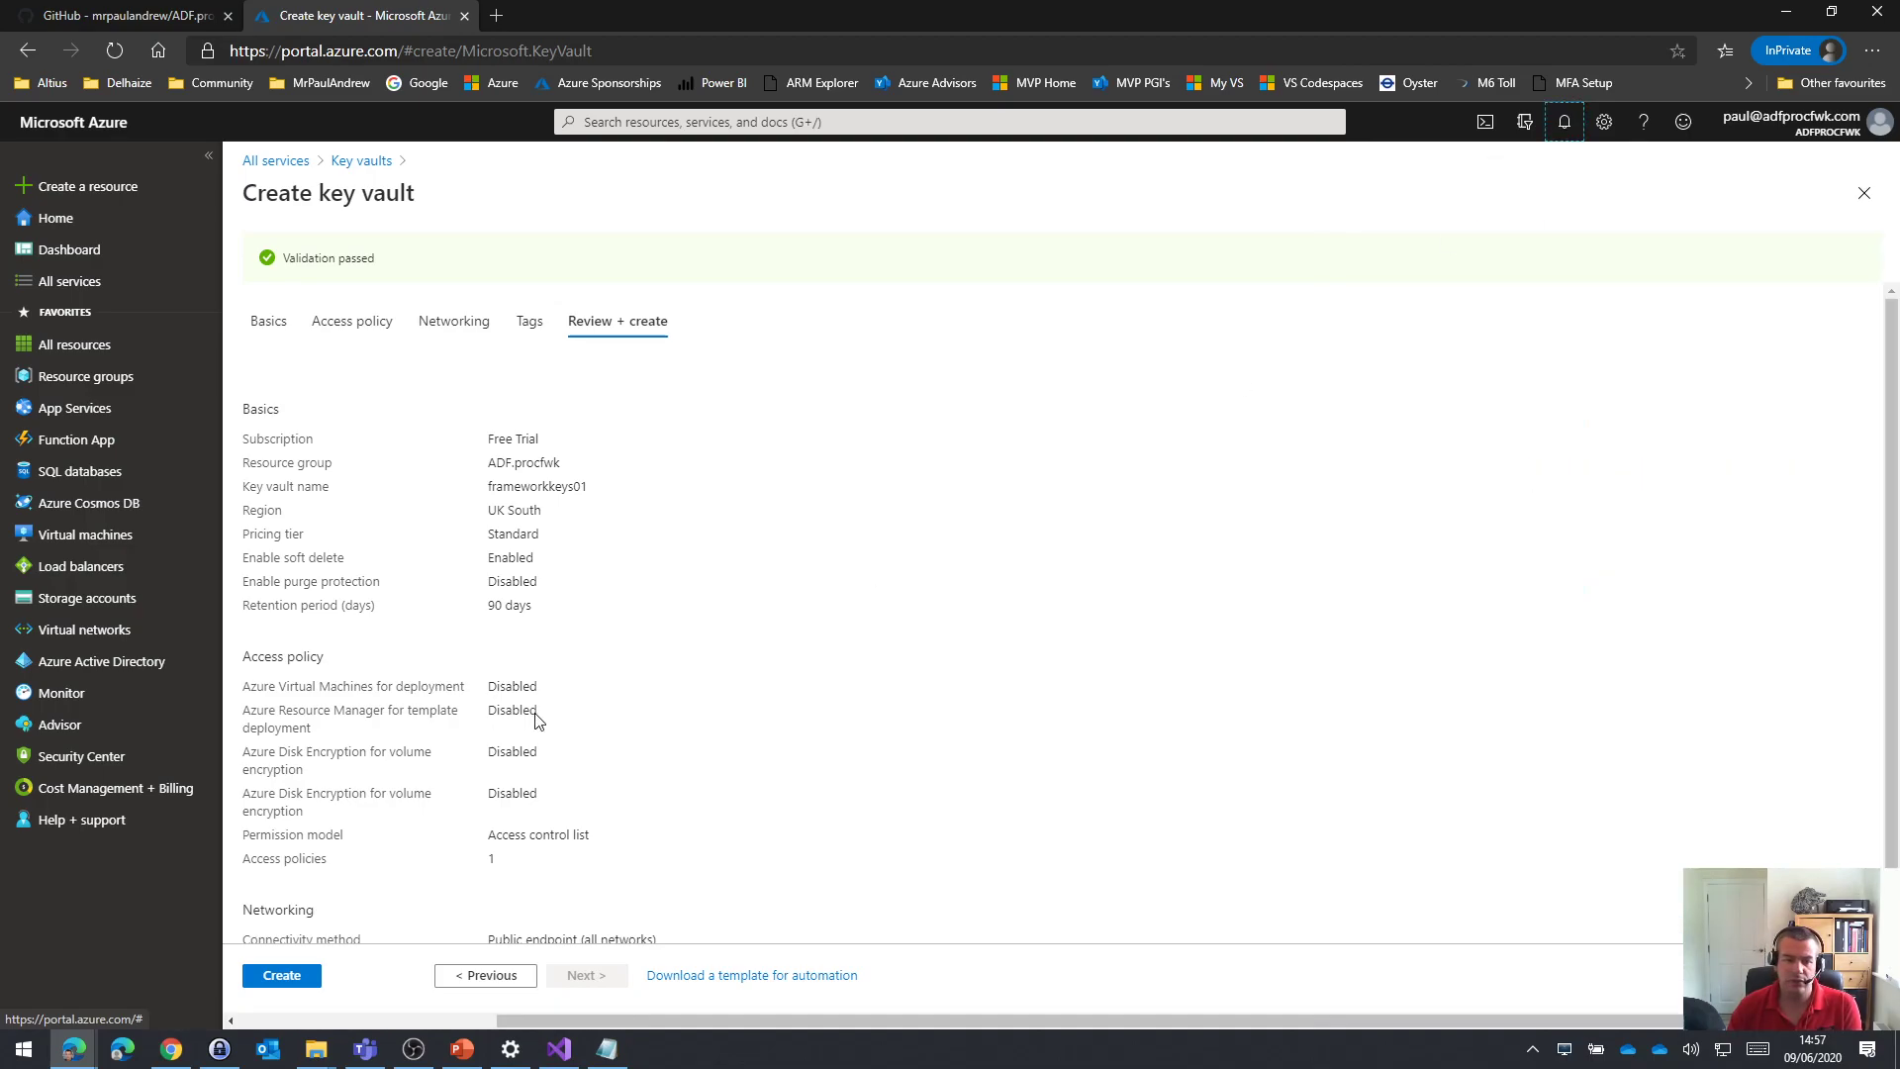
click(281, 974)
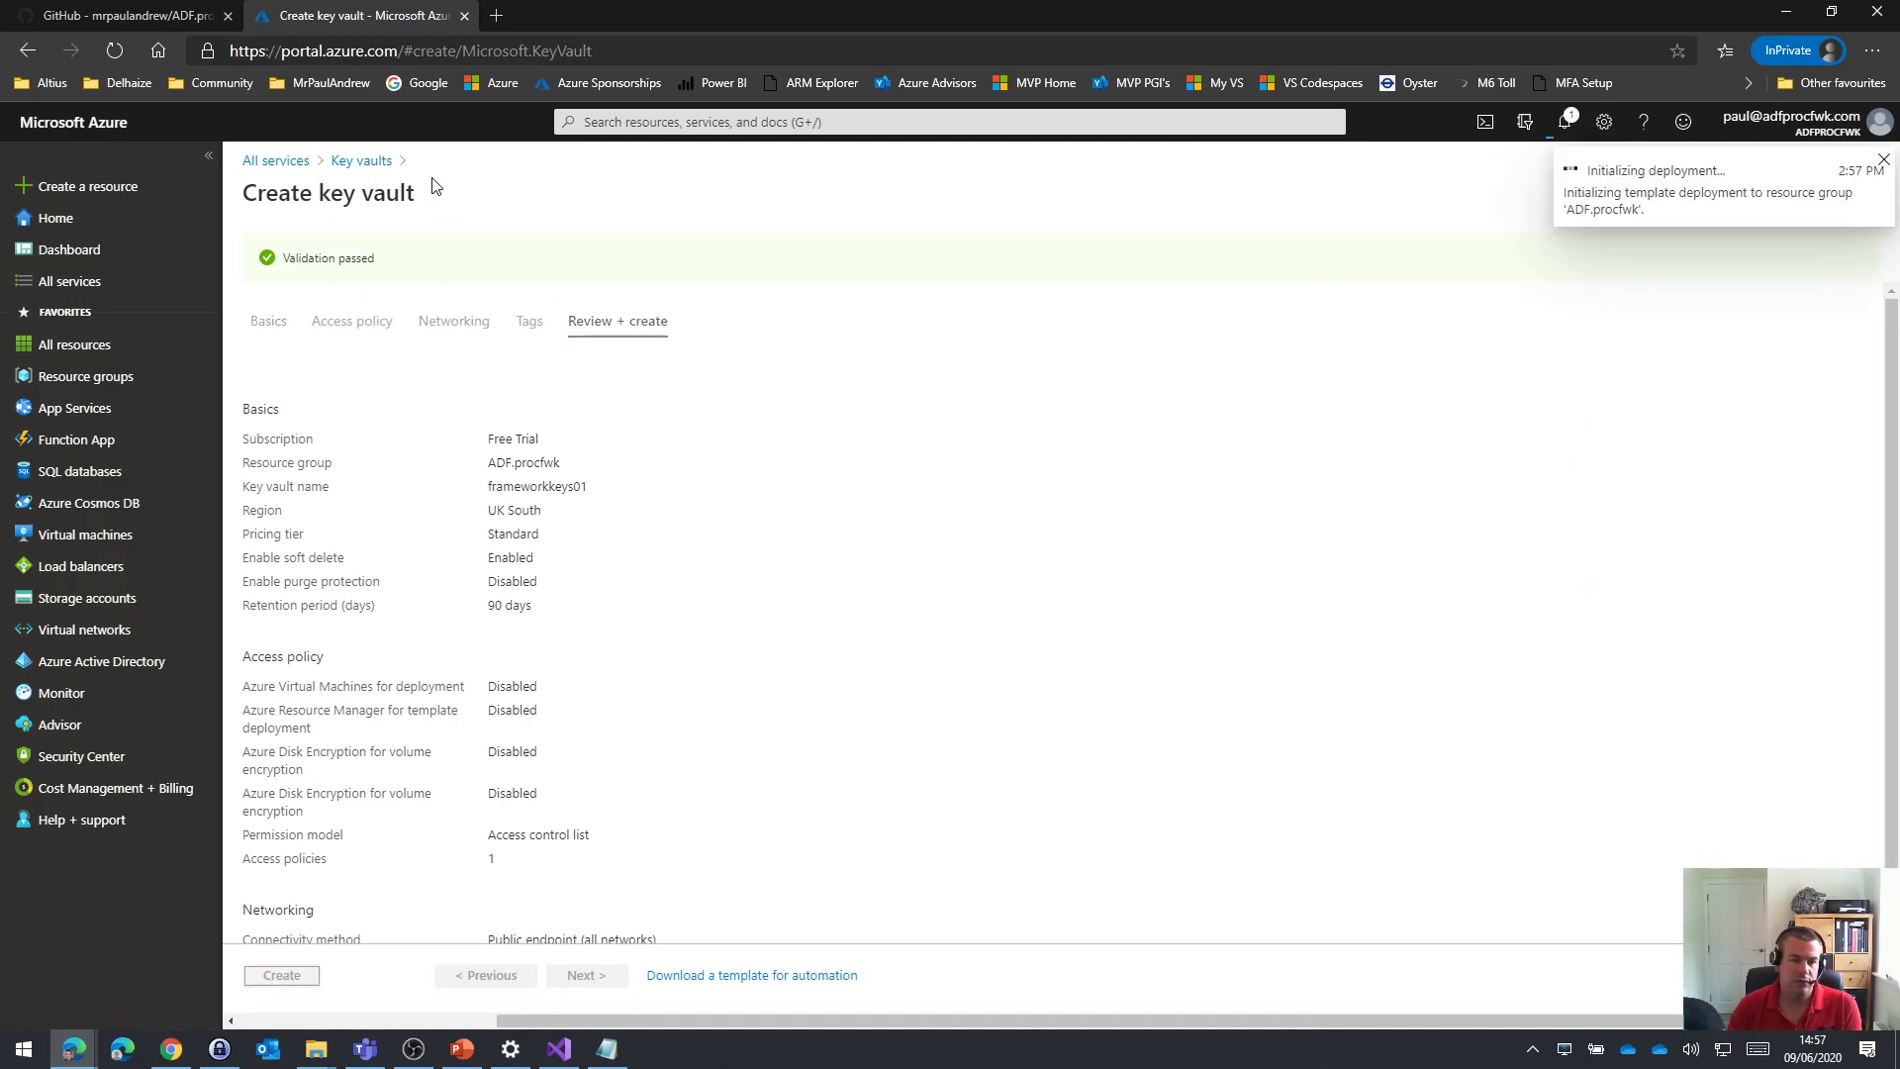
mouse_move(318, 831)
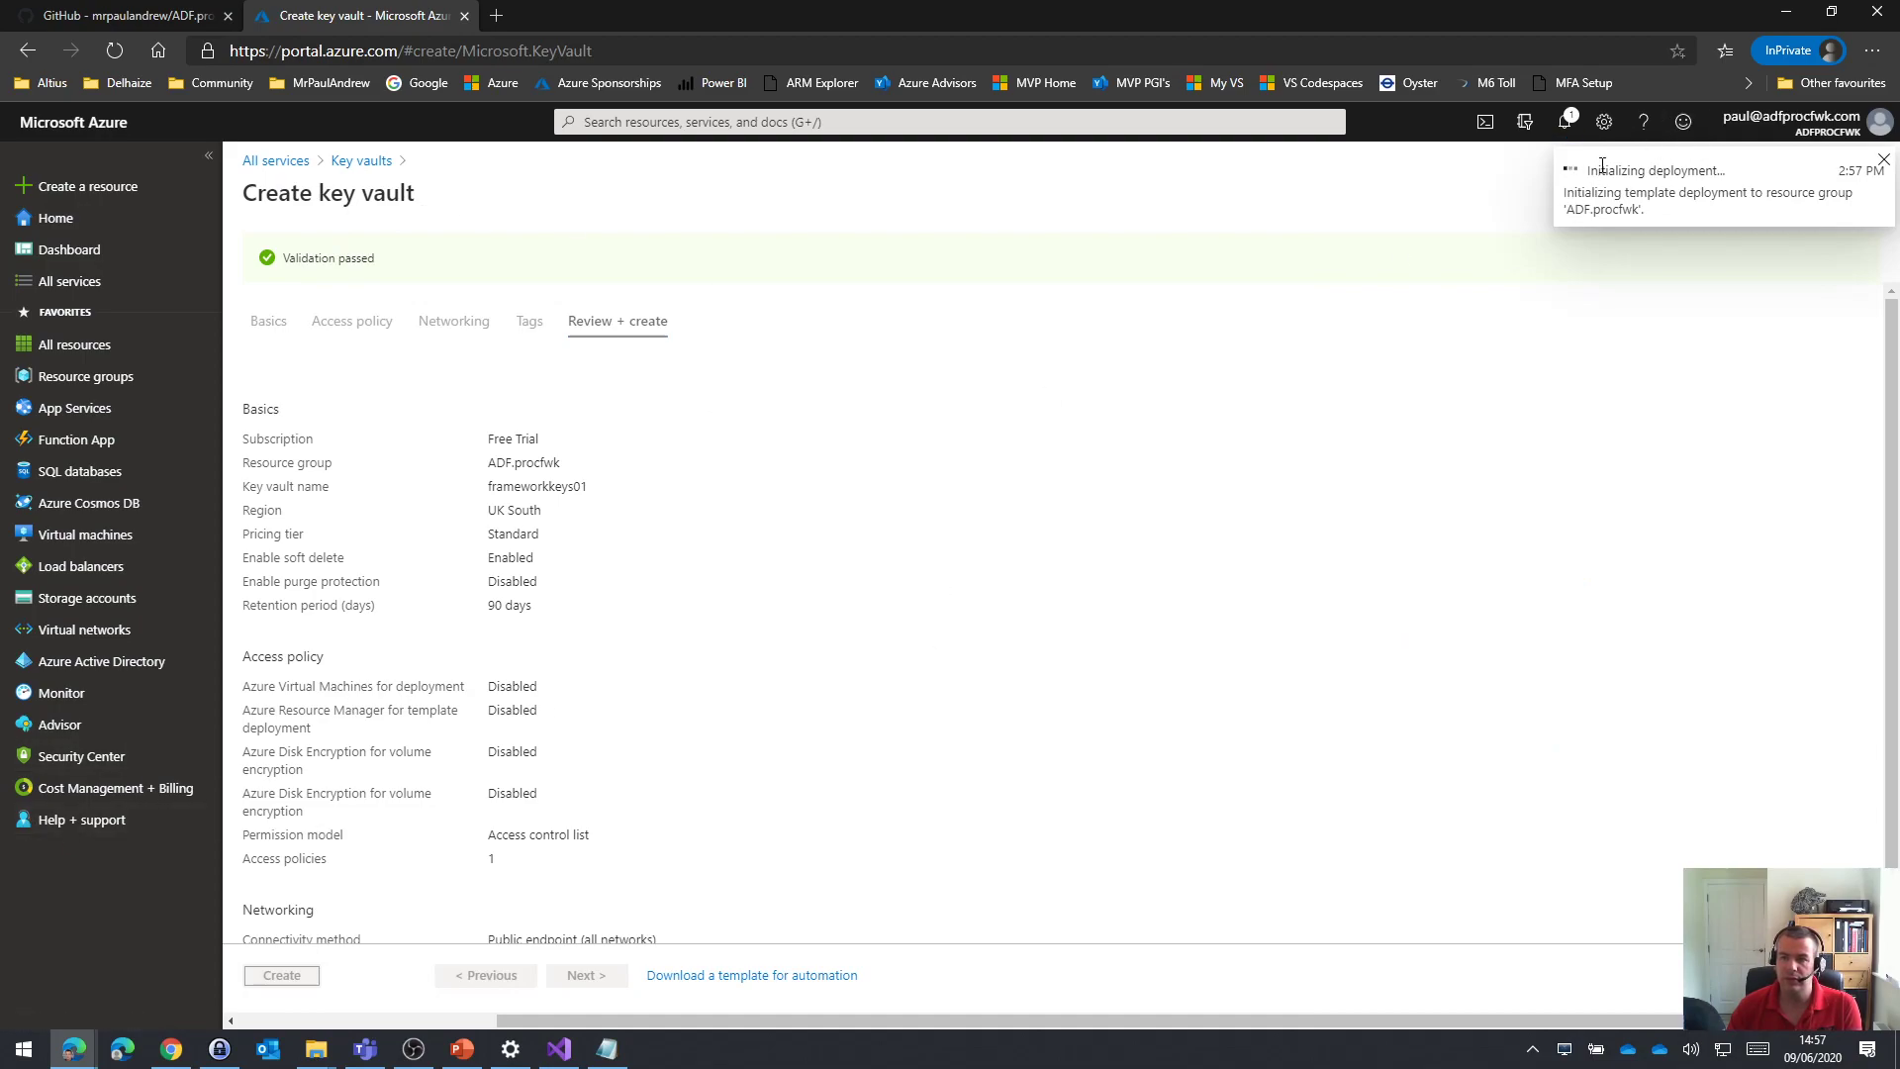
mouse_move(1564, 121)
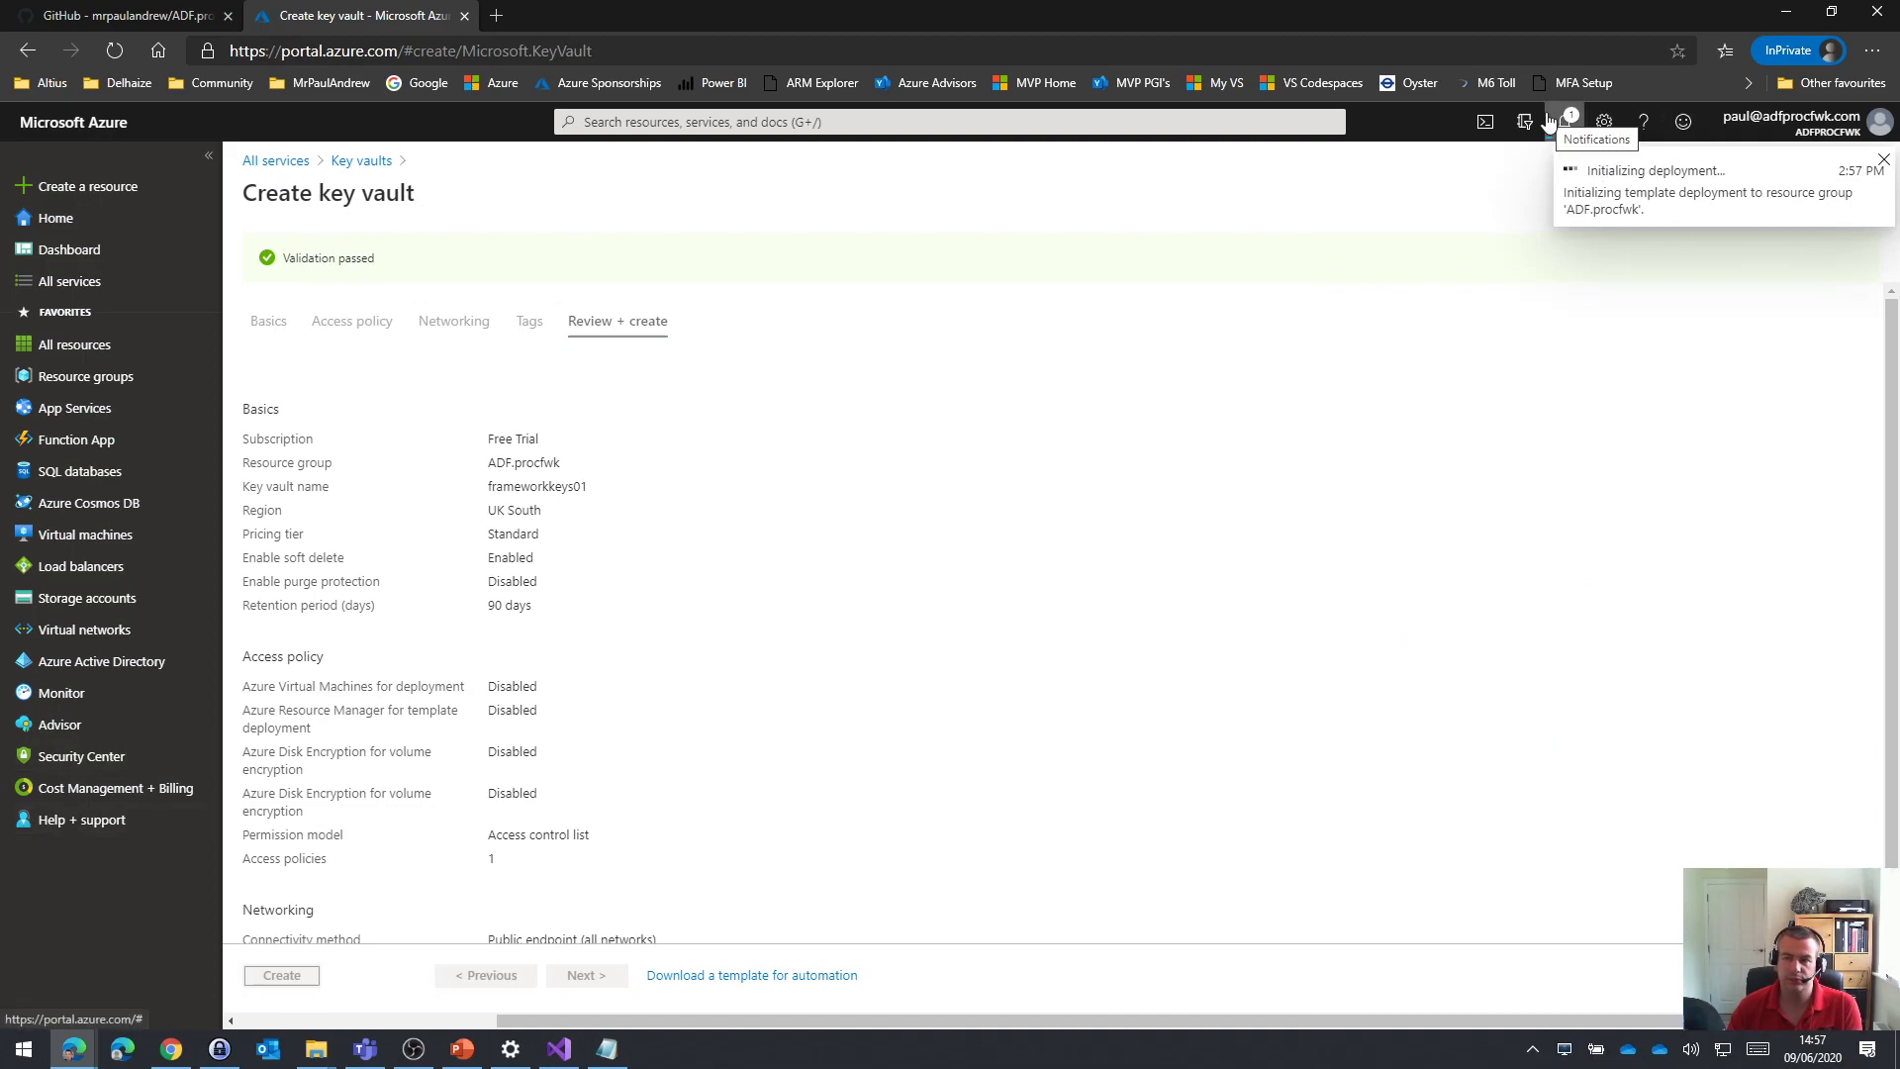
click(281, 973)
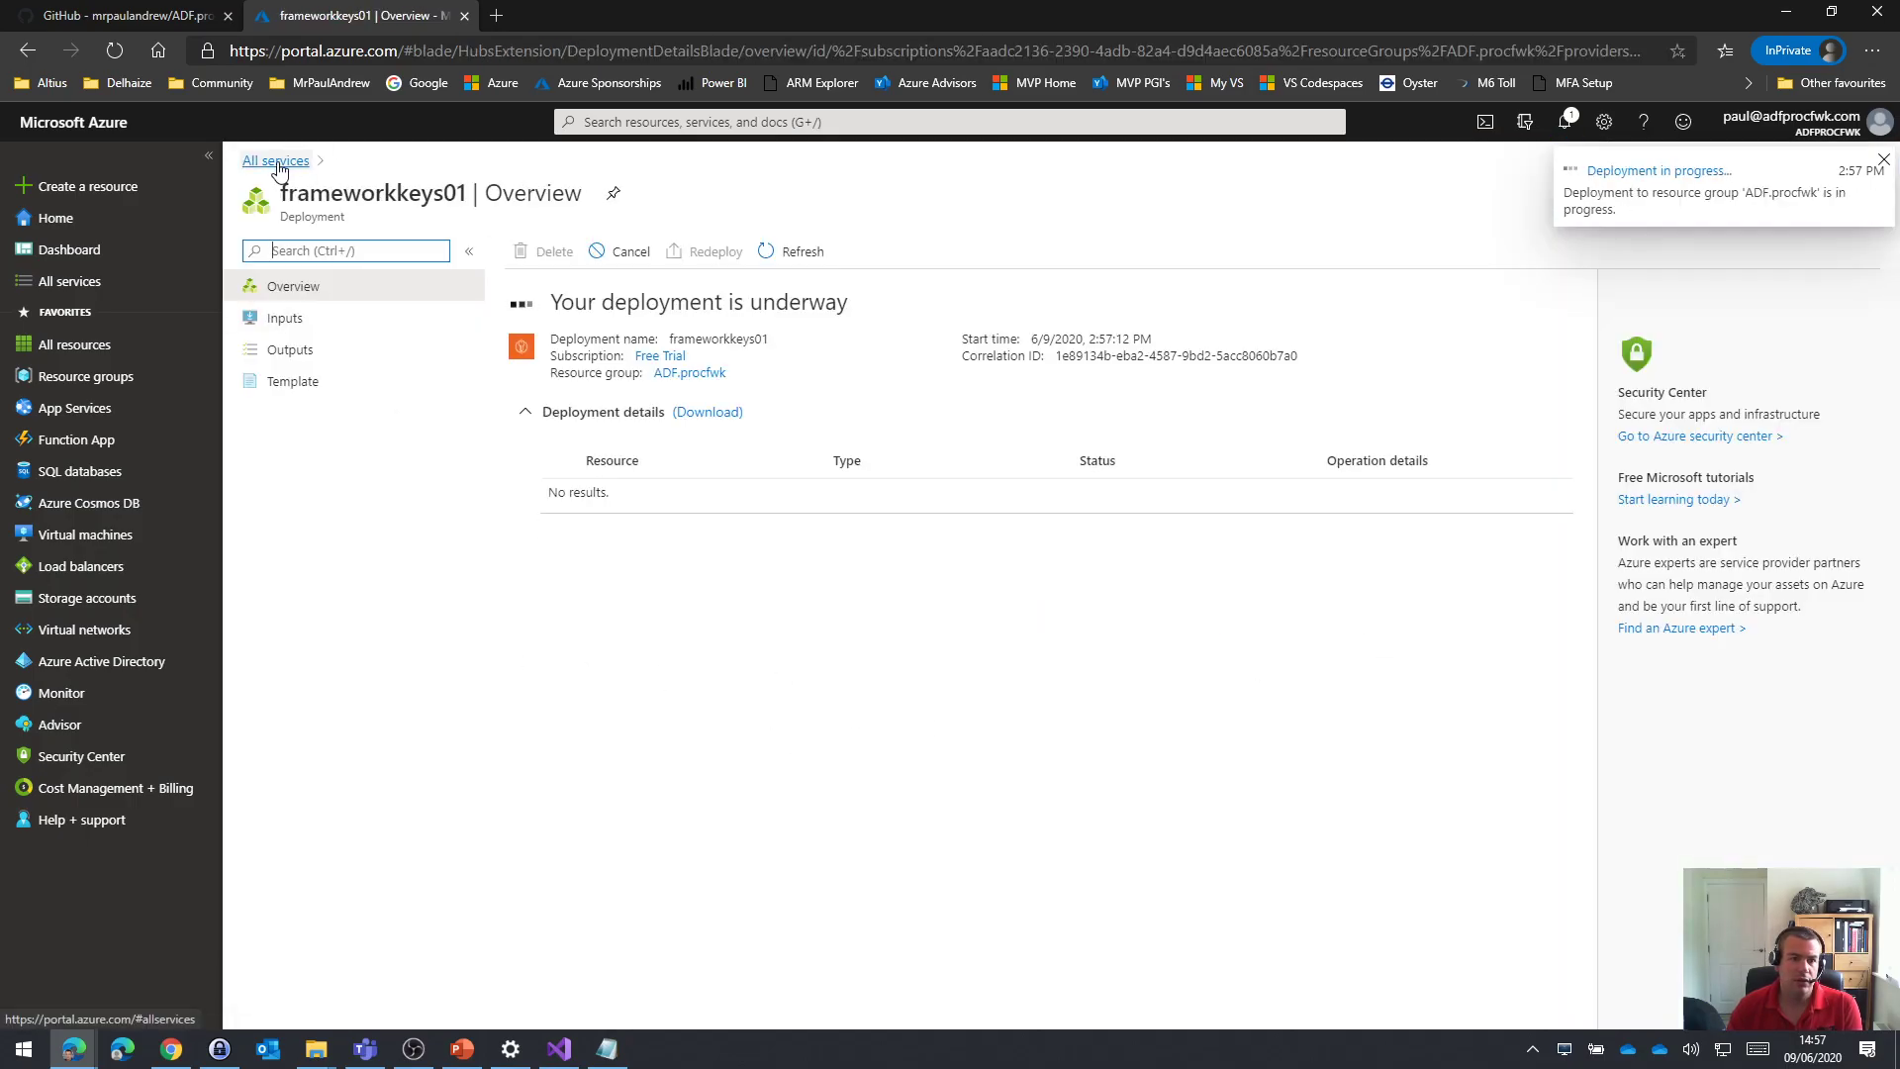
Step: Clear the 'key' search, go to the portal home page and bring back the notes
click(275, 160)
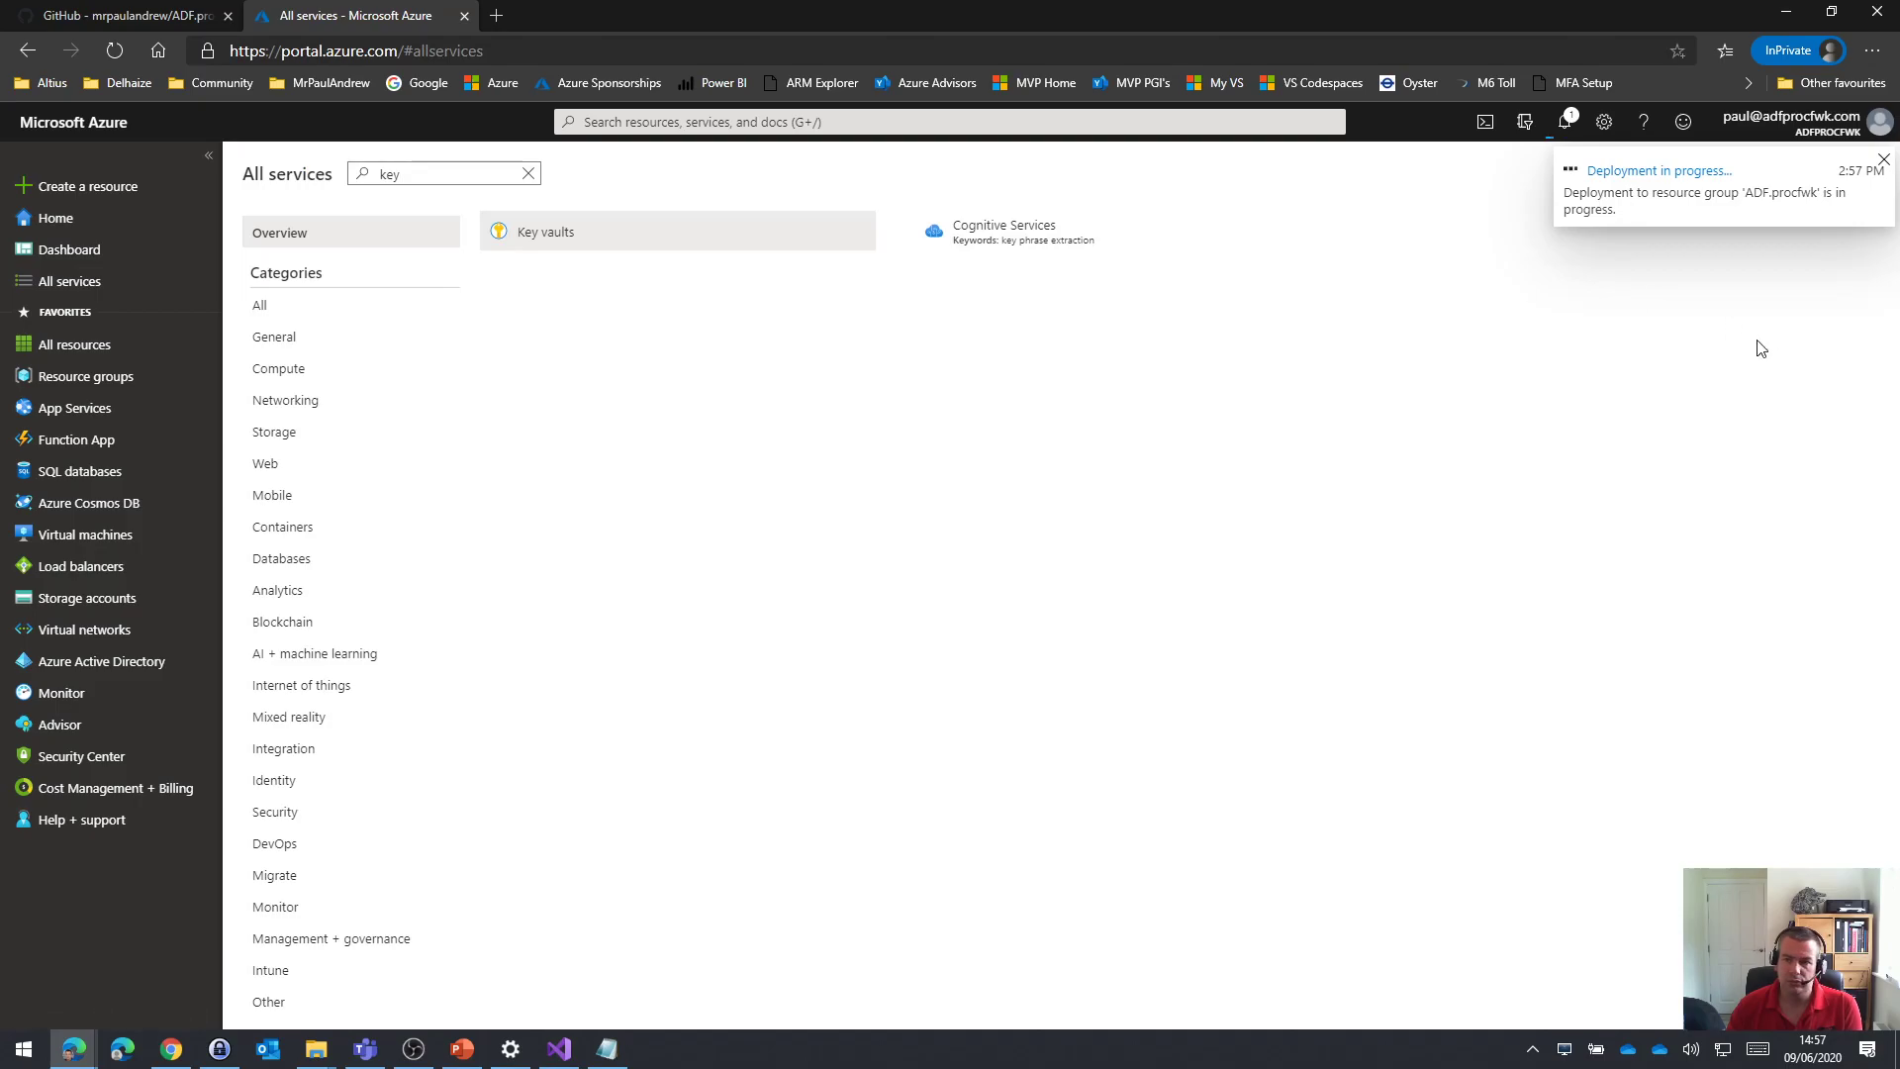
click(527, 173)
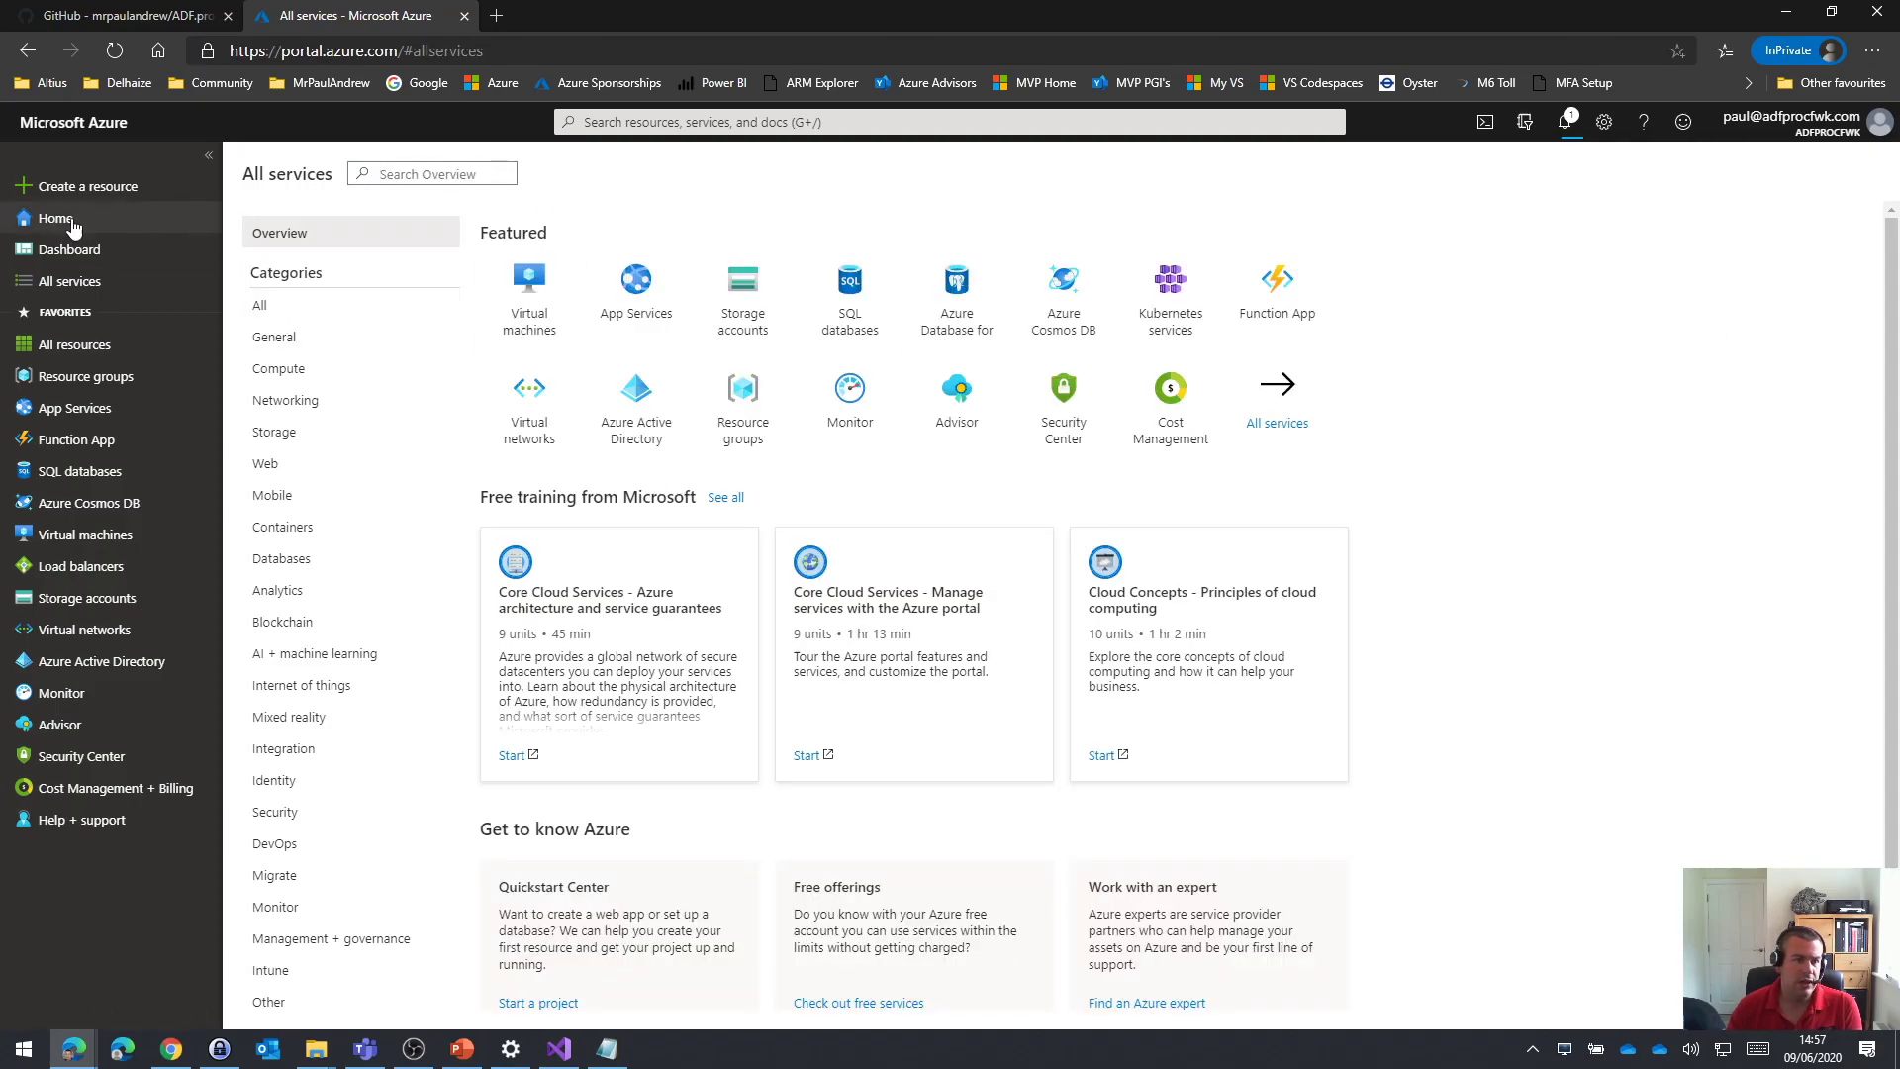
click(53, 218)
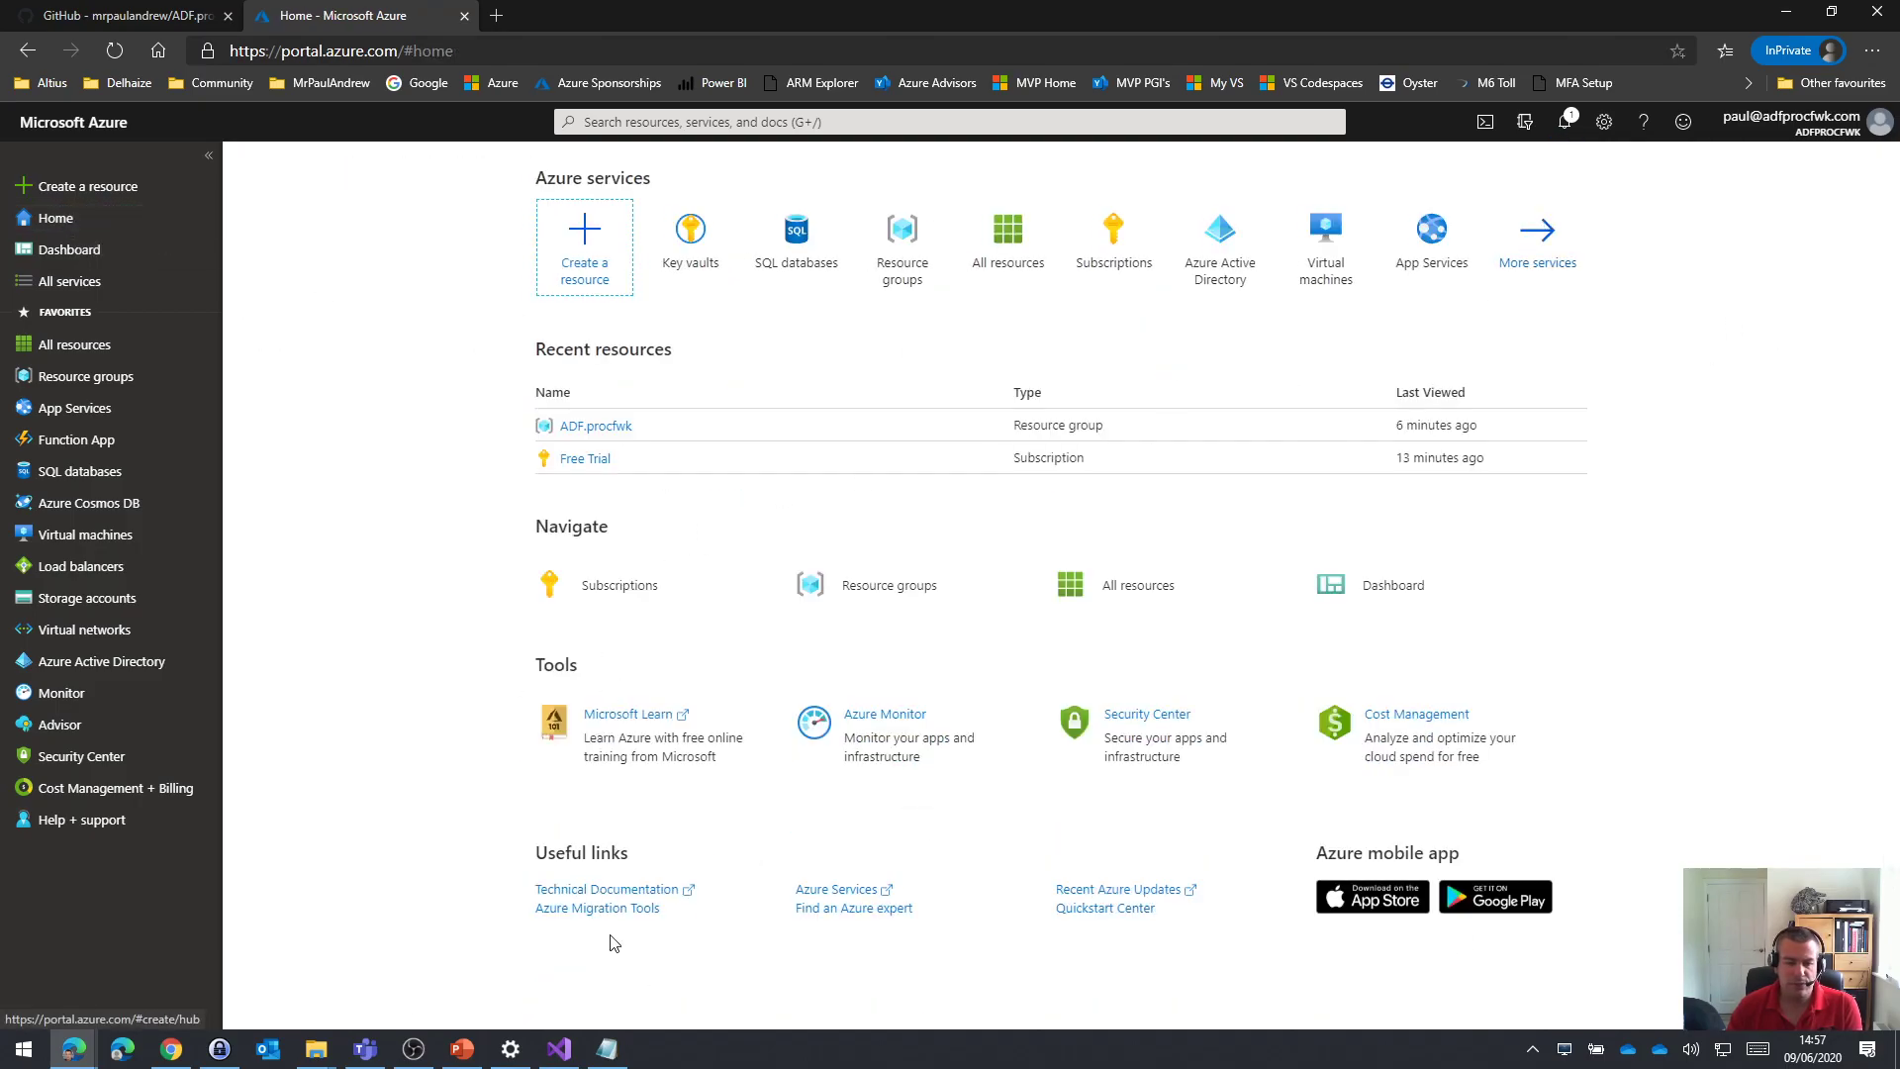
click(558, 1048)
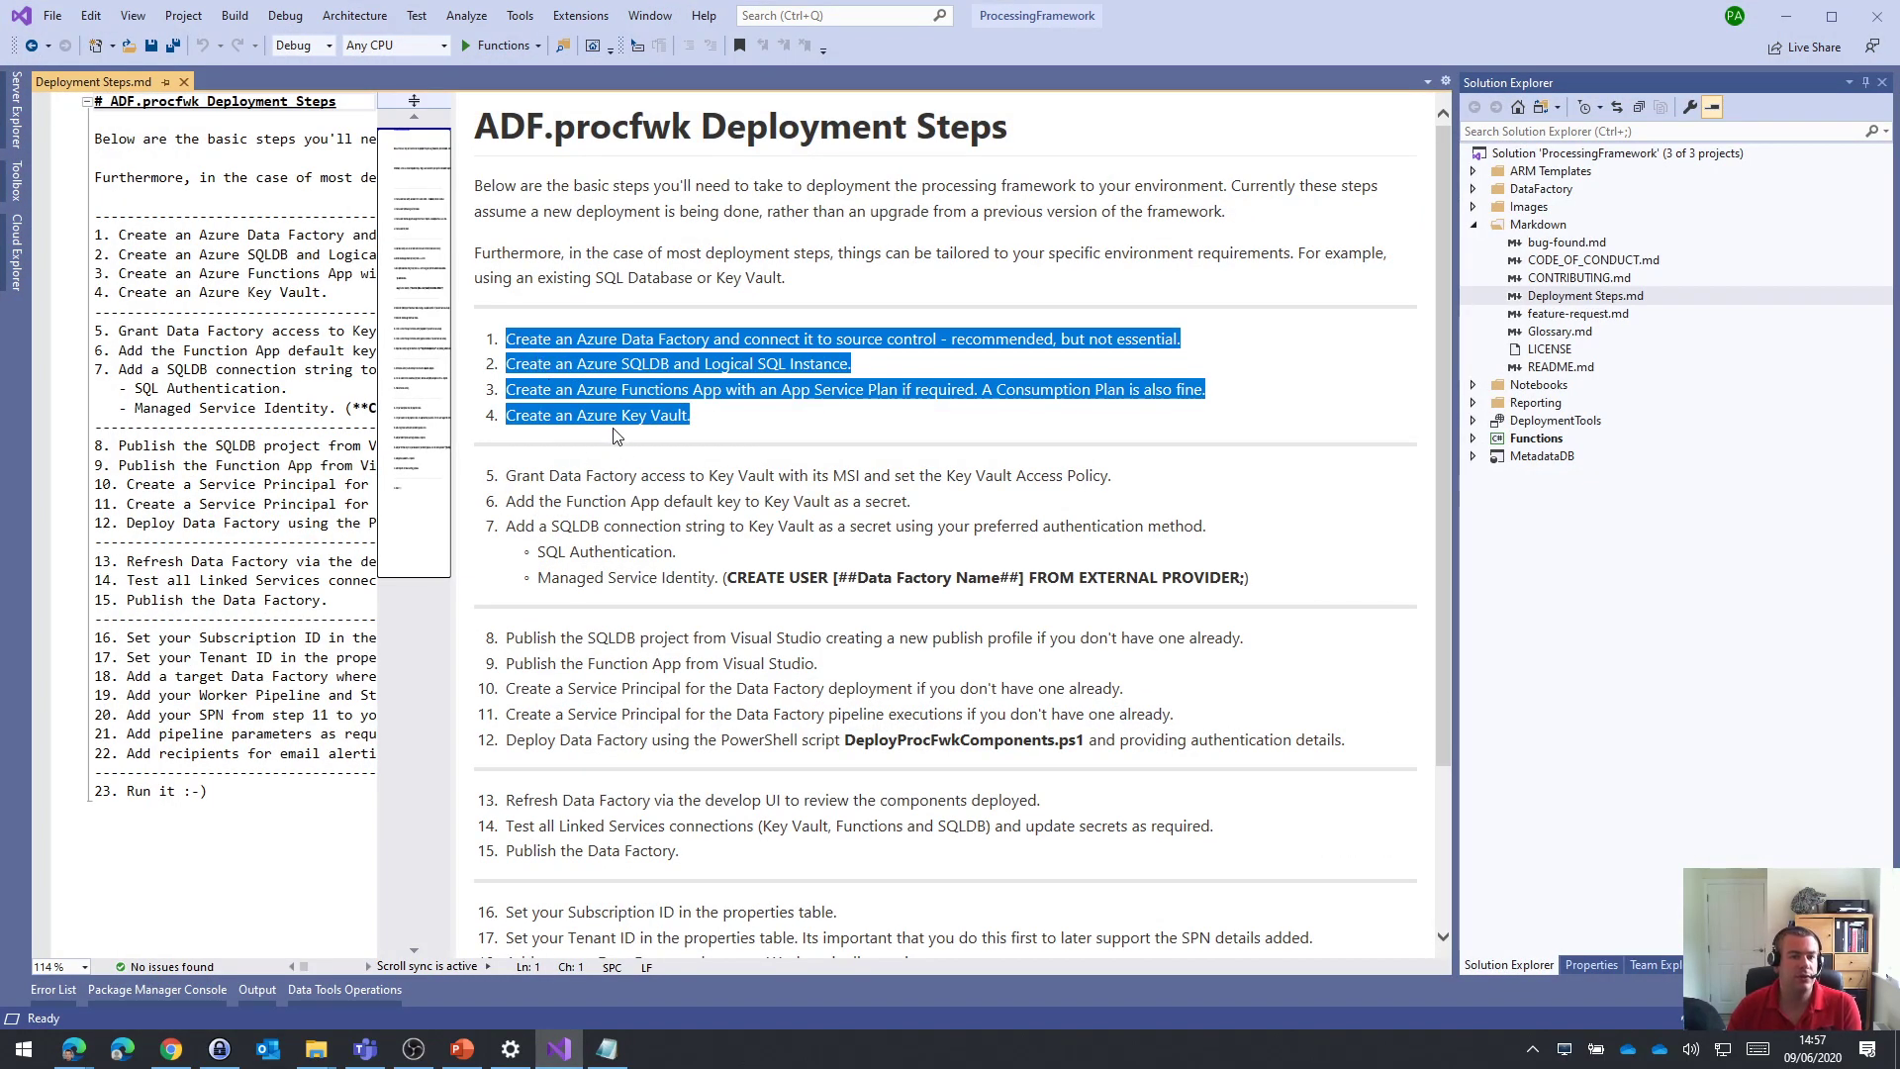
mouse_move(887, 432)
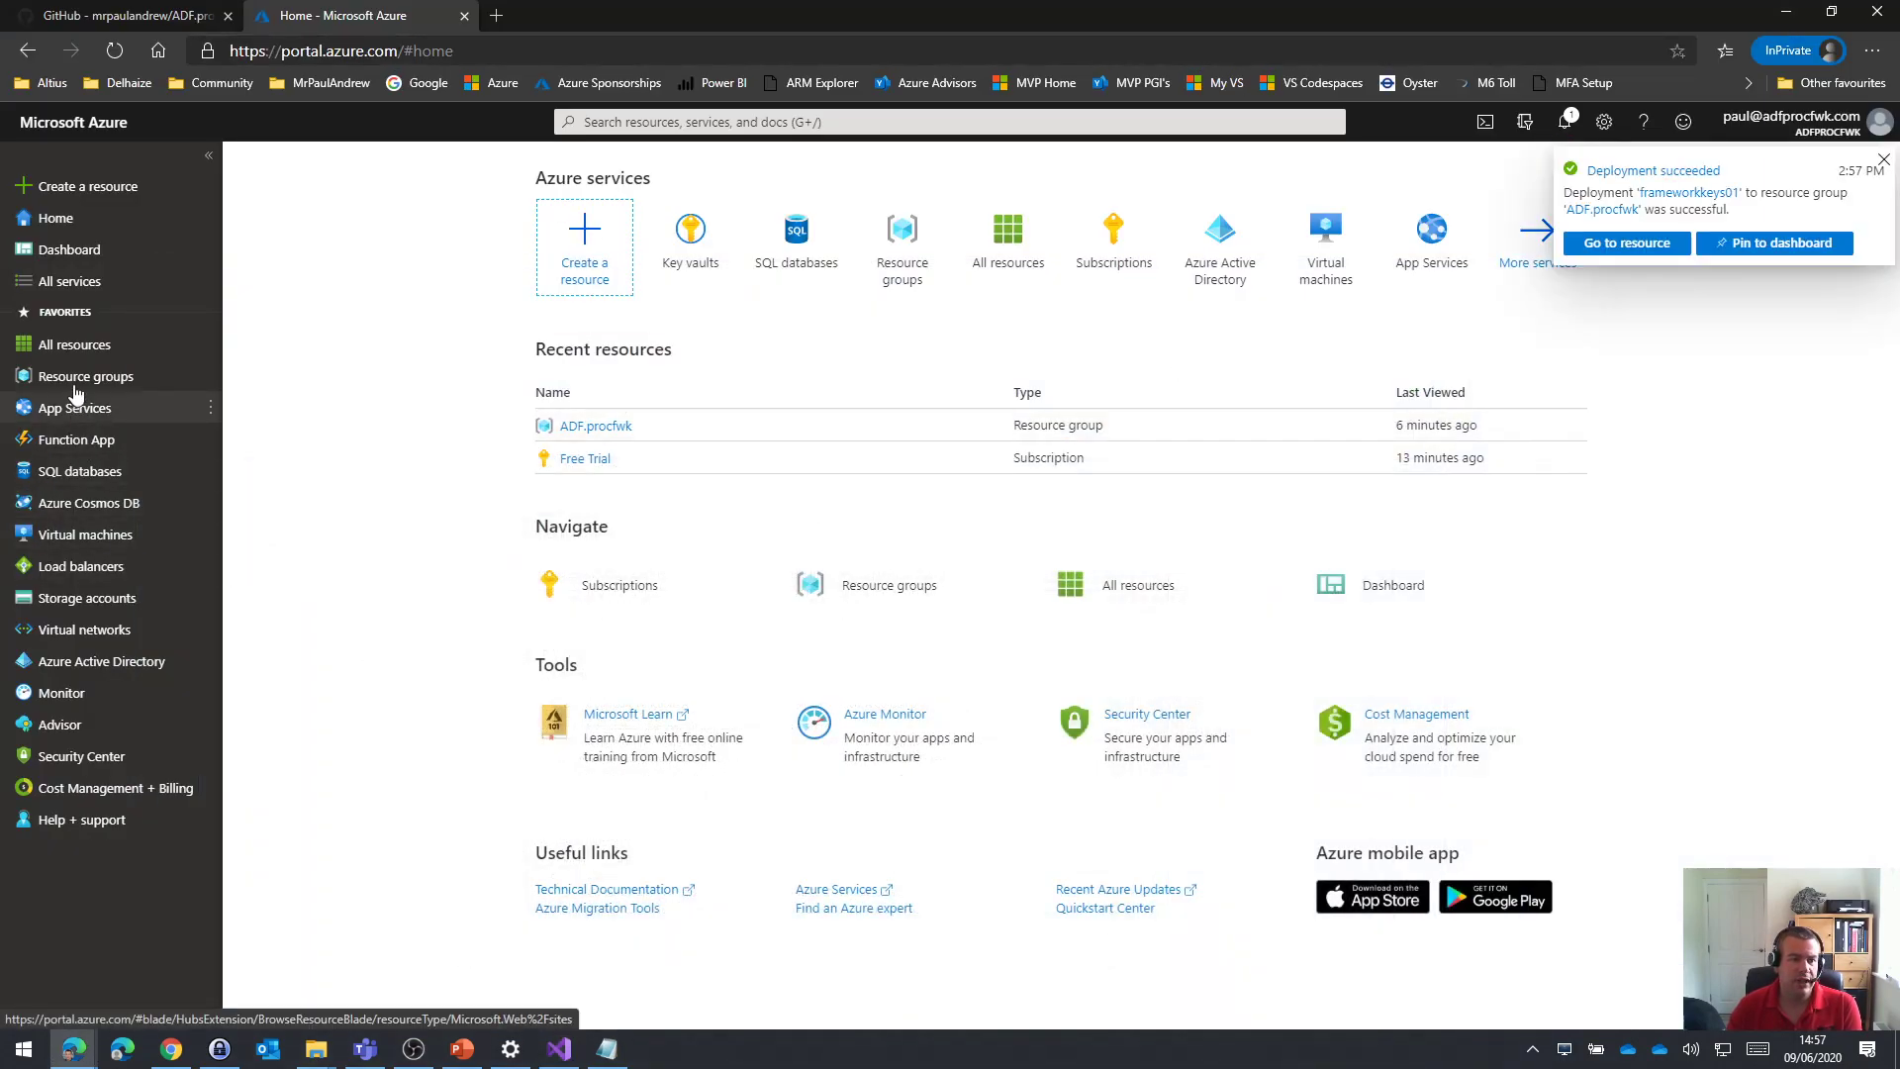
Step: Open the ADF.procfwk resource group from Resource groups and refresh its resource list
click(86, 376)
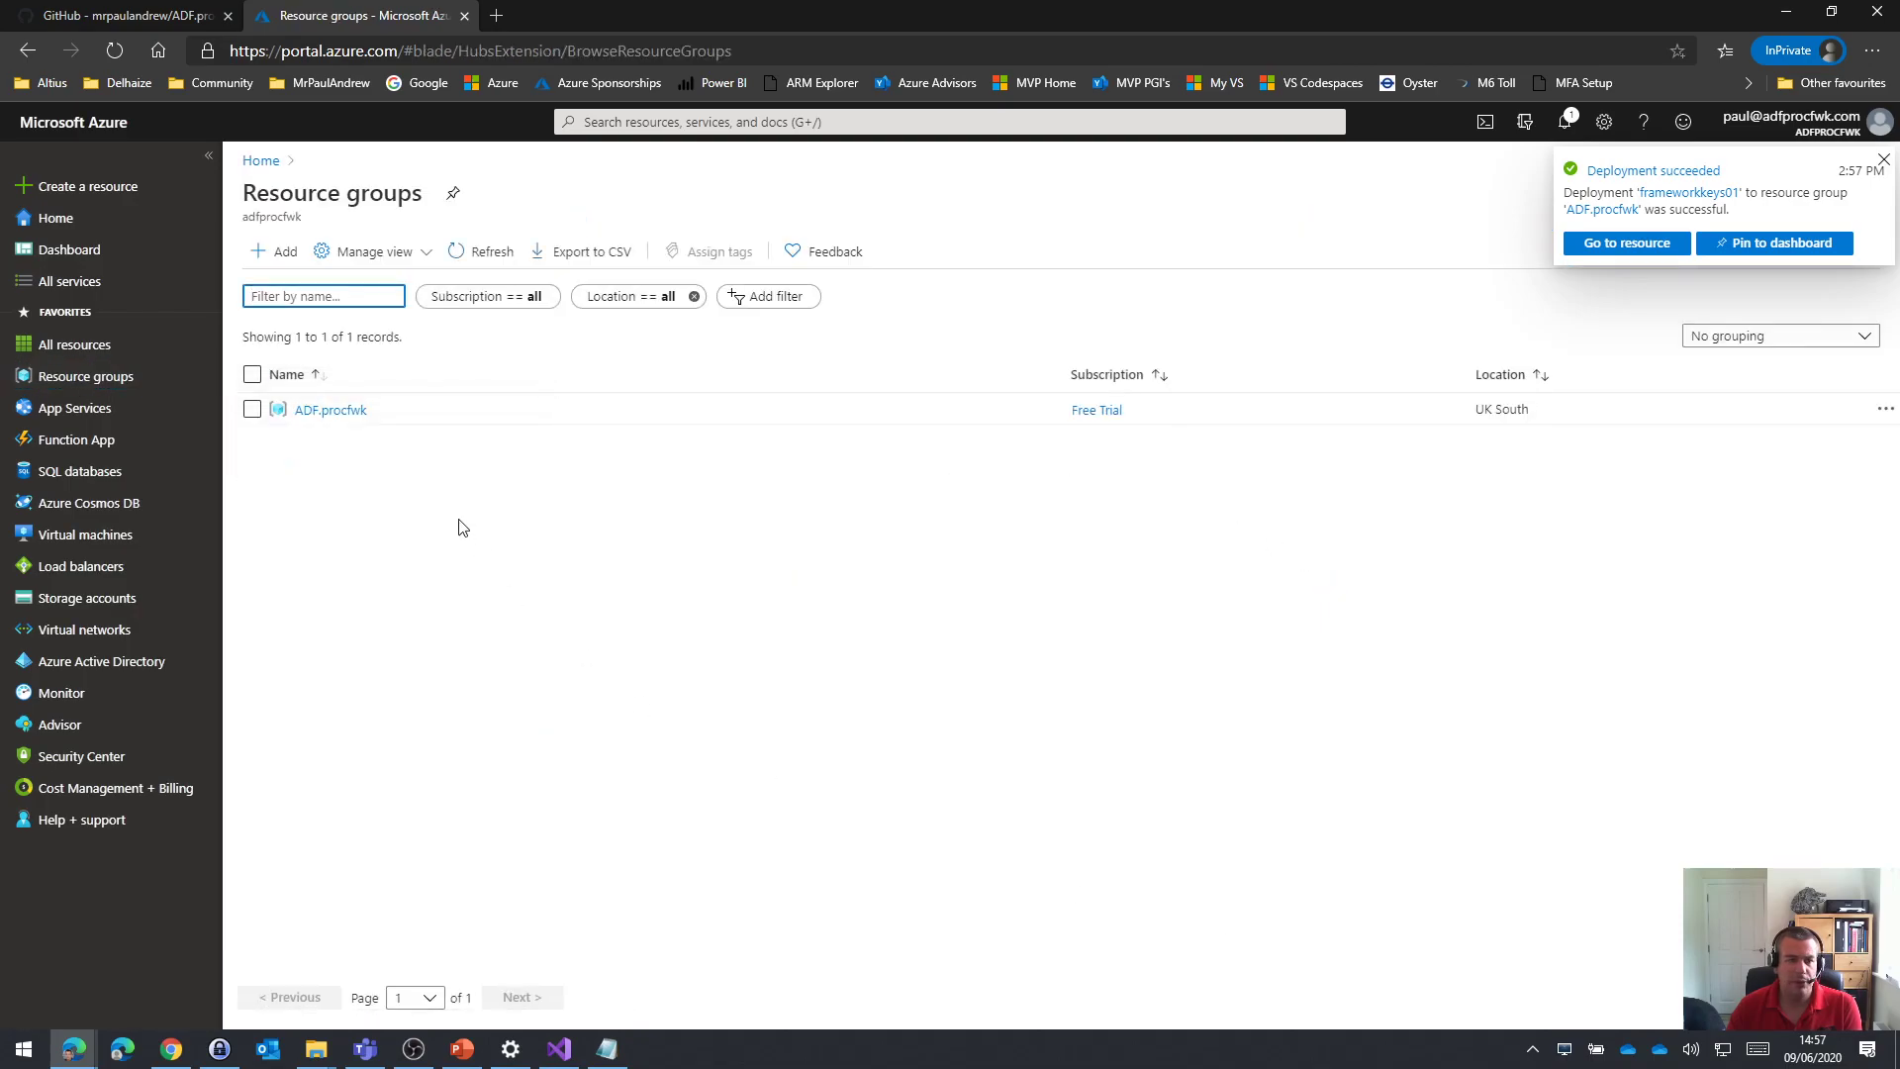
click(328, 408)
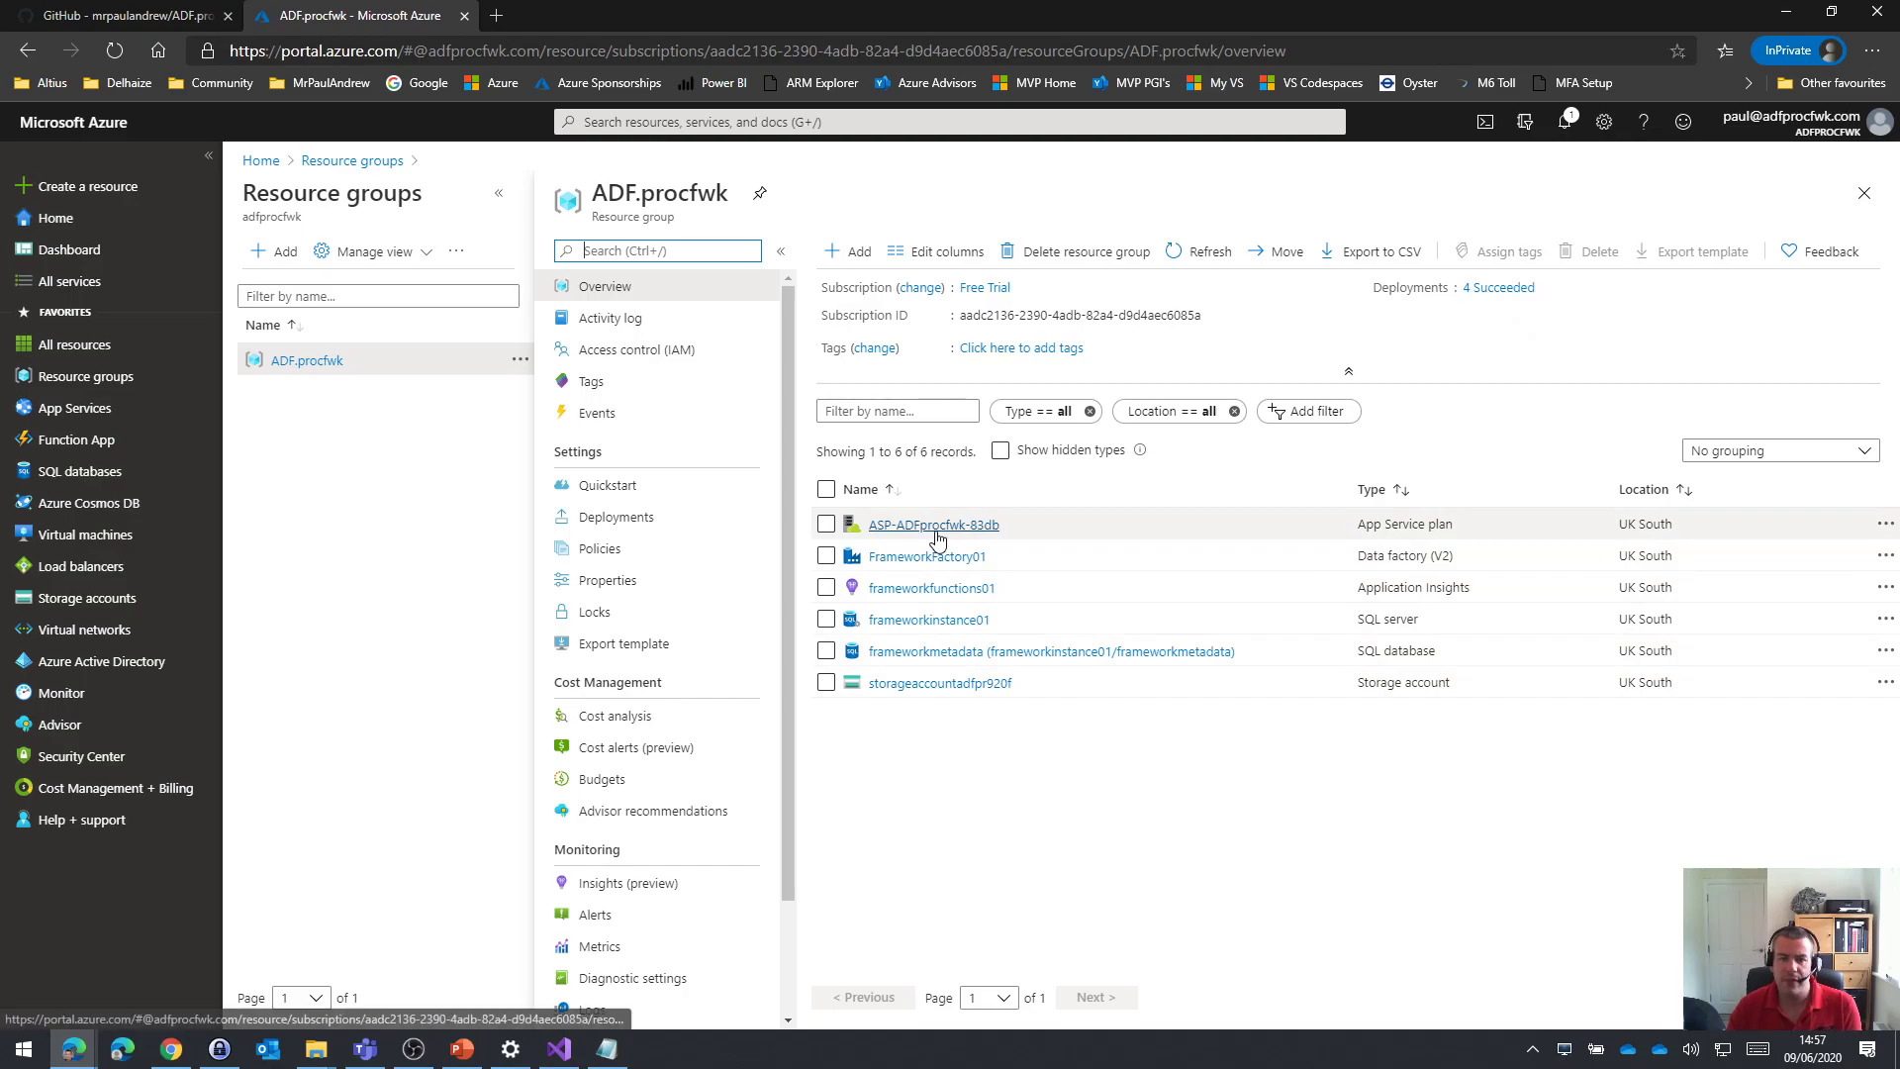
mouse_move(926, 555)
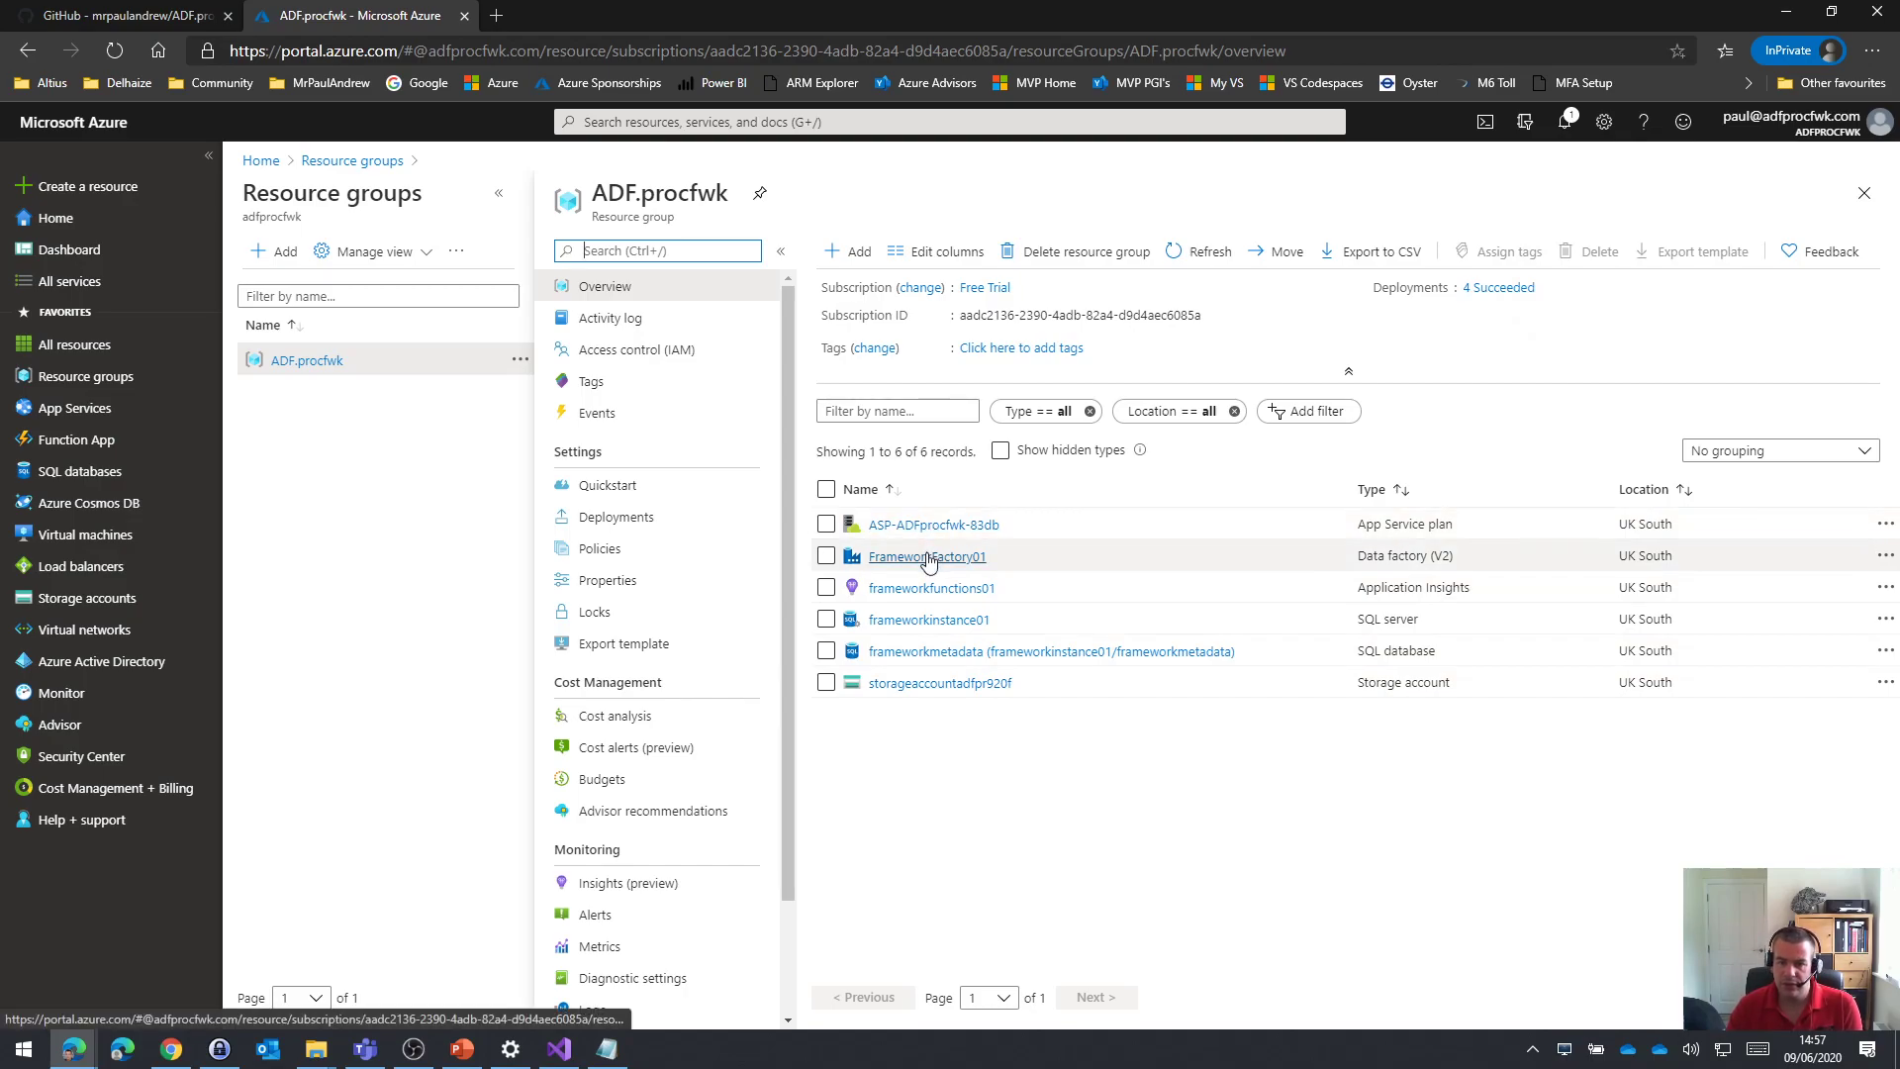
mouse_move(929, 620)
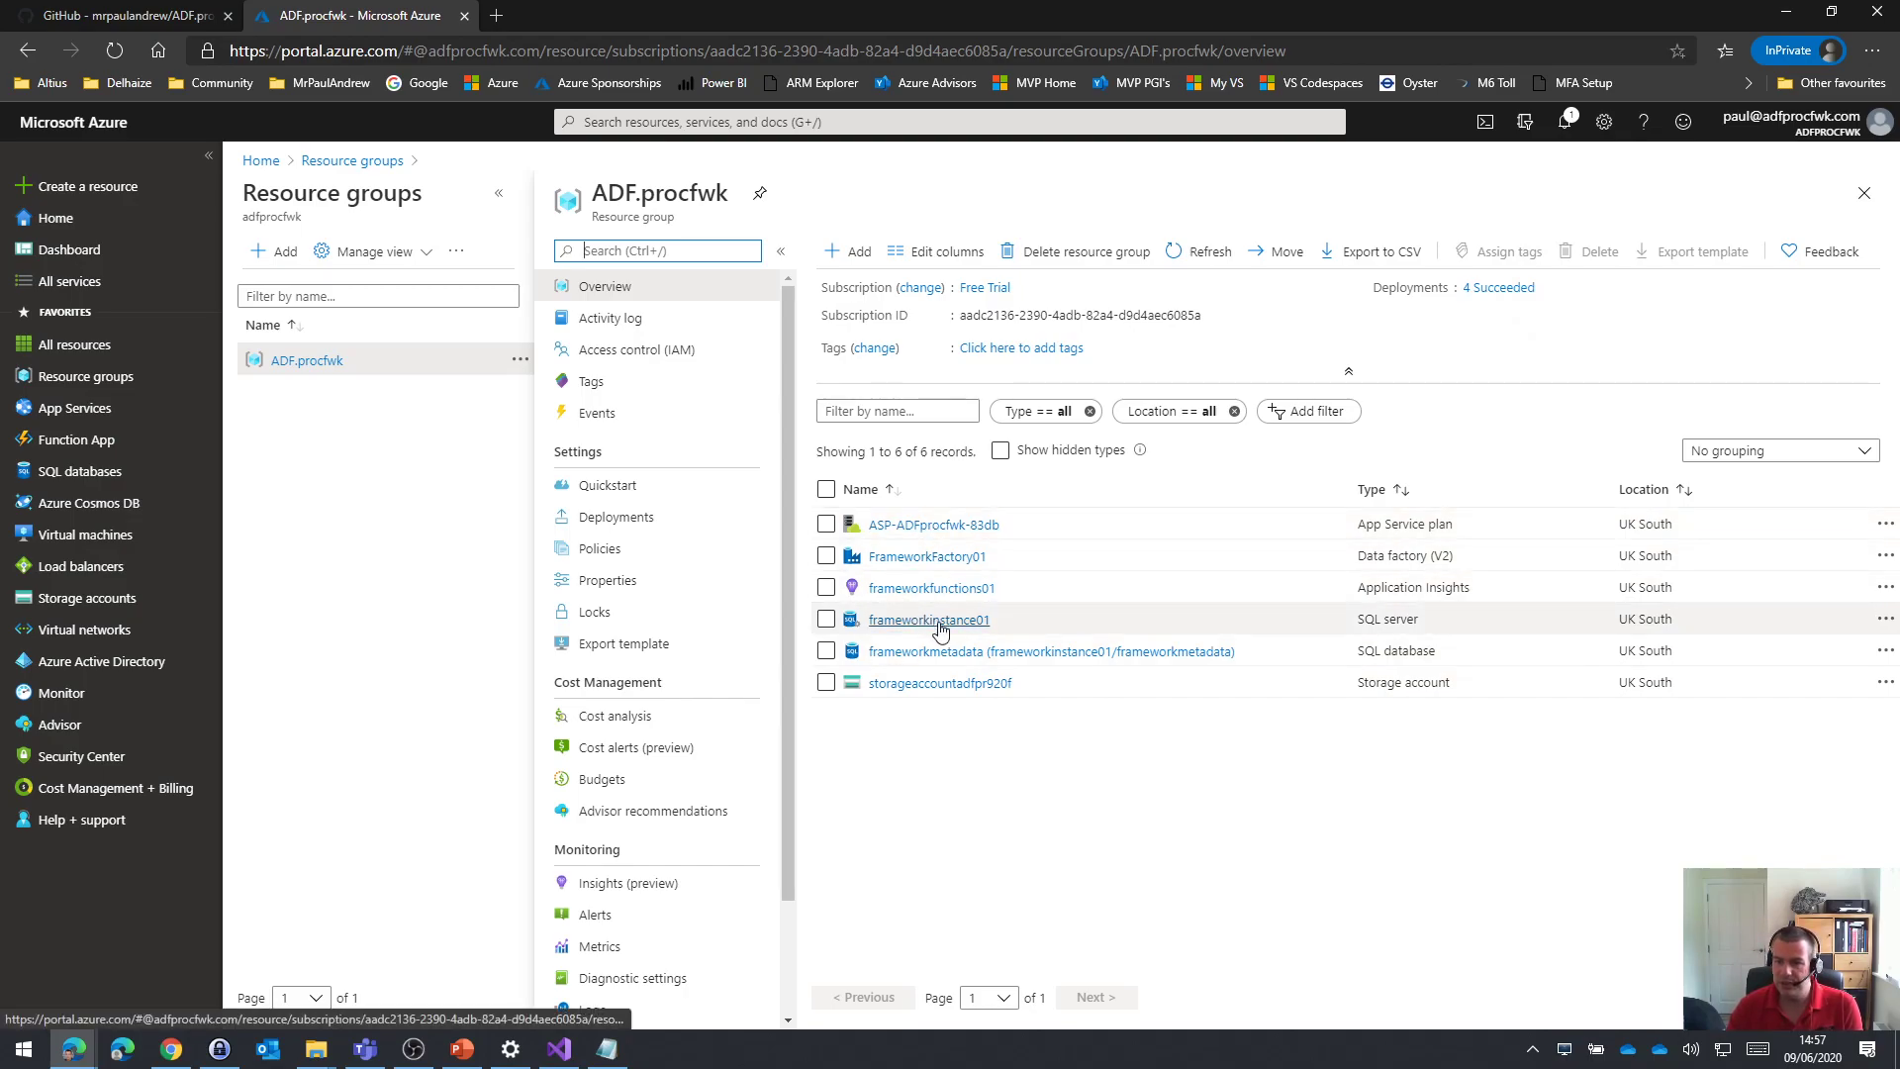
mouse_move(909, 882)
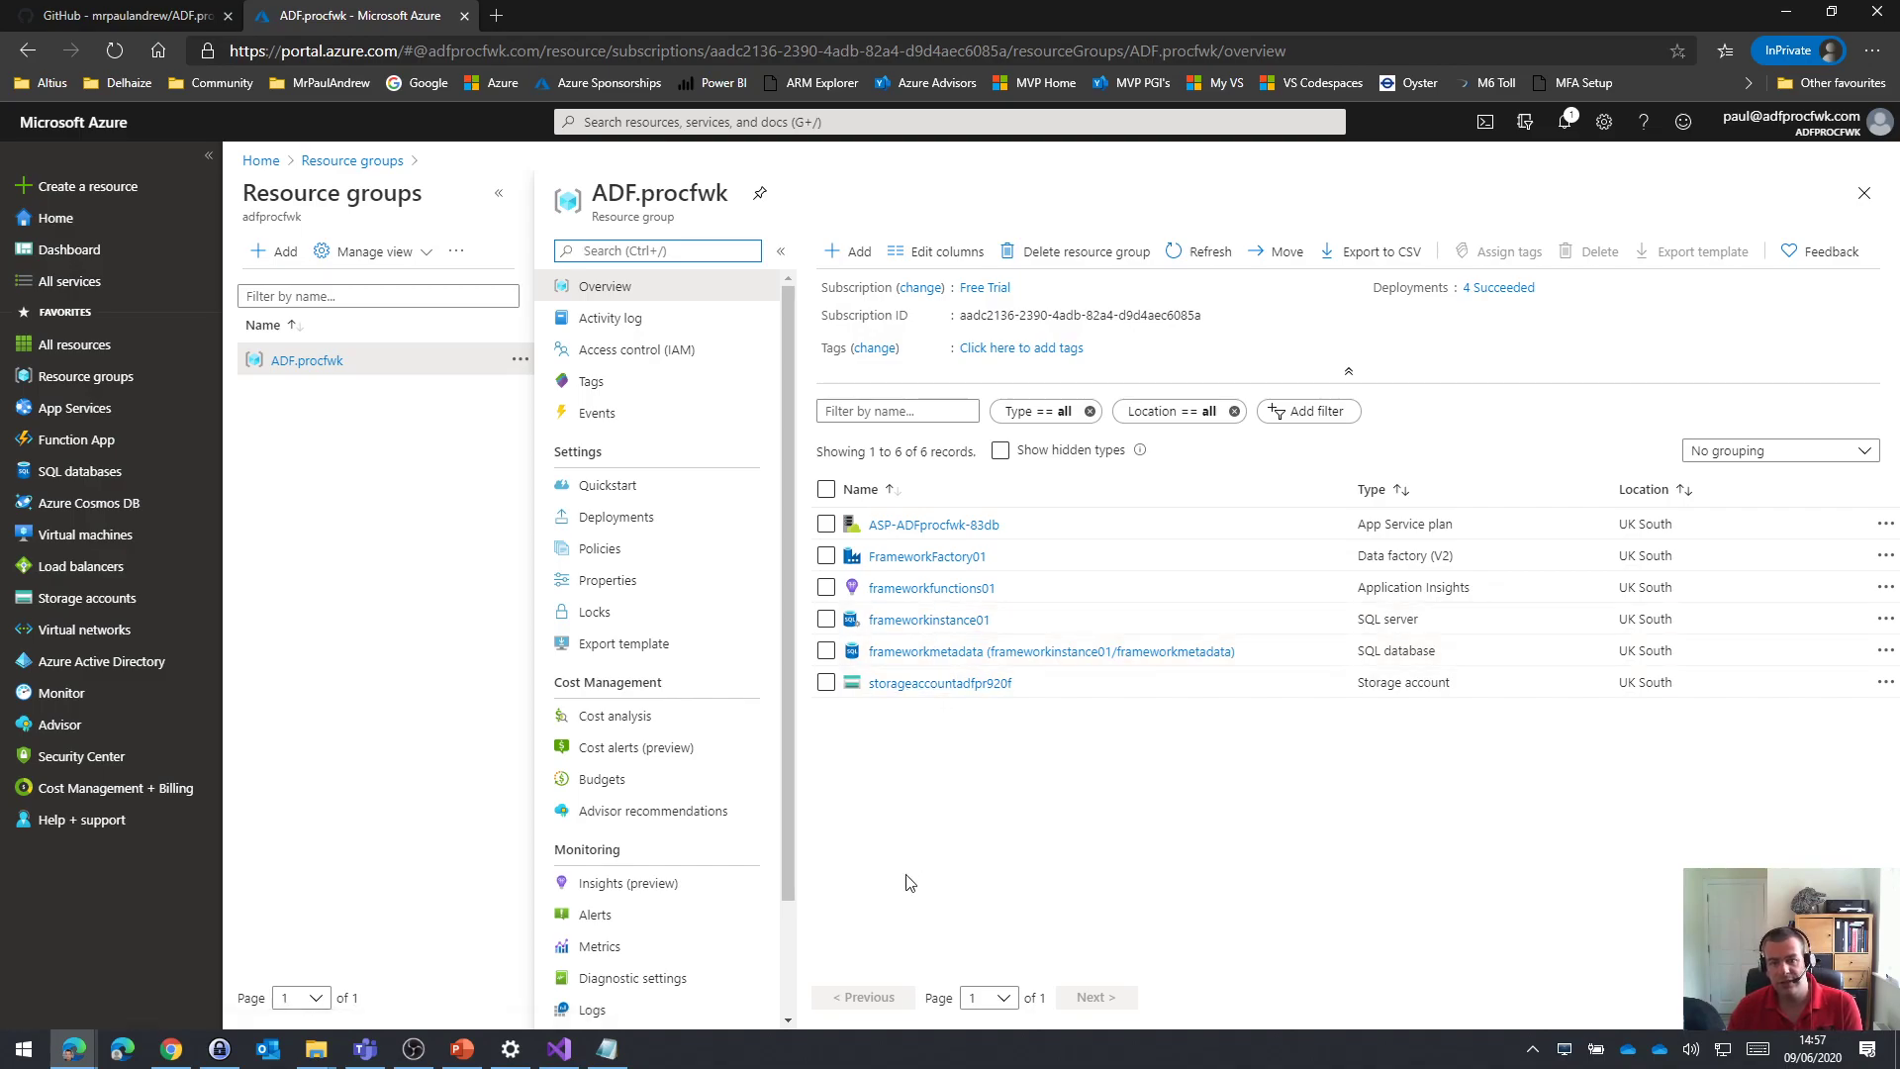
click(1198, 250)
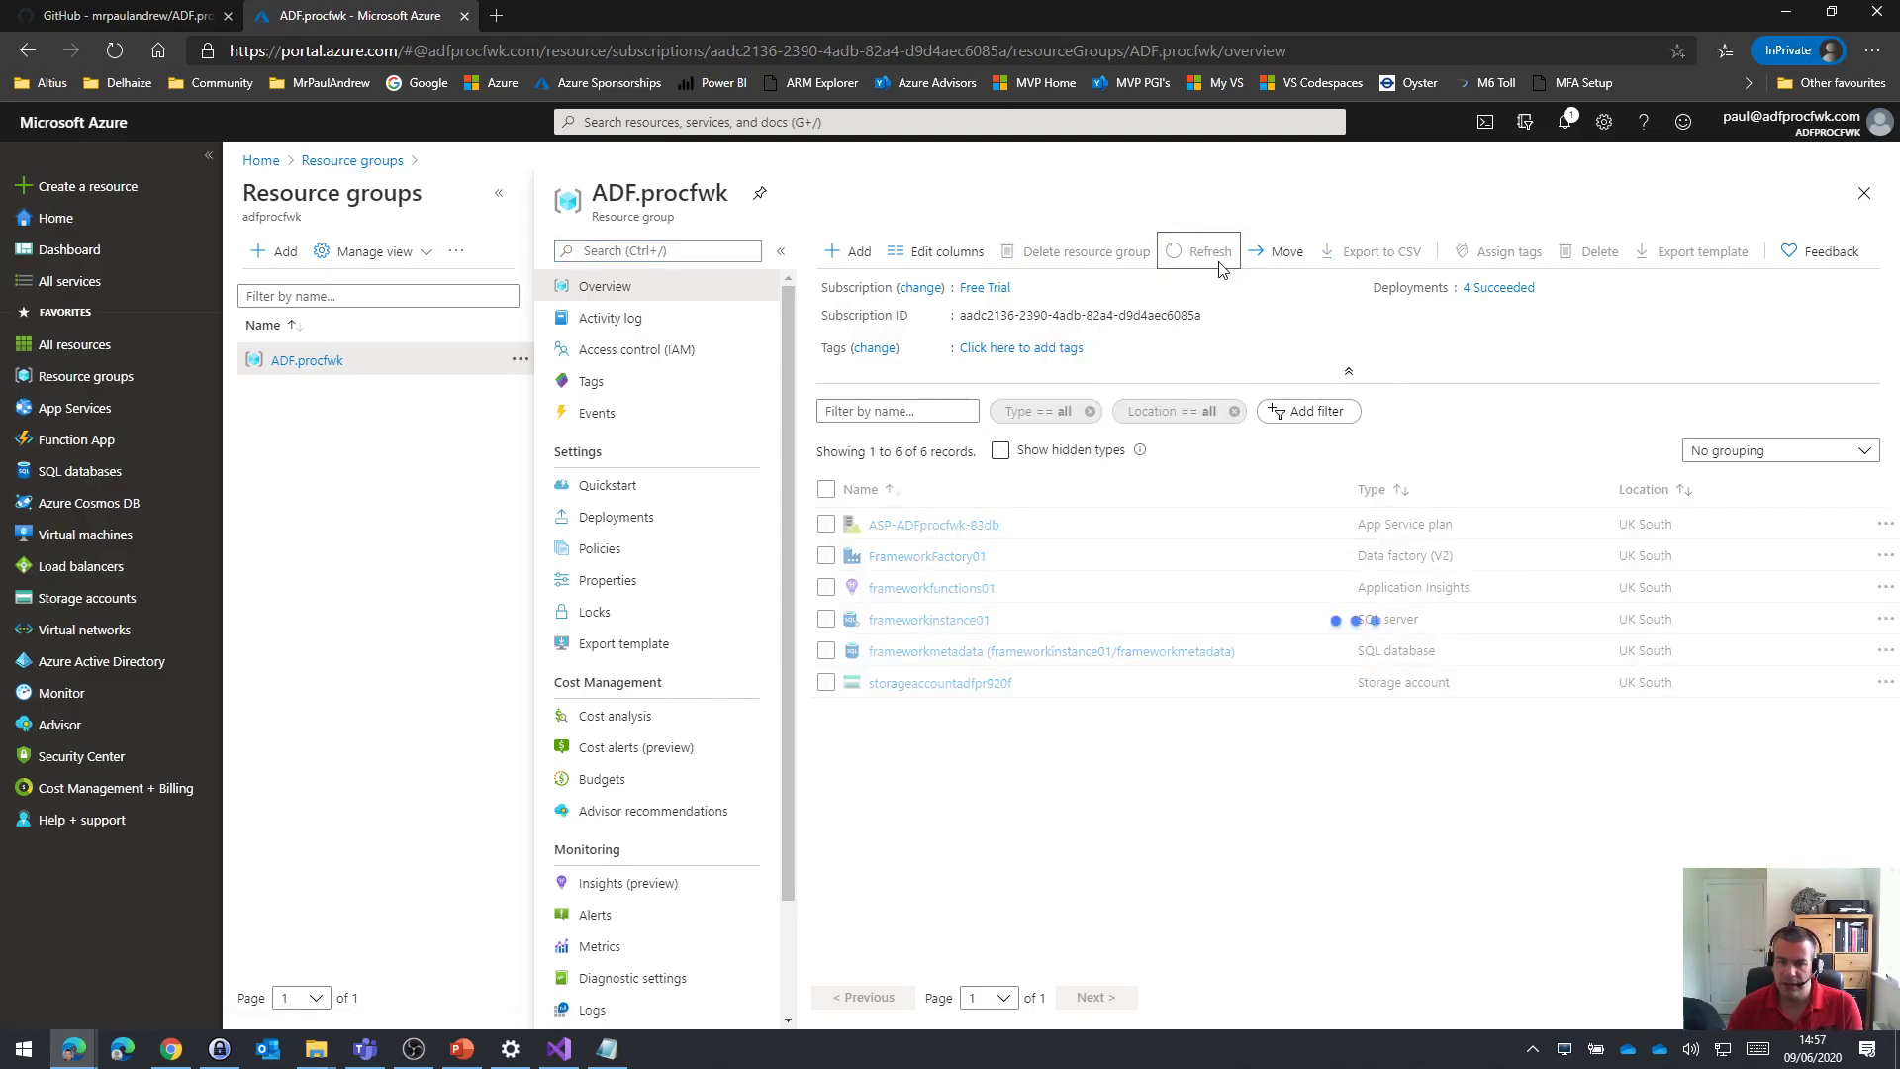
Step: Check the Function App deployment notification, then reopen ADF.procfwk from Home
click(1207, 250)
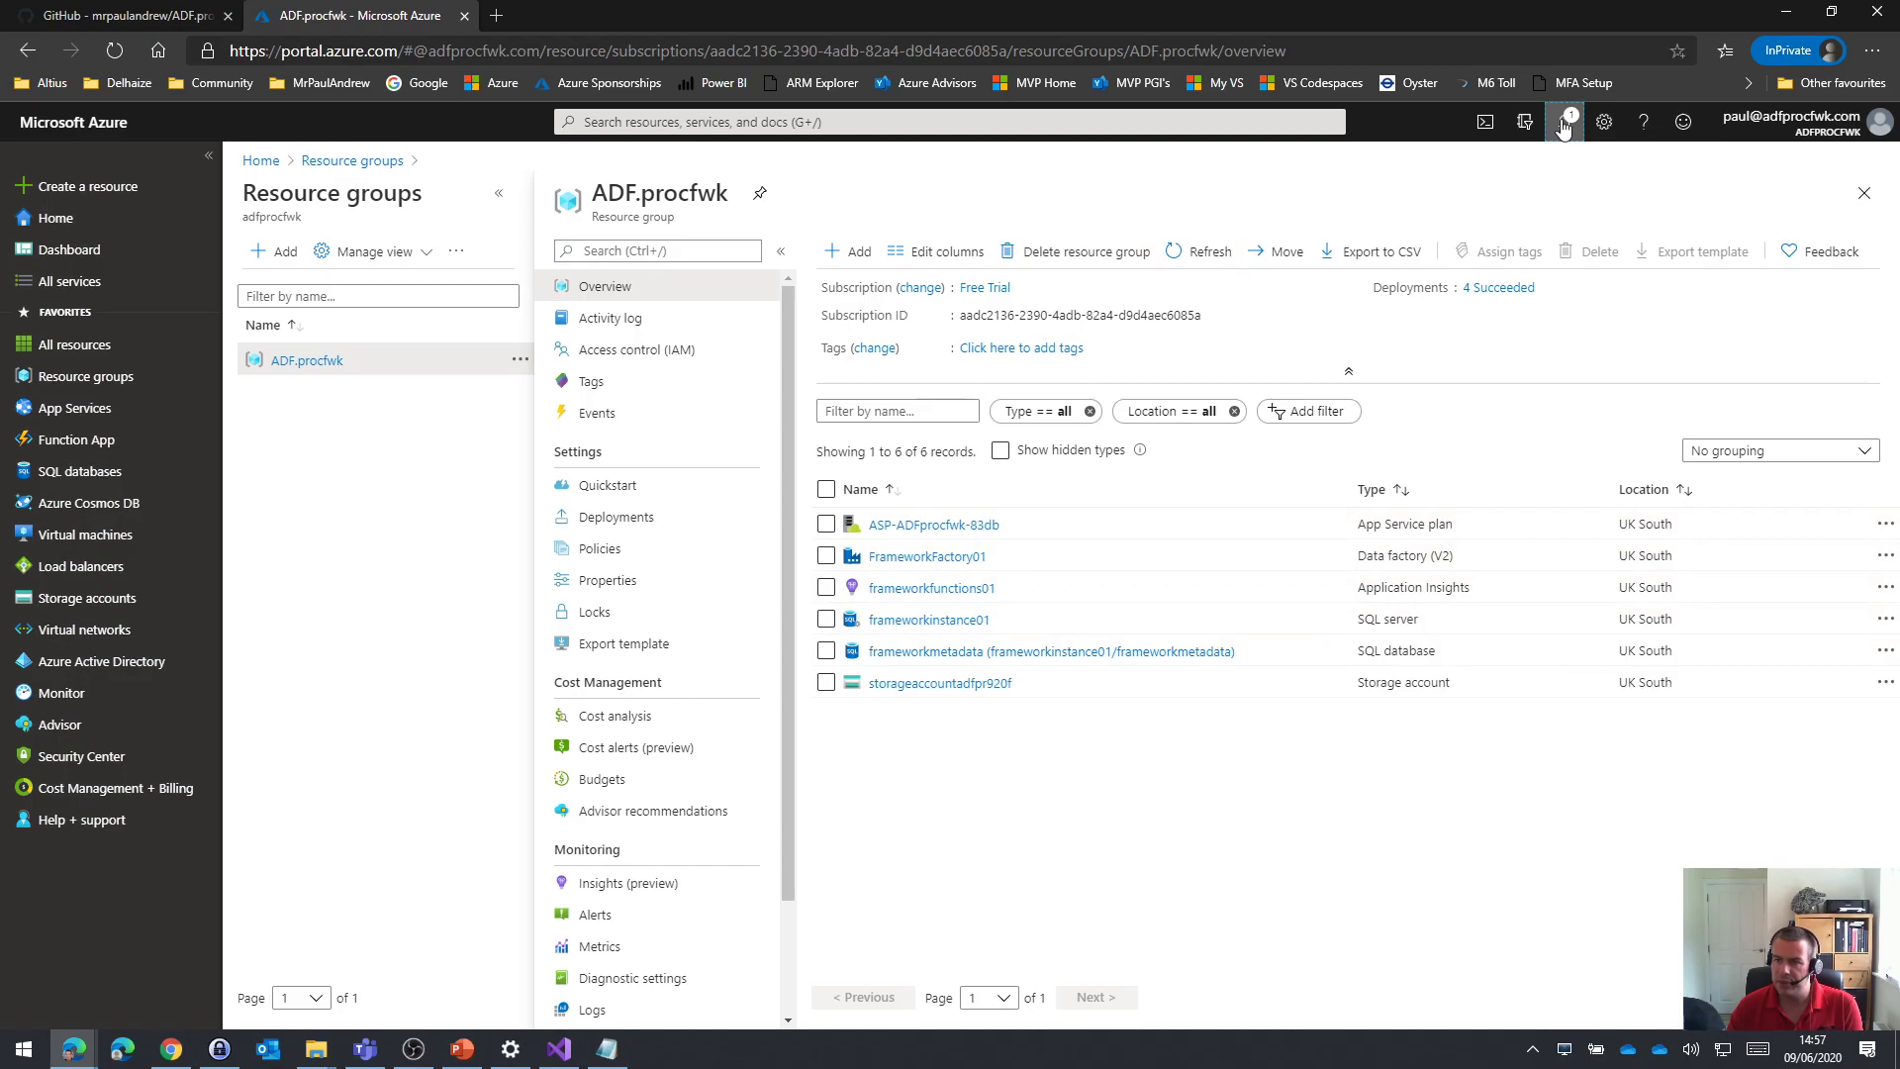
click(1564, 120)
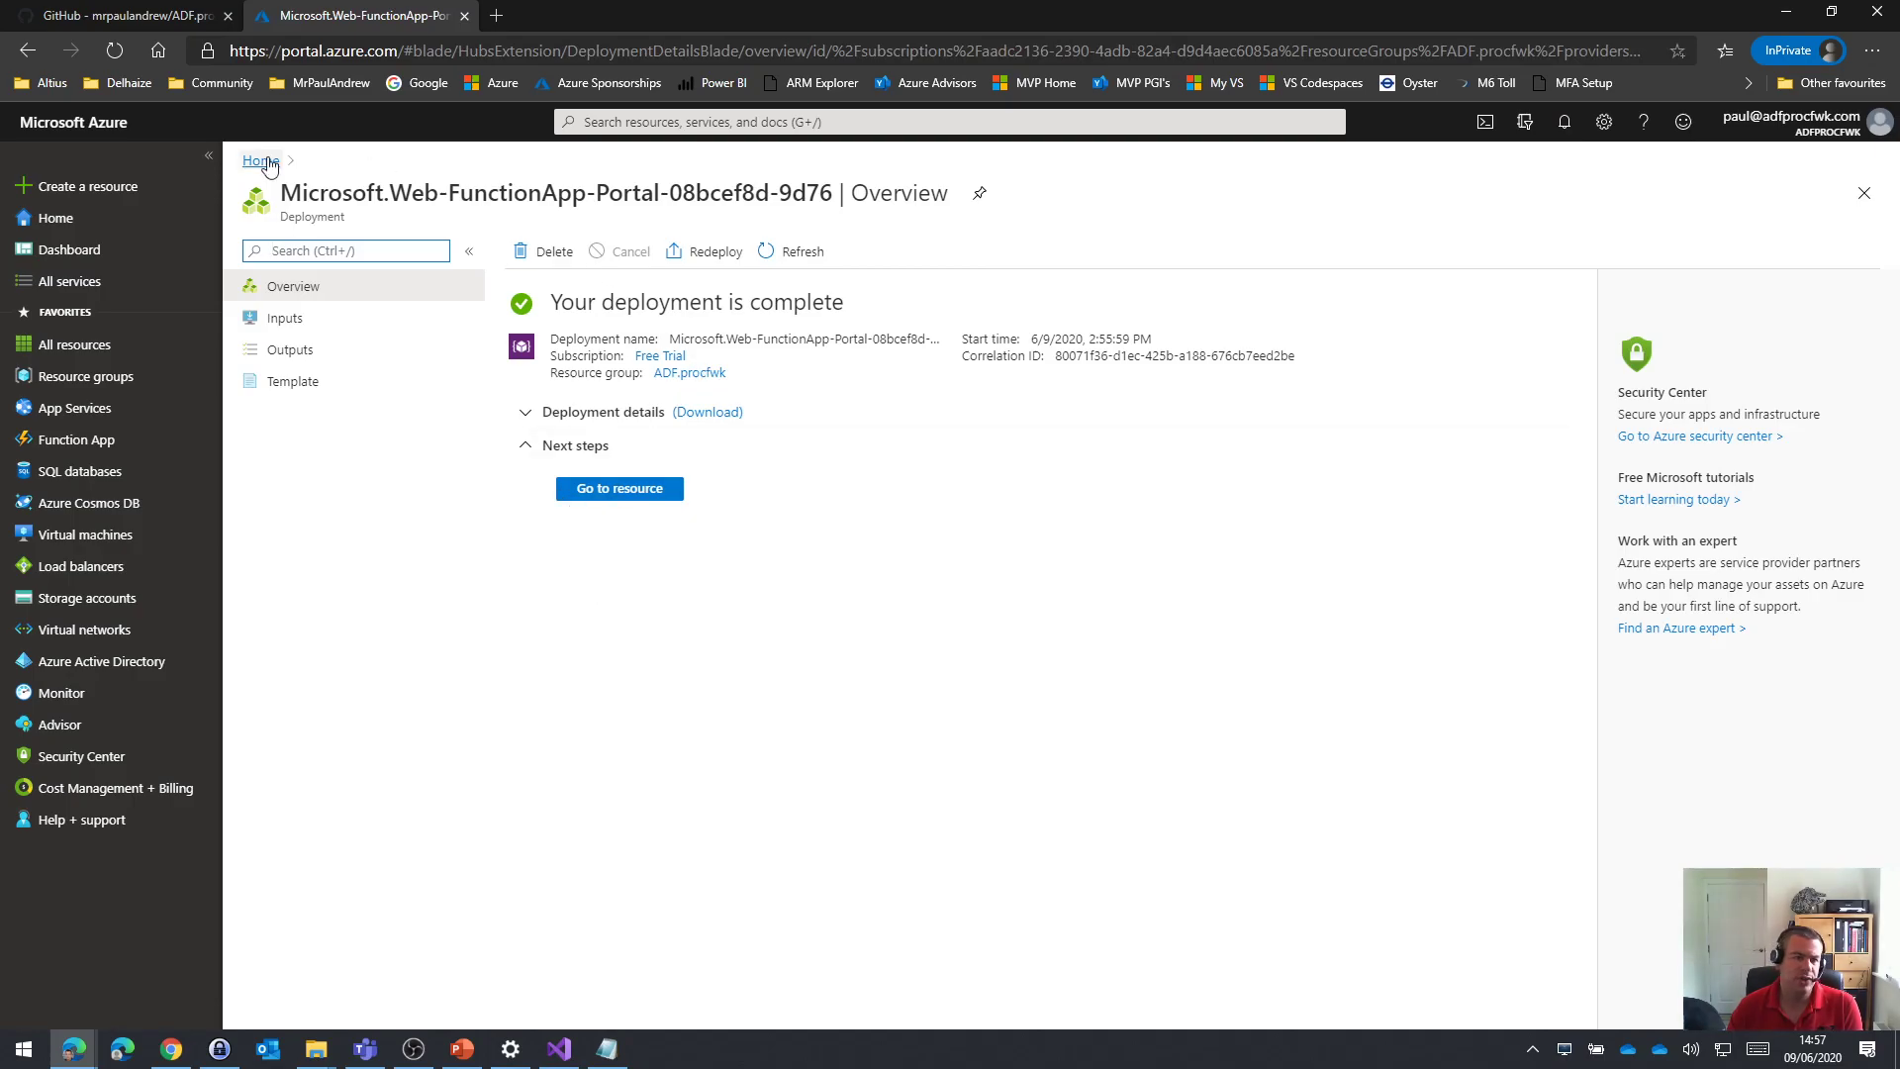
click(259, 160)
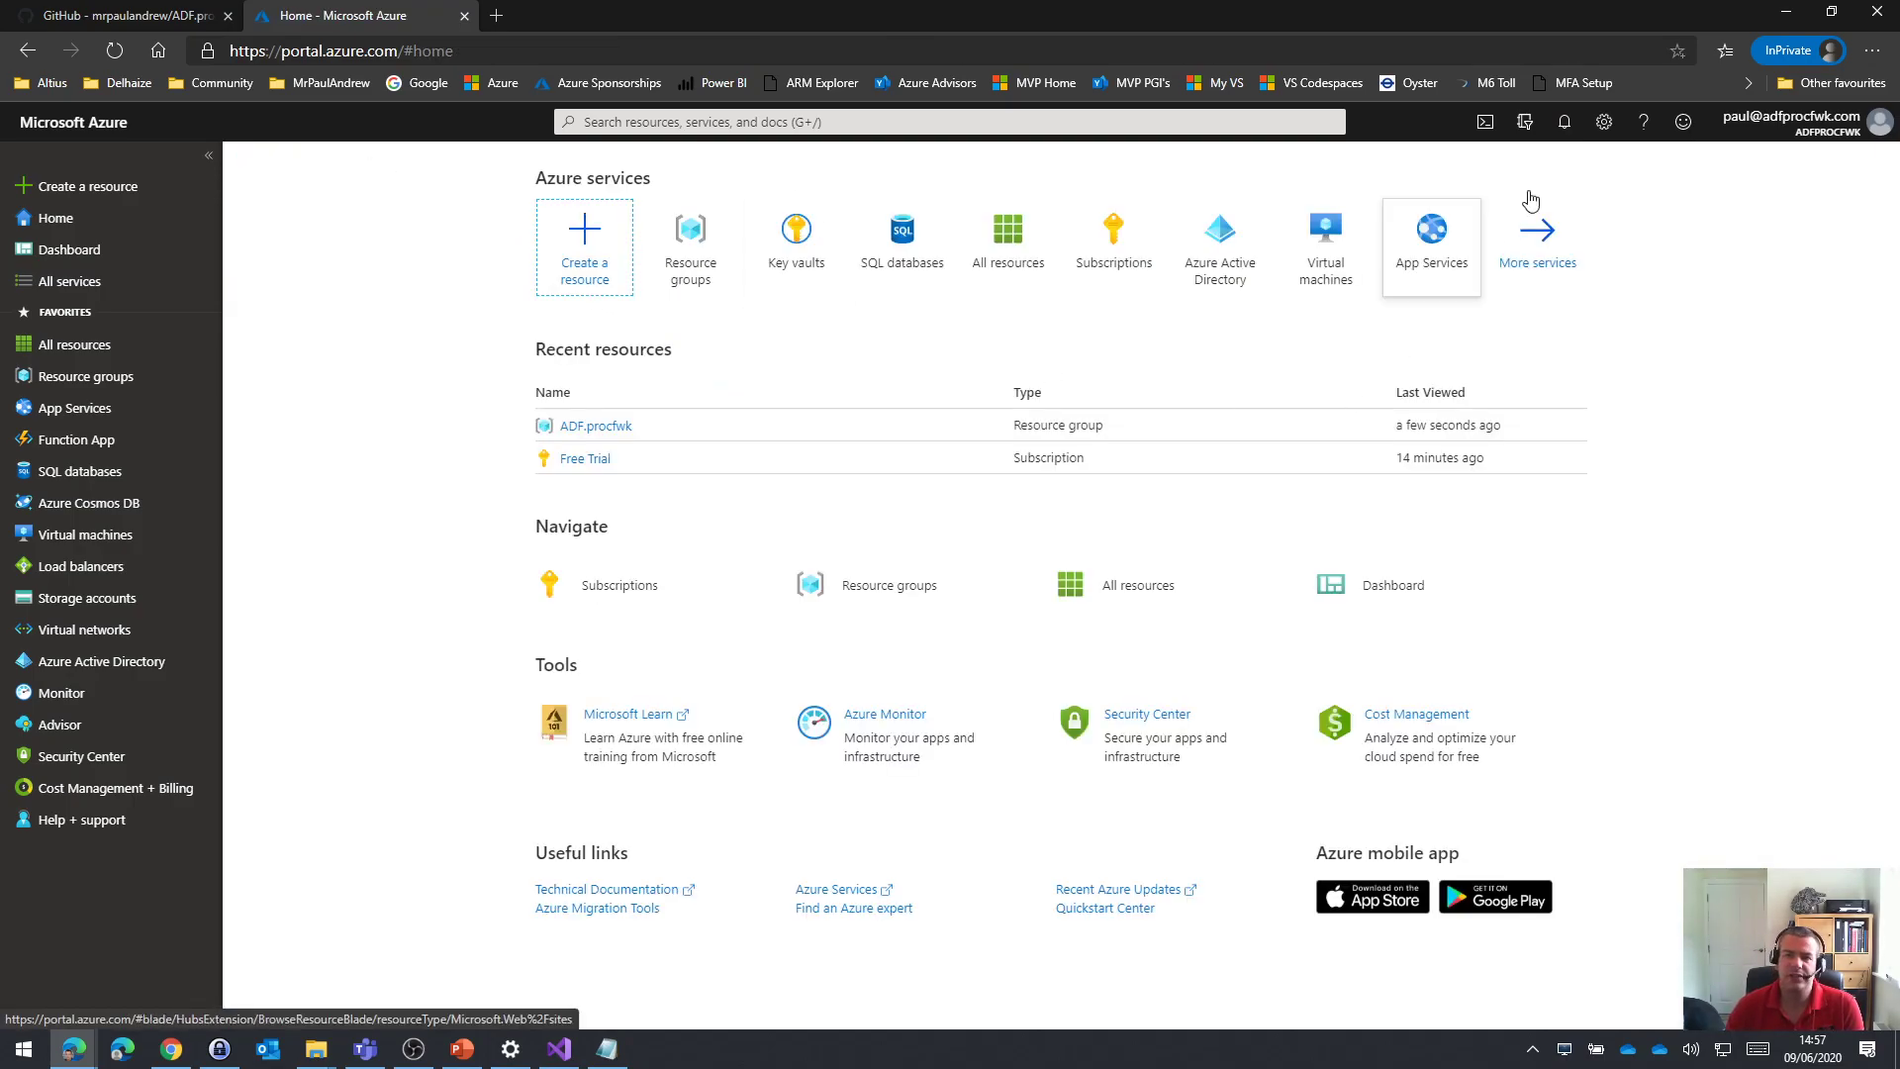
mouse_move(261, 383)
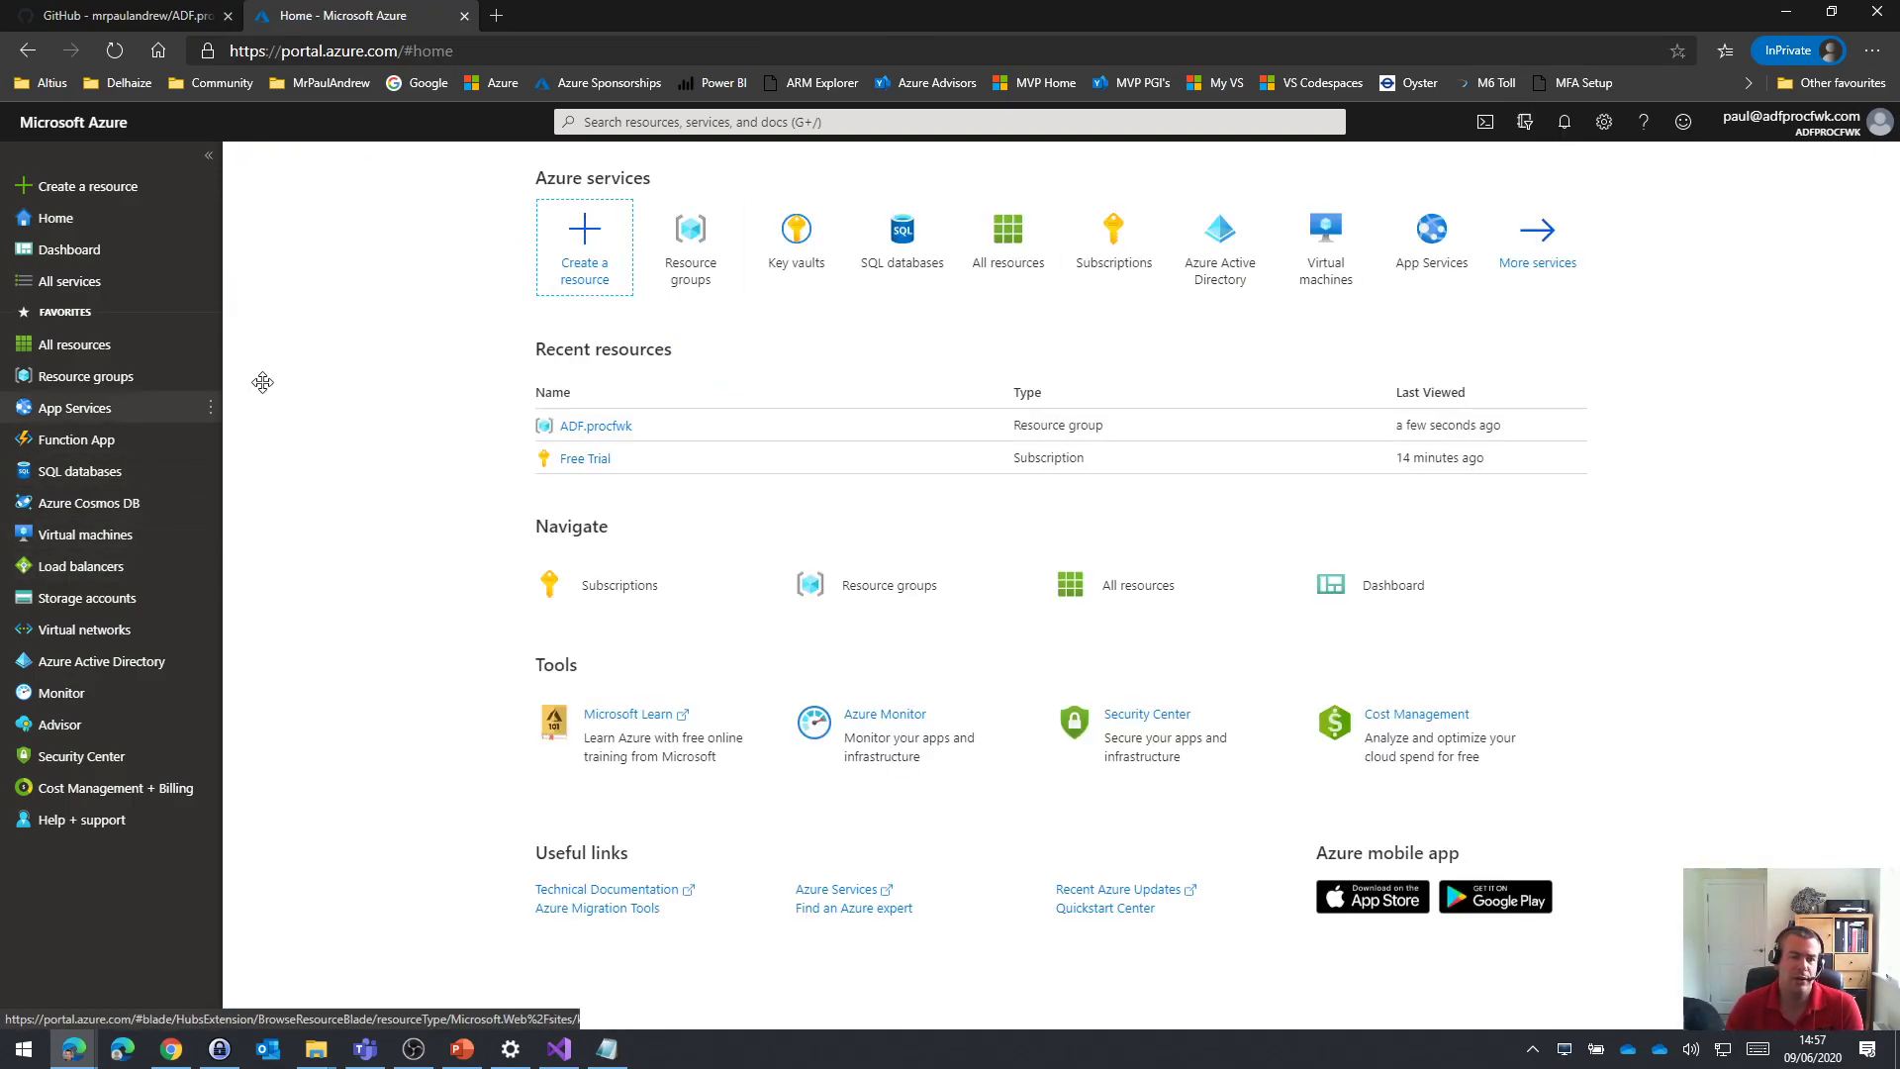
mouse_move(1602, 120)
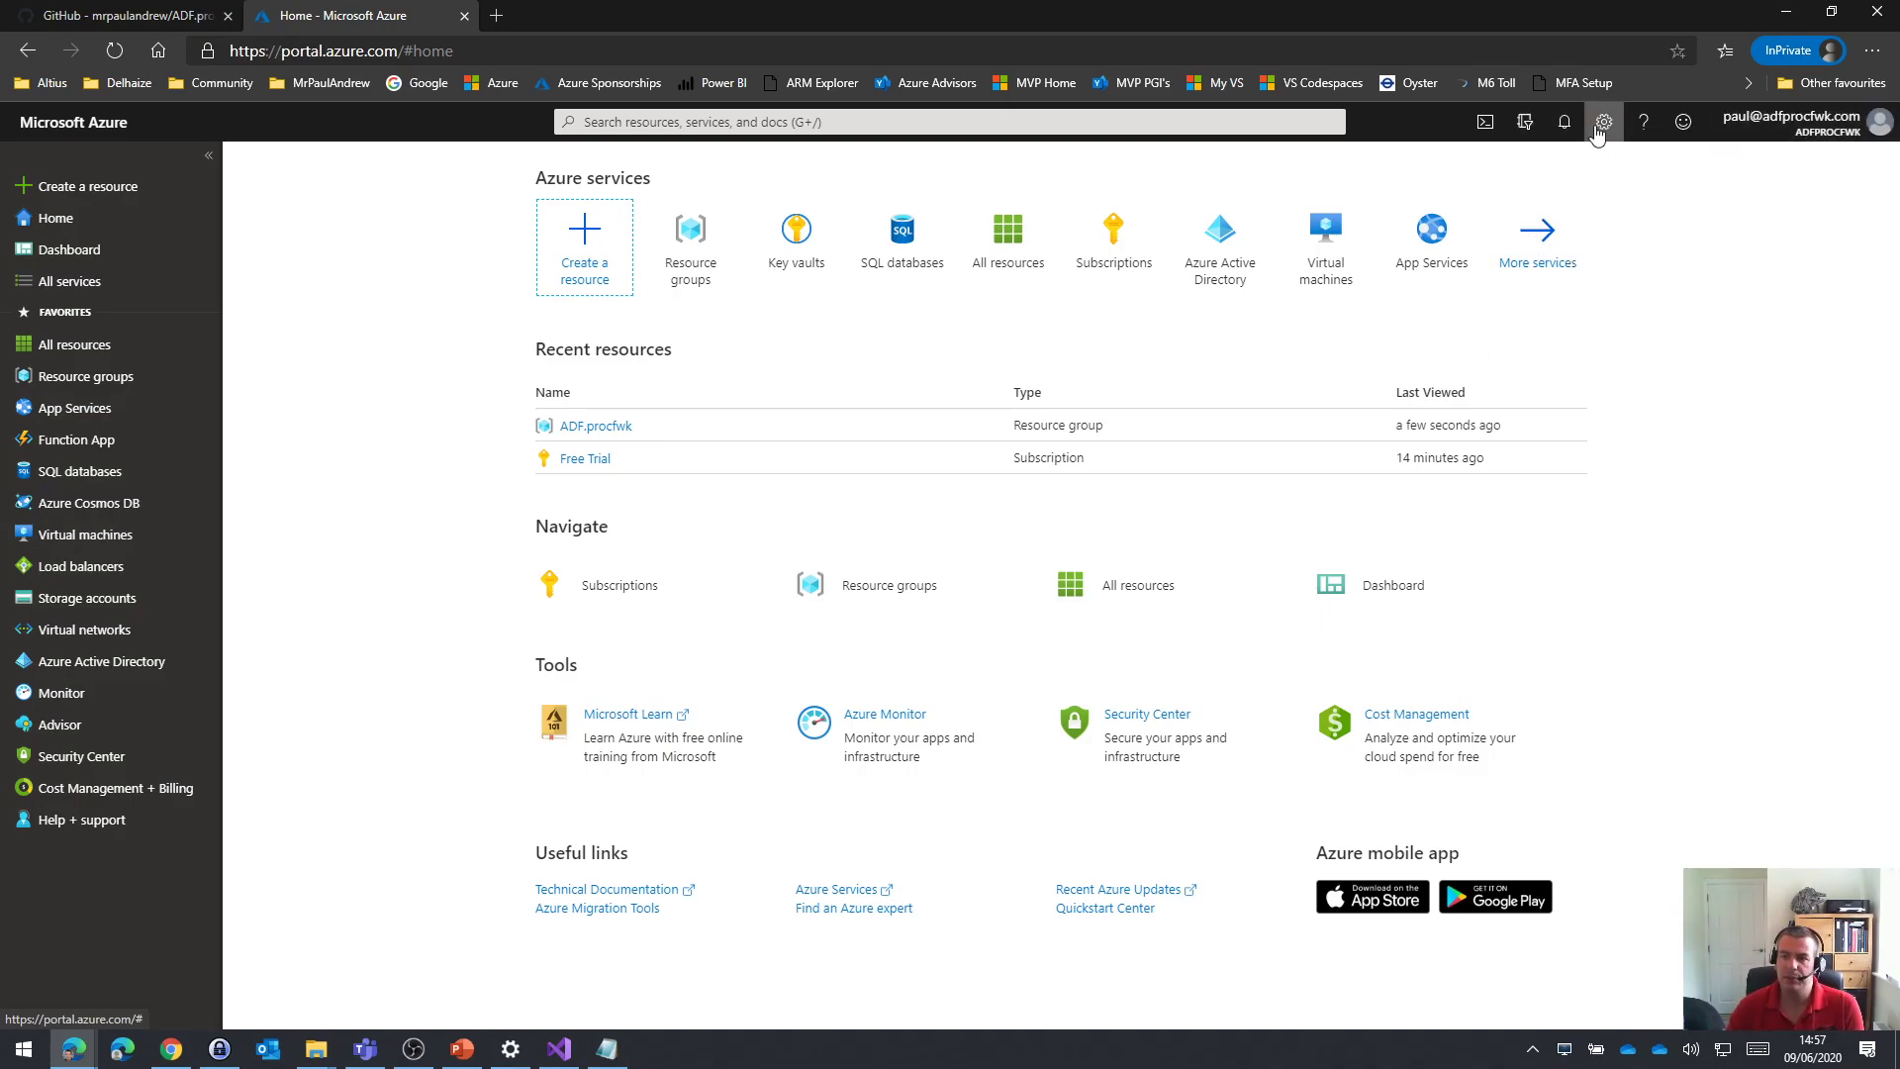
click(595, 425)
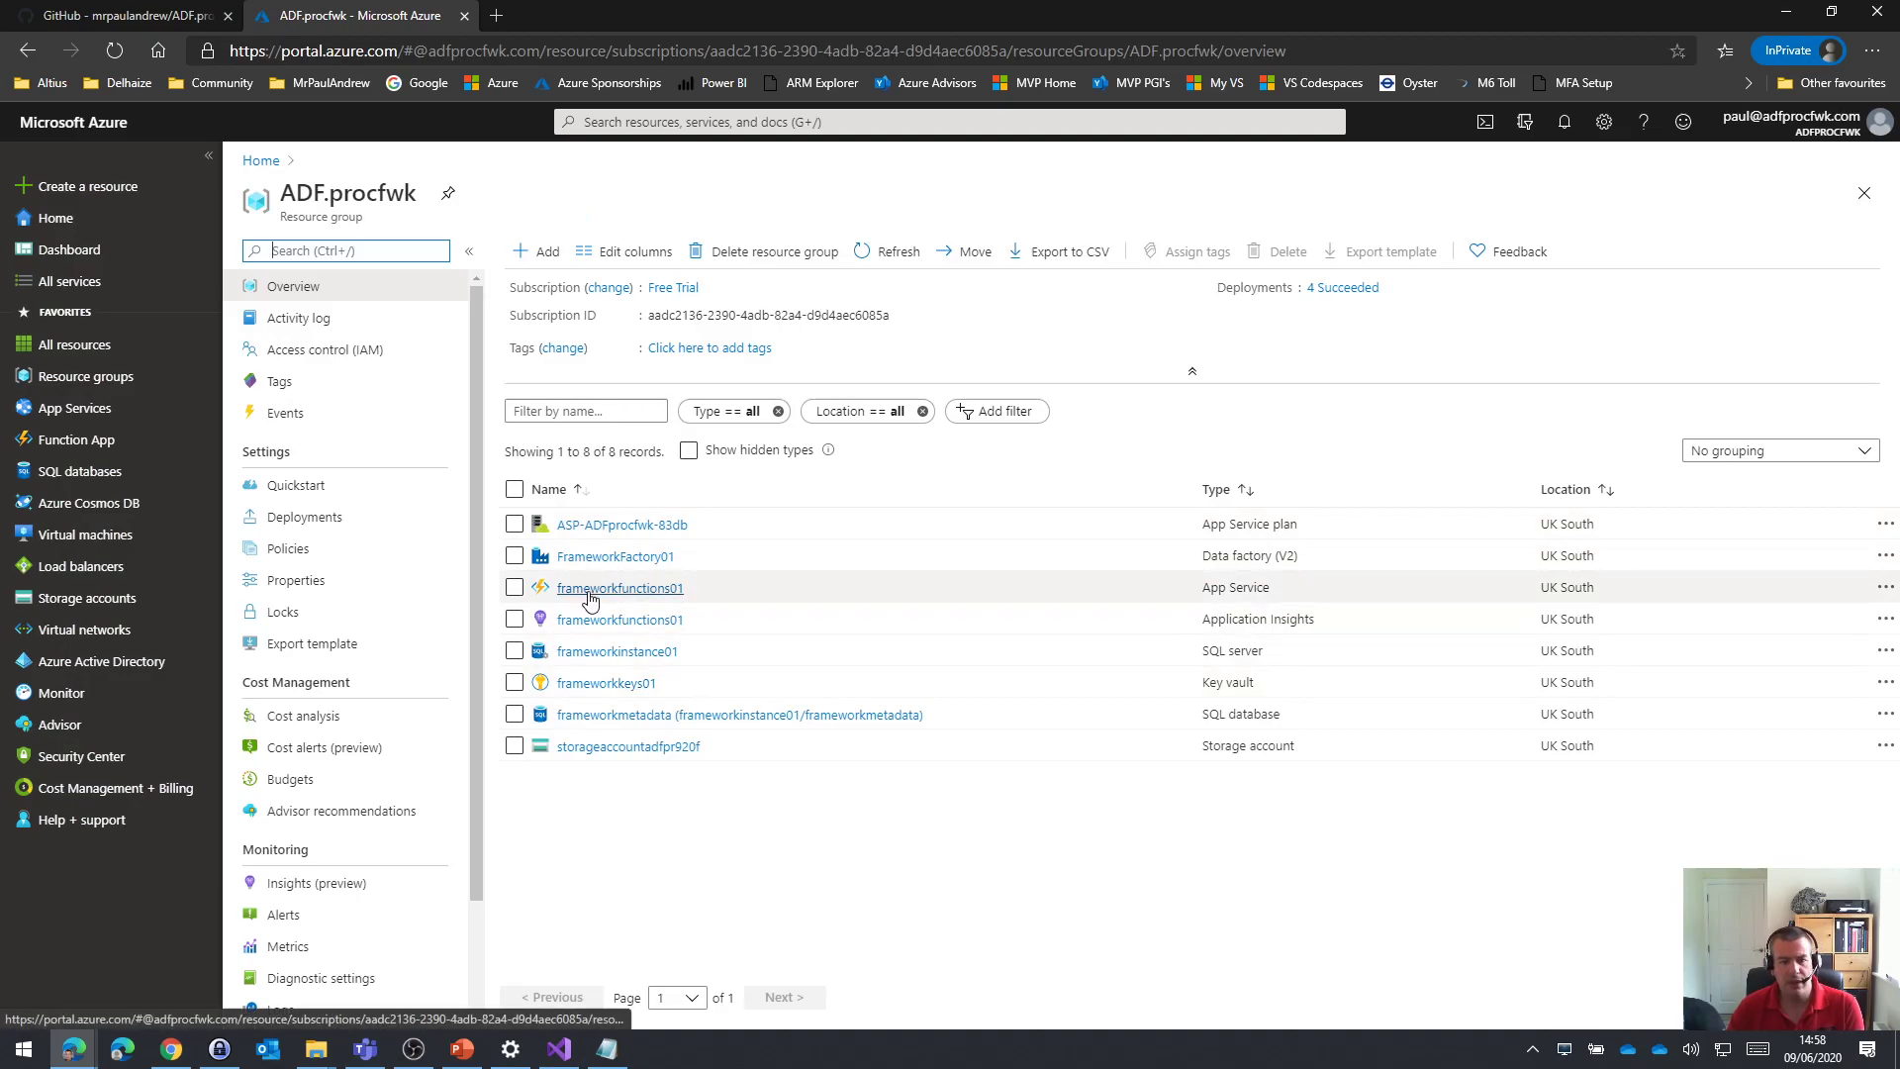
click(620, 588)
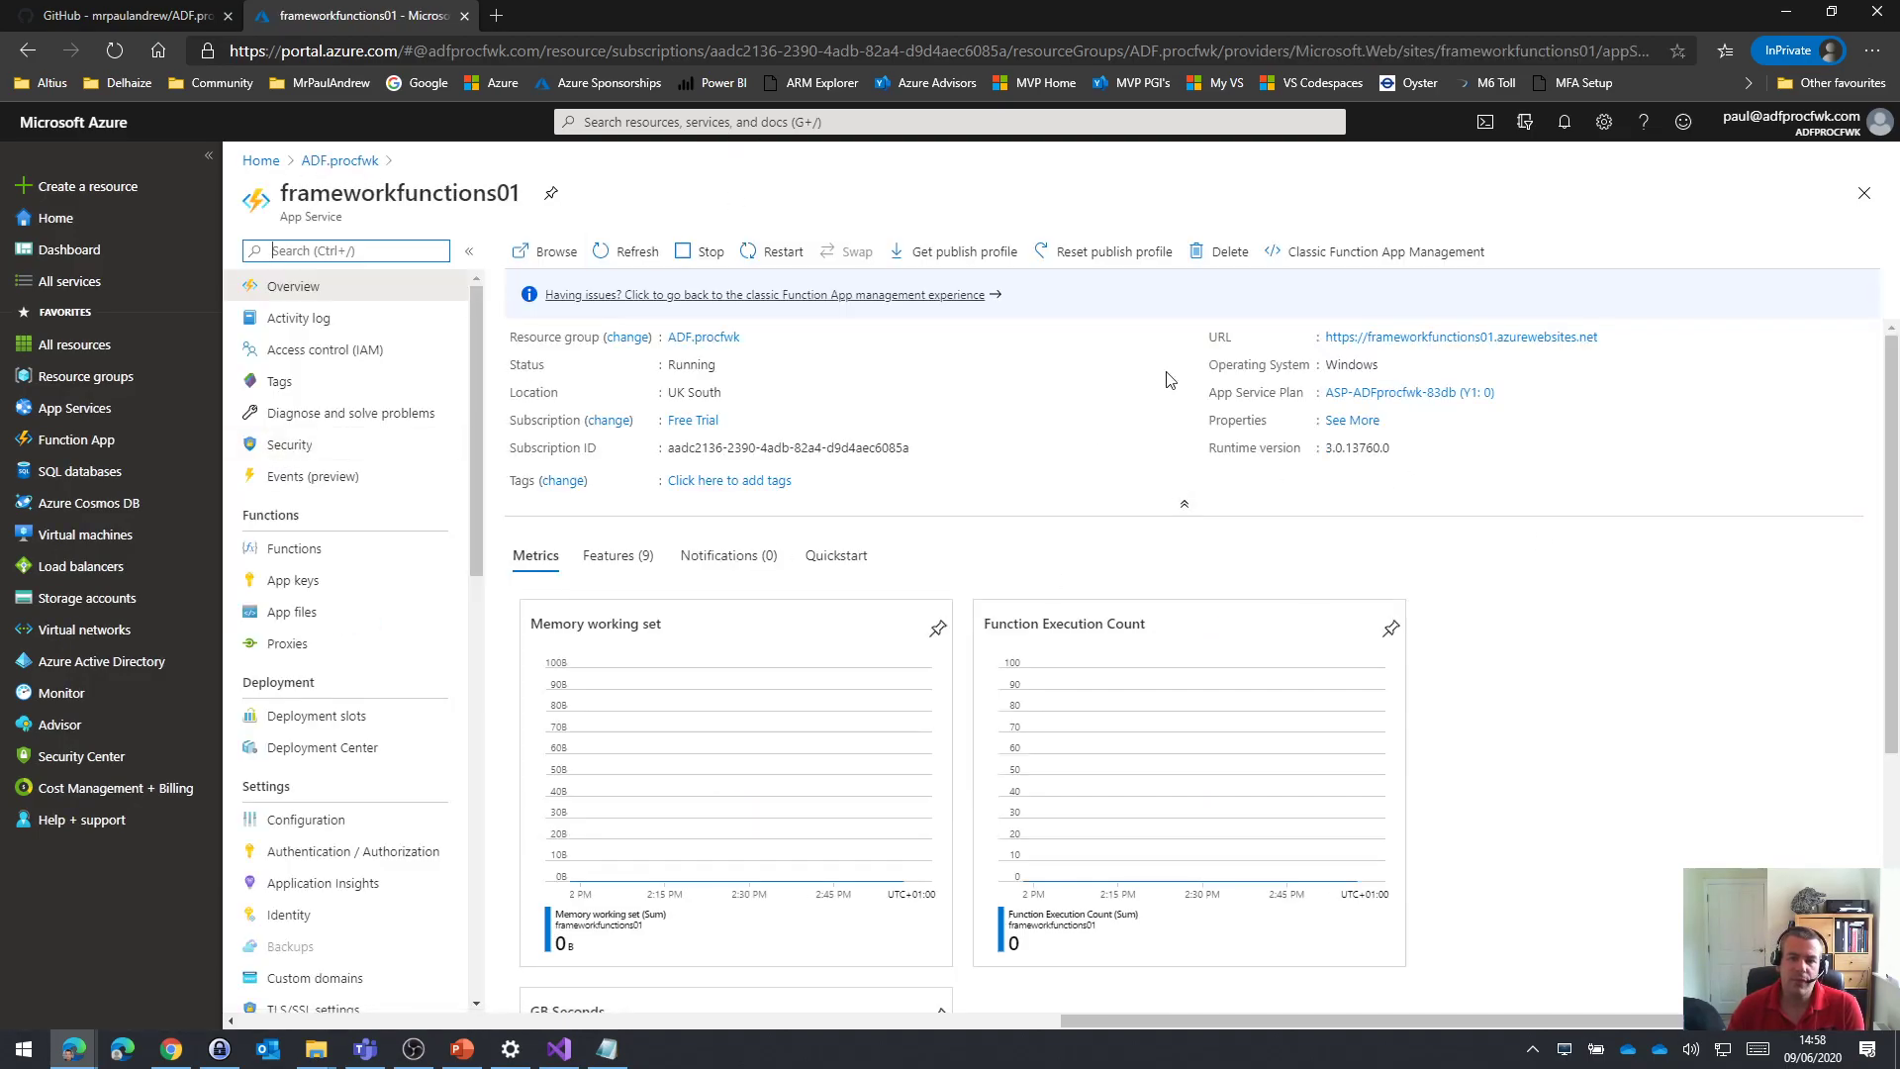
click(341, 161)
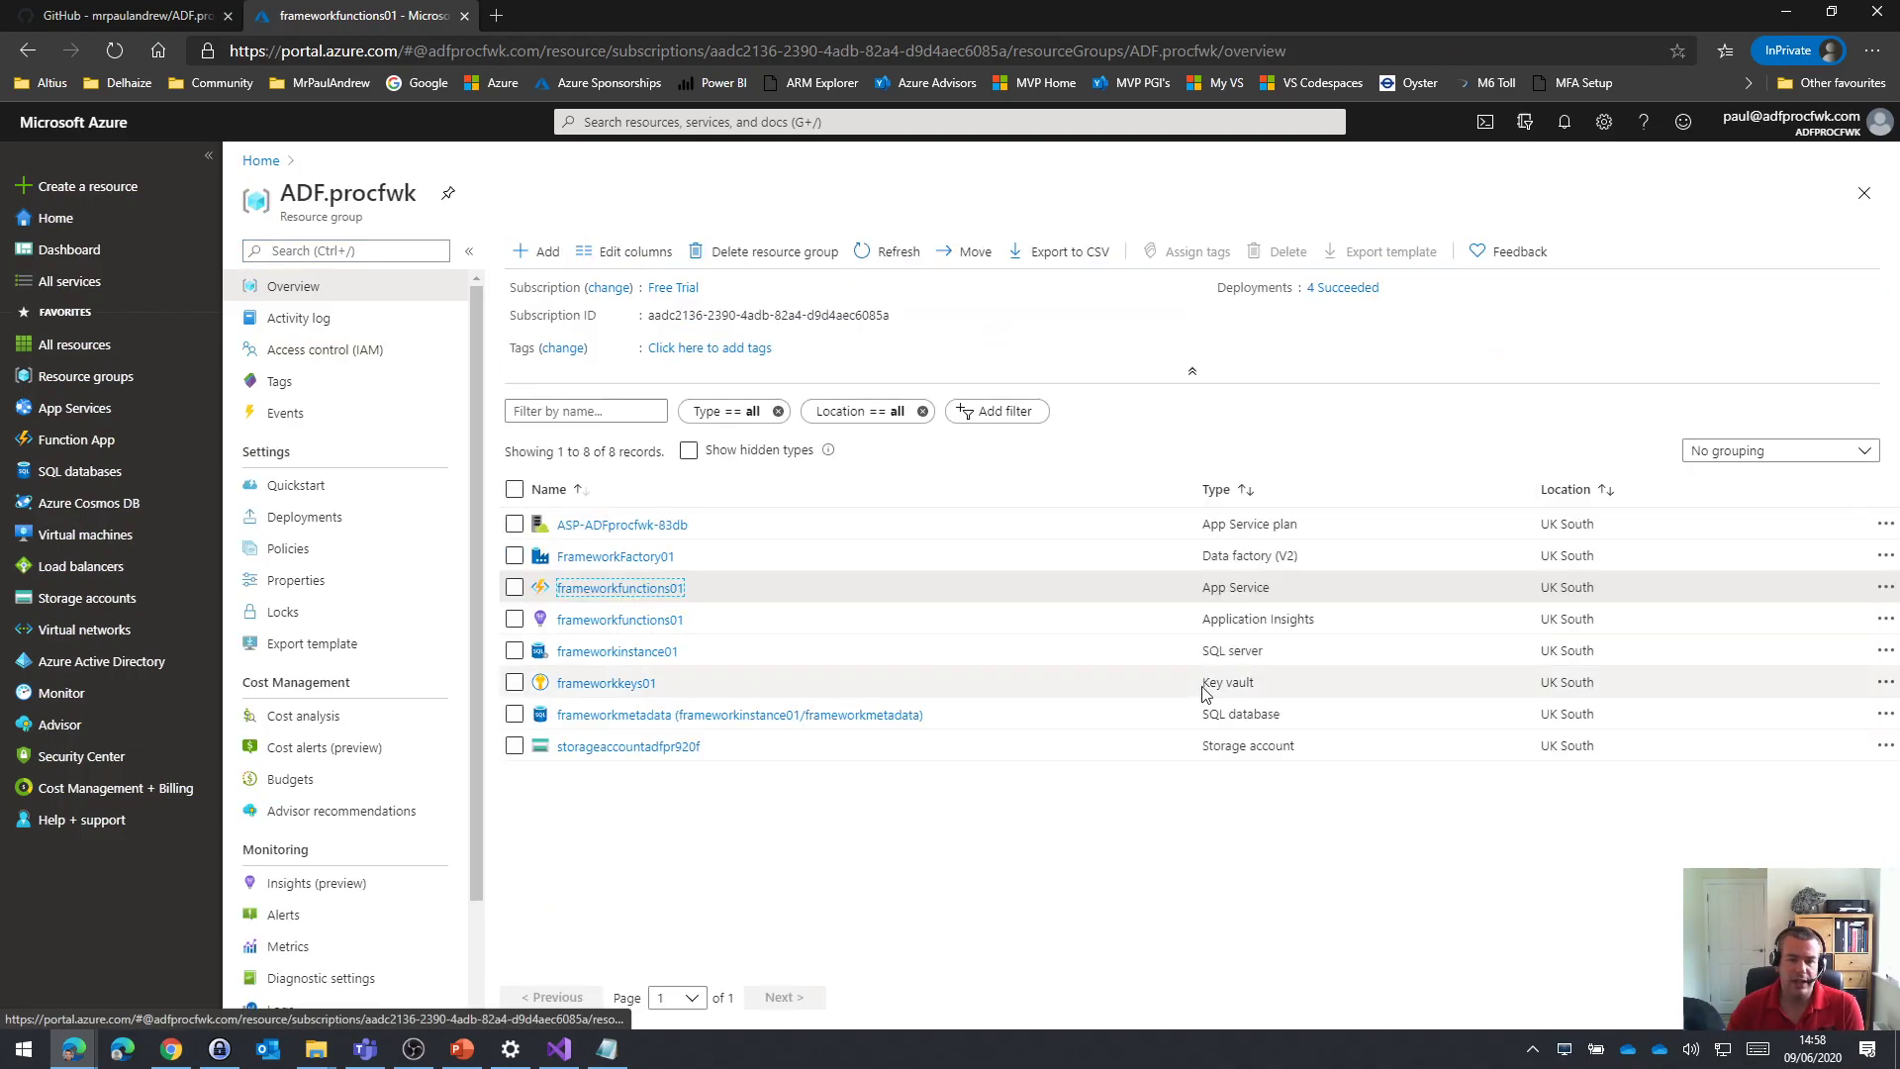
click(605, 682)
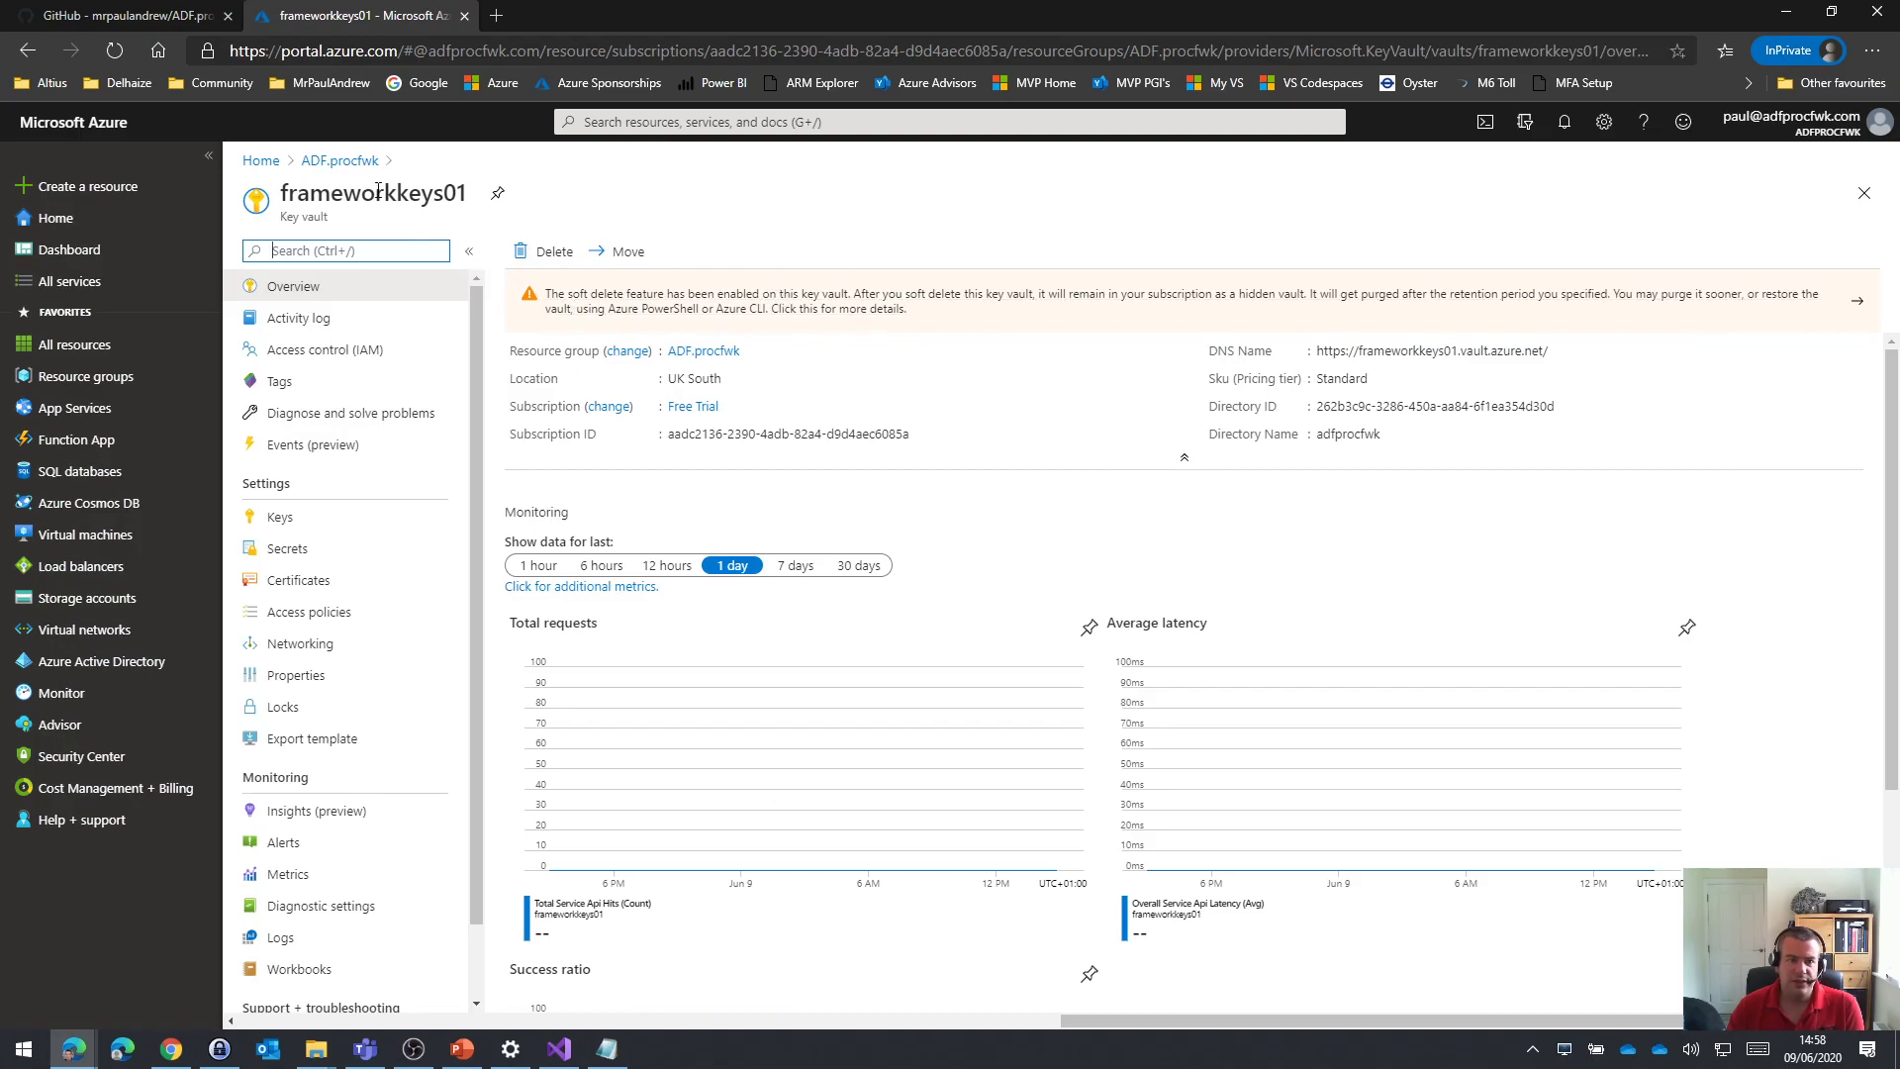
click(341, 160)
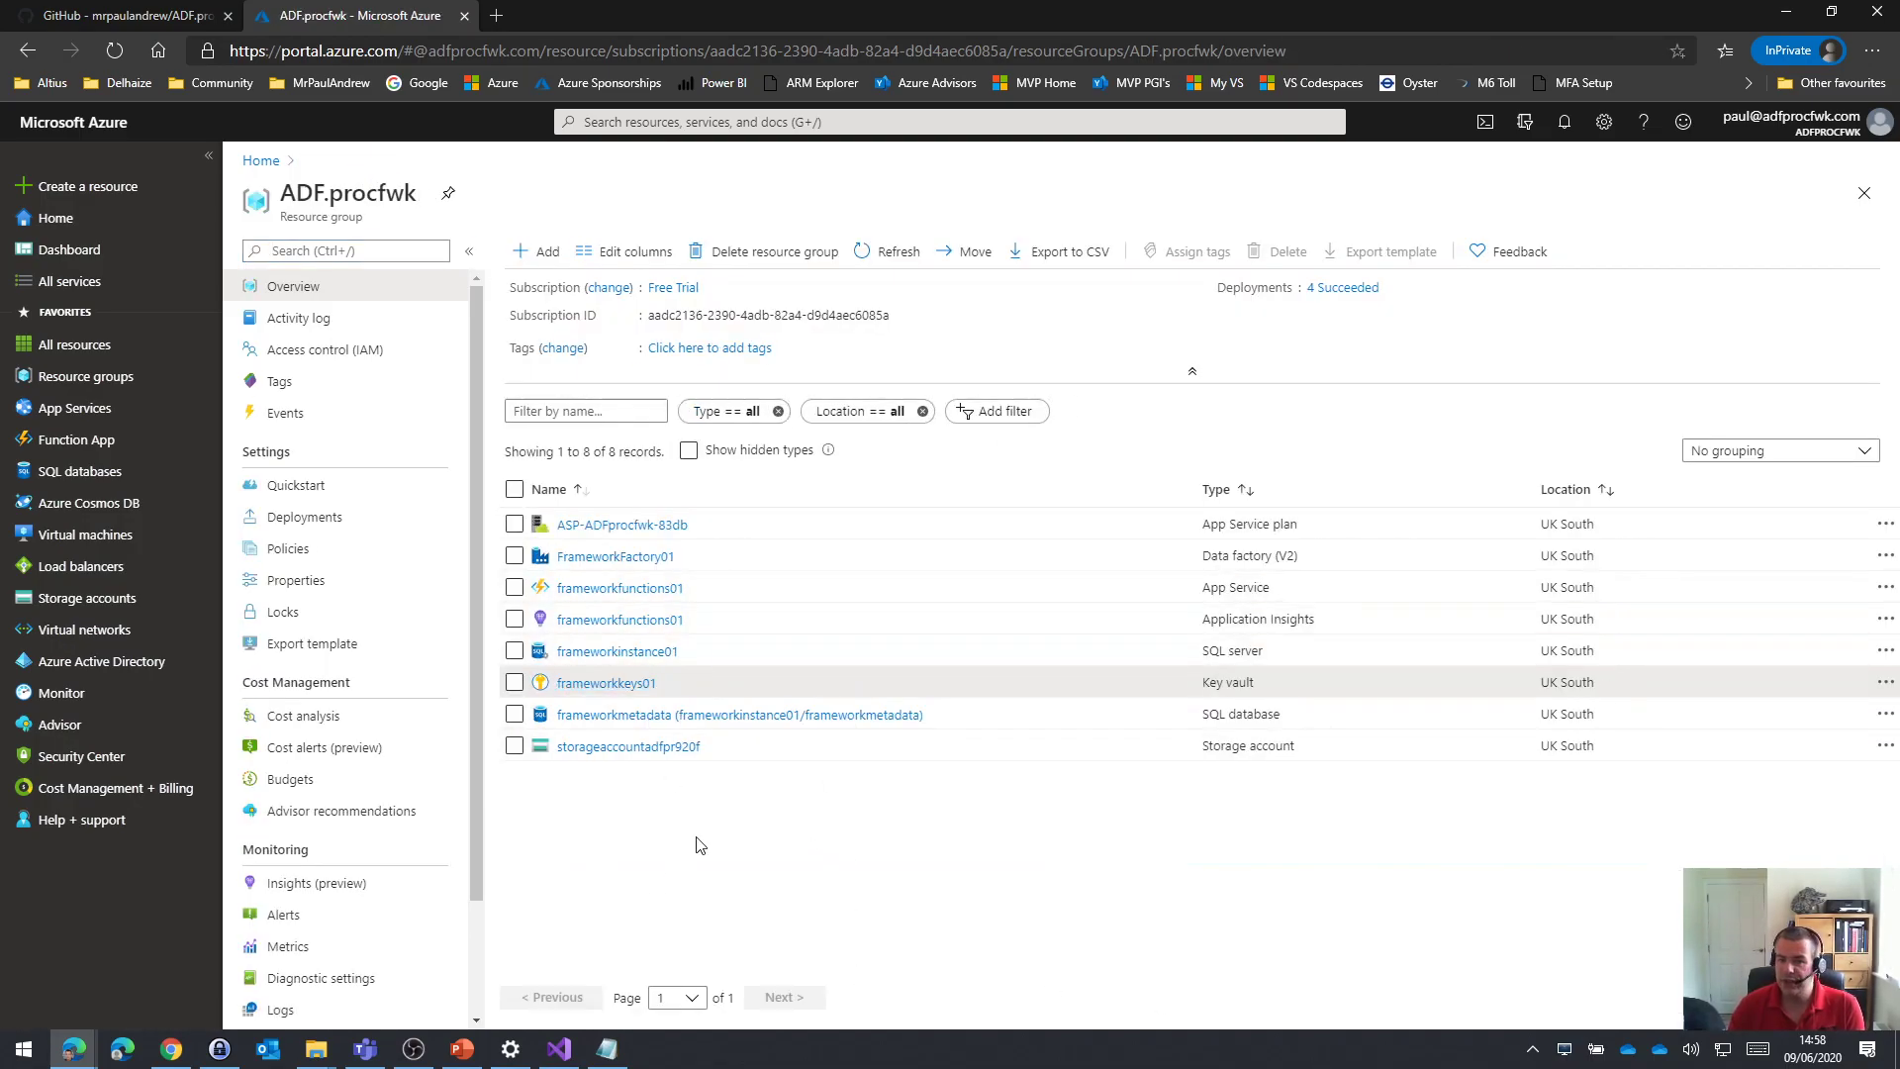
mouse_move(806, 689)
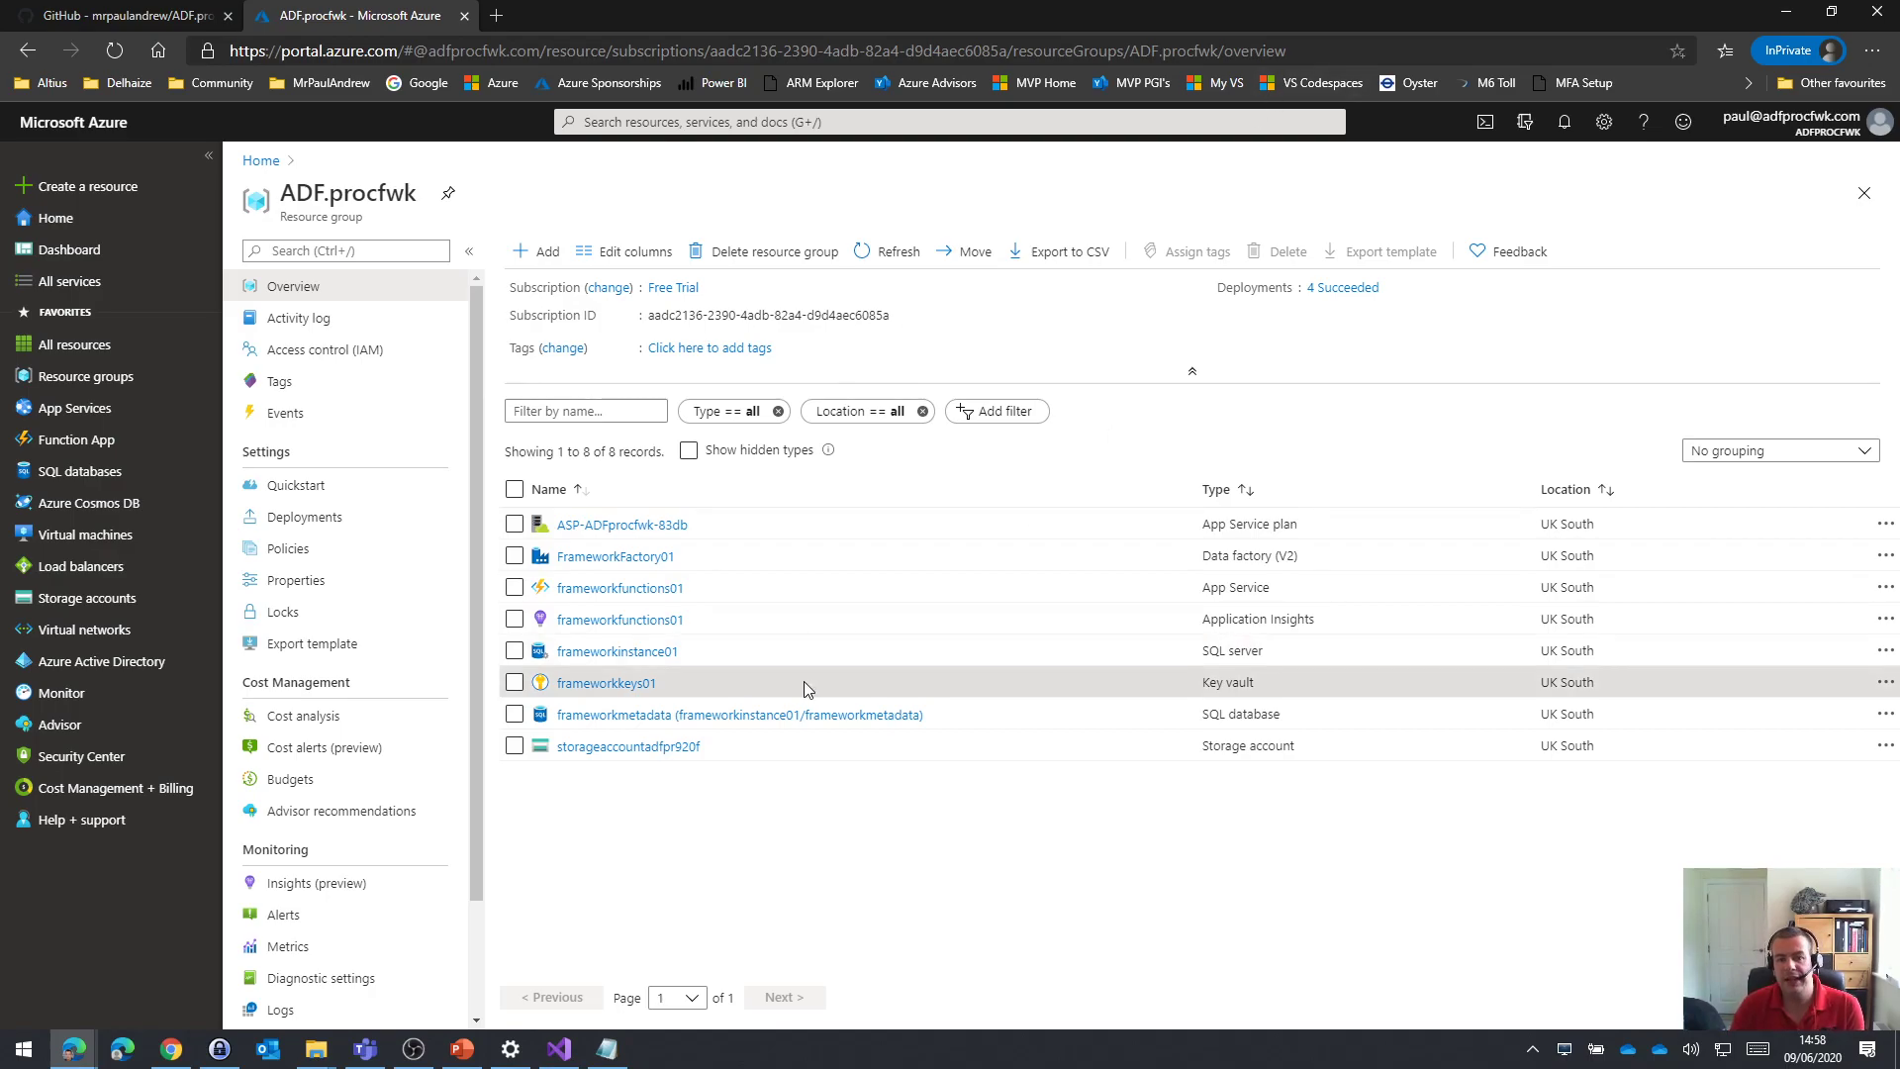